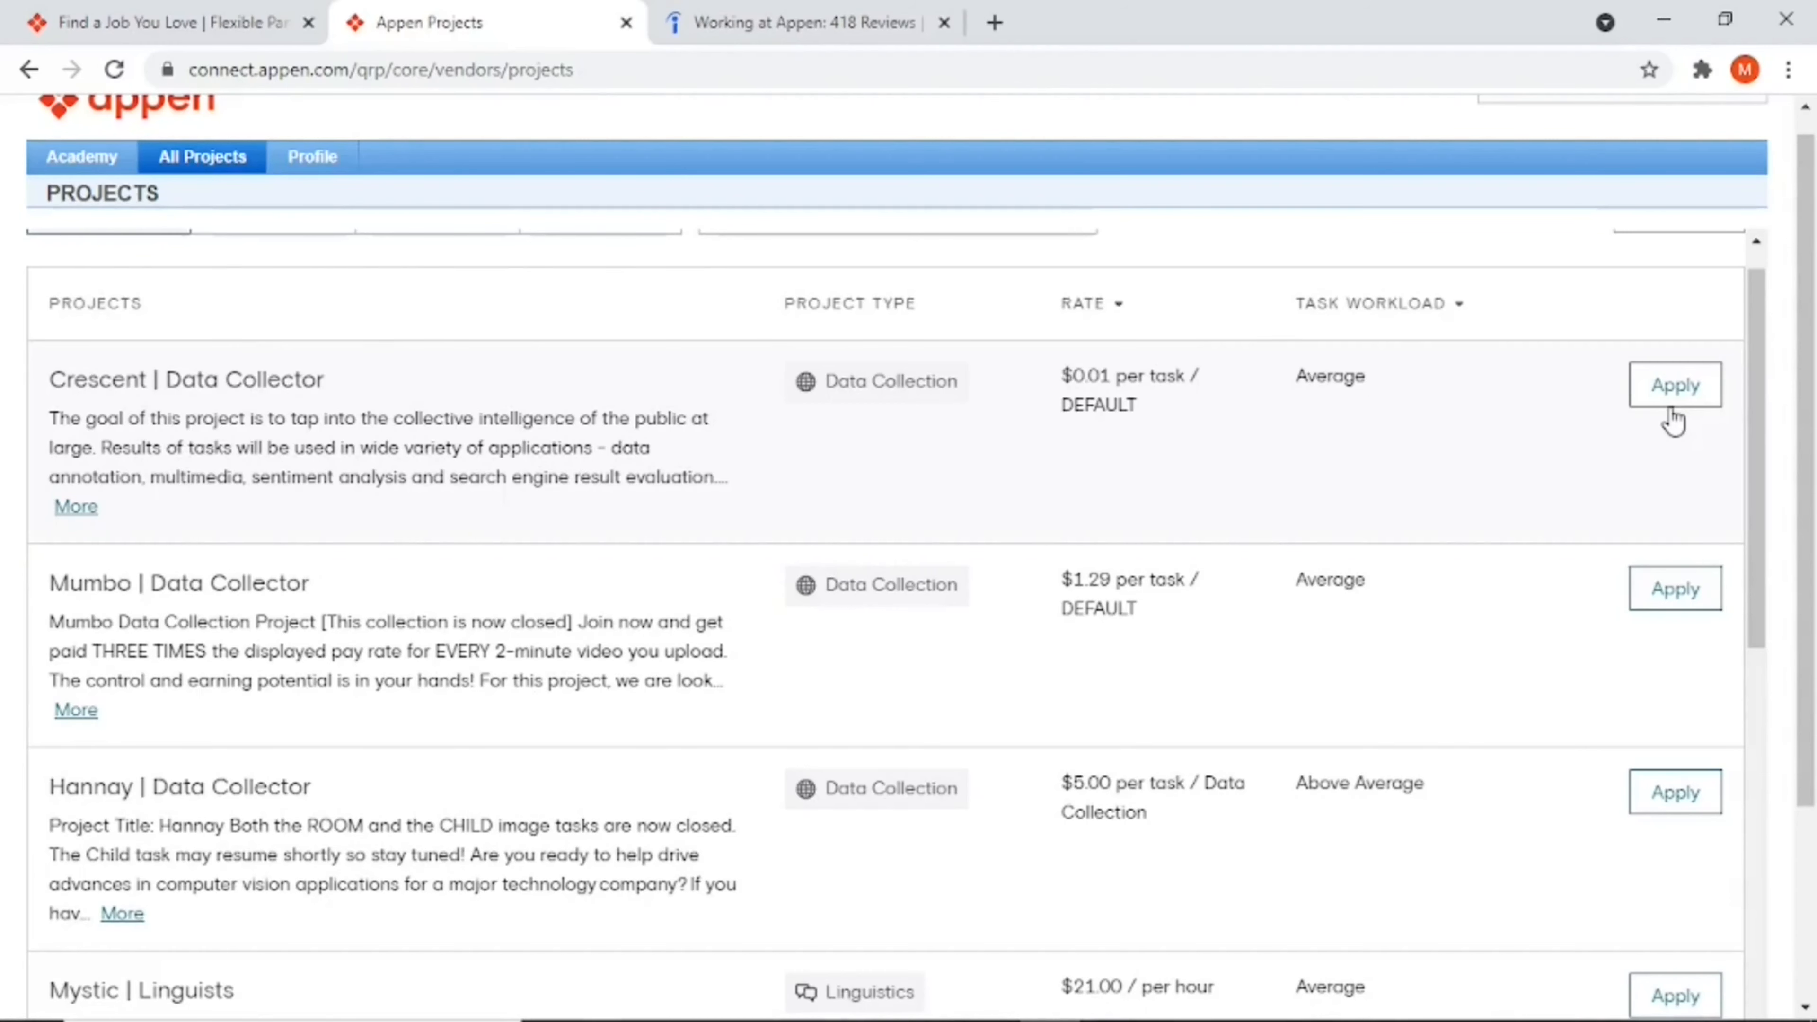
# Step: Switch to the appen.com homepage and read down through its solutions and industries sections
pyautogui.scroll(-3)
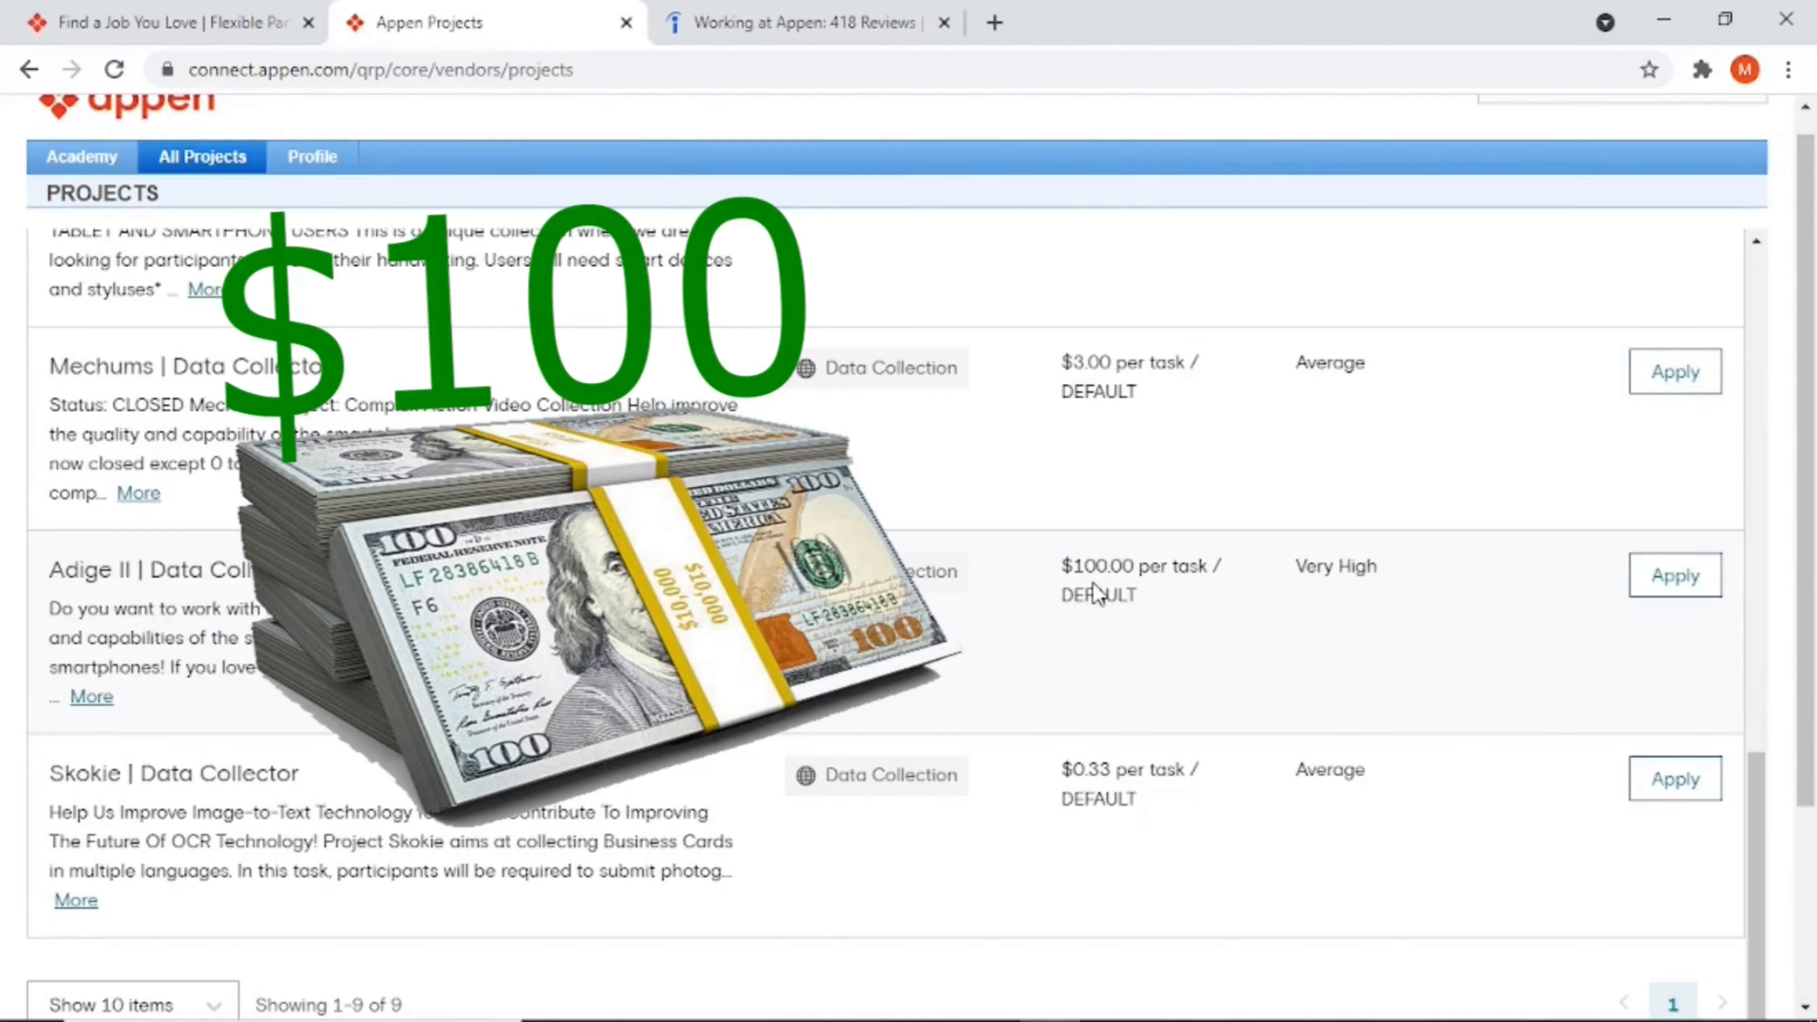
pyautogui.click(170, 23)
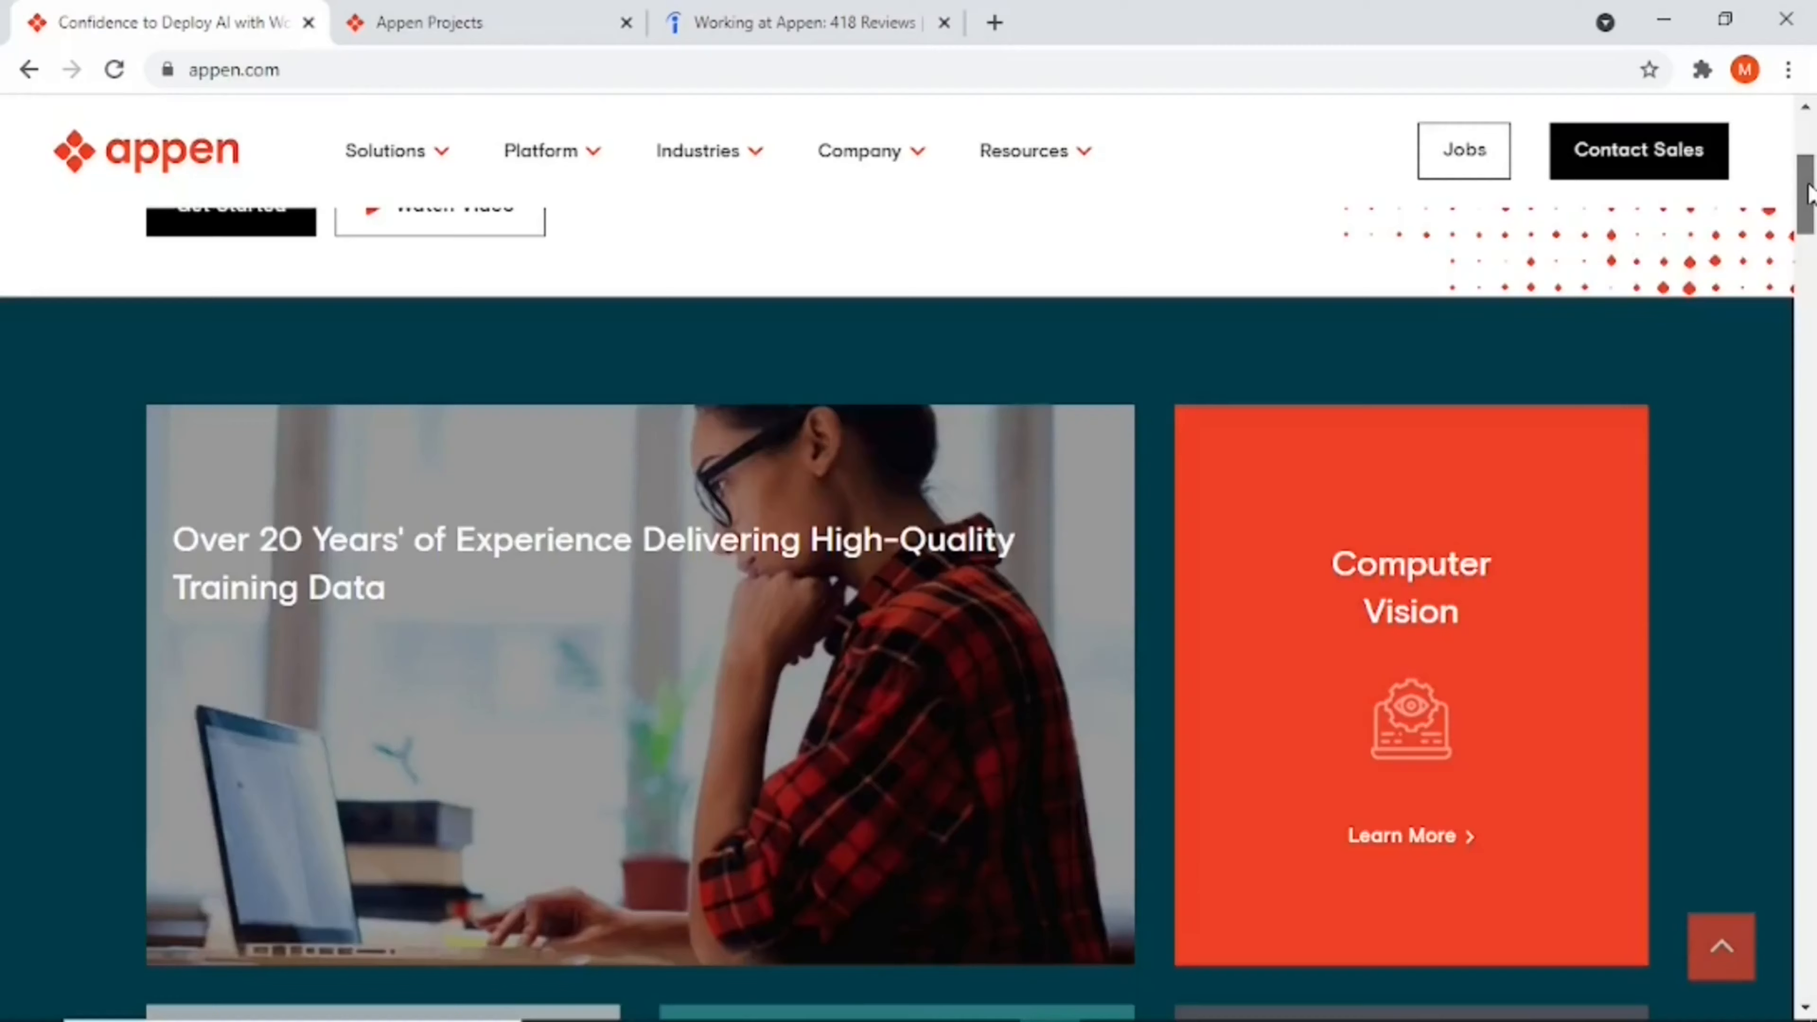
pyautogui.scroll(-3)
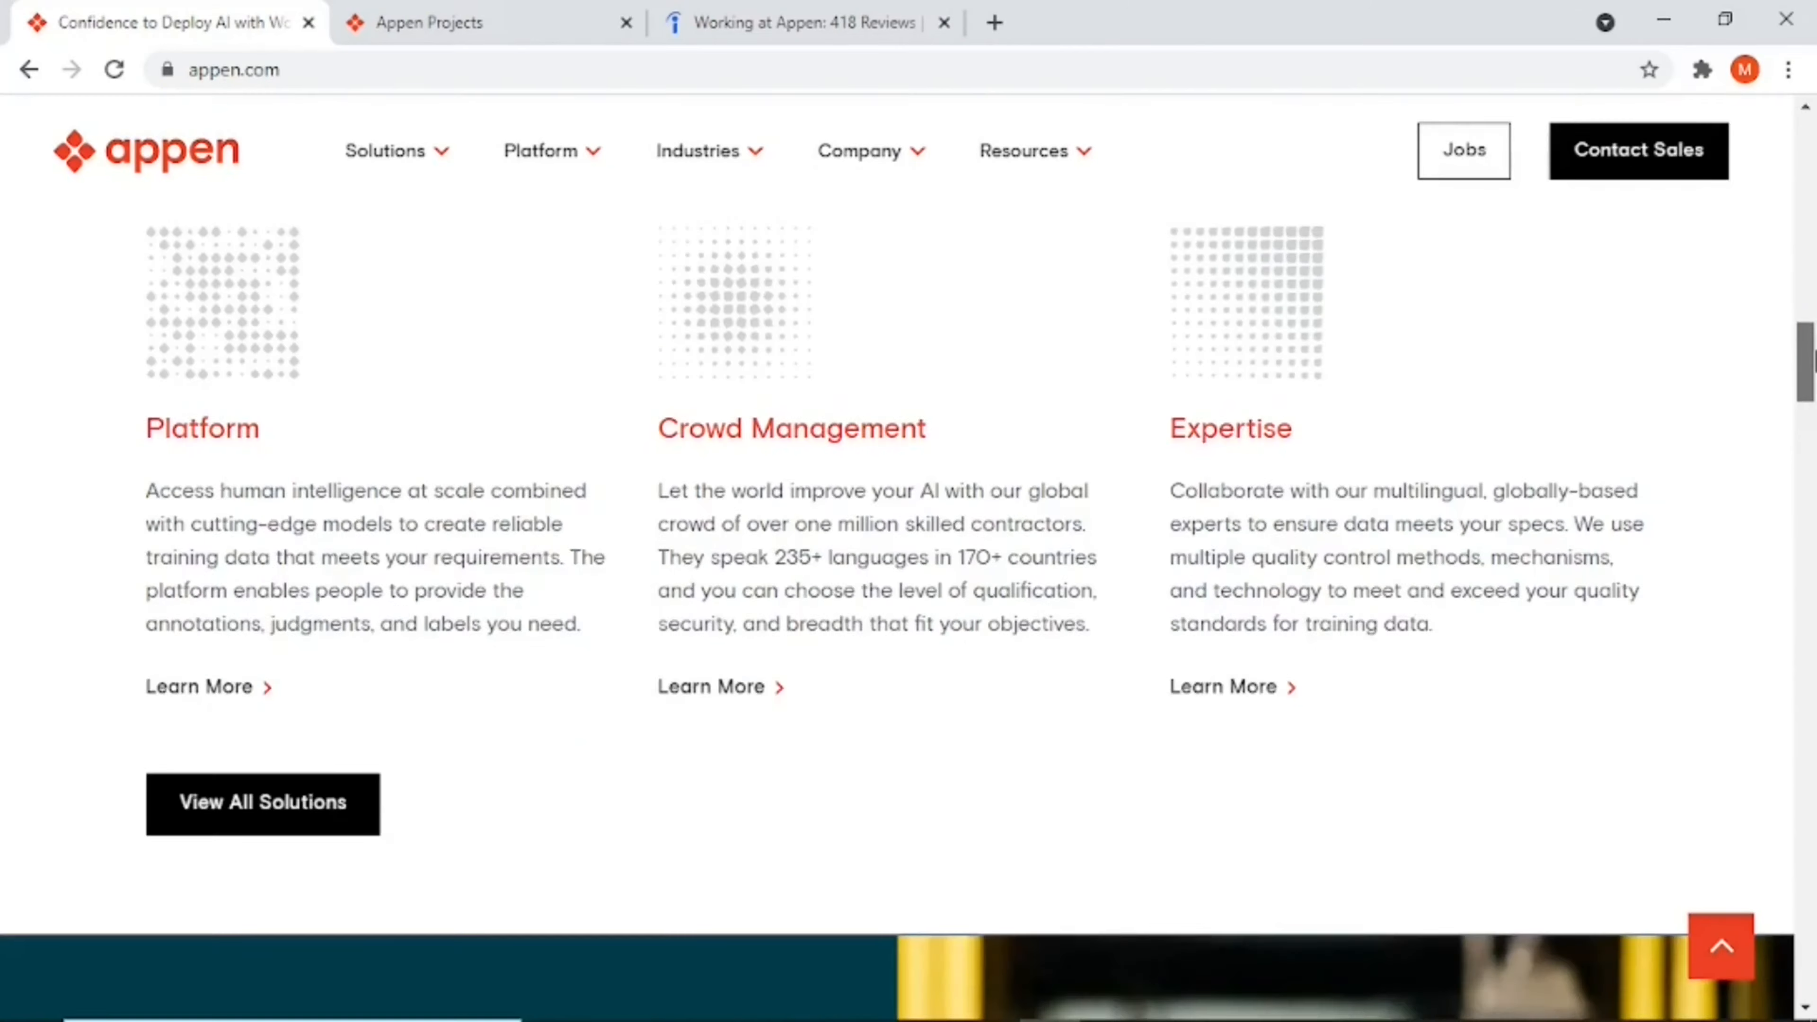
pyautogui.scroll(-3)
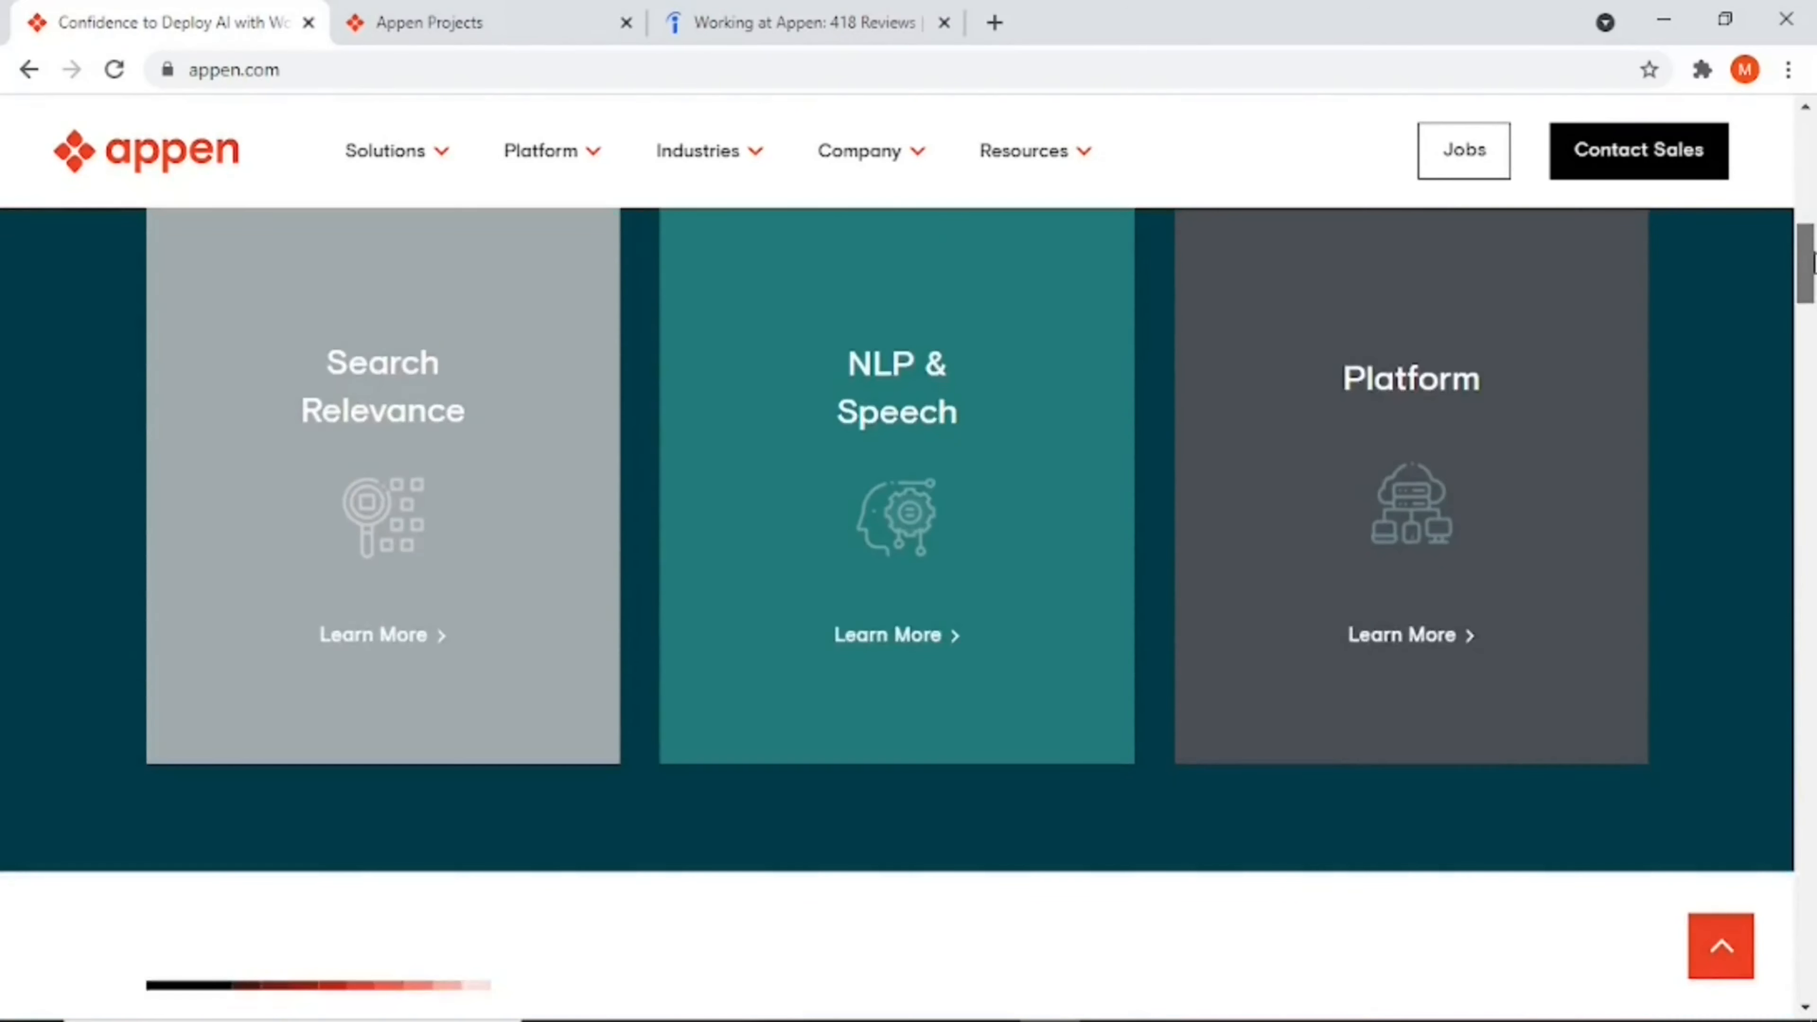
pyautogui.scroll(-3)
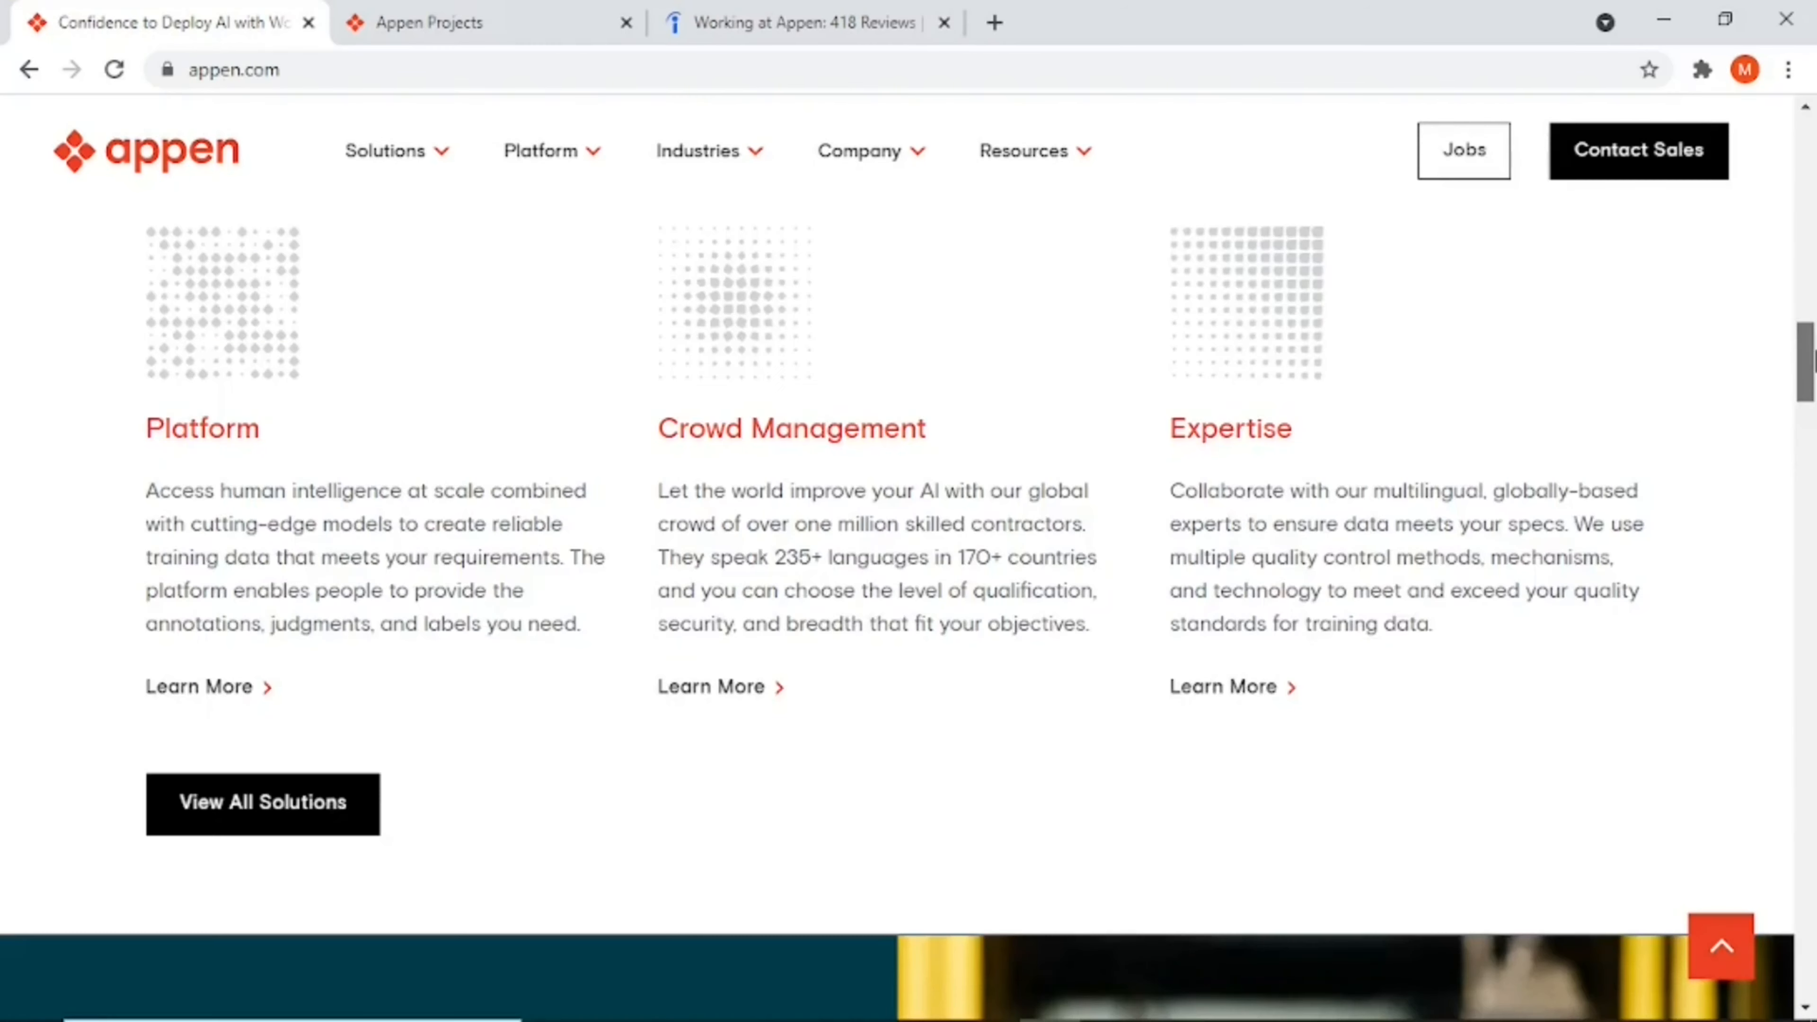
pyautogui.scroll(-3)
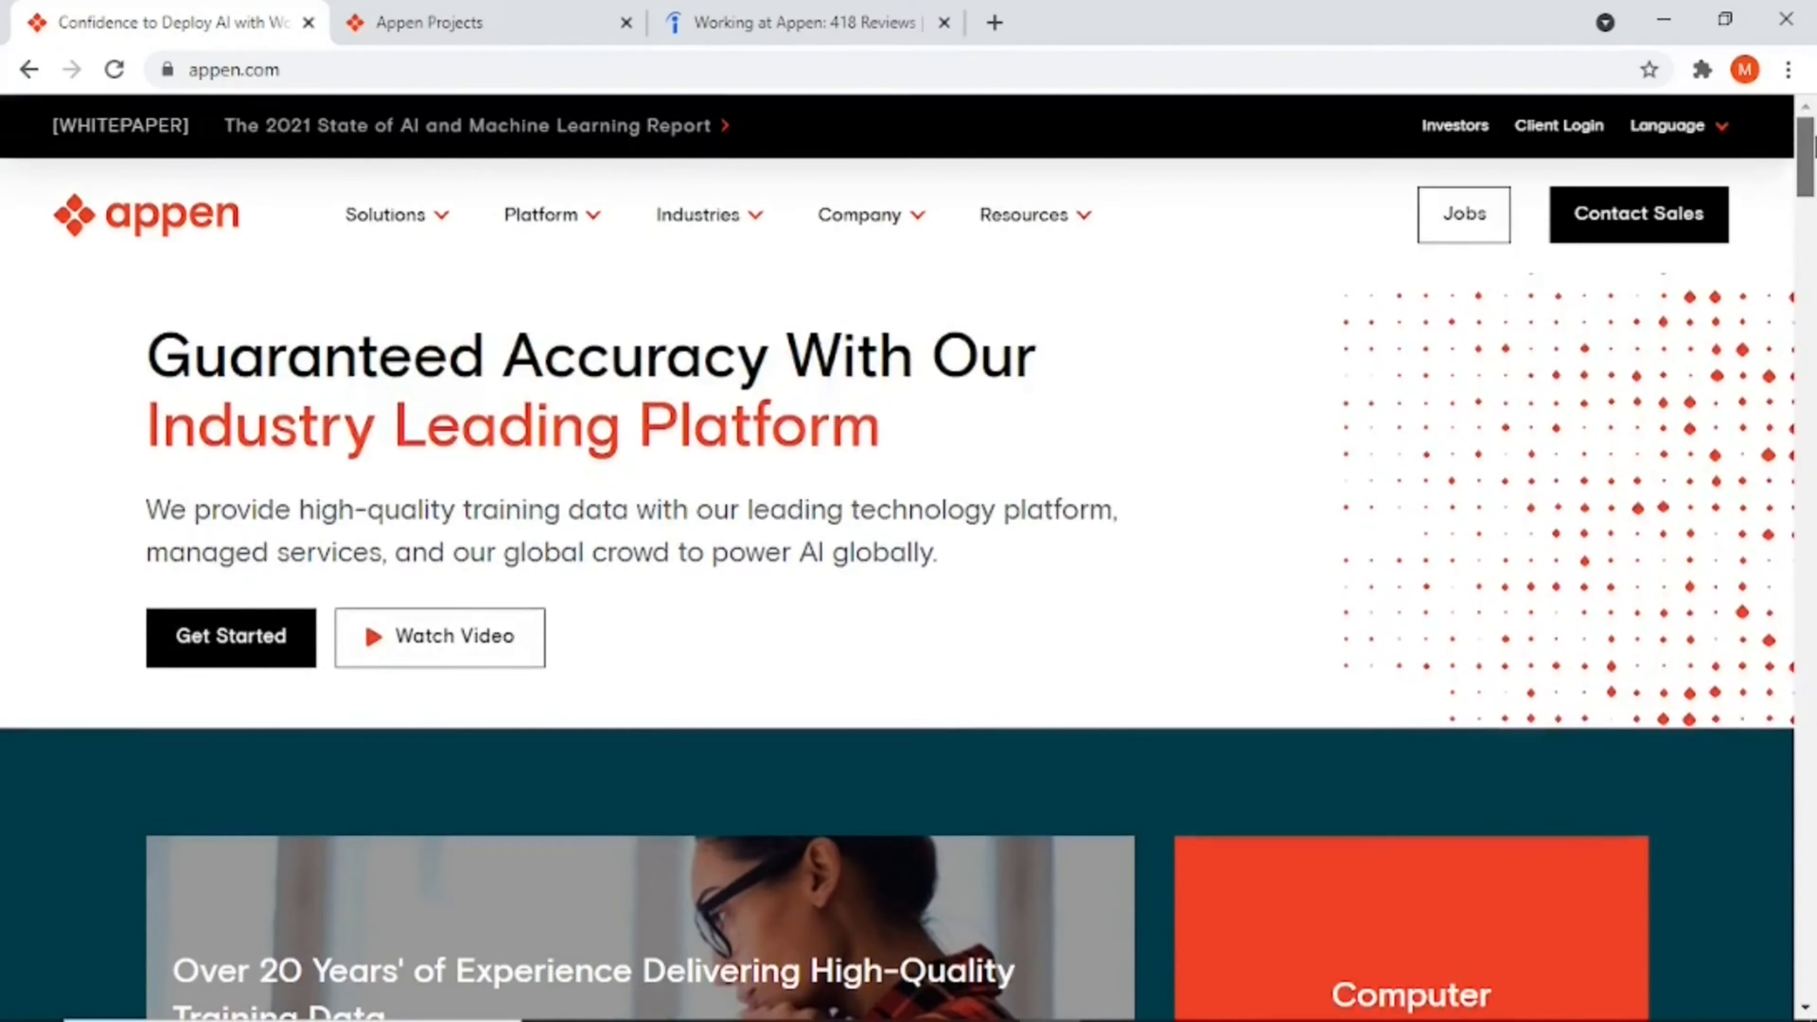
pyautogui.scroll(-3)
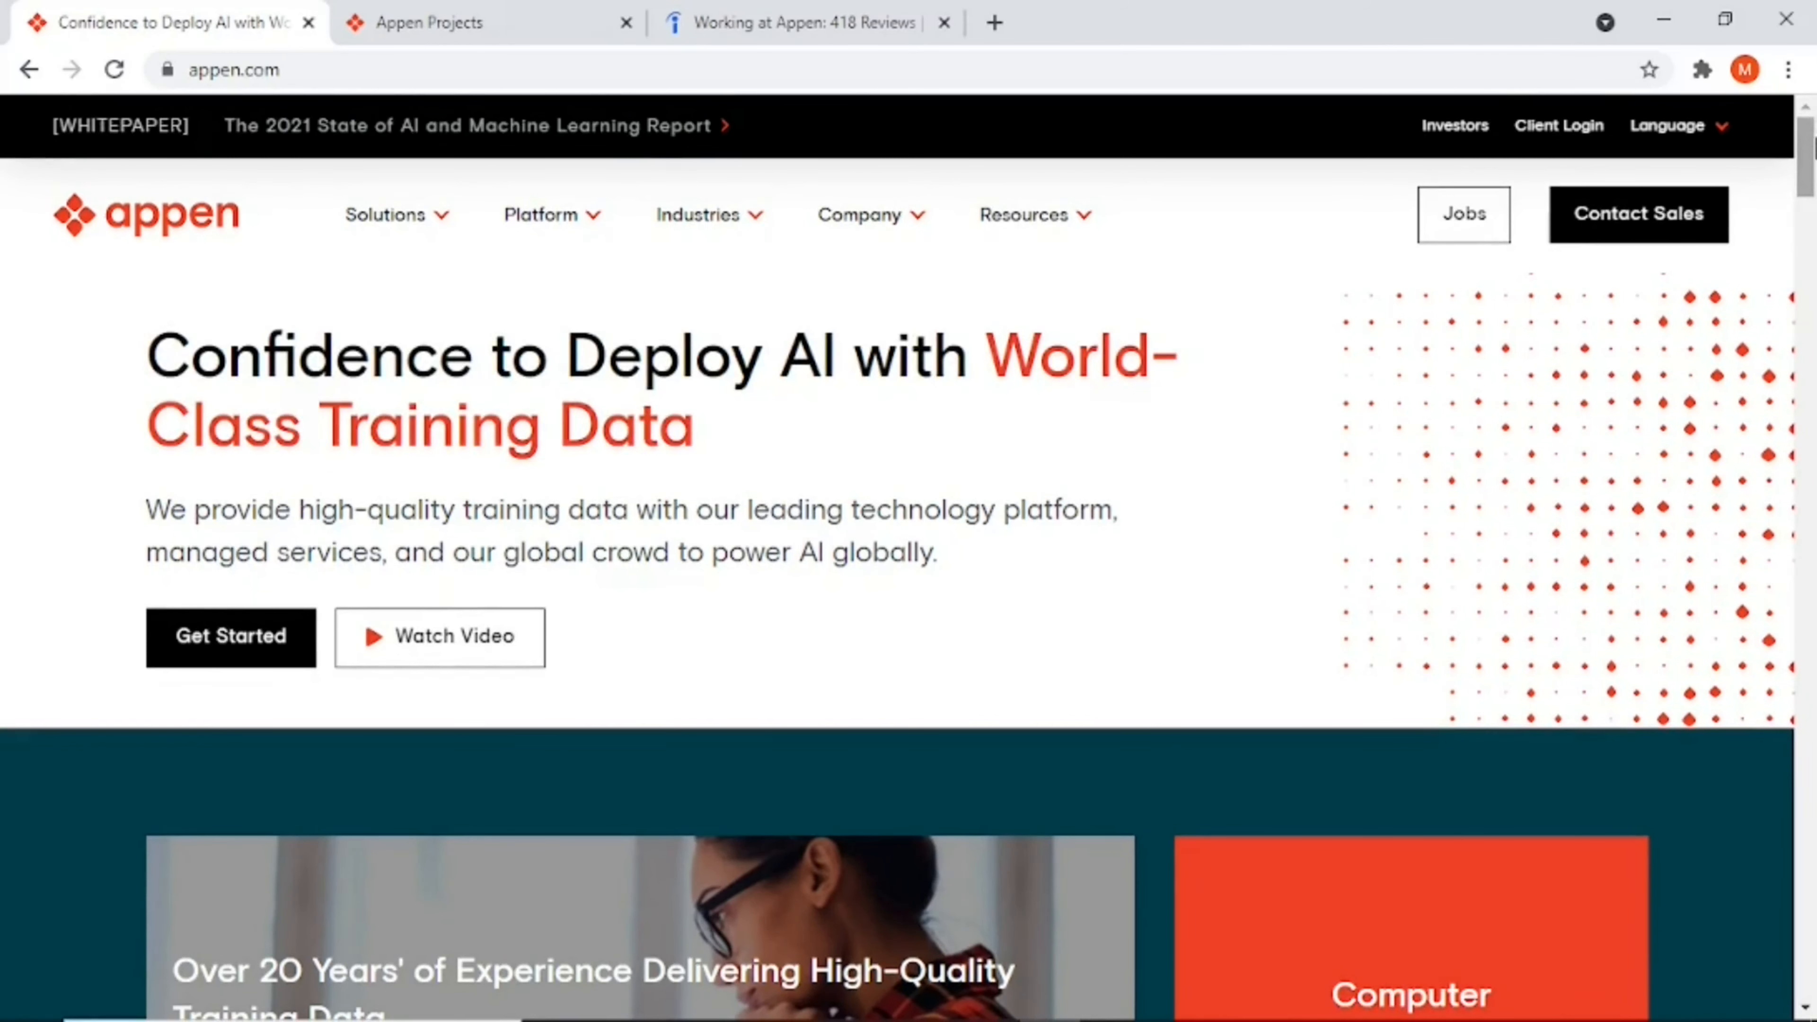
pyautogui.scroll(-3)
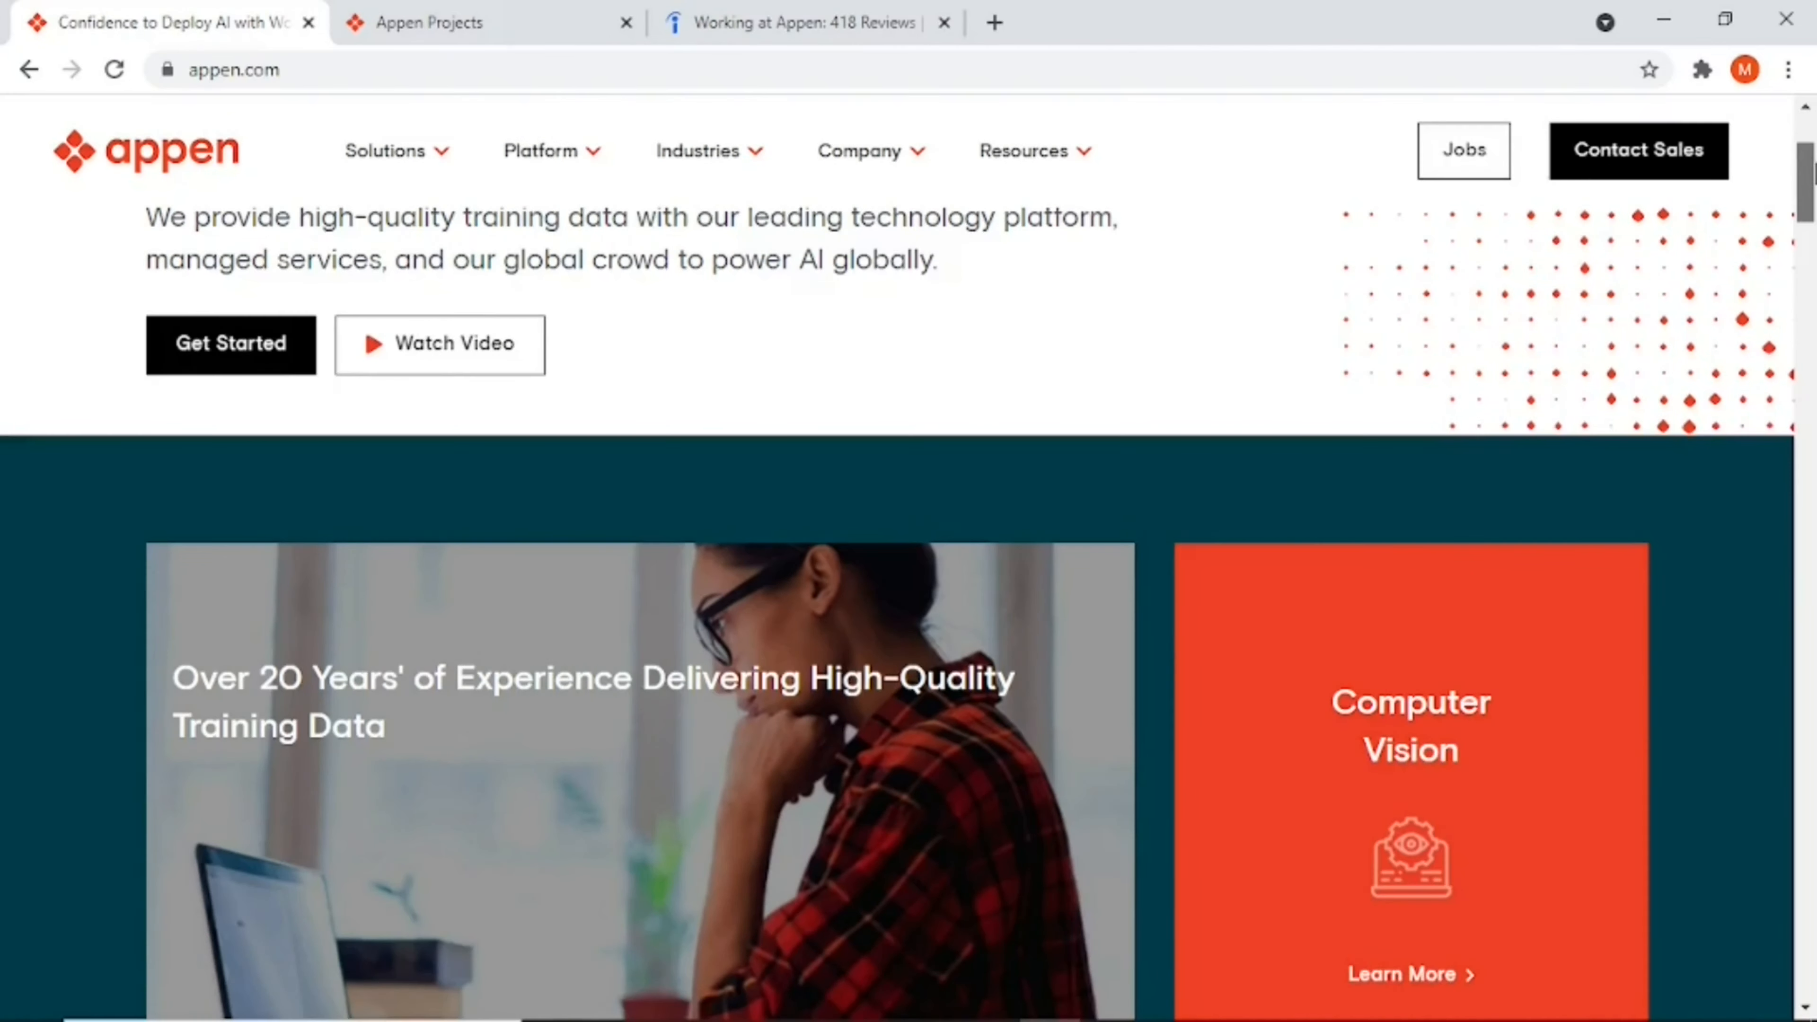
pyautogui.scroll(-3)
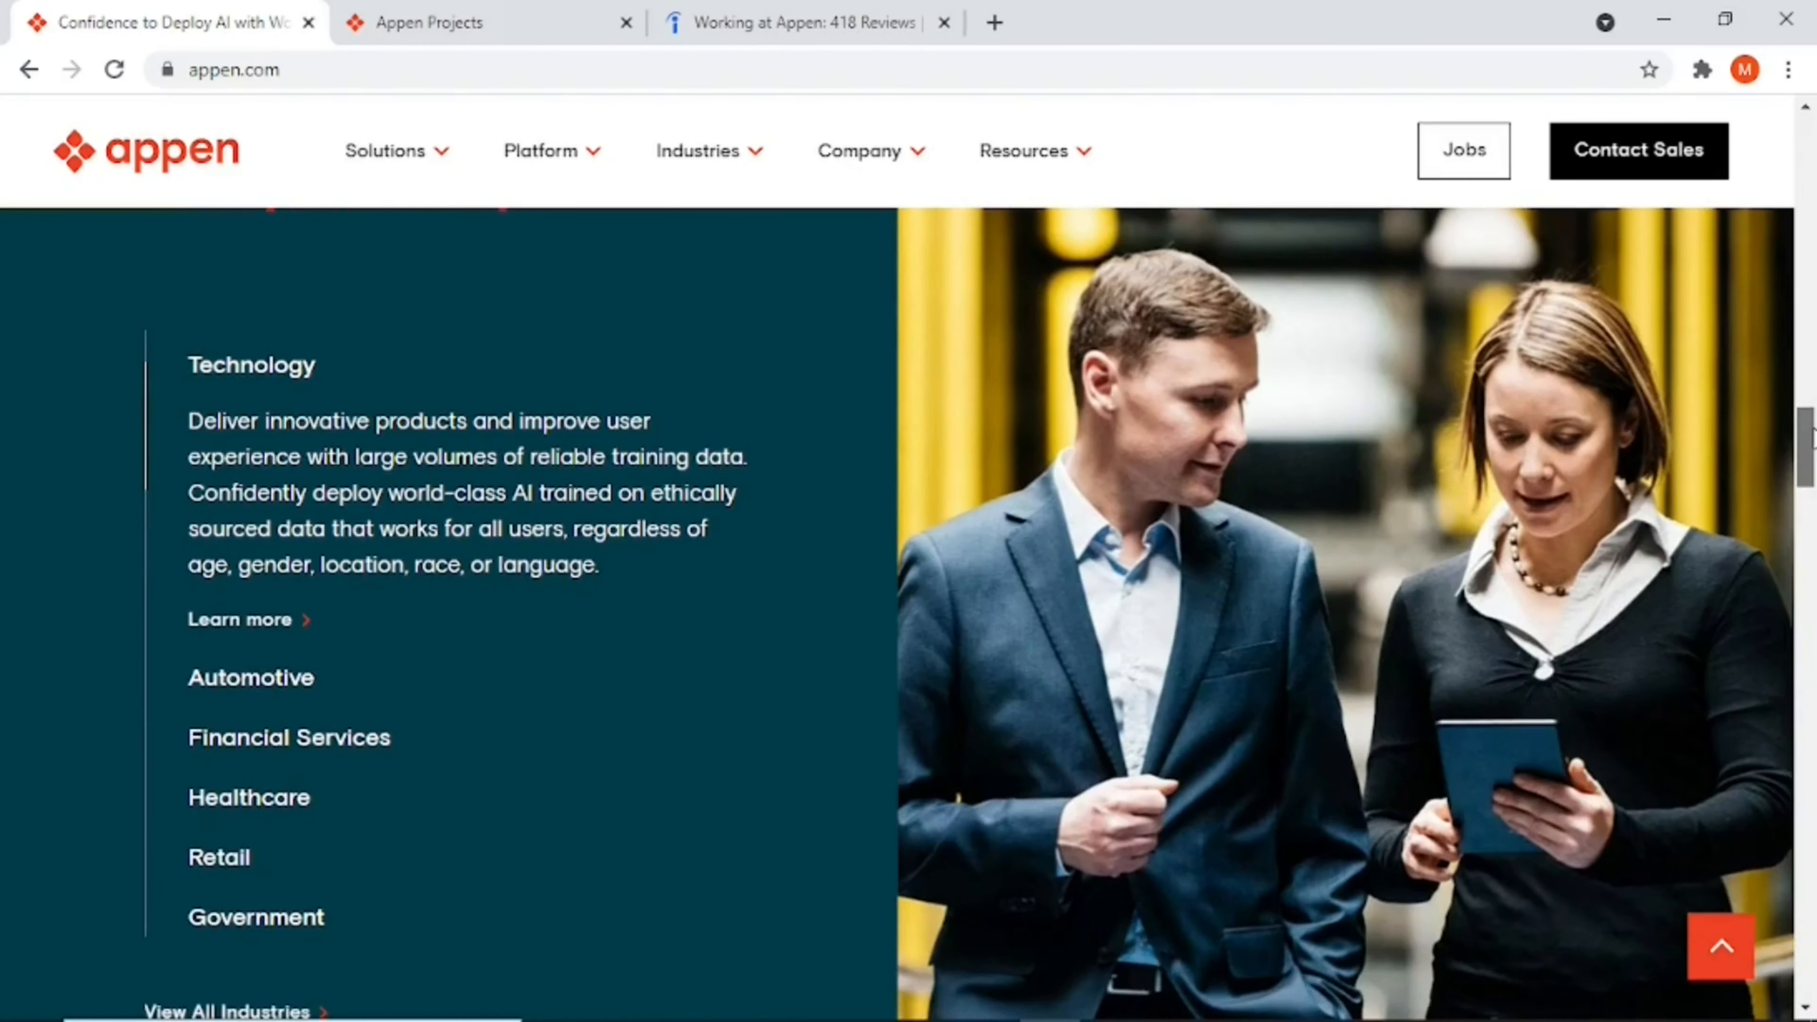
# Step: Continue through the news section to the page bottom, then return toward the top headline
pyautogui.scroll(-3)
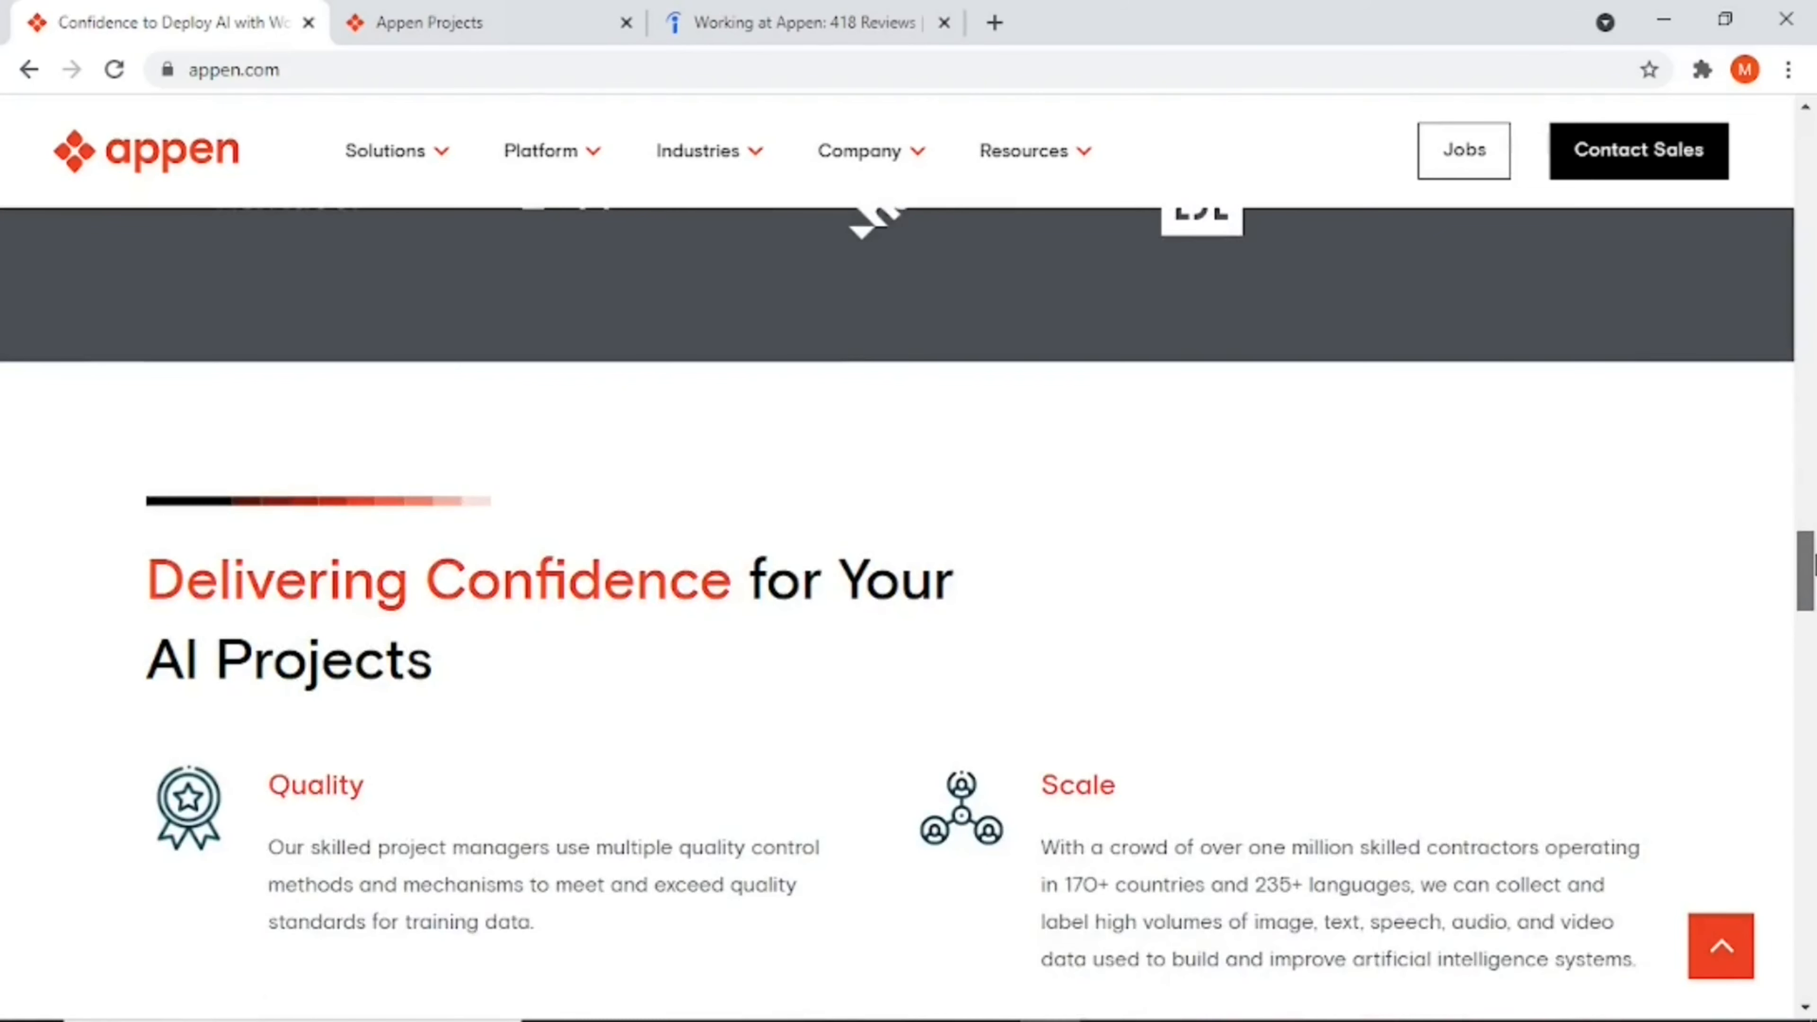
pyautogui.scroll(-3)
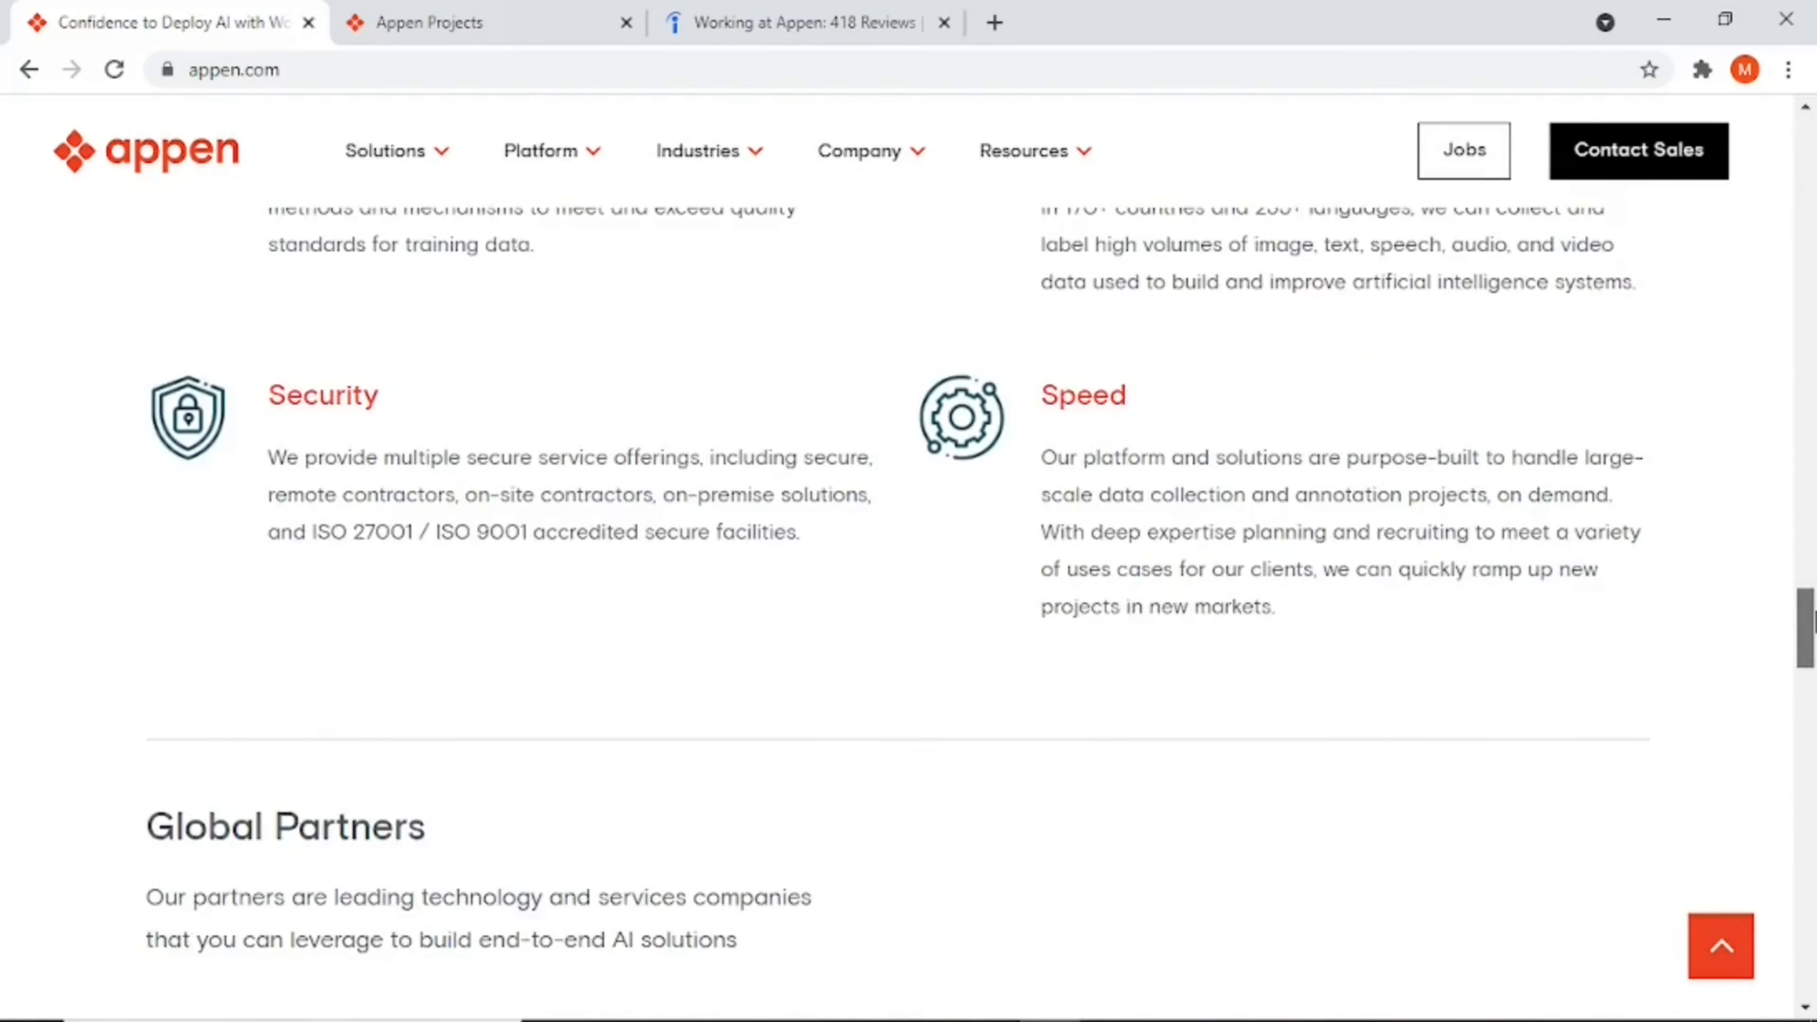
pyautogui.scroll(-3)
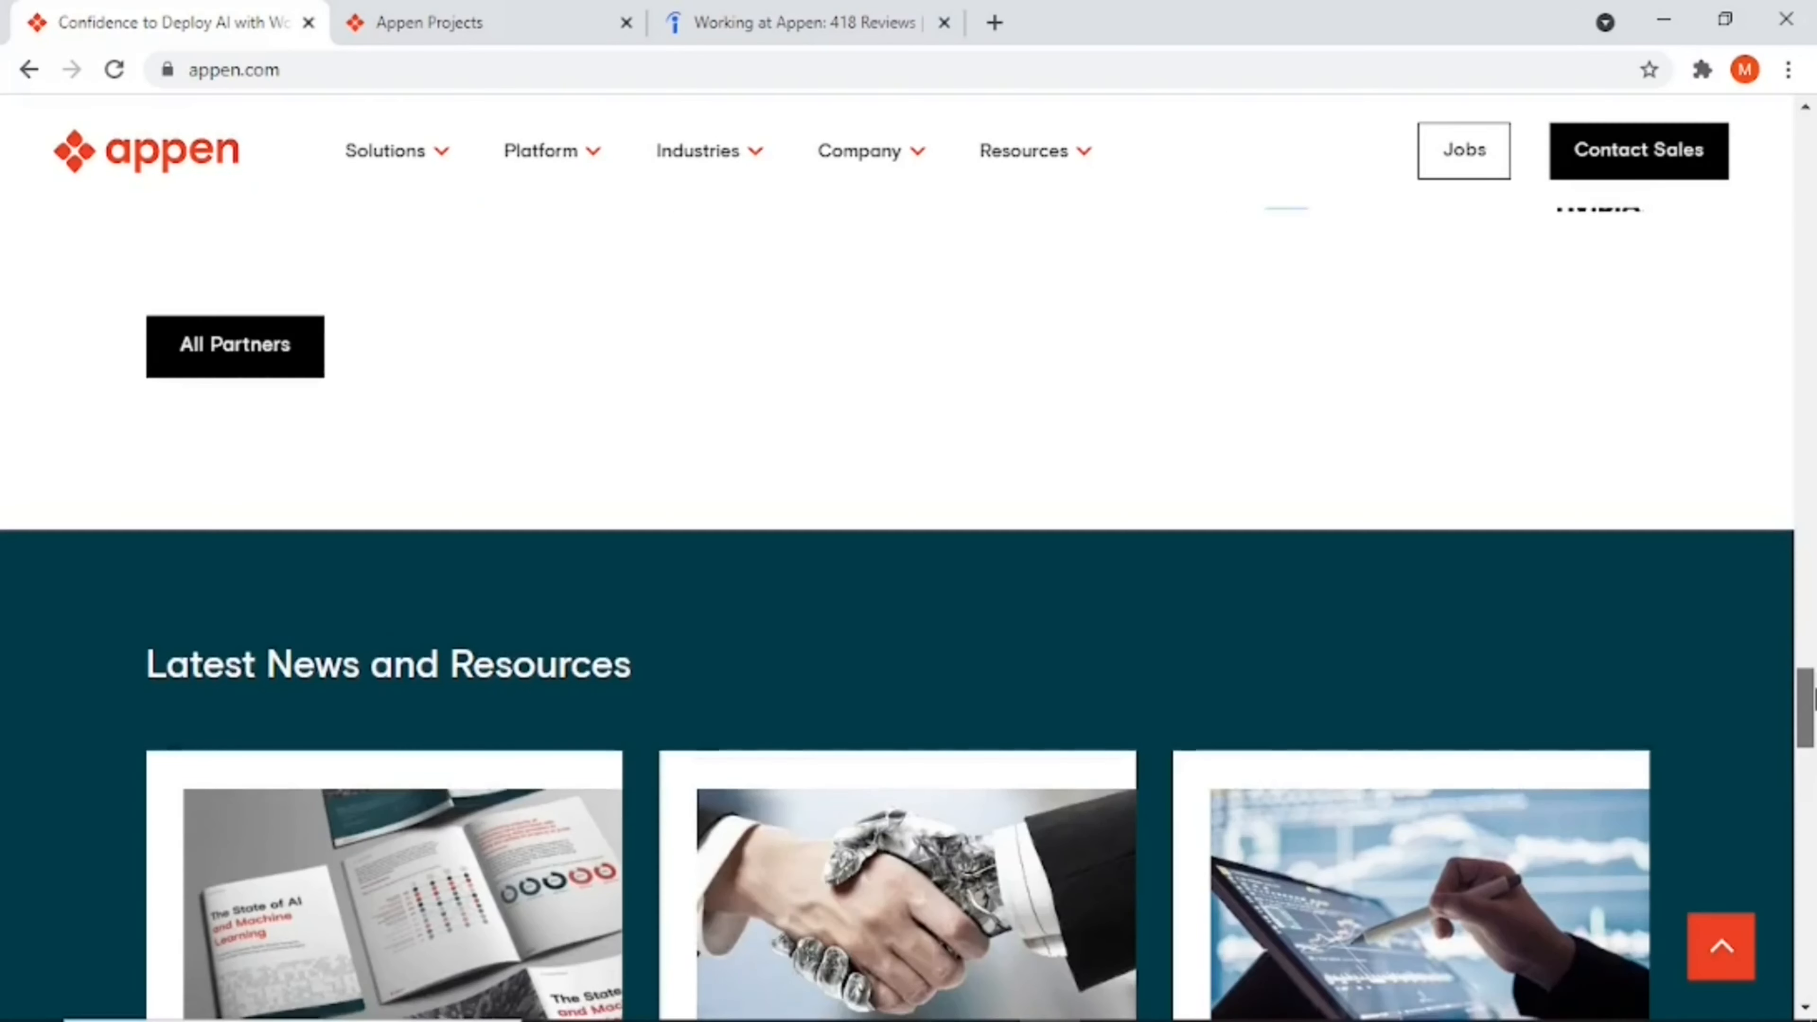
pyautogui.scroll(-3)
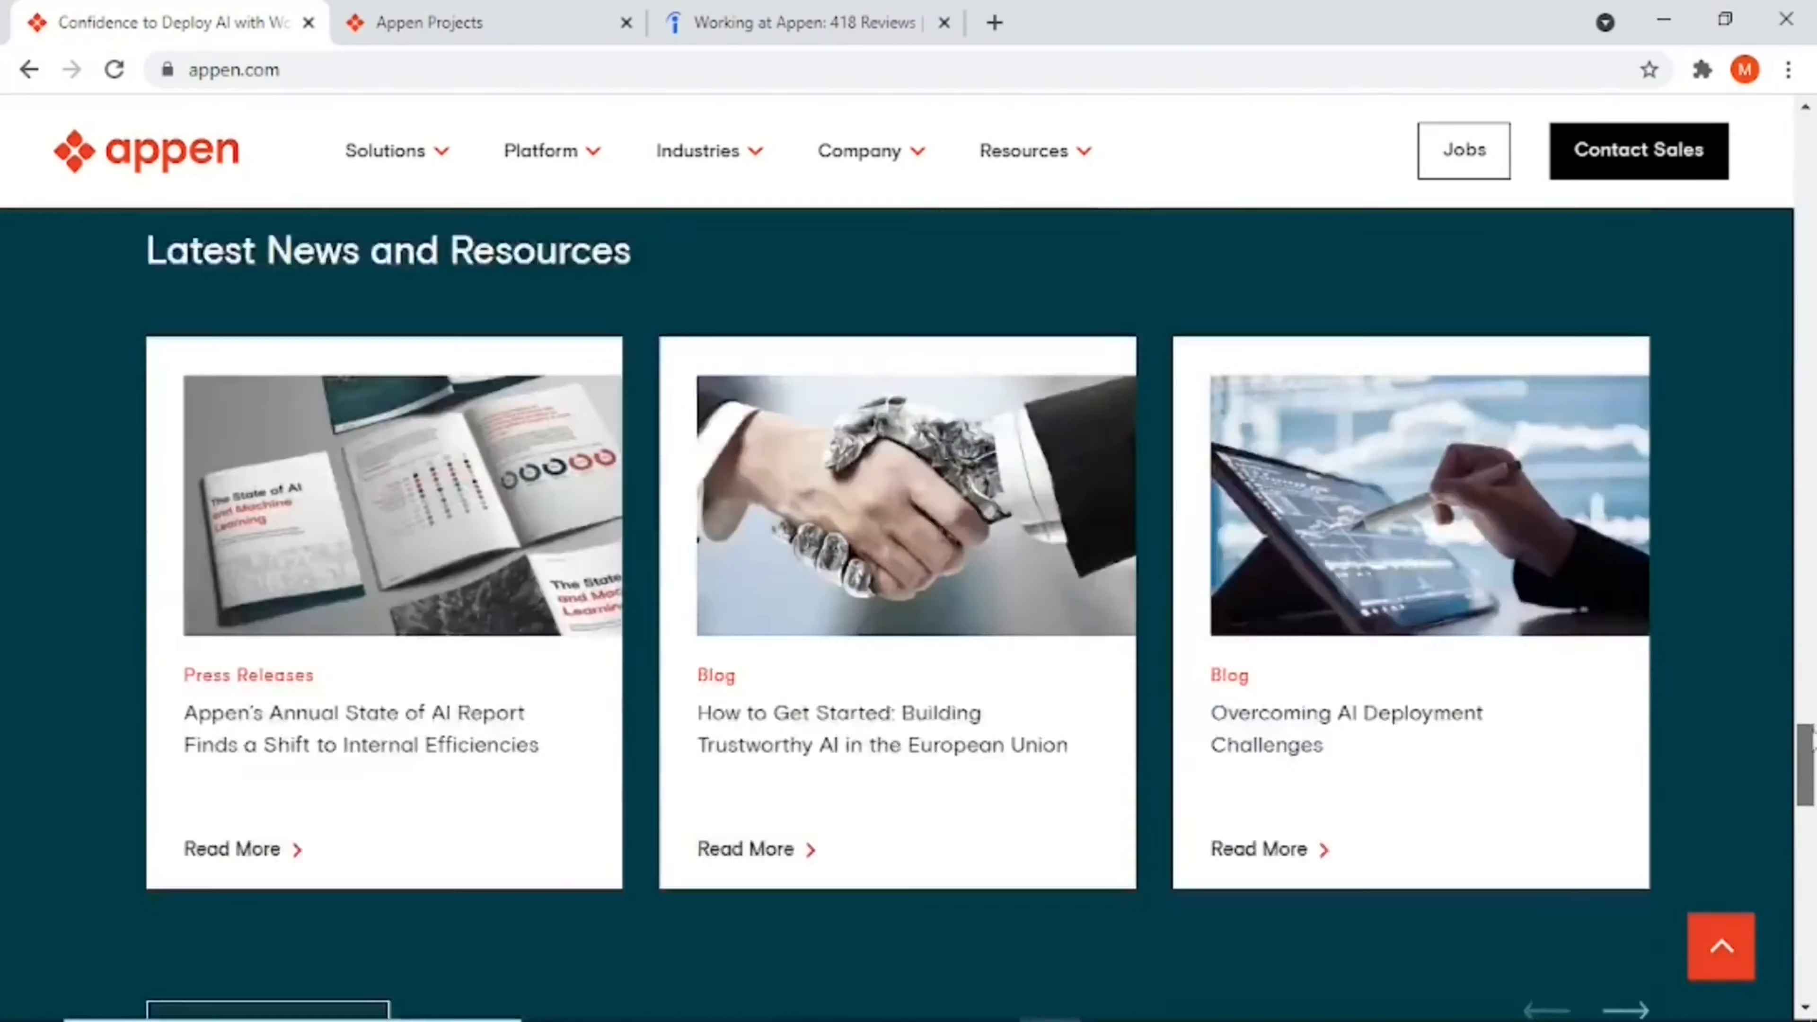
pyautogui.scroll(-3)
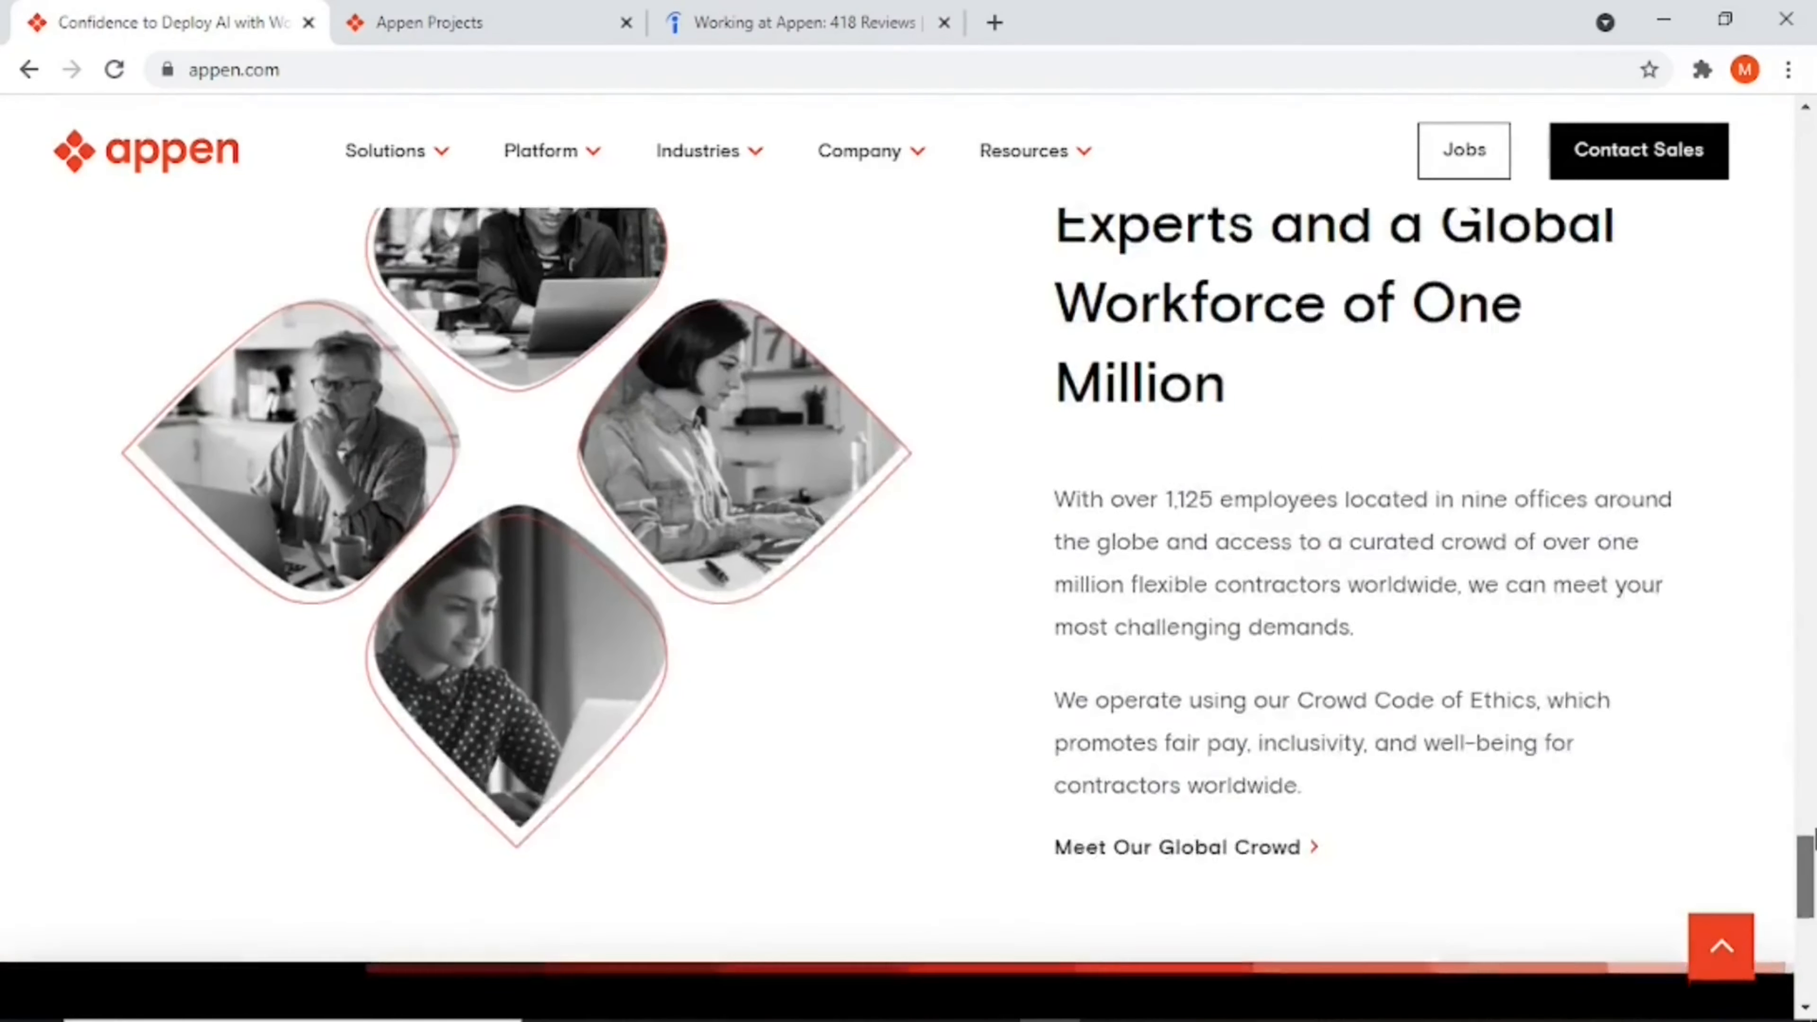
pyautogui.scroll(-3)
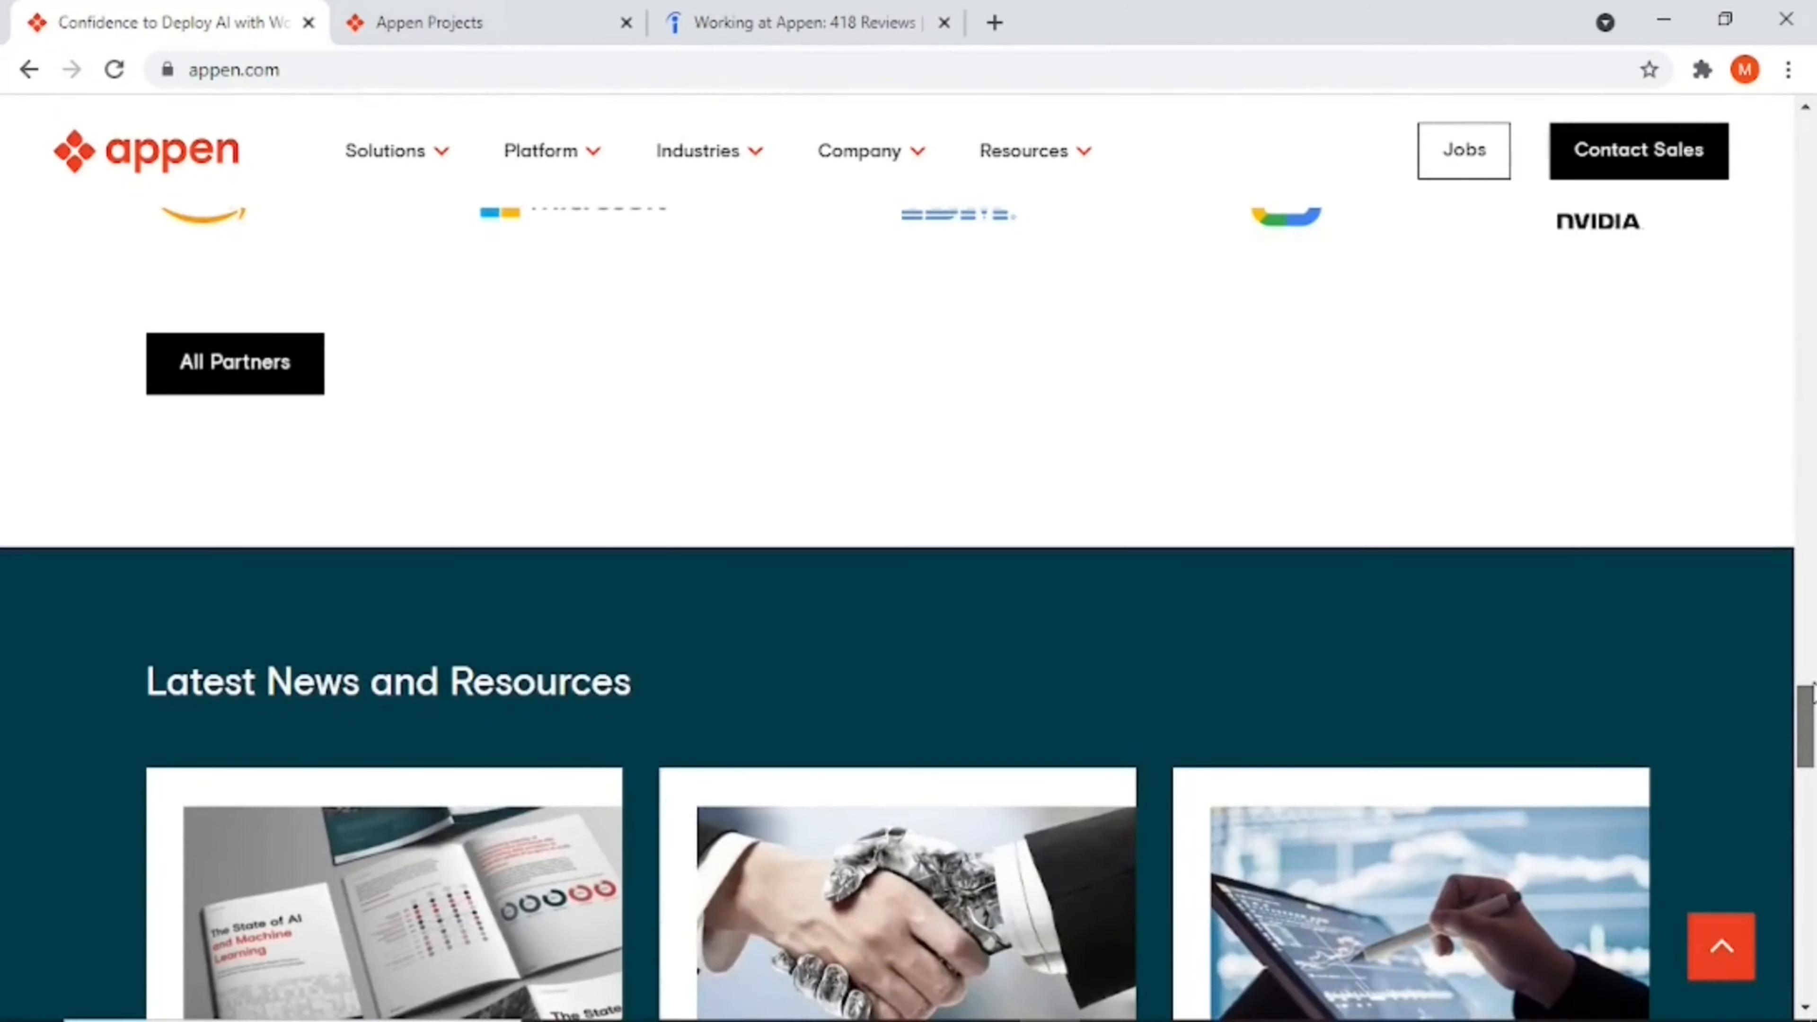
pyautogui.scroll(3)
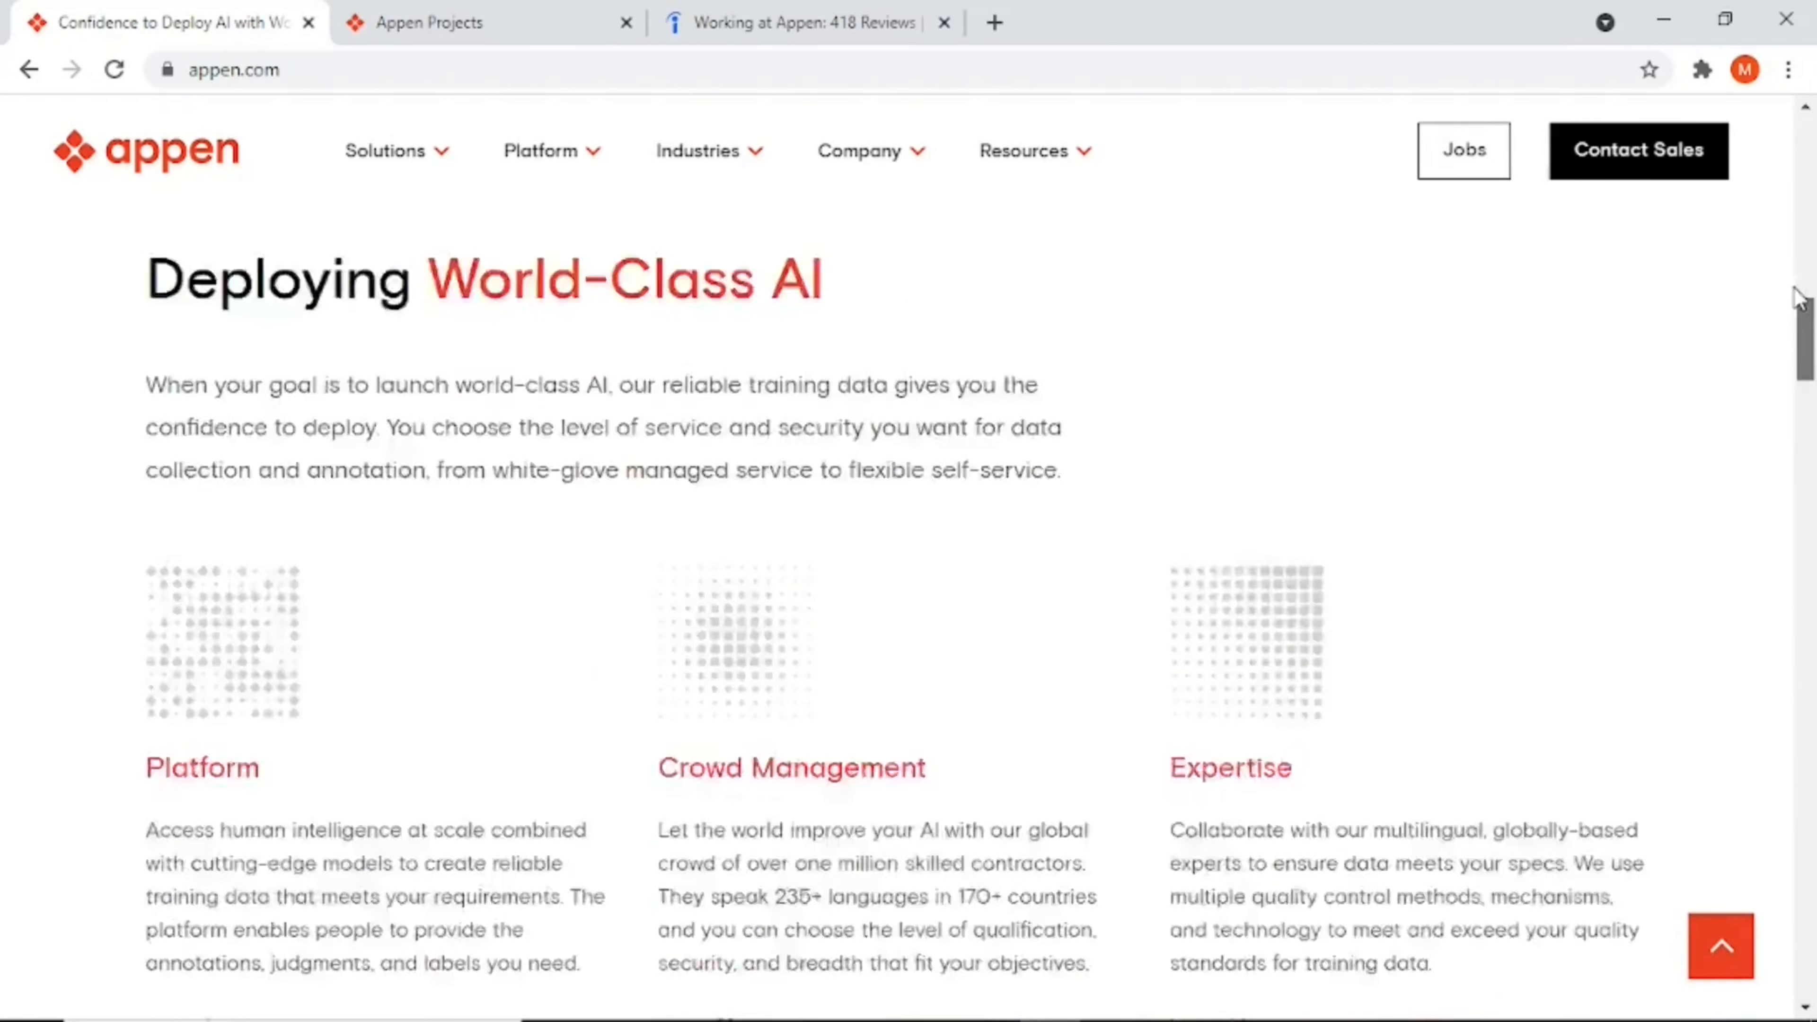
pyautogui.scroll(3)
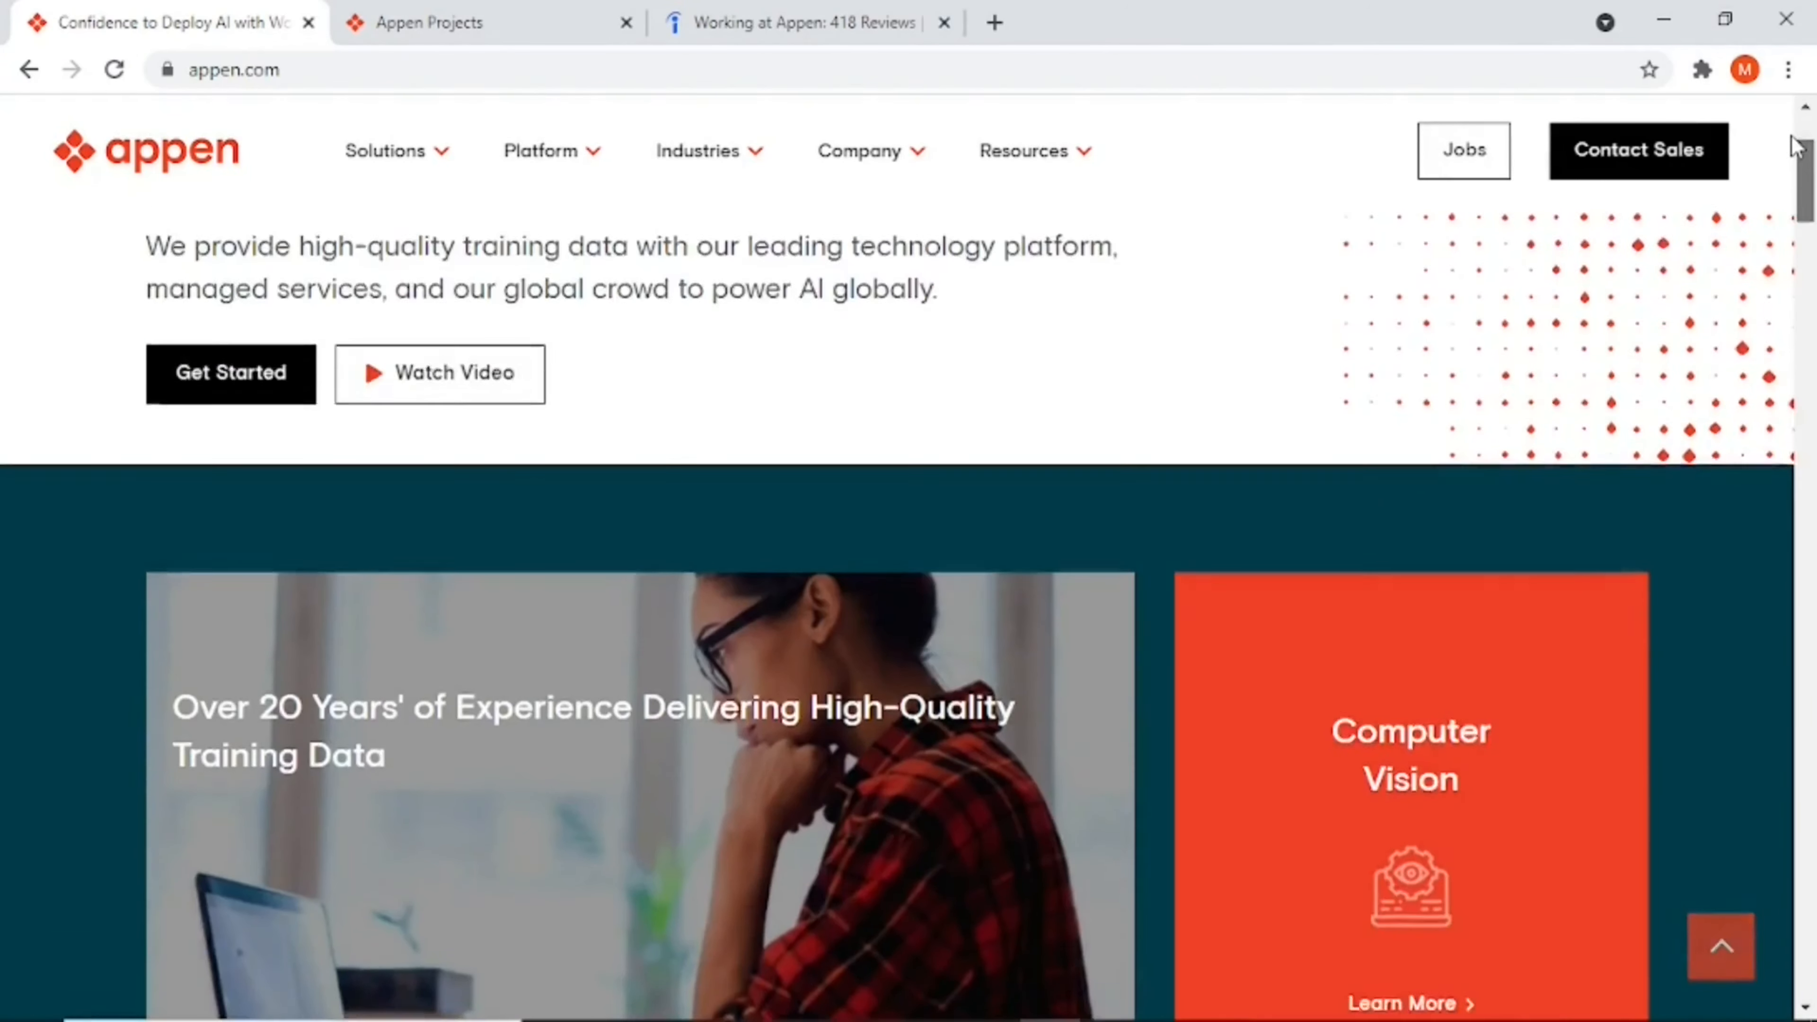
pyautogui.scroll(3)
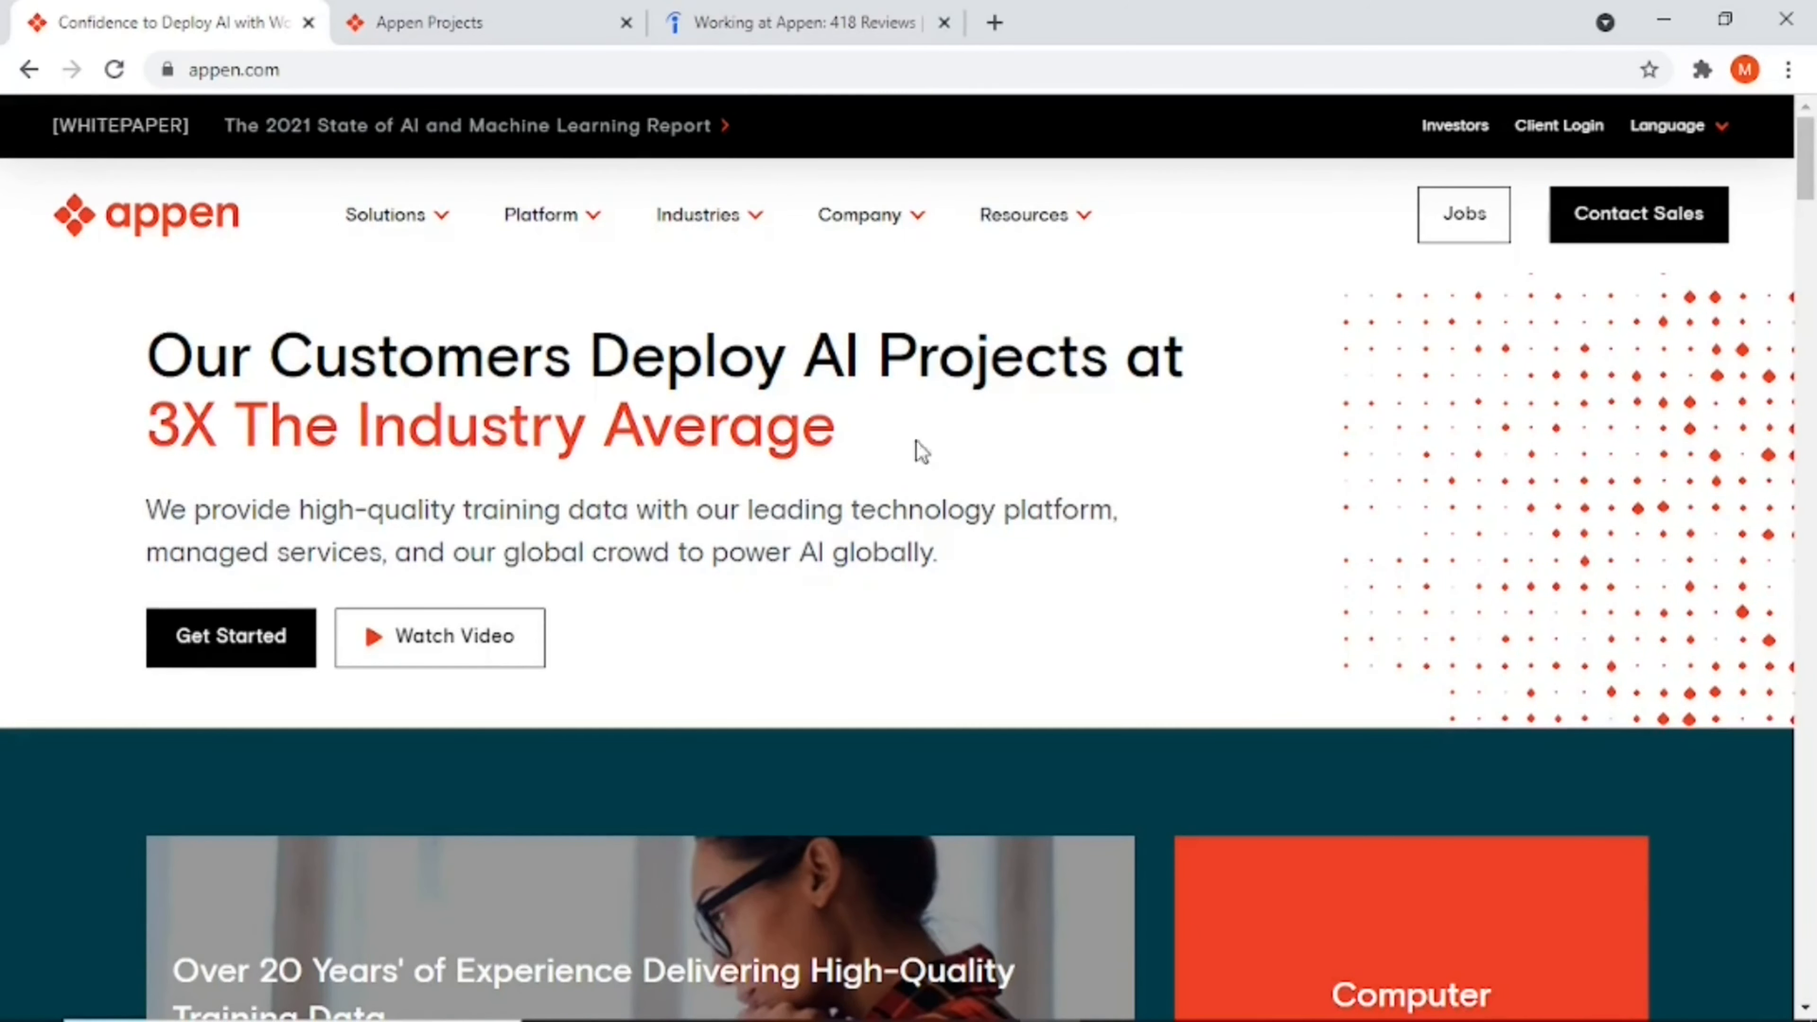
pyautogui.moveTo(1501, 244)
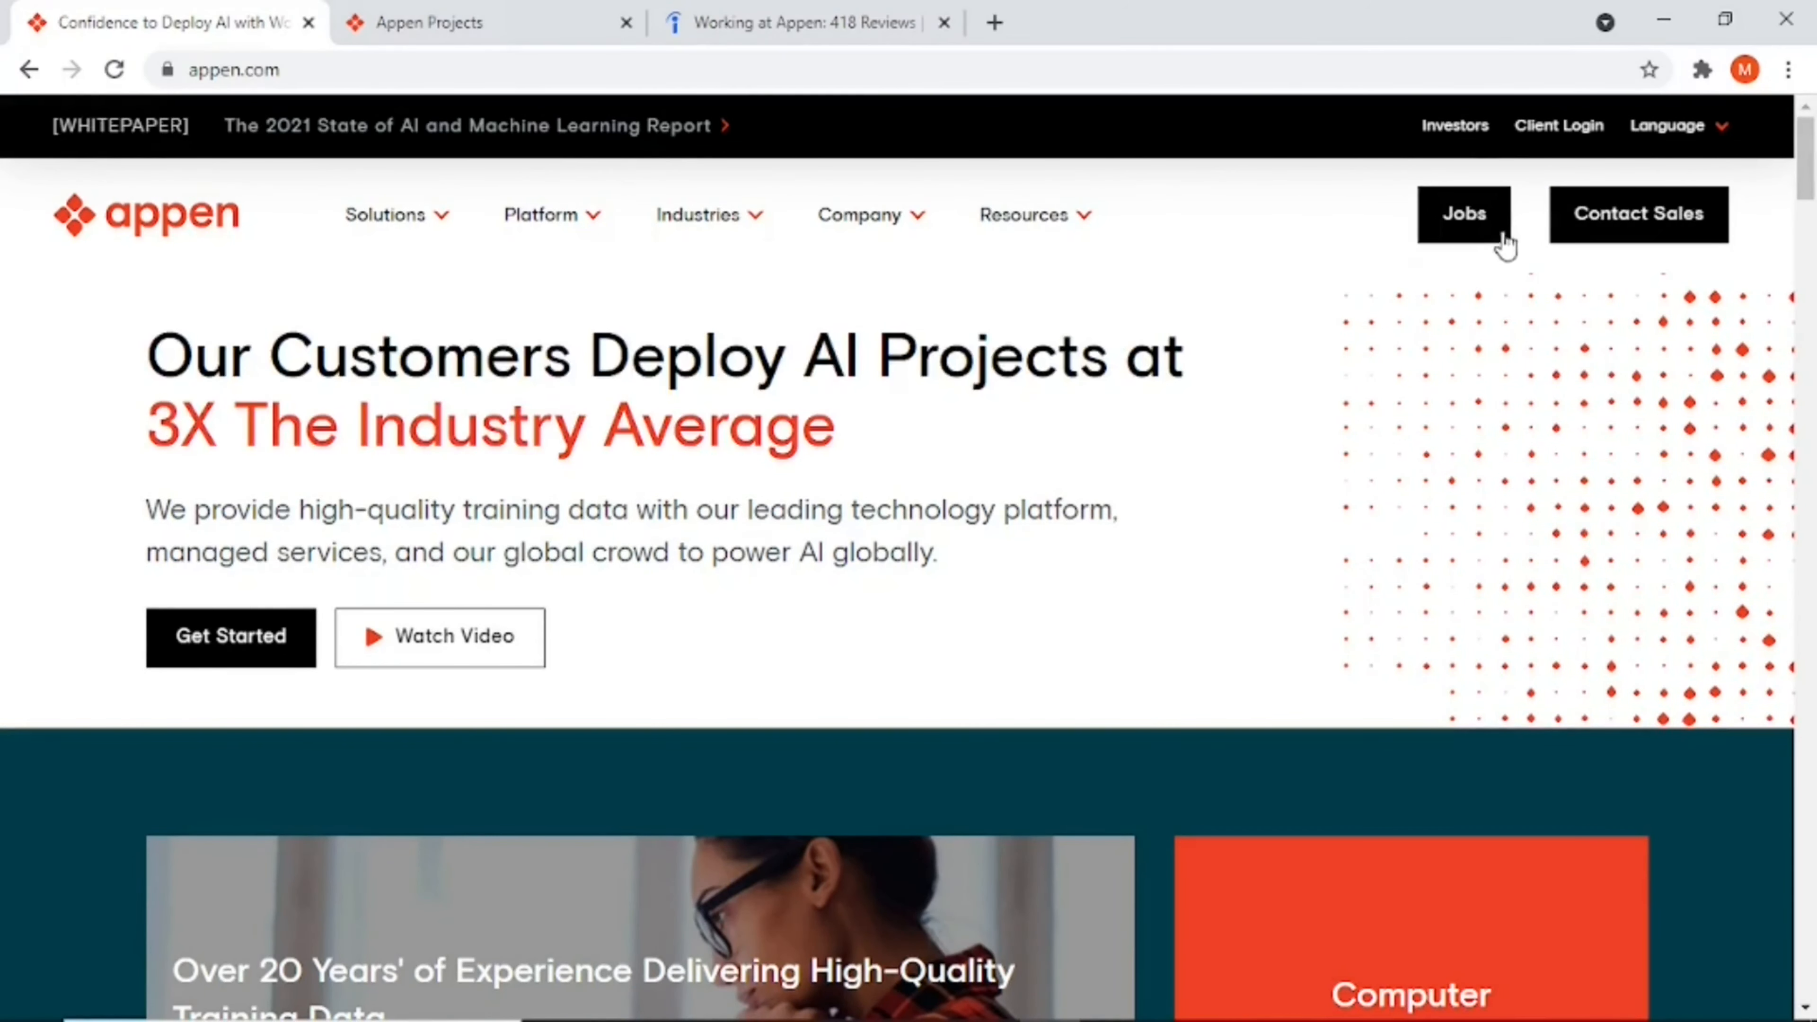
# Step: Go to the Jobs page and review the Projects, Micro Tasks and Surveys & Data Collection listings
pyautogui.click(1478, 225)
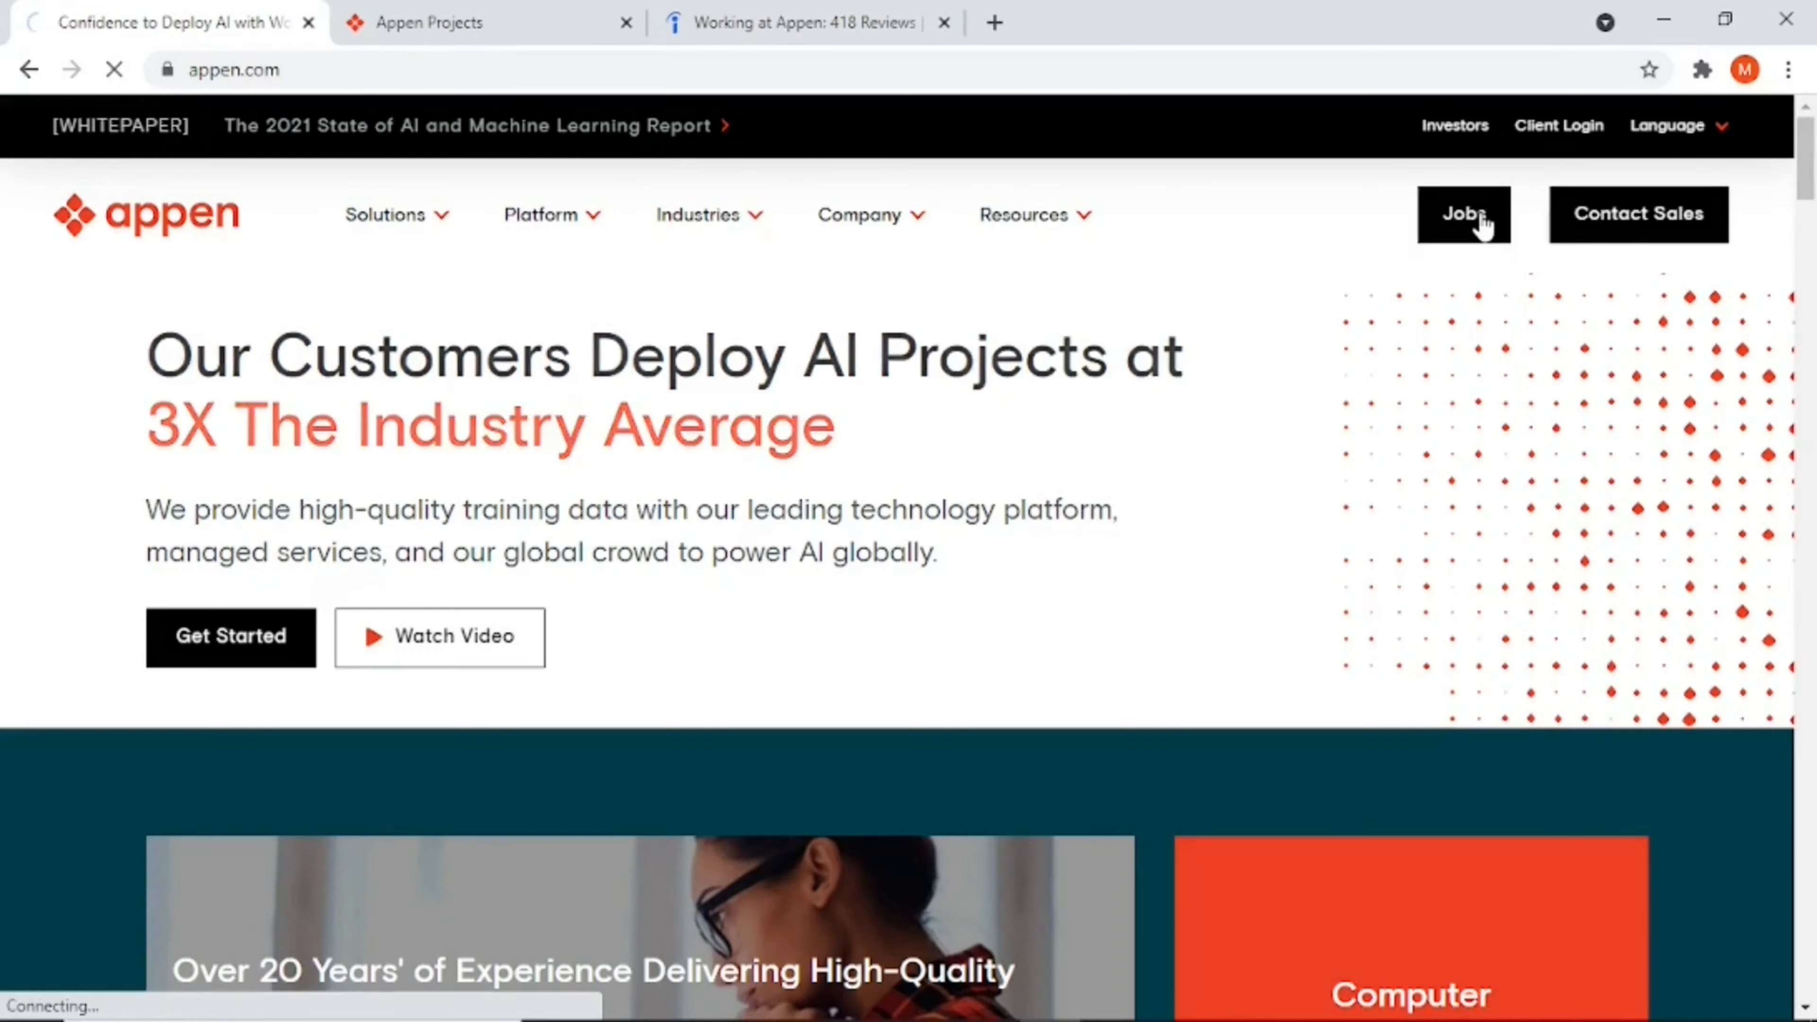
pyautogui.click(1464, 213)
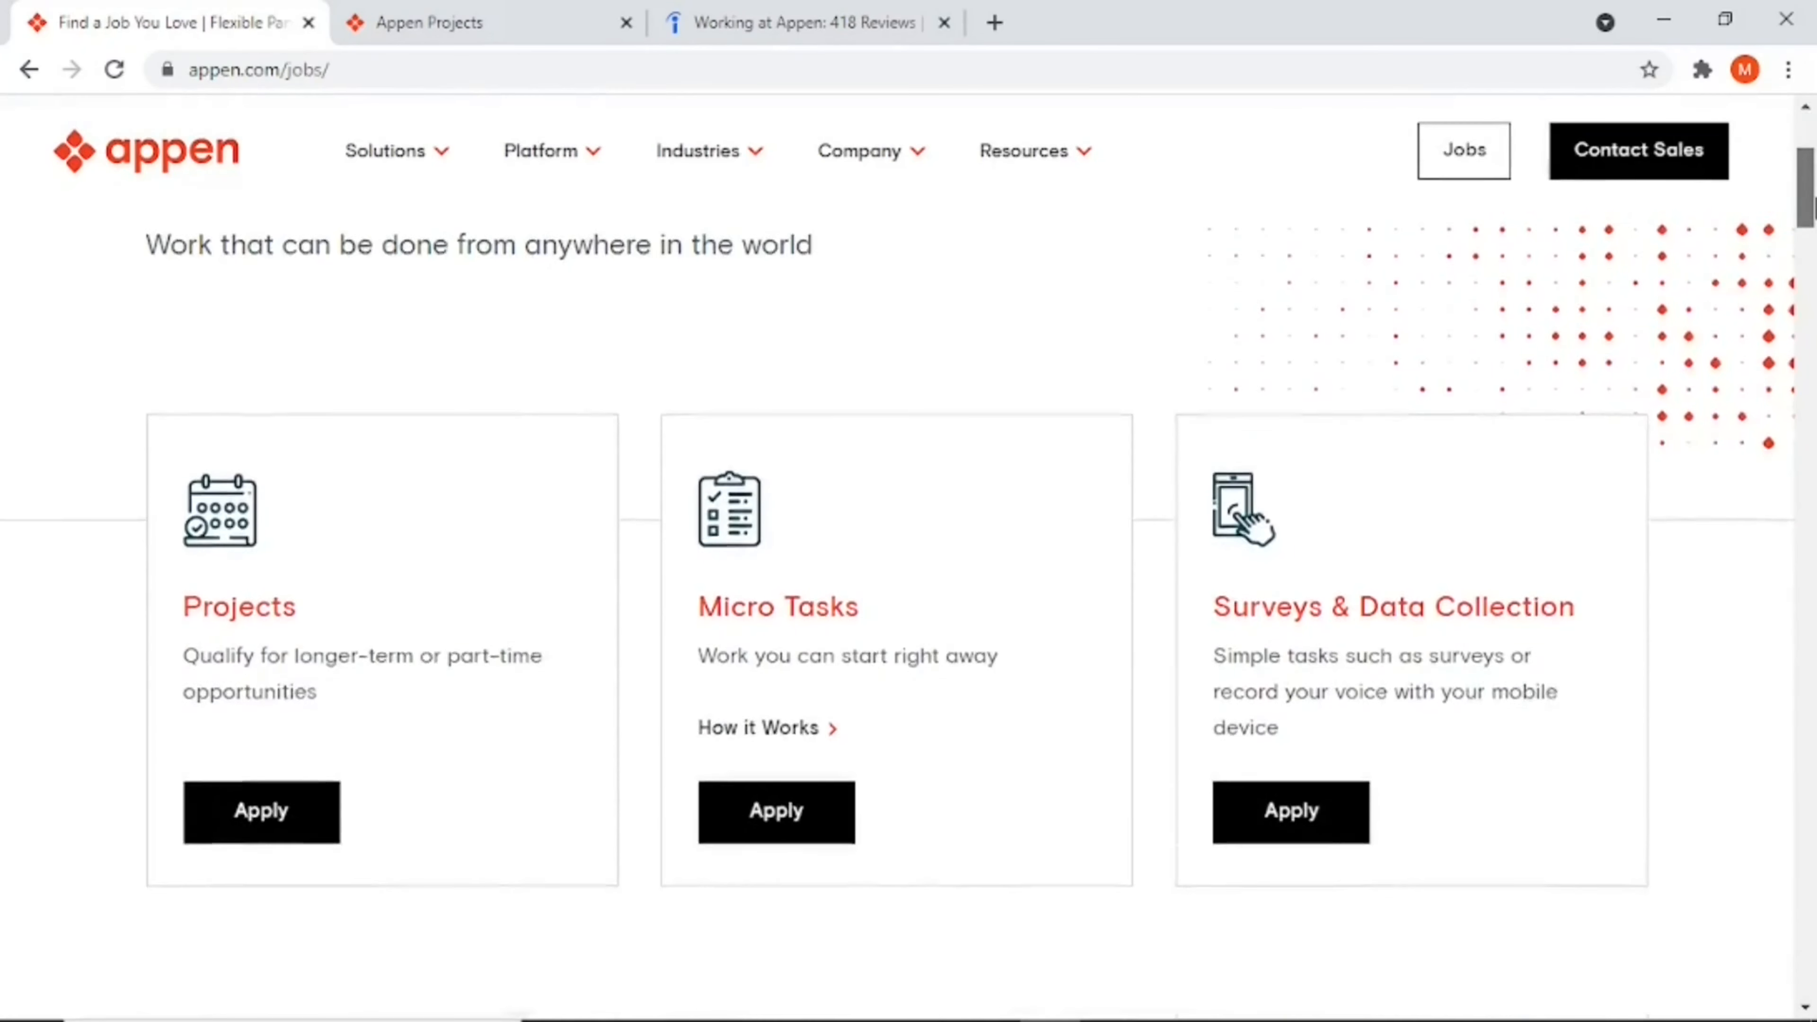
pyautogui.scroll(-3)
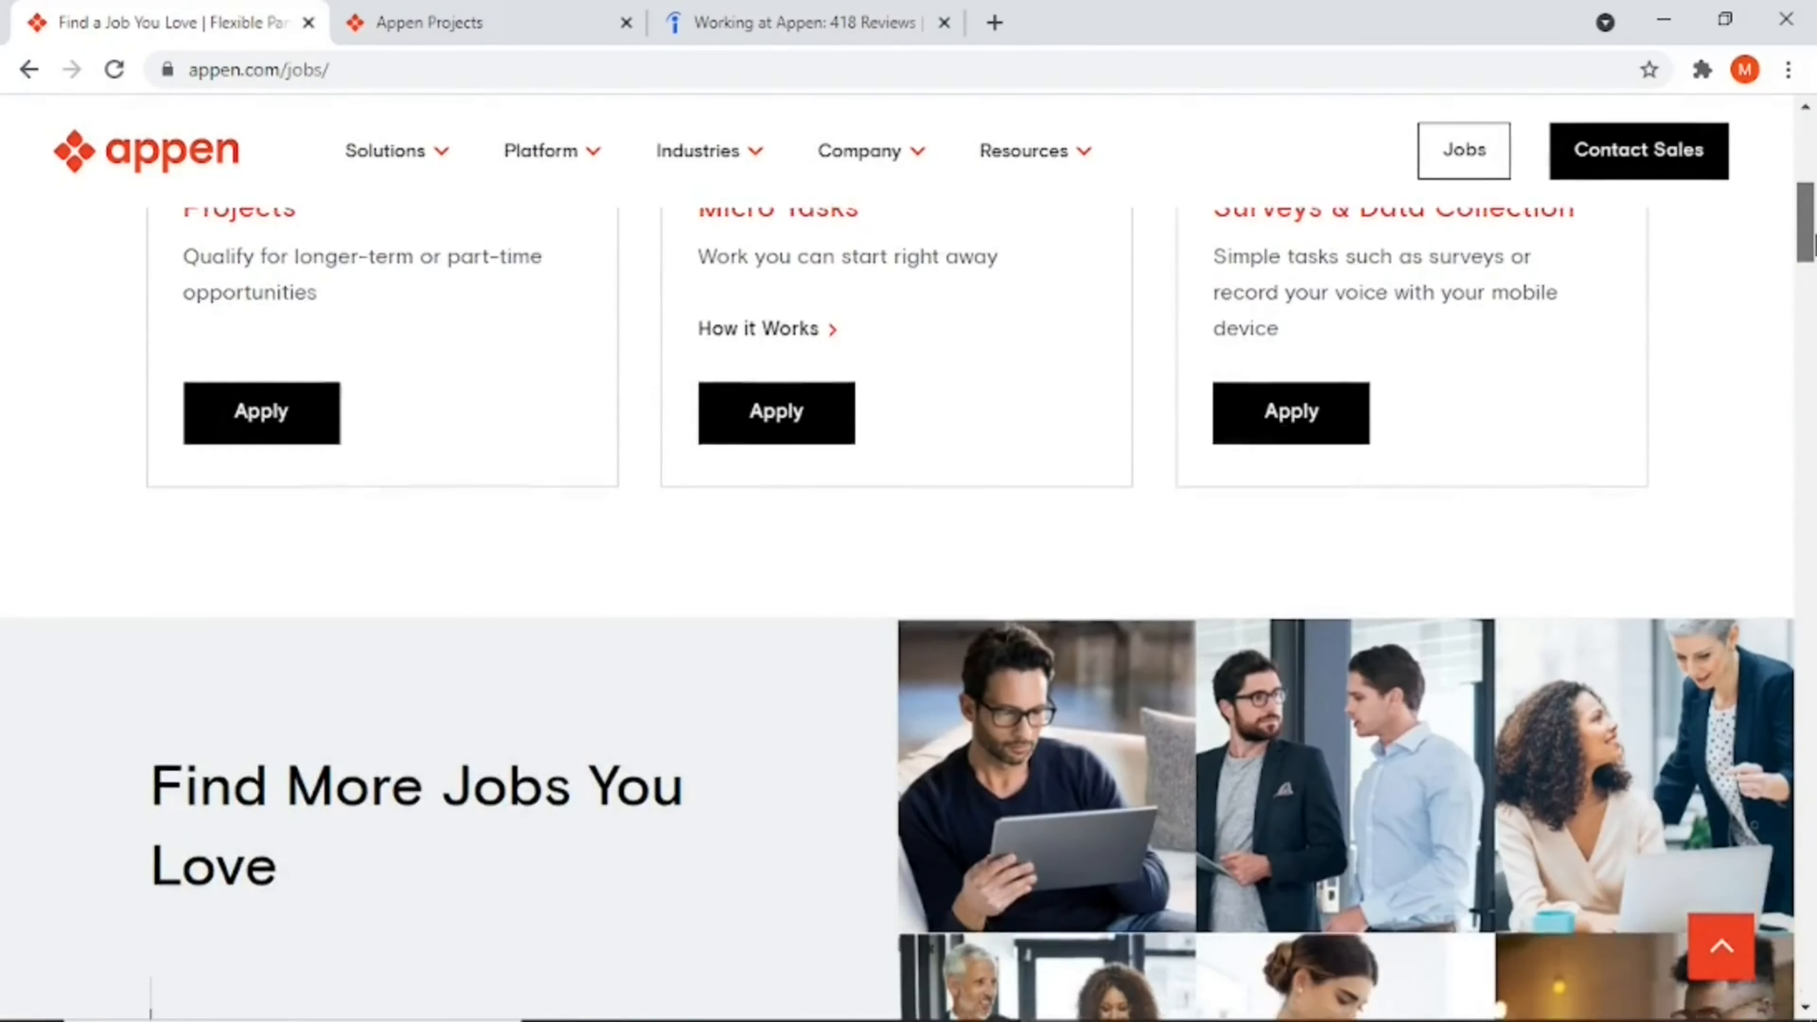
pyautogui.scroll(-3)
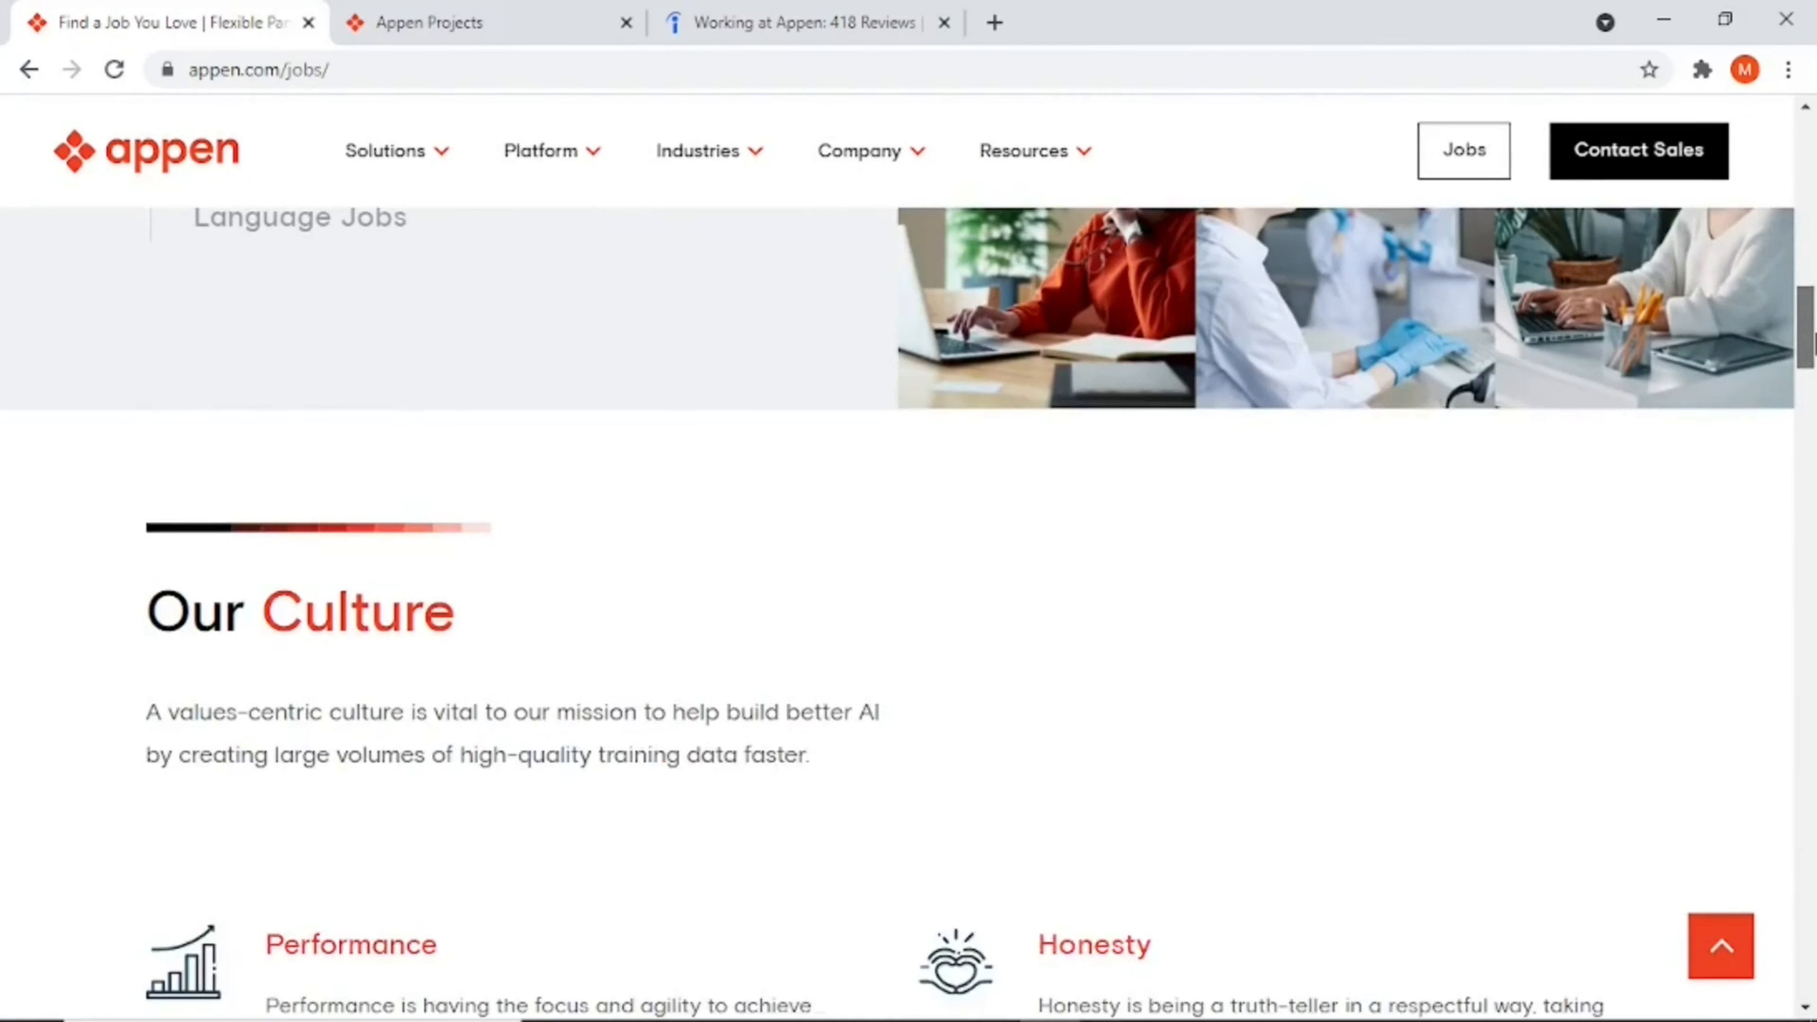
pyautogui.scroll(-3)
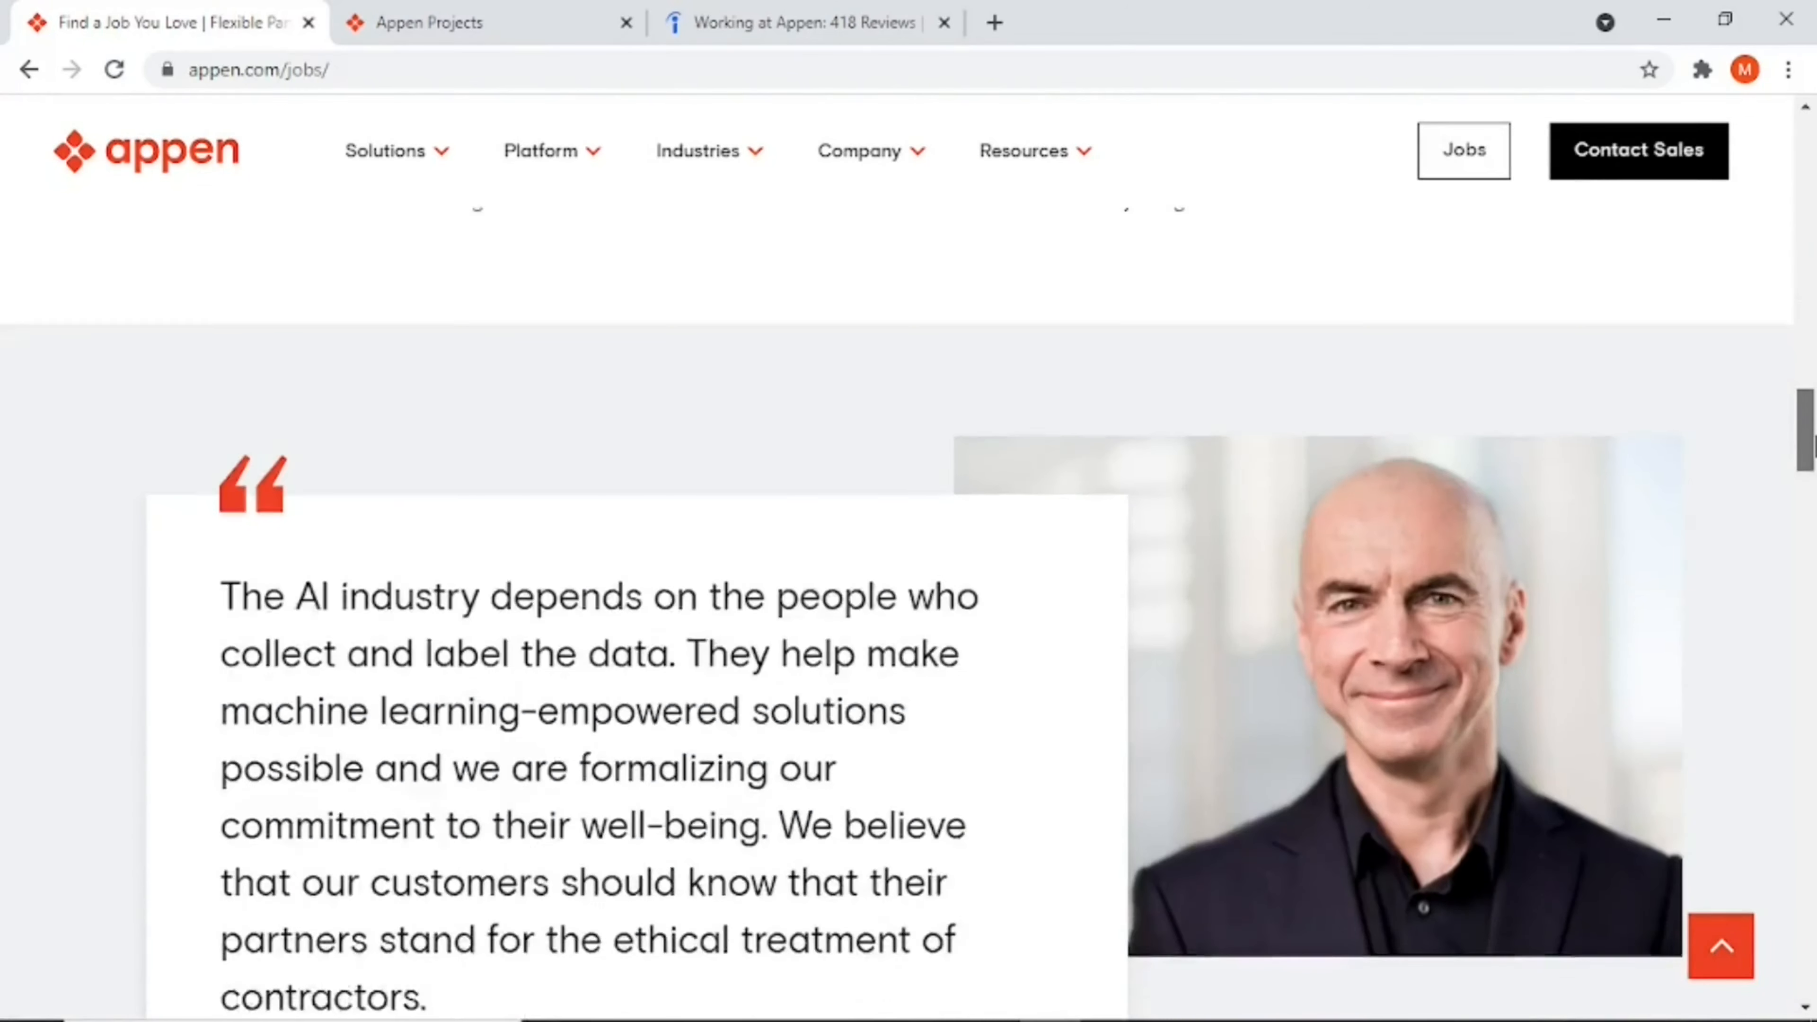
pyautogui.scroll(-3)
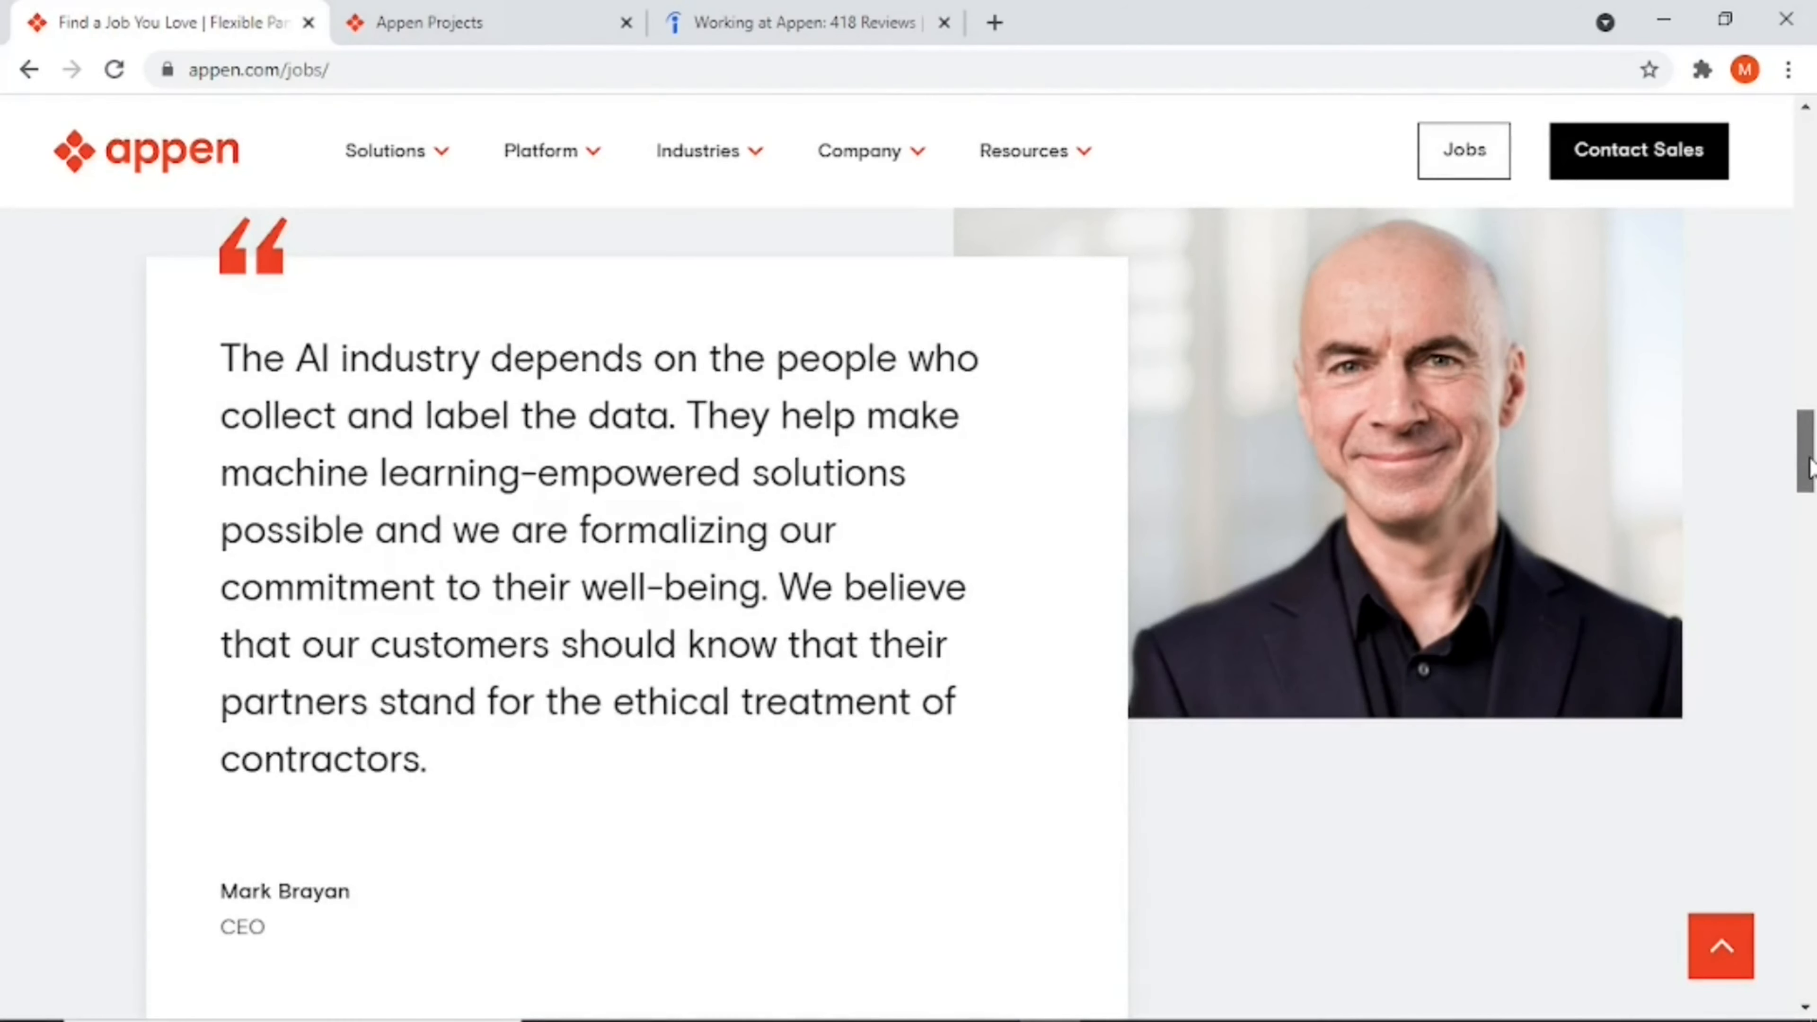
# Step: Read further down the jobs page to the Awards & Recognition section
pyautogui.scroll(-3)
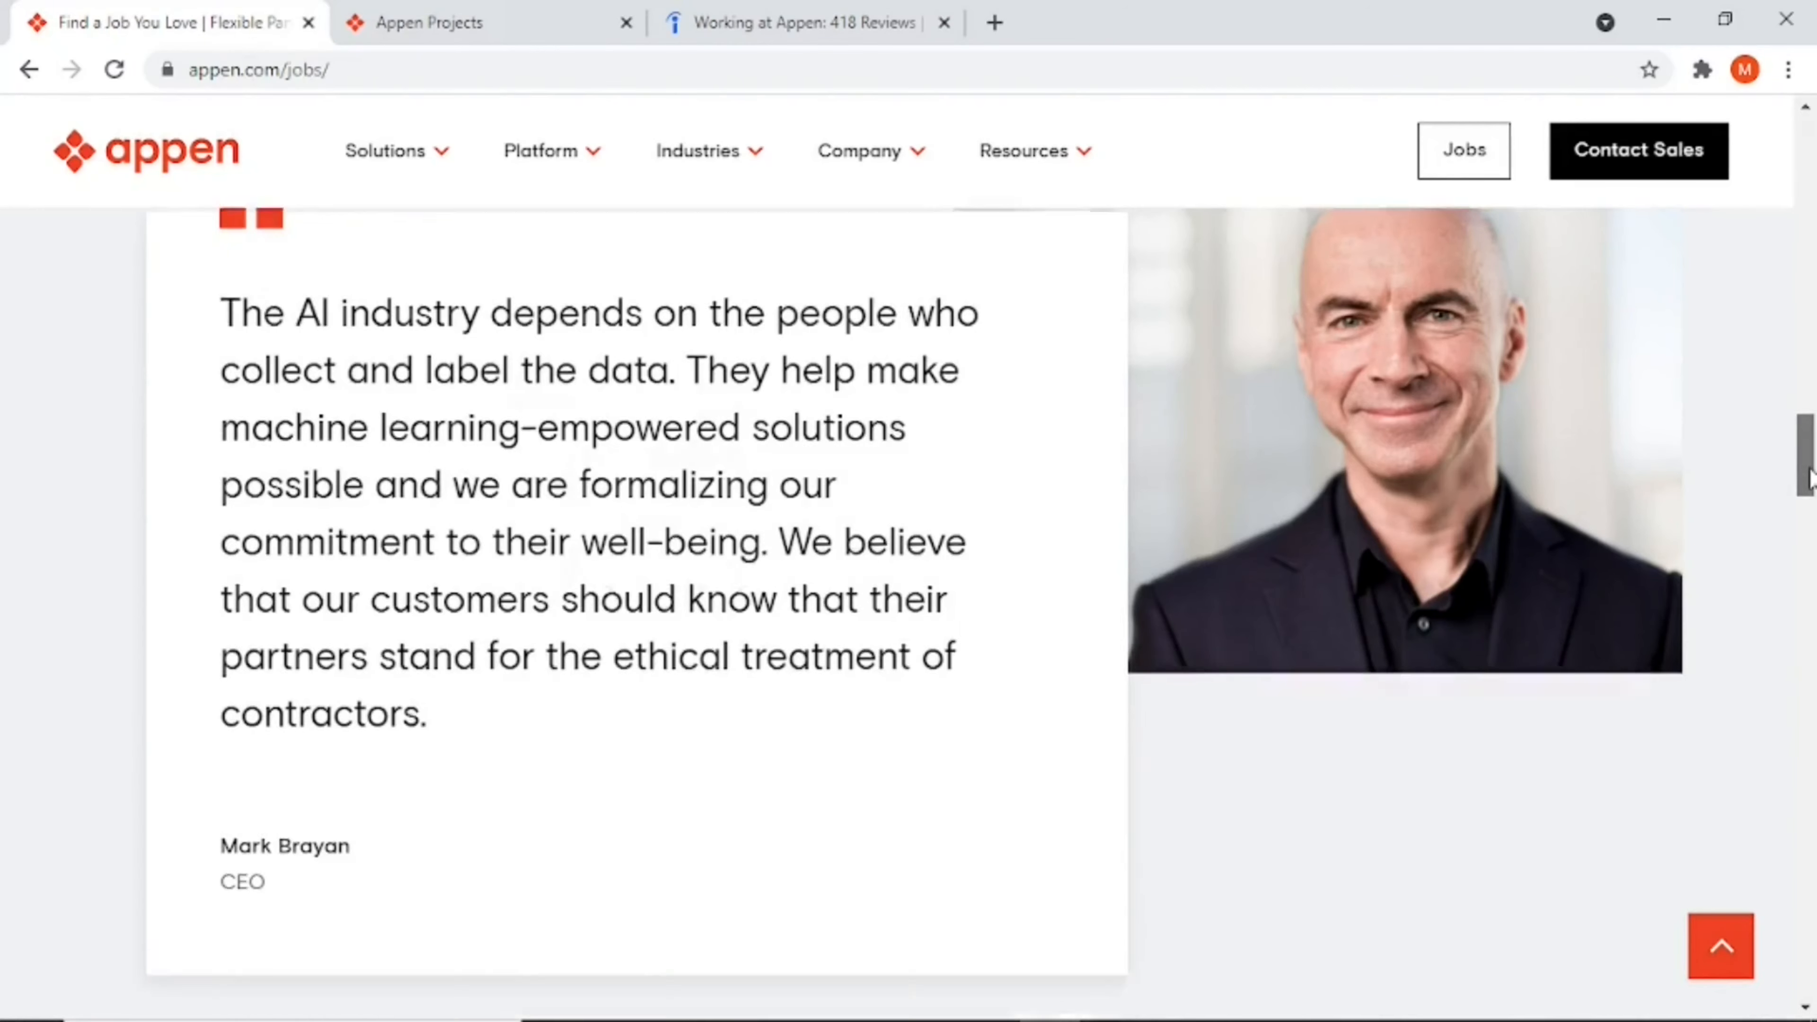
pyautogui.scroll(-3)
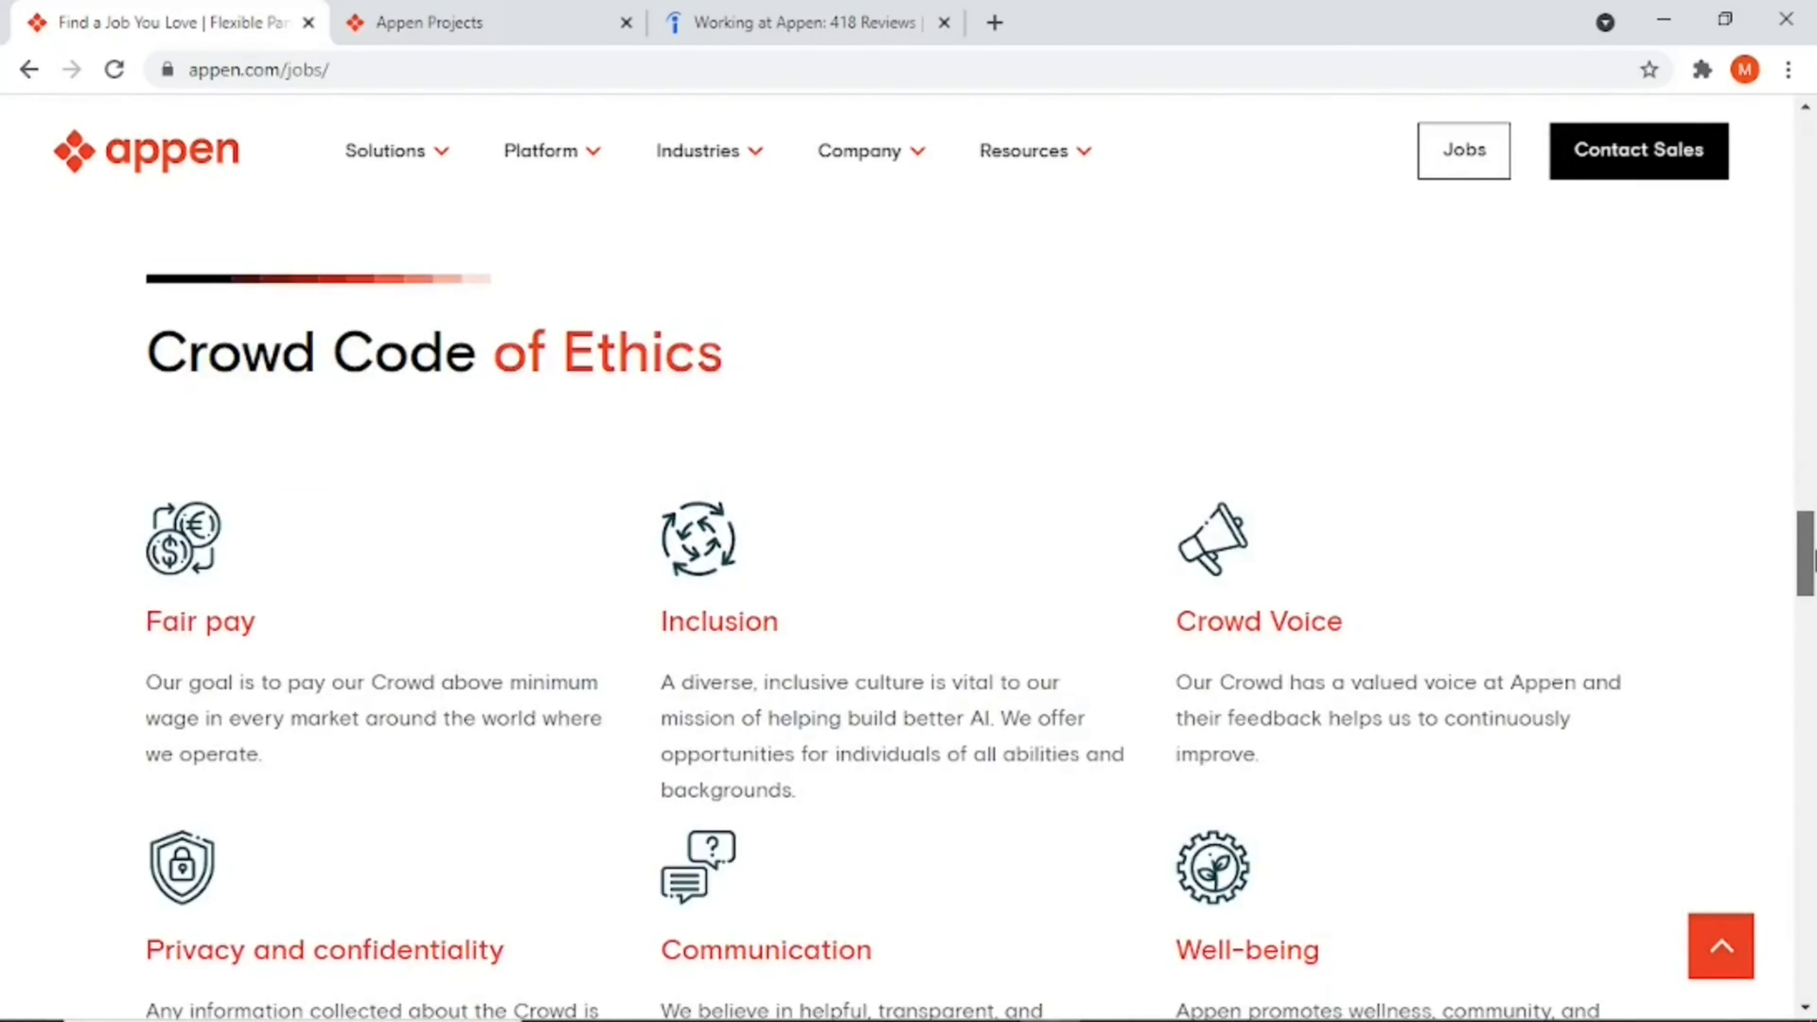
pyautogui.scroll(-3)
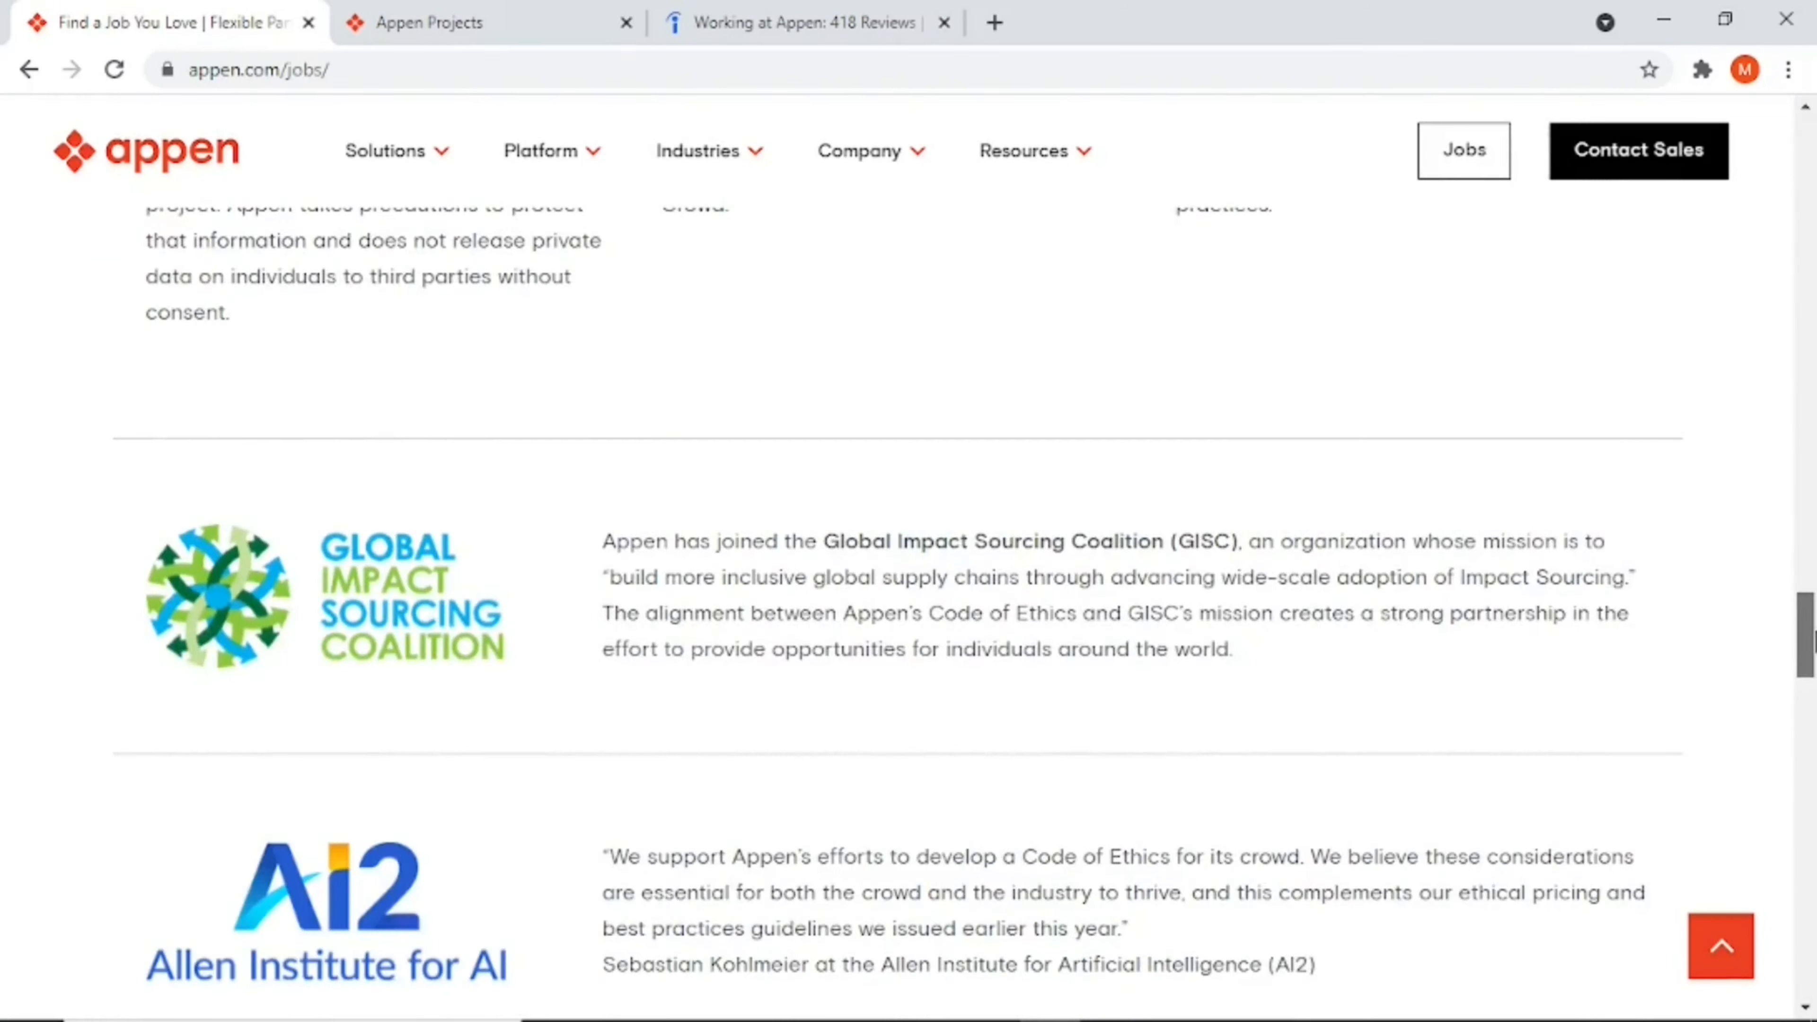
pyautogui.scroll(-3)
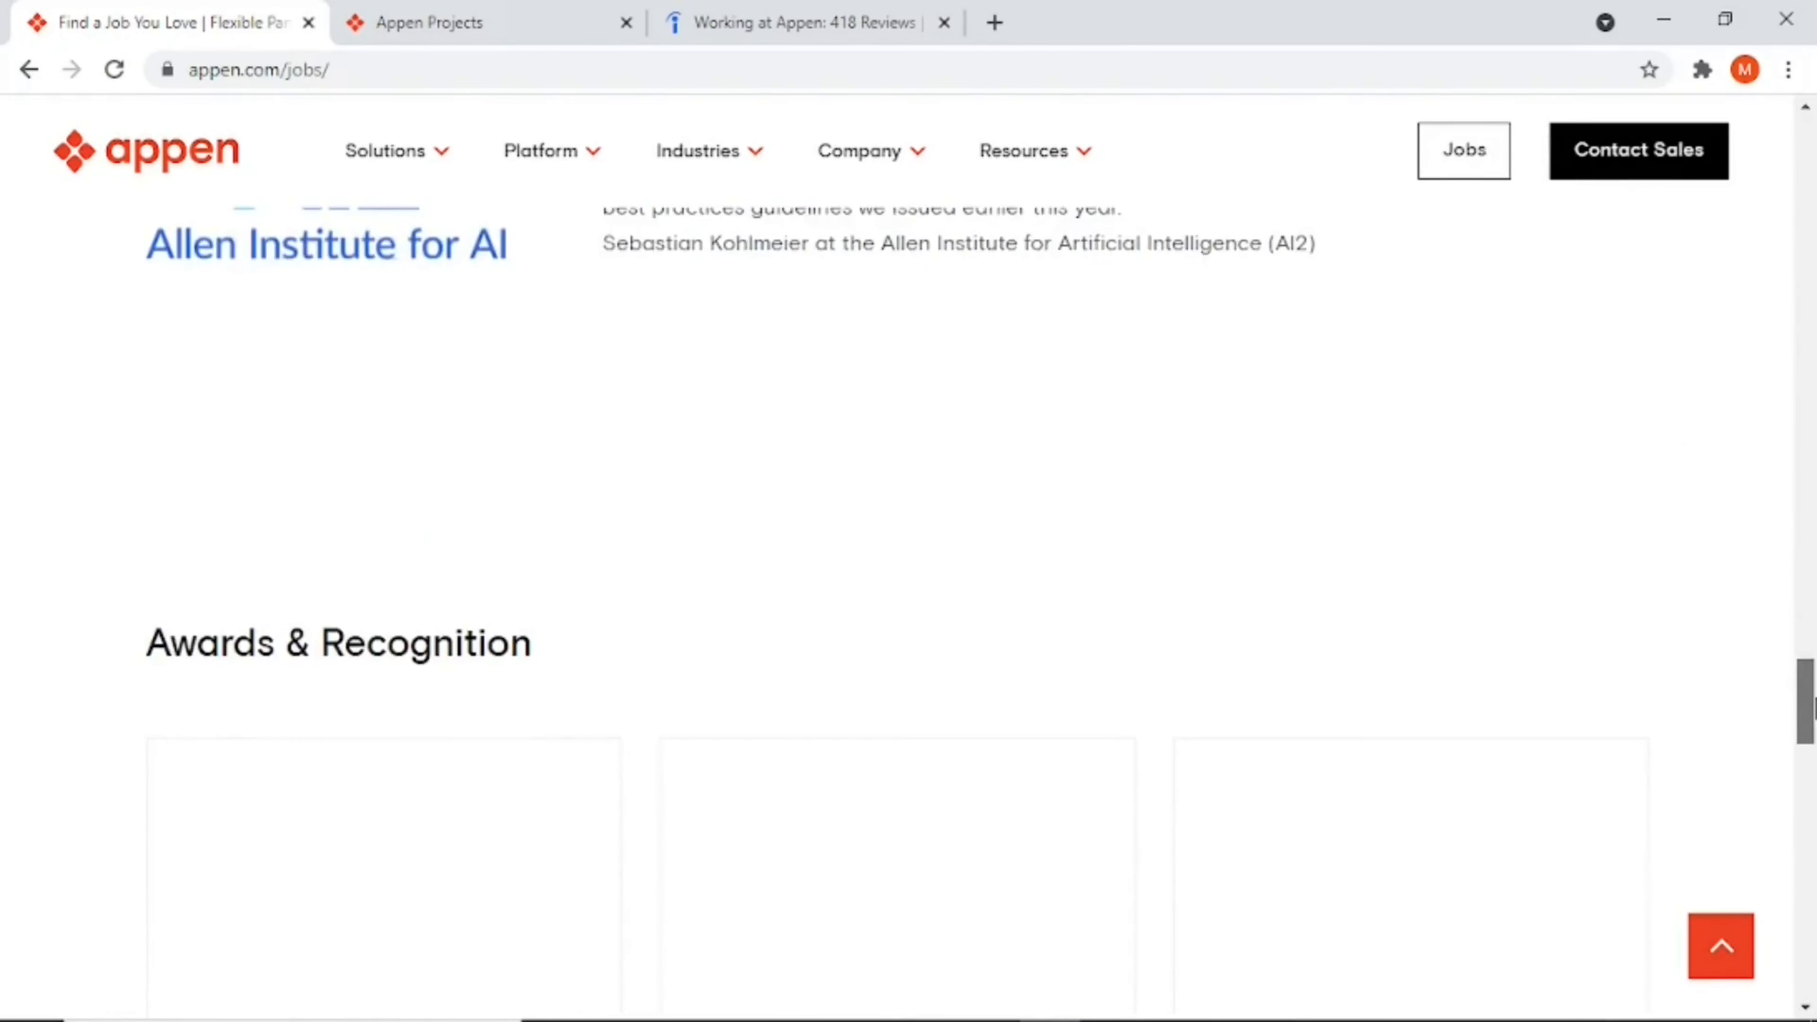
pyautogui.scroll(3)
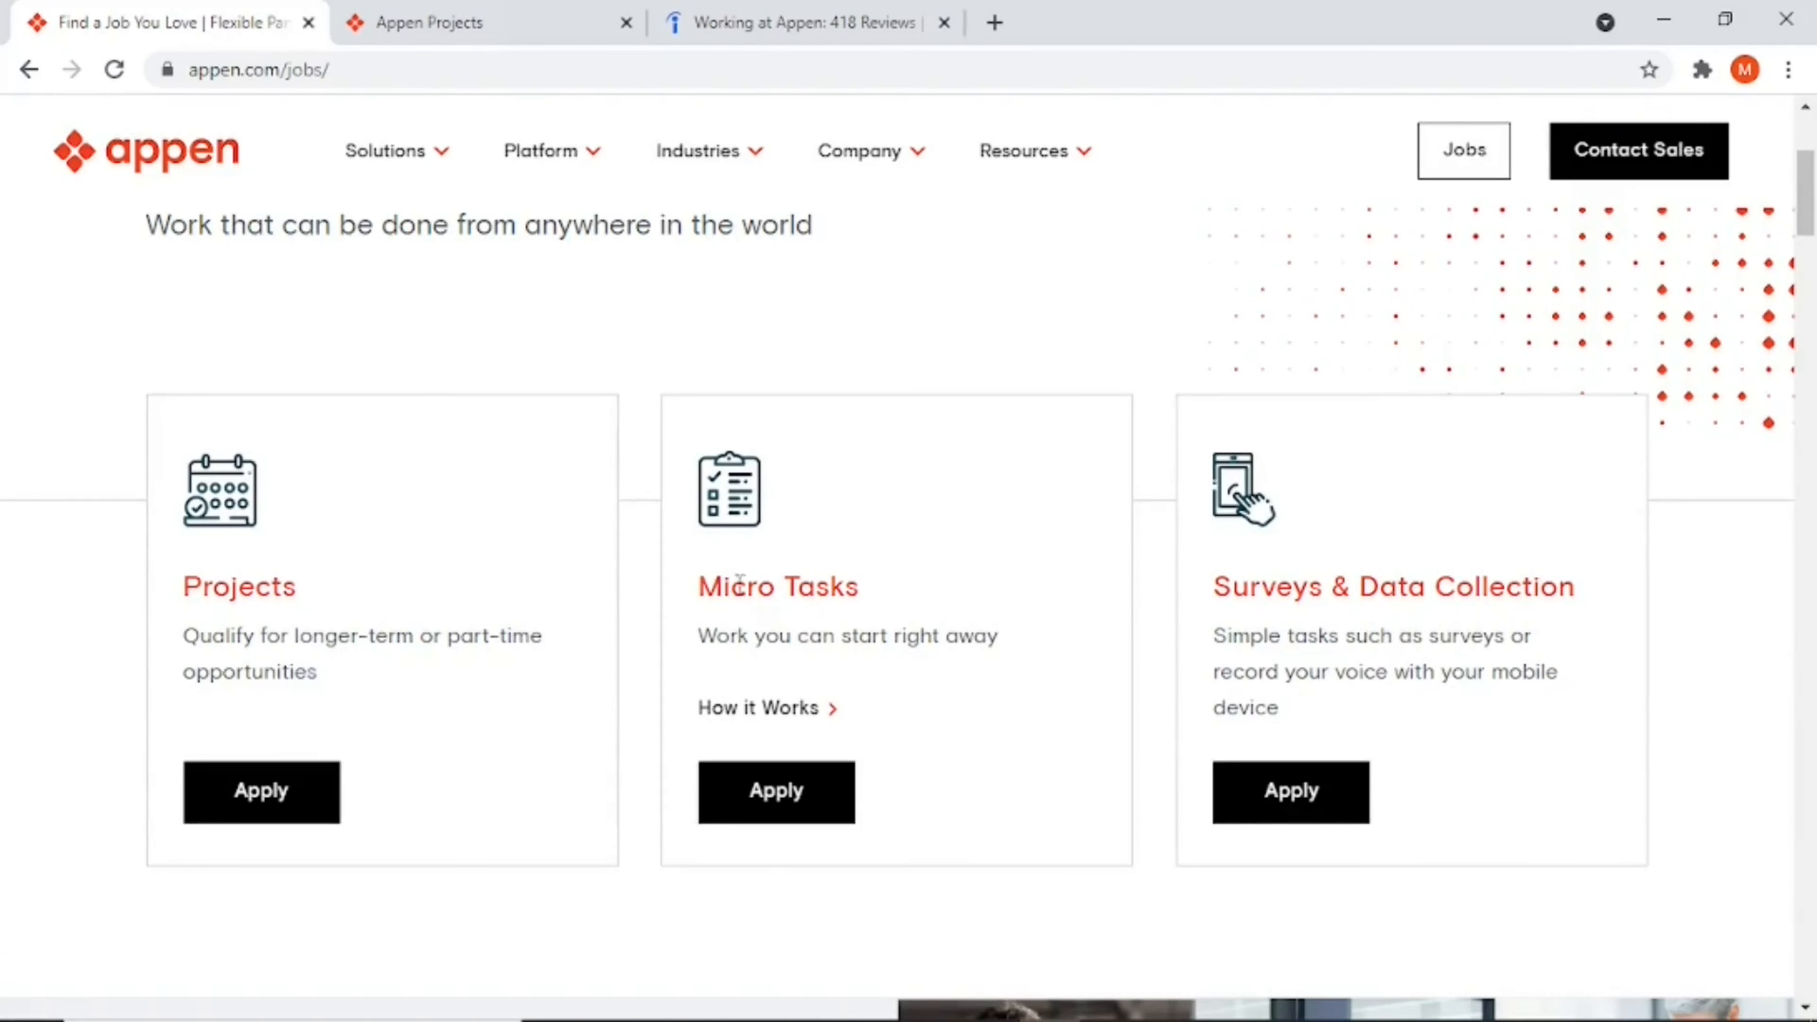
pyautogui.moveTo(906, 539)
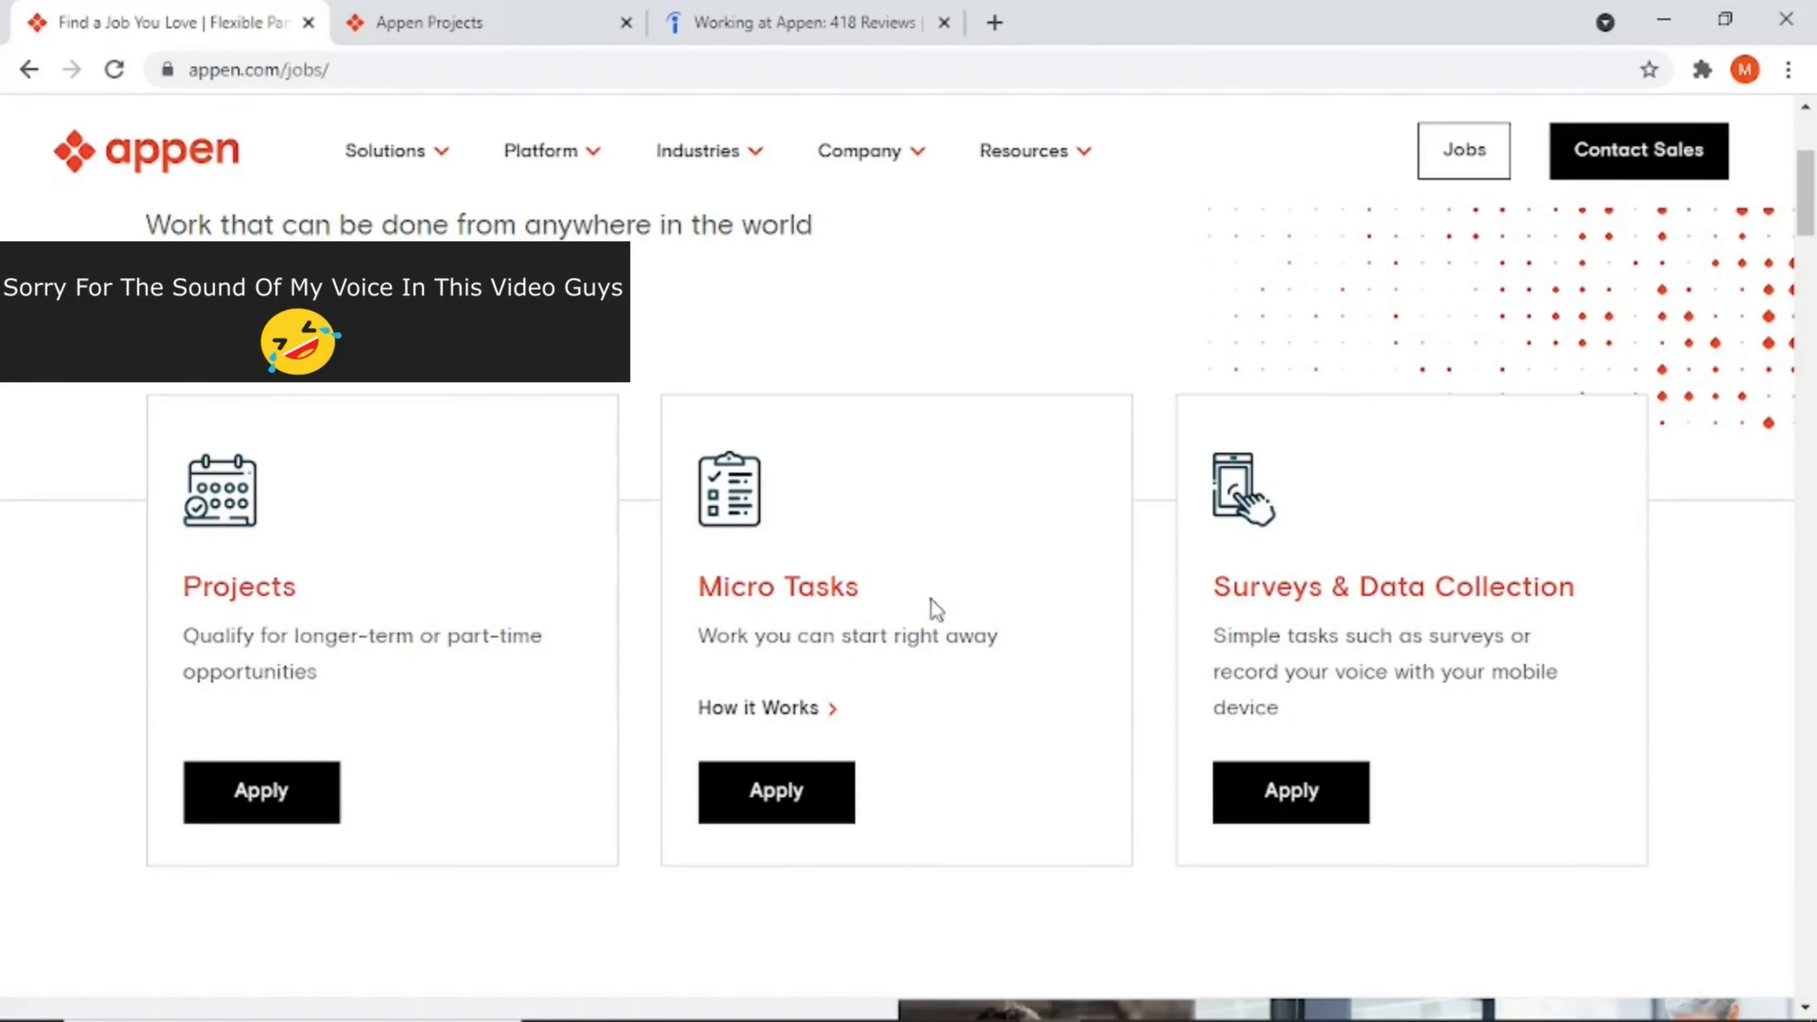
pyautogui.moveTo(577, 644)
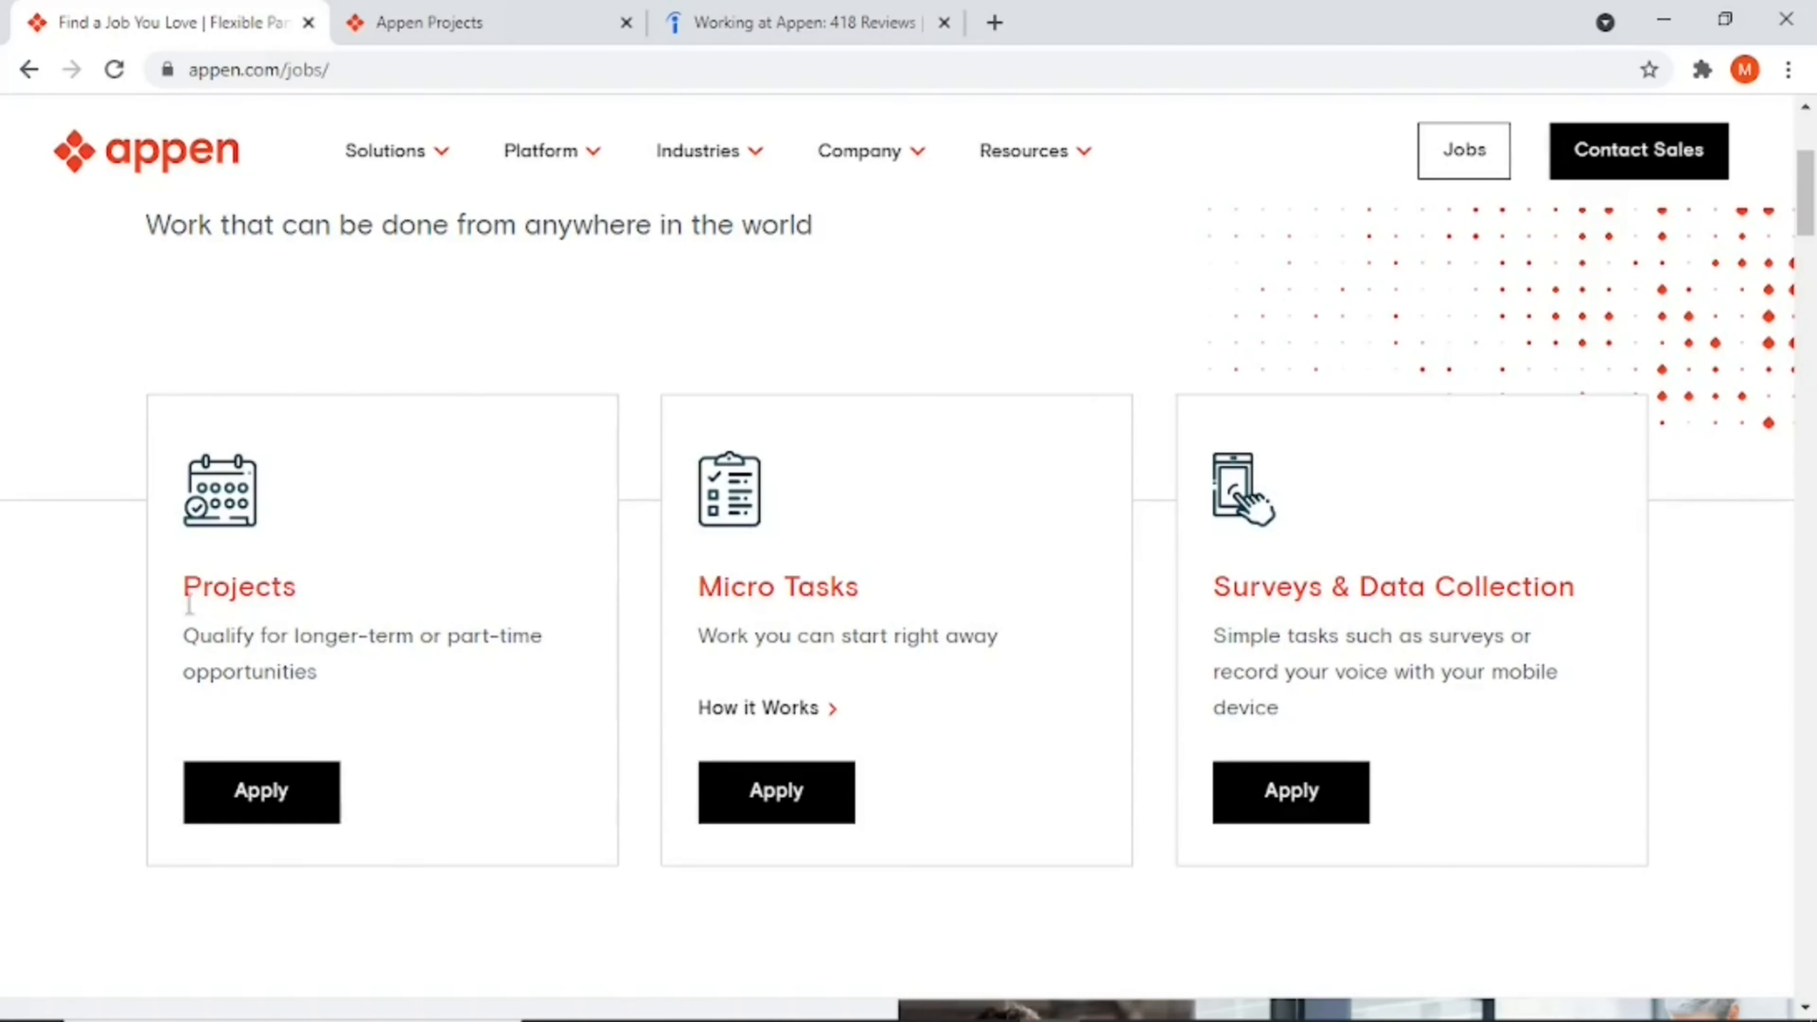
pyautogui.moveTo(748, 632)
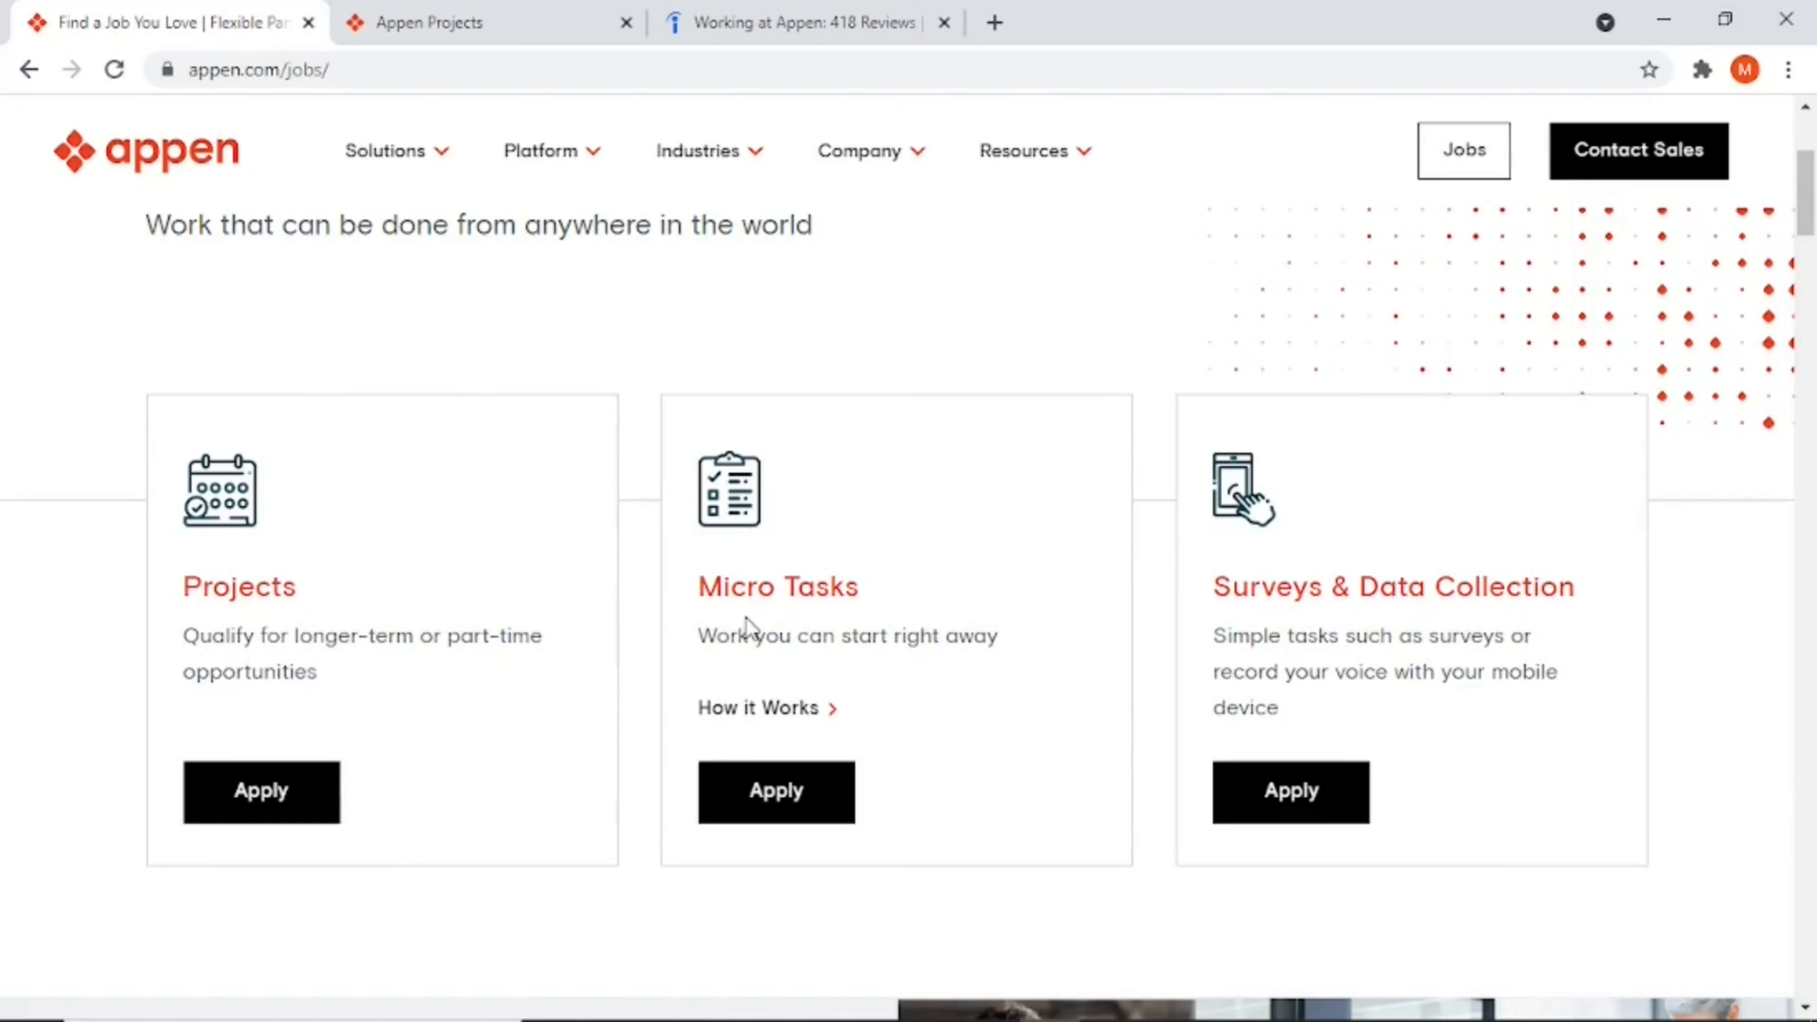
pyautogui.moveTo(1270, 607)
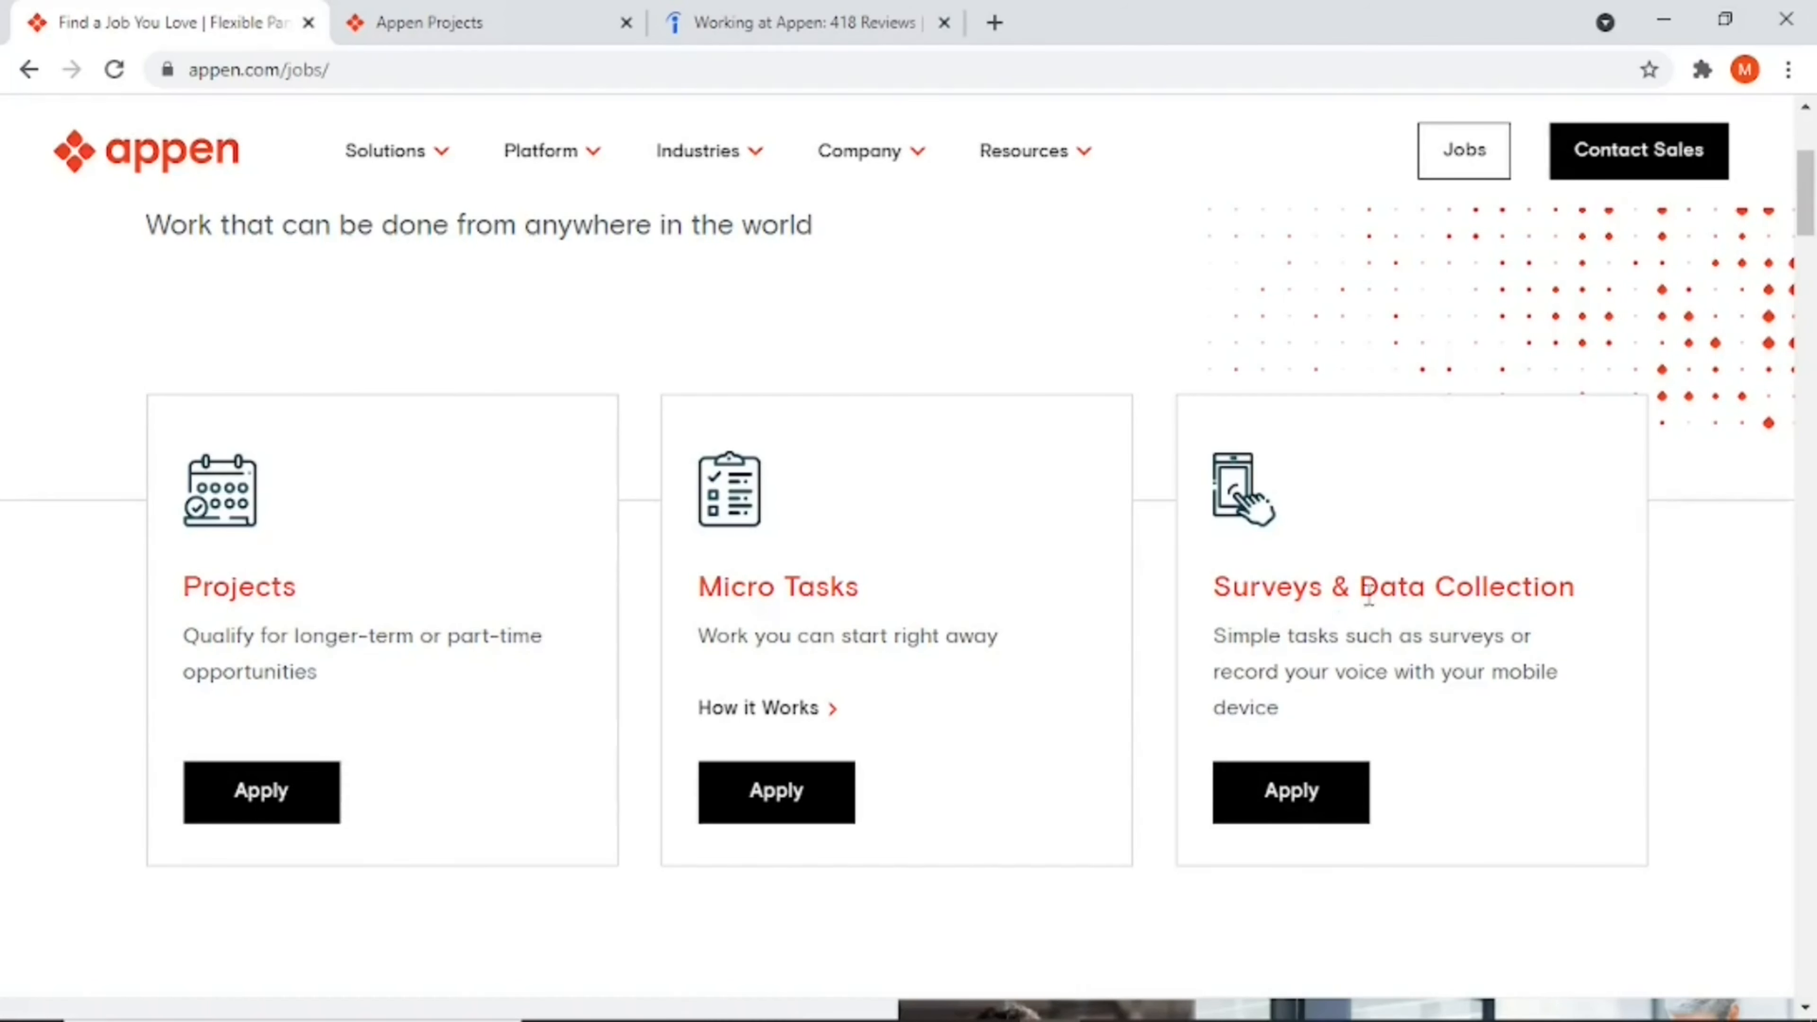
pyautogui.scroll(-3)
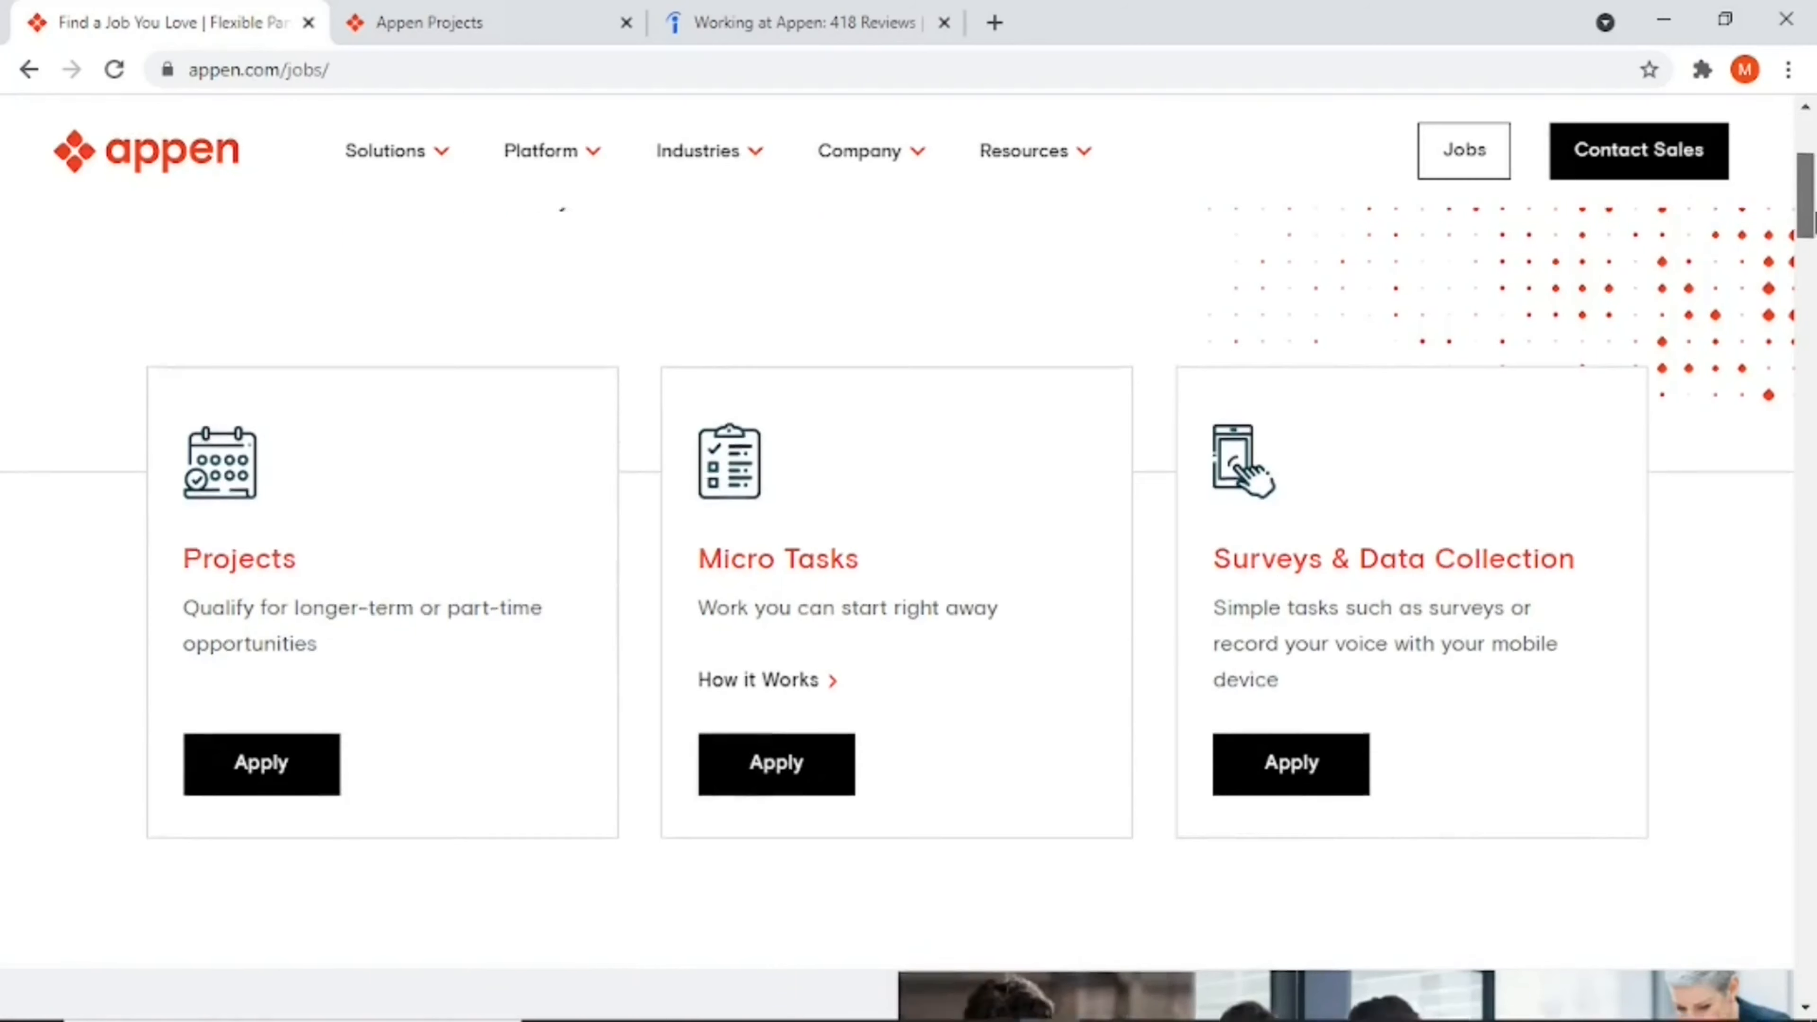
pyautogui.scroll(-3)
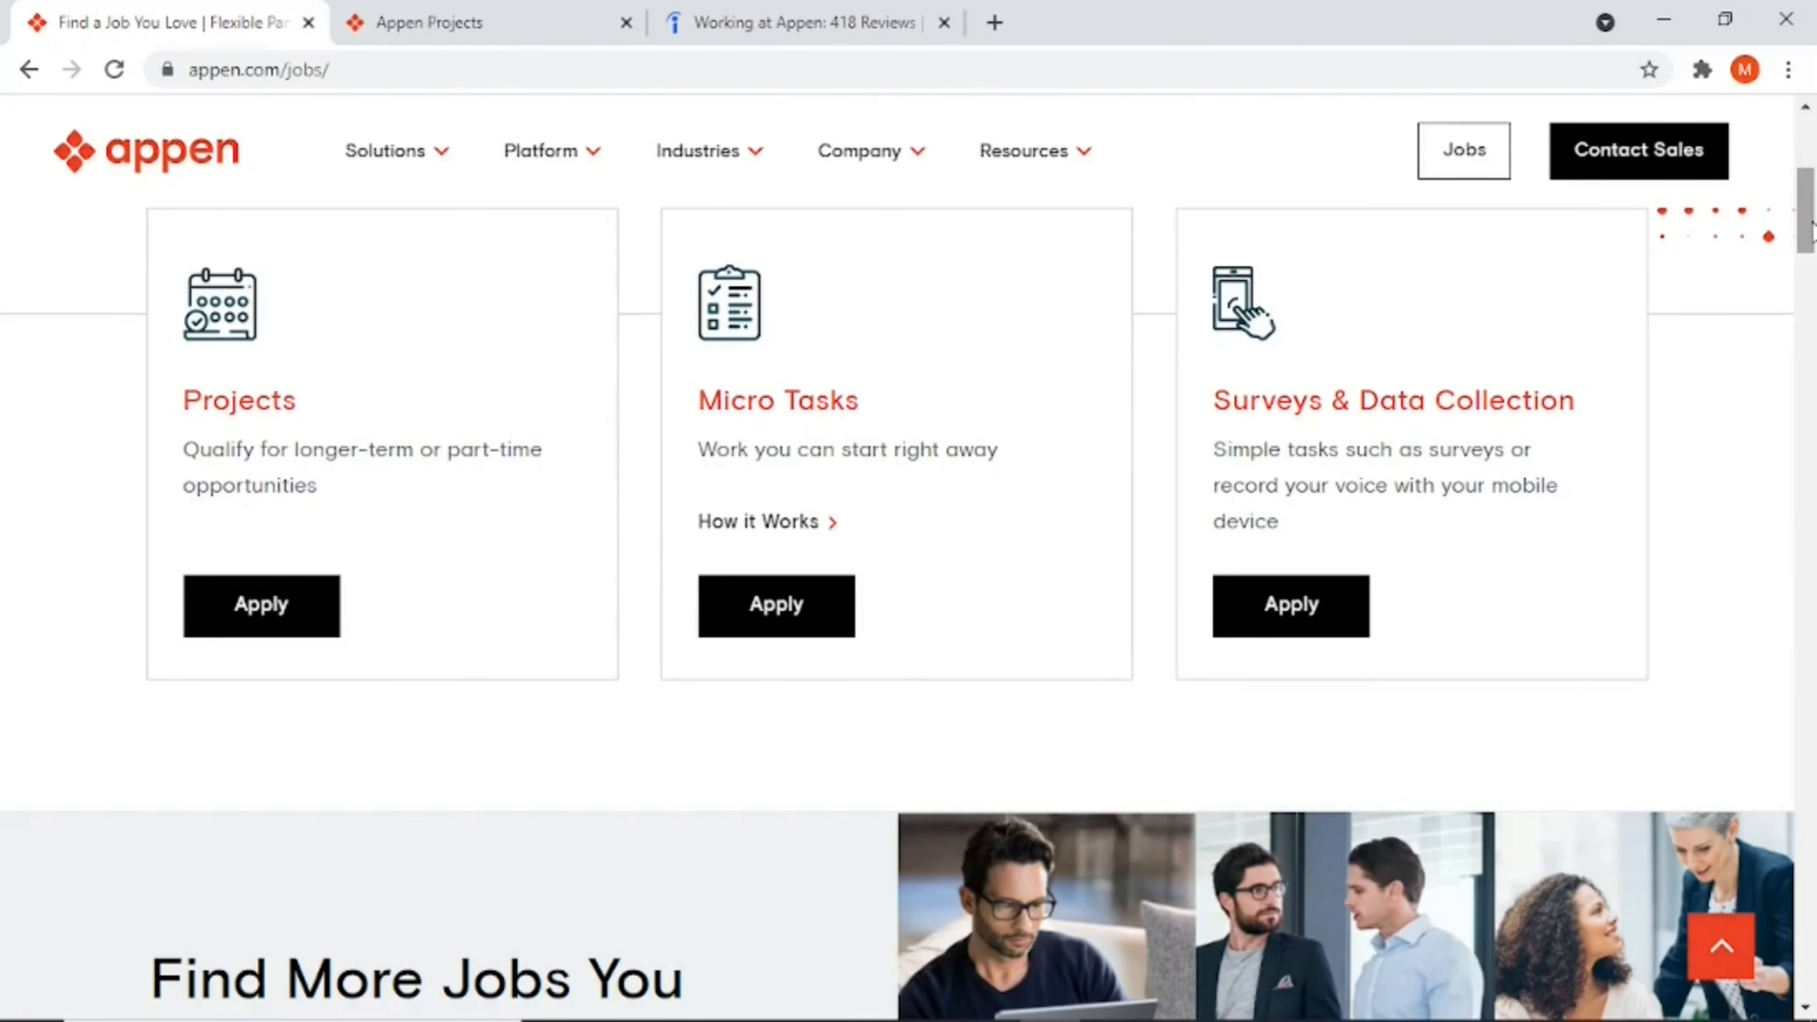
pyautogui.scroll(-3)
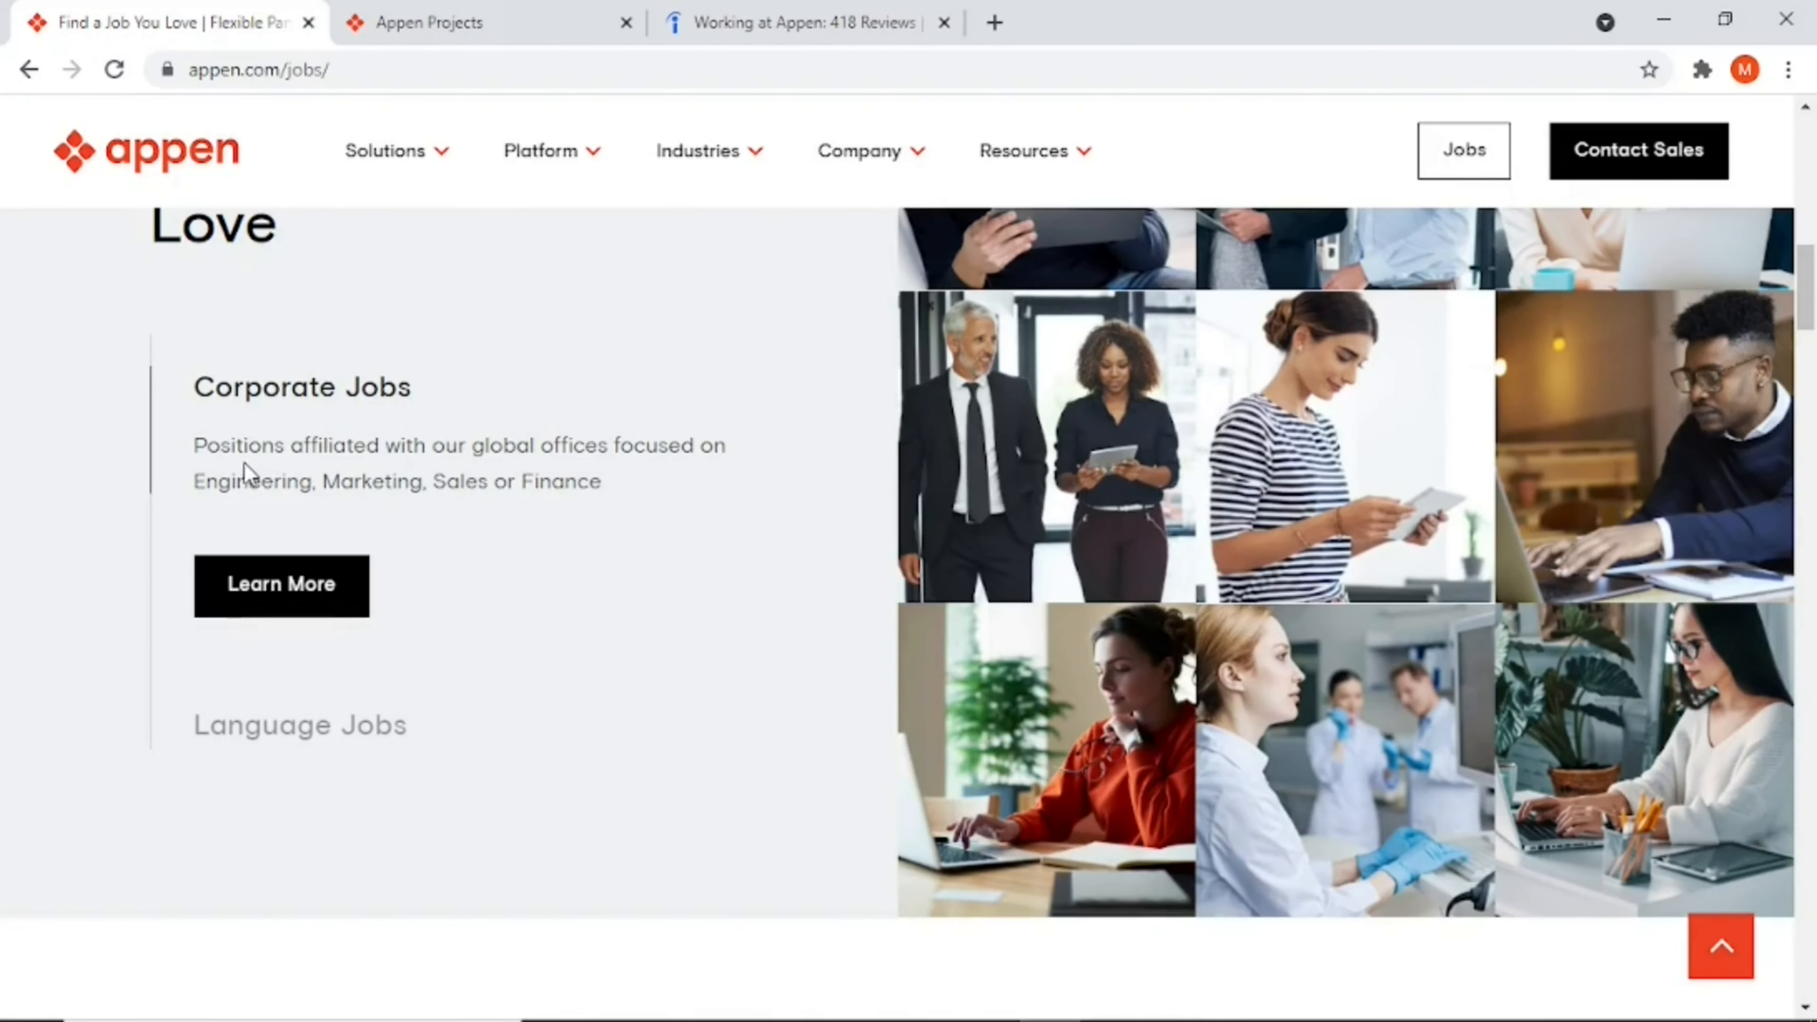
pyautogui.moveTo(288, 483)
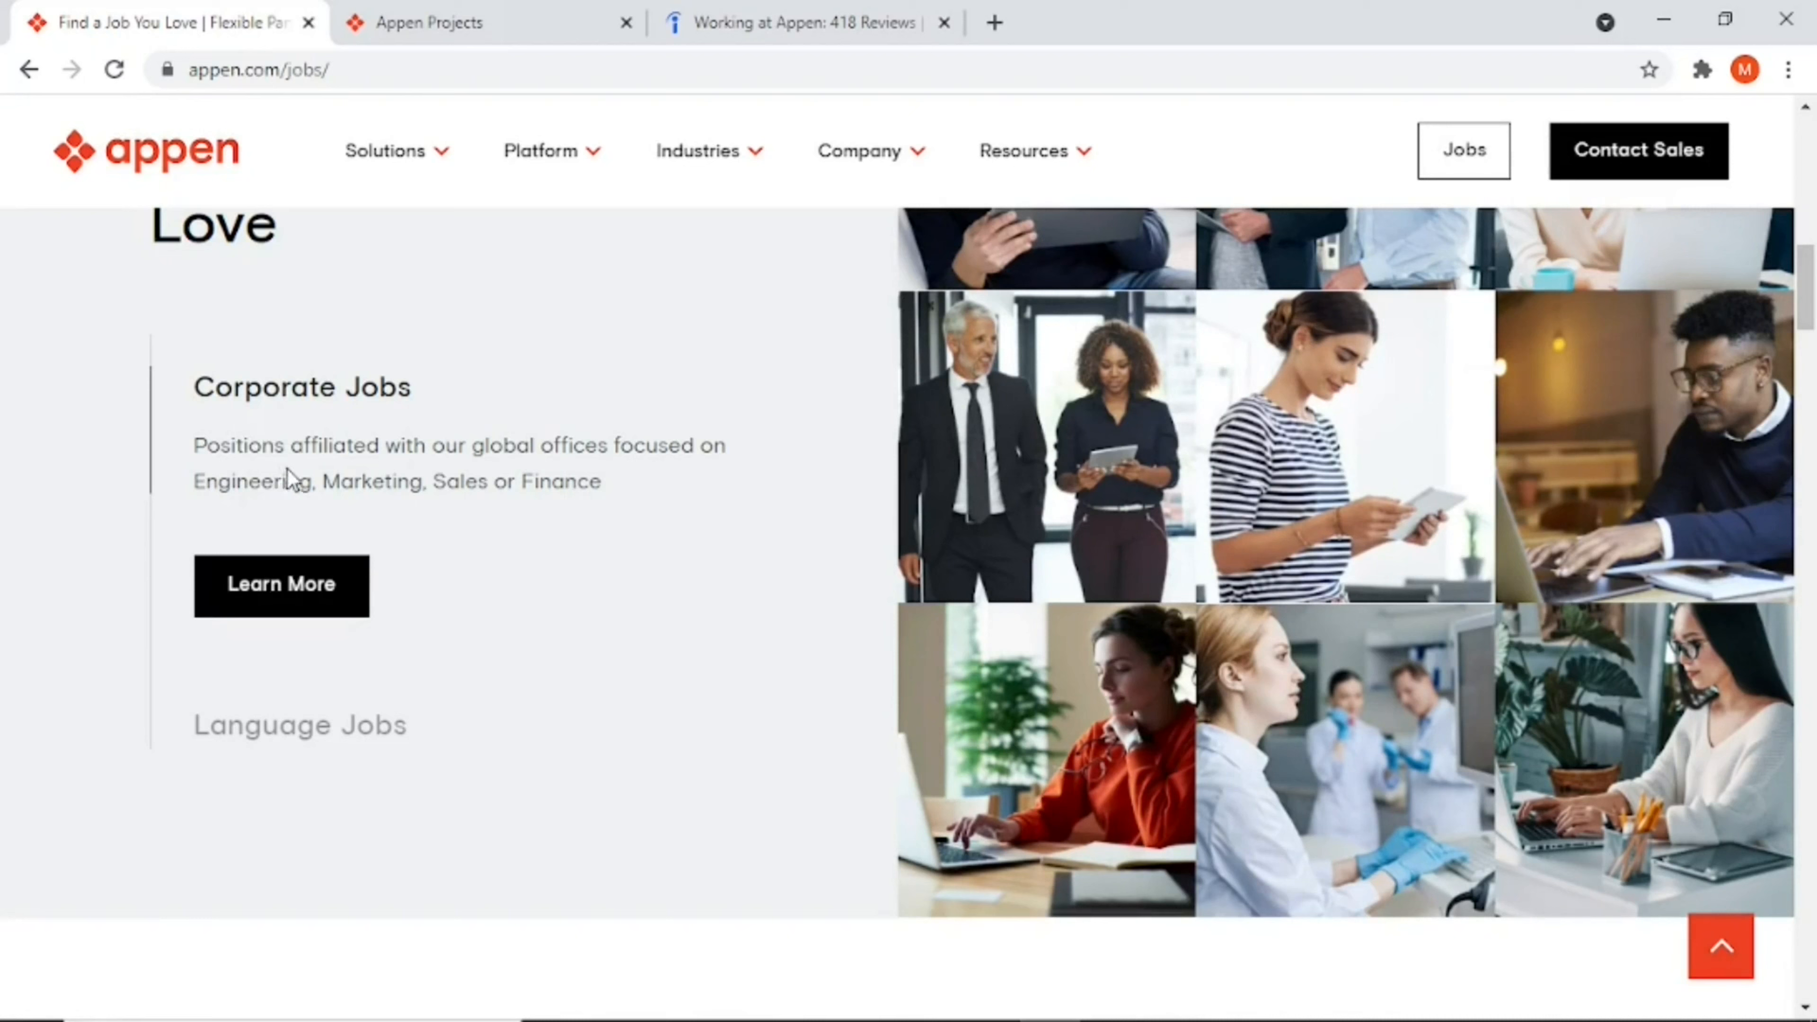
pyautogui.moveTo(616, 461)
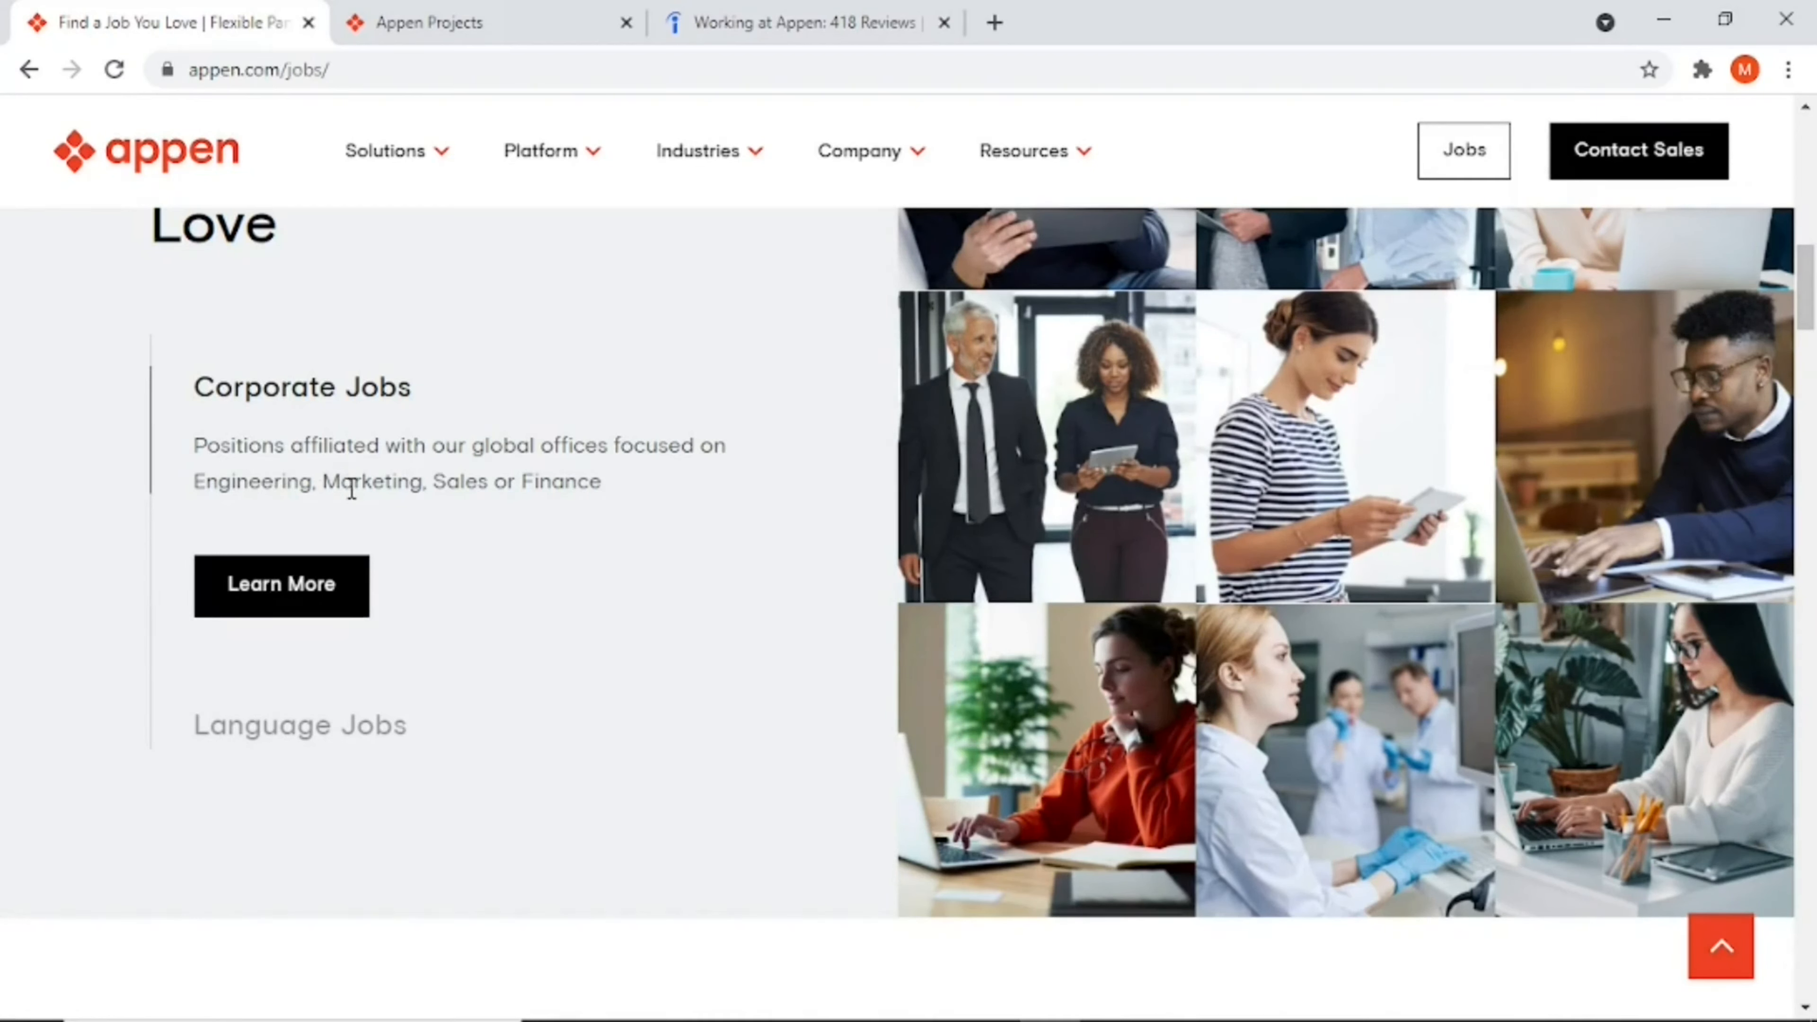
pyautogui.moveTo(507, 515)
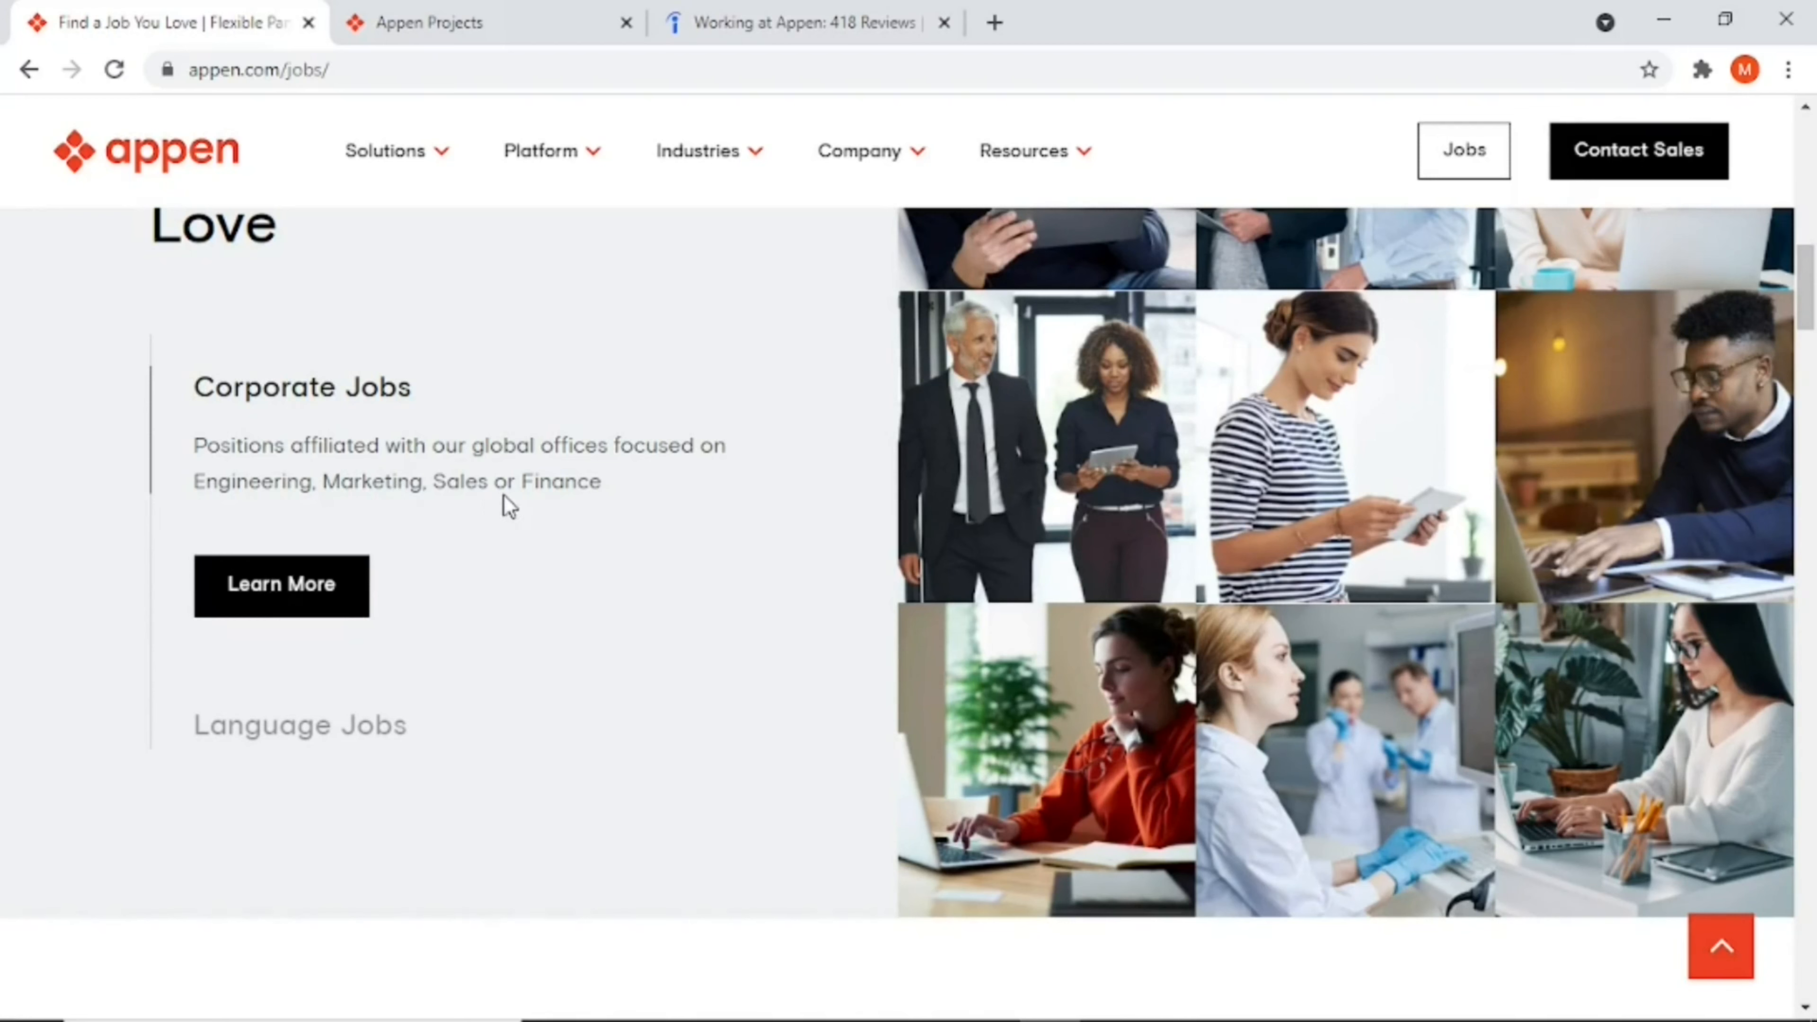
pyautogui.moveTo(666, 488)
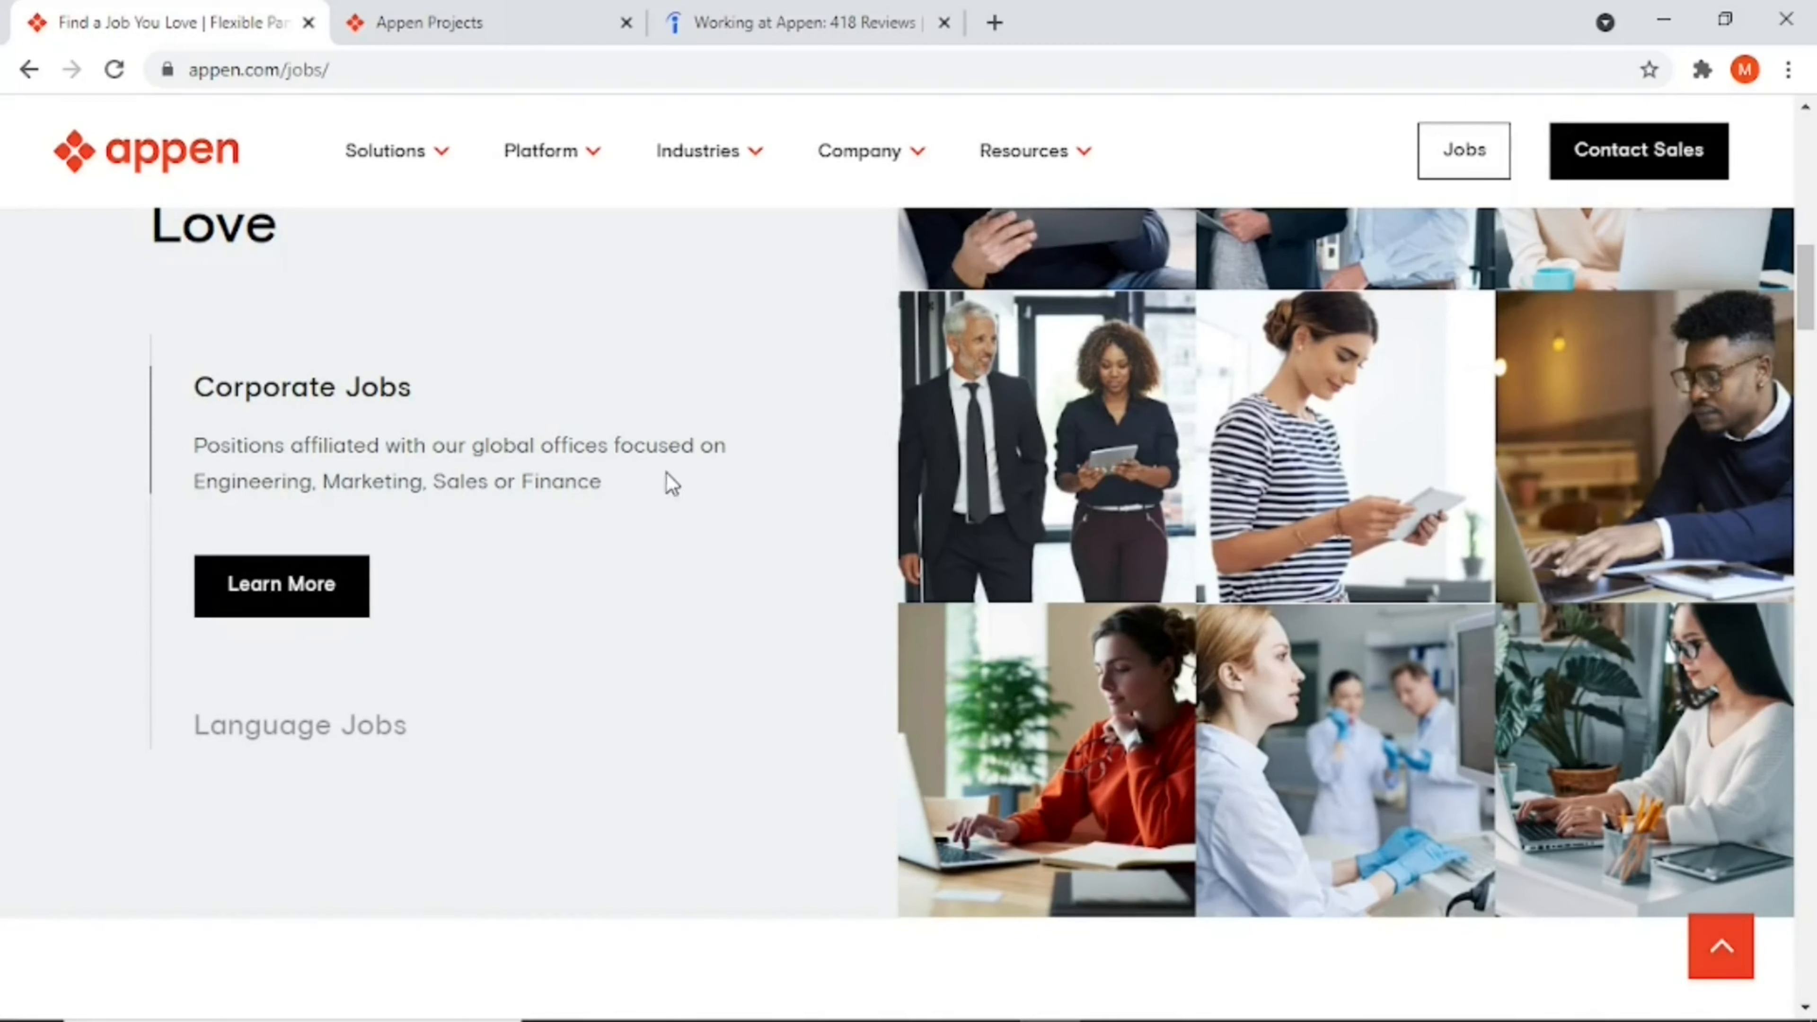
pyautogui.moveTo(1794, 402)
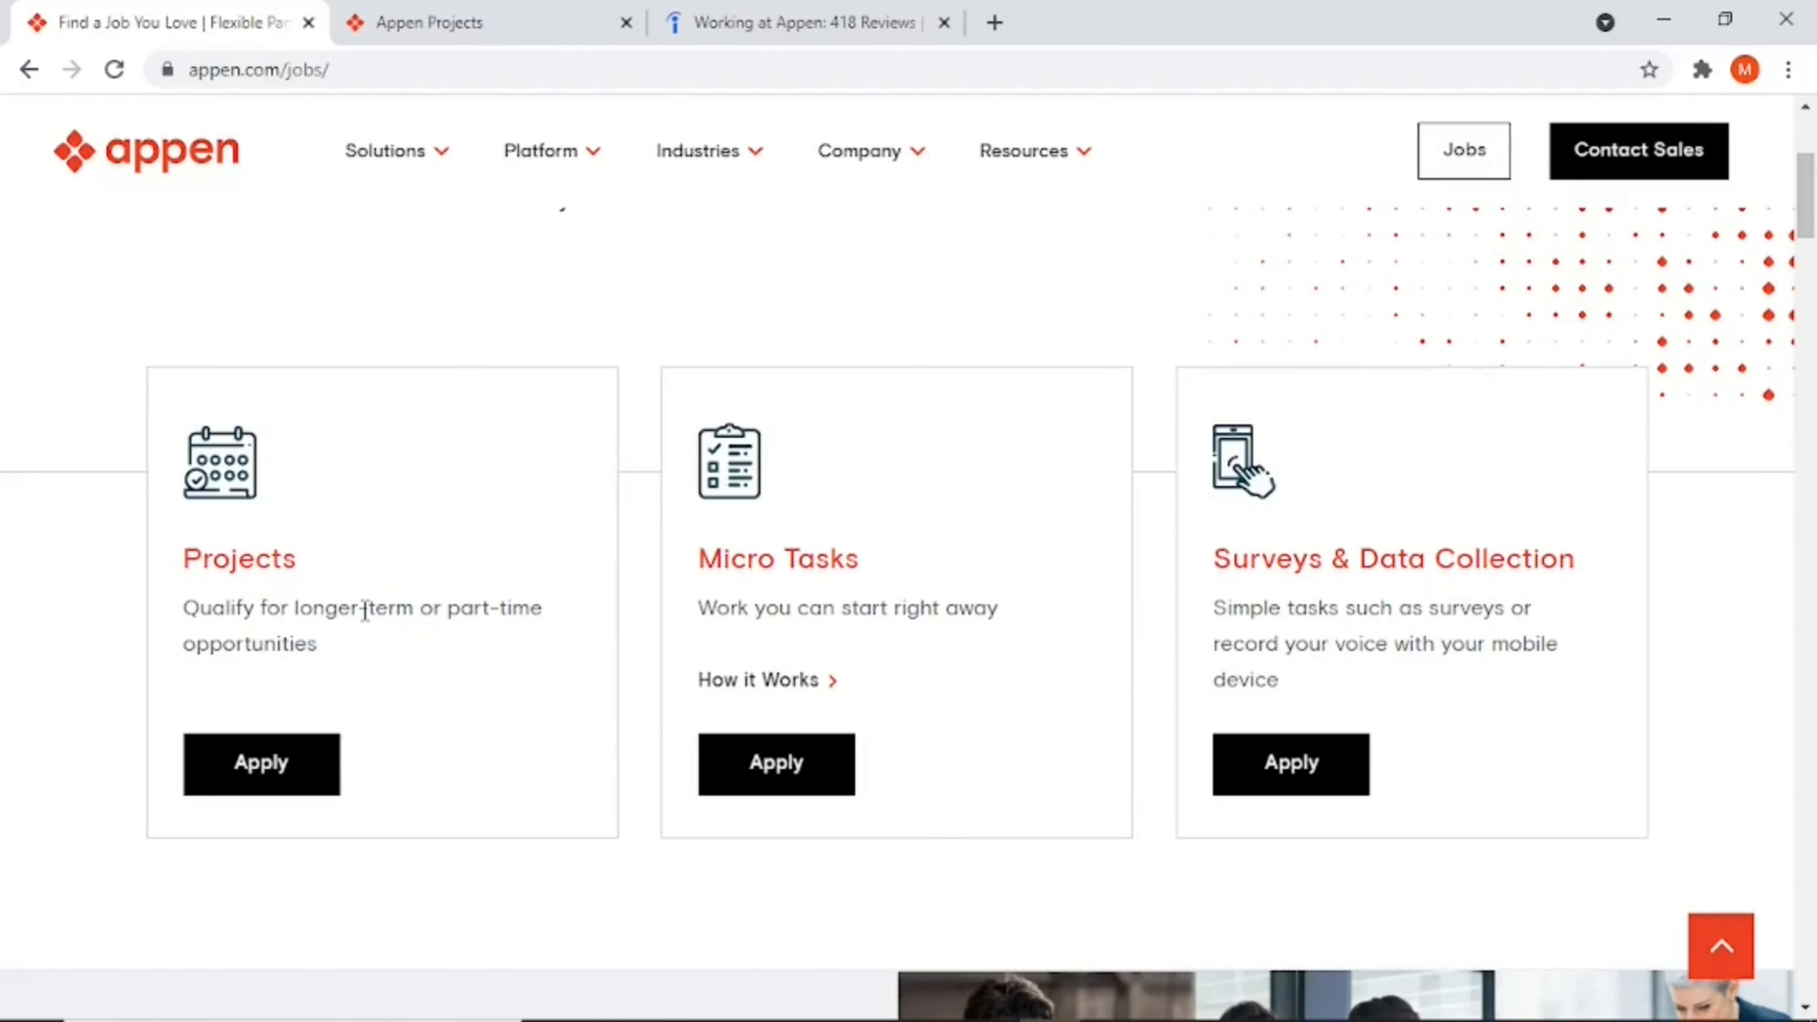
pyautogui.moveTo(439, 642)
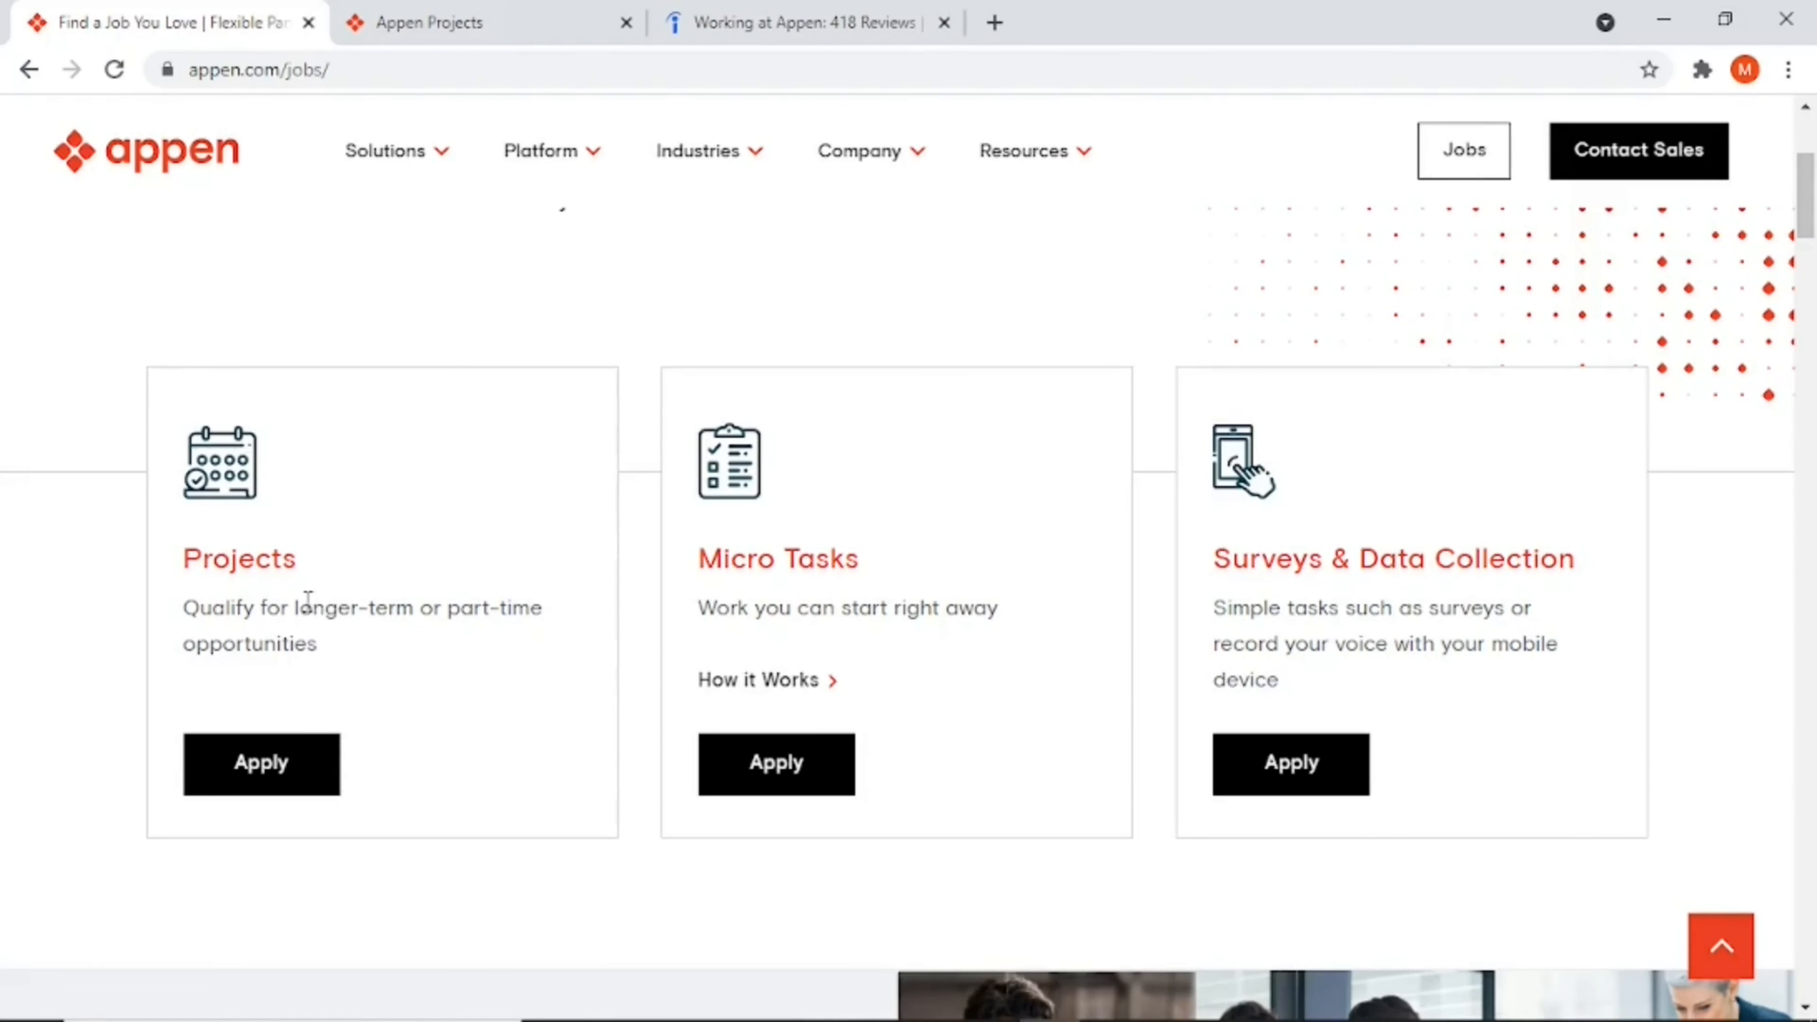
pyautogui.moveTo(280, 793)
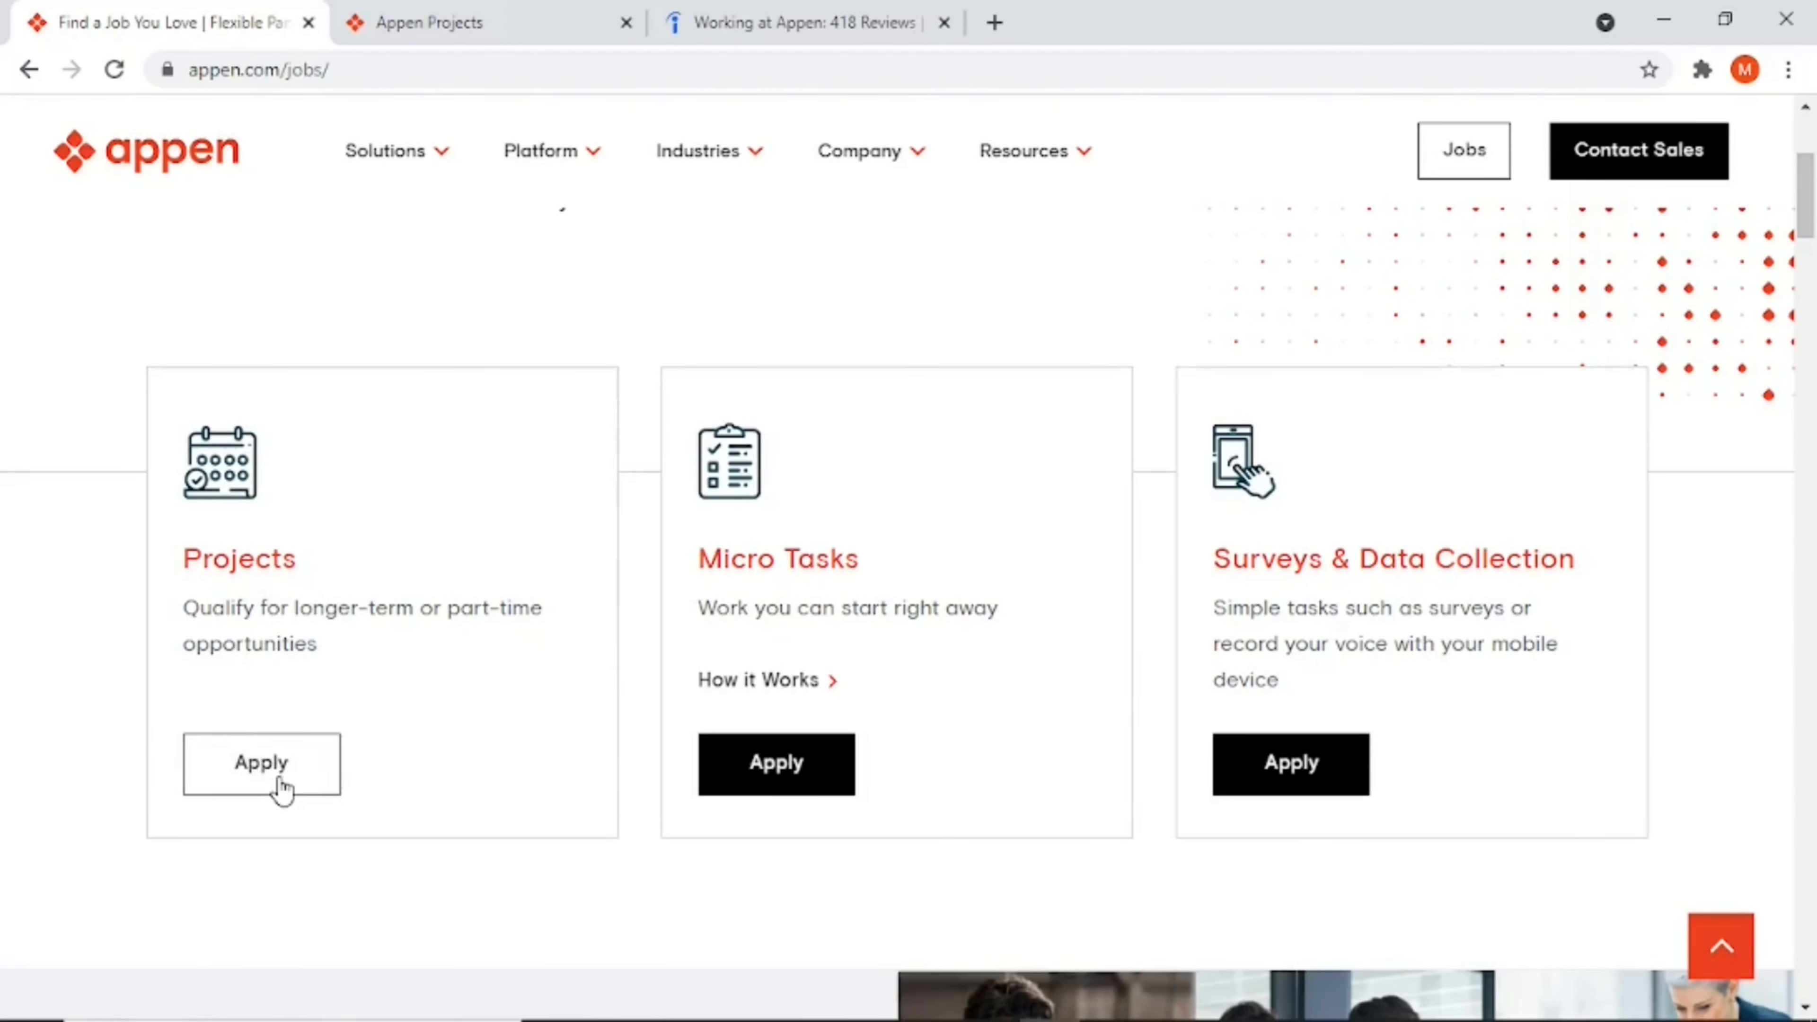
# Step: Apply under Projects to reach the Appen Connect Create your account form
pyautogui.click(261, 774)
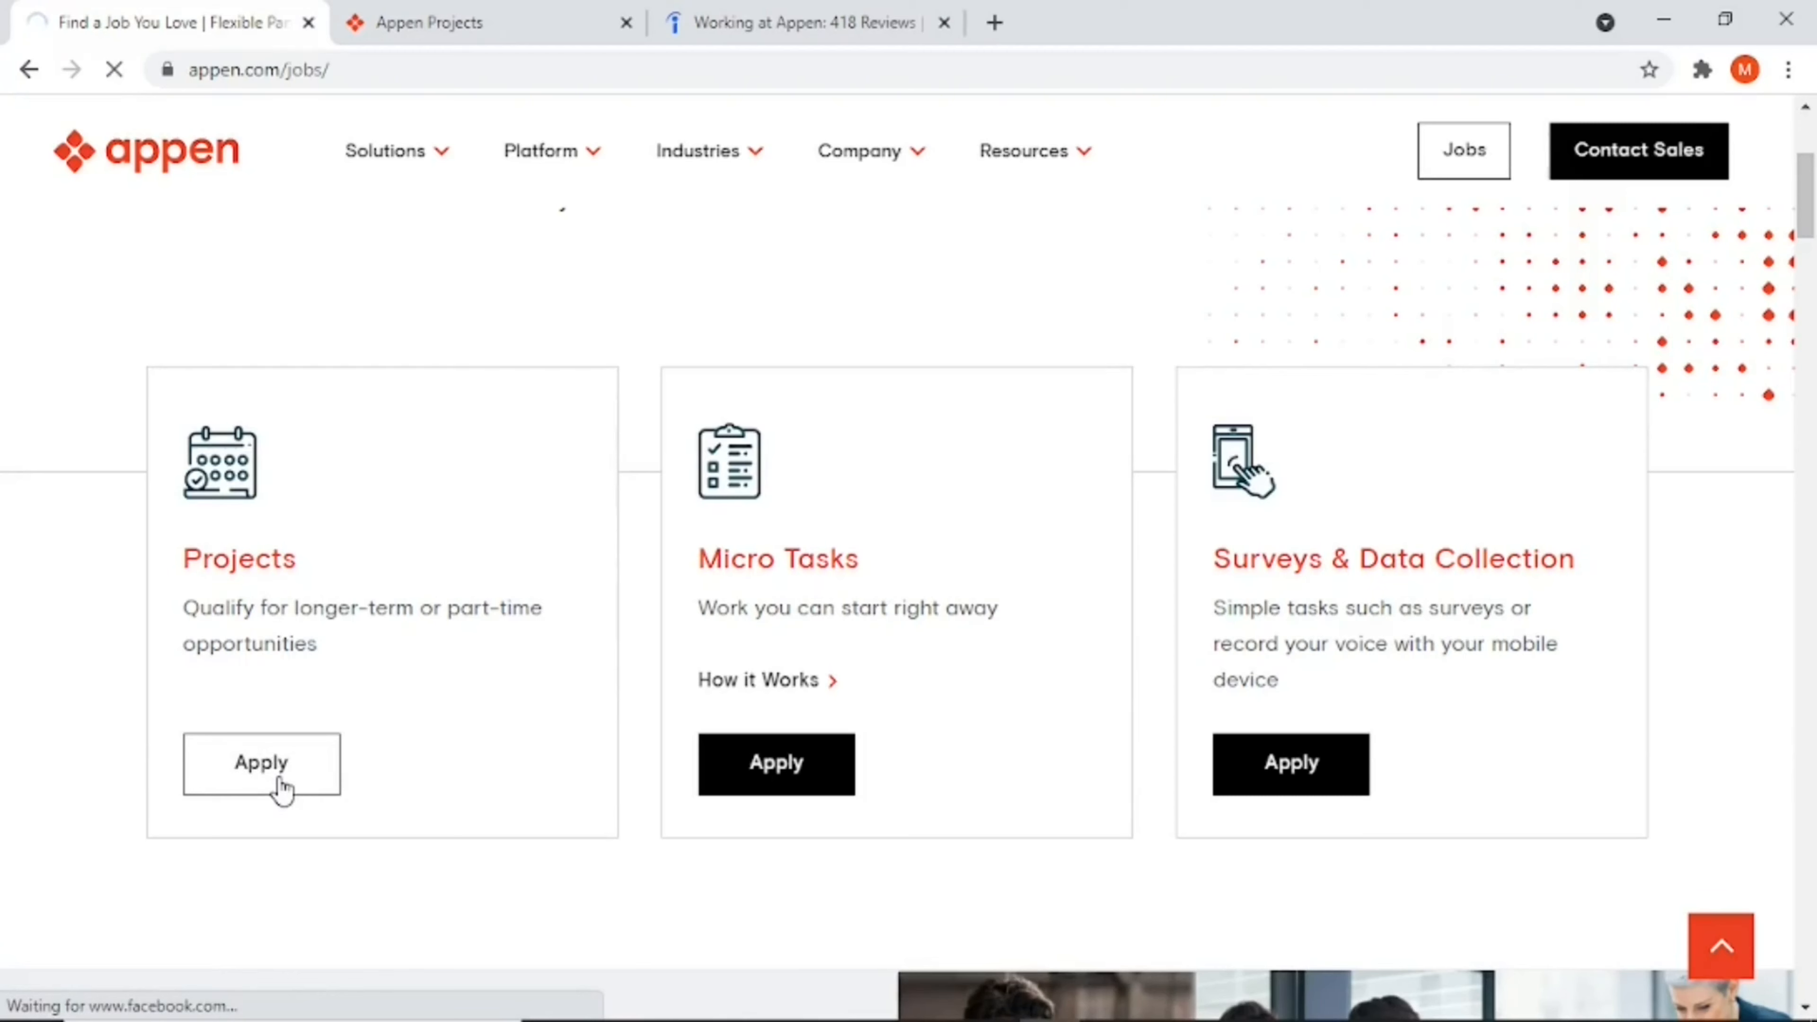
pyautogui.click(262, 764)
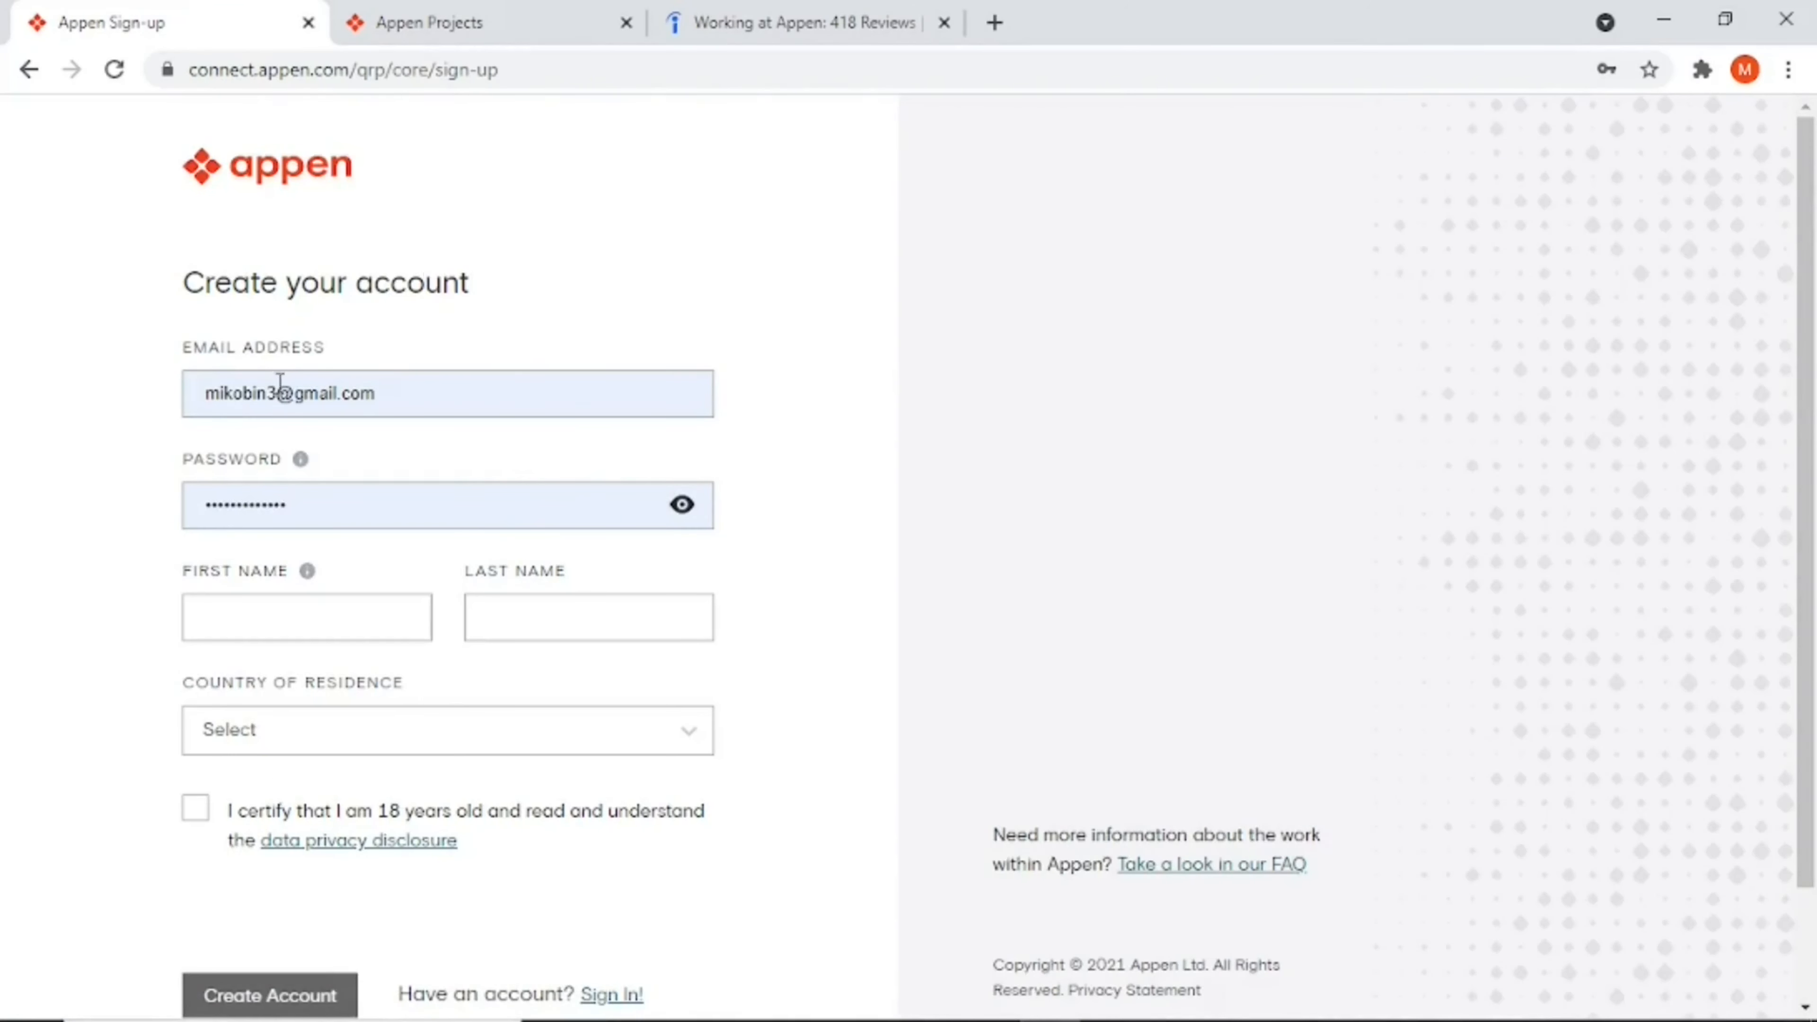
pyautogui.moveTo(362, 457)
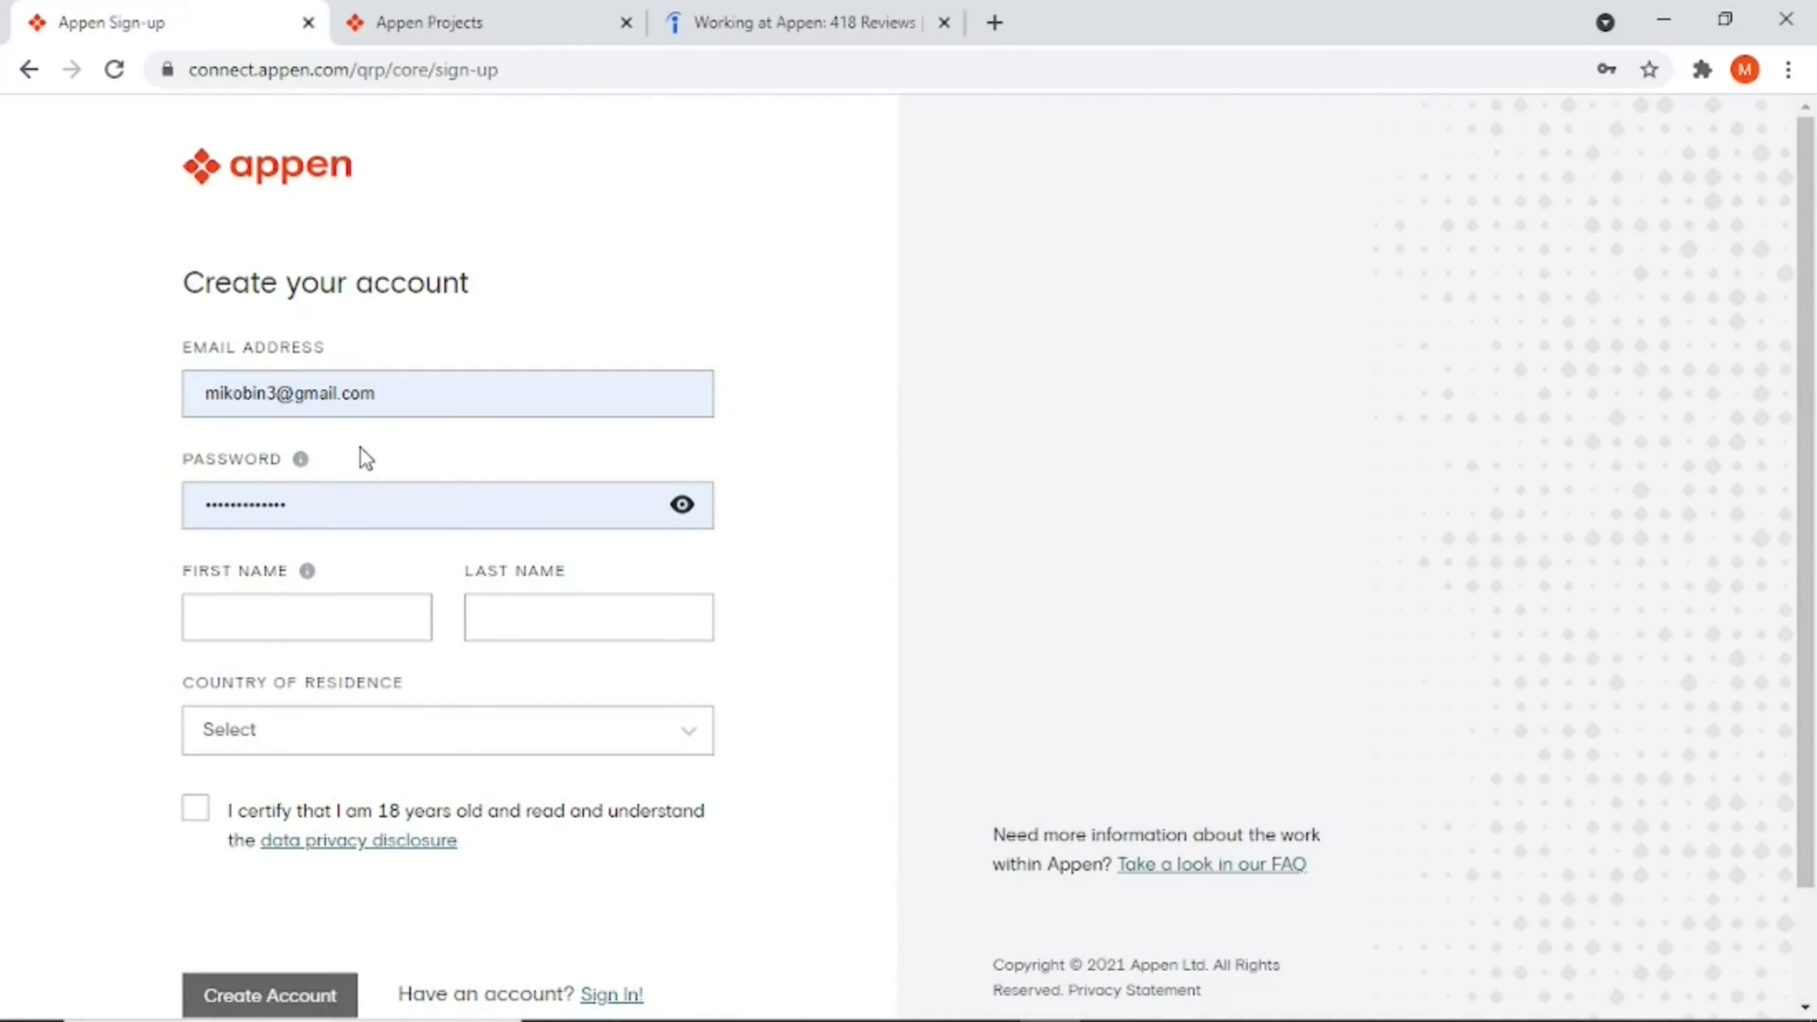
pyautogui.moveTo(293, 492)
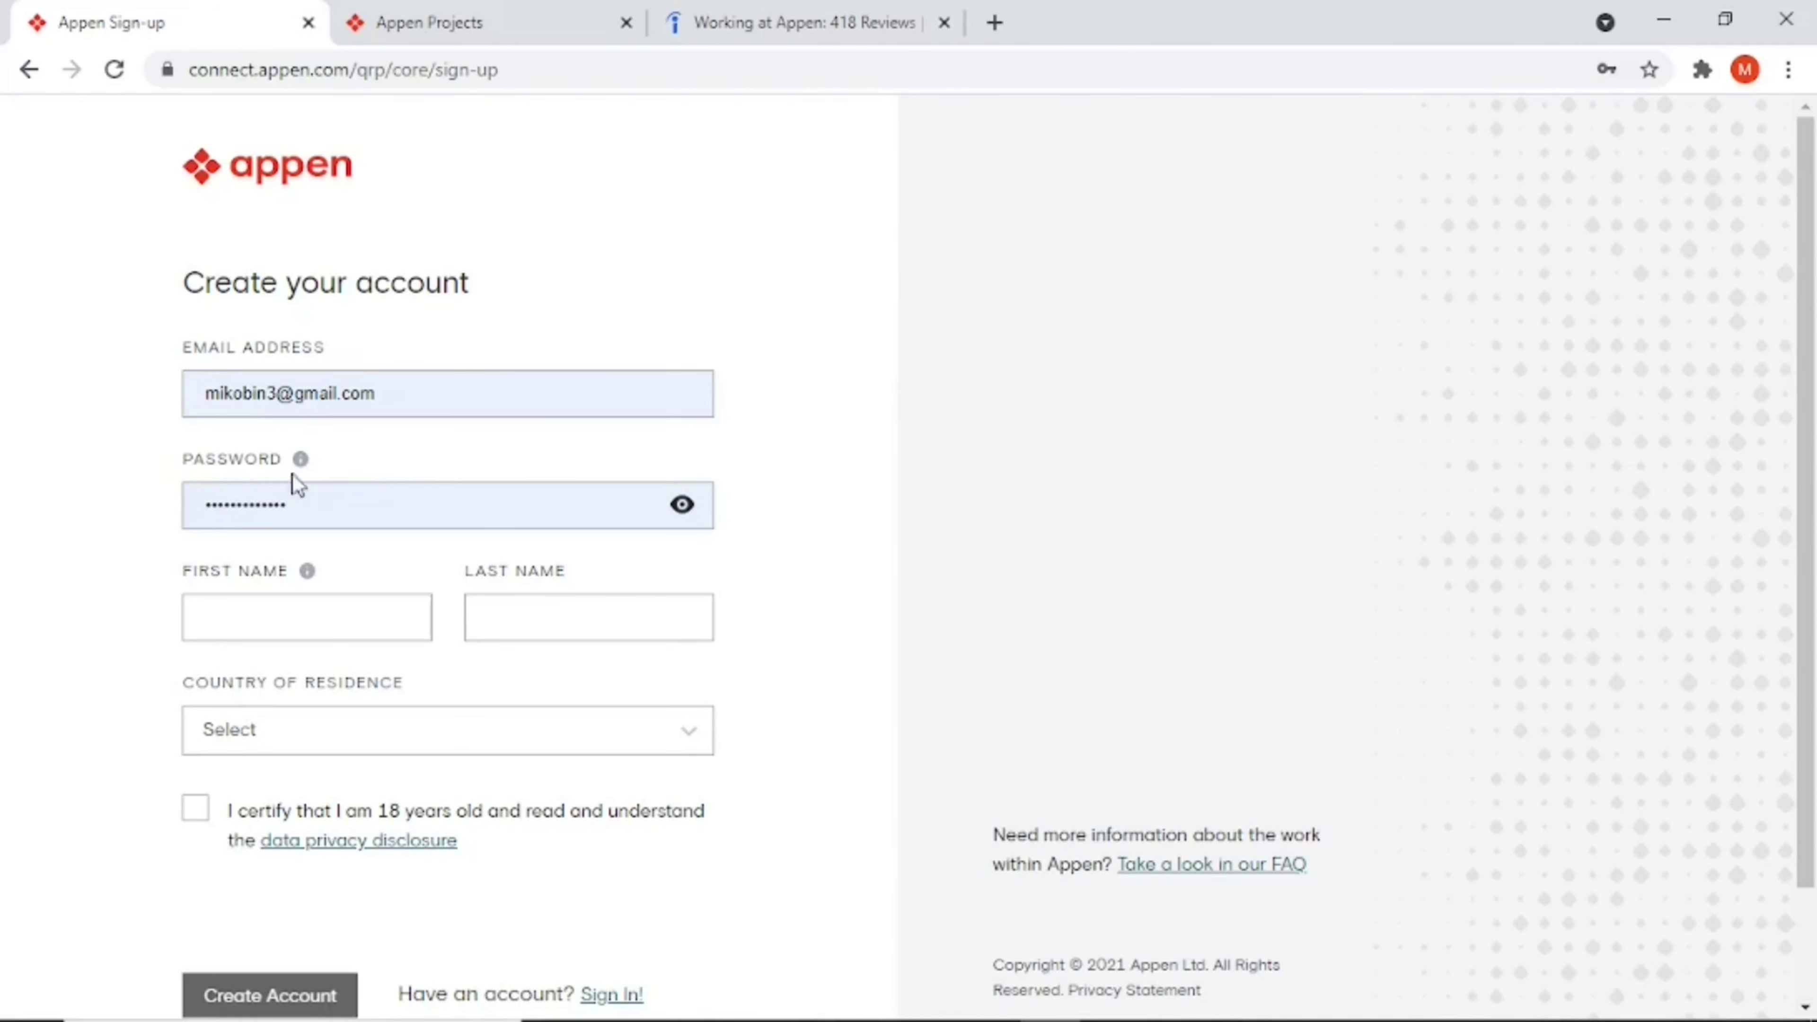
pyautogui.moveTo(677, 603)
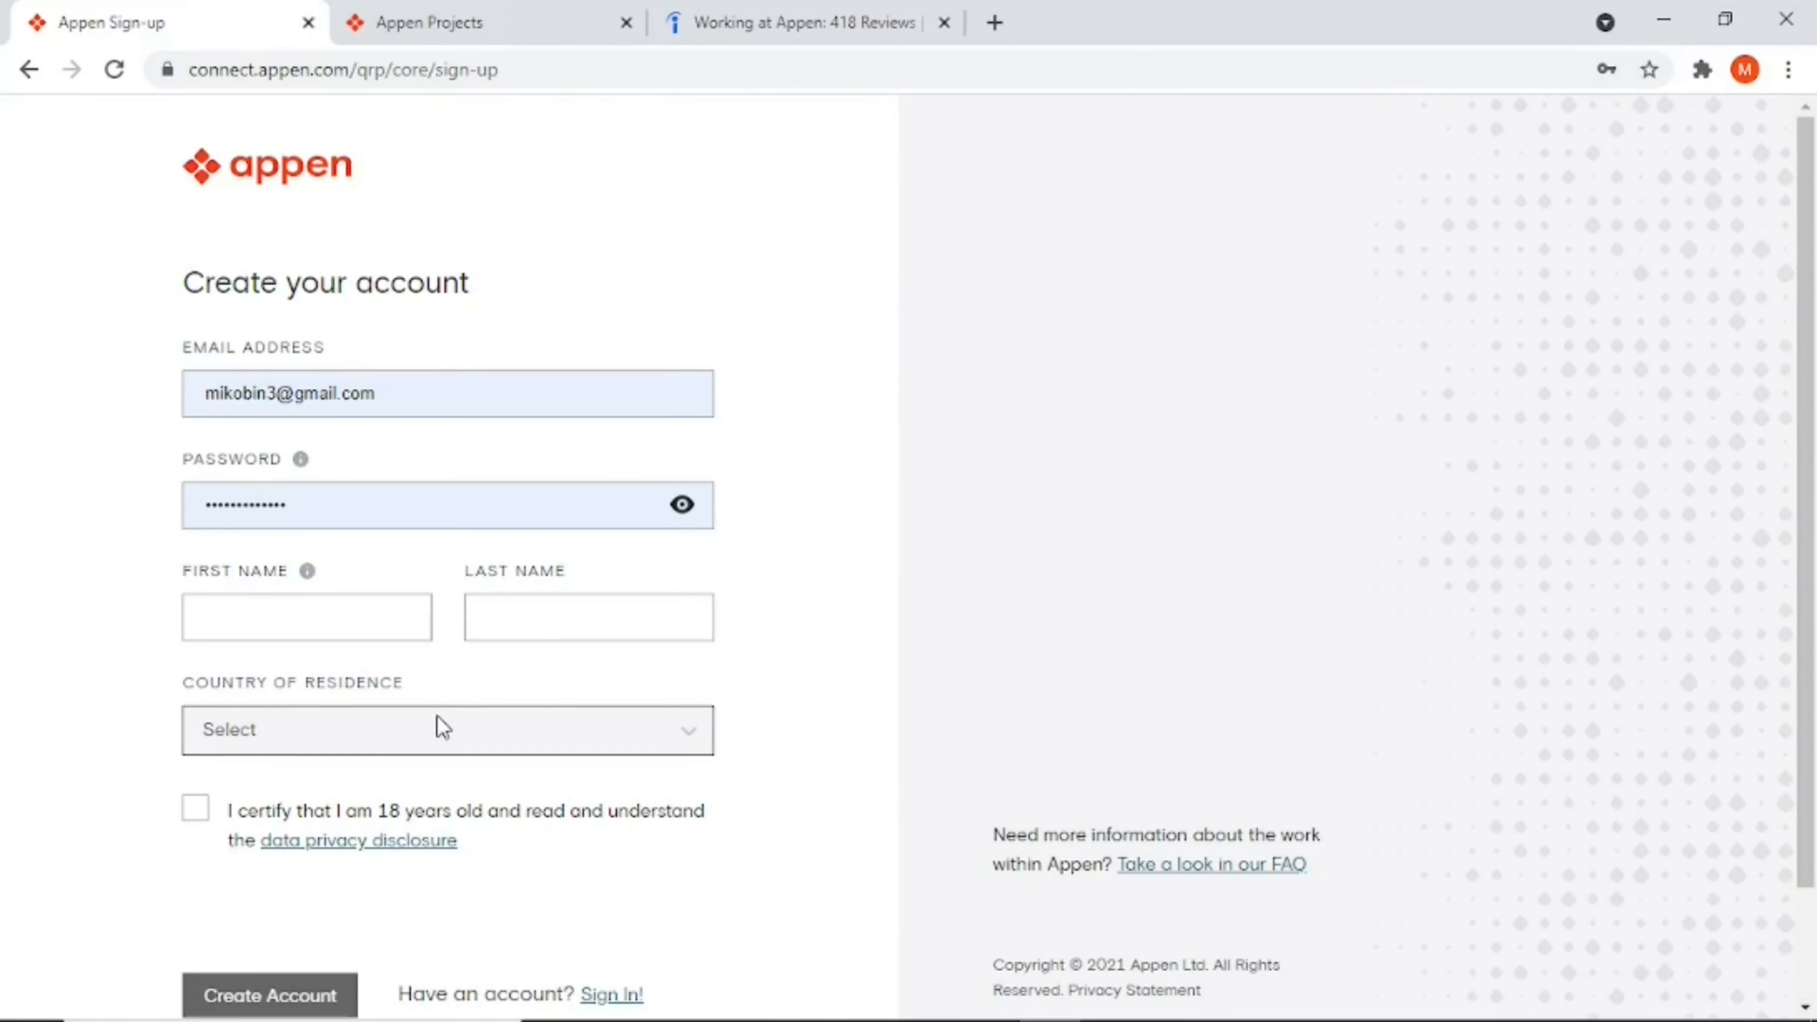
# Step: Browse the Country of Residence list without selecting one, leaving it flagged as required
pyautogui.click(443, 730)
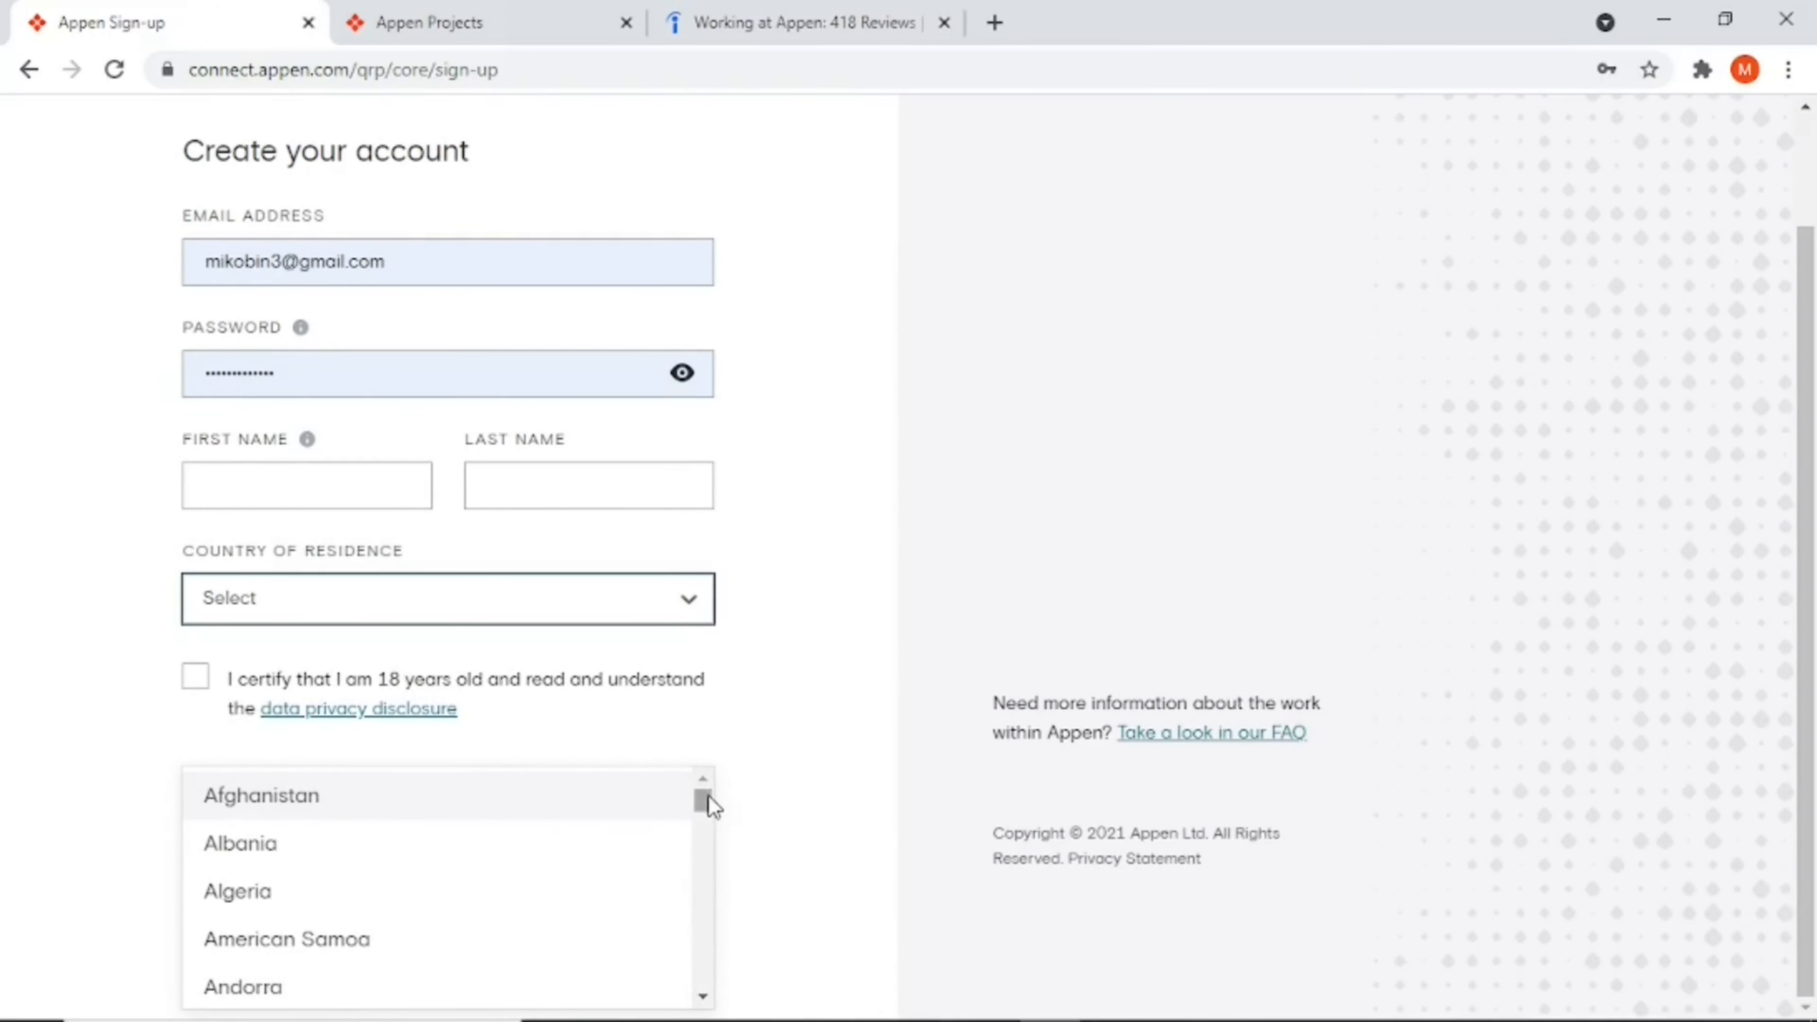
pyautogui.scroll(-3)
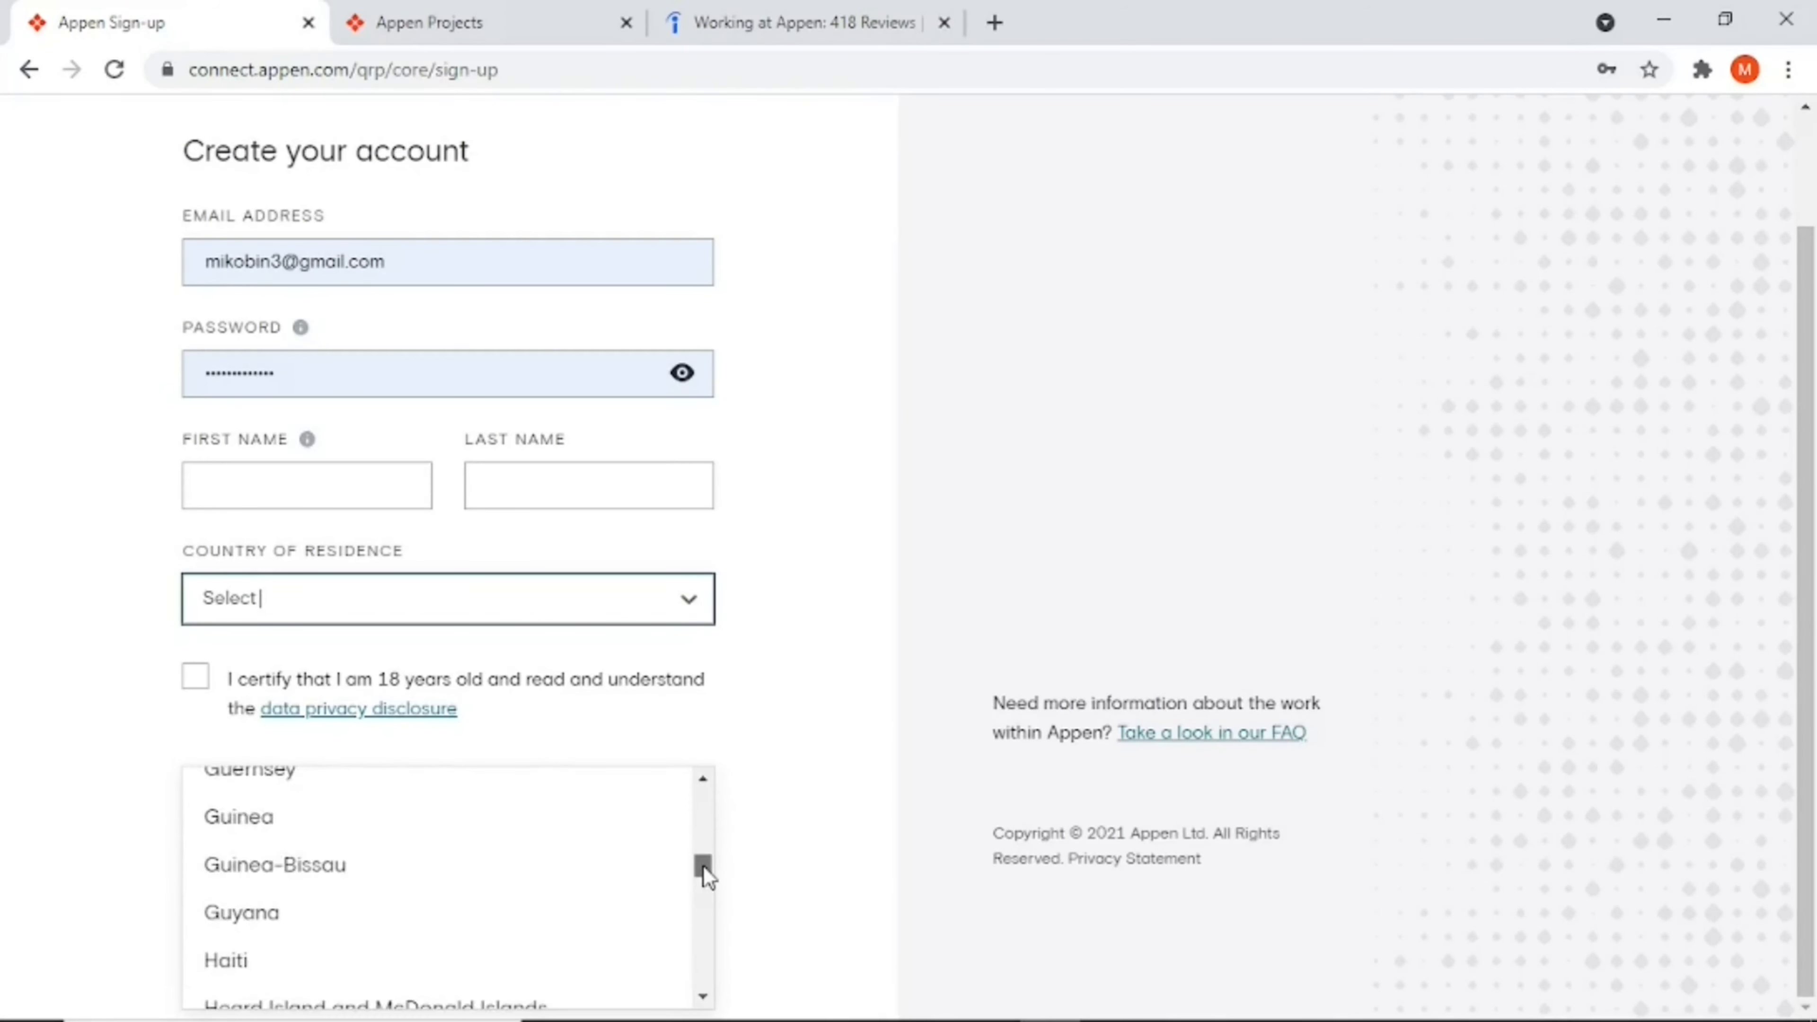
pyautogui.scroll(-3)
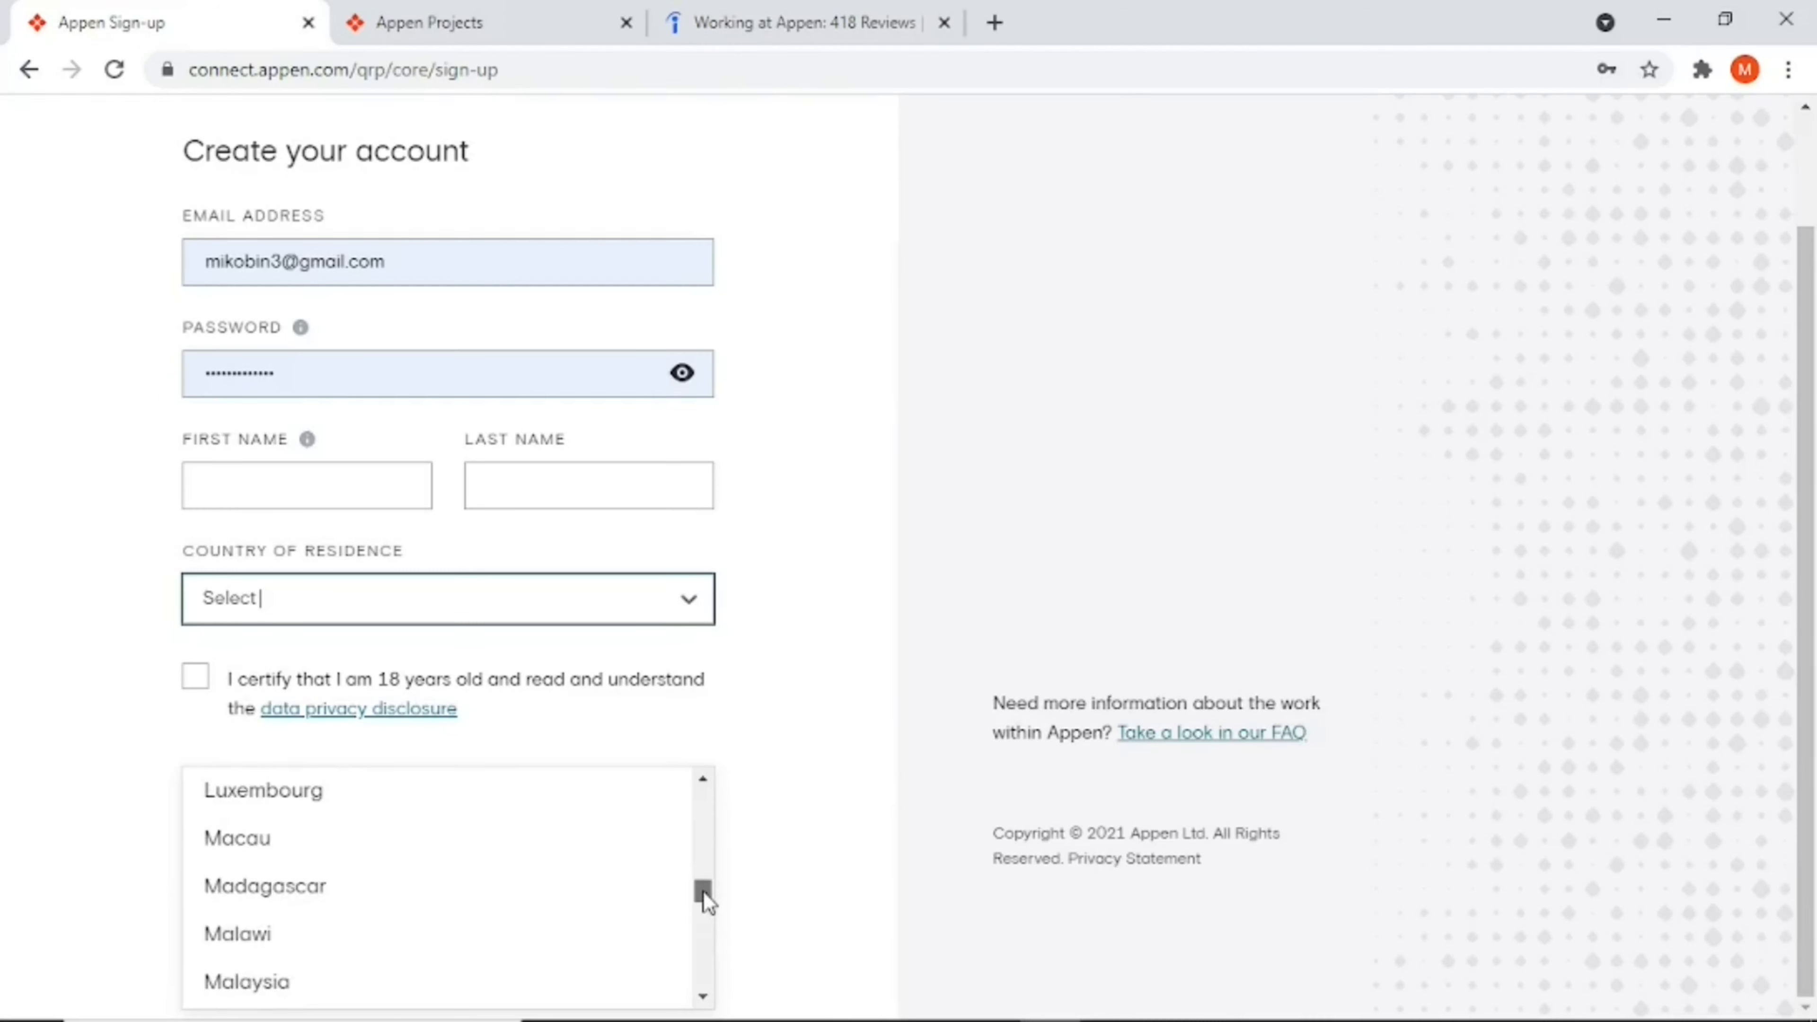
pyautogui.scroll(-3)
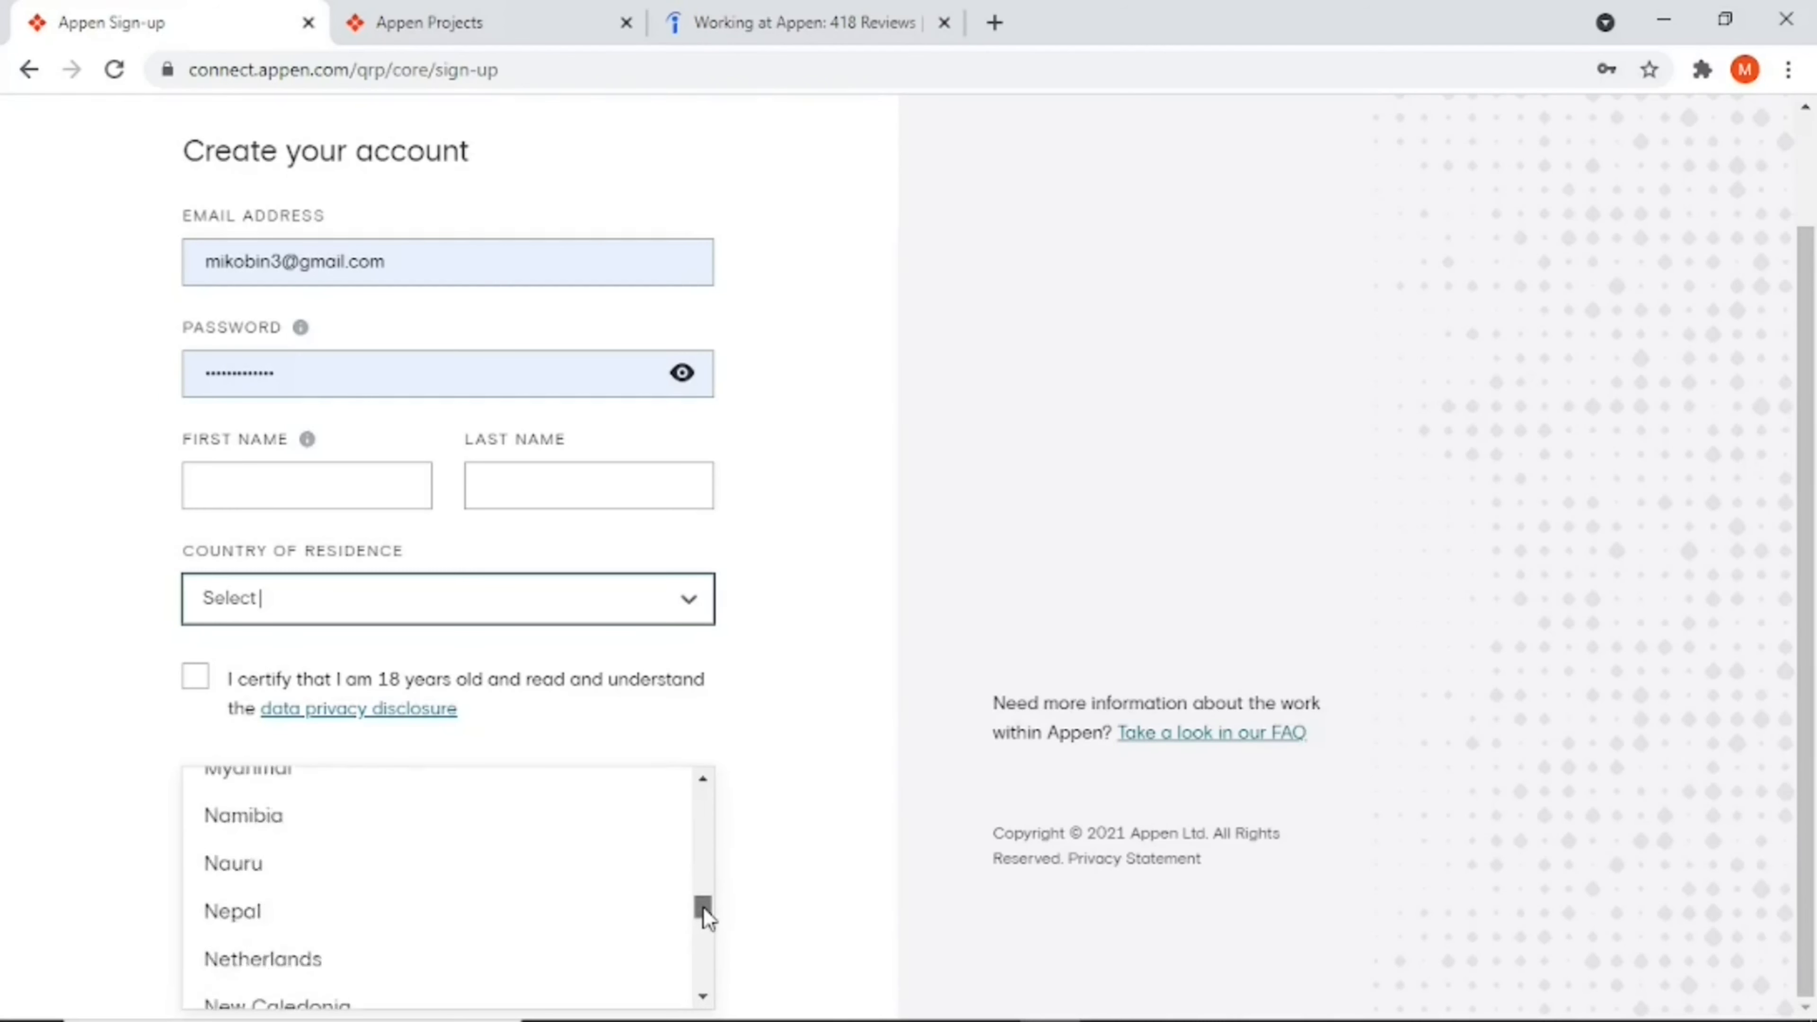
pyautogui.scroll(-3)
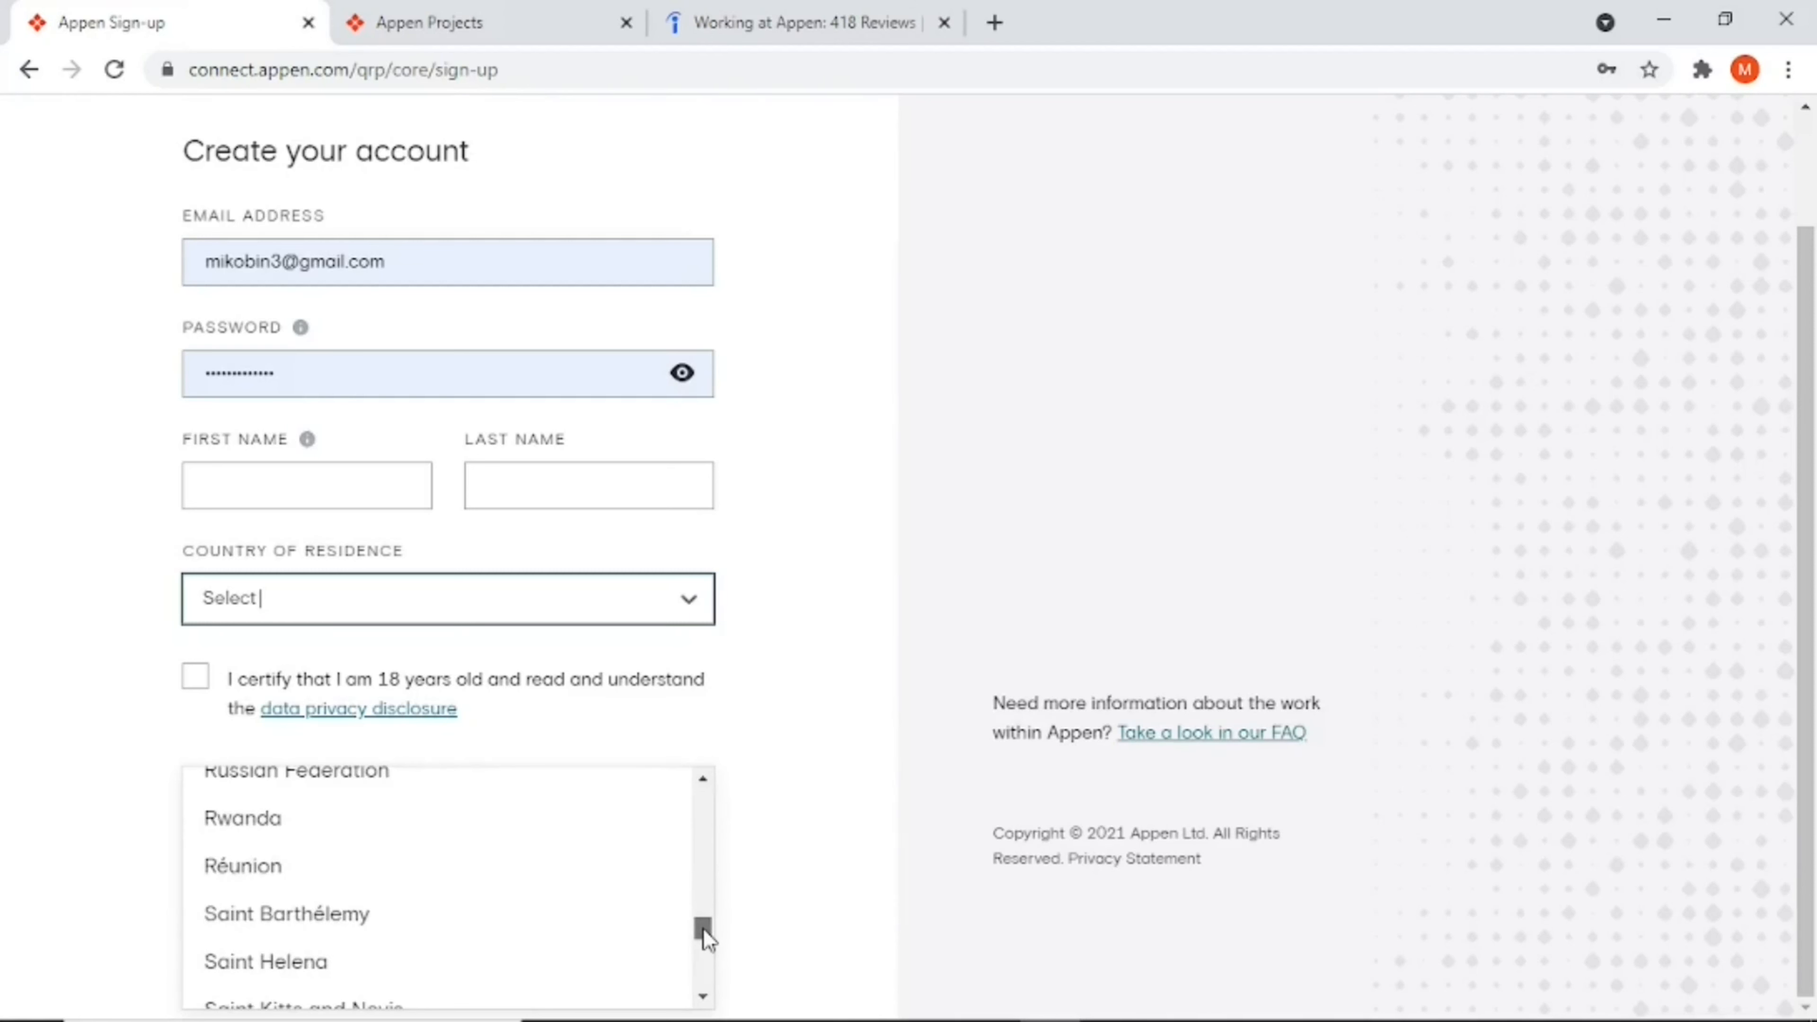
pyautogui.scroll(-3)
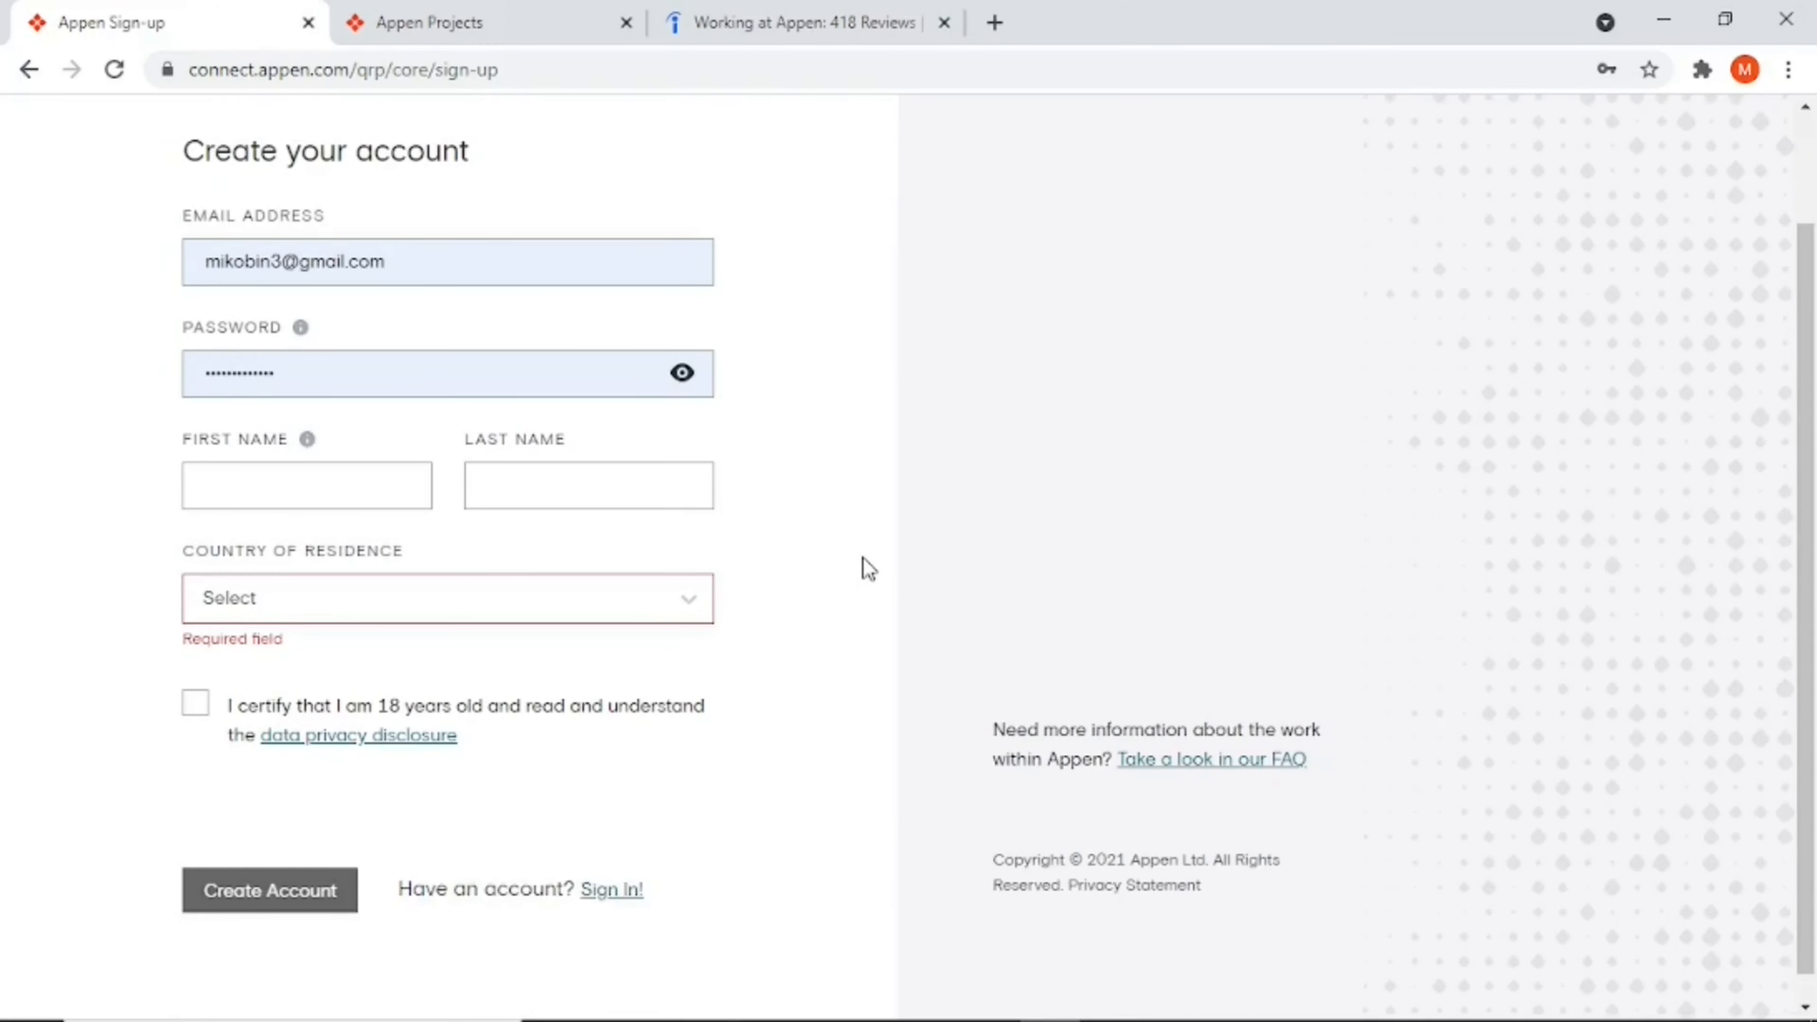
pyautogui.moveTo(621, 606)
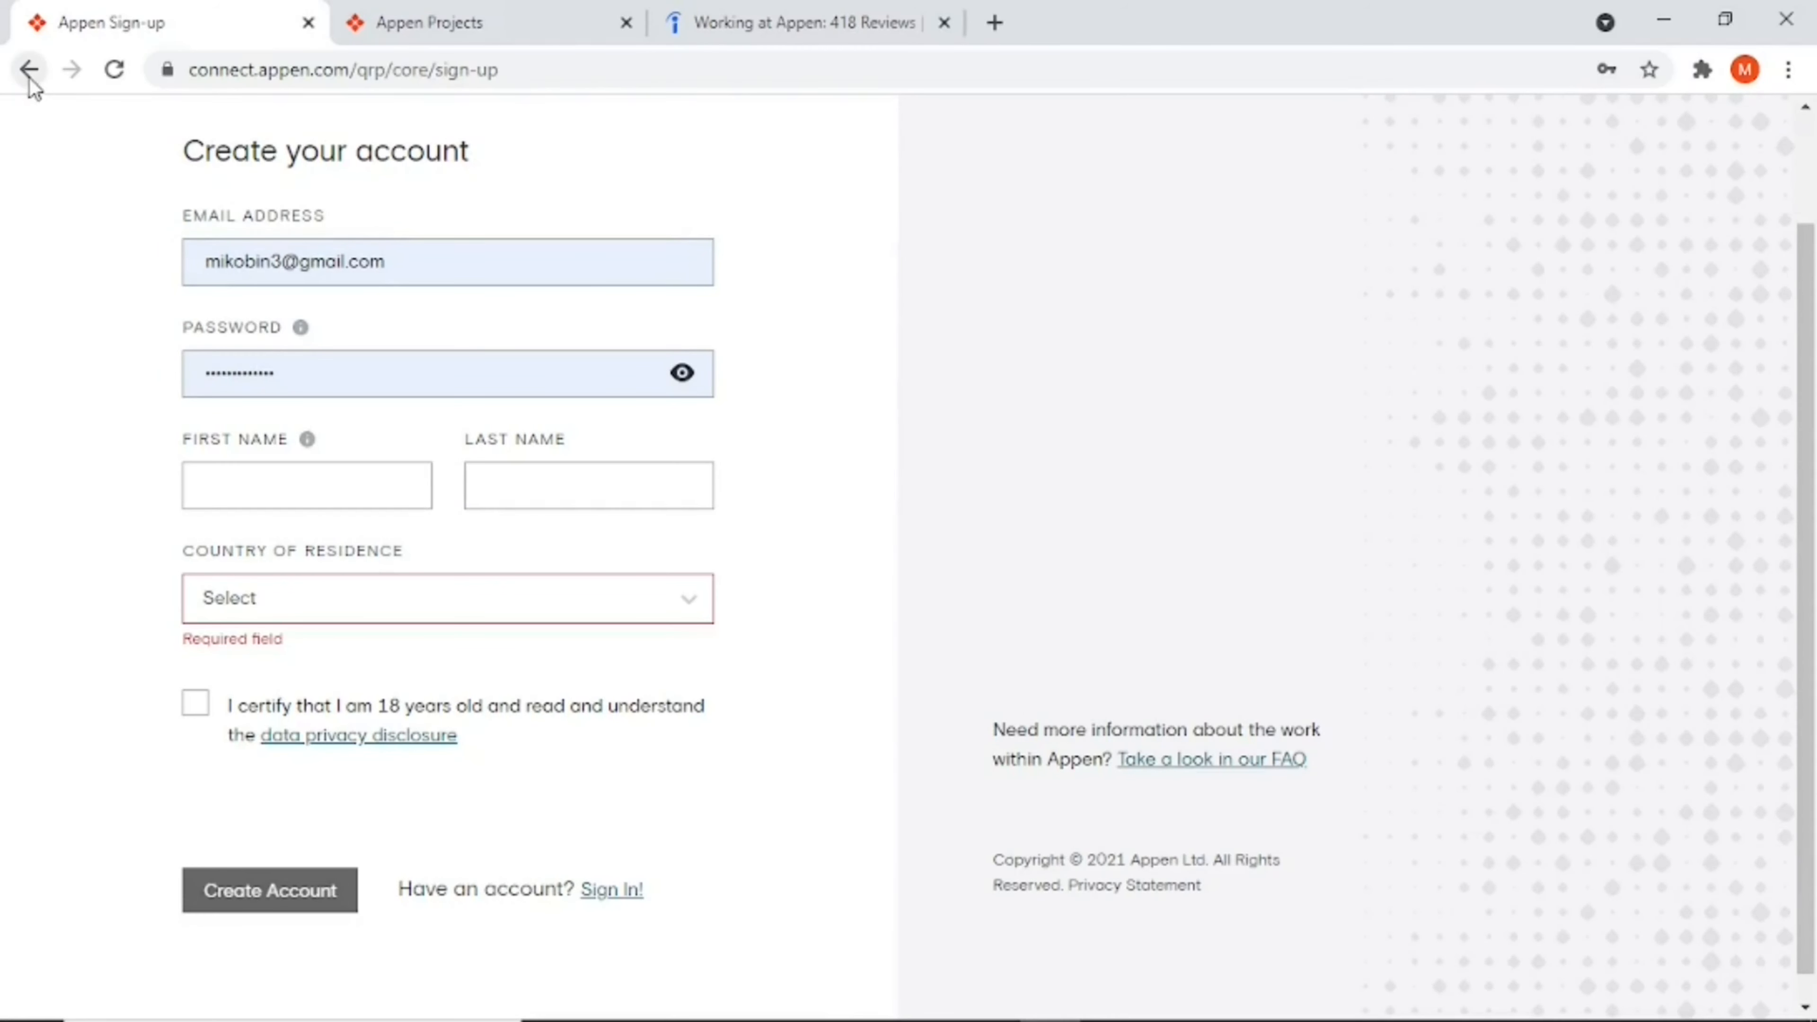
pyautogui.click(31, 69)
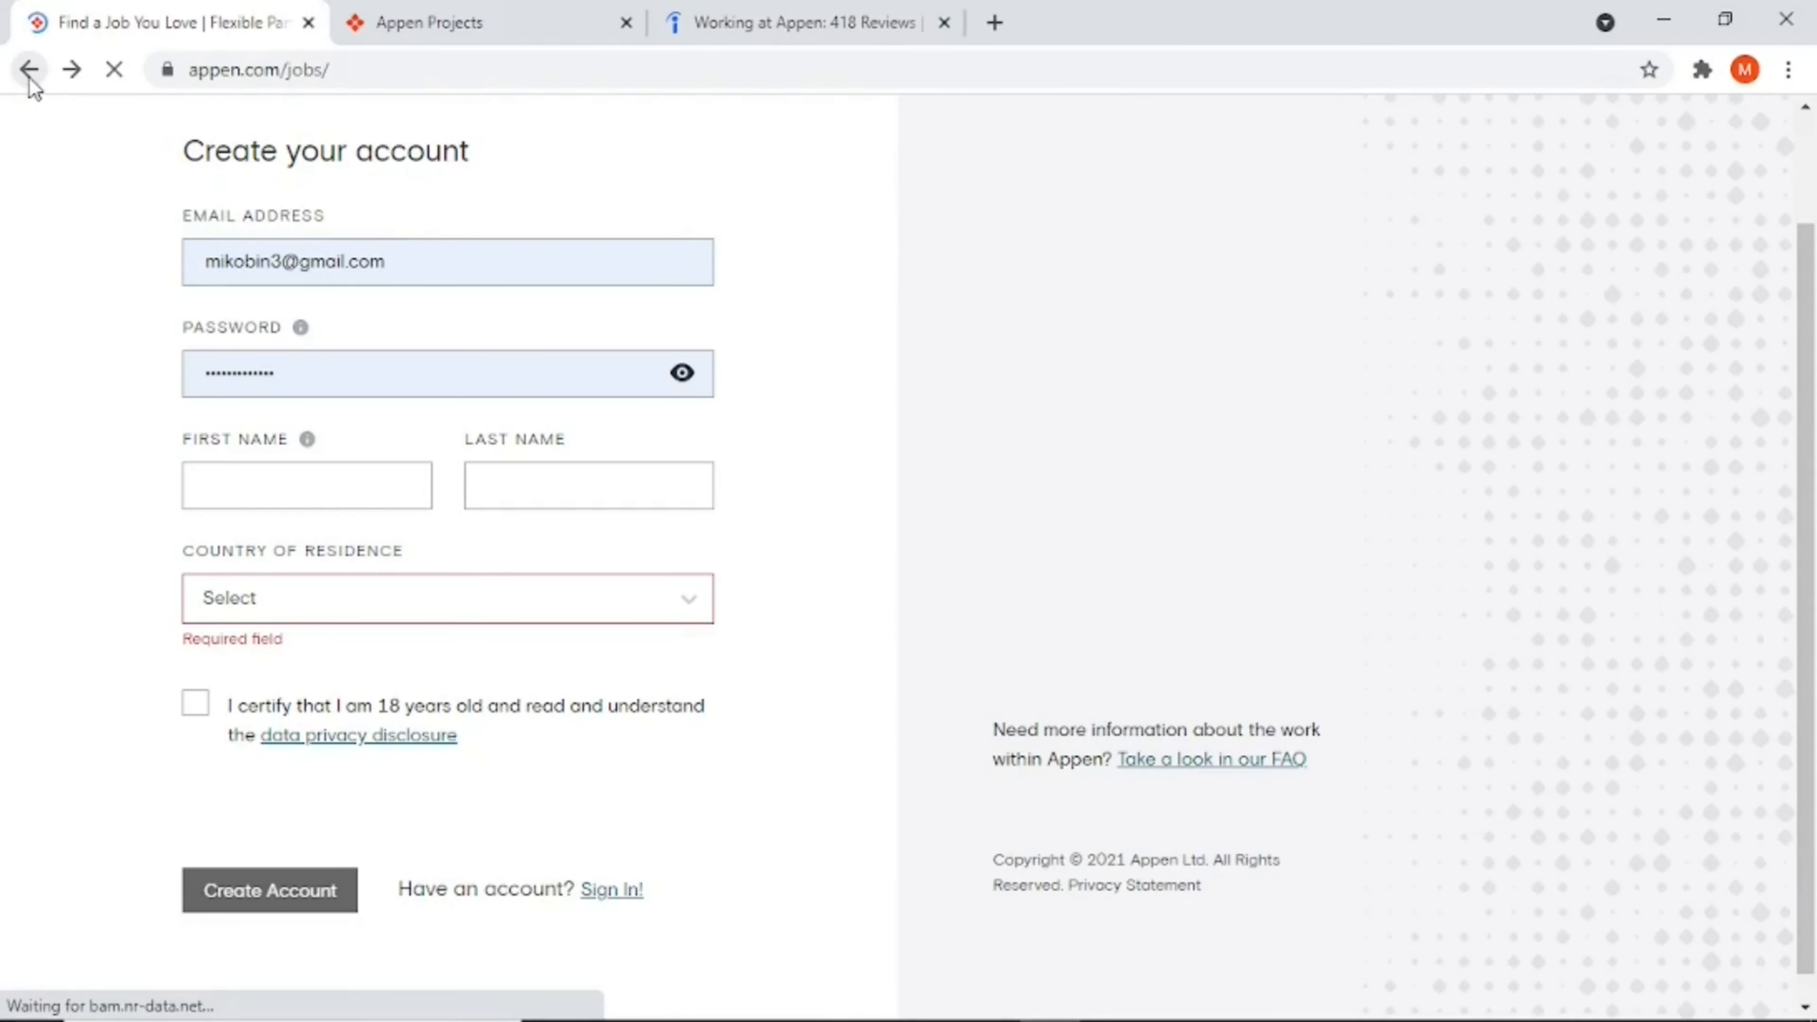
pyautogui.click(29, 70)
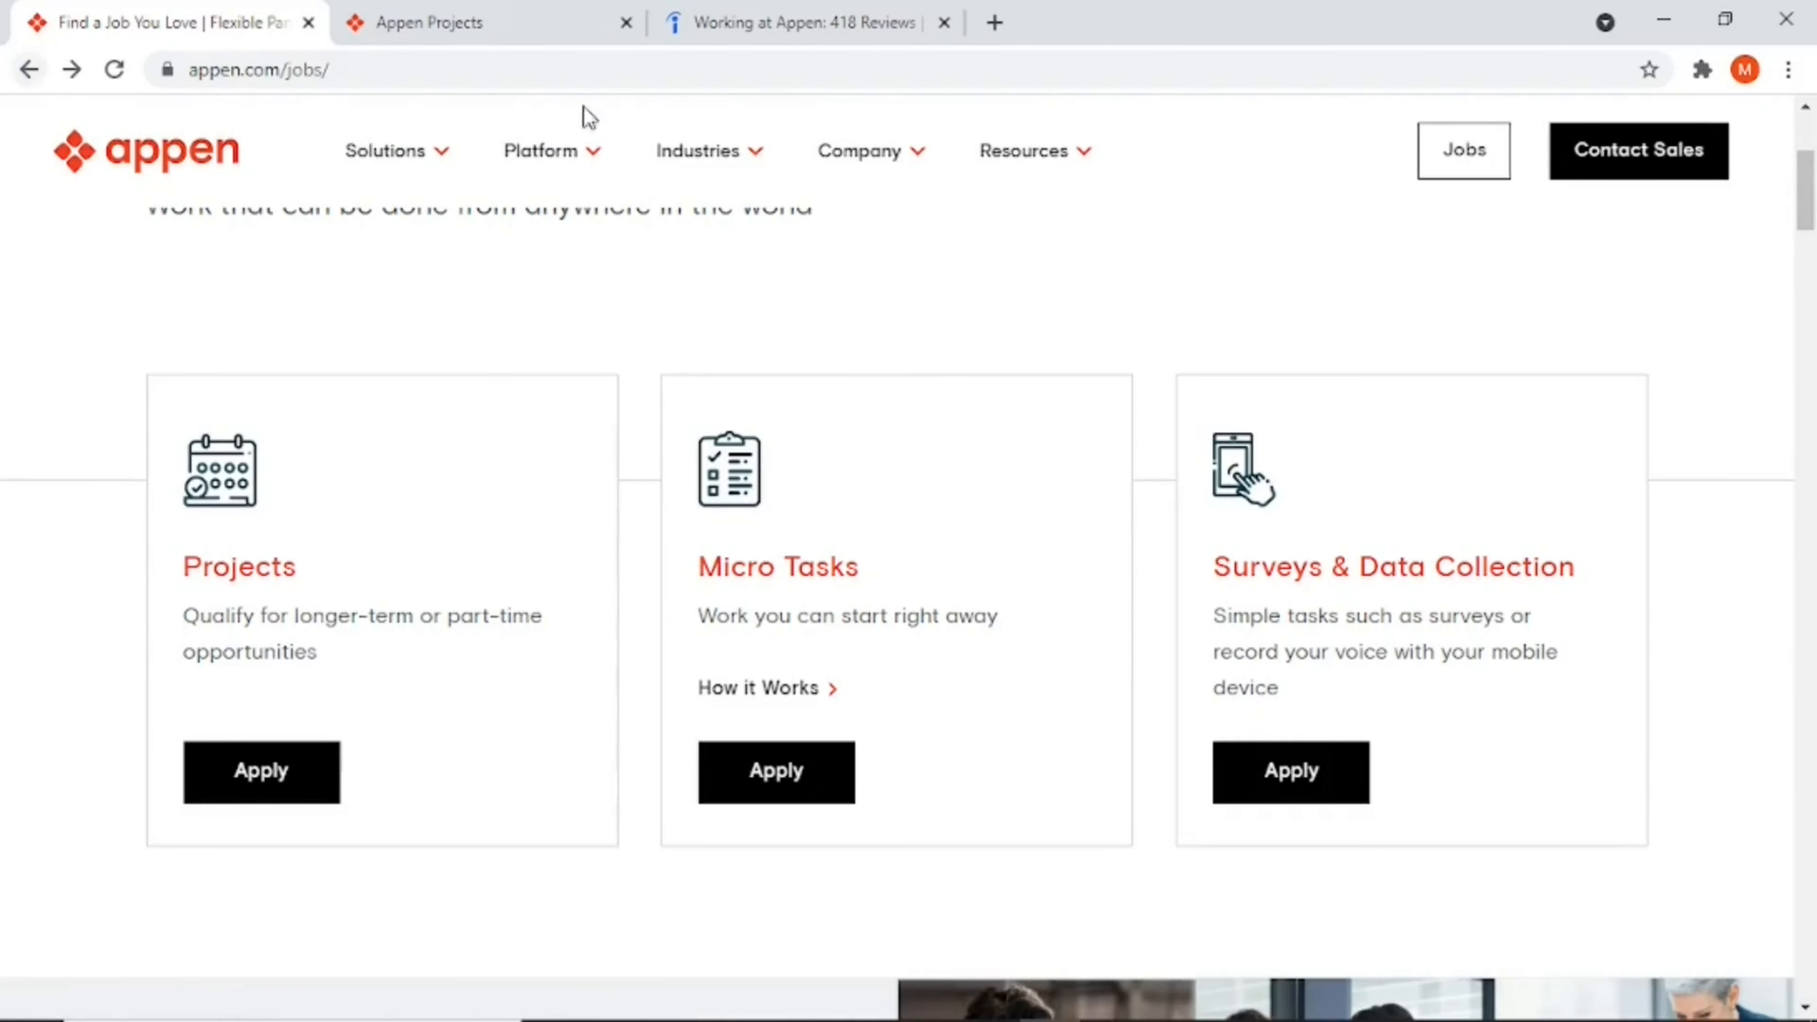
pyautogui.scroll(3)
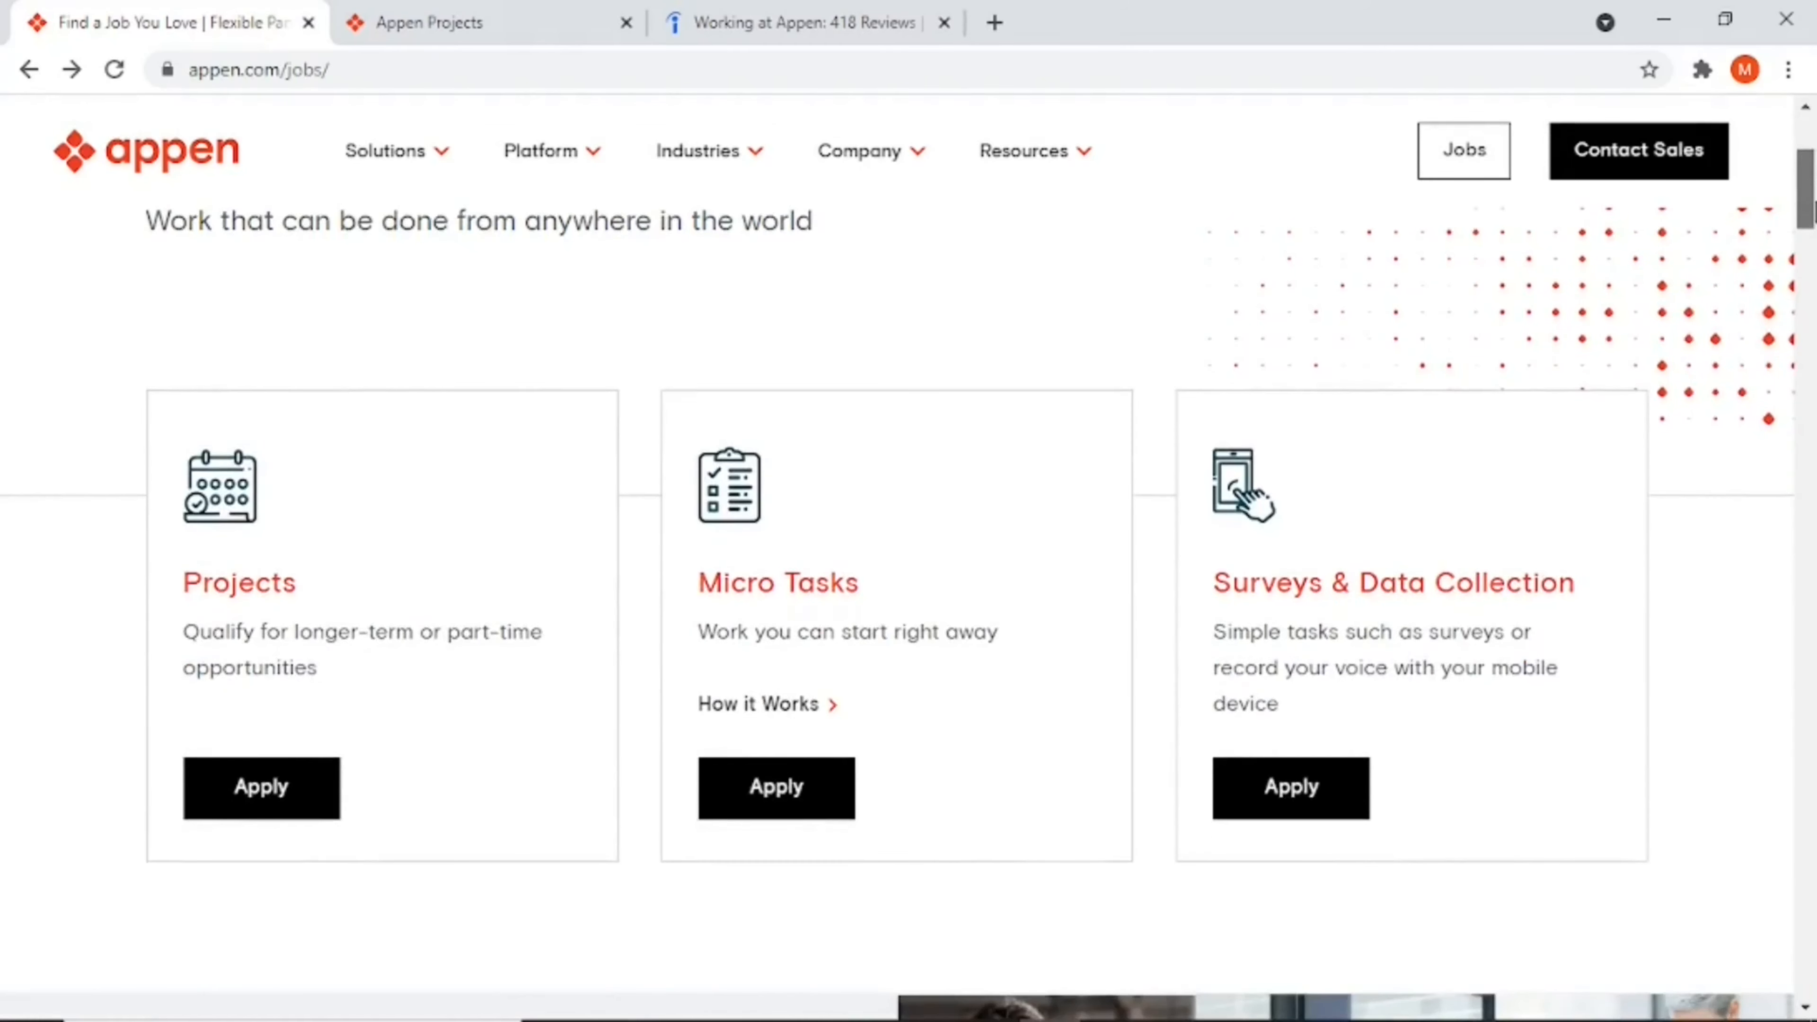
pyautogui.scroll(-3)
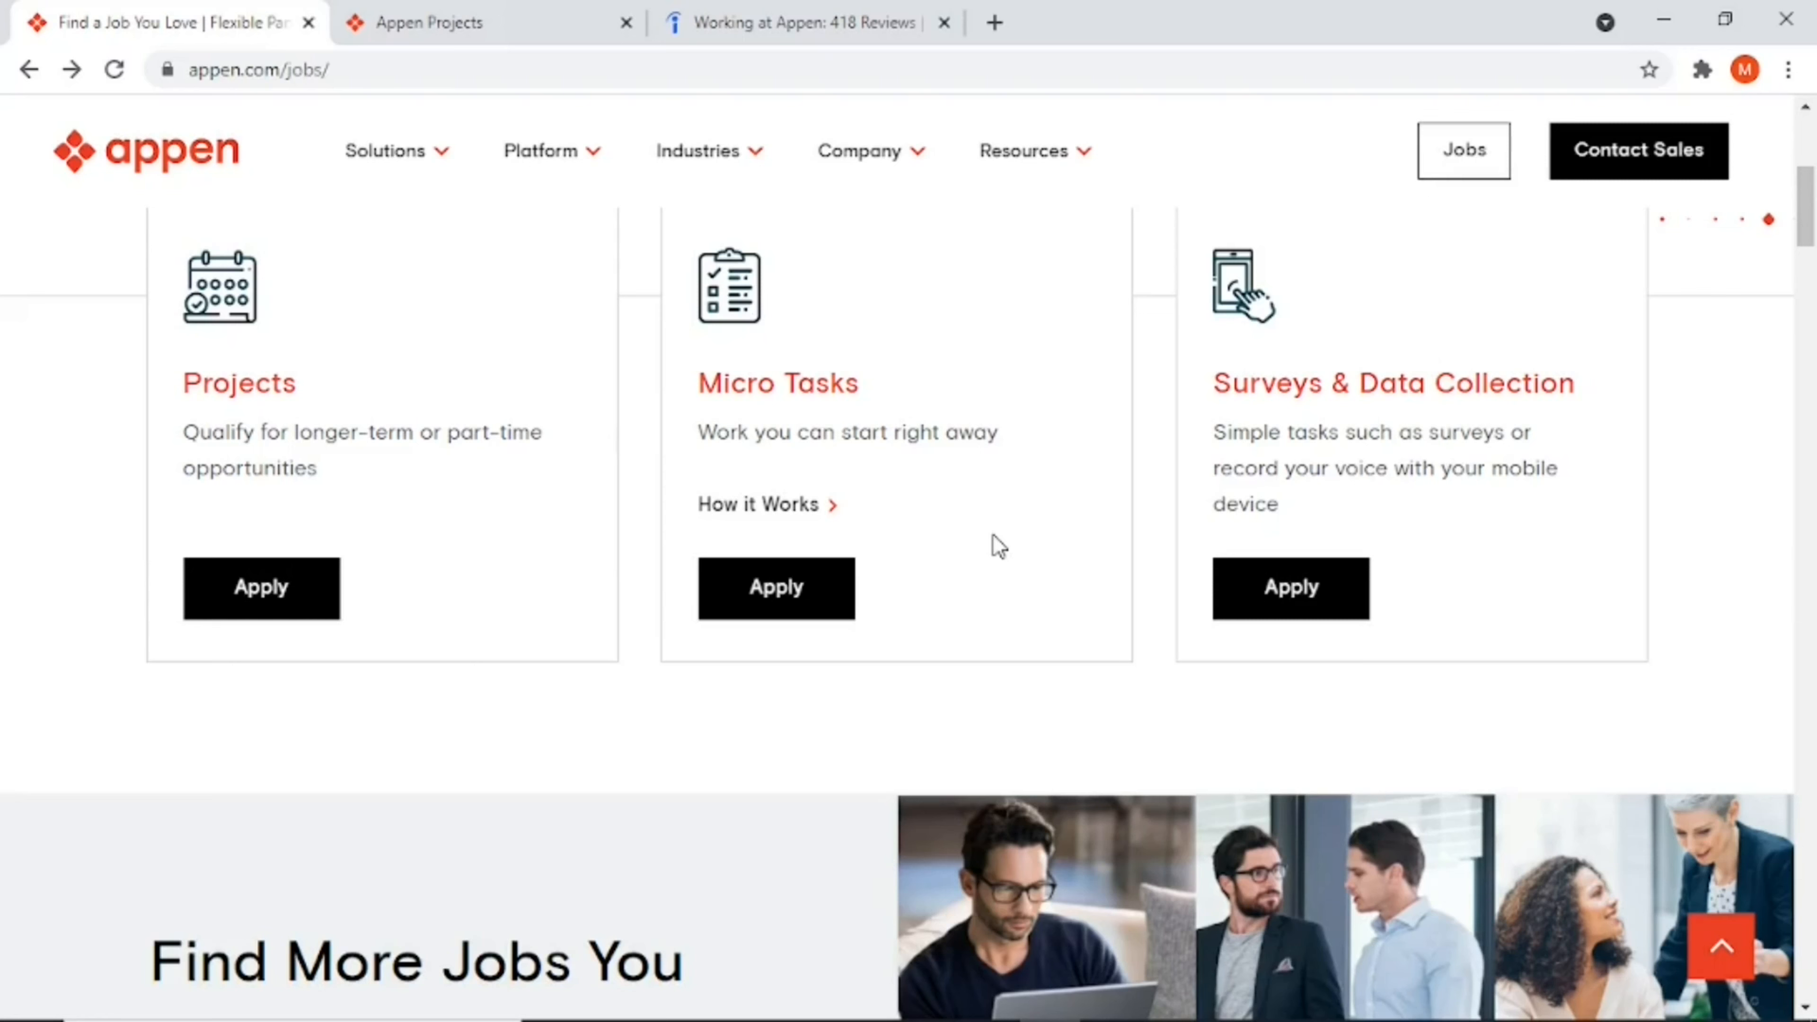
pyautogui.moveTo(825, 419)
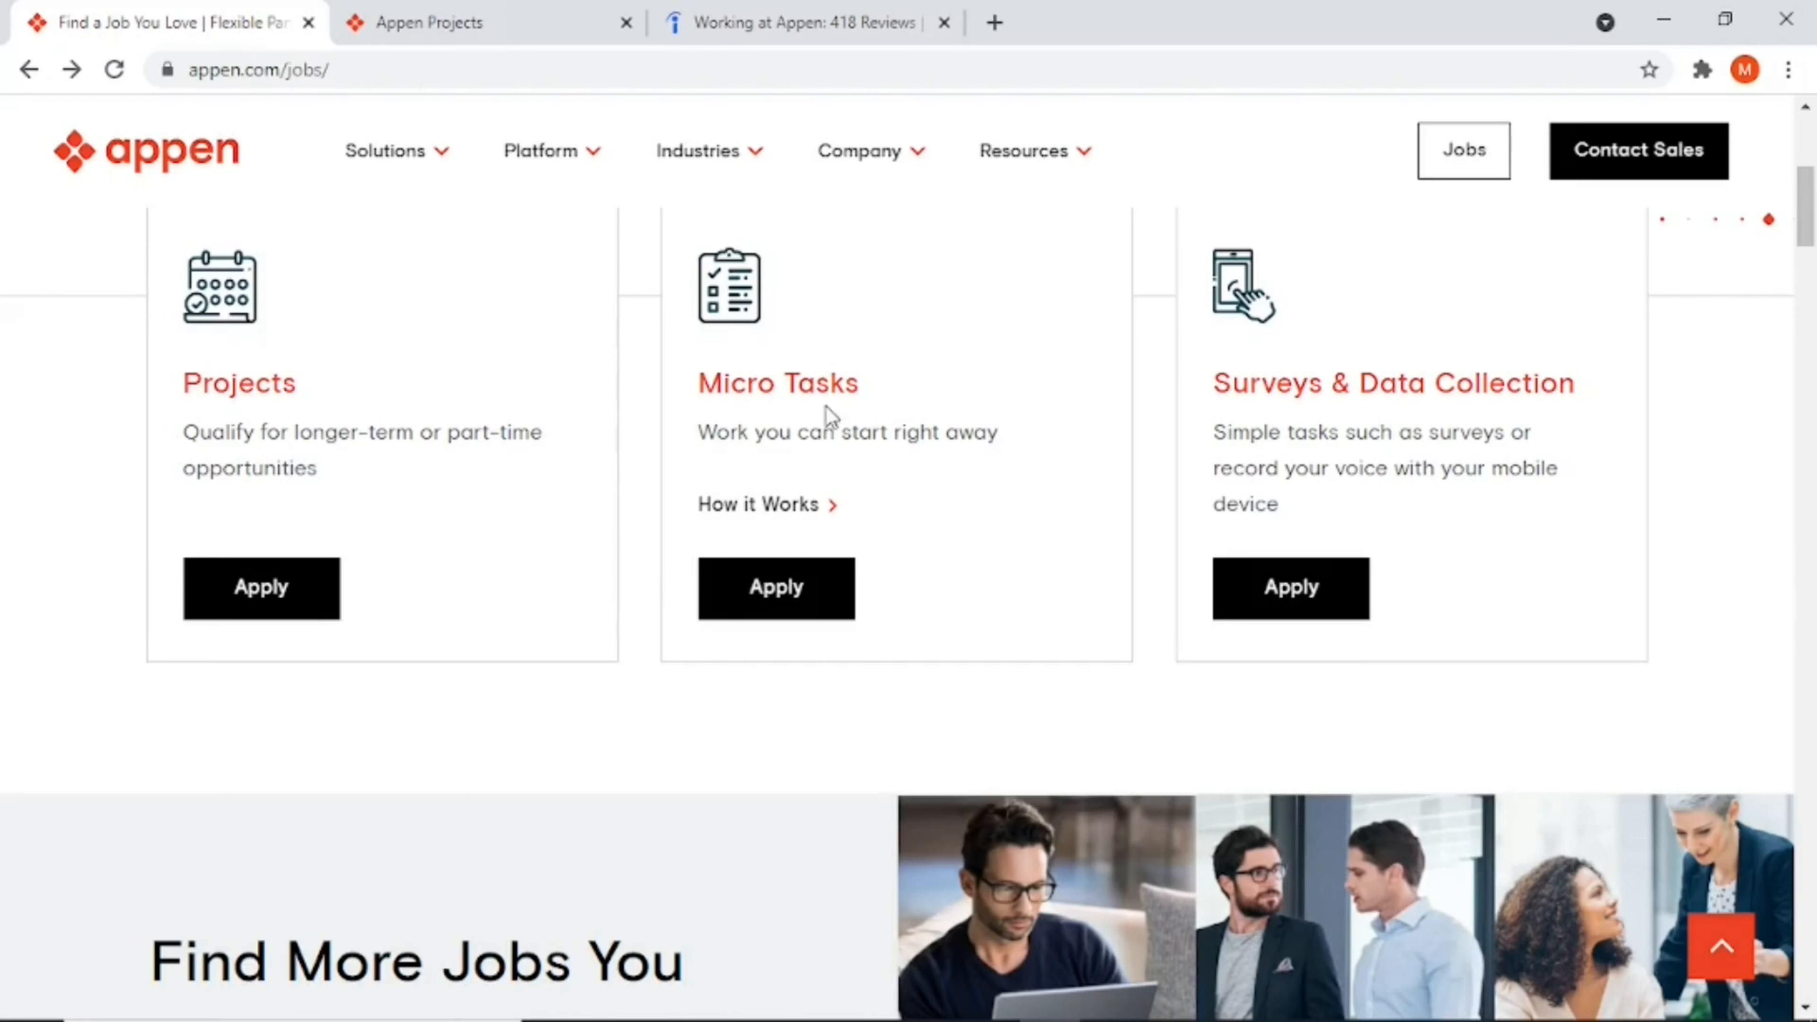
pyautogui.moveTo(880, 399)
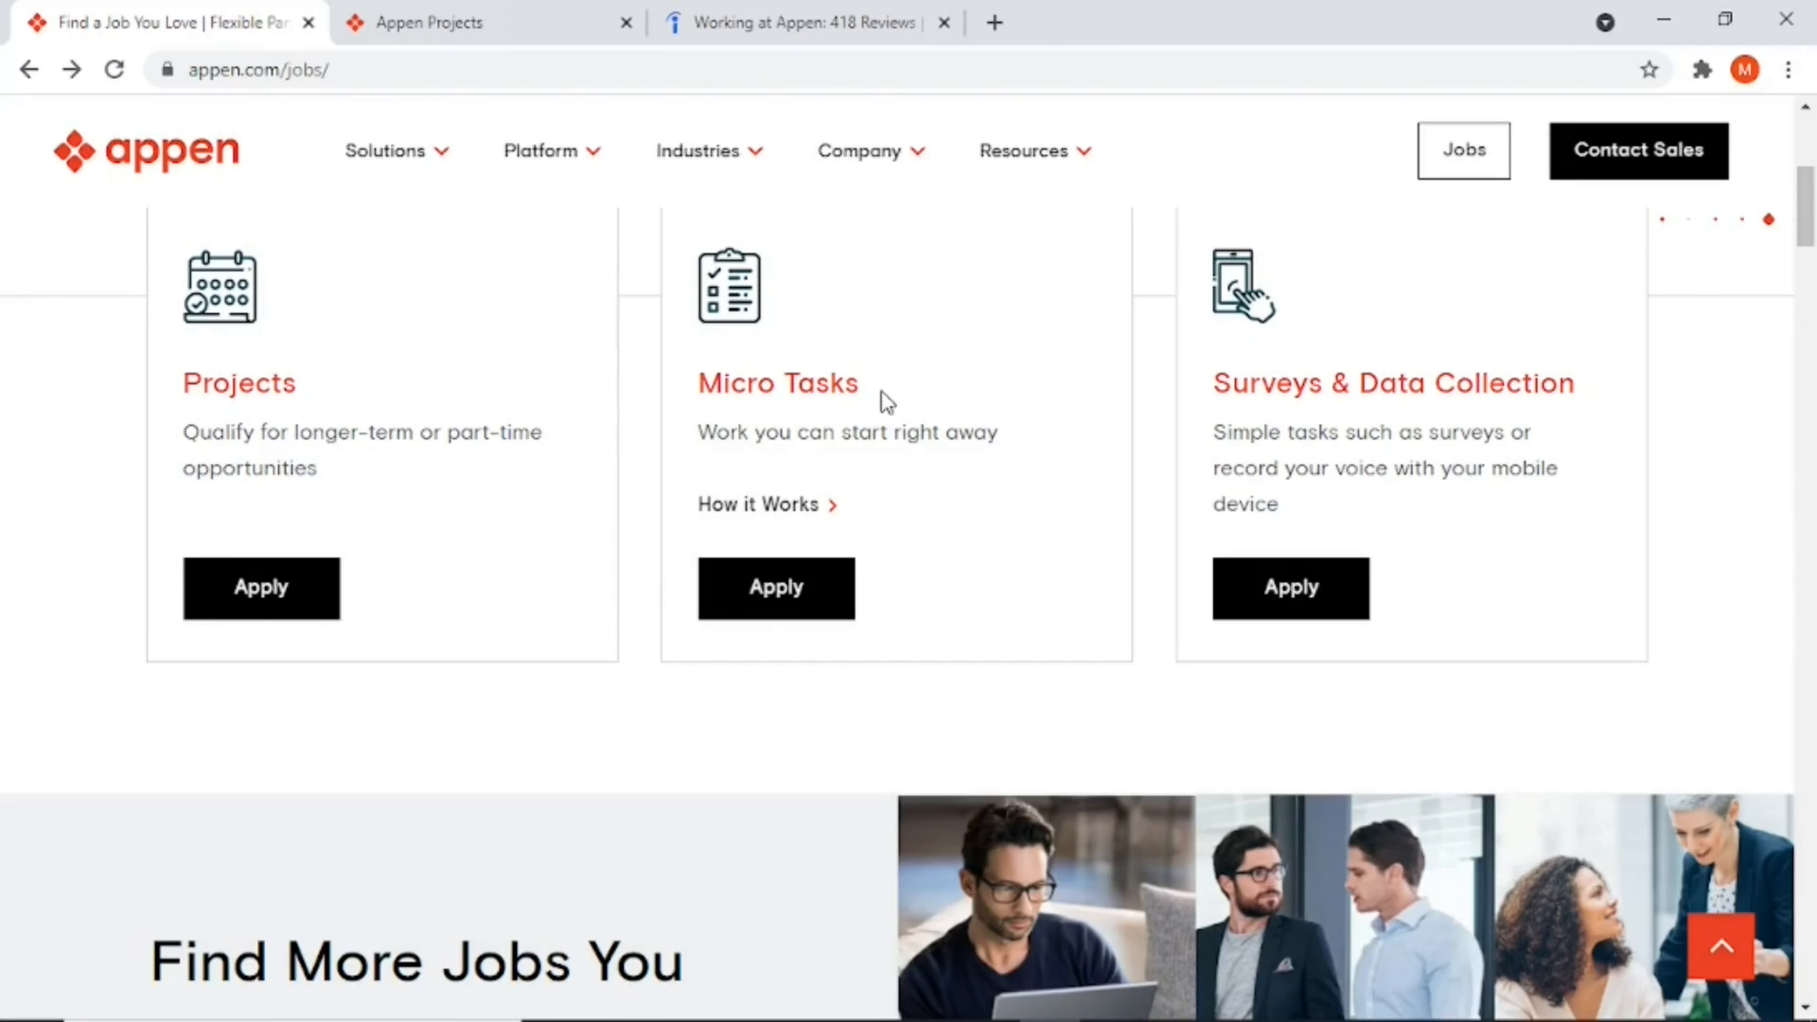
# Step: View How it Works for Micro Tasks and bring the contributor Steps 1–3 into view
pyautogui.click(774, 511)
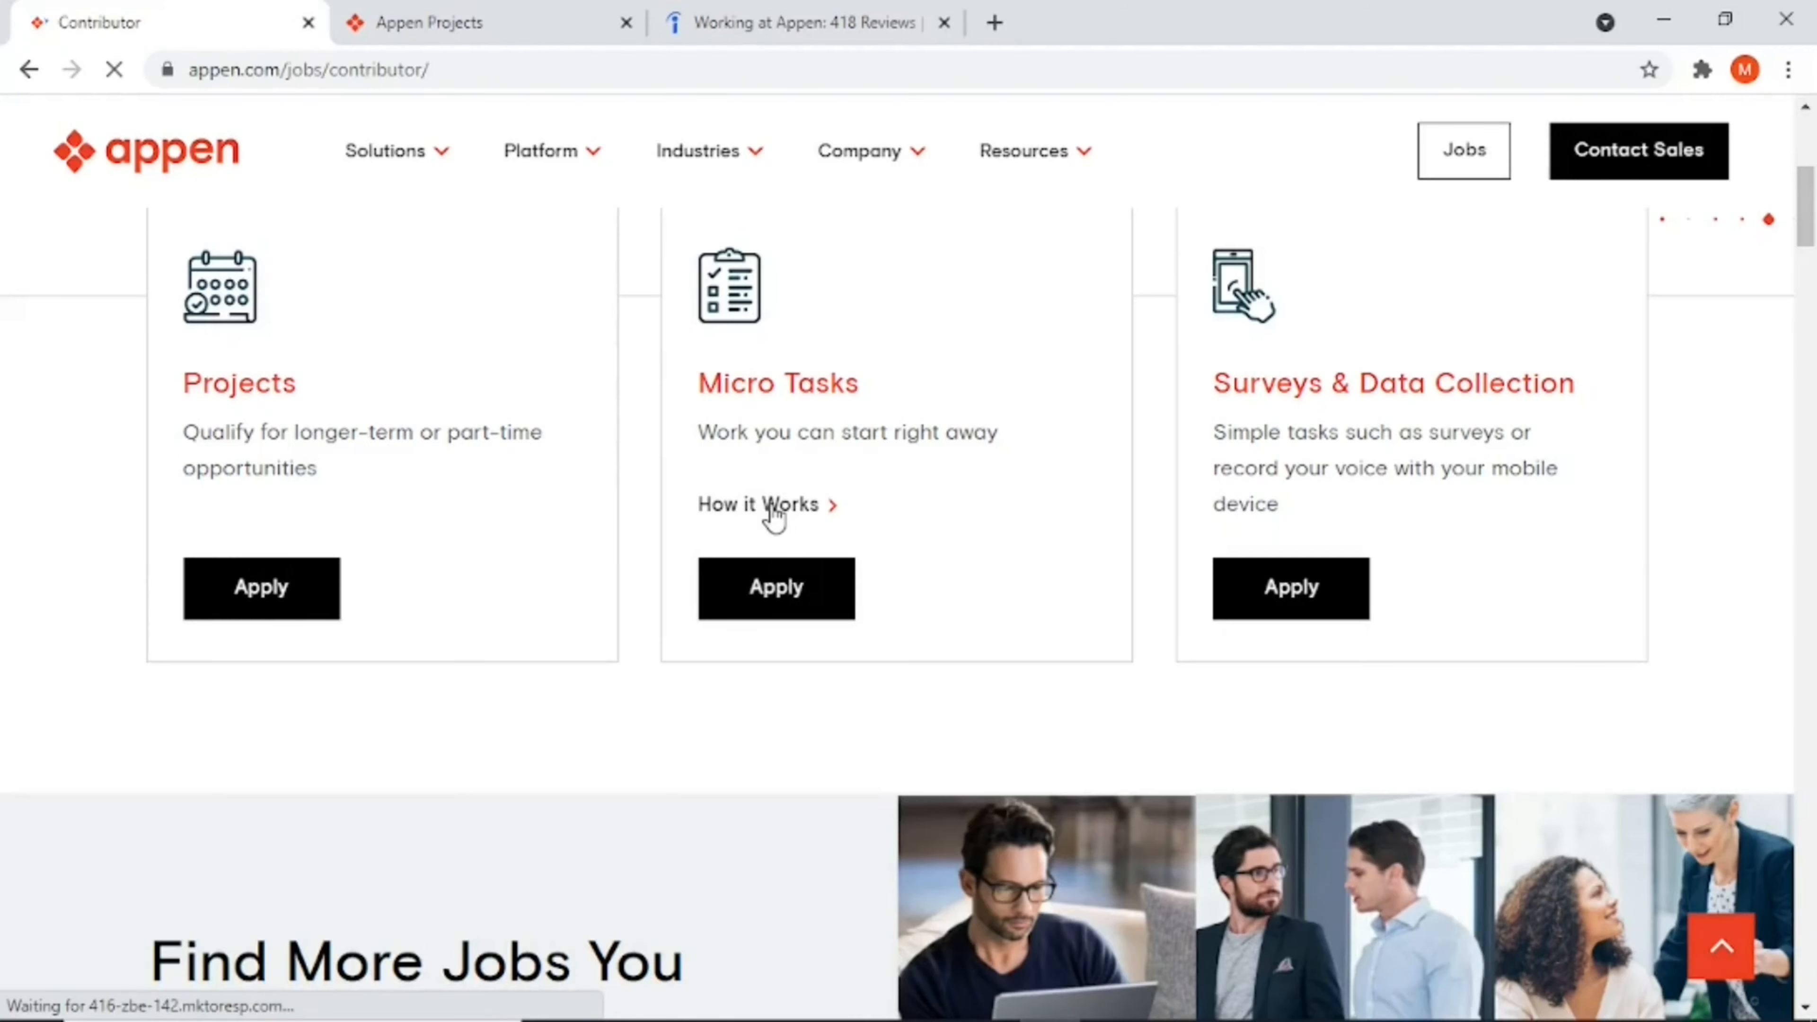
pyautogui.scroll(3)
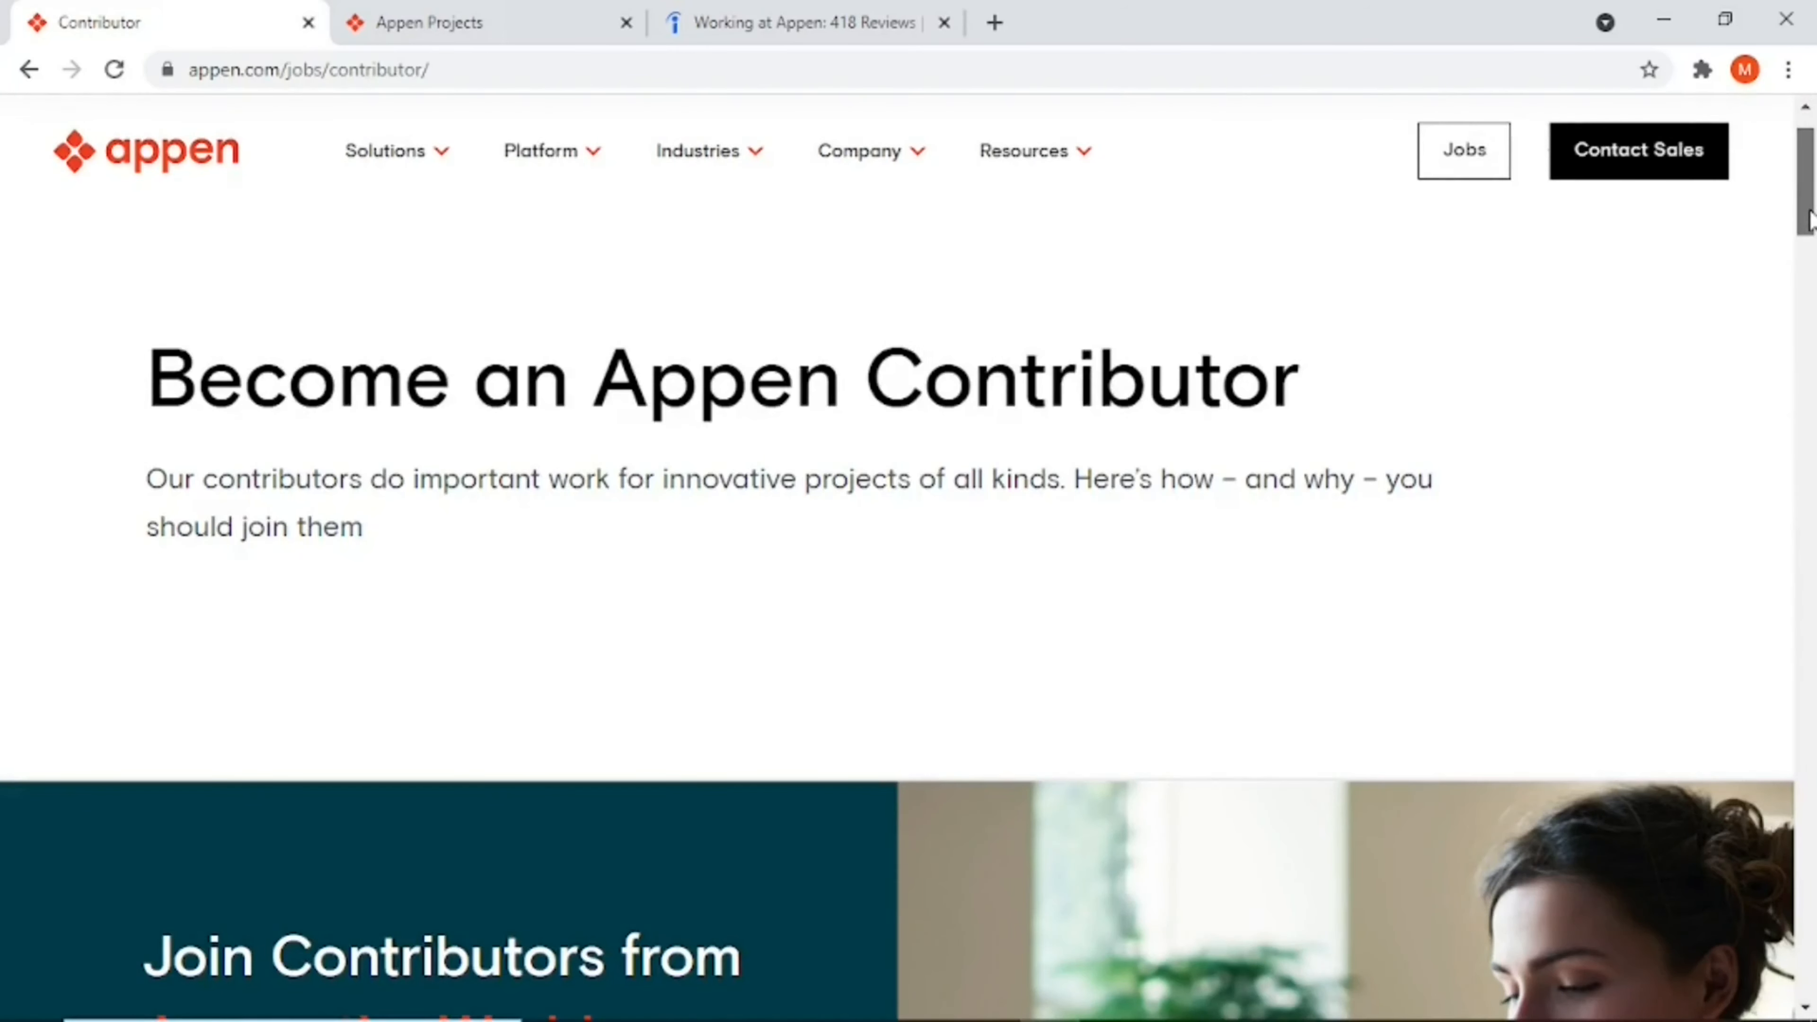
pyautogui.scroll(-3)
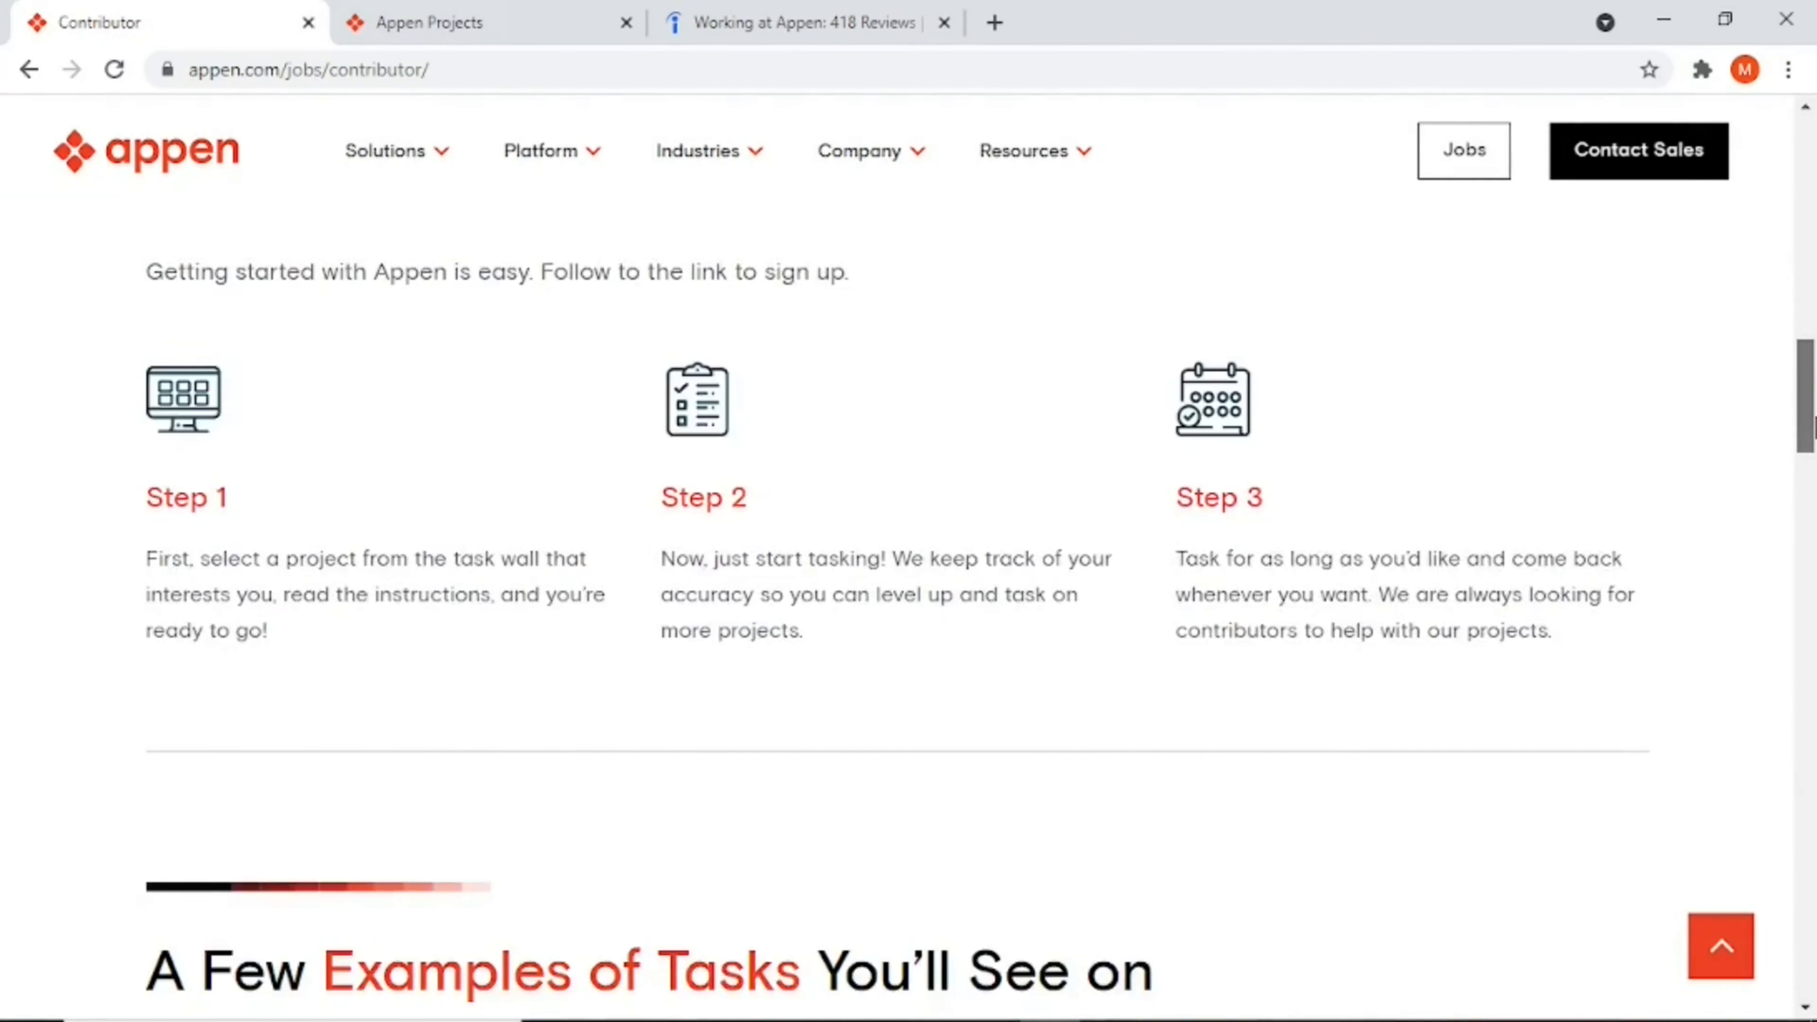
pyautogui.moveTo(435, 551)
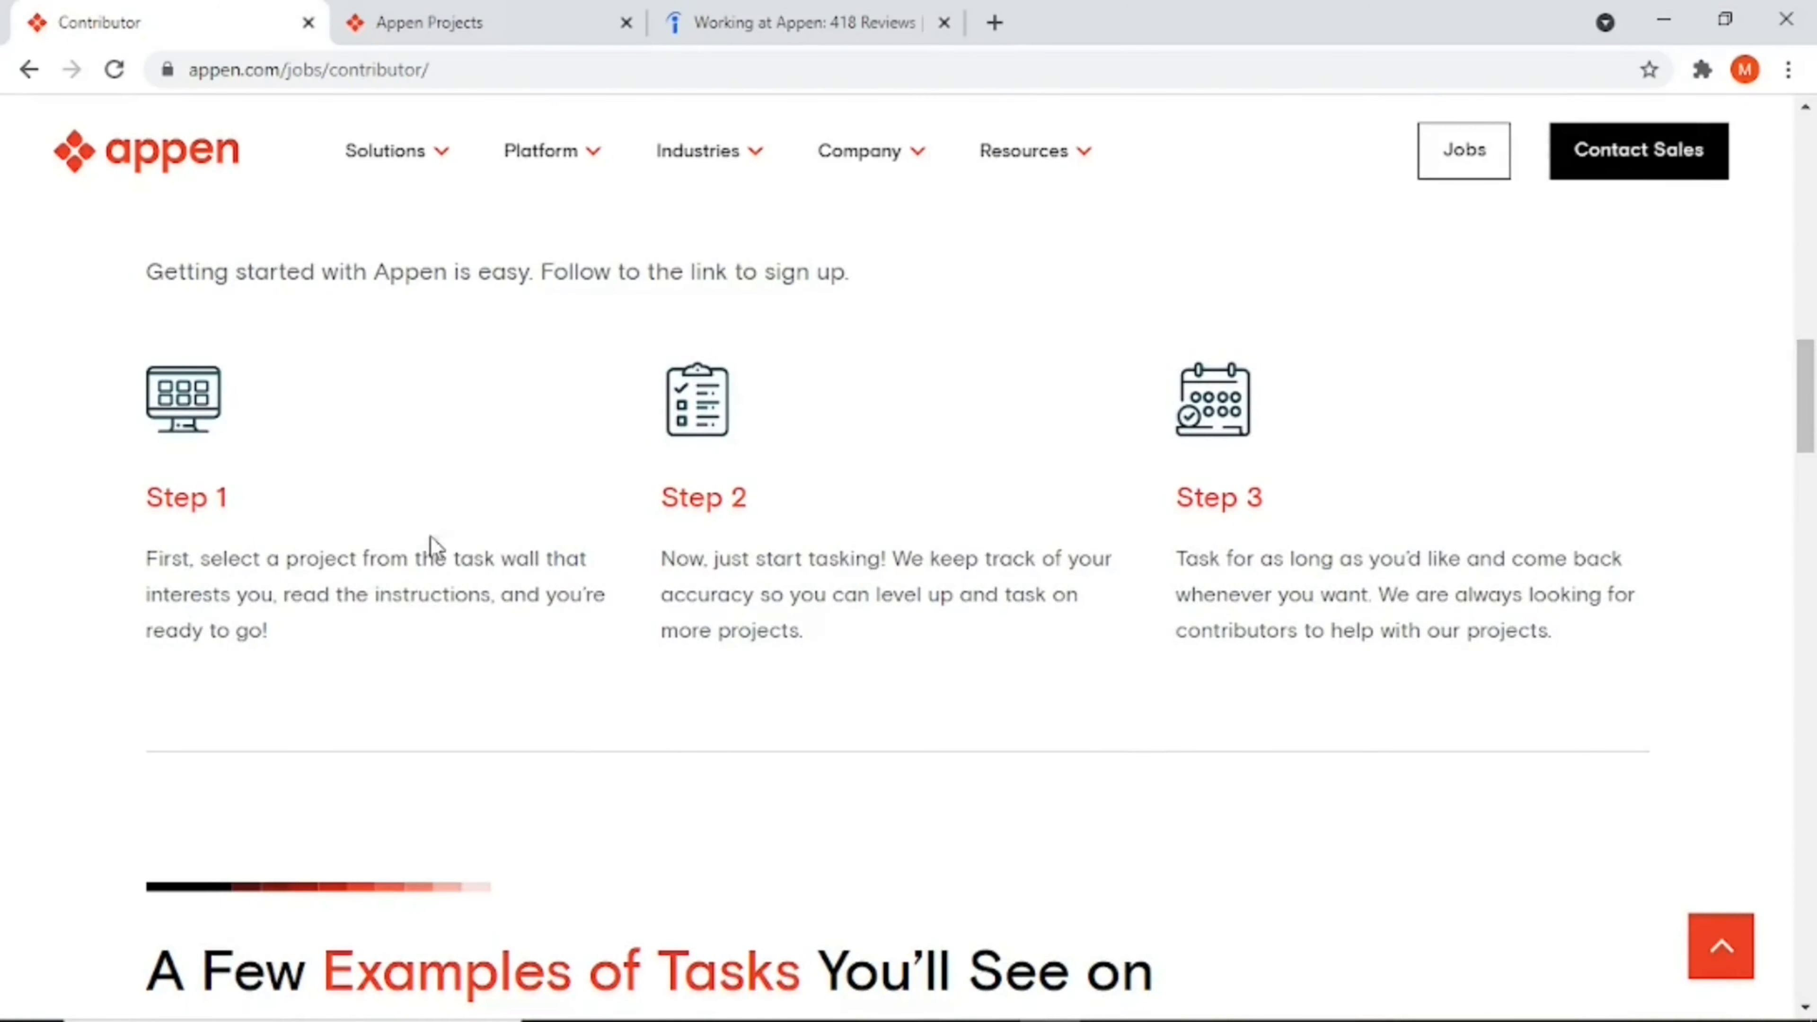
pyautogui.moveTo(170, 664)
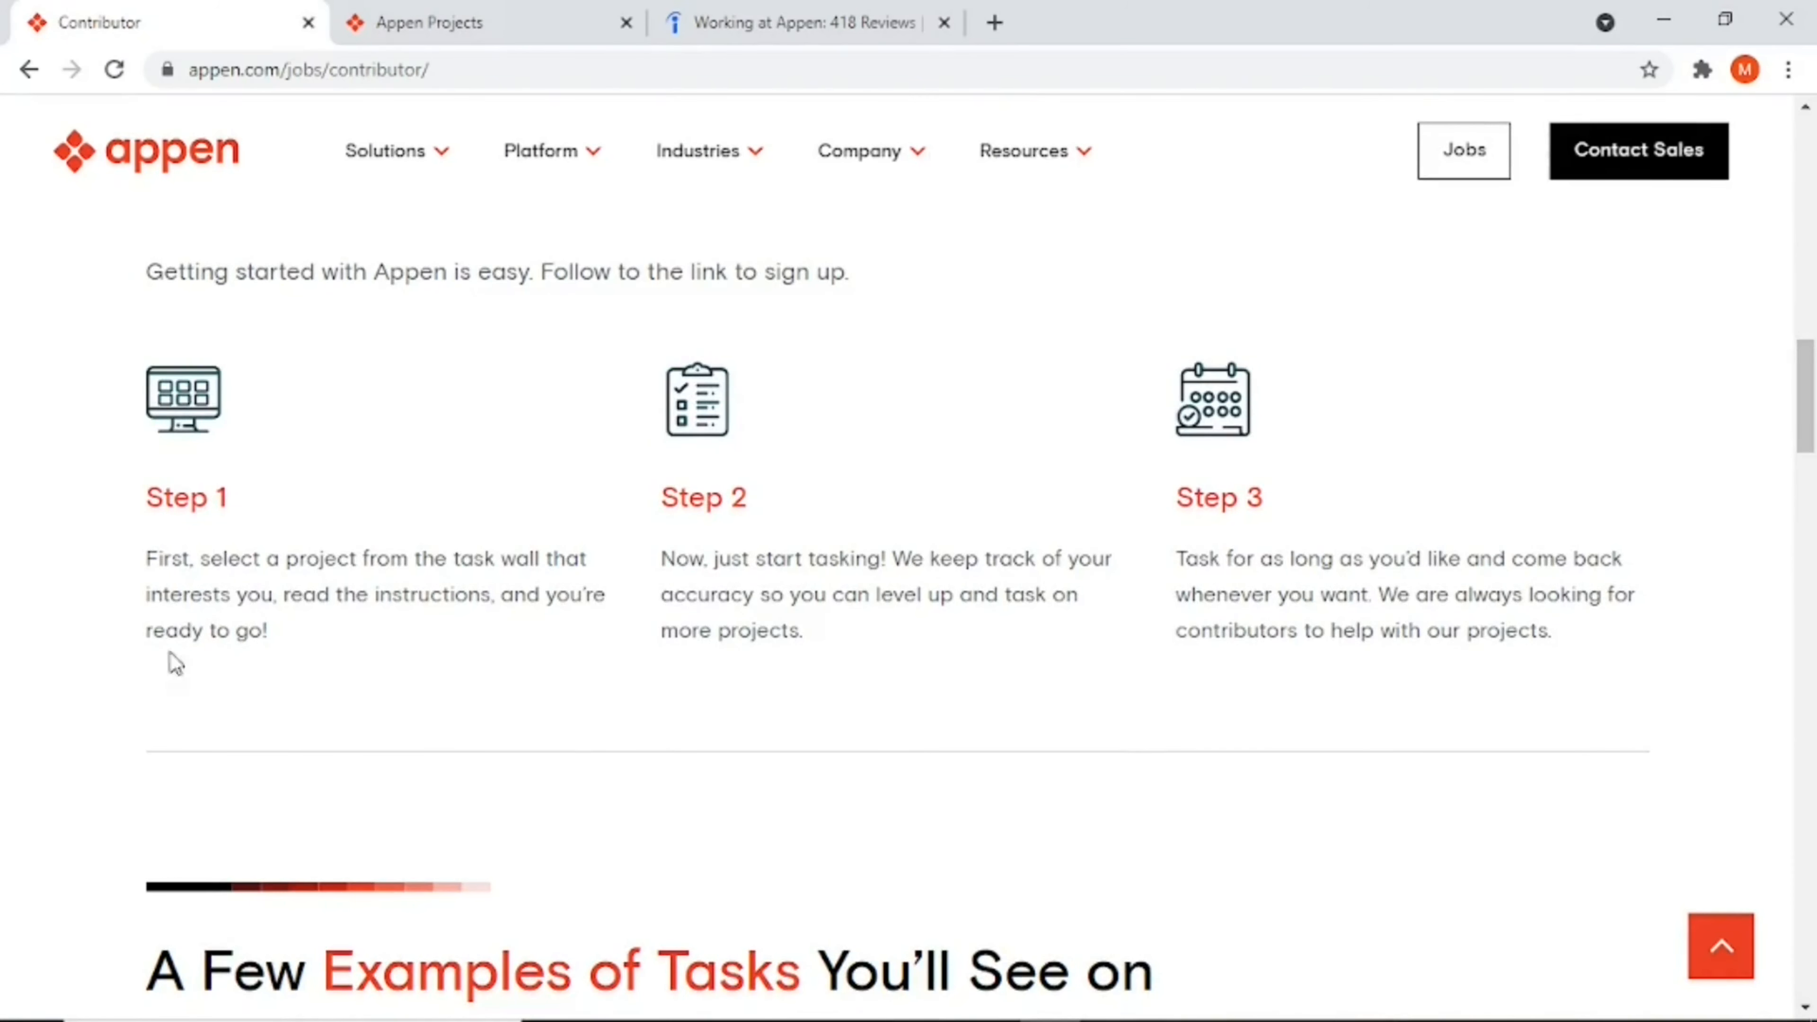
pyautogui.moveTo(404, 562)
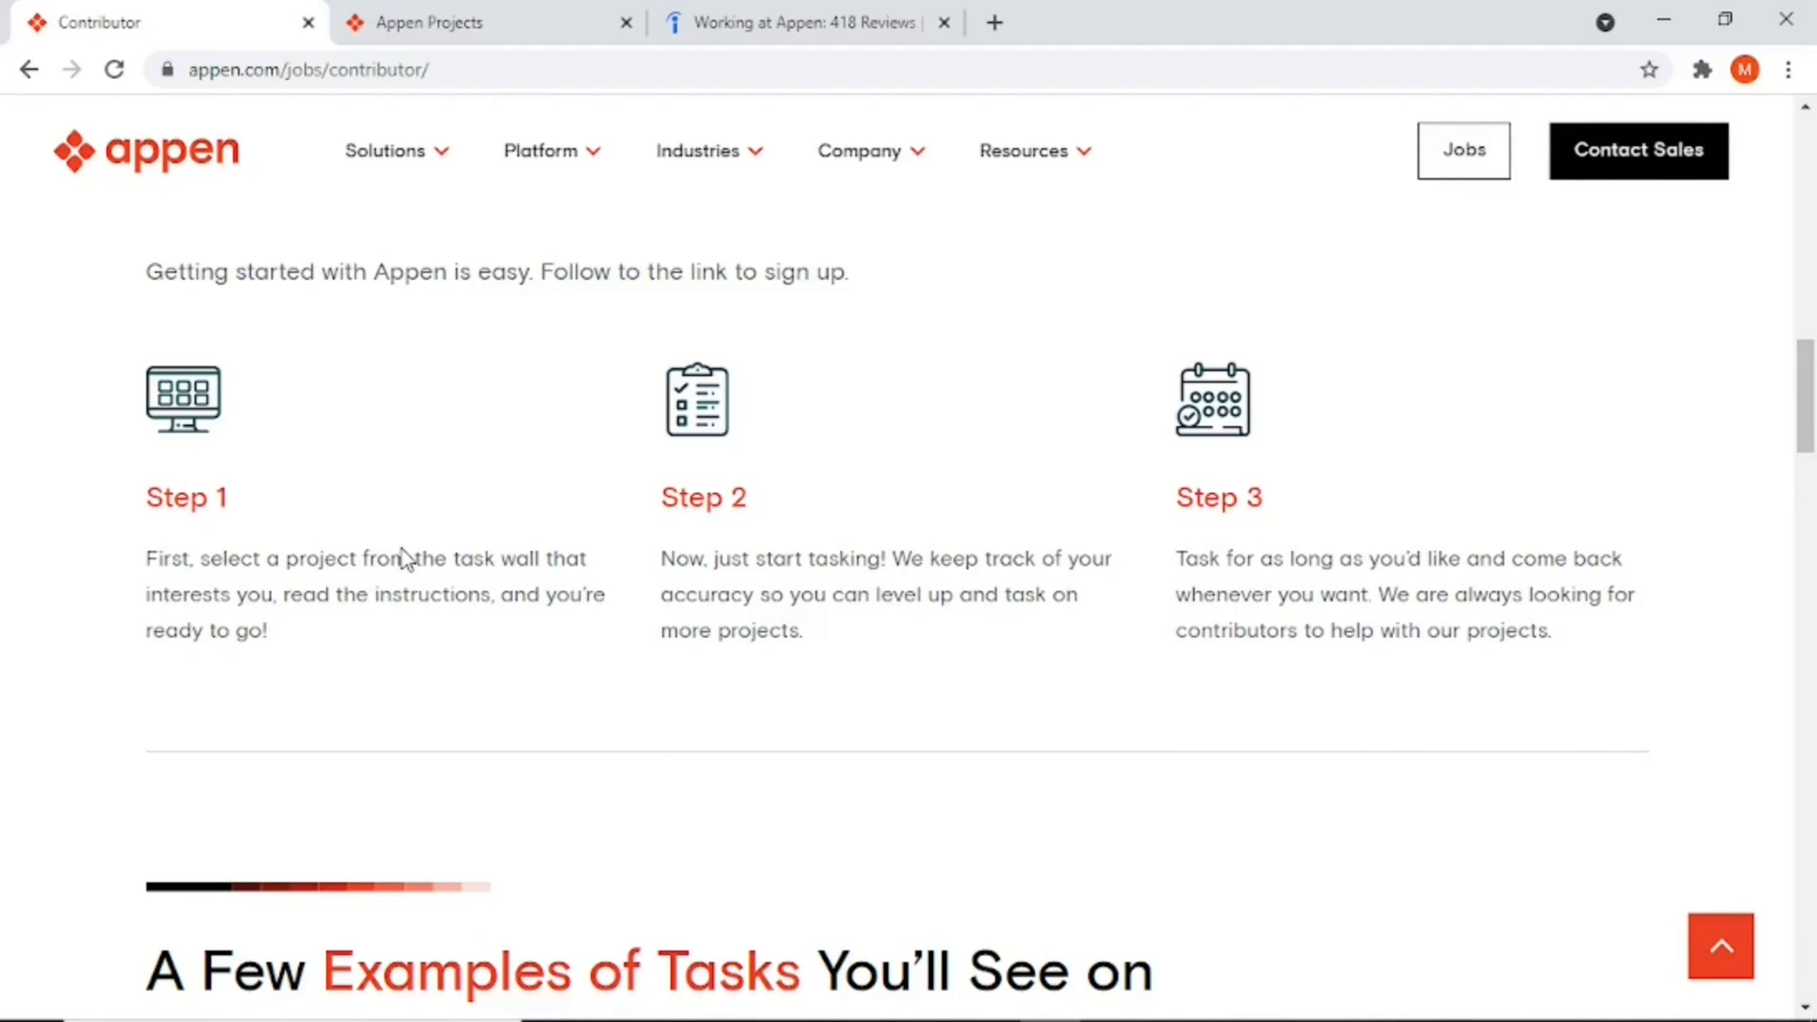
pyautogui.moveTo(346, 595)
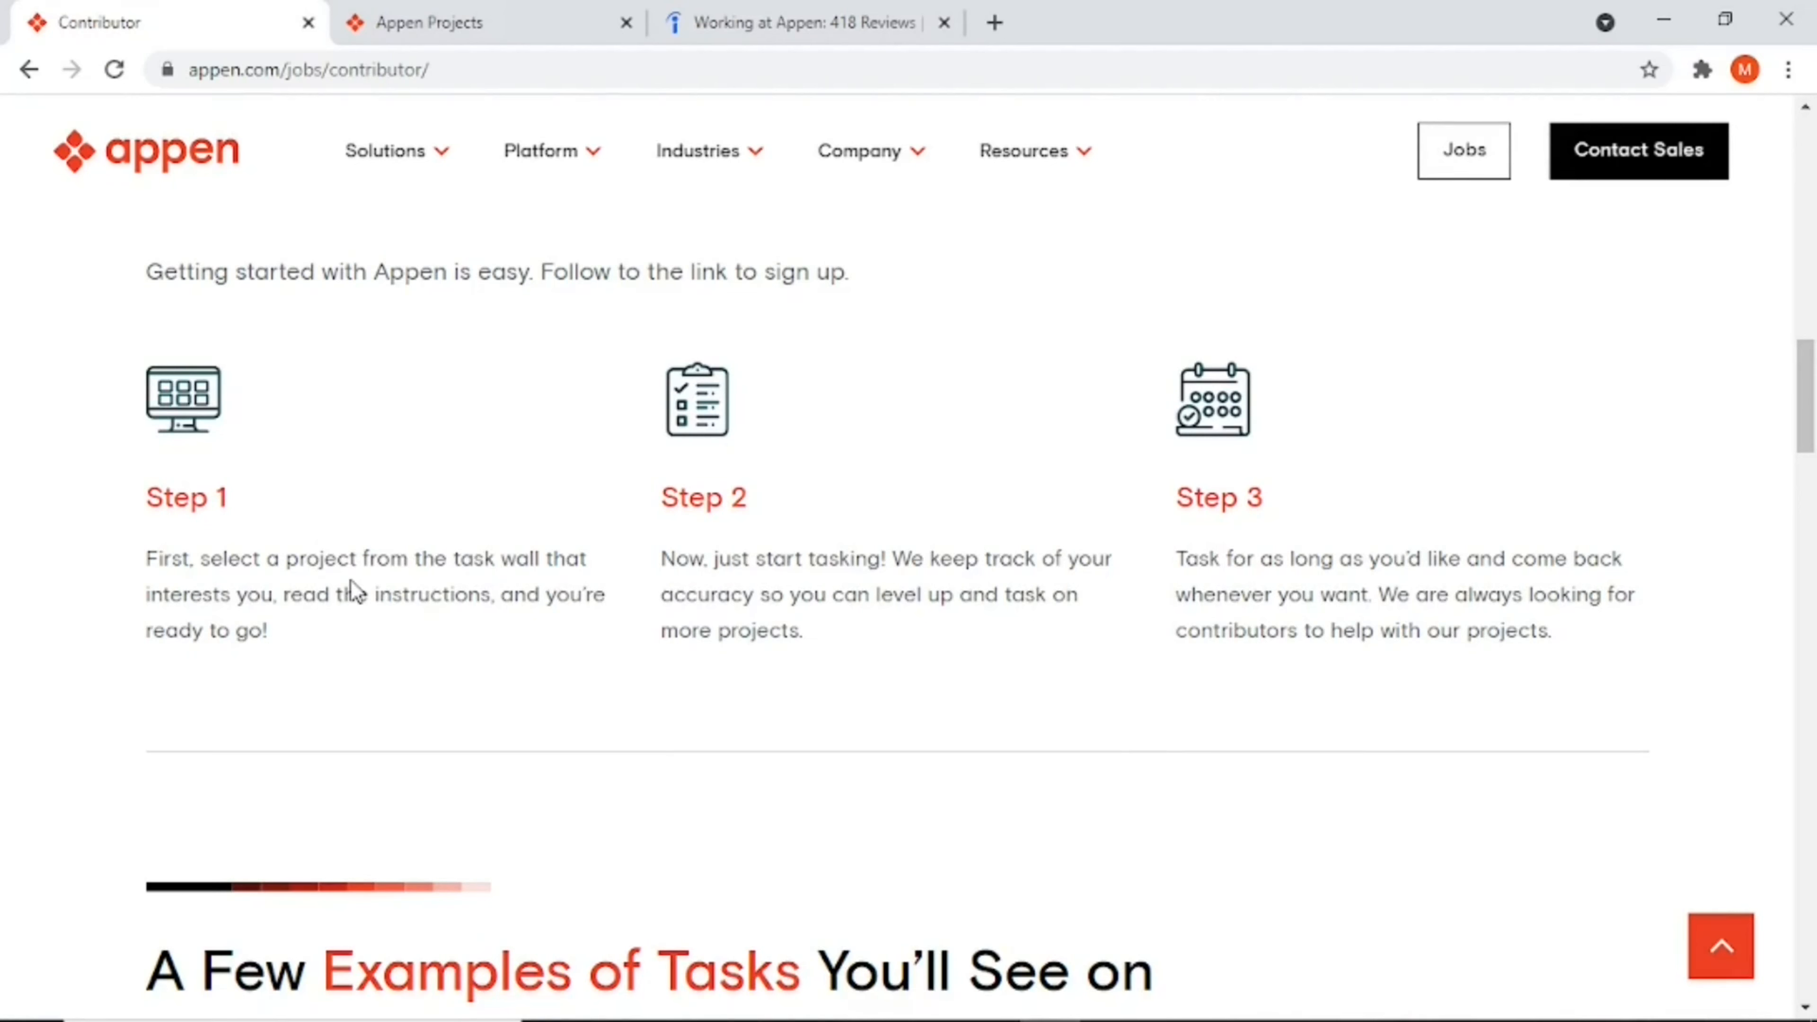
pyautogui.moveTo(316, 540)
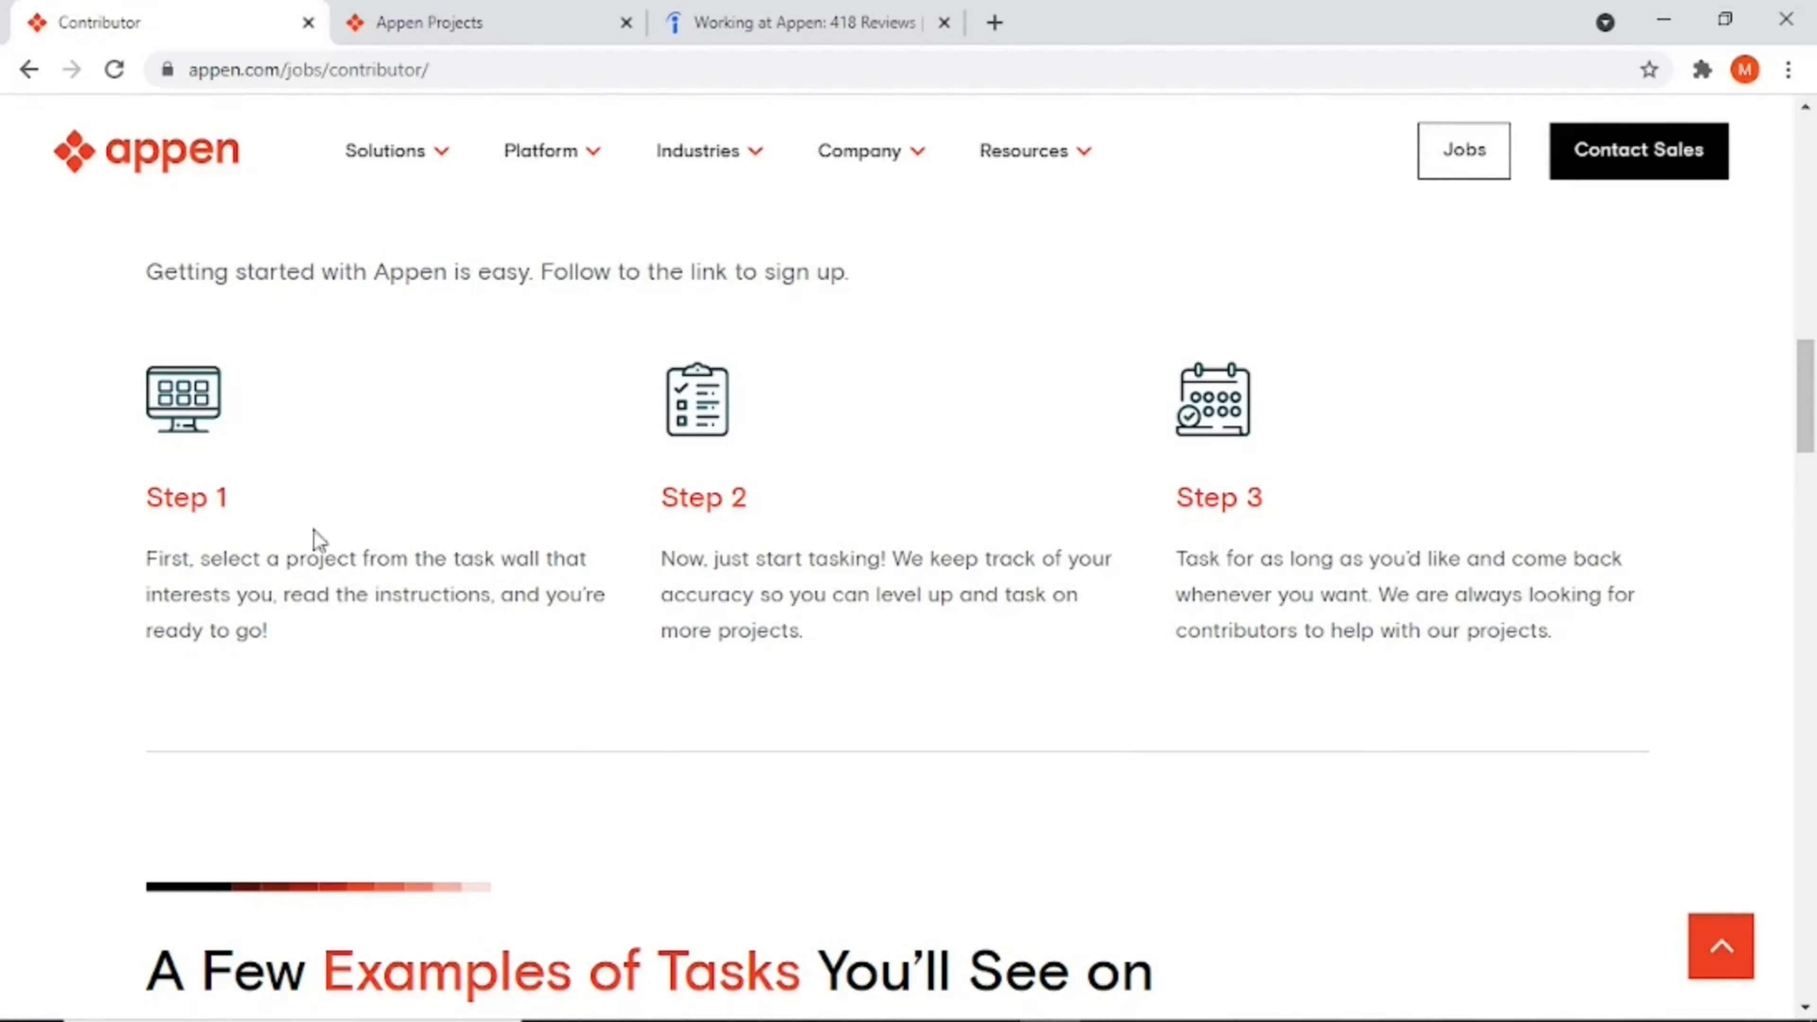
pyautogui.moveTo(1079, 487)
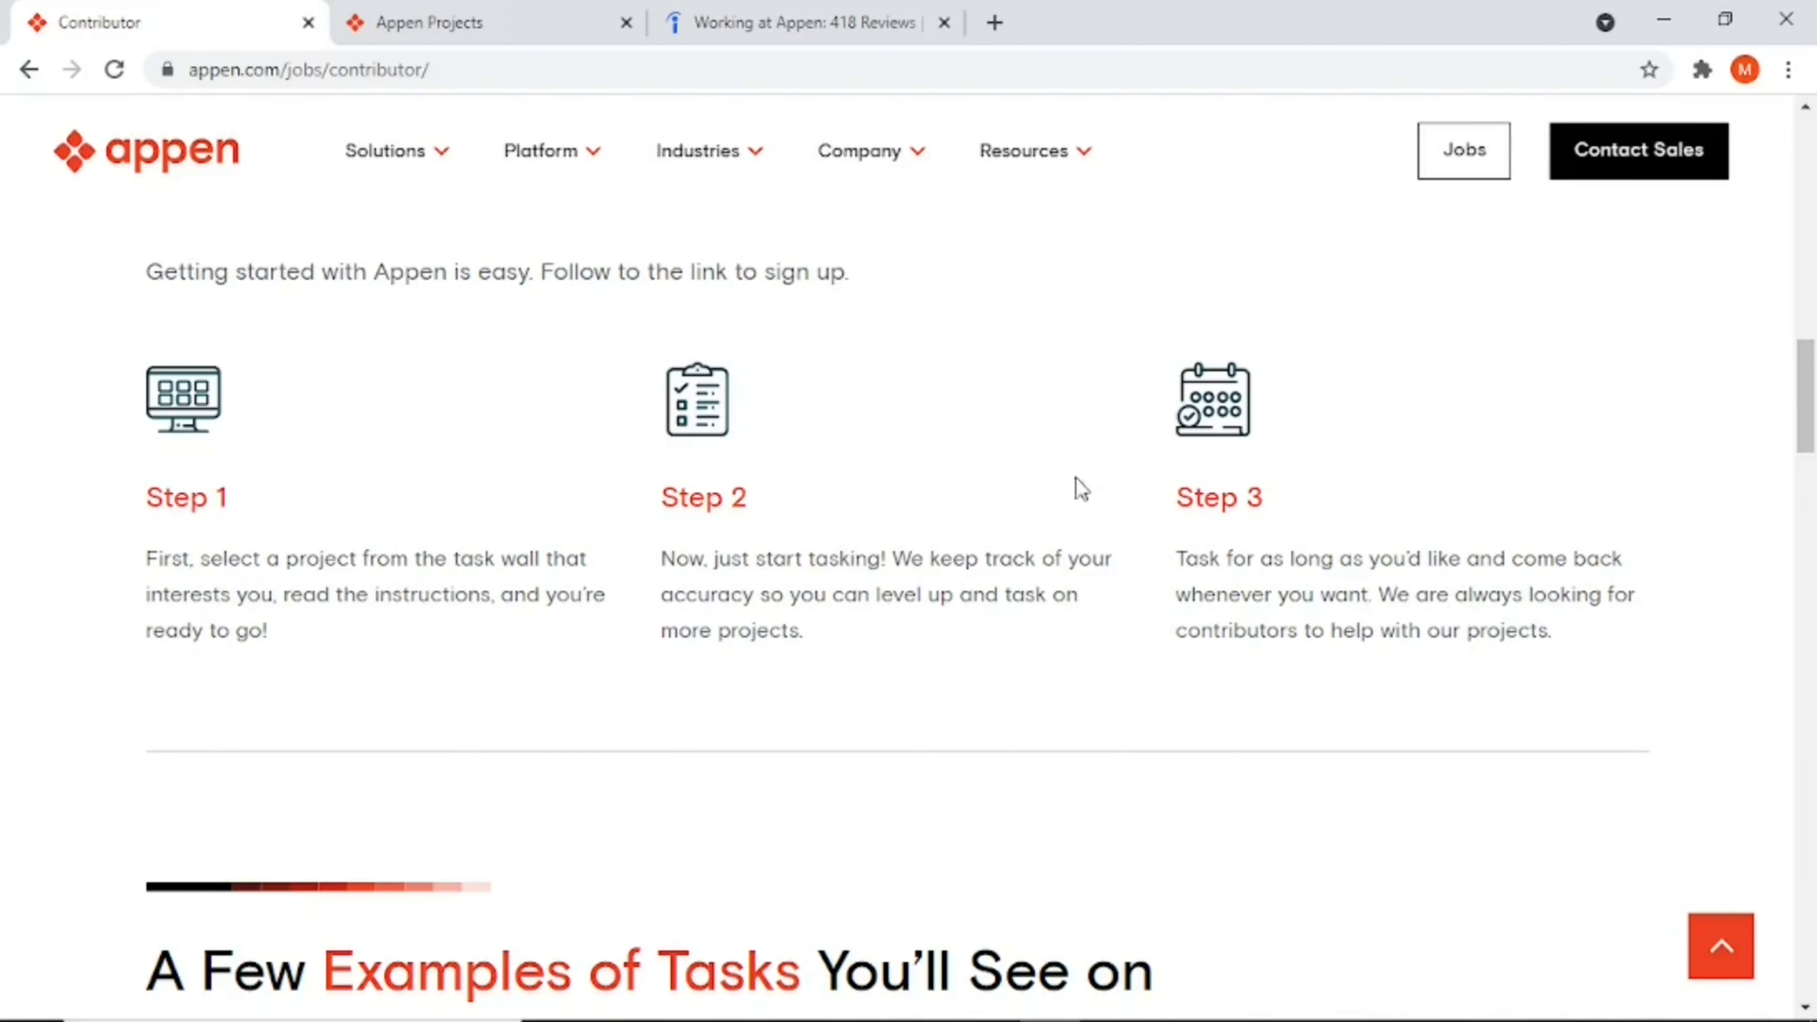
pyautogui.moveTo(1569, 449)
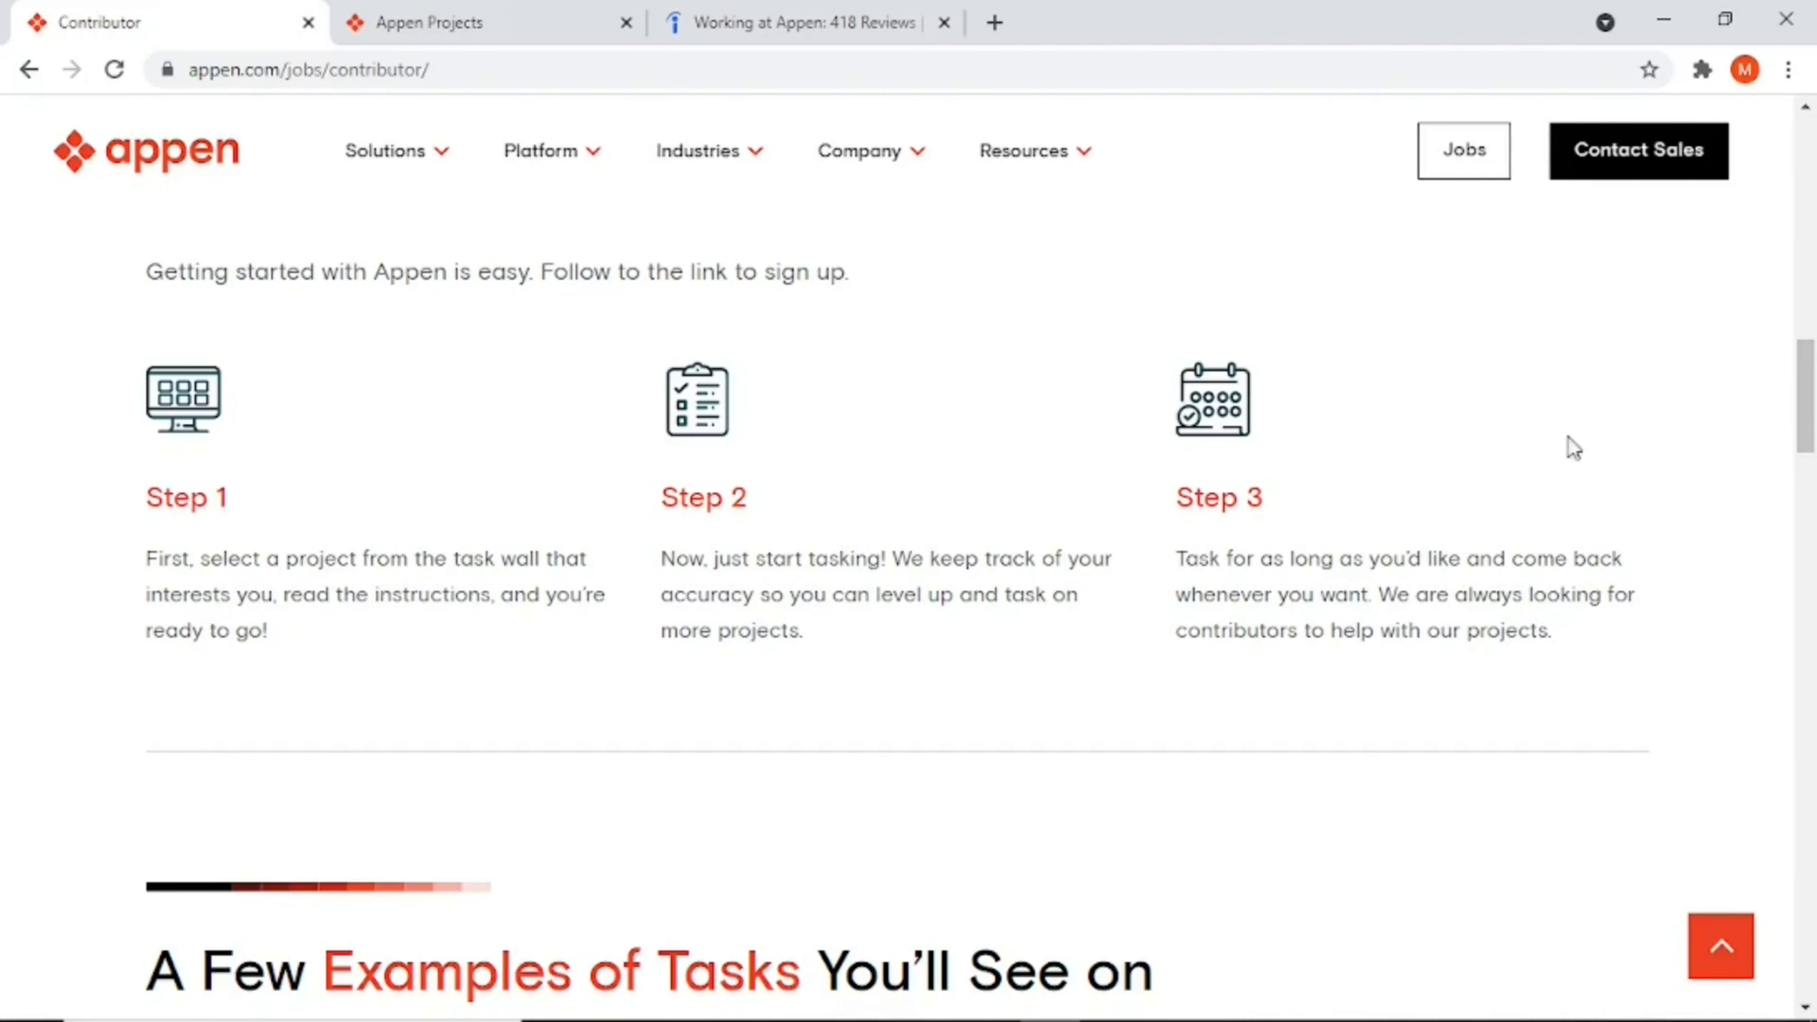
pyautogui.moveTo(1329, 630)
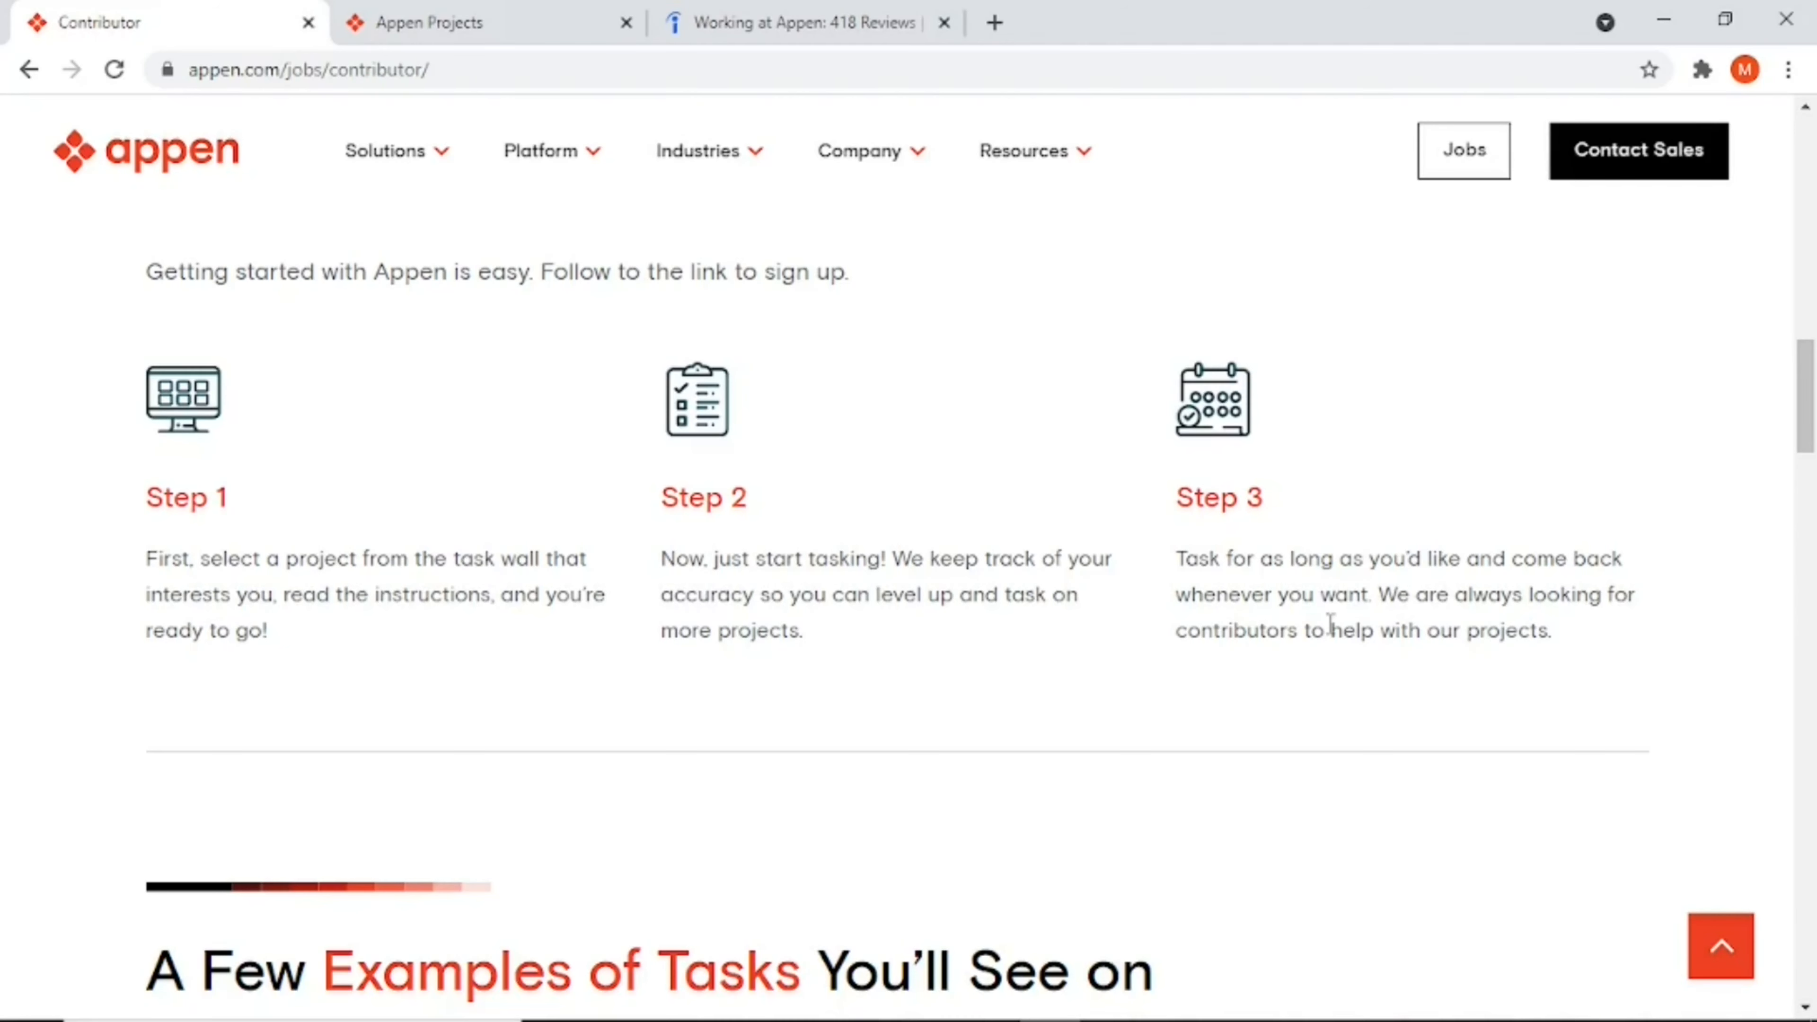
pyautogui.scroll(-3)
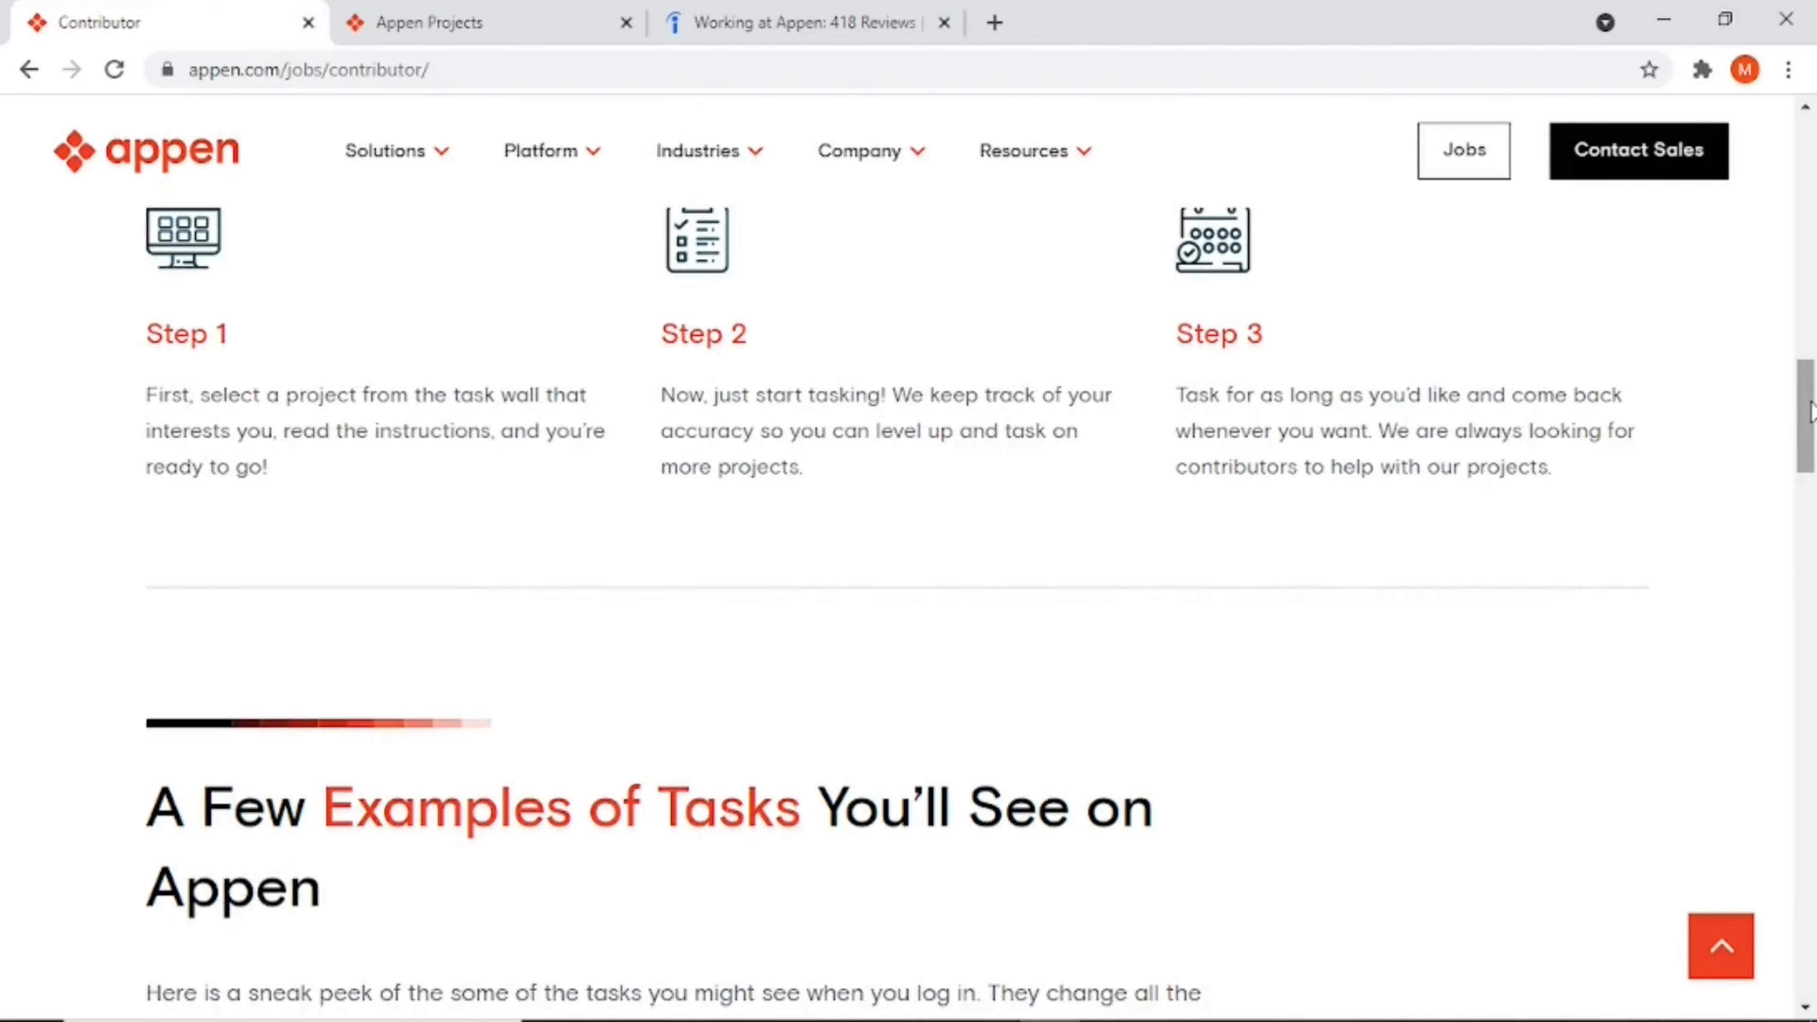
pyautogui.scroll(-3)
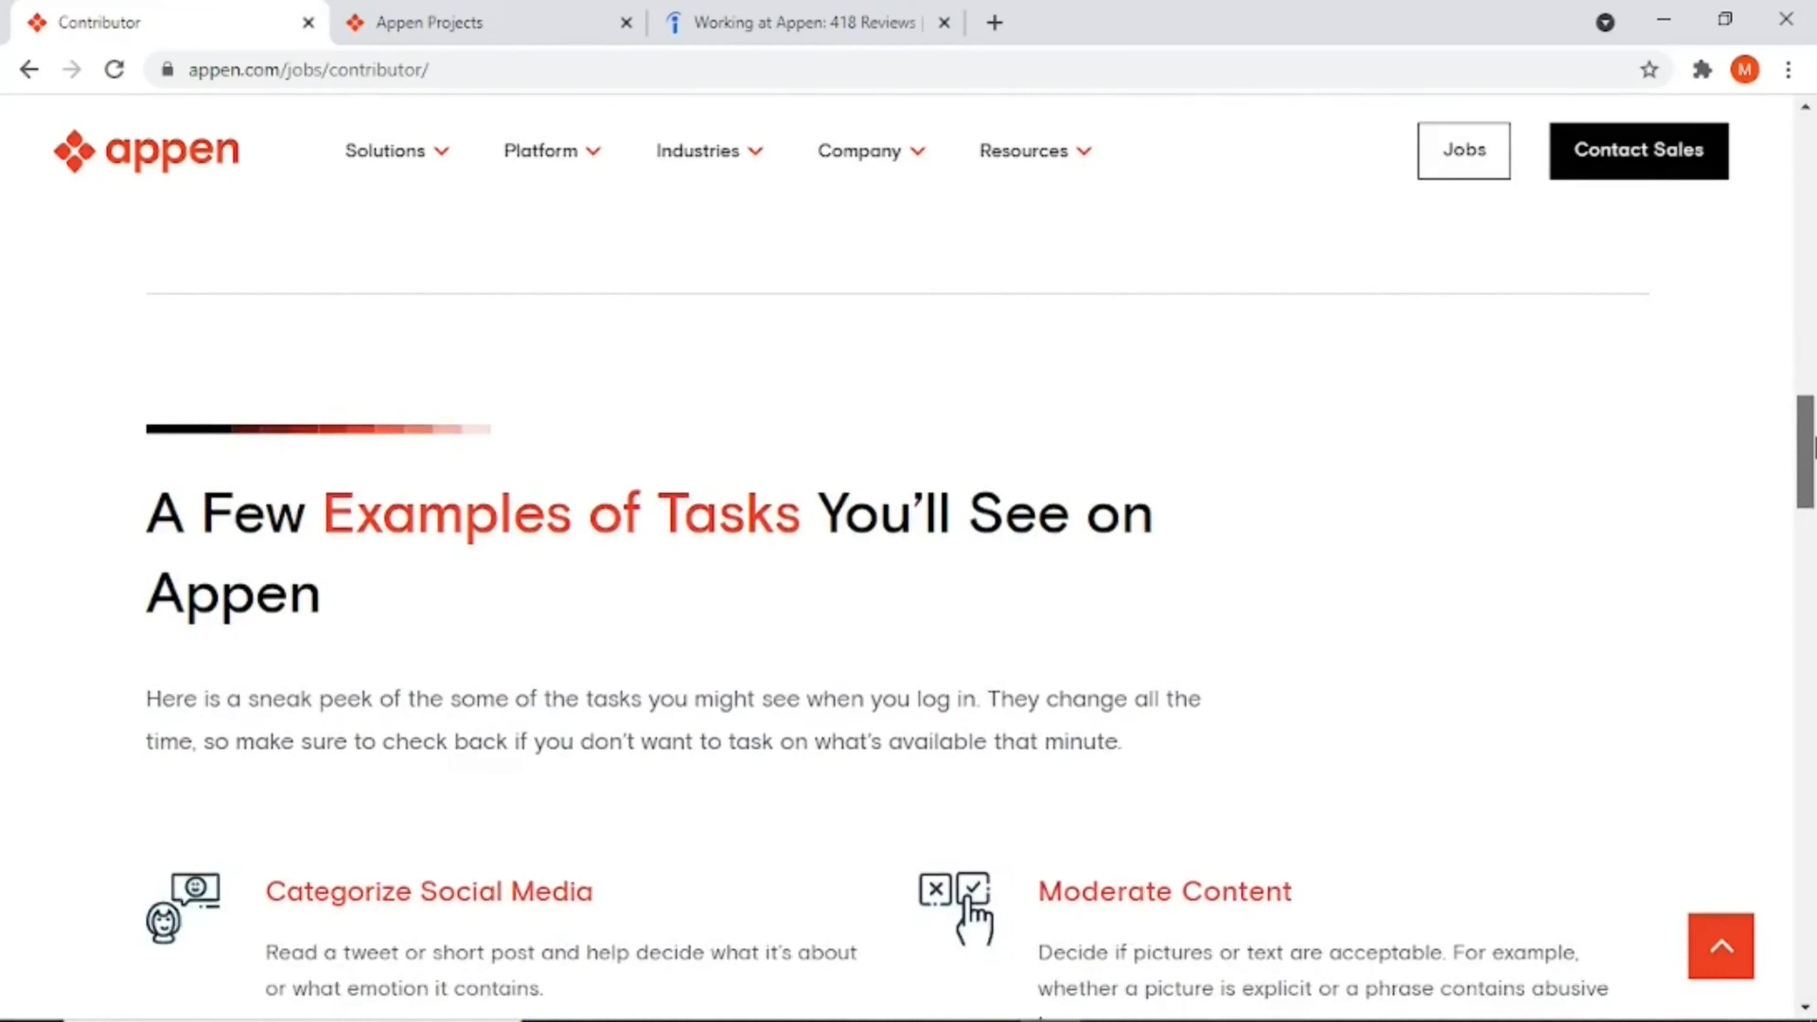
pyautogui.scroll(-3)
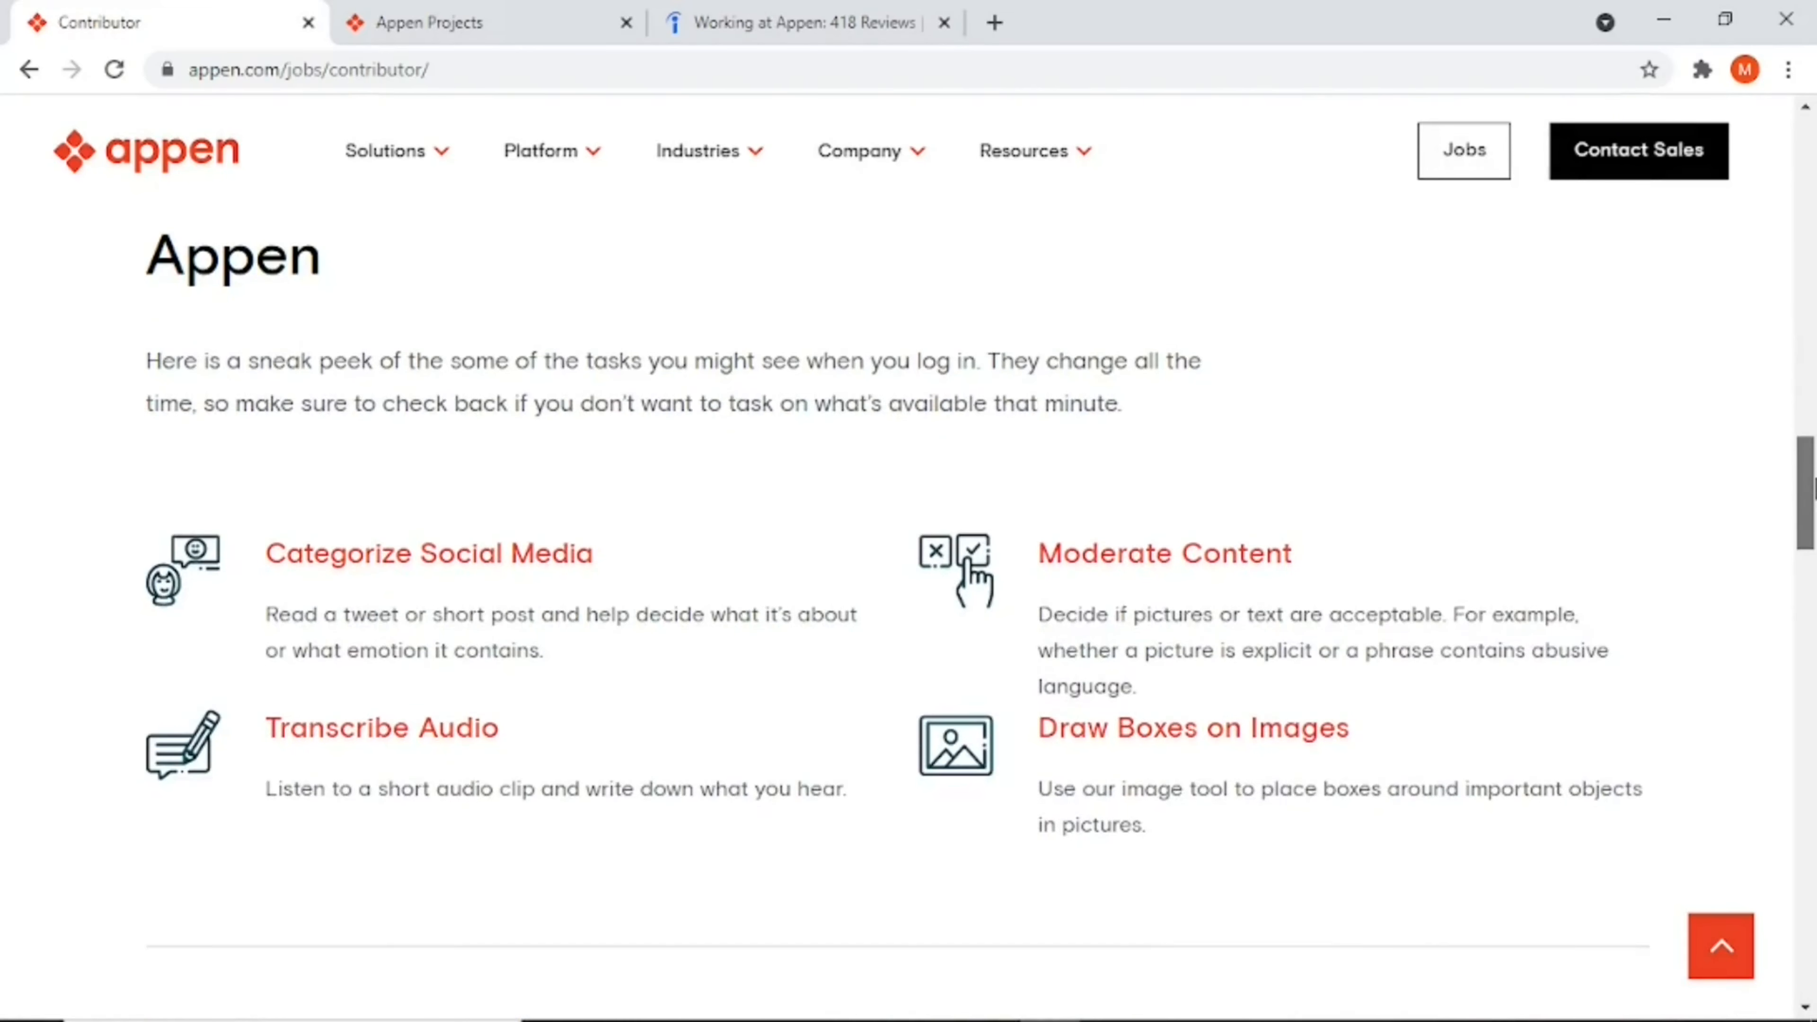
pyautogui.scroll(-3)
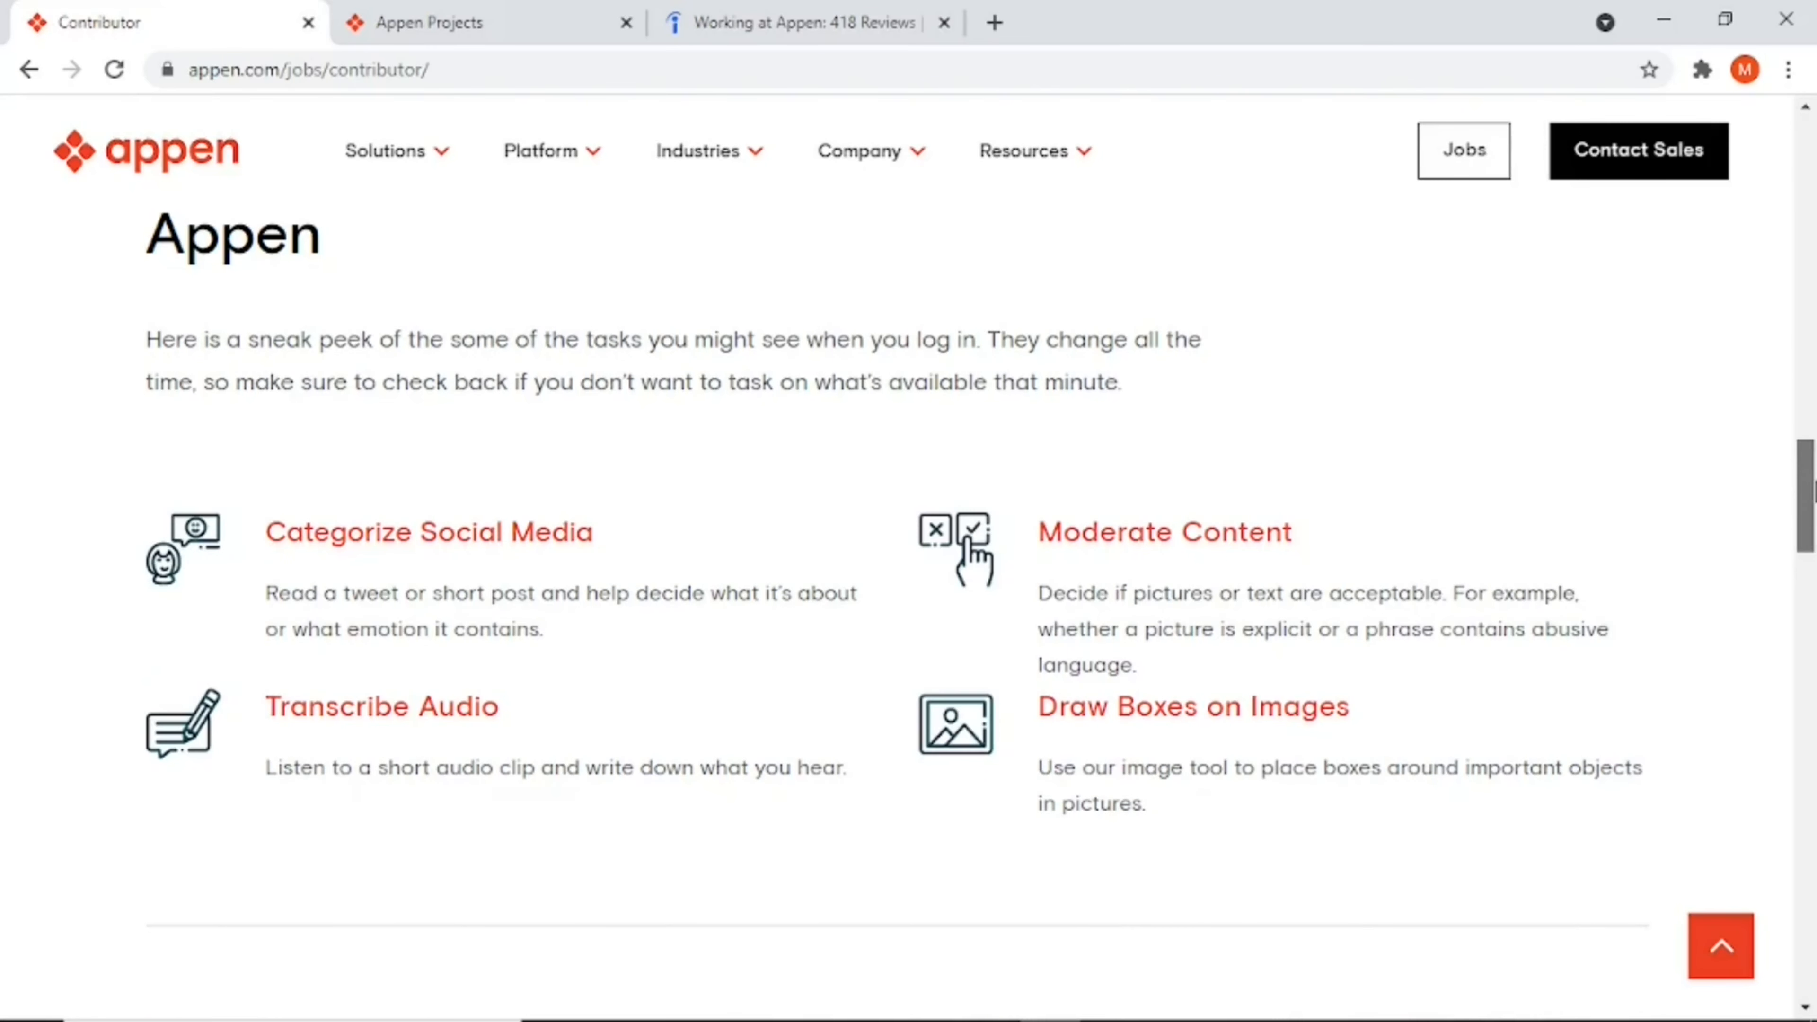
pyautogui.scroll(-3)
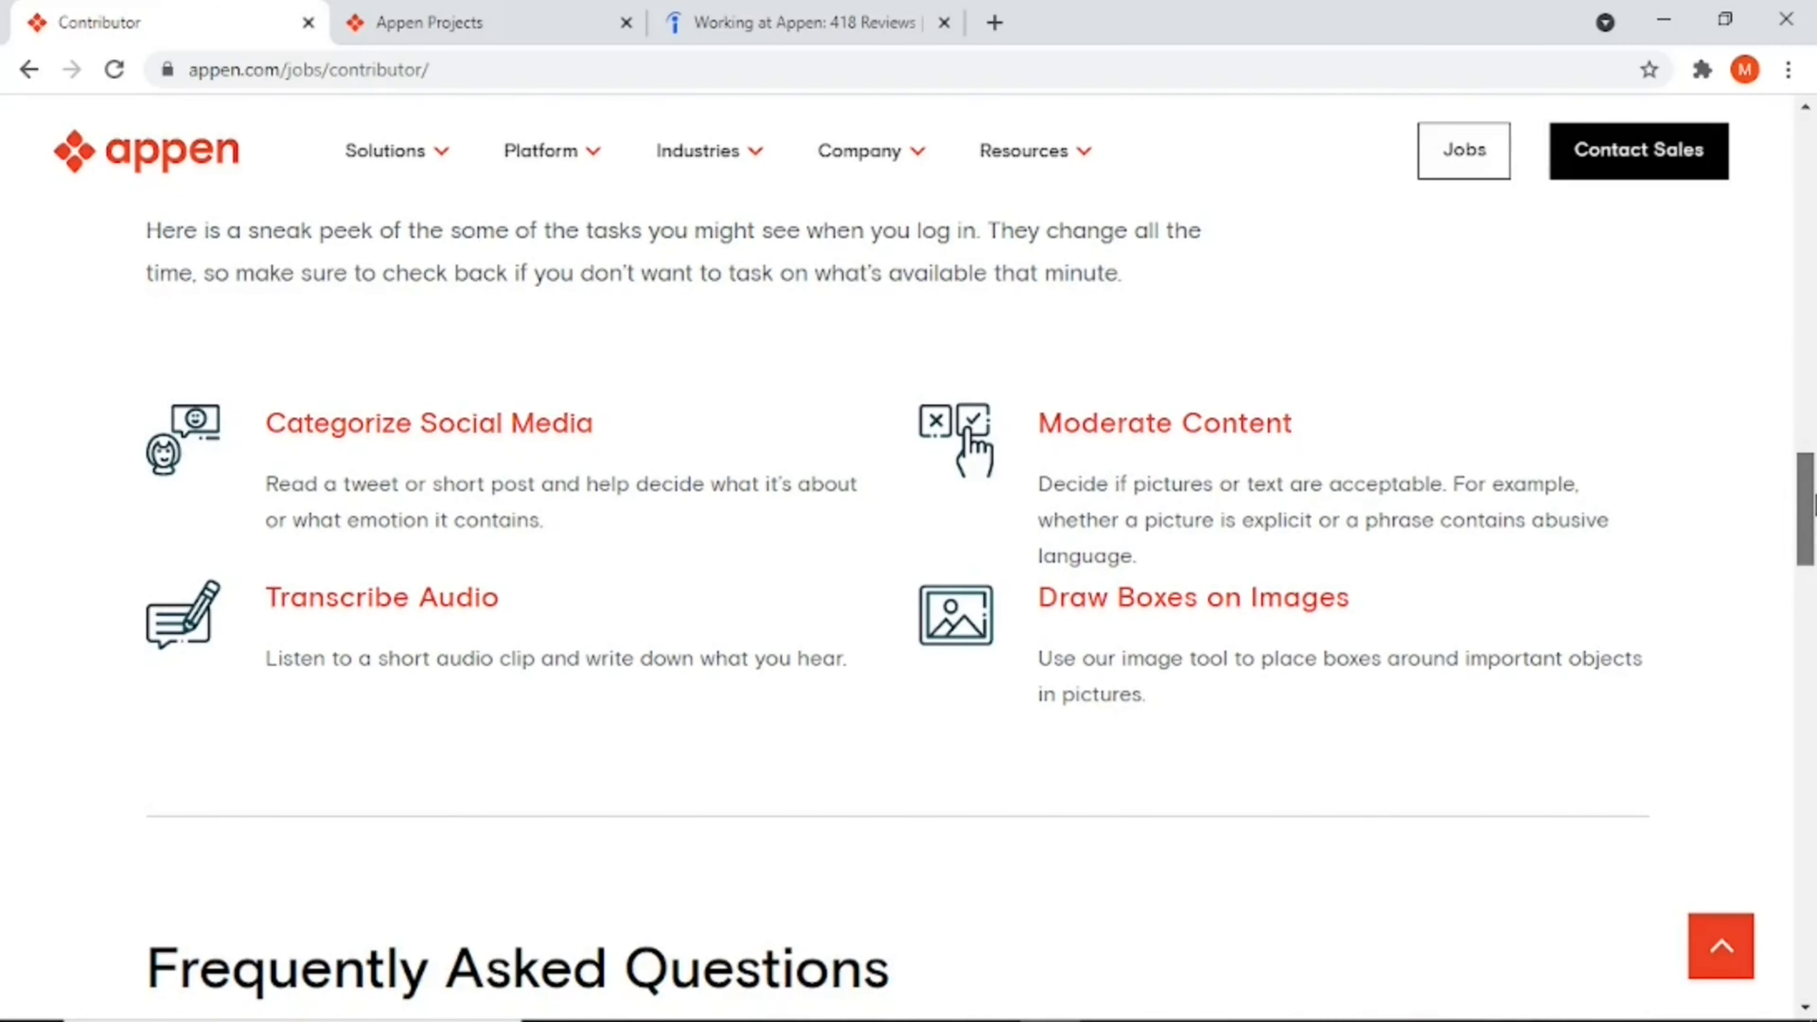
pyautogui.scroll(-3)
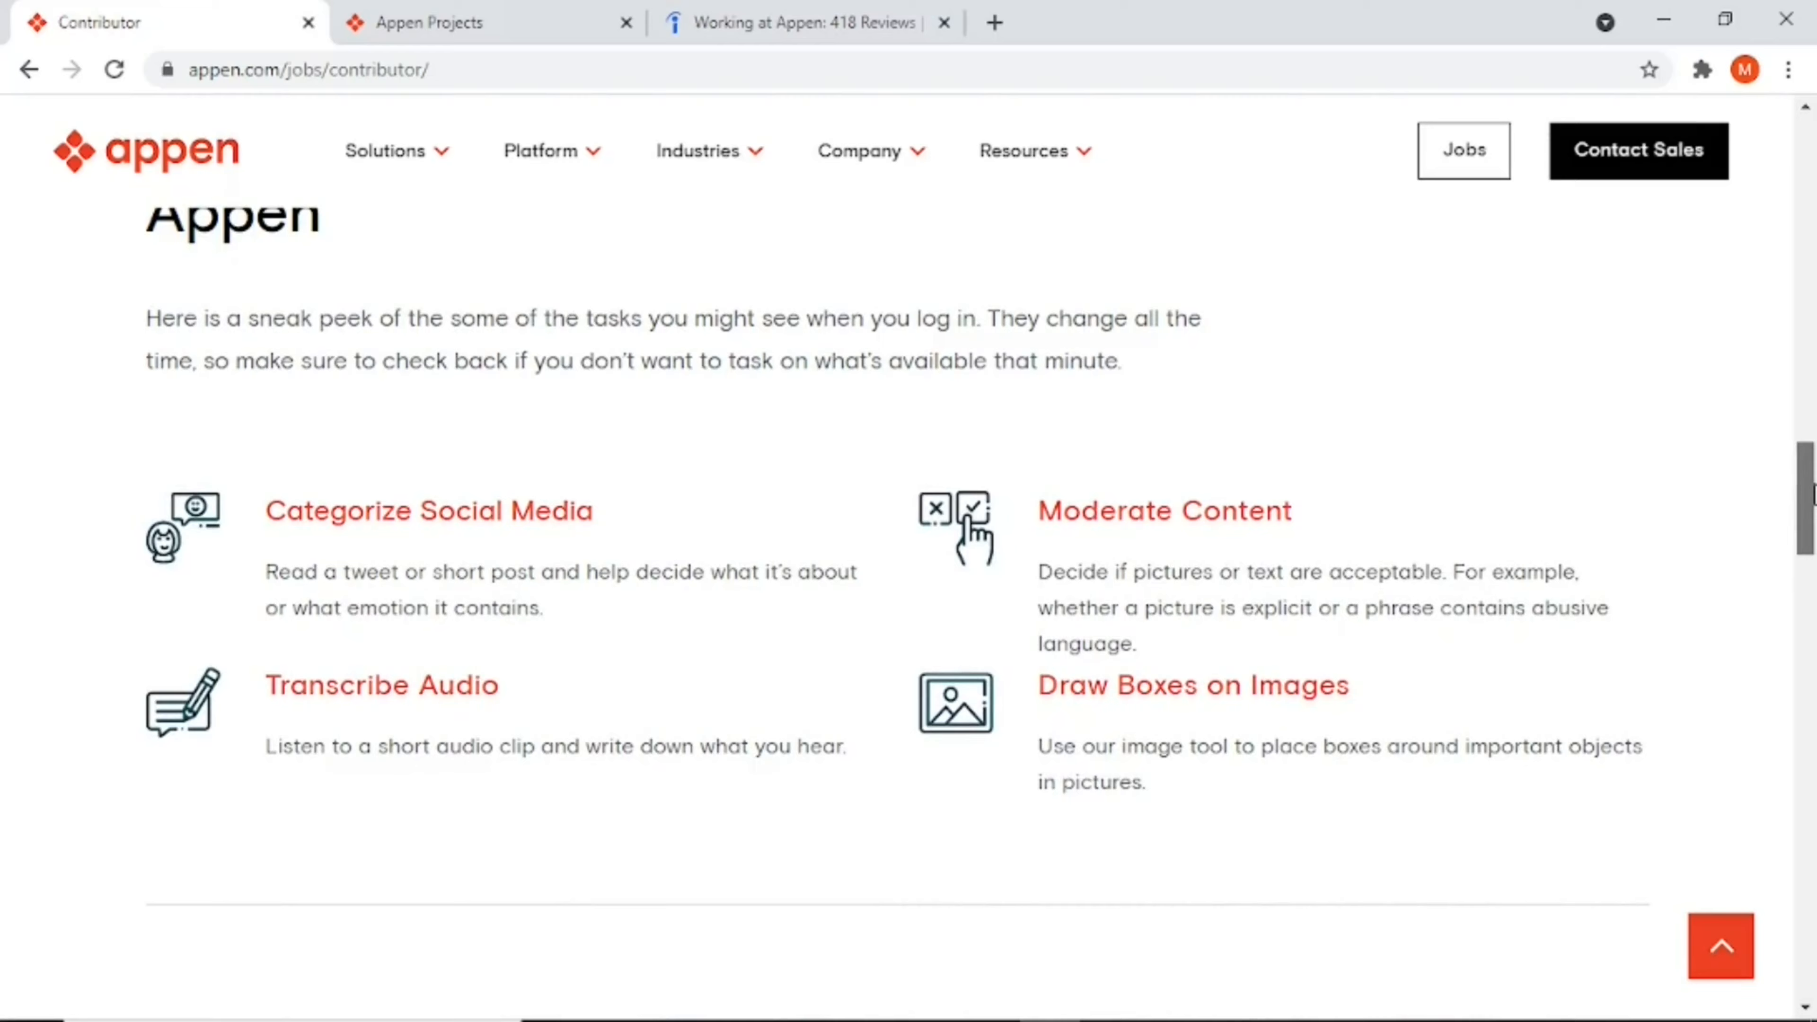
pyautogui.scroll(-3)
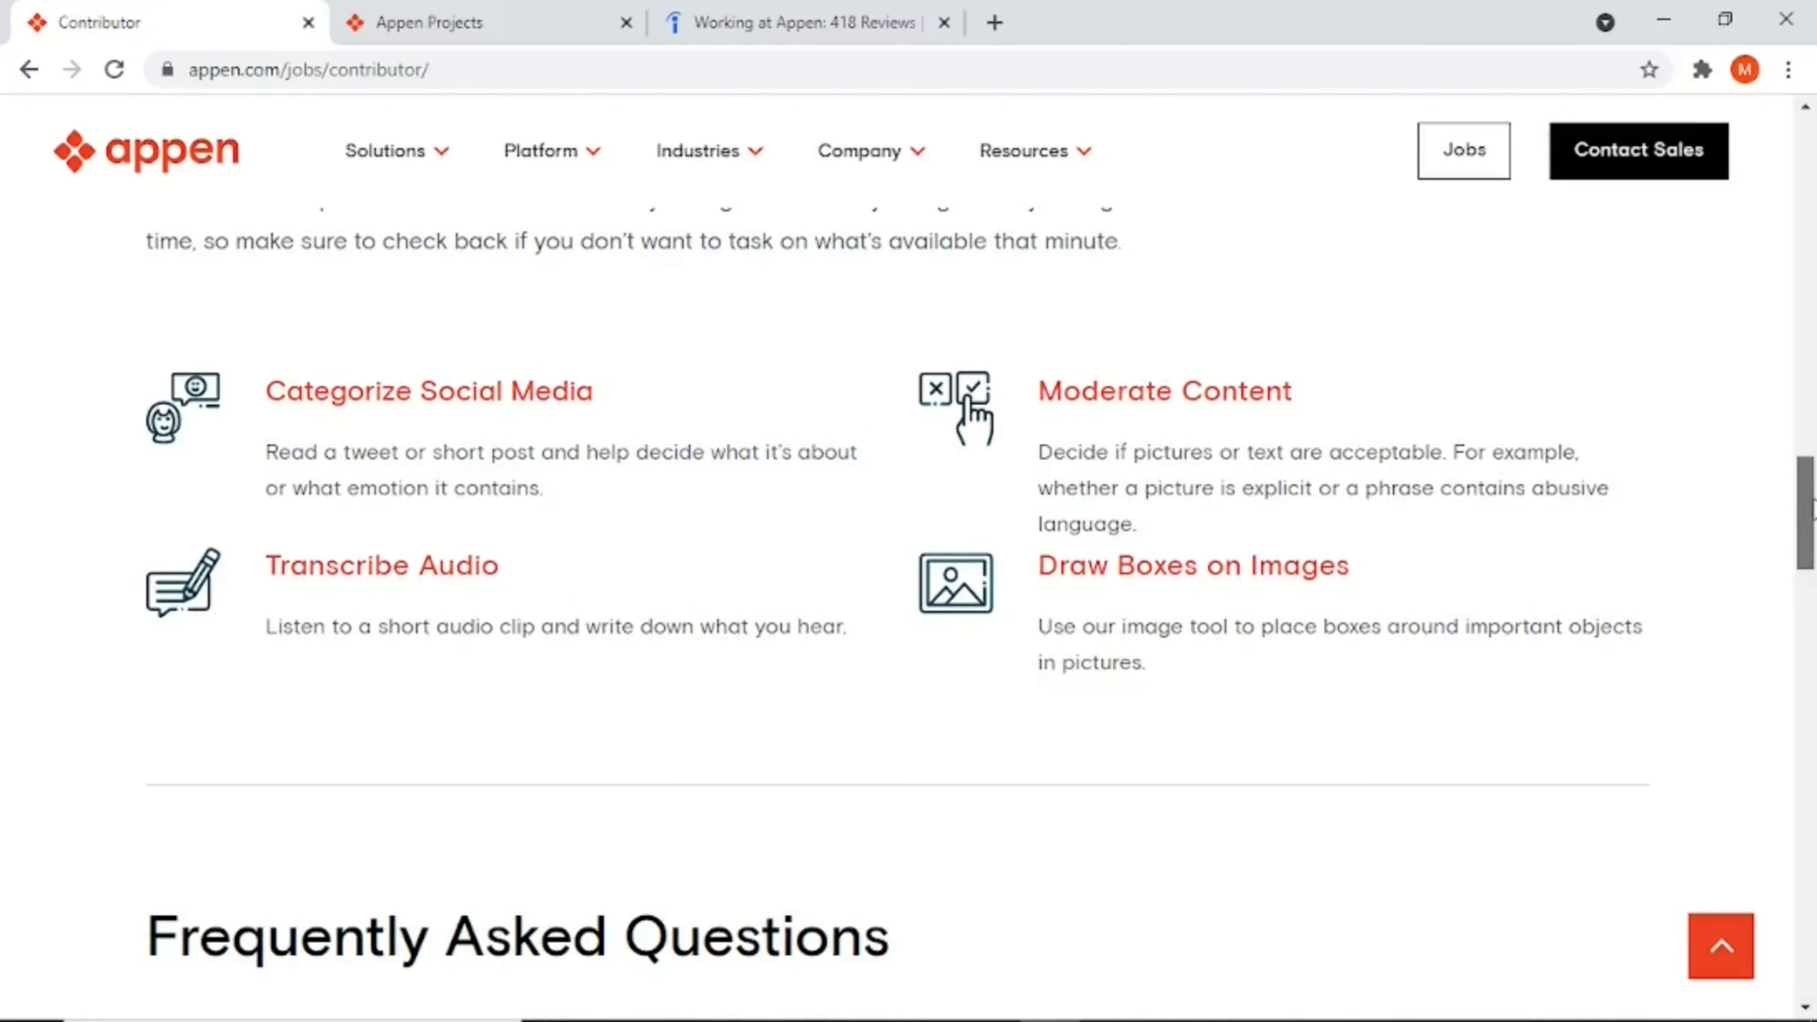
pyautogui.scroll(3)
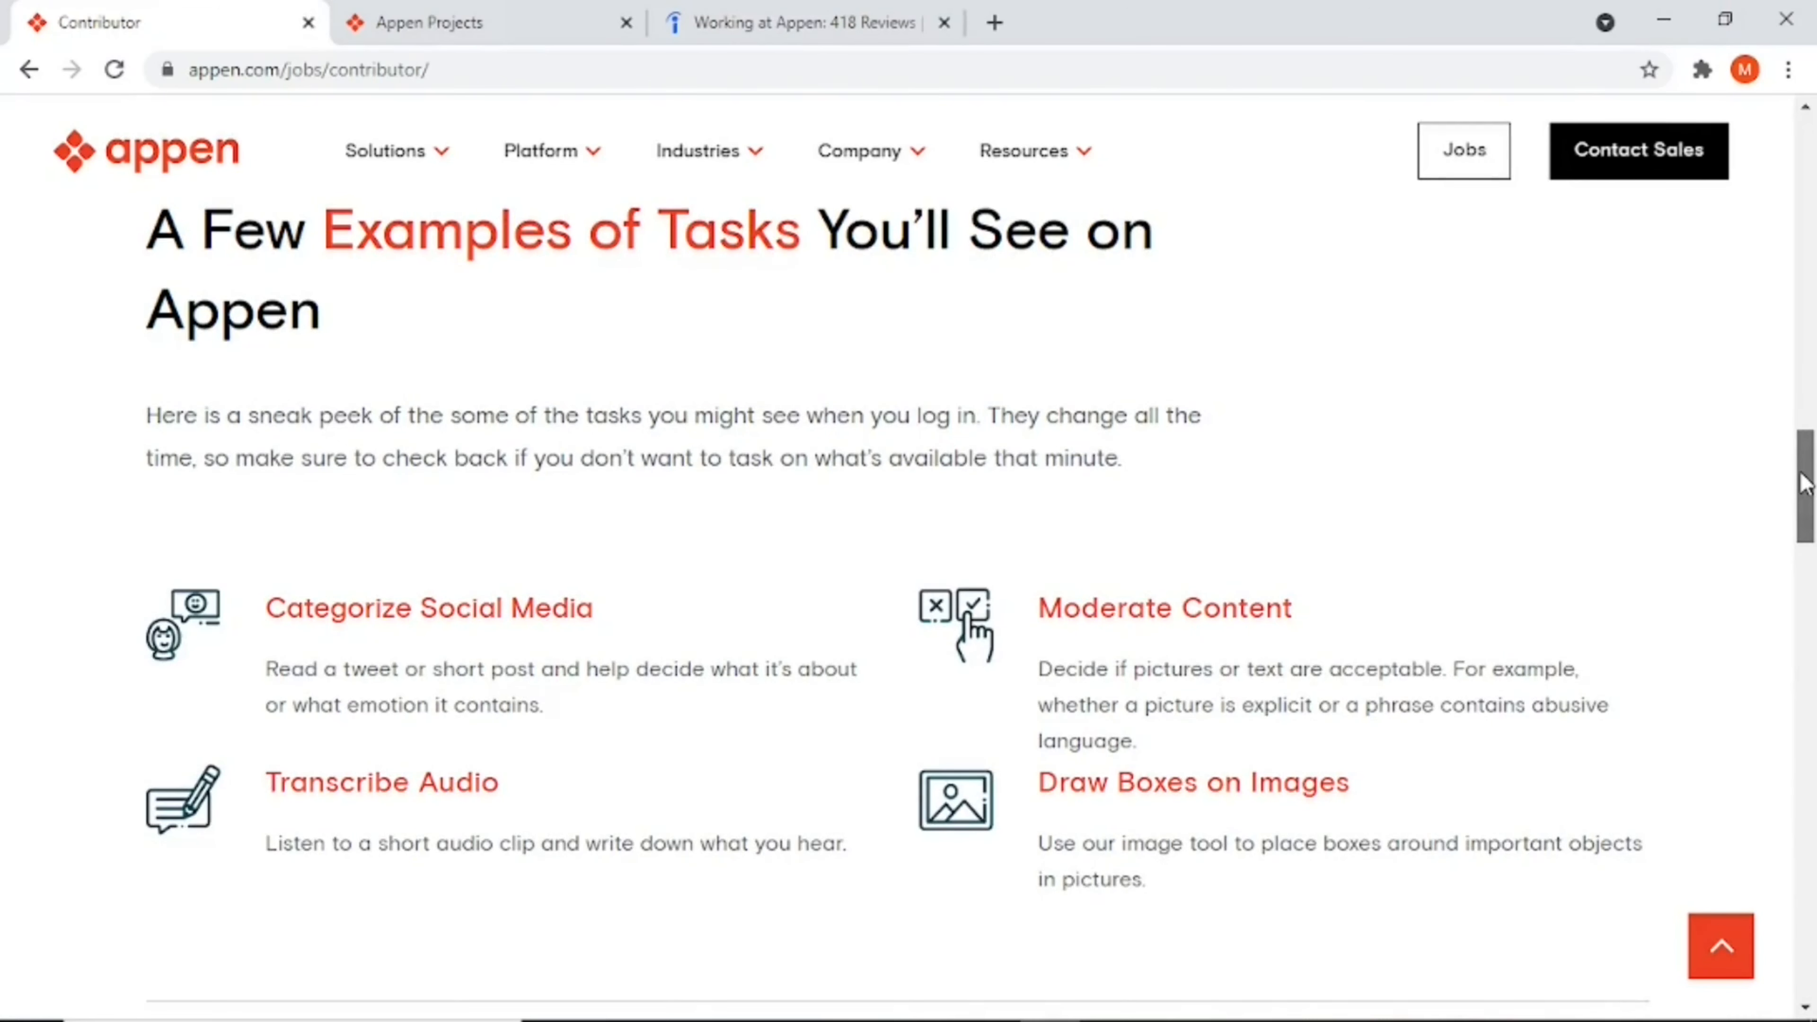
pyautogui.moveTo(708, 698)
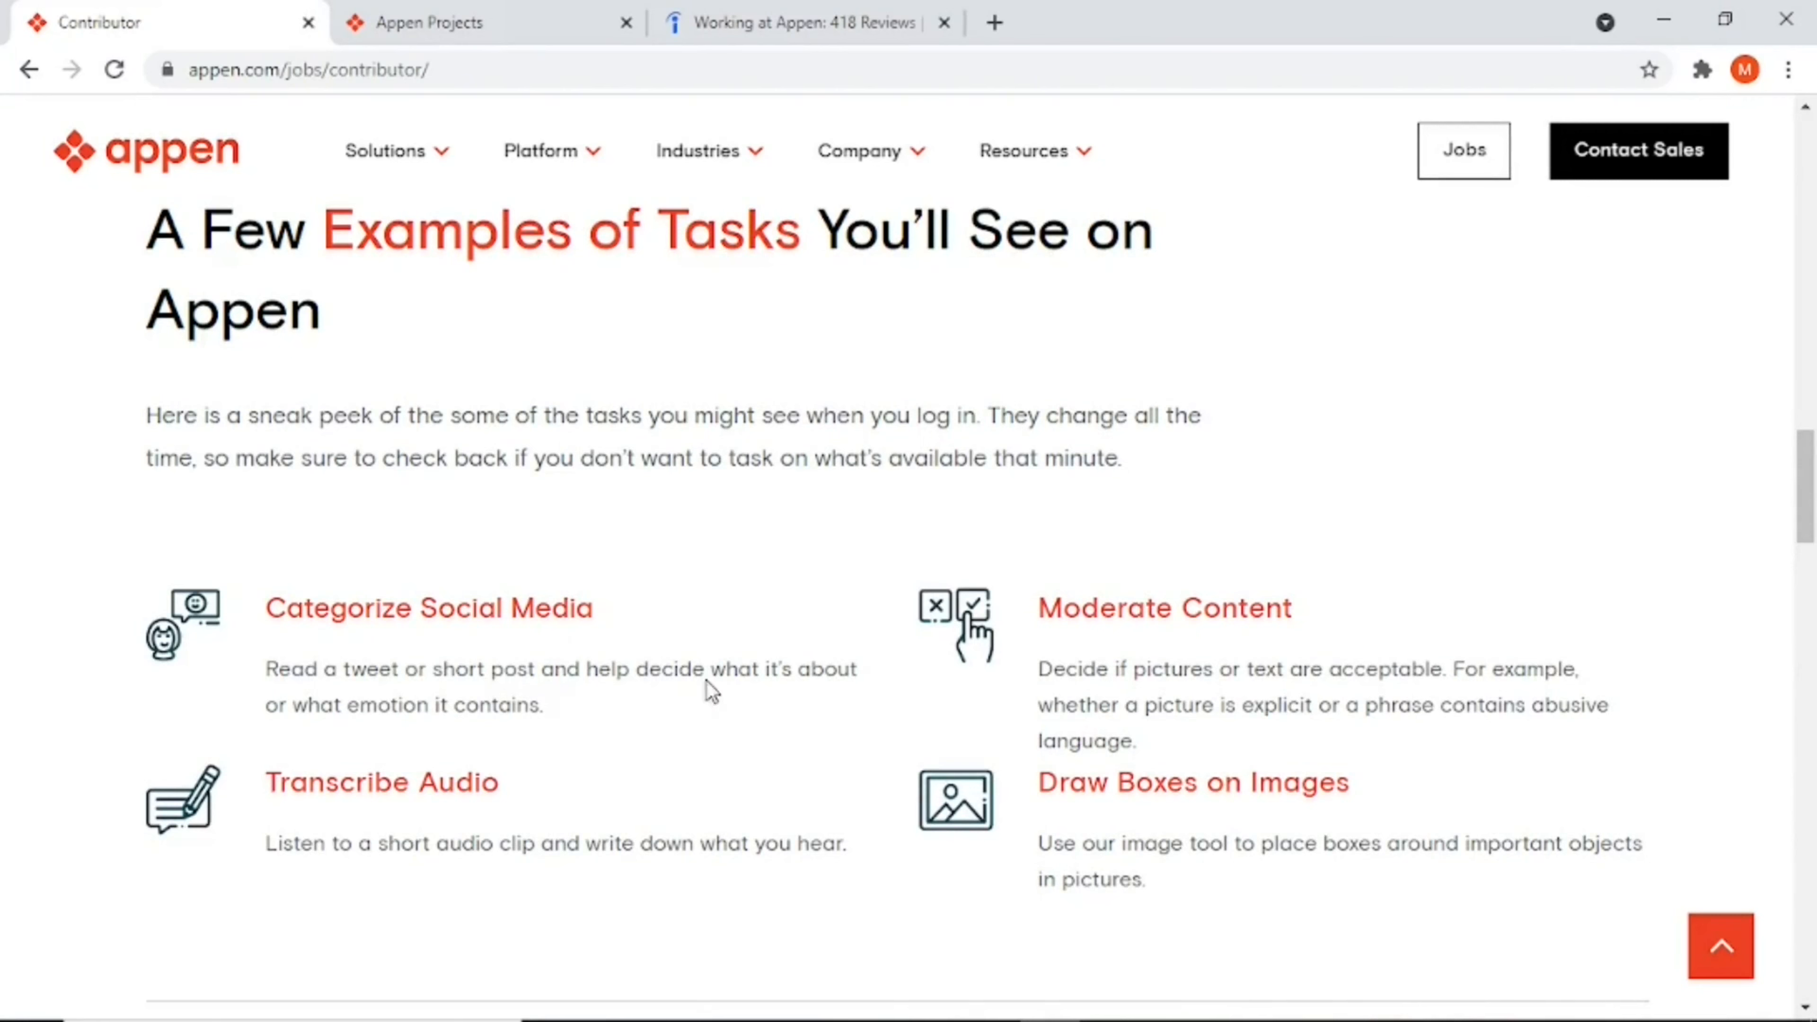
pyautogui.moveTo(616, 660)
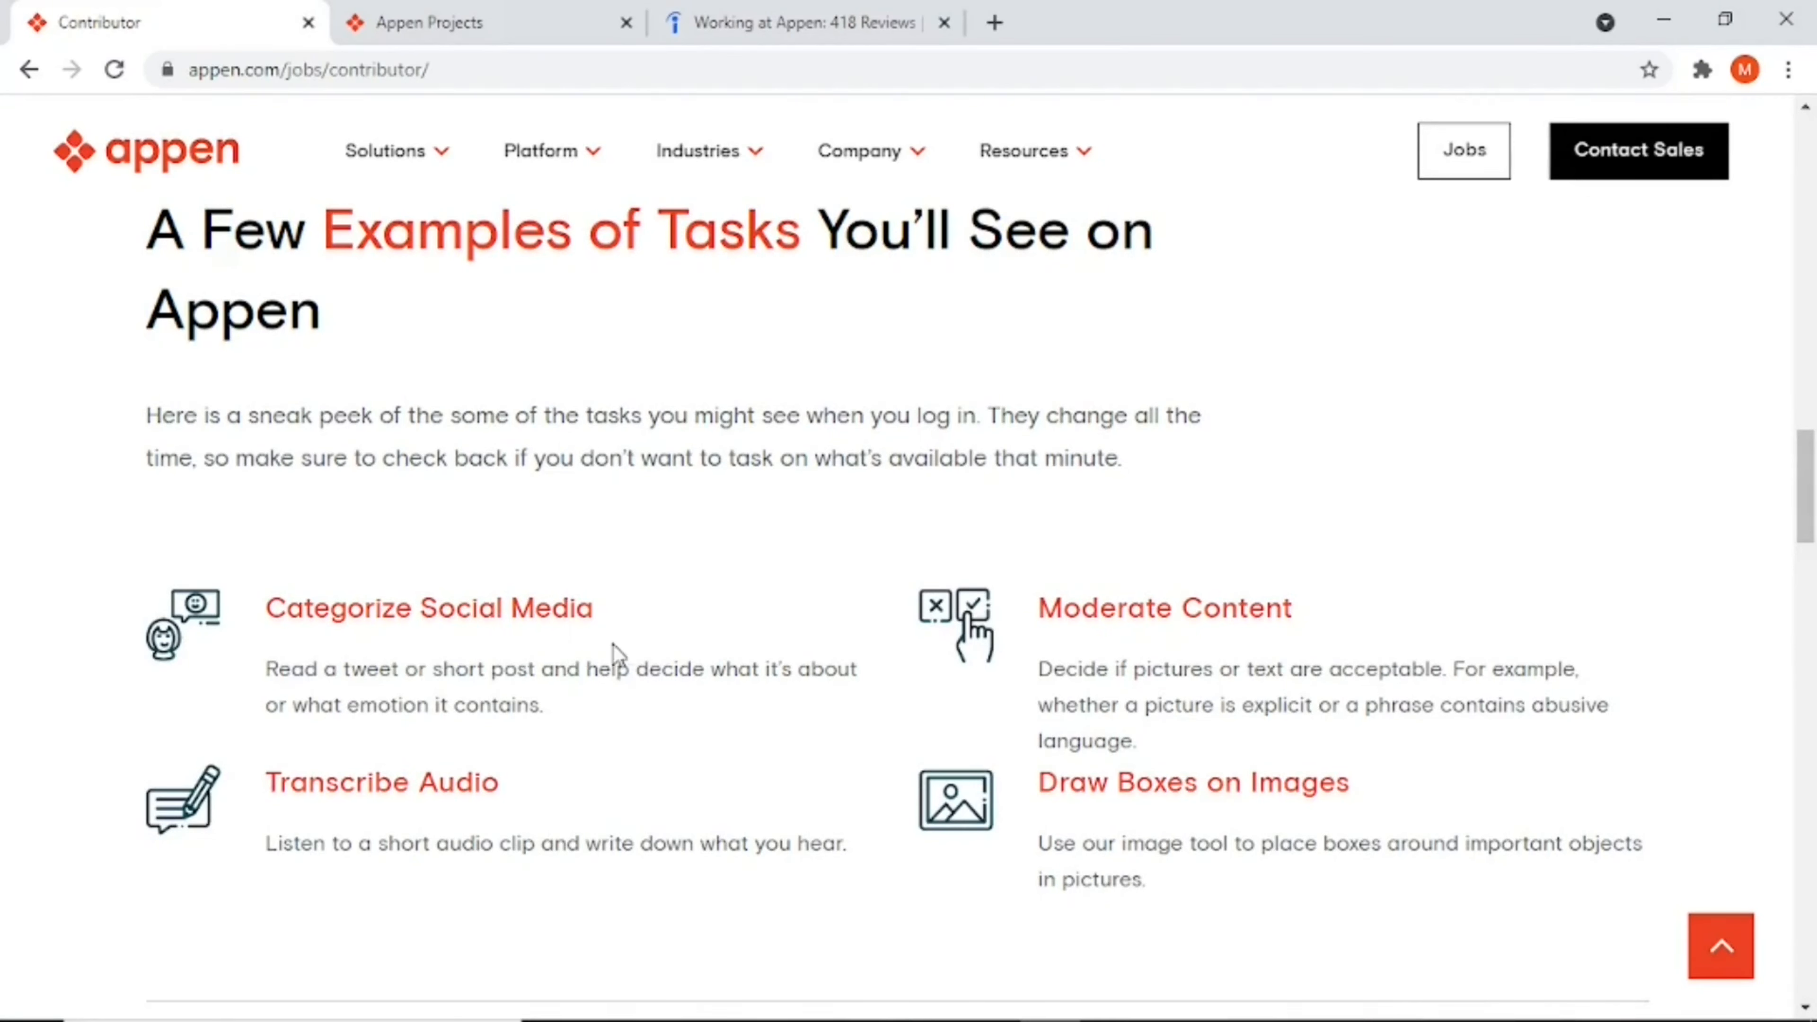
pyautogui.moveTo(295, 704)
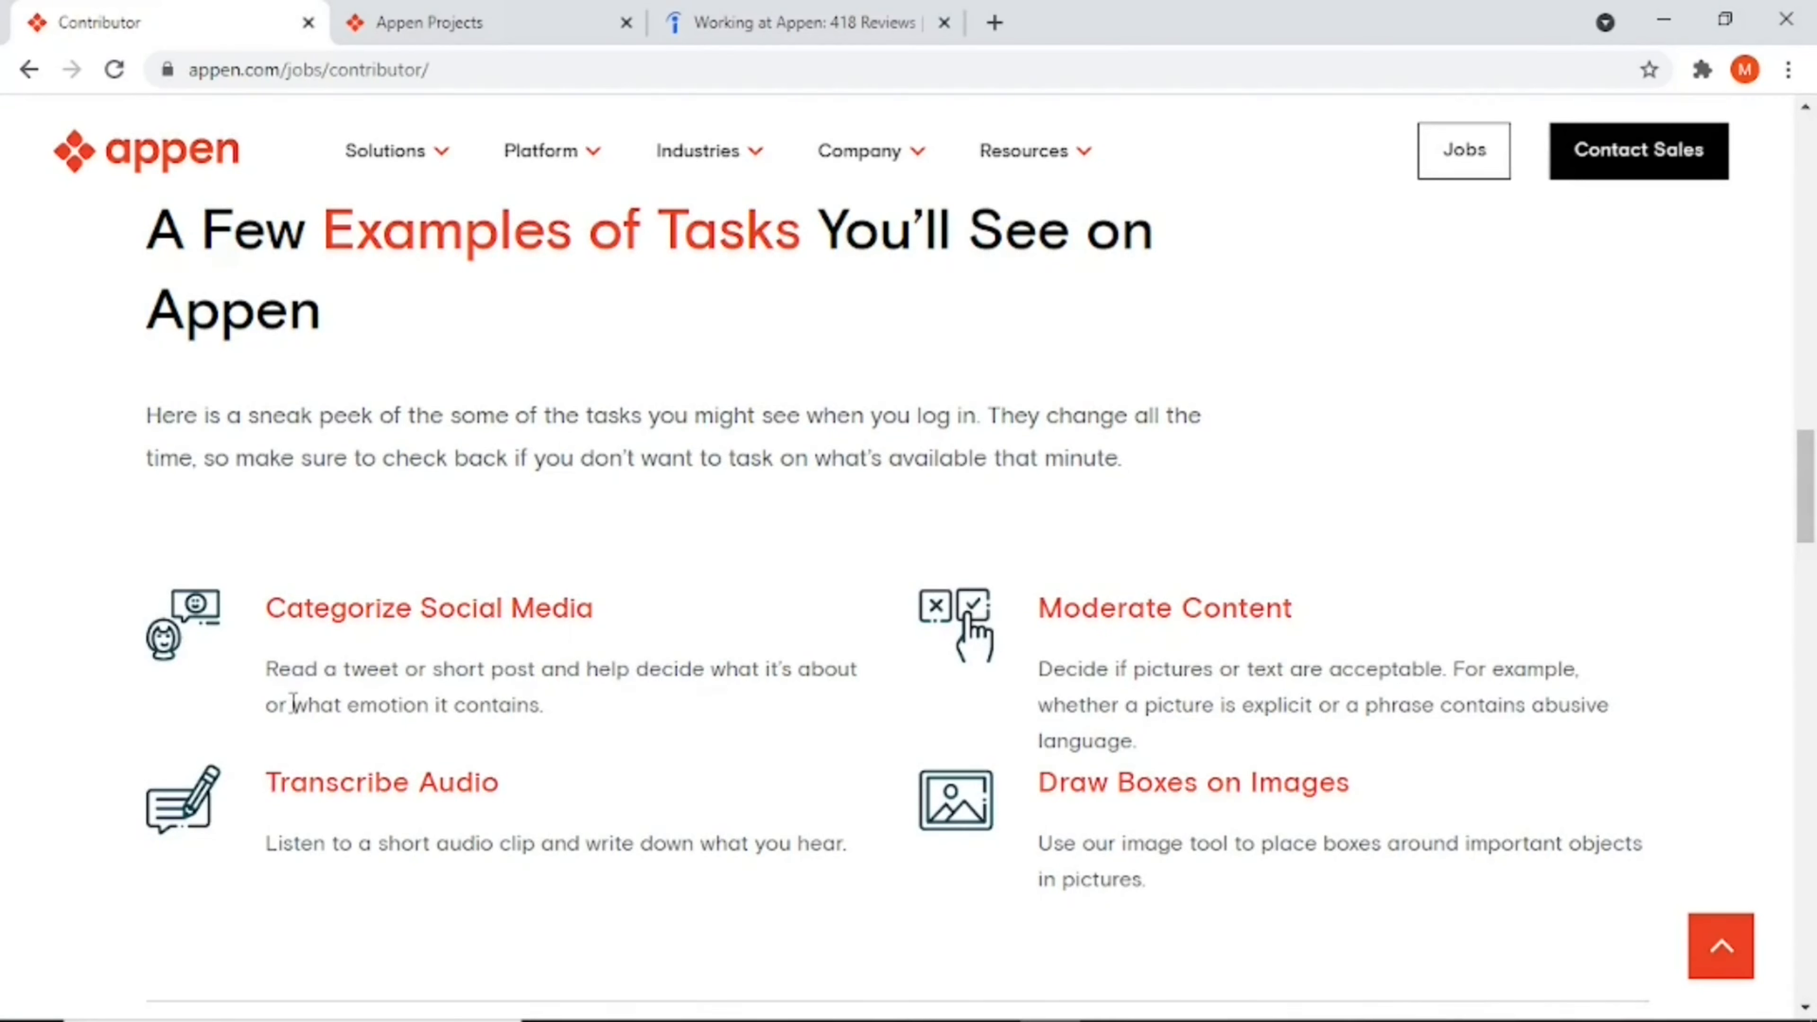
pyautogui.moveTo(459, 705)
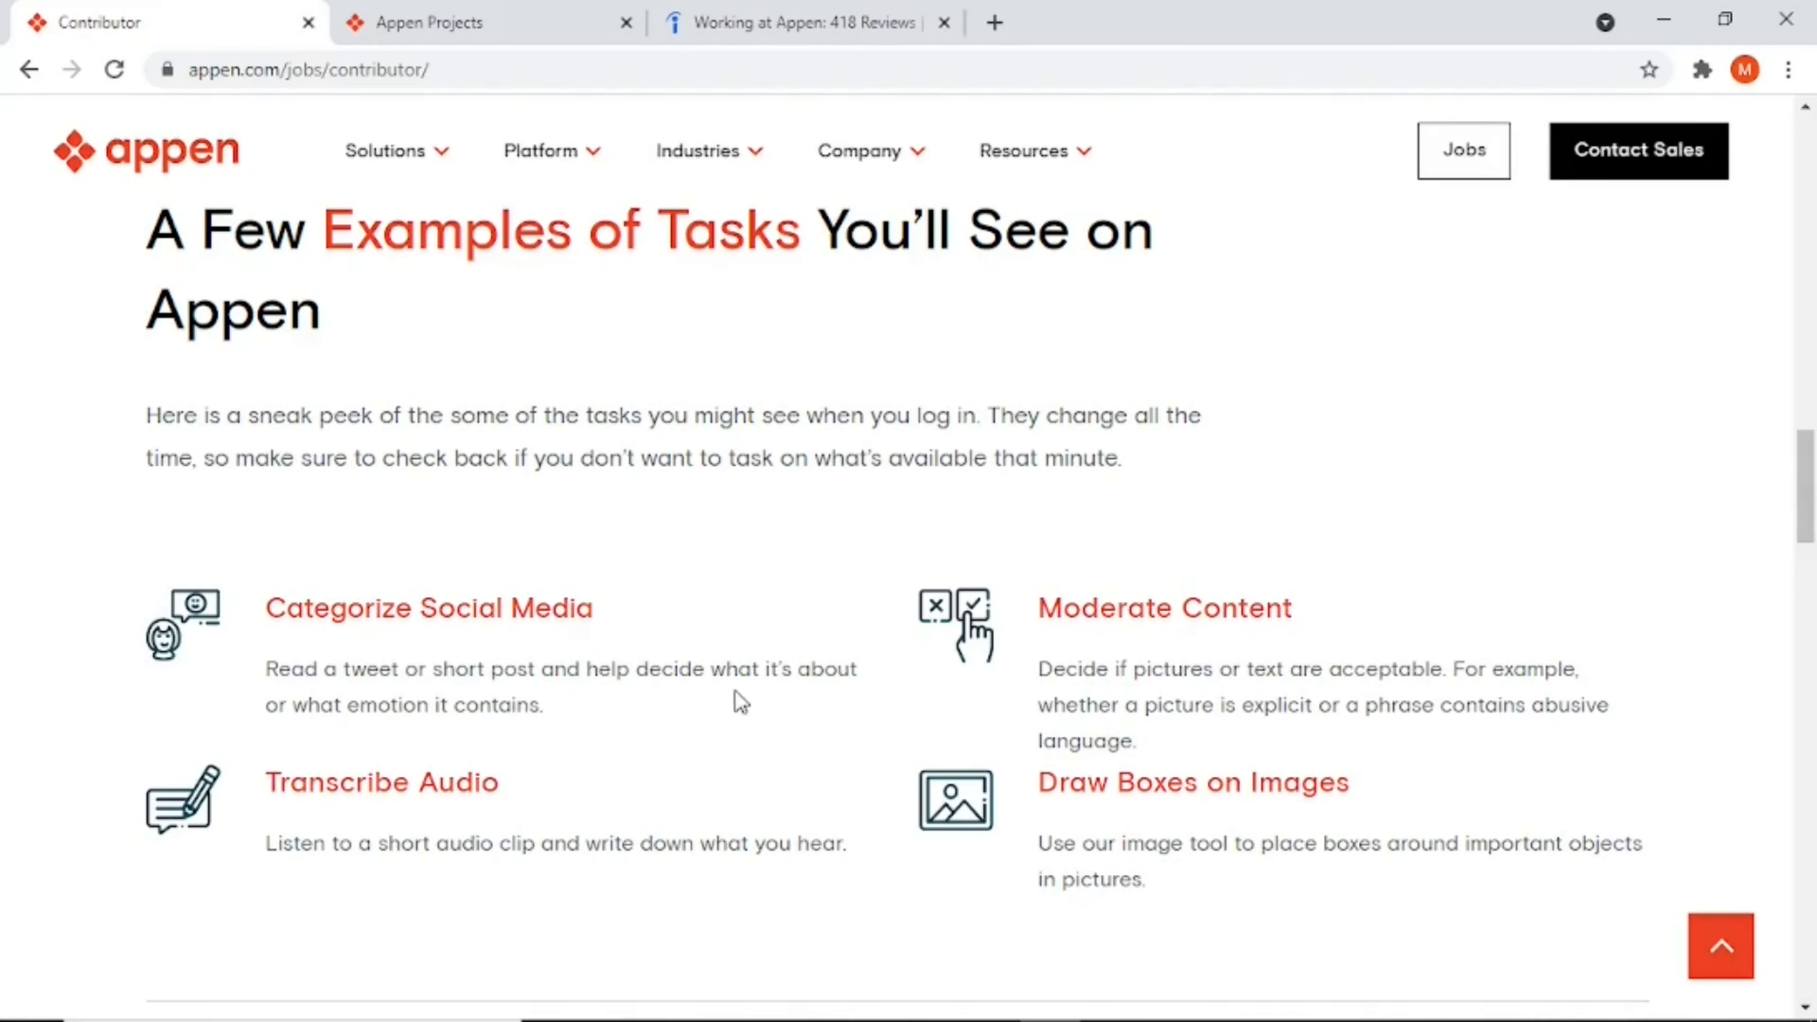
pyautogui.moveTo(332, 775)
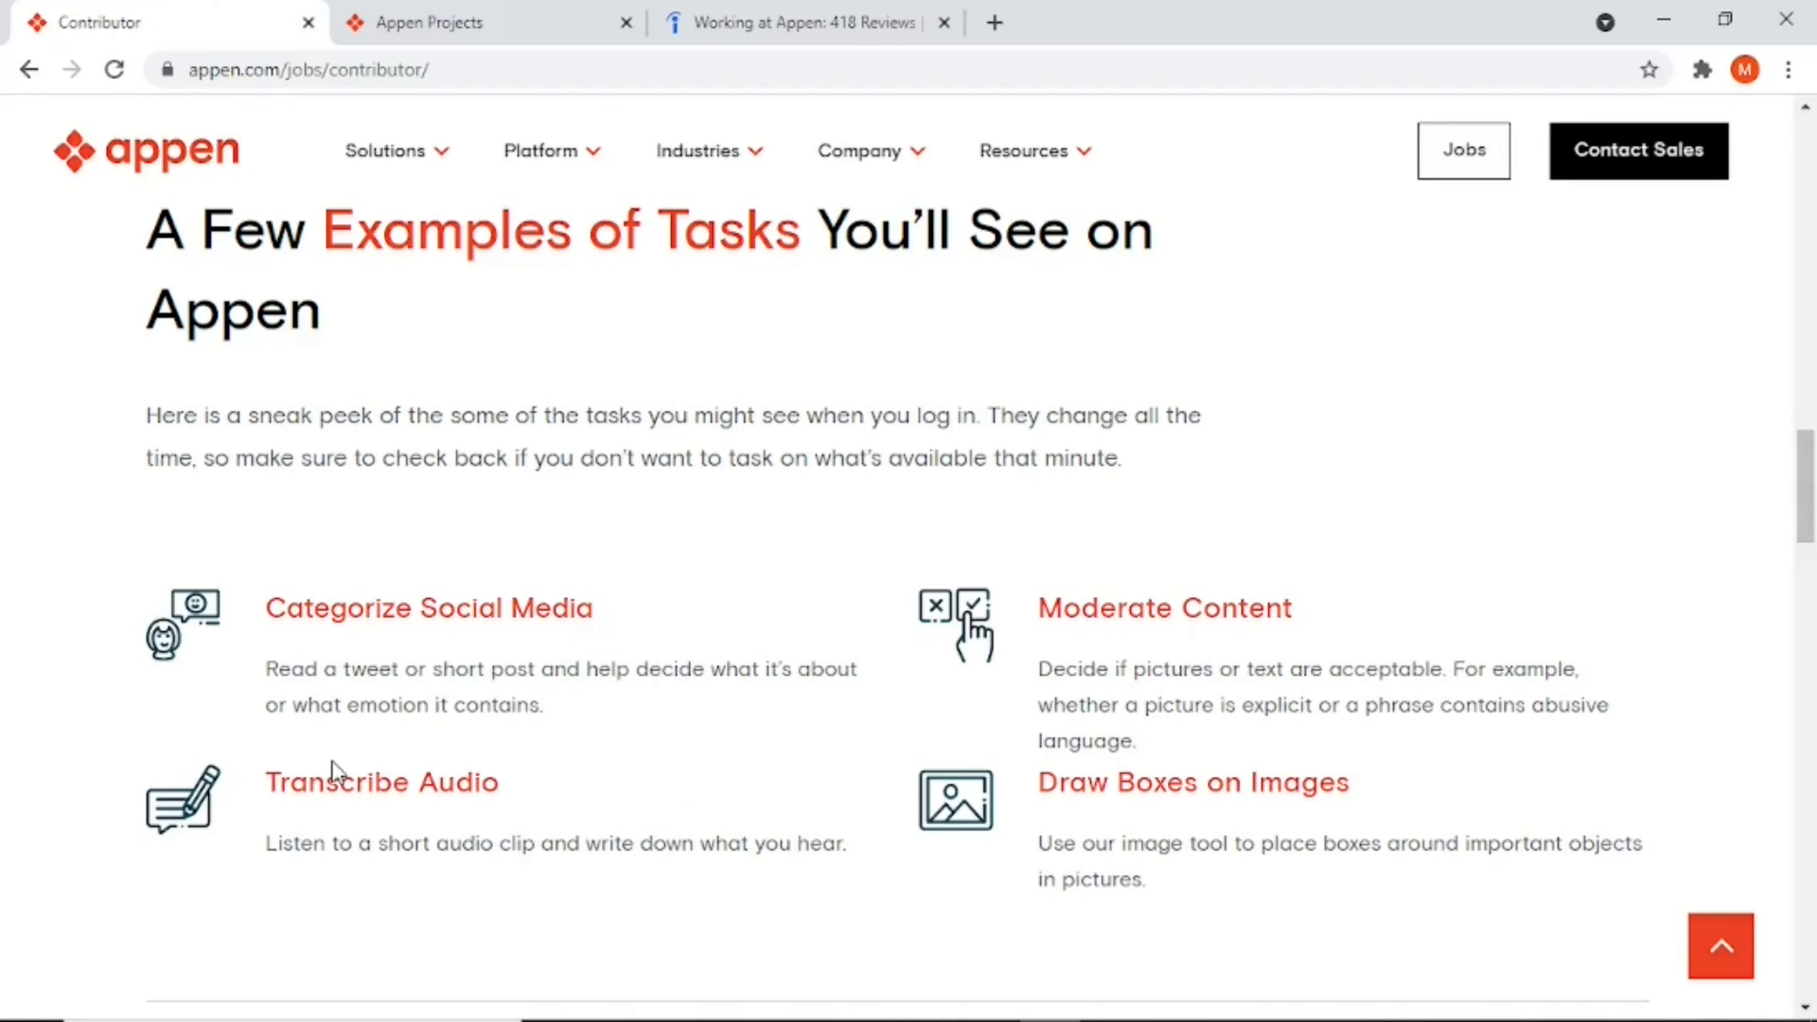
pyautogui.moveTo(524, 749)
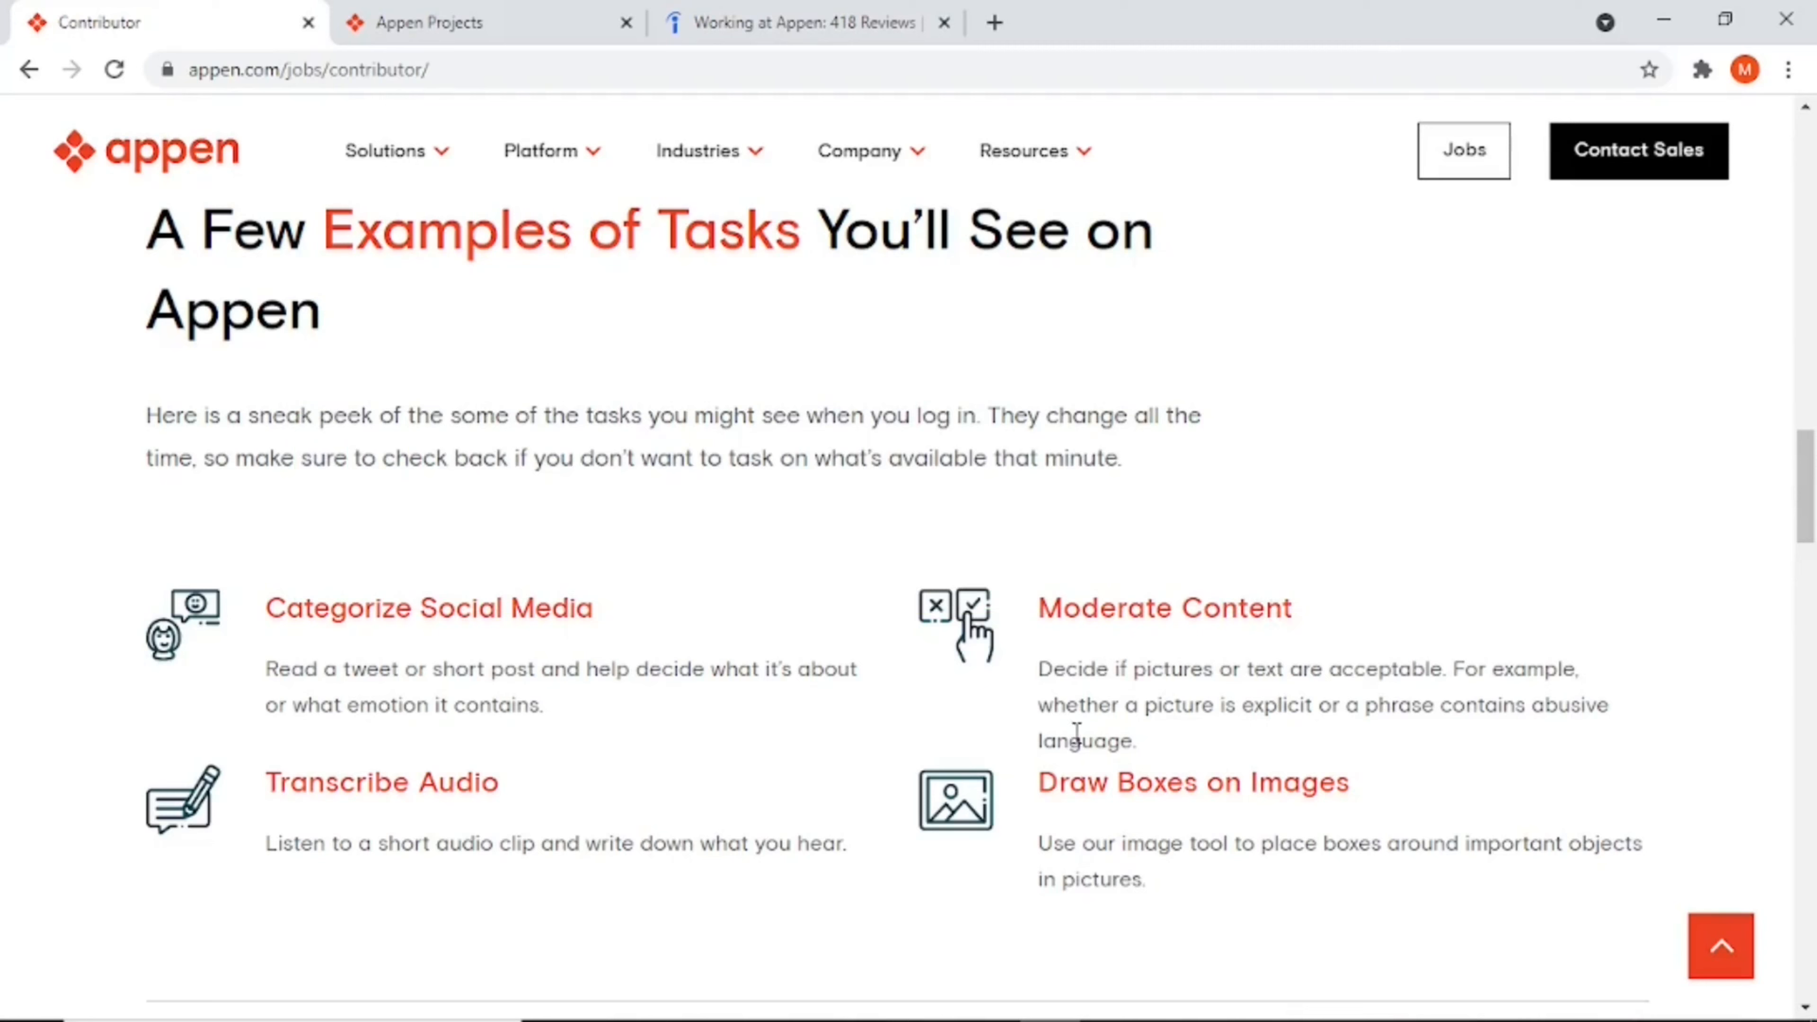
pyautogui.moveTo(1279, 700)
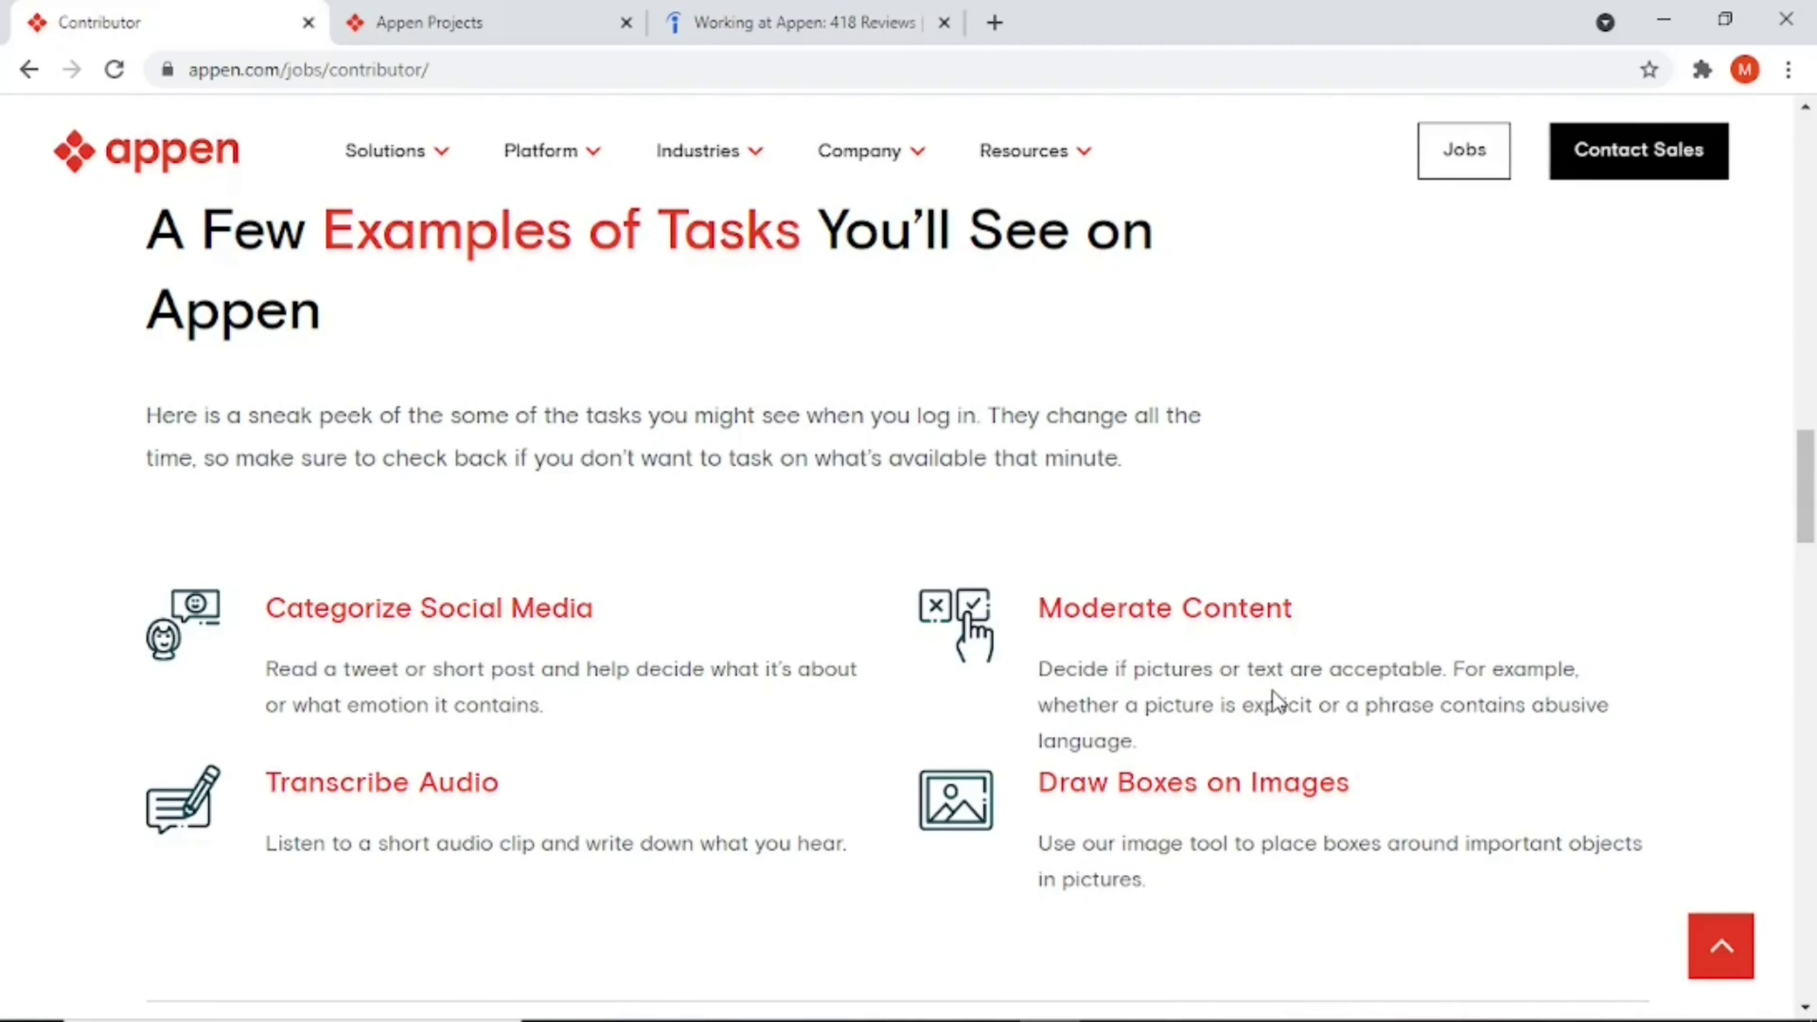
pyautogui.moveTo(1453, 698)
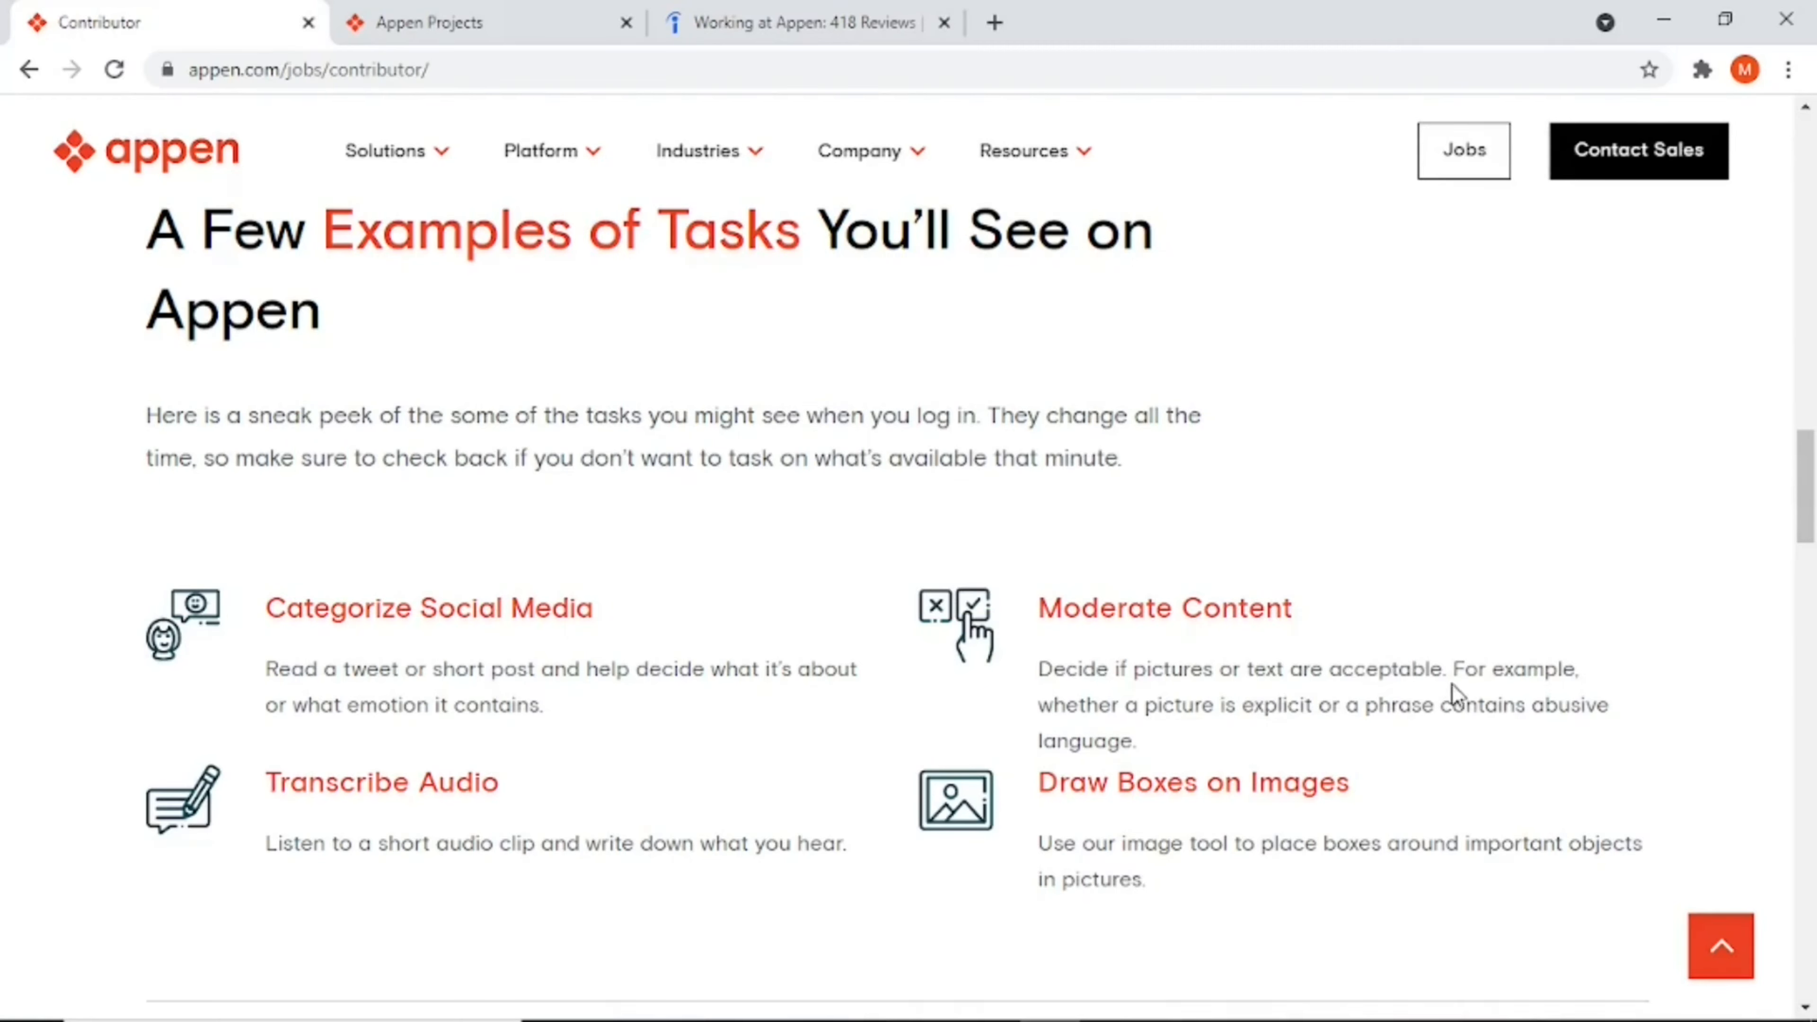
pyautogui.moveTo(1295, 739)
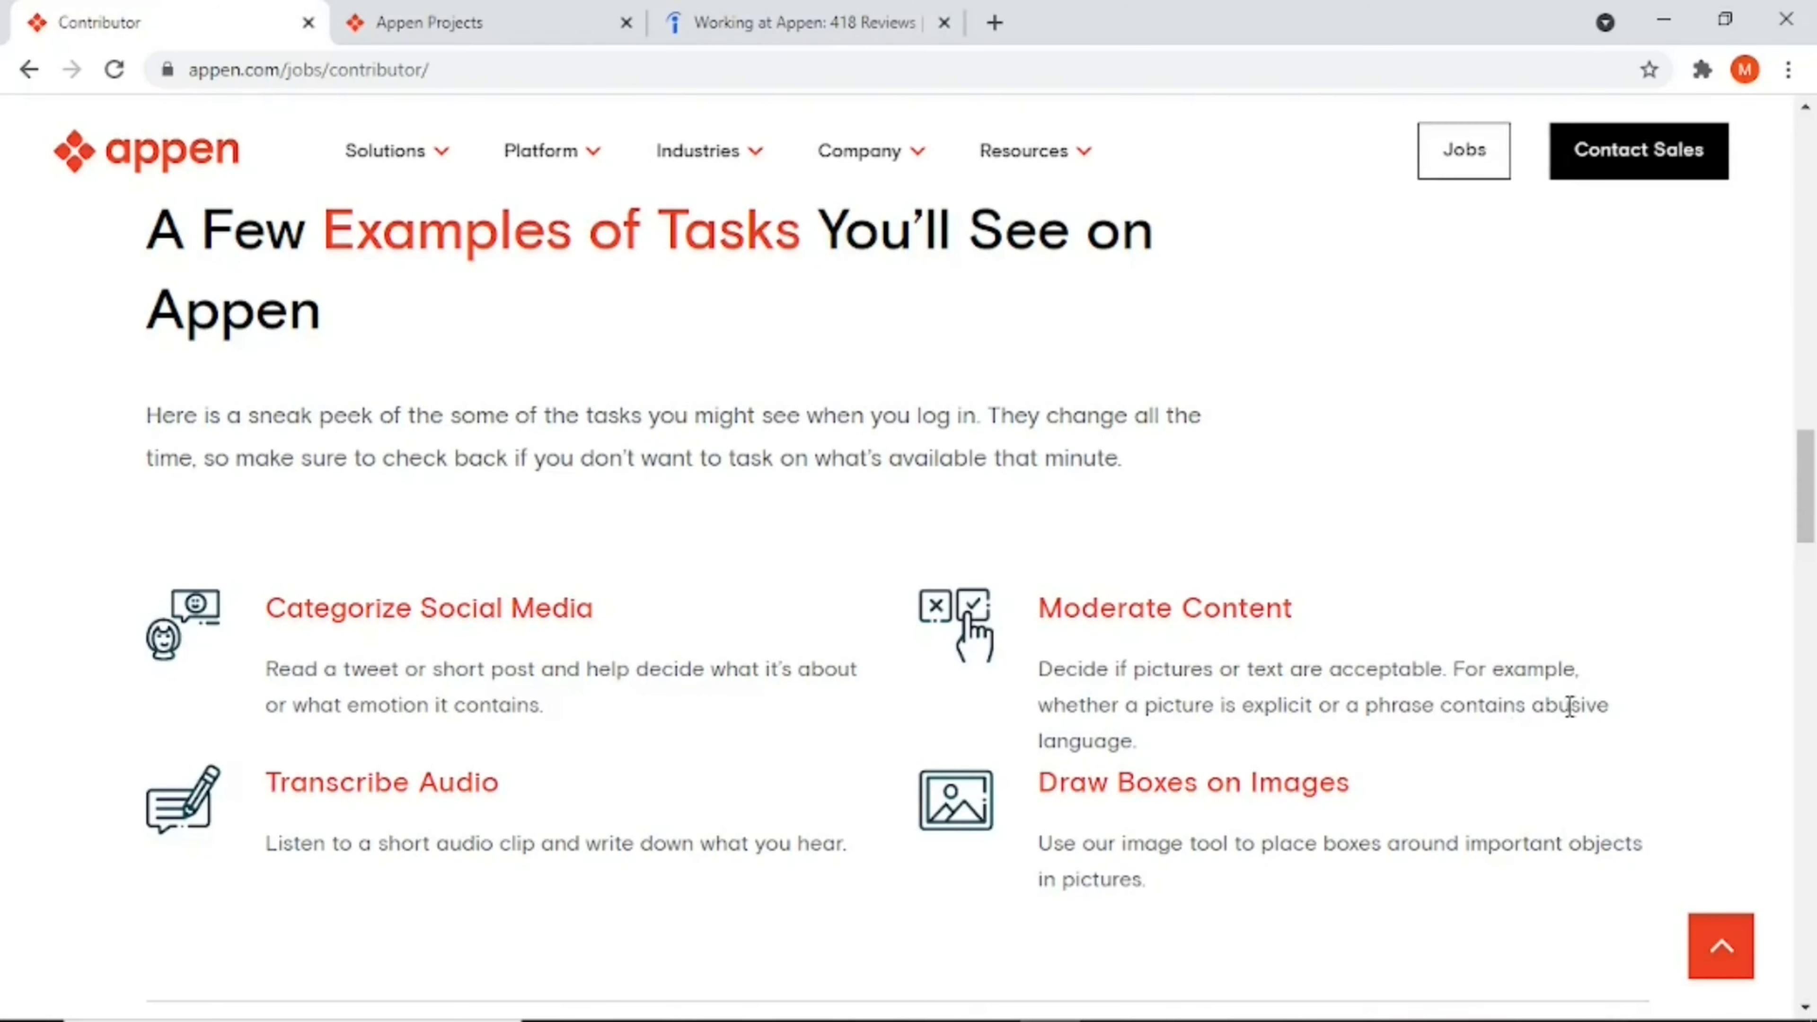
pyautogui.scroll(-3)
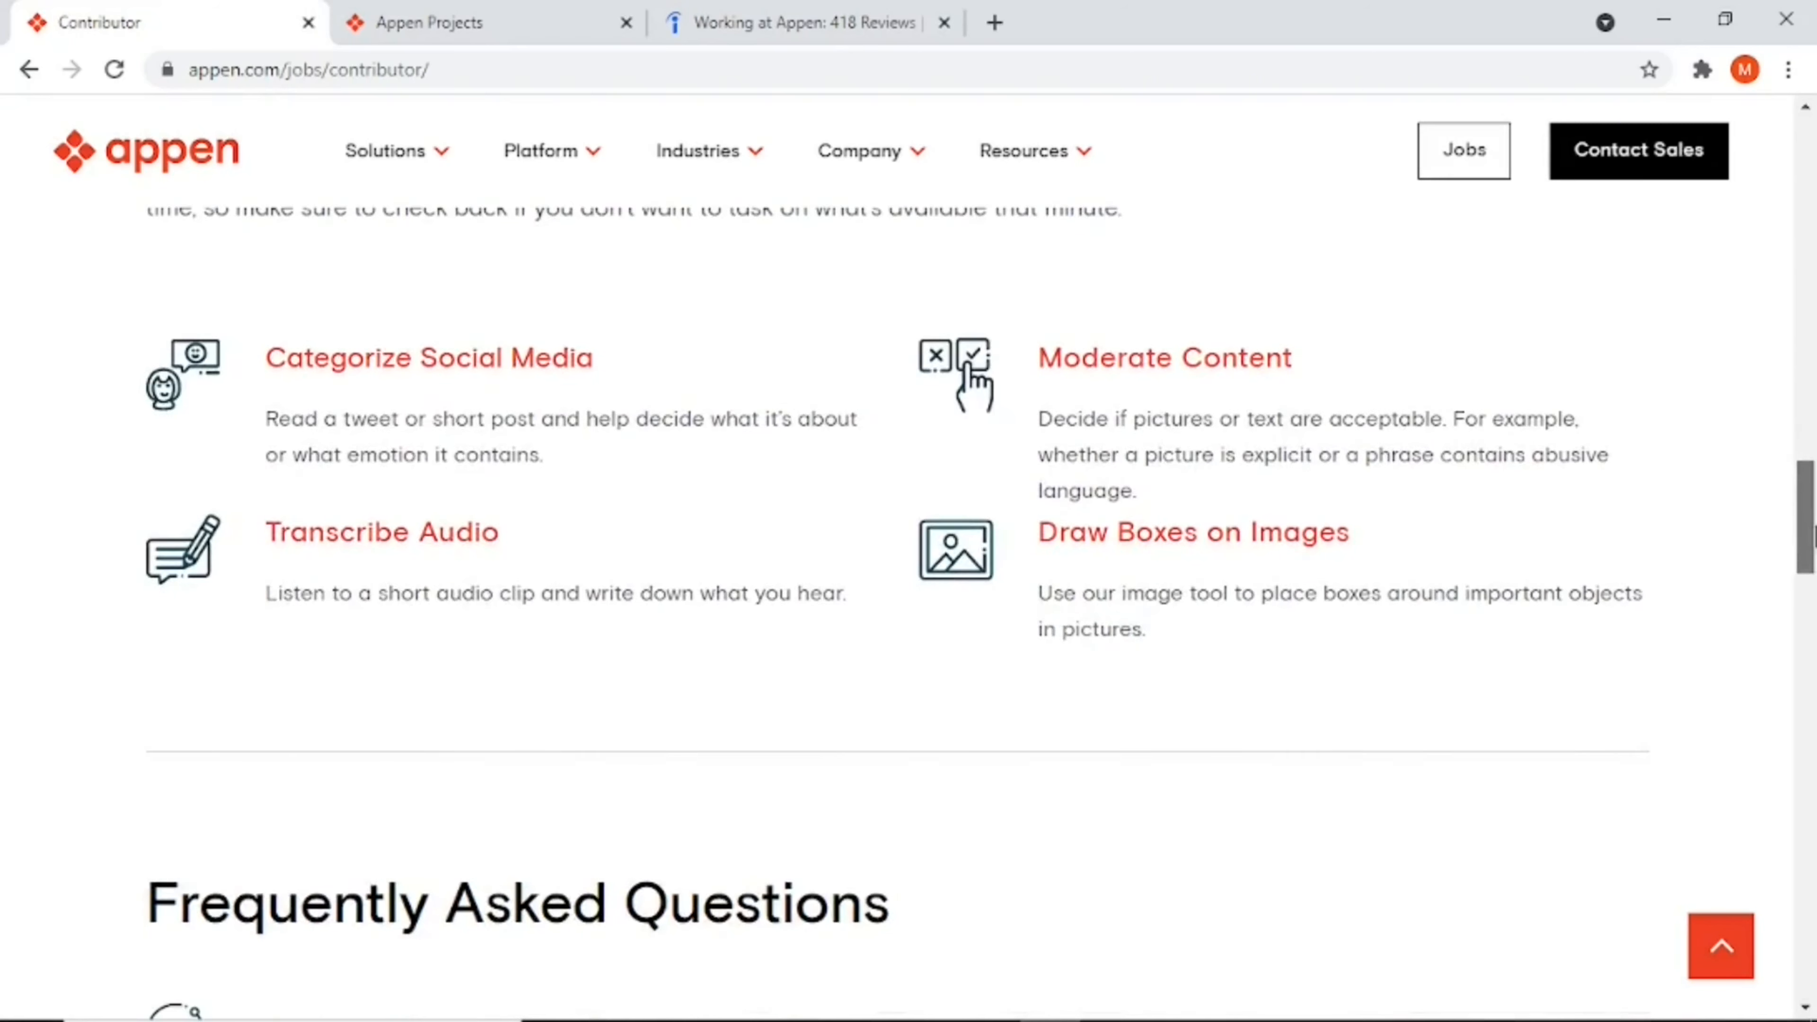
pyautogui.moveTo(1433, 544)
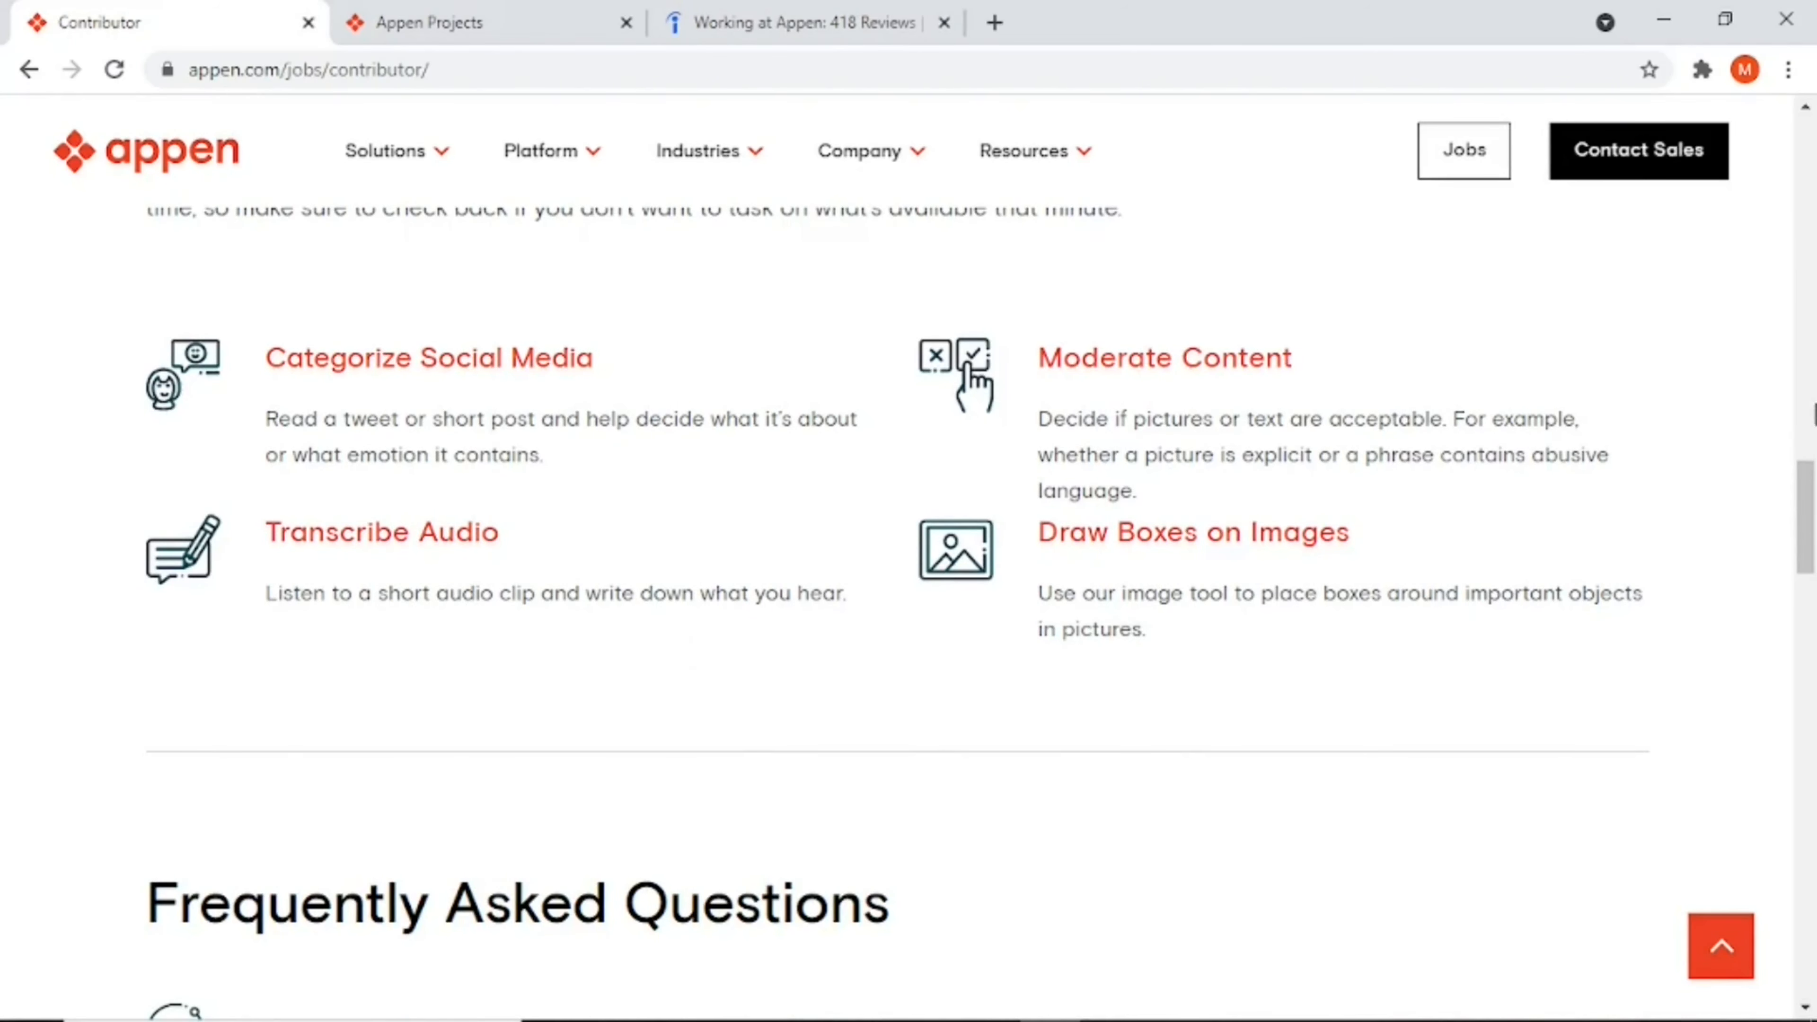
pyautogui.scroll(-3)
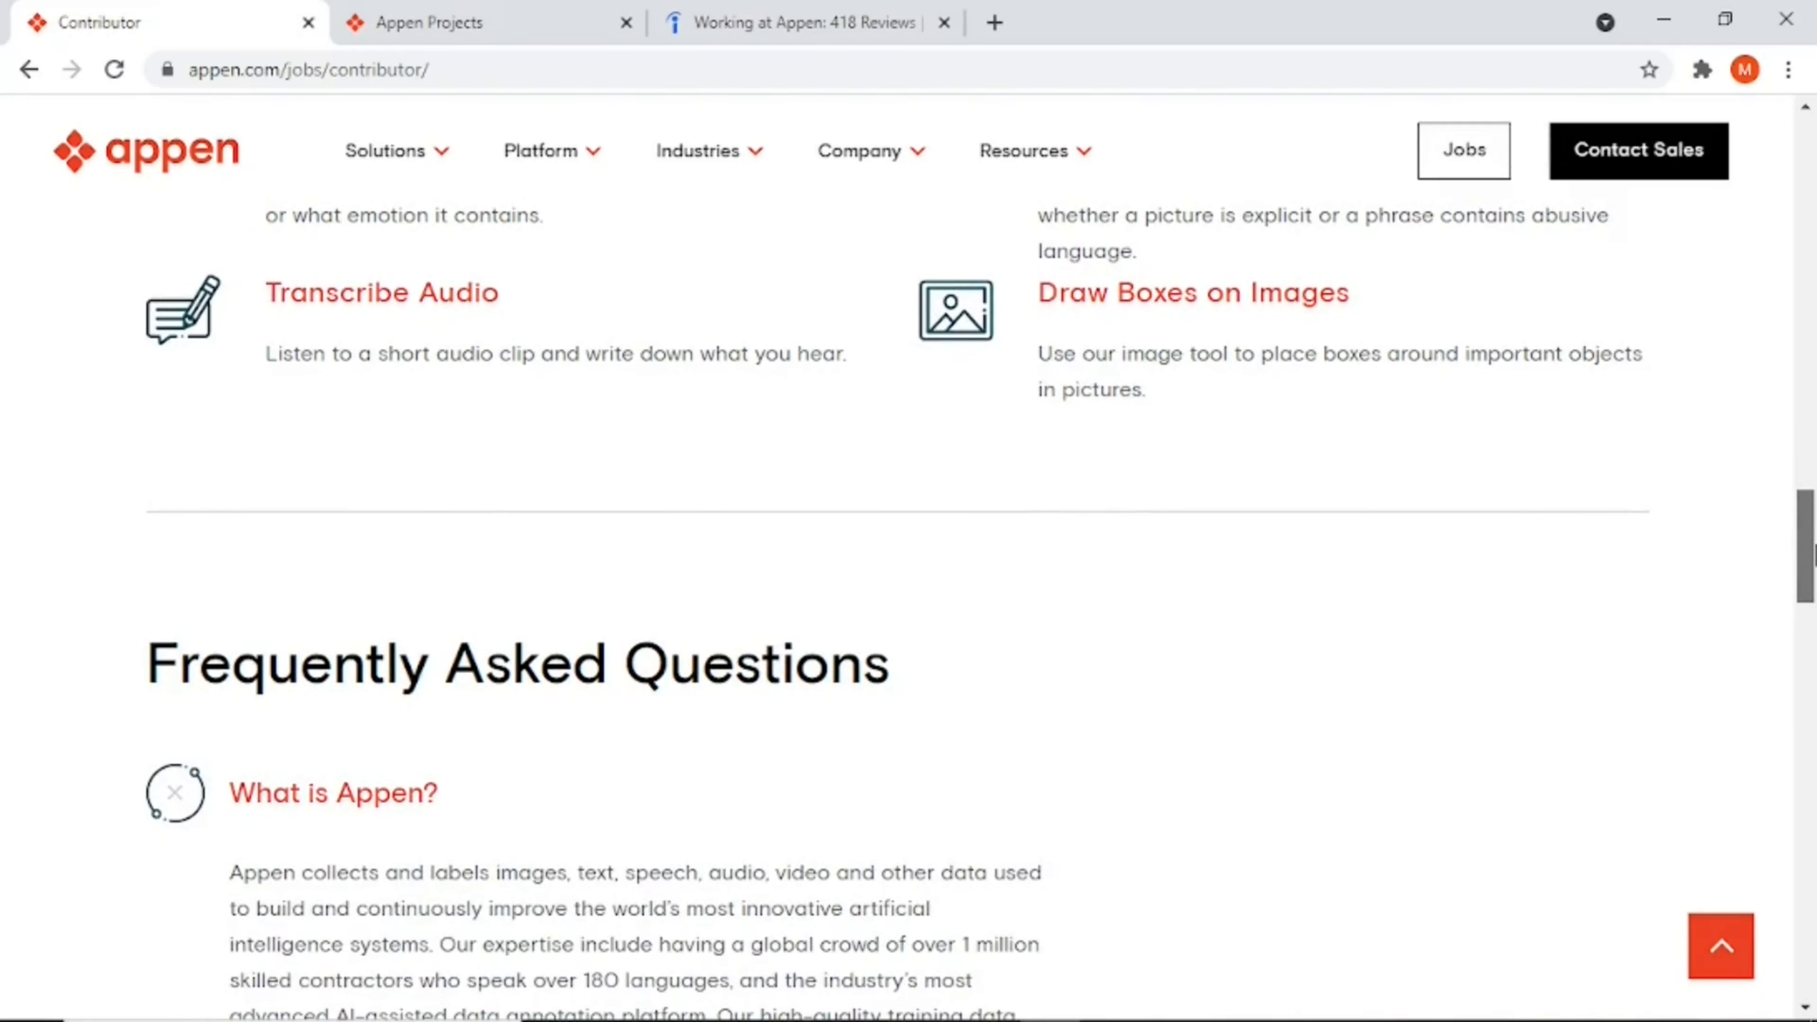
pyautogui.scroll(-3)
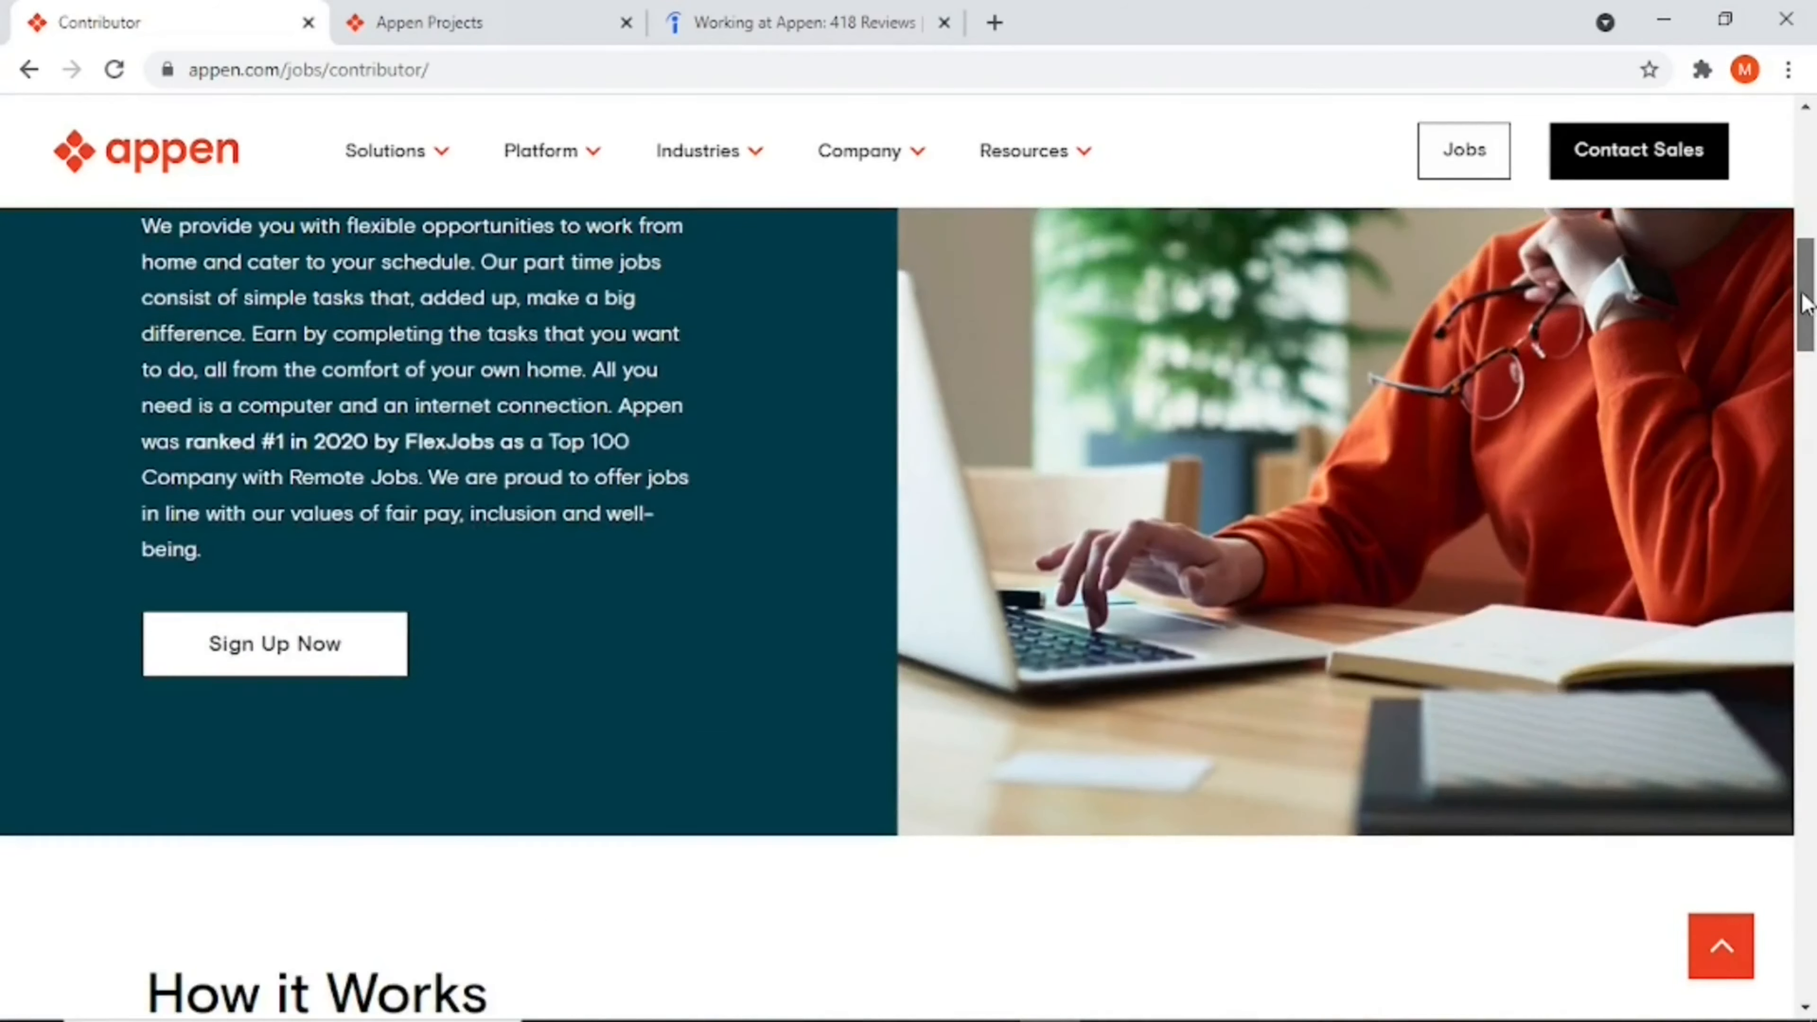
# Step: Bring the three job-type cards on the Jobs page back into view
pyautogui.scroll(3)
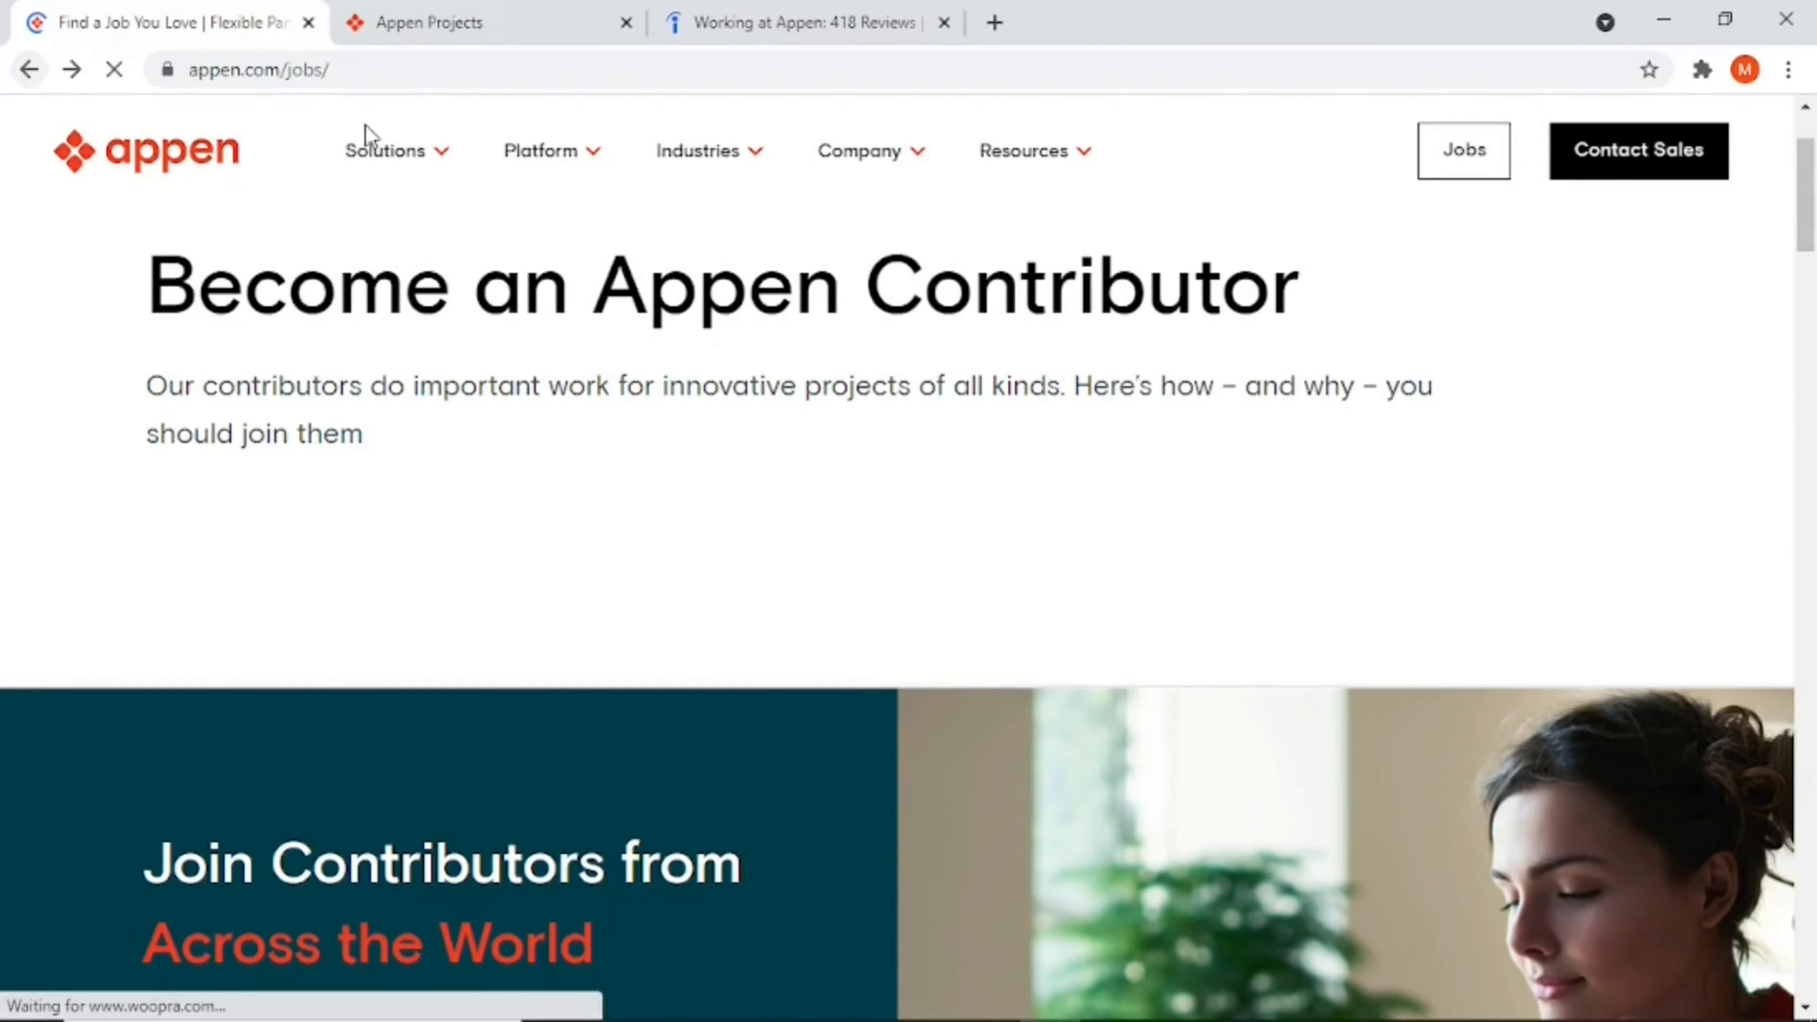
pyautogui.scroll(-3)
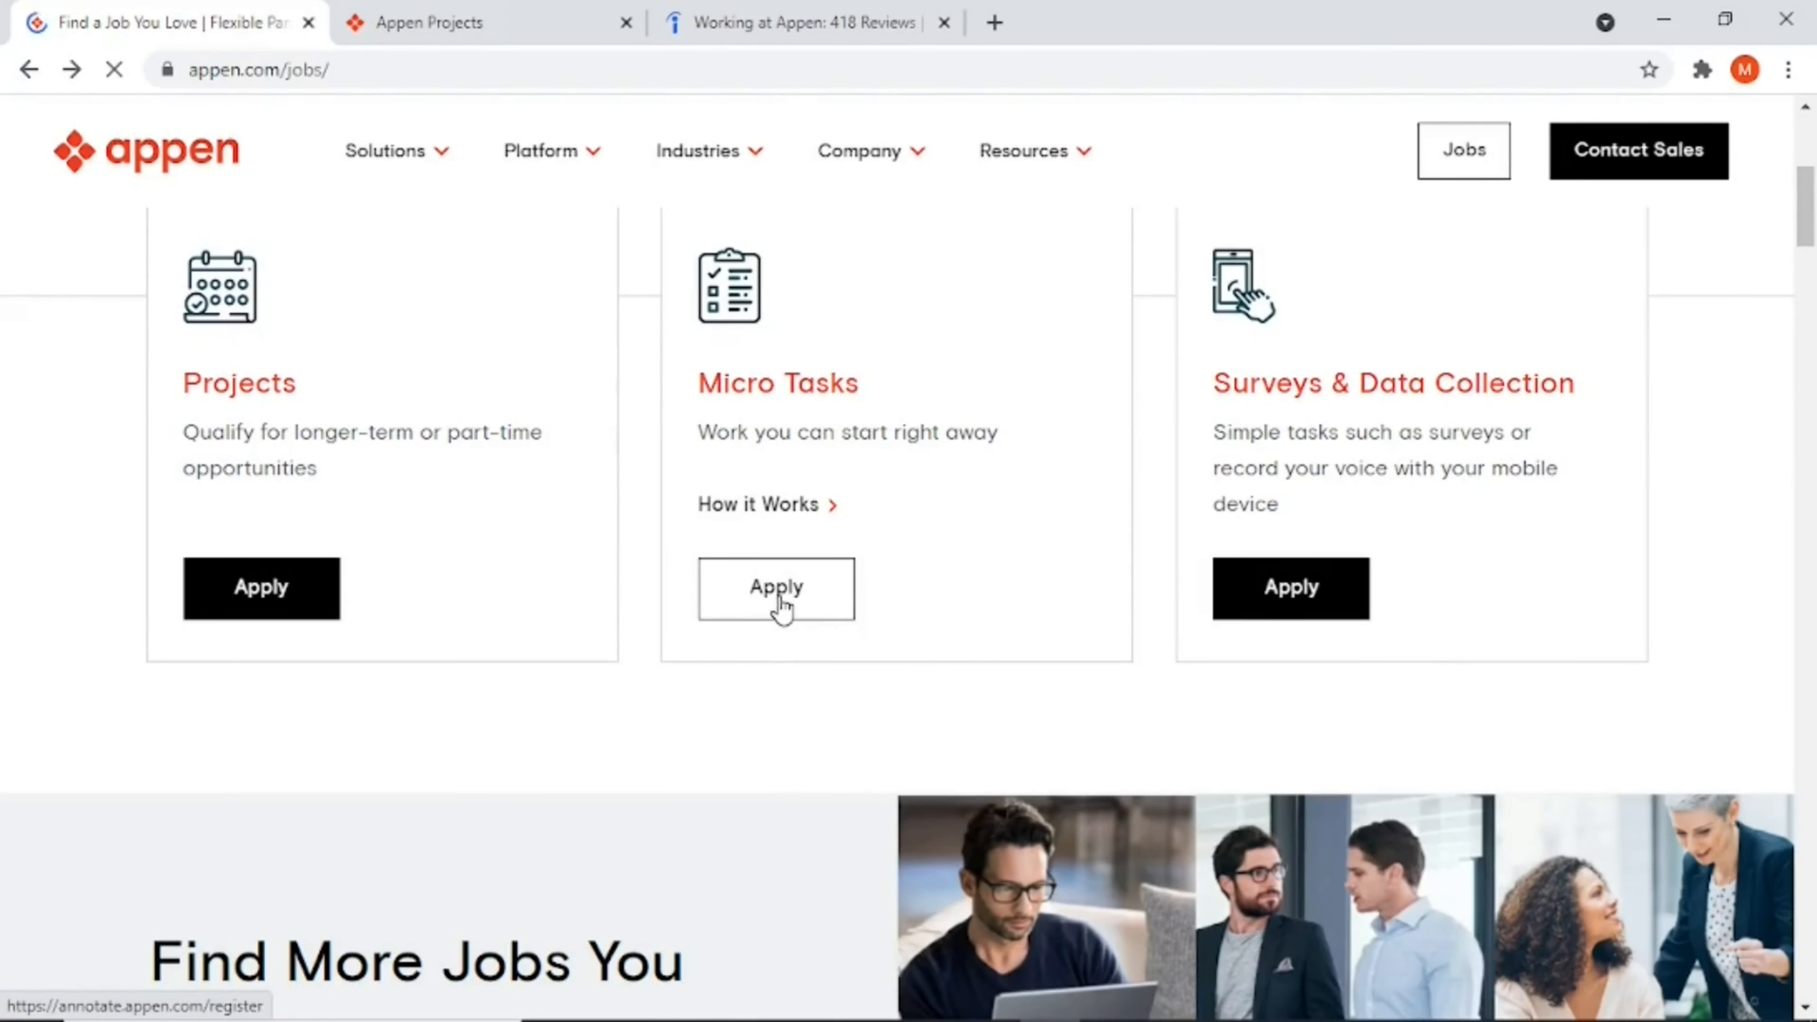
pyautogui.click(776, 589)
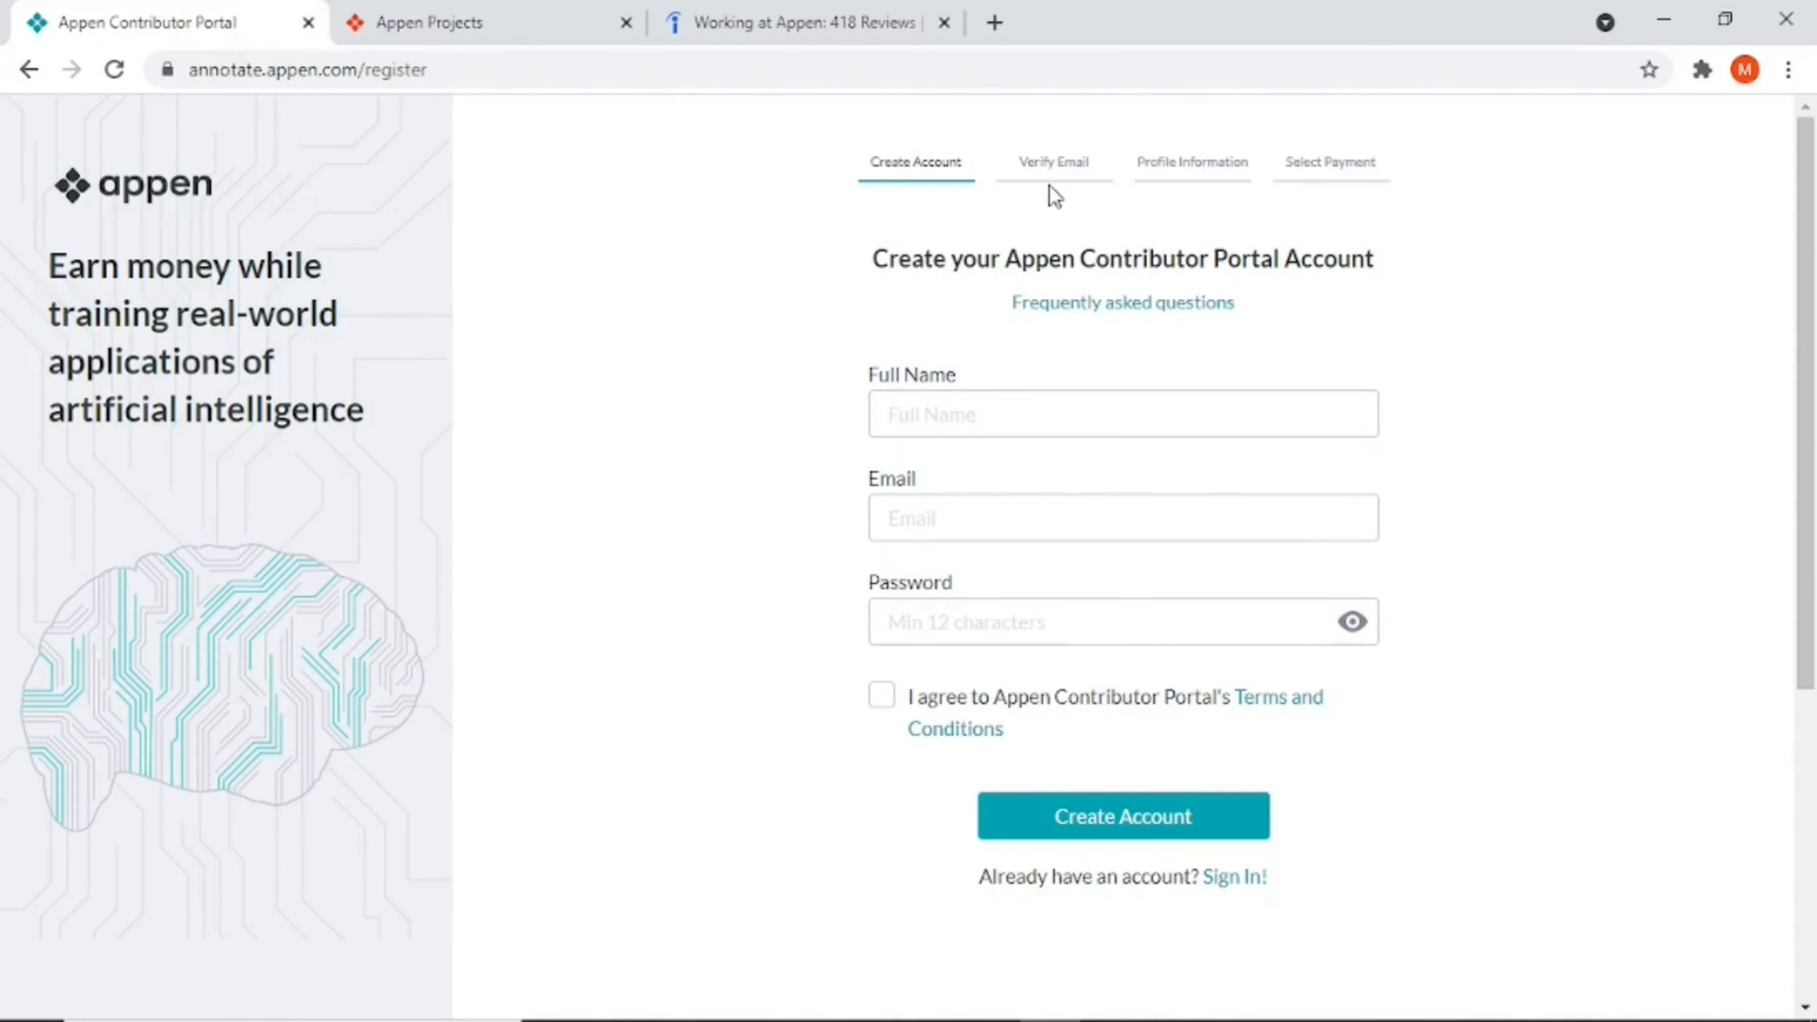
pyautogui.moveTo(1040, 183)
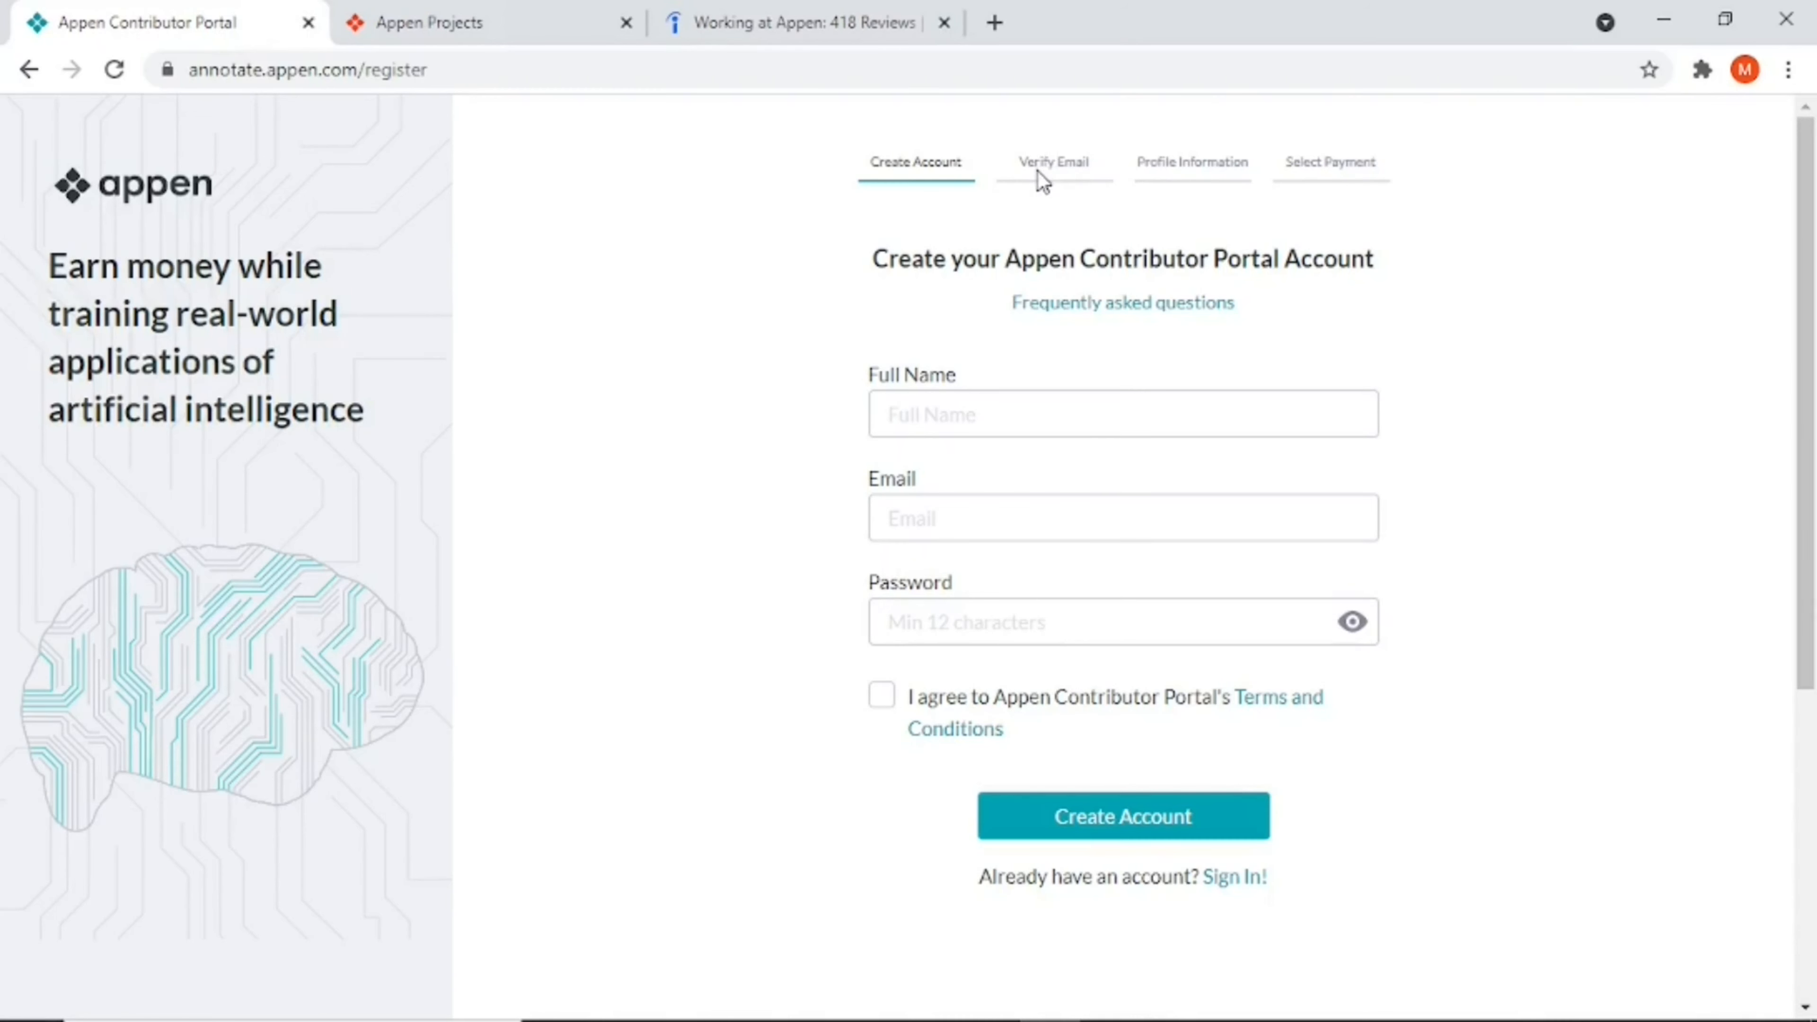
pyautogui.moveTo(1075, 191)
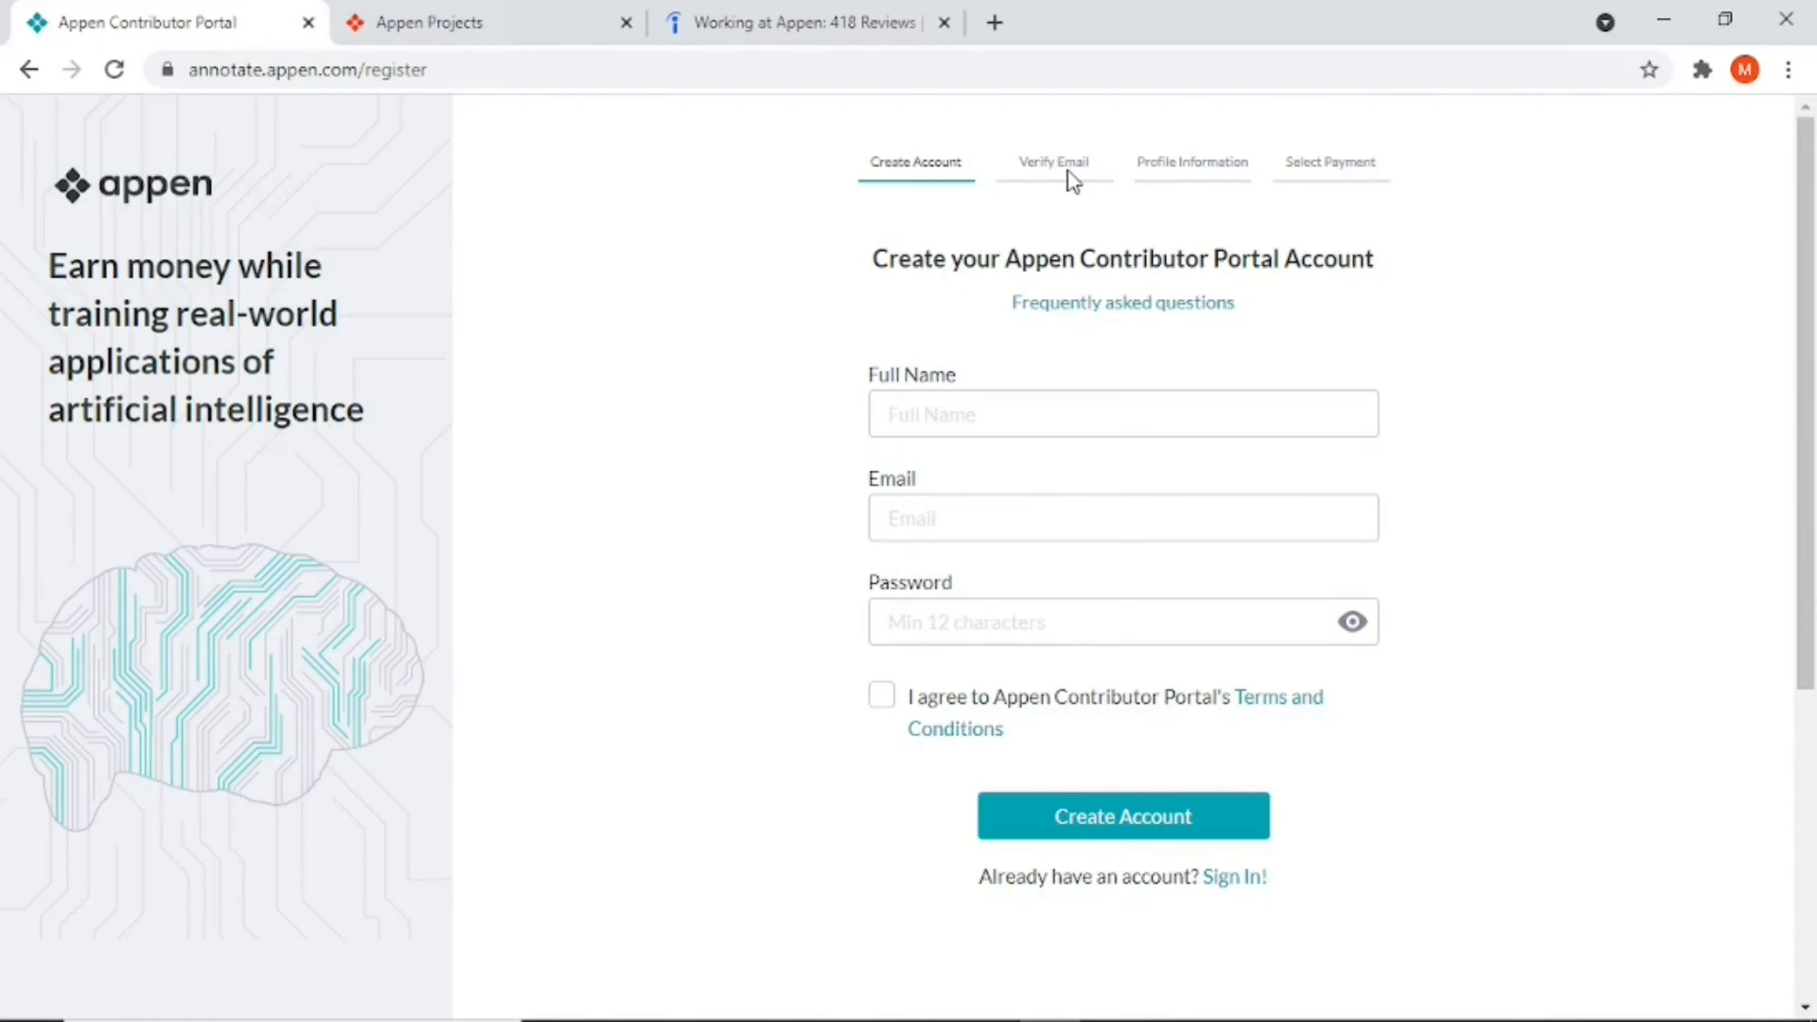
pyautogui.moveTo(1213, 151)
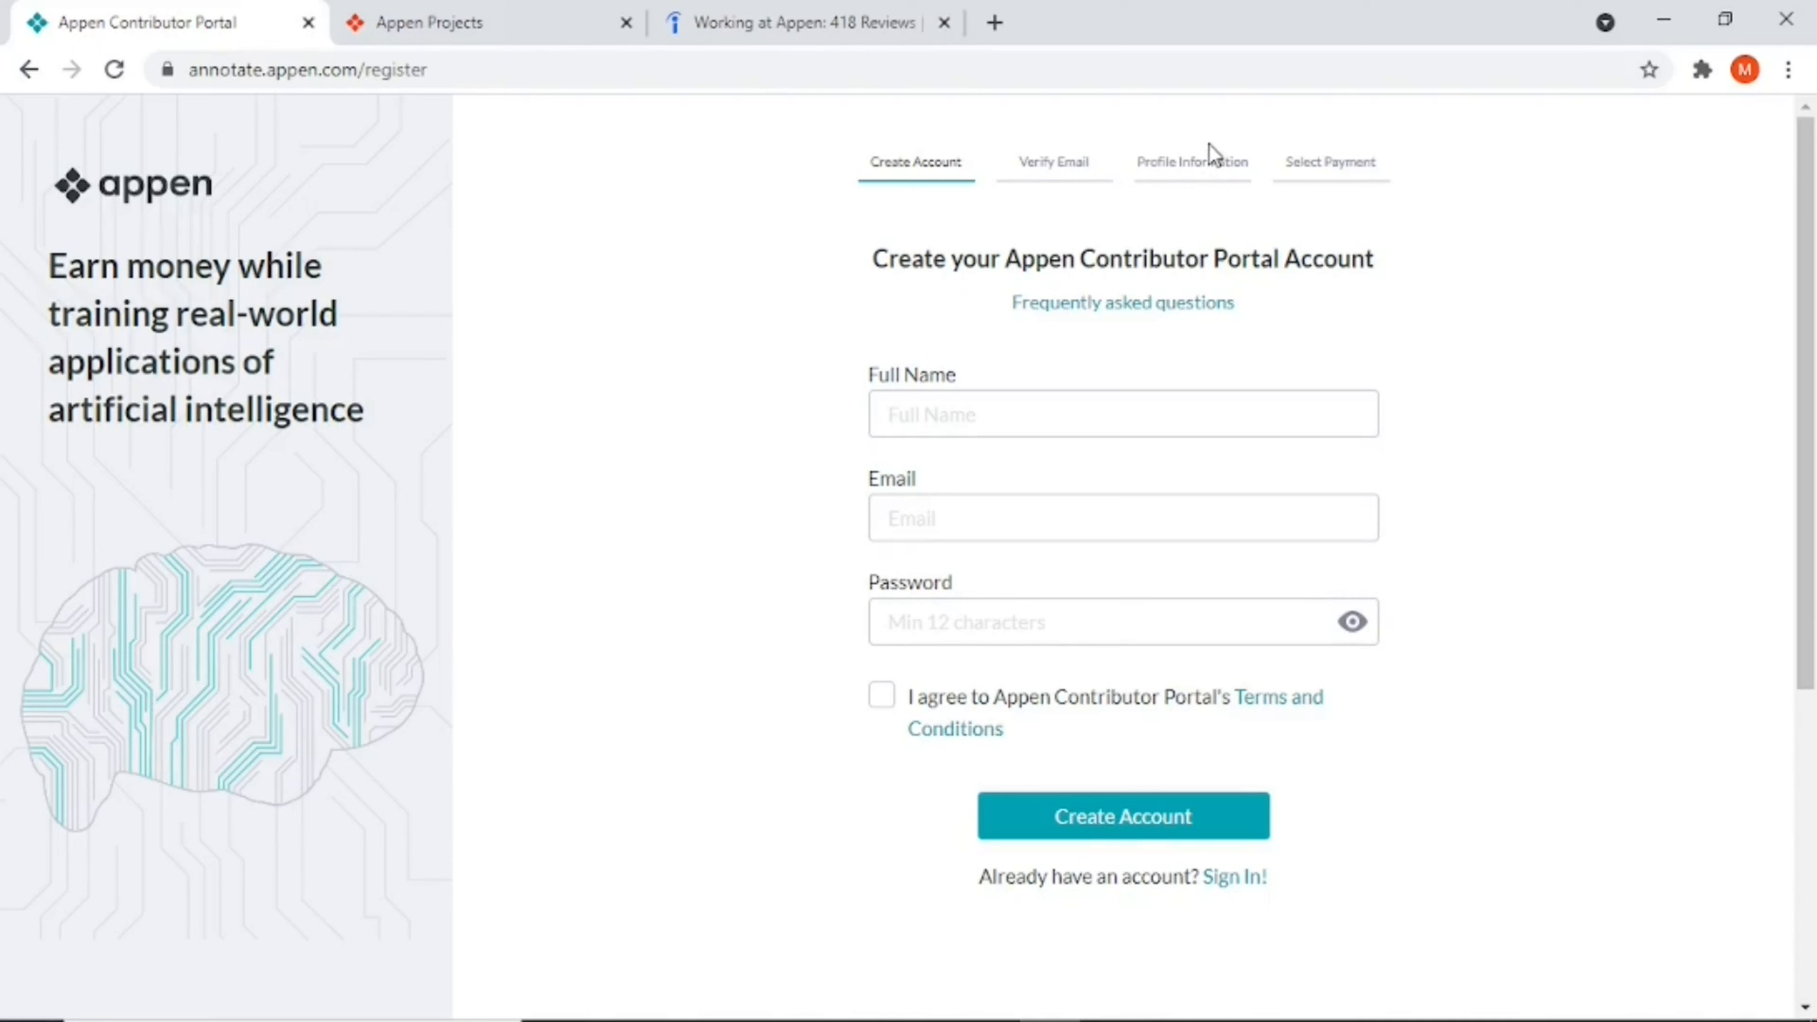
pyautogui.moveTo(1229, 187)
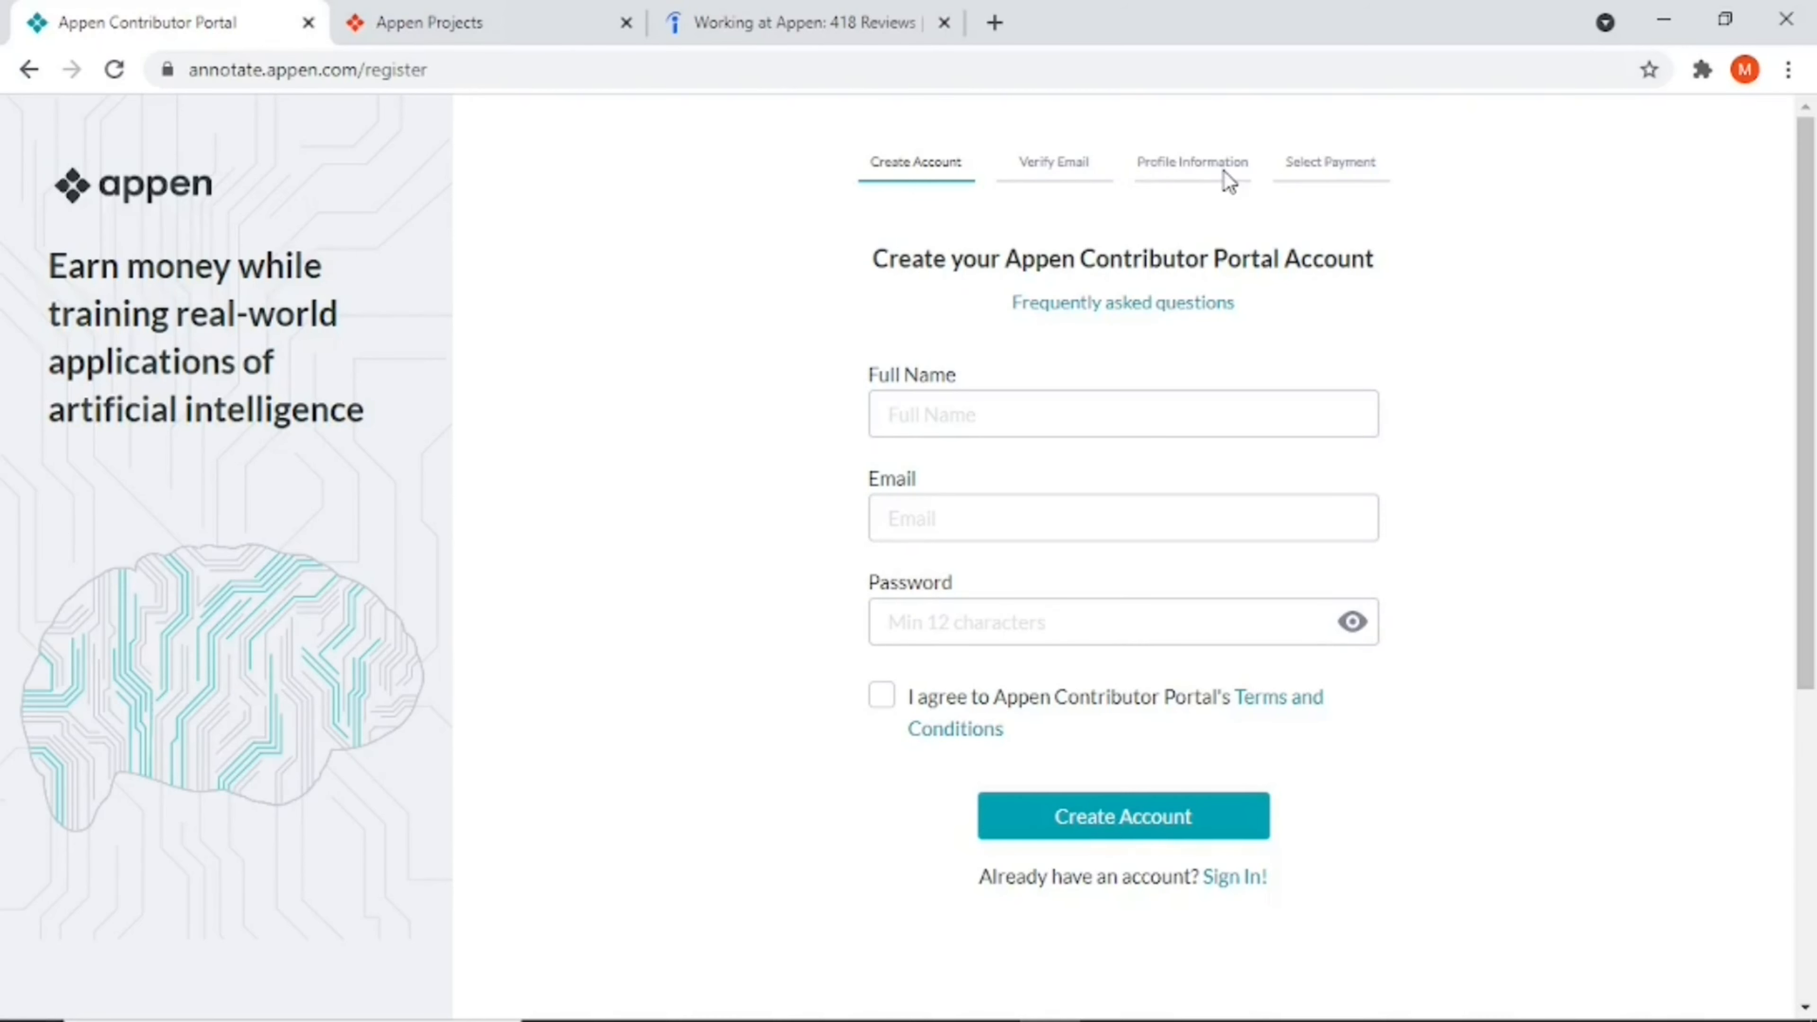
pyautogui.moveTo(1509, 216)
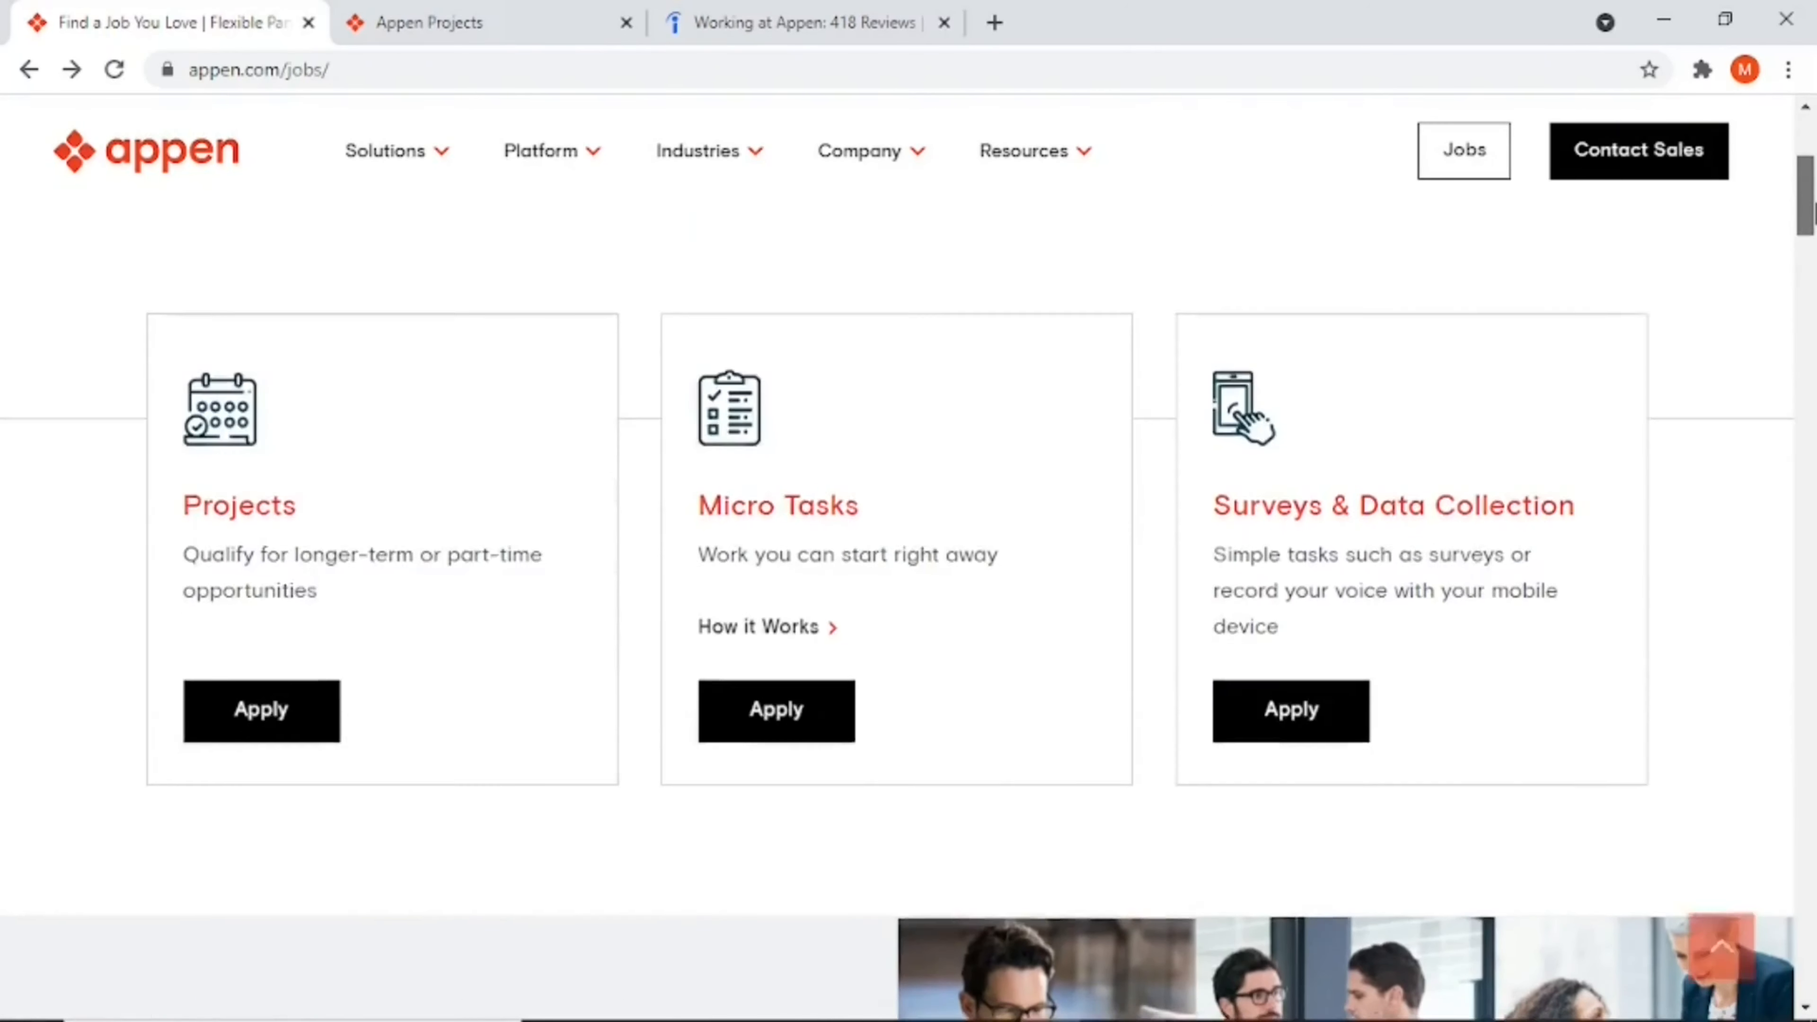
pyautogui.scroll(-3)
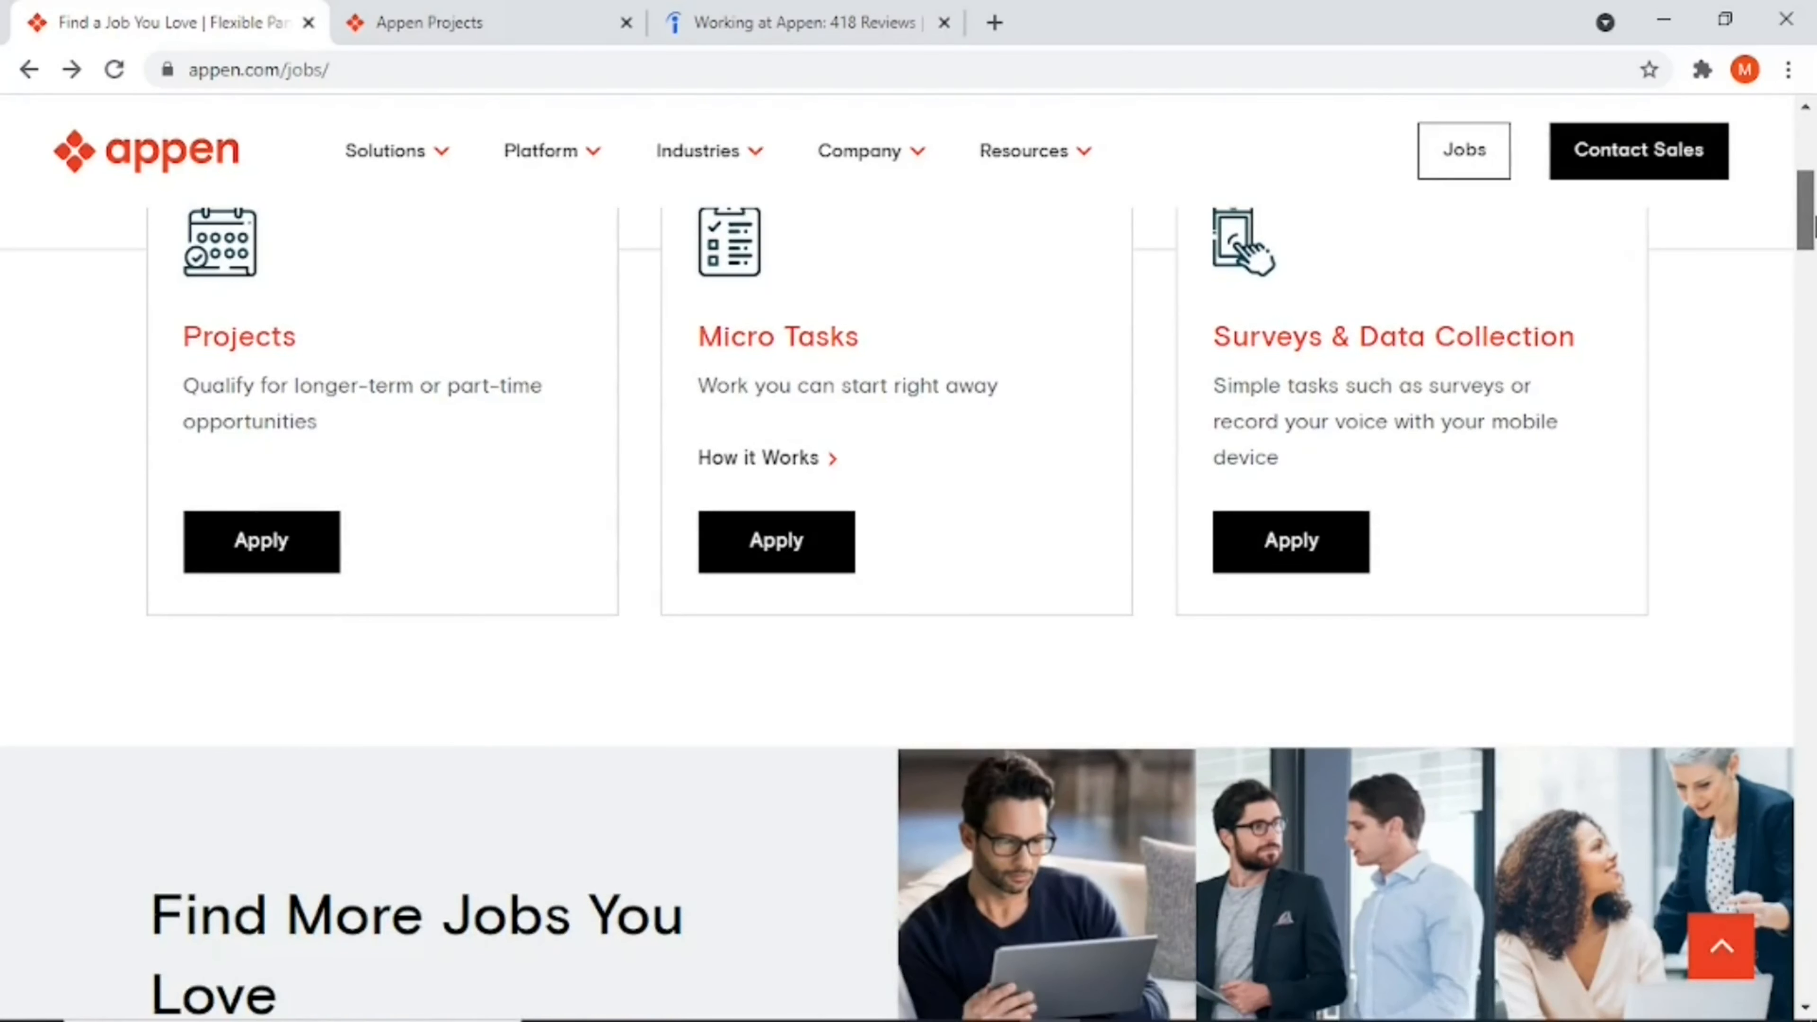
pyautogui.moveTo(1361, 381)
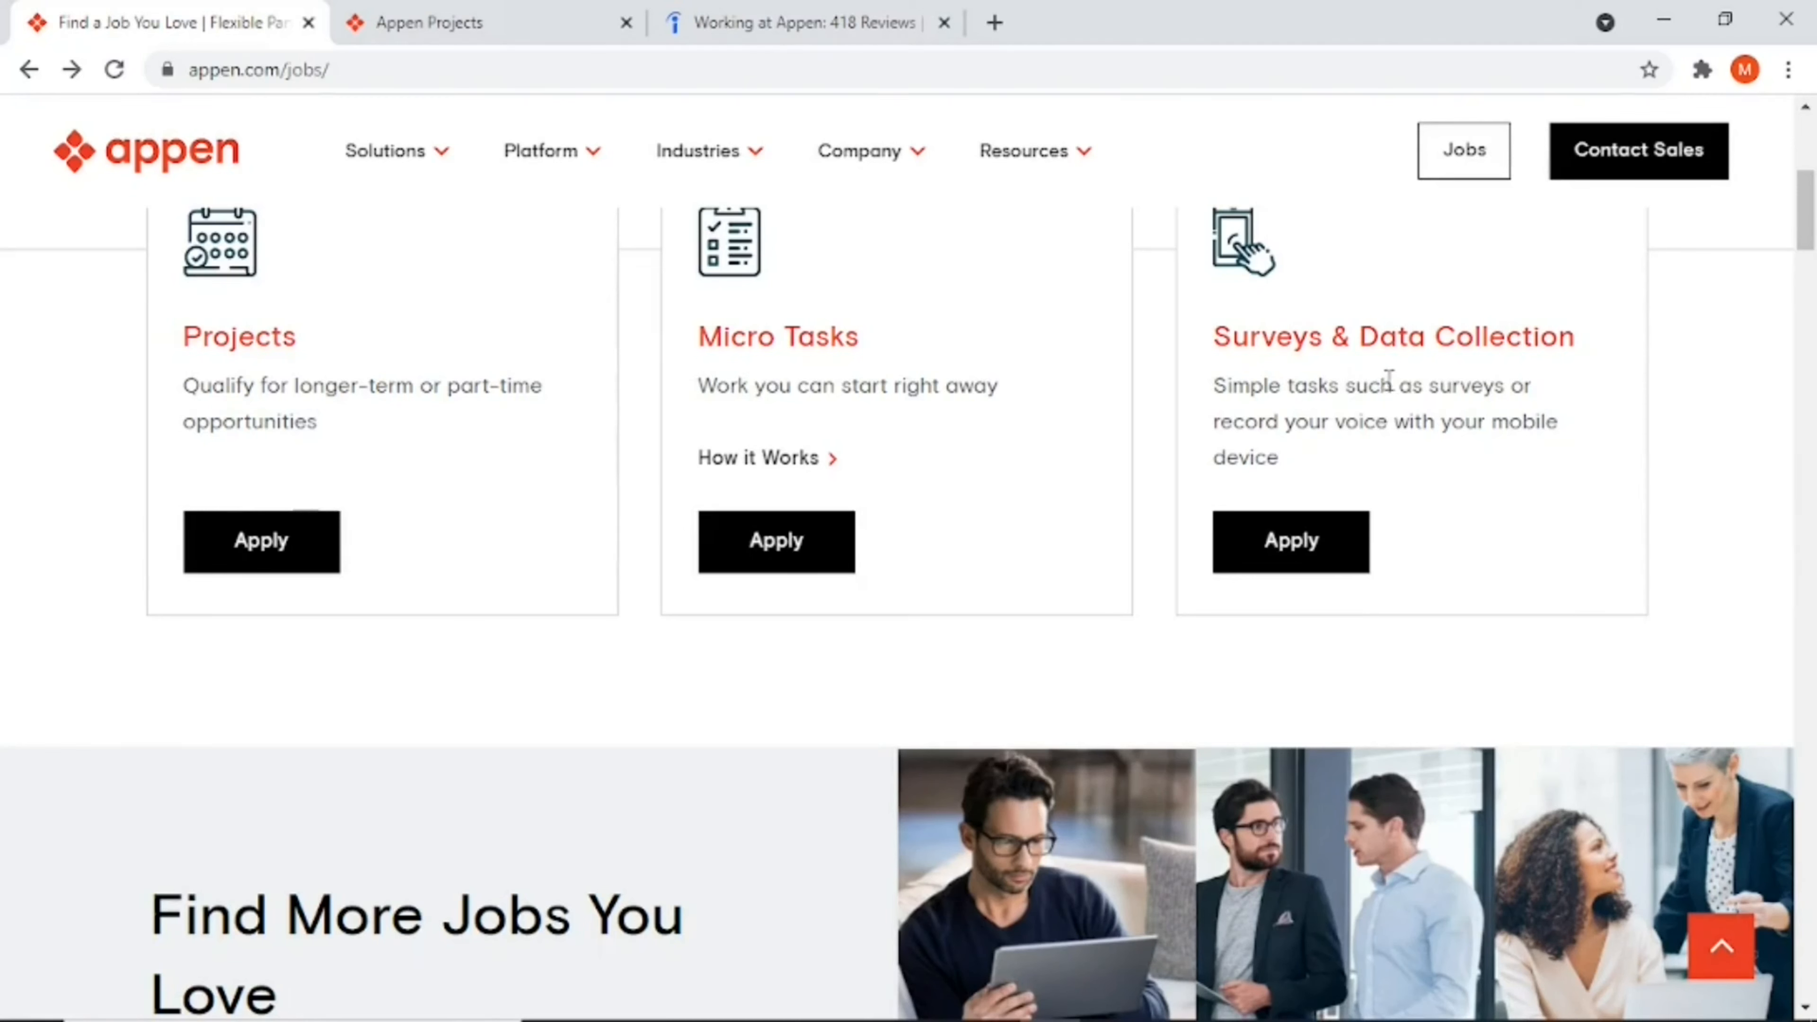
pyautogui.moveTo(1483, 401)
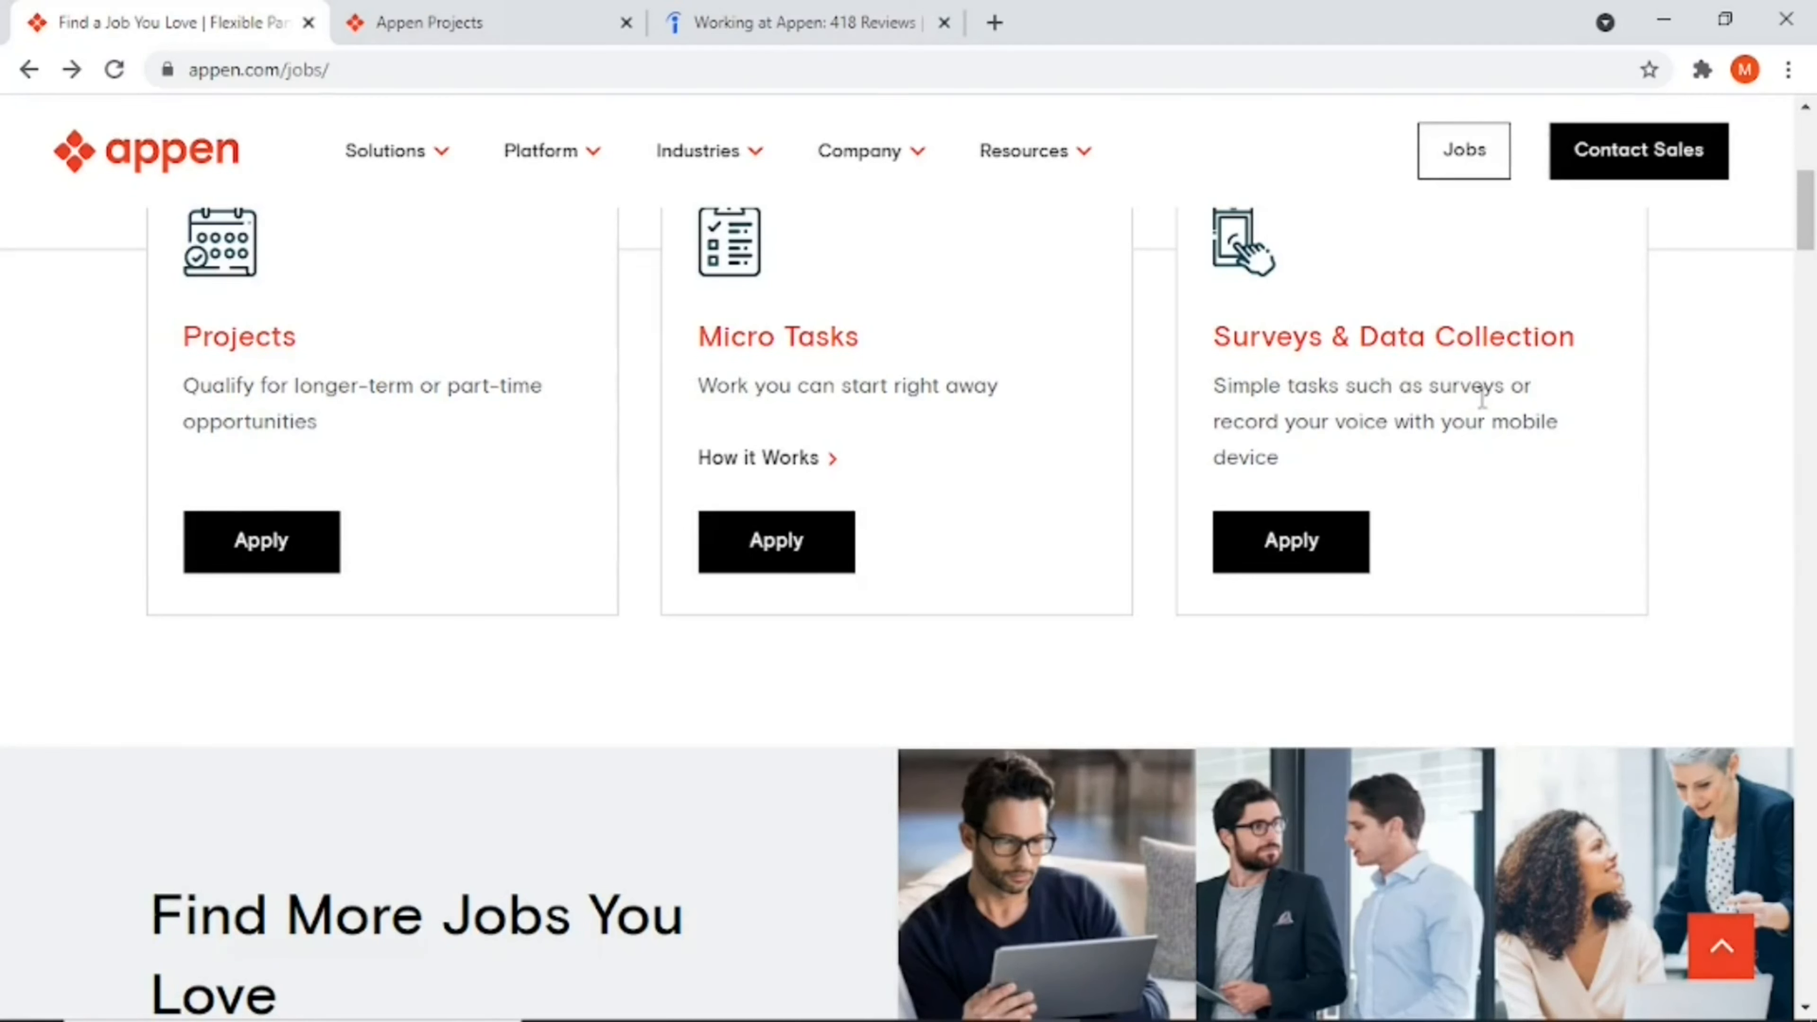
pyautogui.moveTo(789, 464)
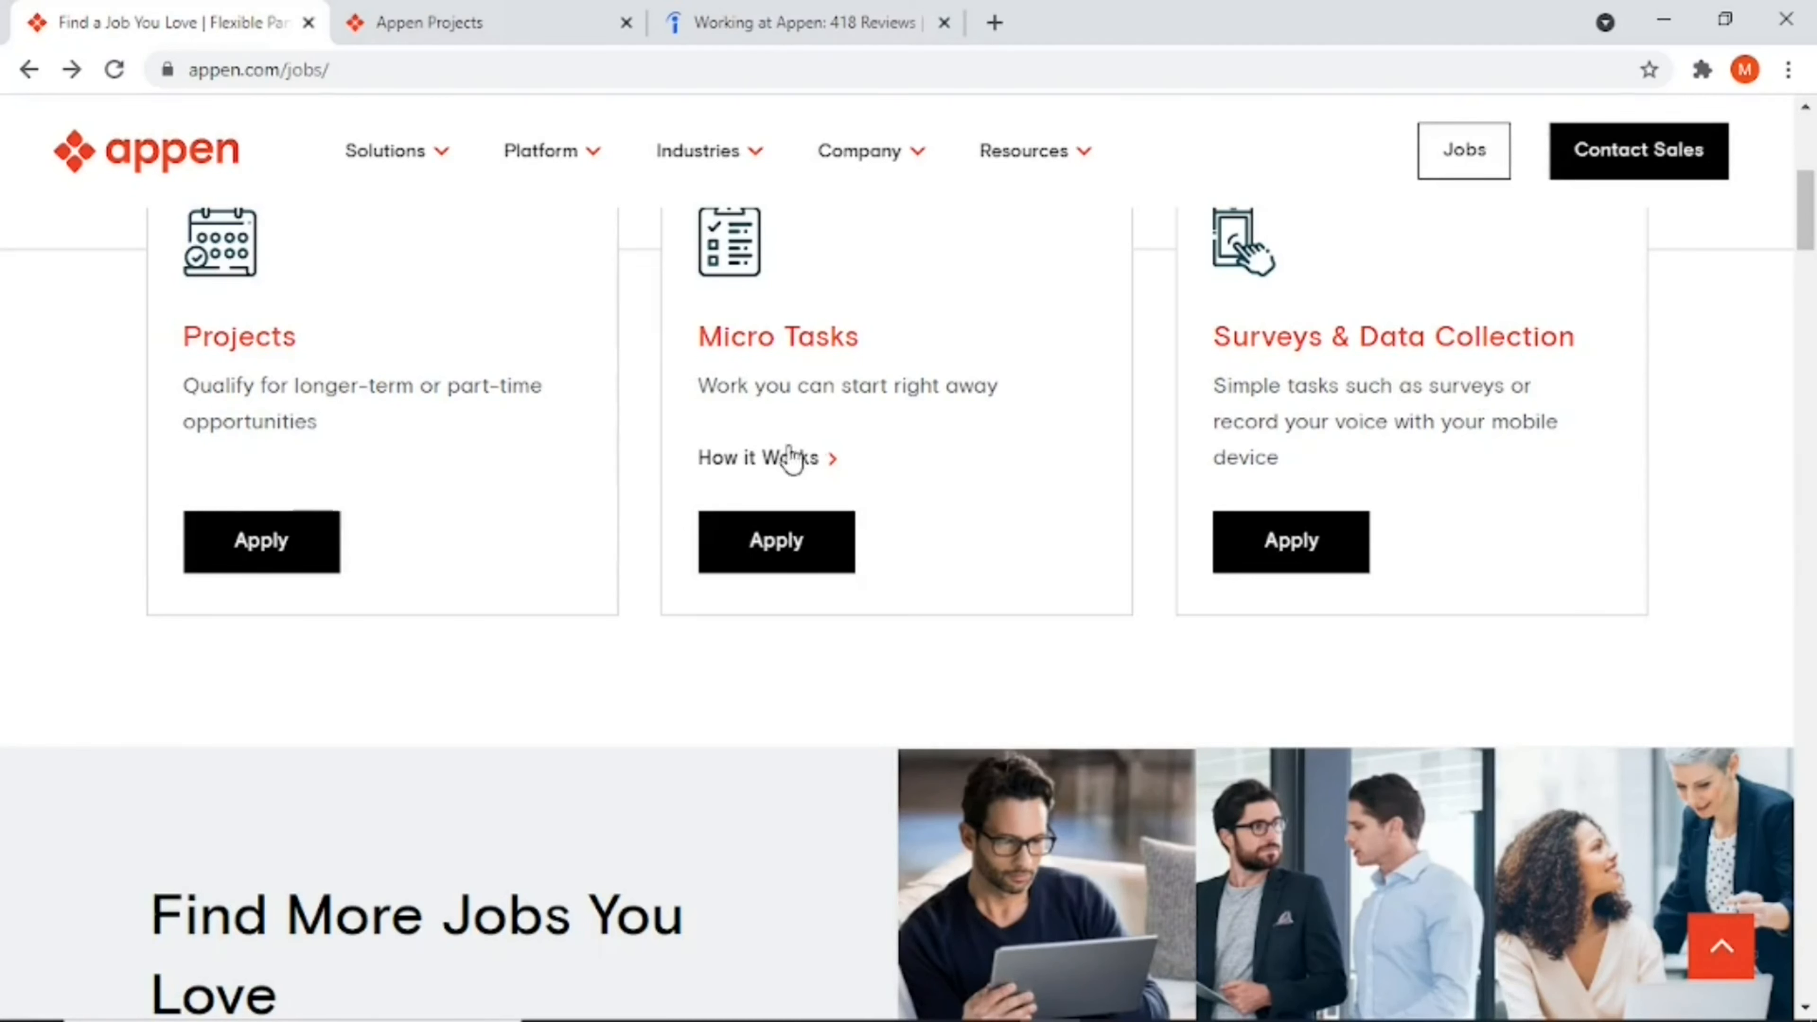
pyautogui.moveTo(1375, 163)
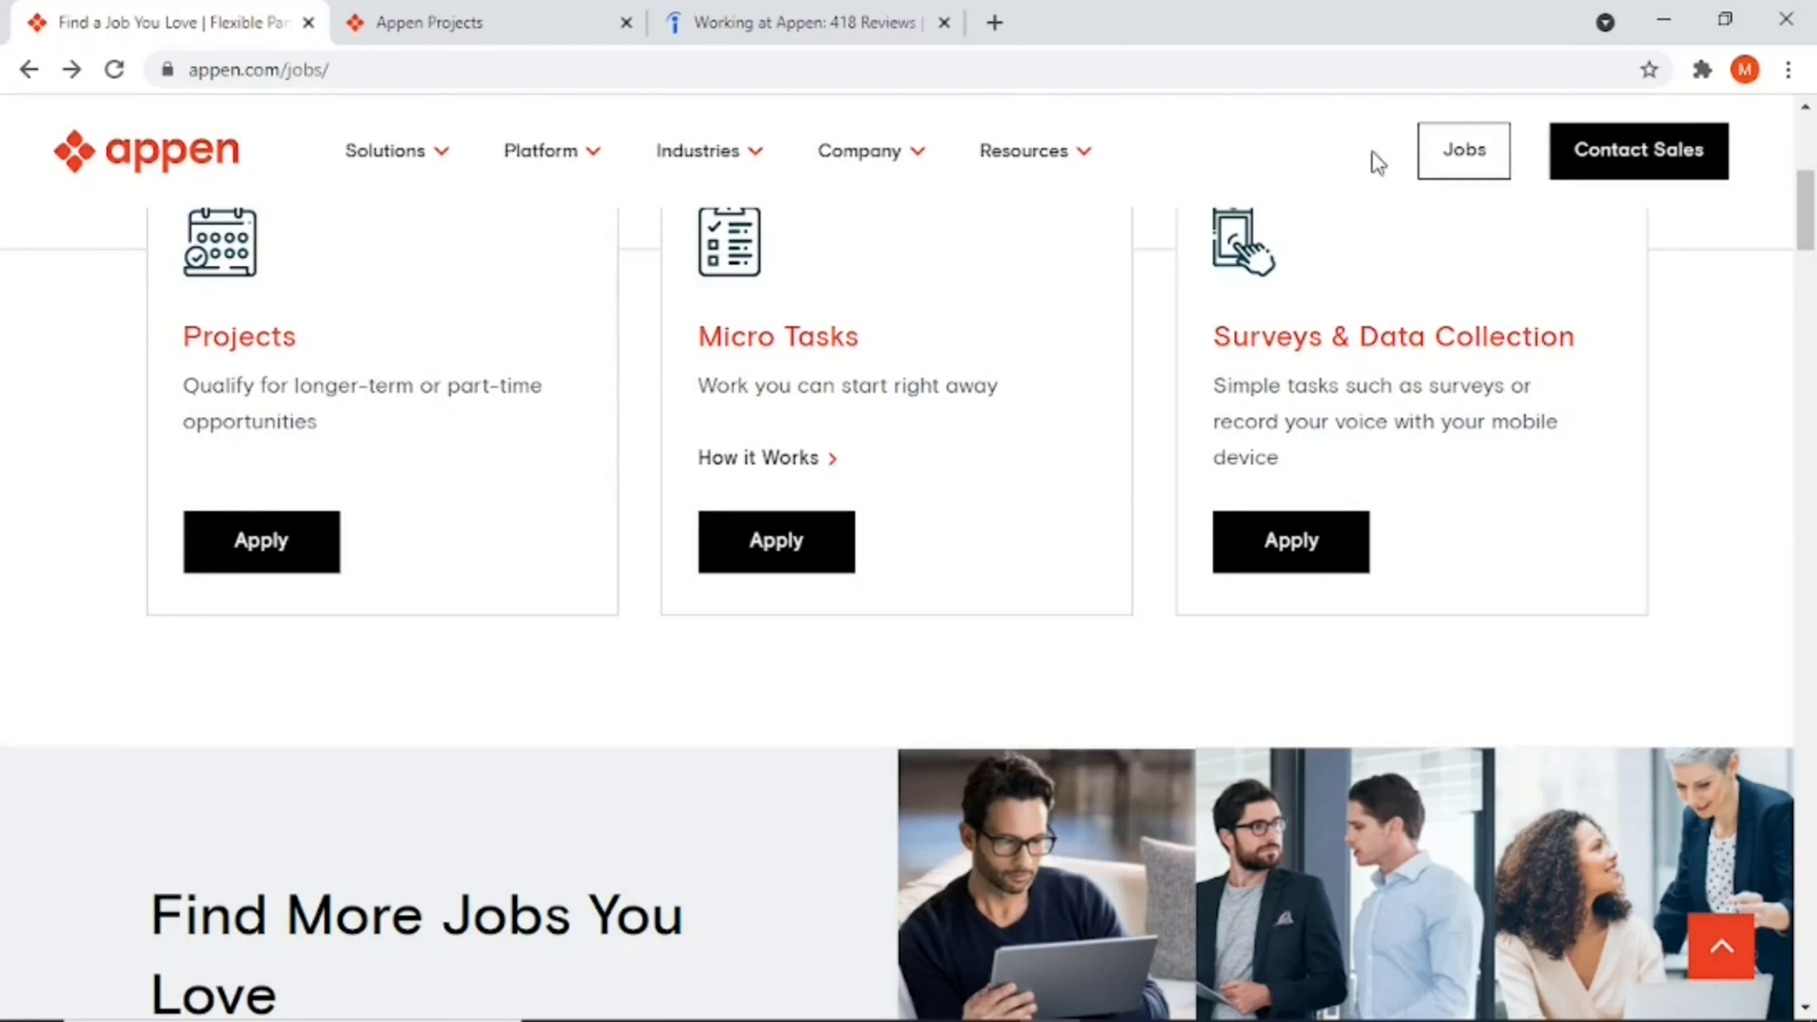
pyautogui.moveTo(1370, 391)
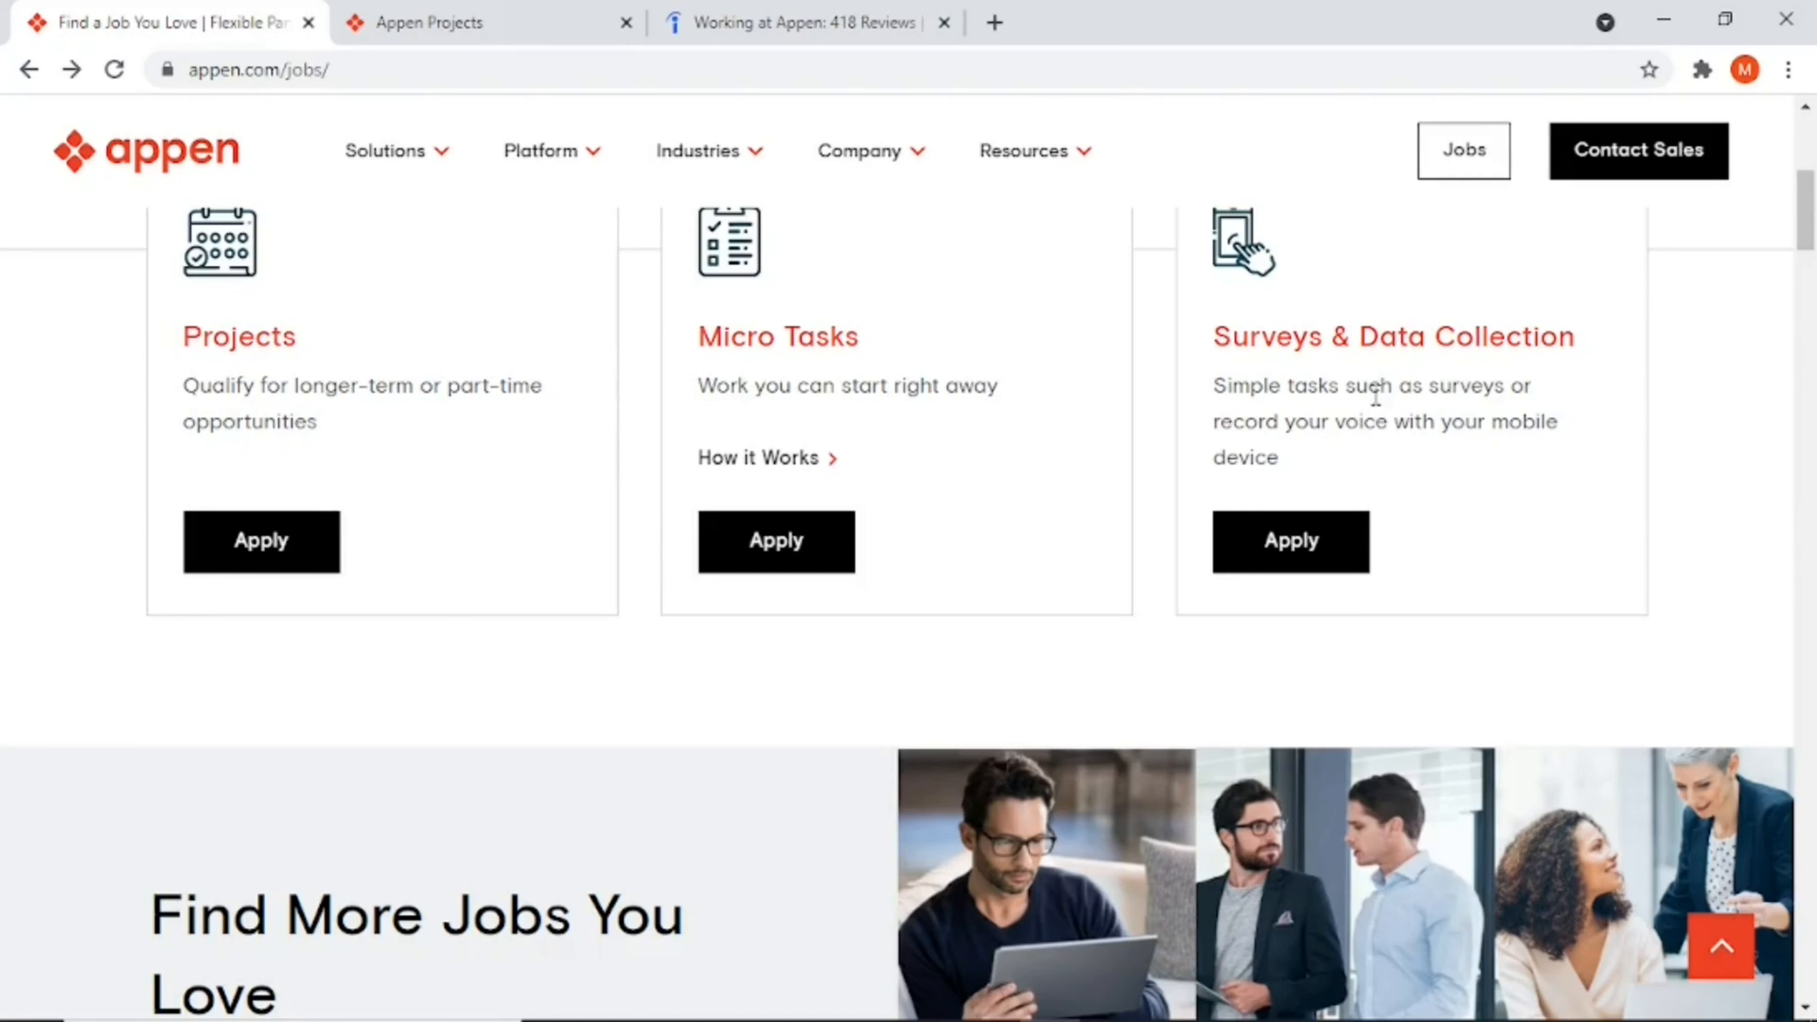
pyautogui.moveTo(1349, 373)
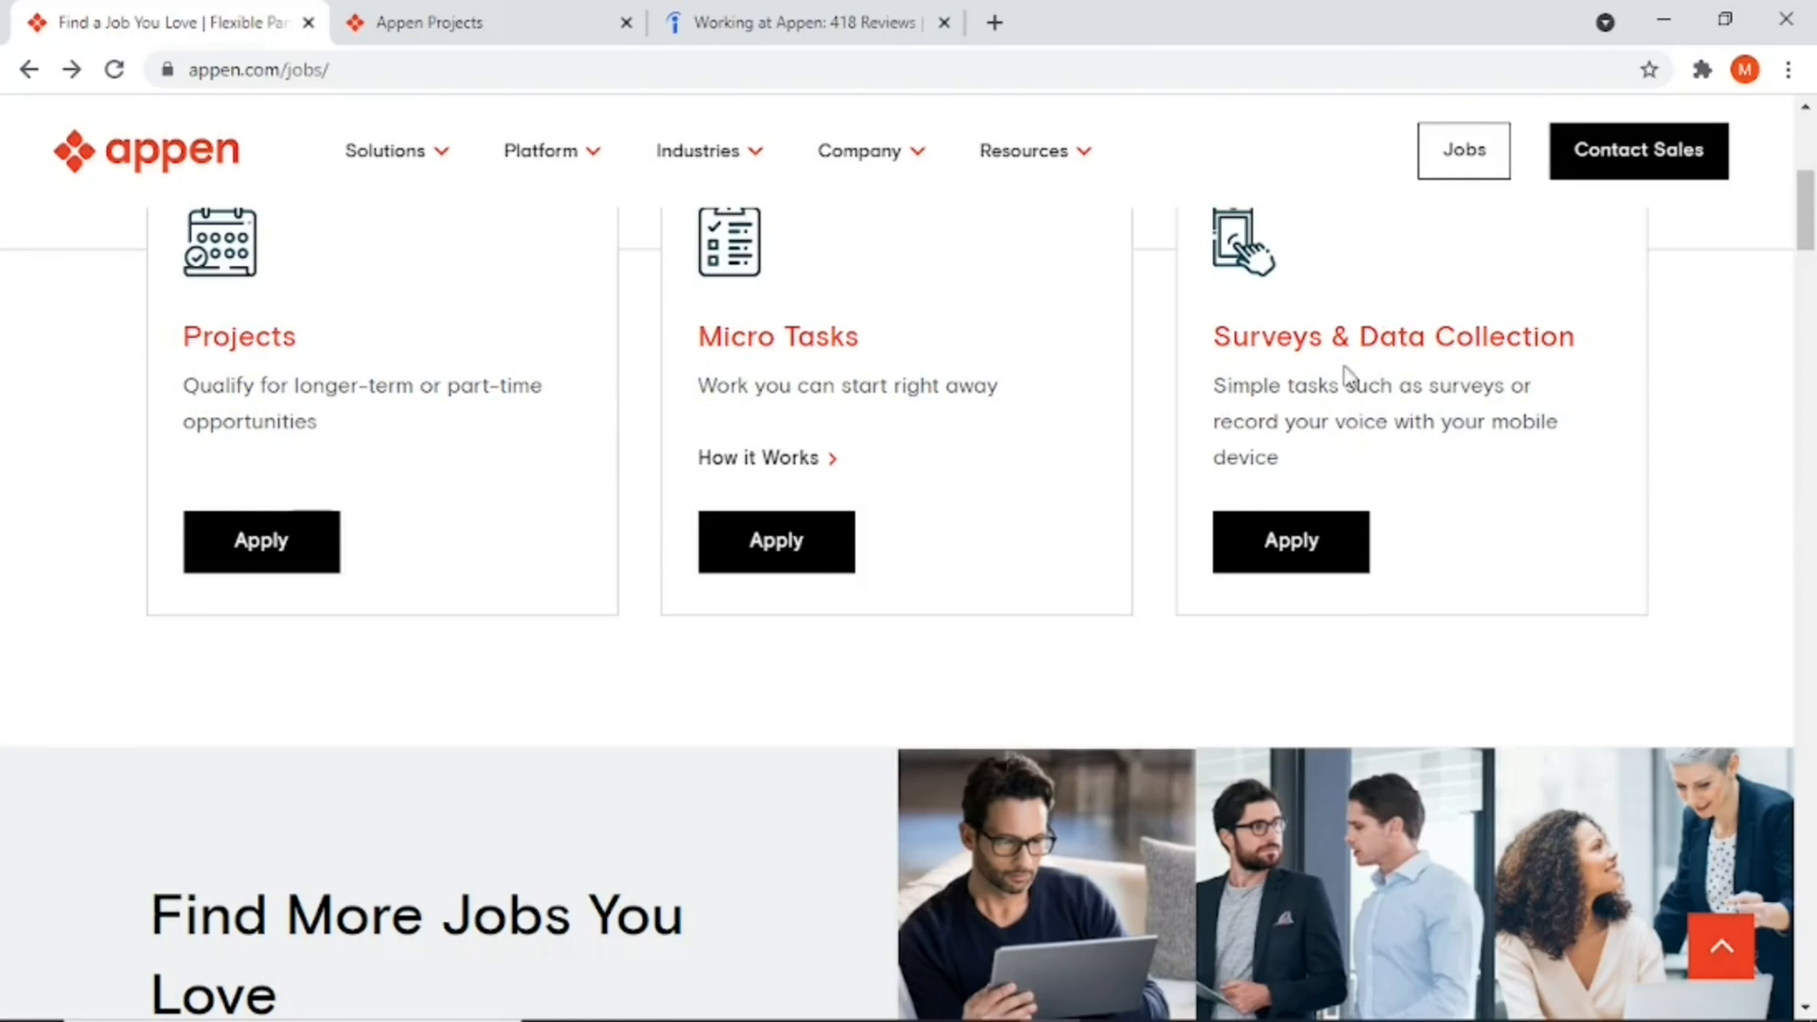
pyautogui.moveTo(336, 390)
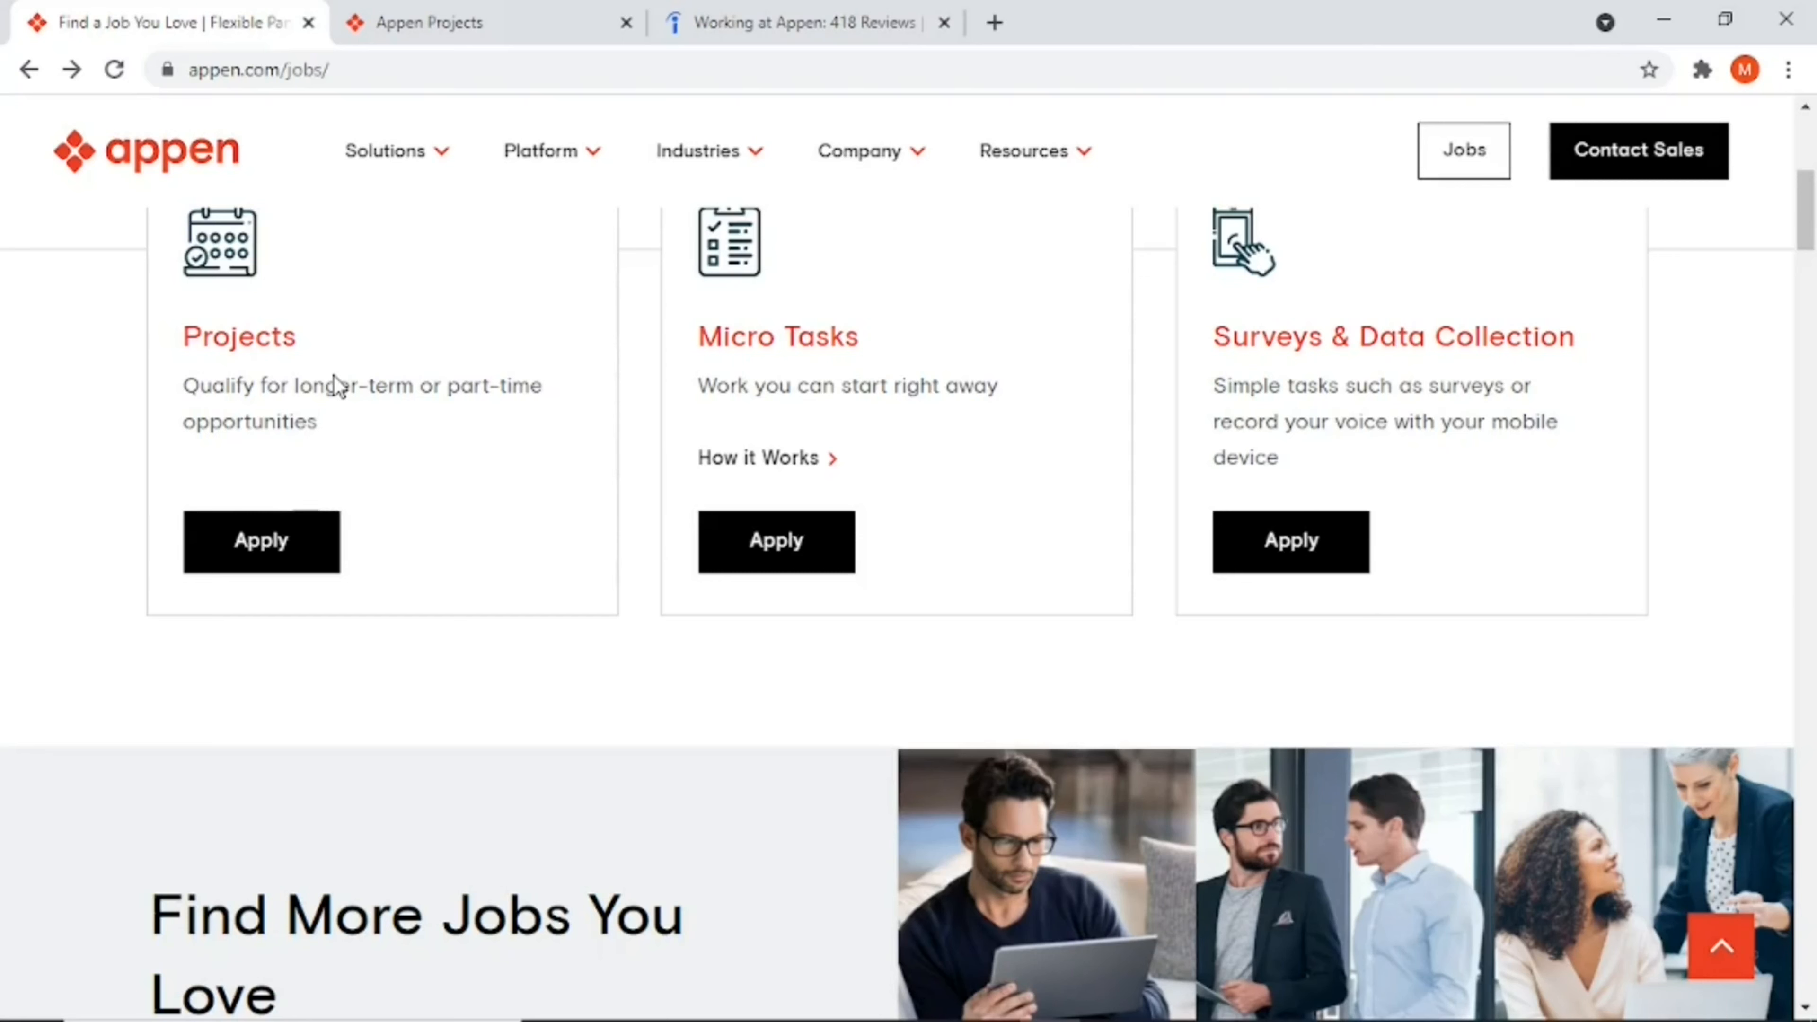
pyautogui.moveTo(342, 354)
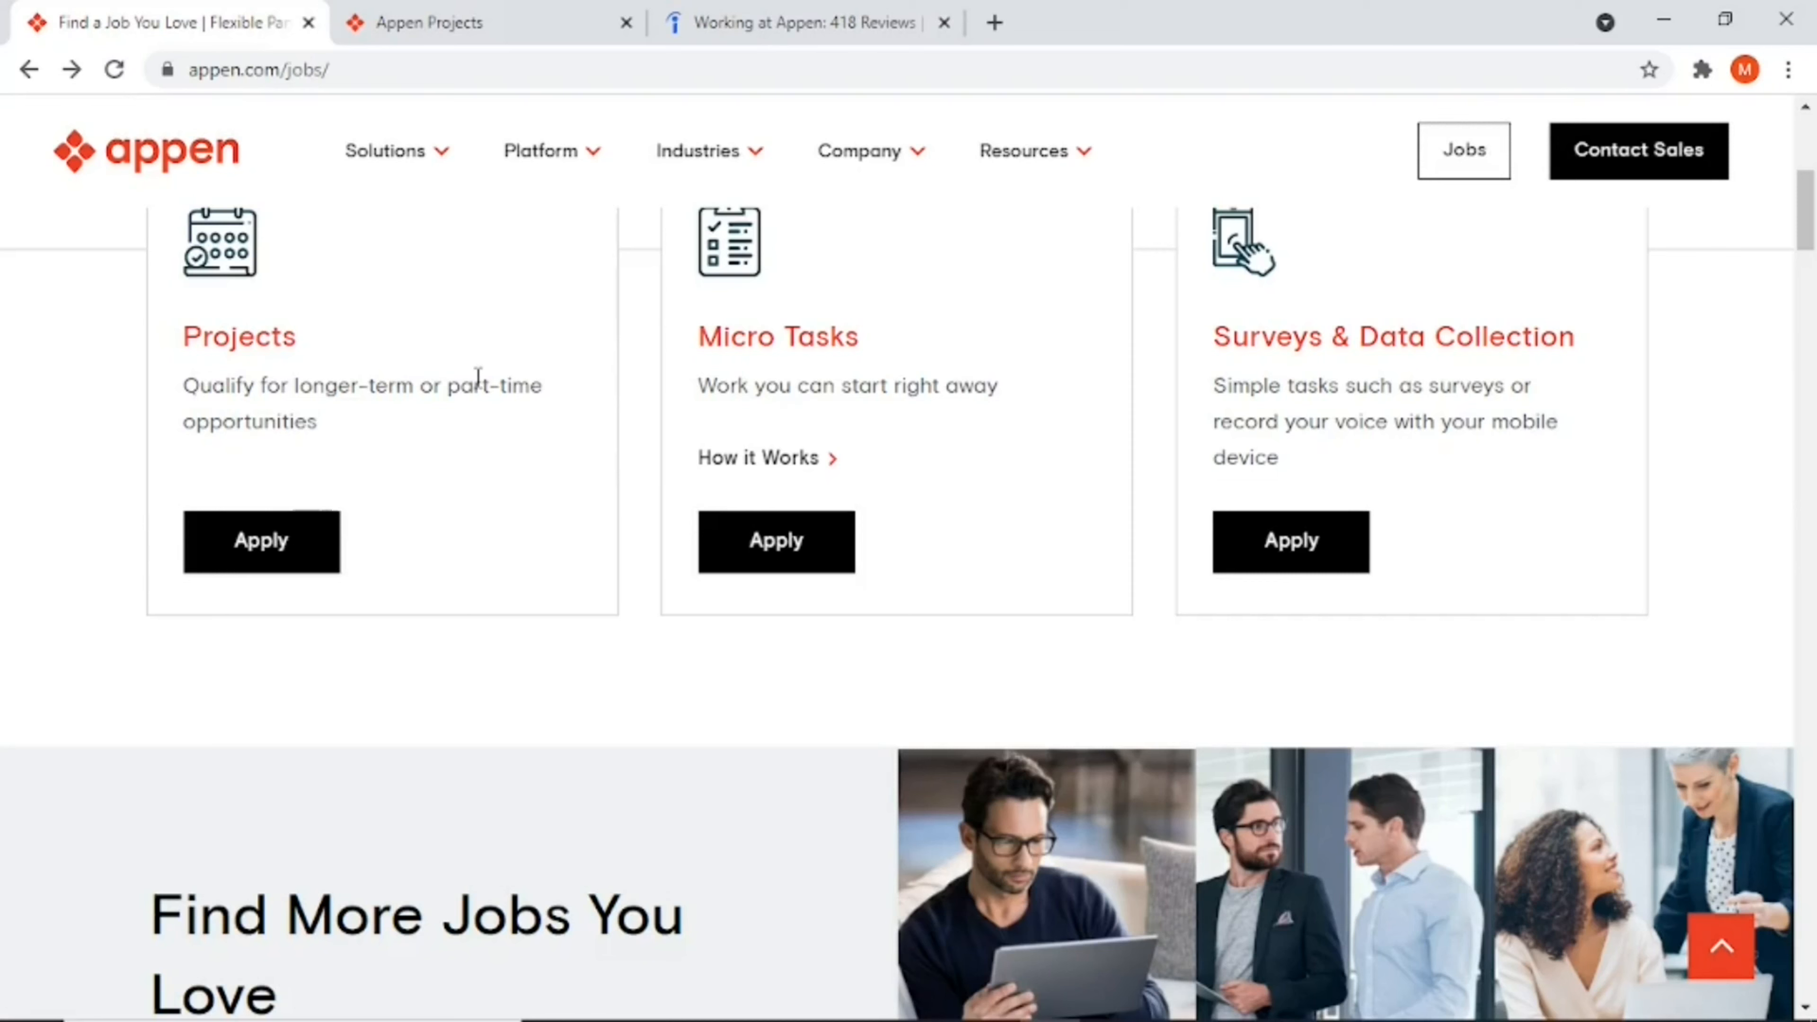
pyautogui.moveTo(1403, 252)
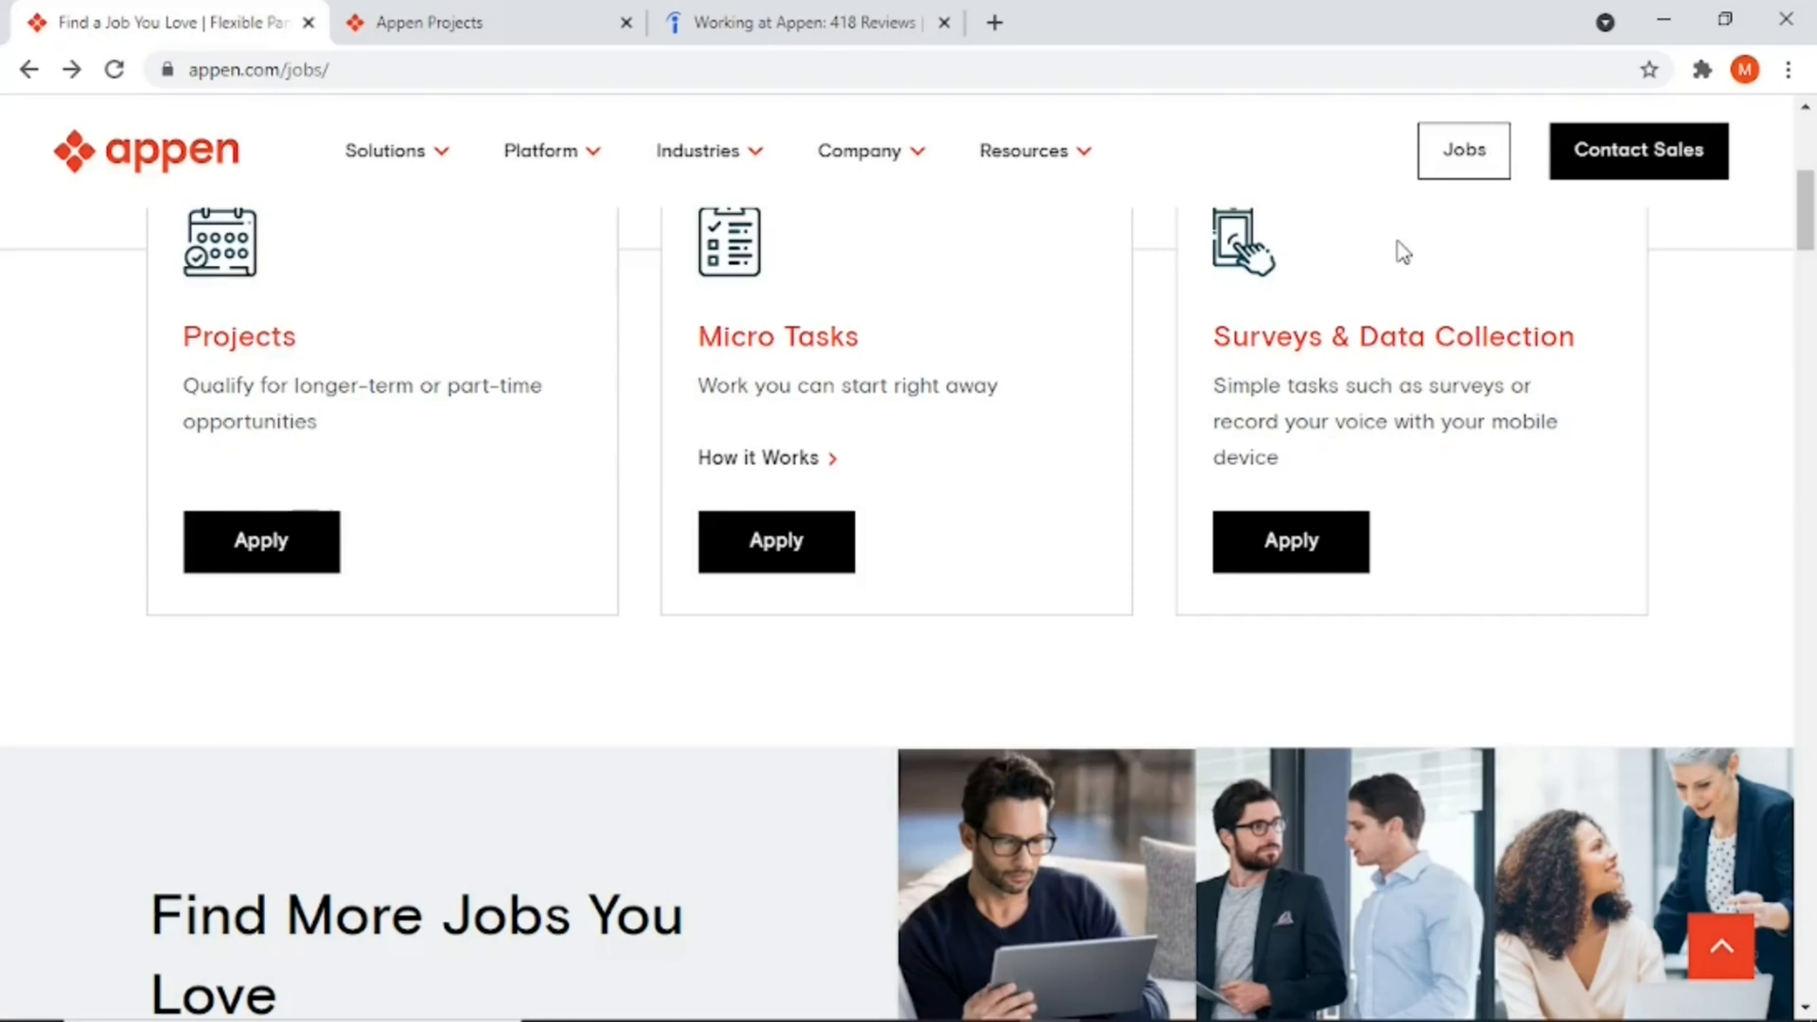
pyautogui.moveTo(1406, 371)
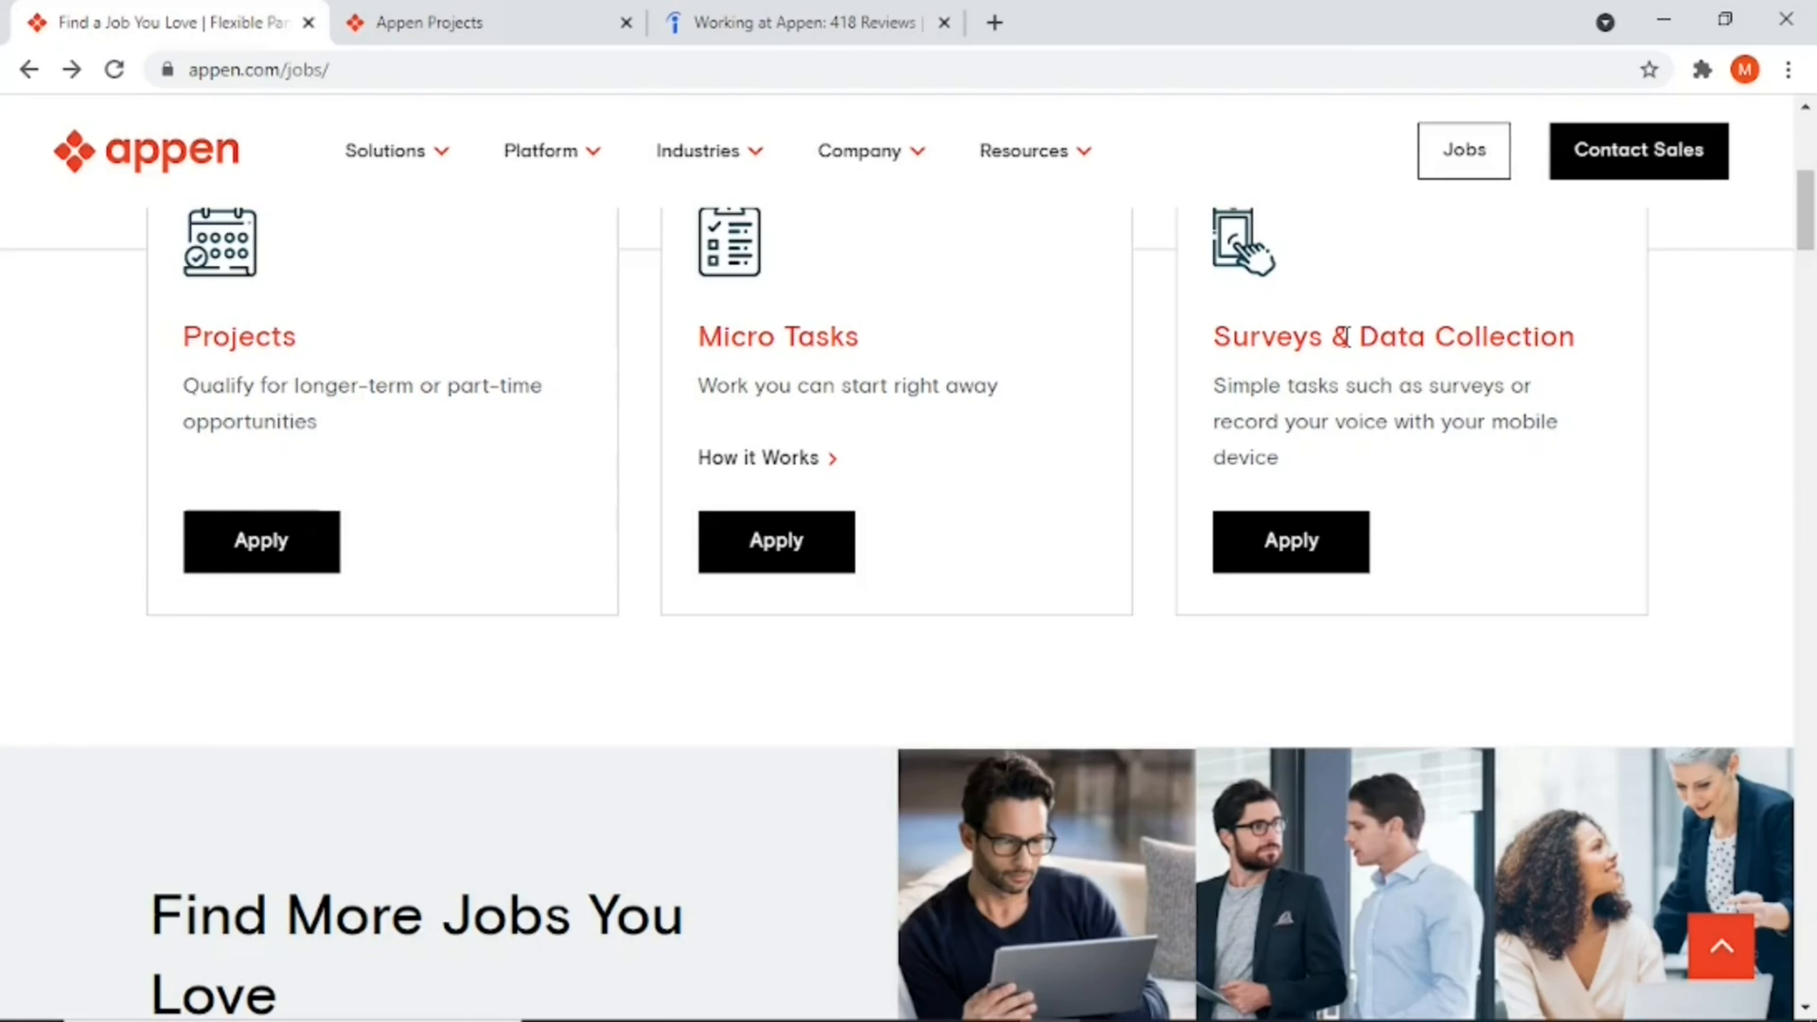
pyautogui.moveTo(972, 236)
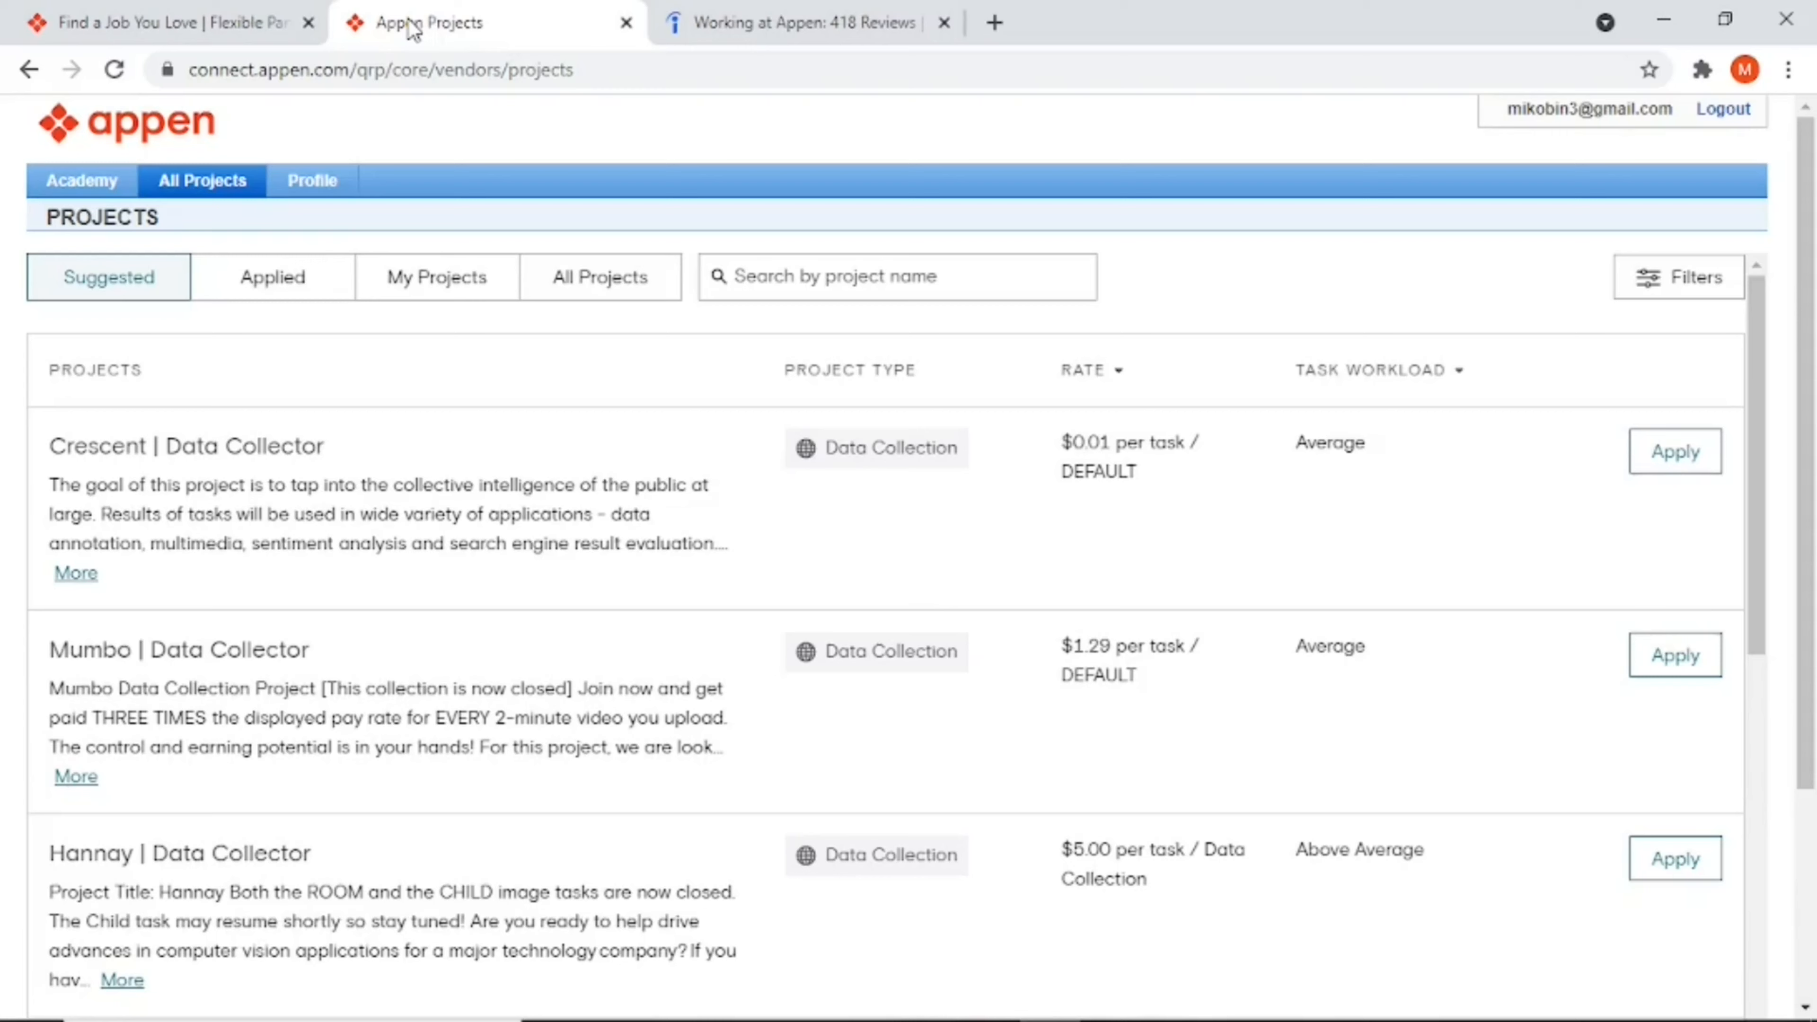
pyautogui.moveTo(701, 407)
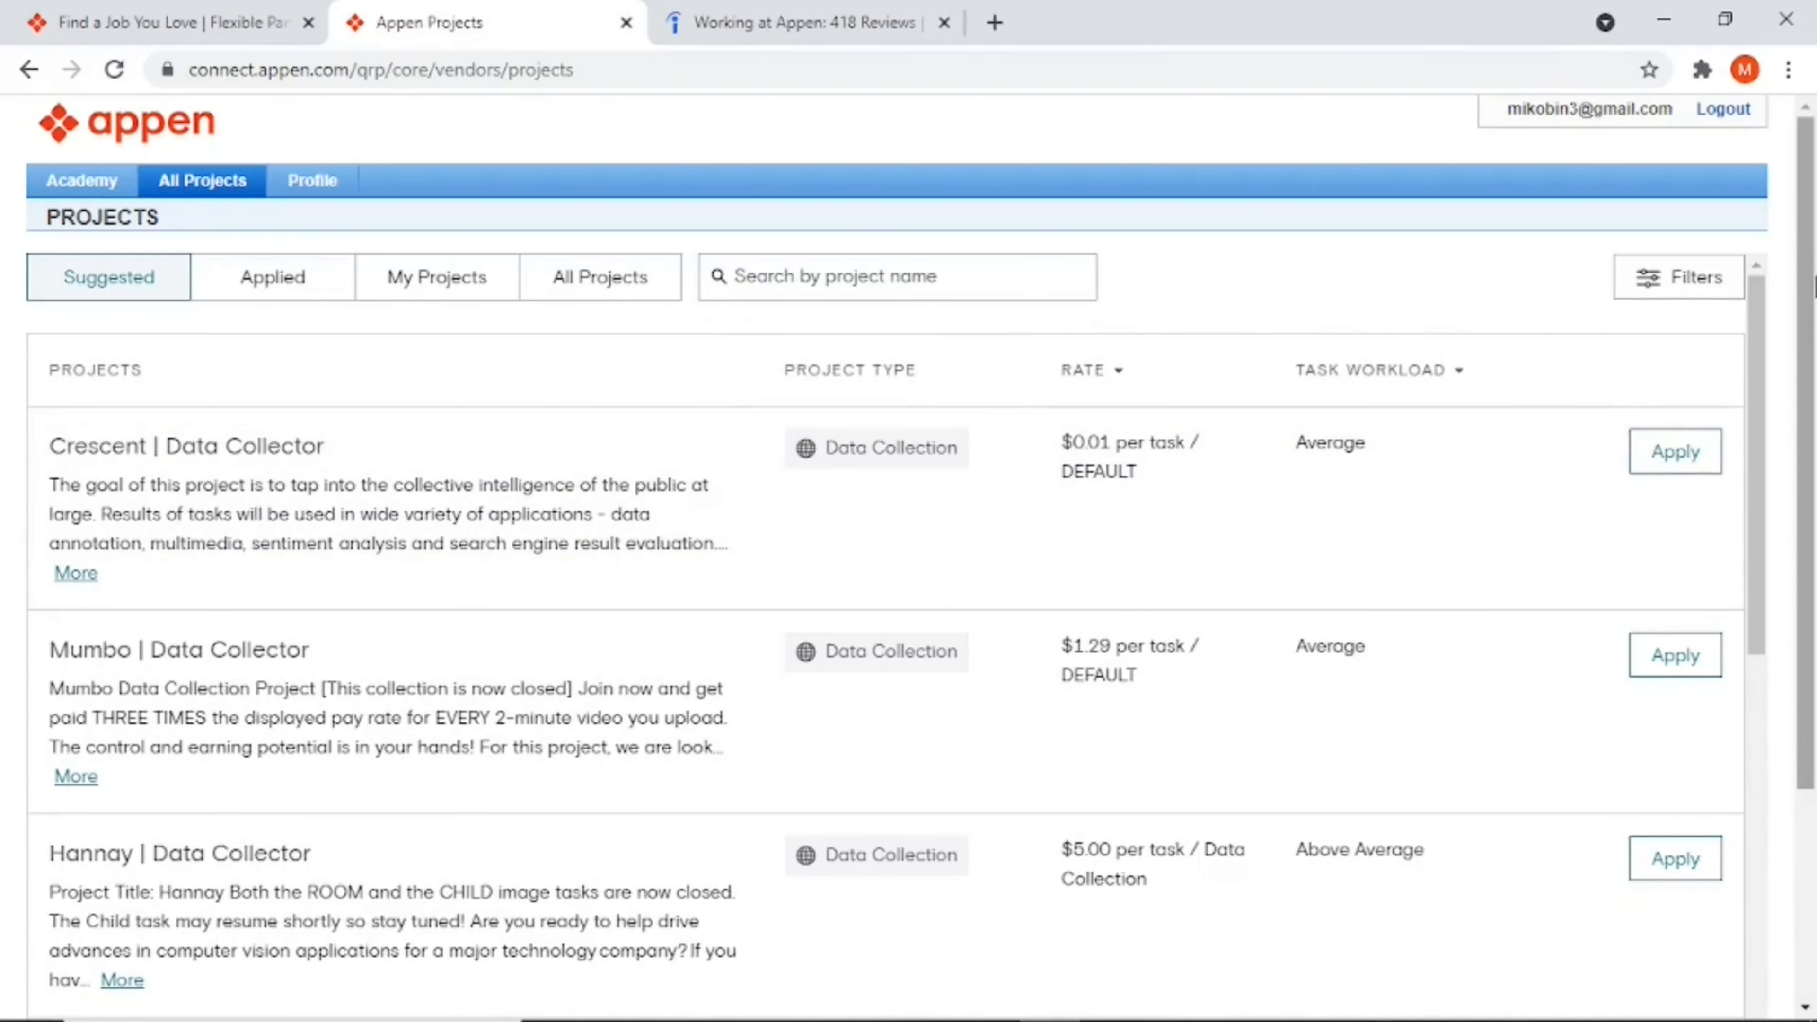
# Step: Browse through the All Projects list in Appen Connect to see what is available
pyautogui.scroll(-3)
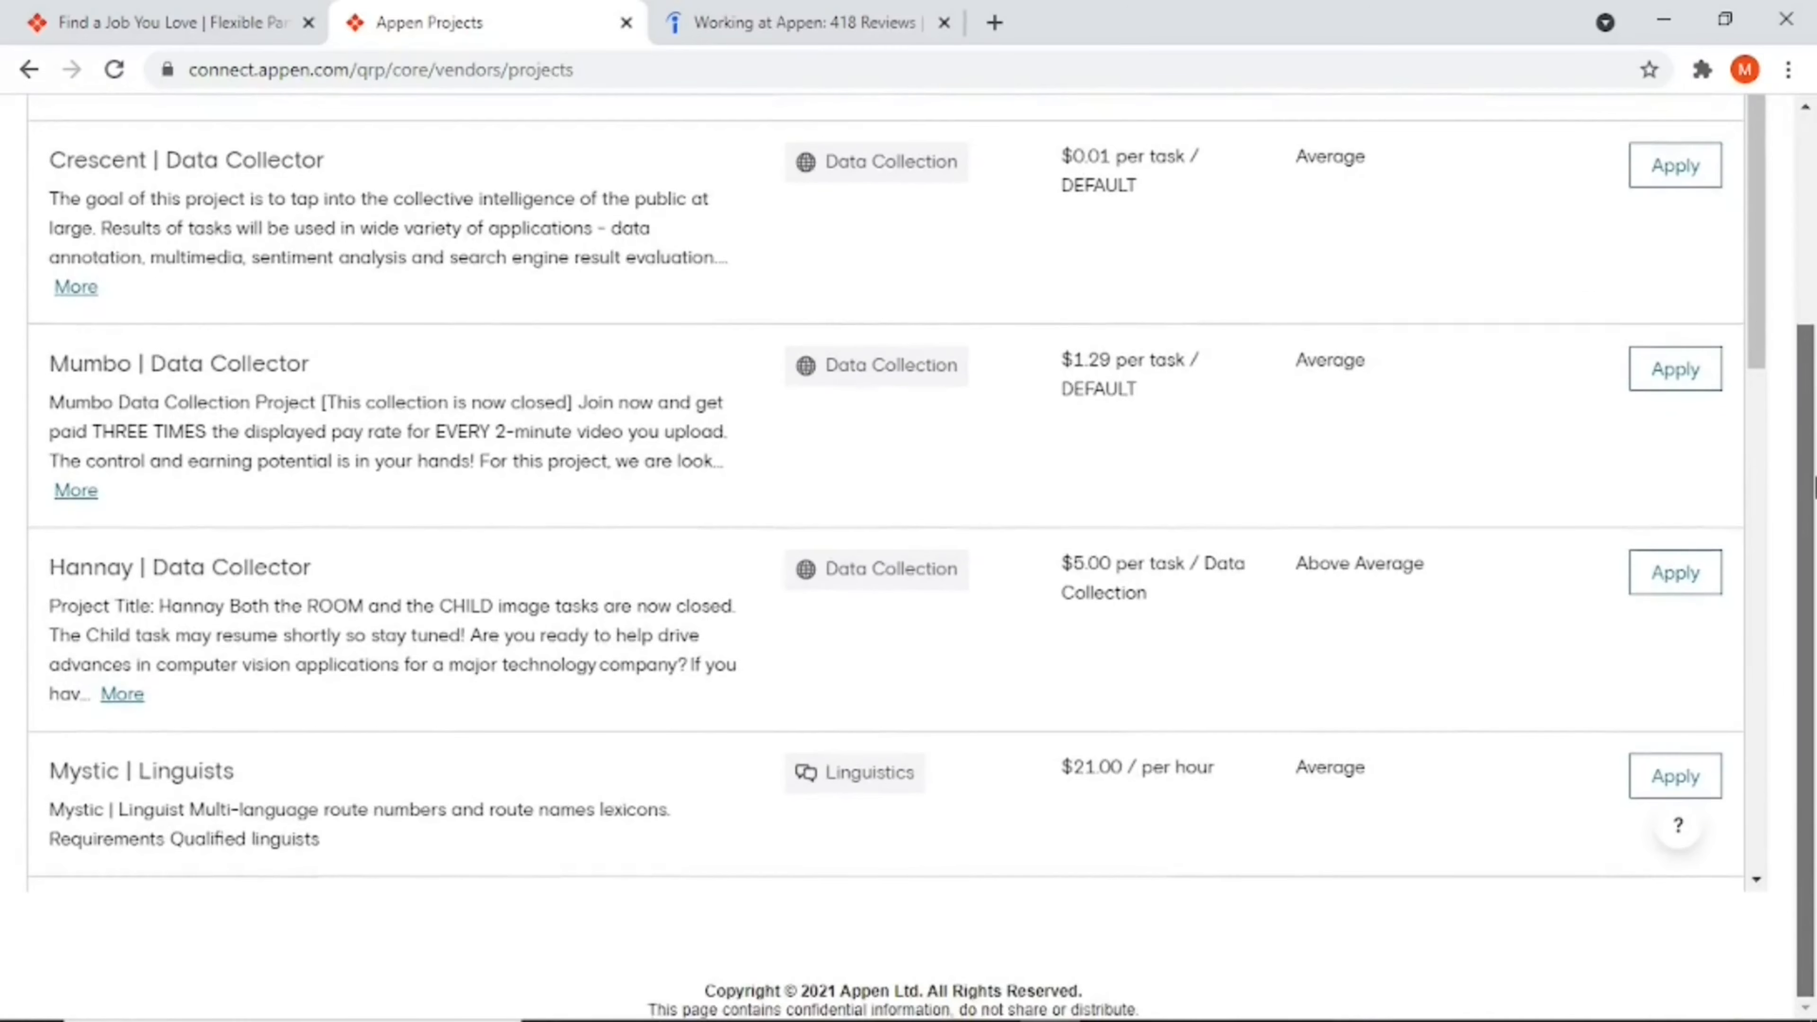
pyautogui.scroll(3)
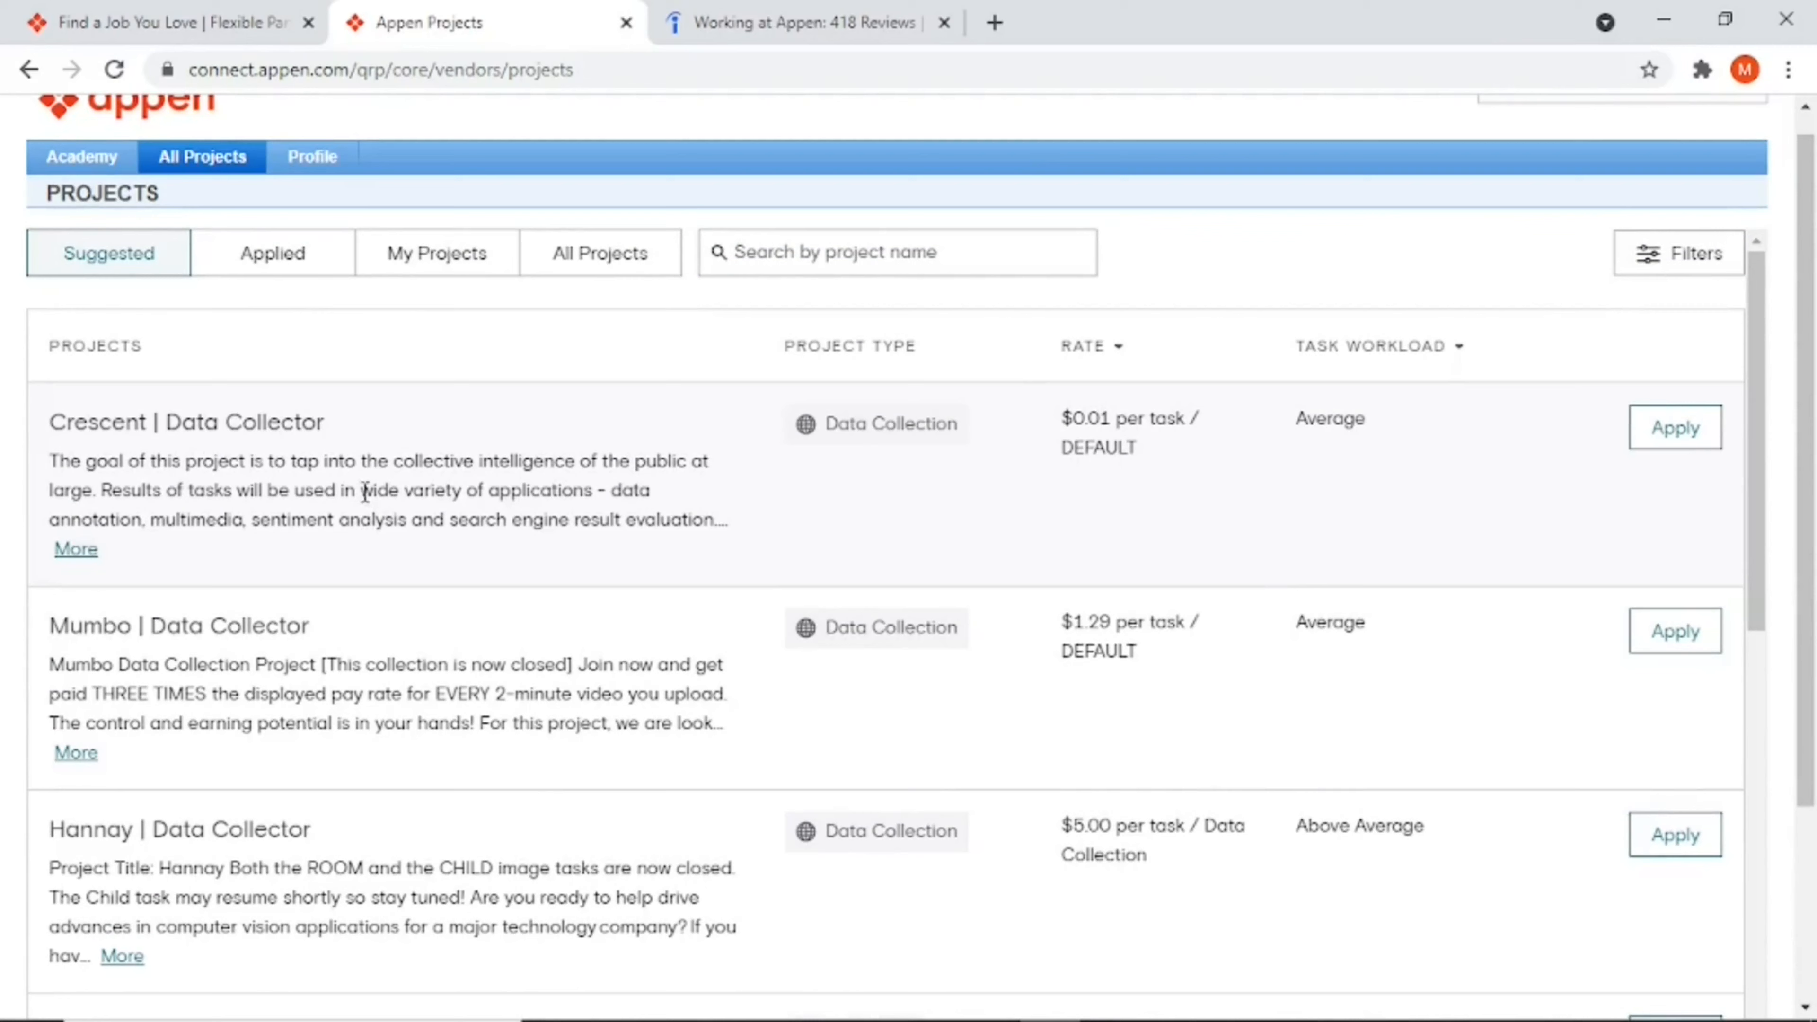
pyautogui.moveTo(367, 829)
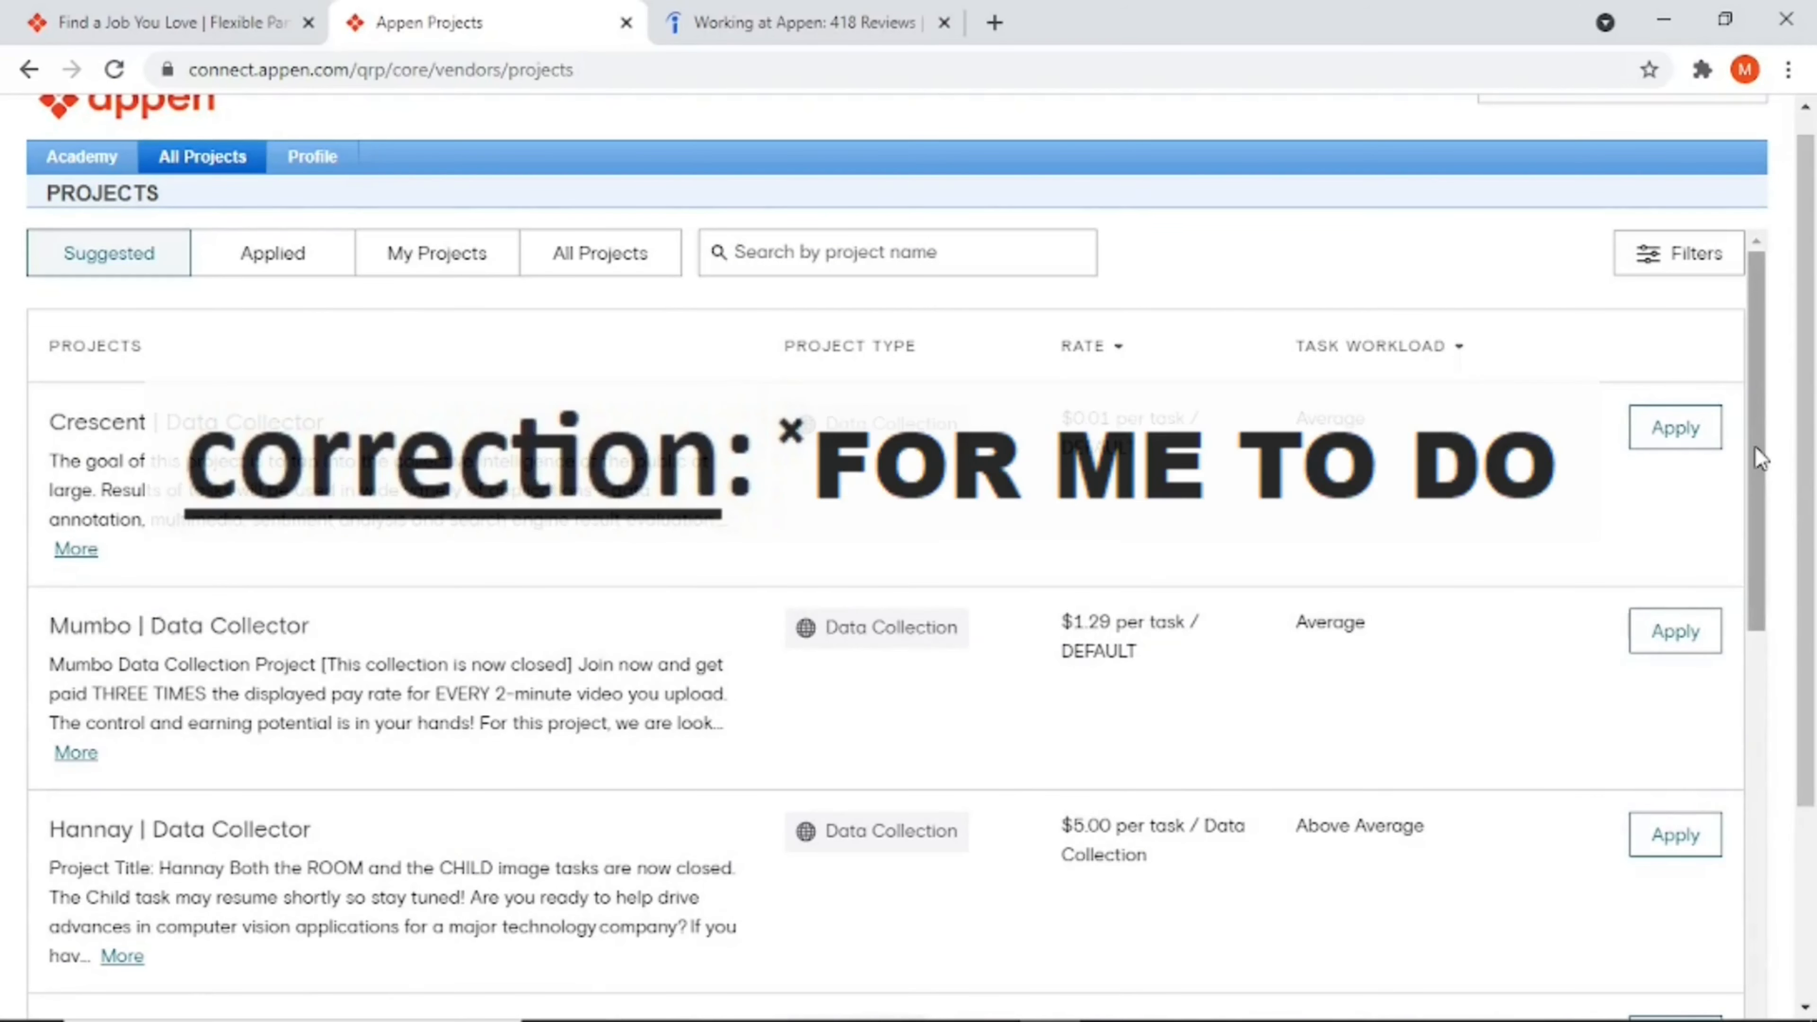
pyautogui.scroll(-3)
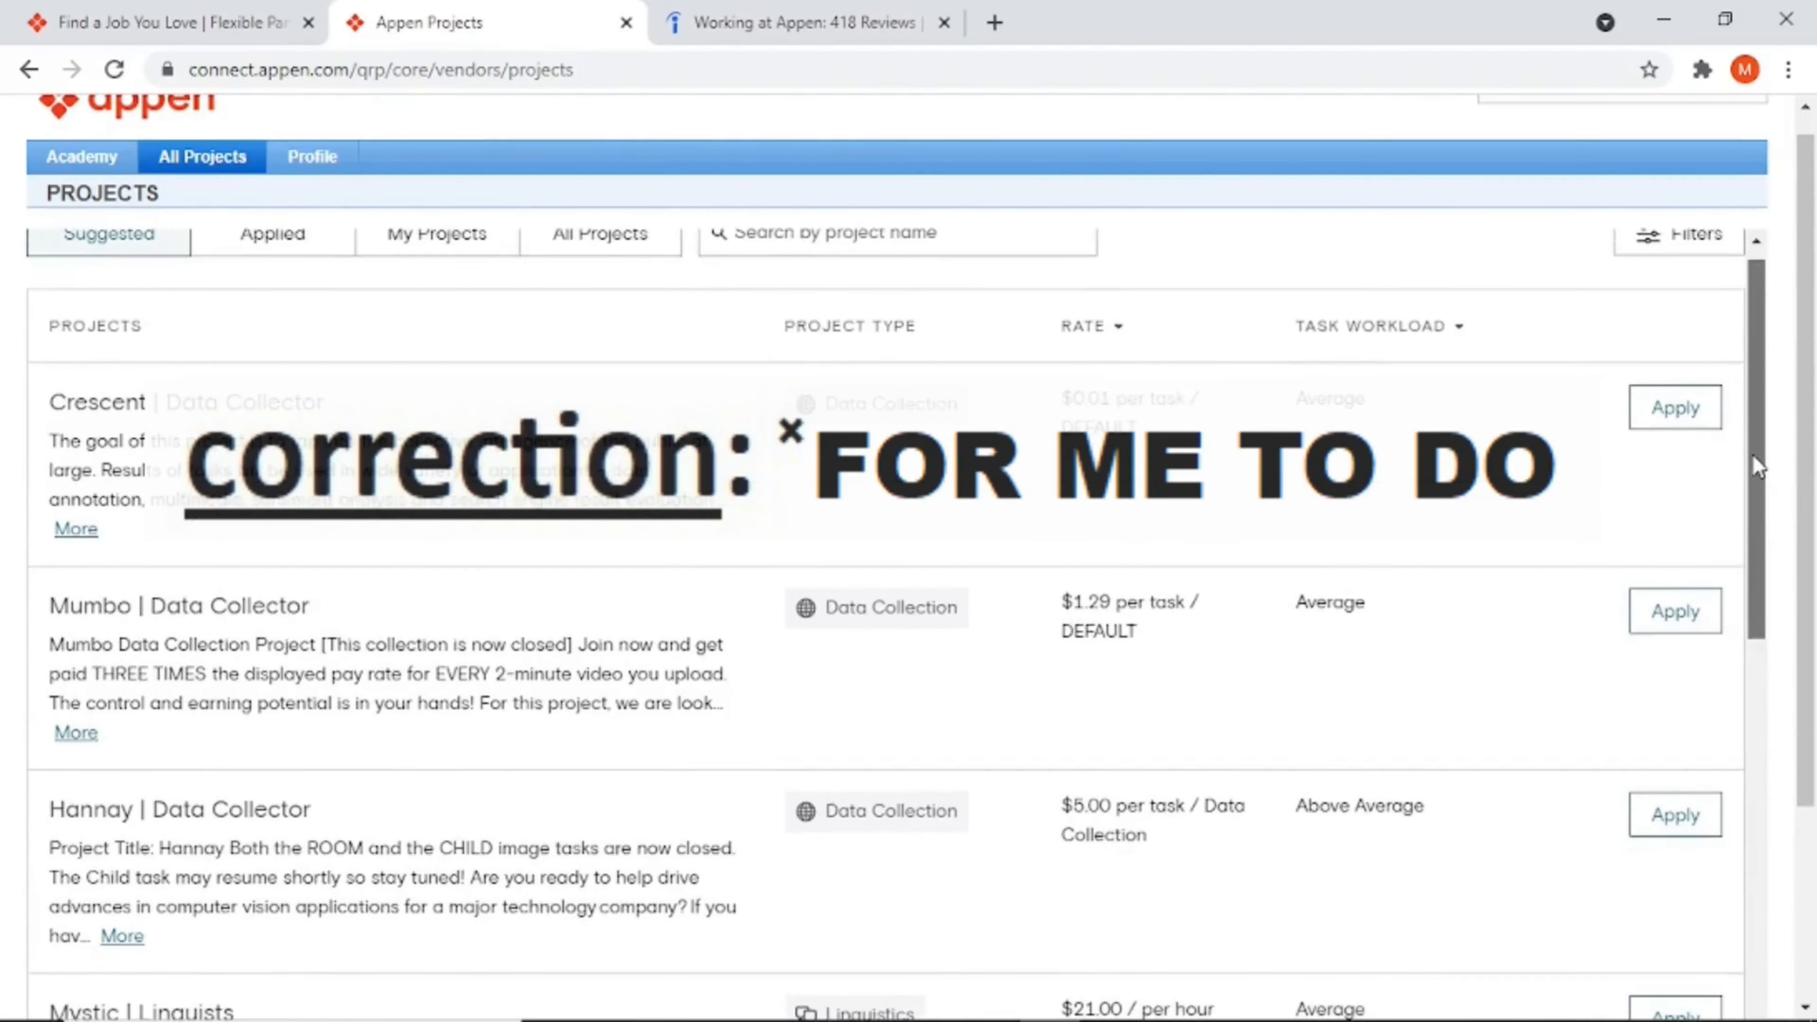
pyautogui.scroll(-3)
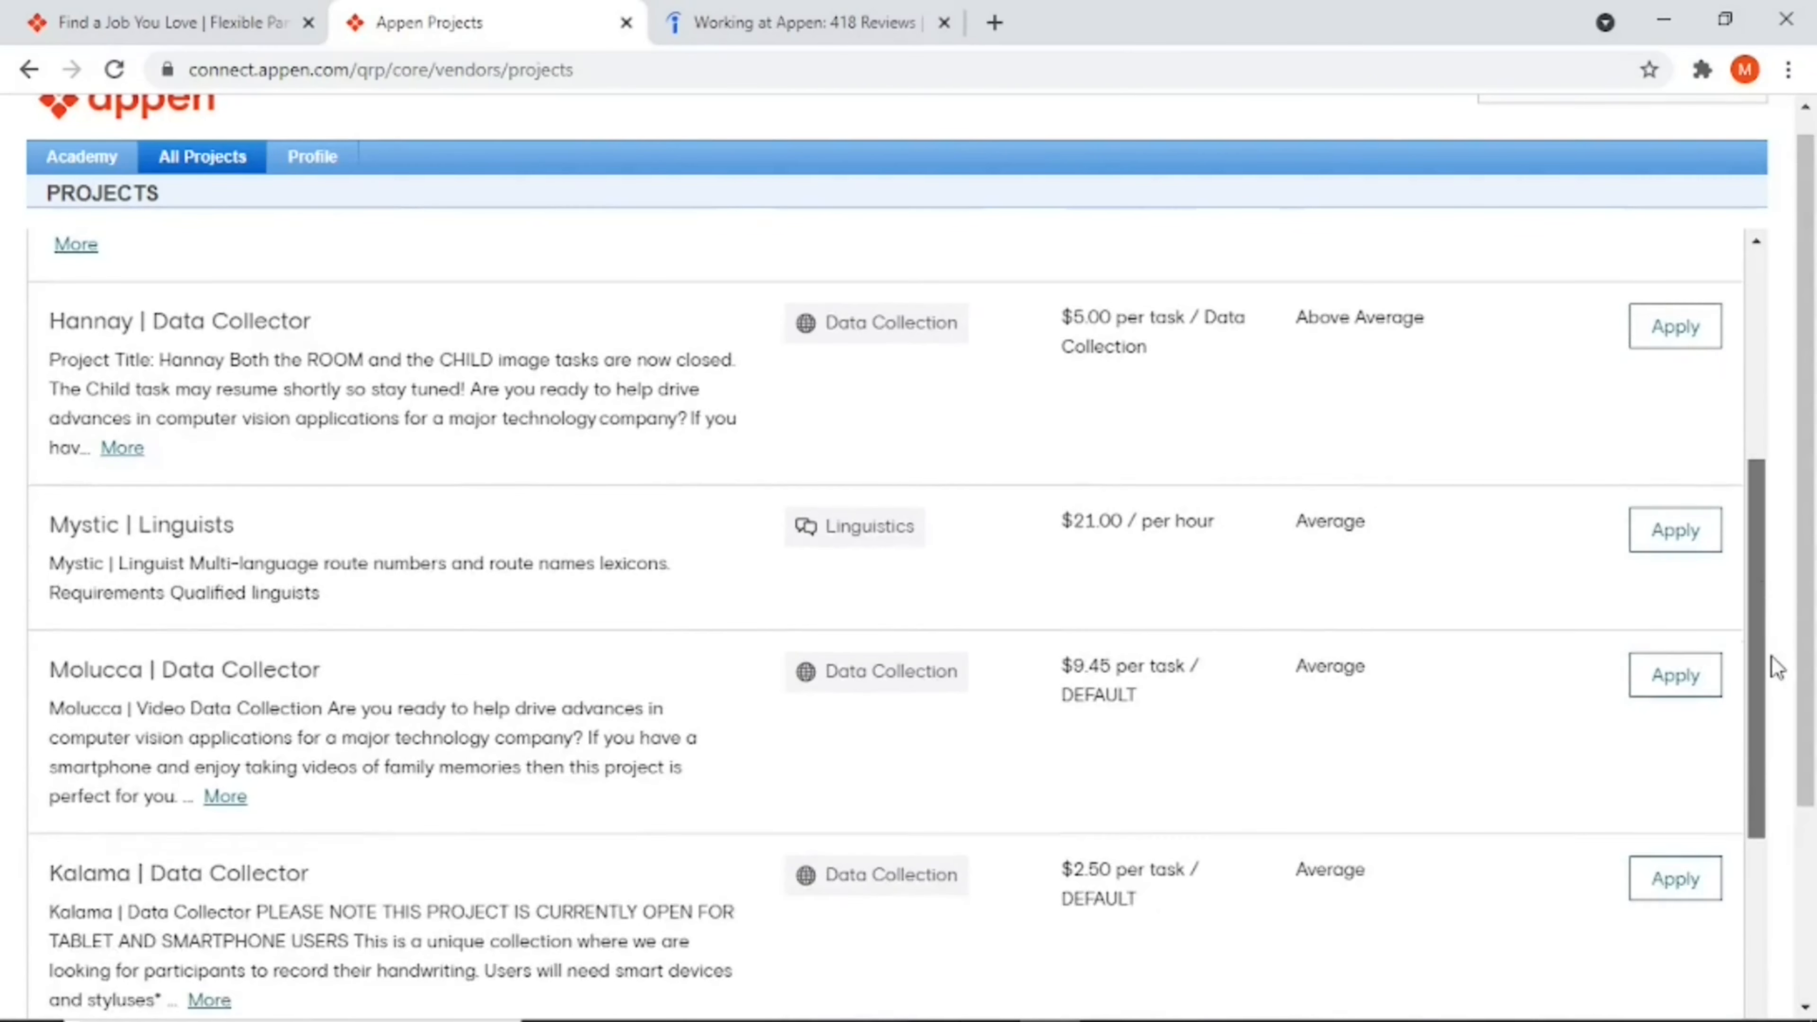
pyautogui.scroll(-3)
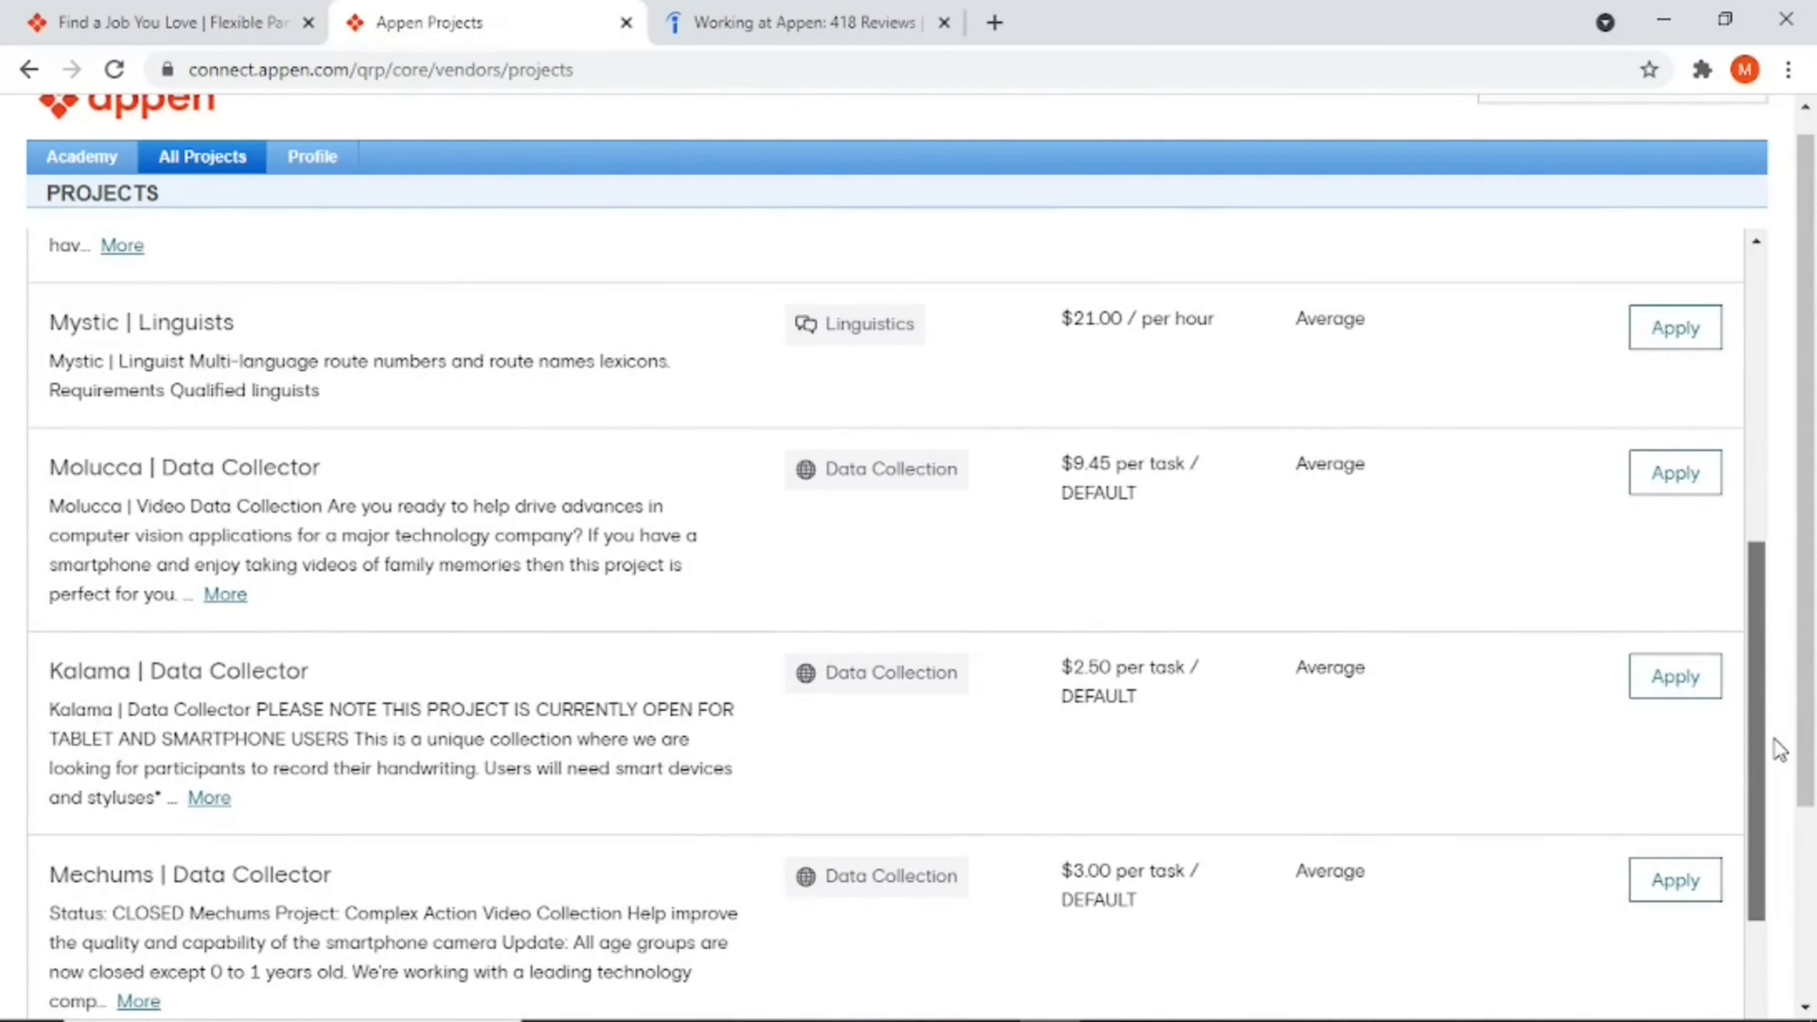
pyautogui.scroll(-3)
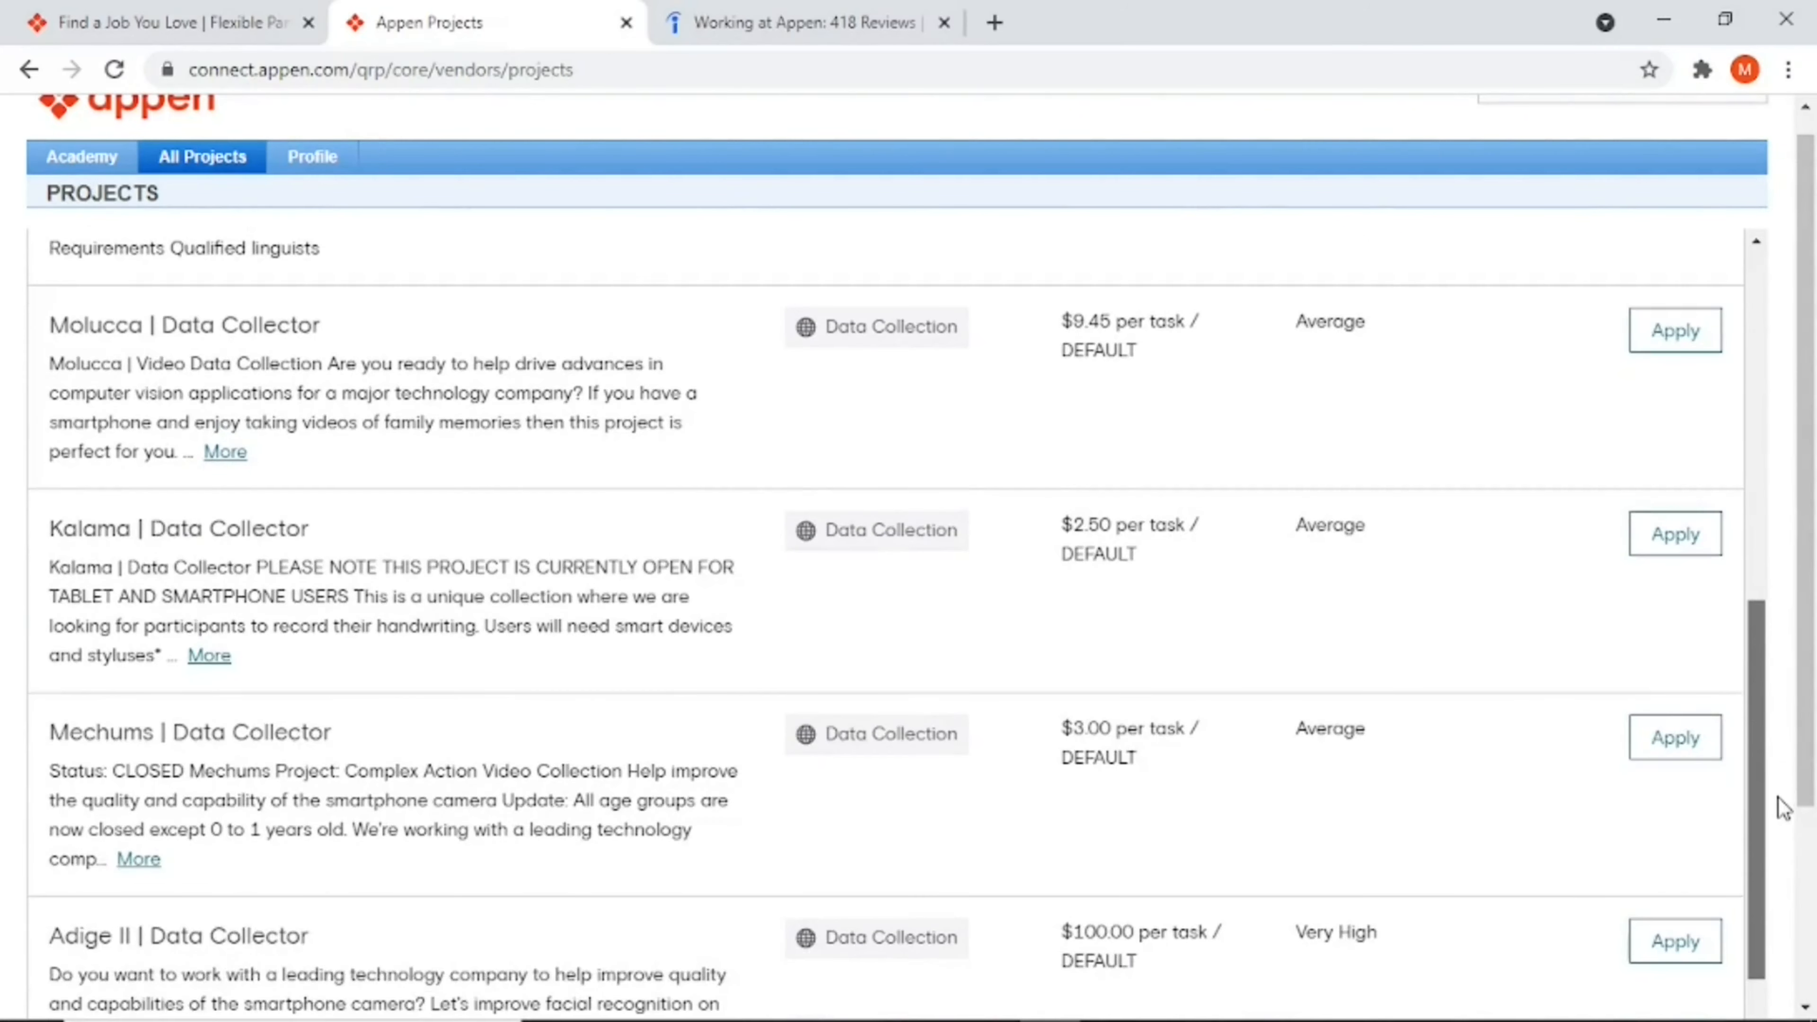
pyautogui.scroll(-3)
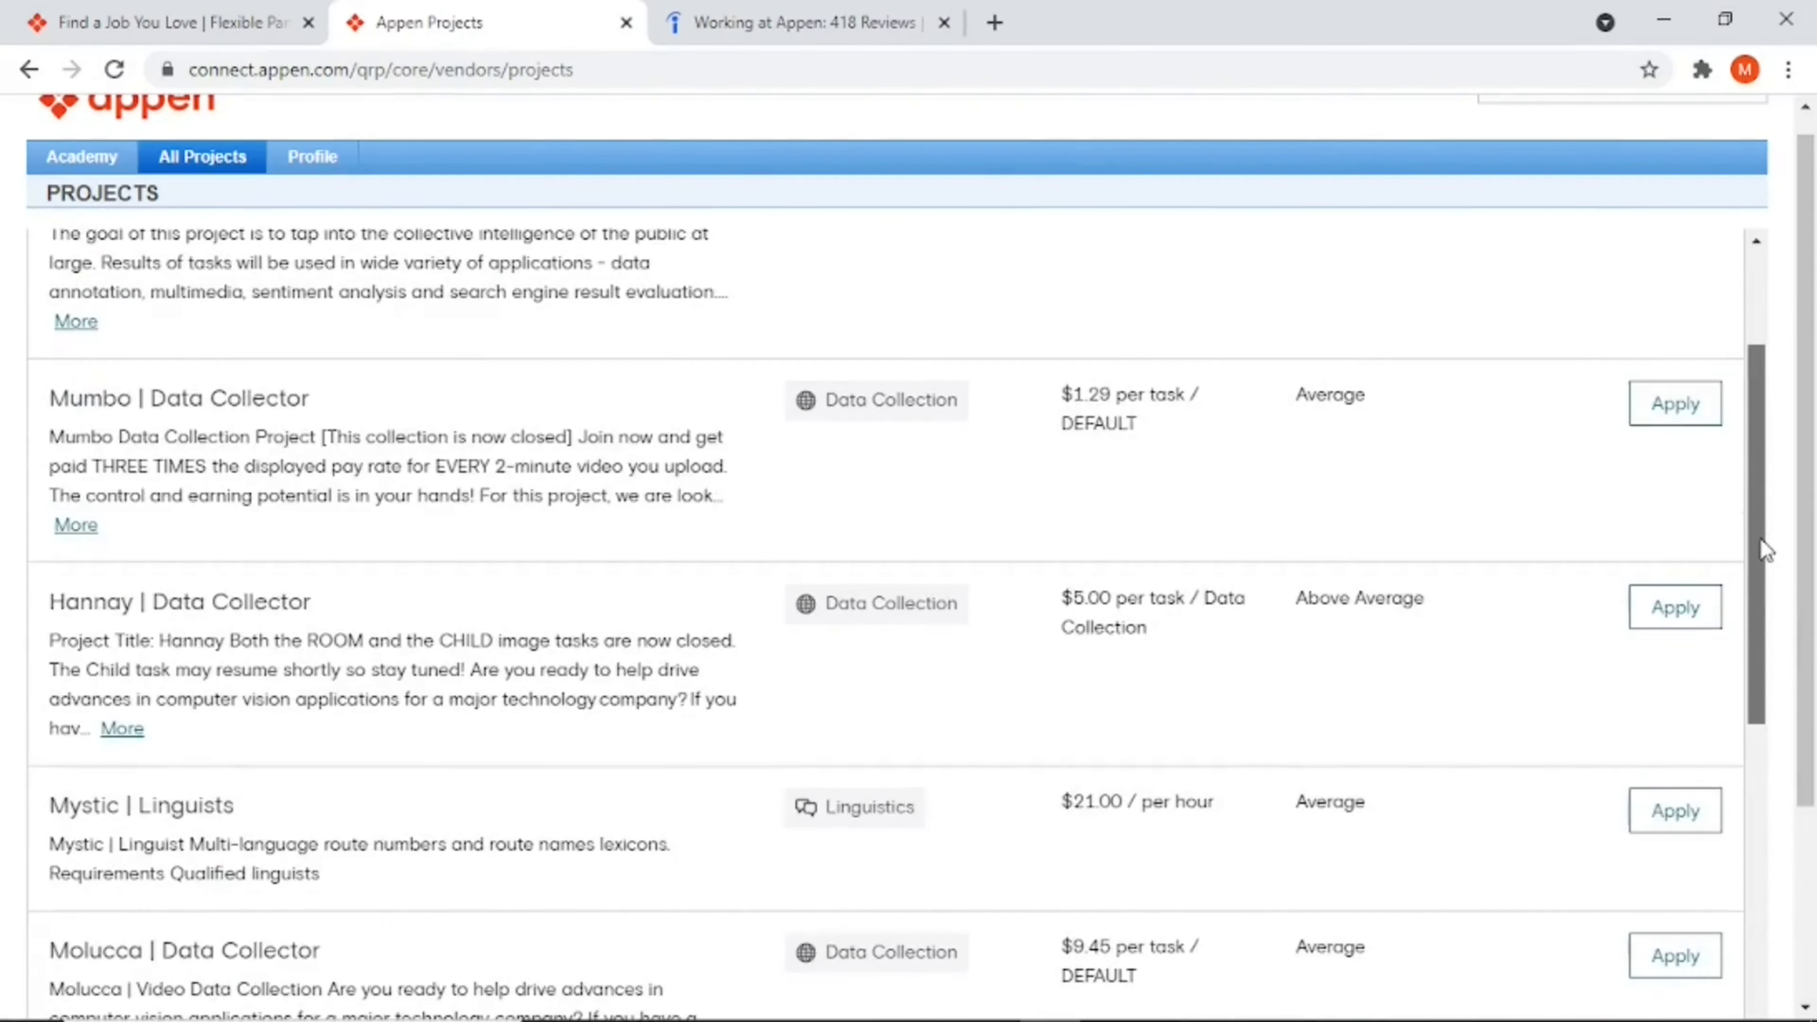
pyautogui.scroll(3)
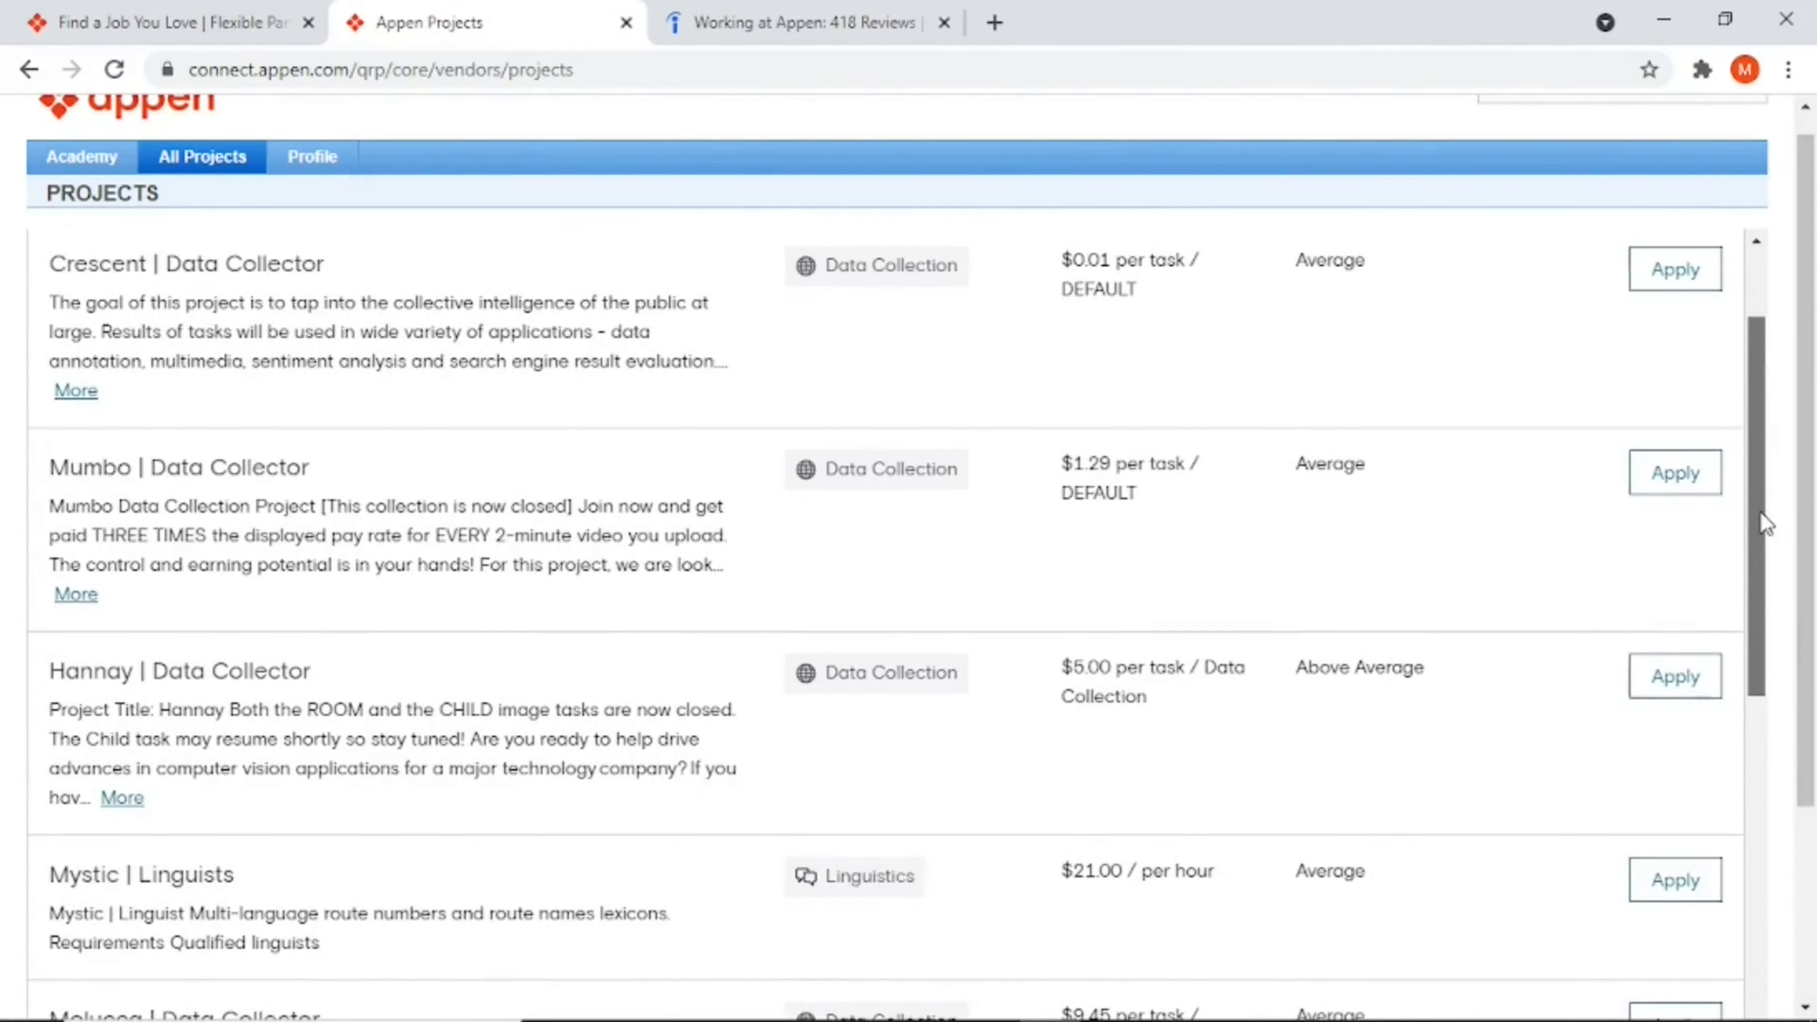
pyautogui.scroll(3)
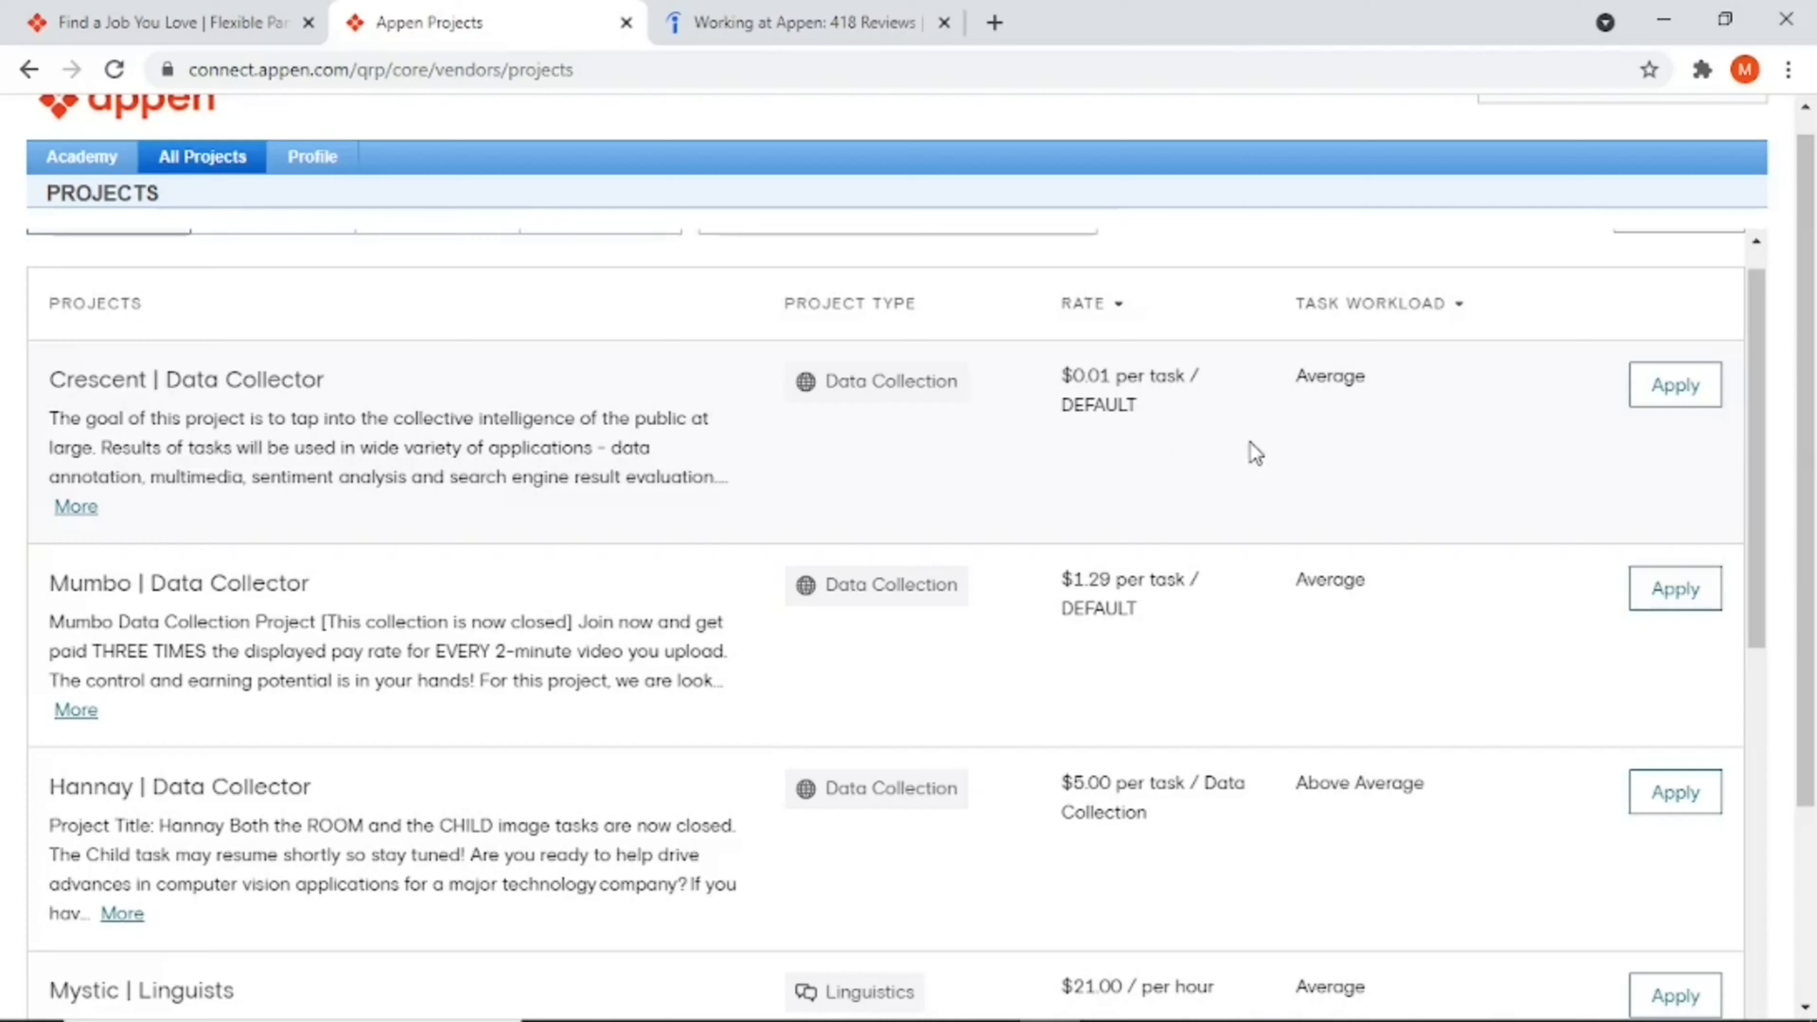
pyautogui.moveTo(1206, 437)
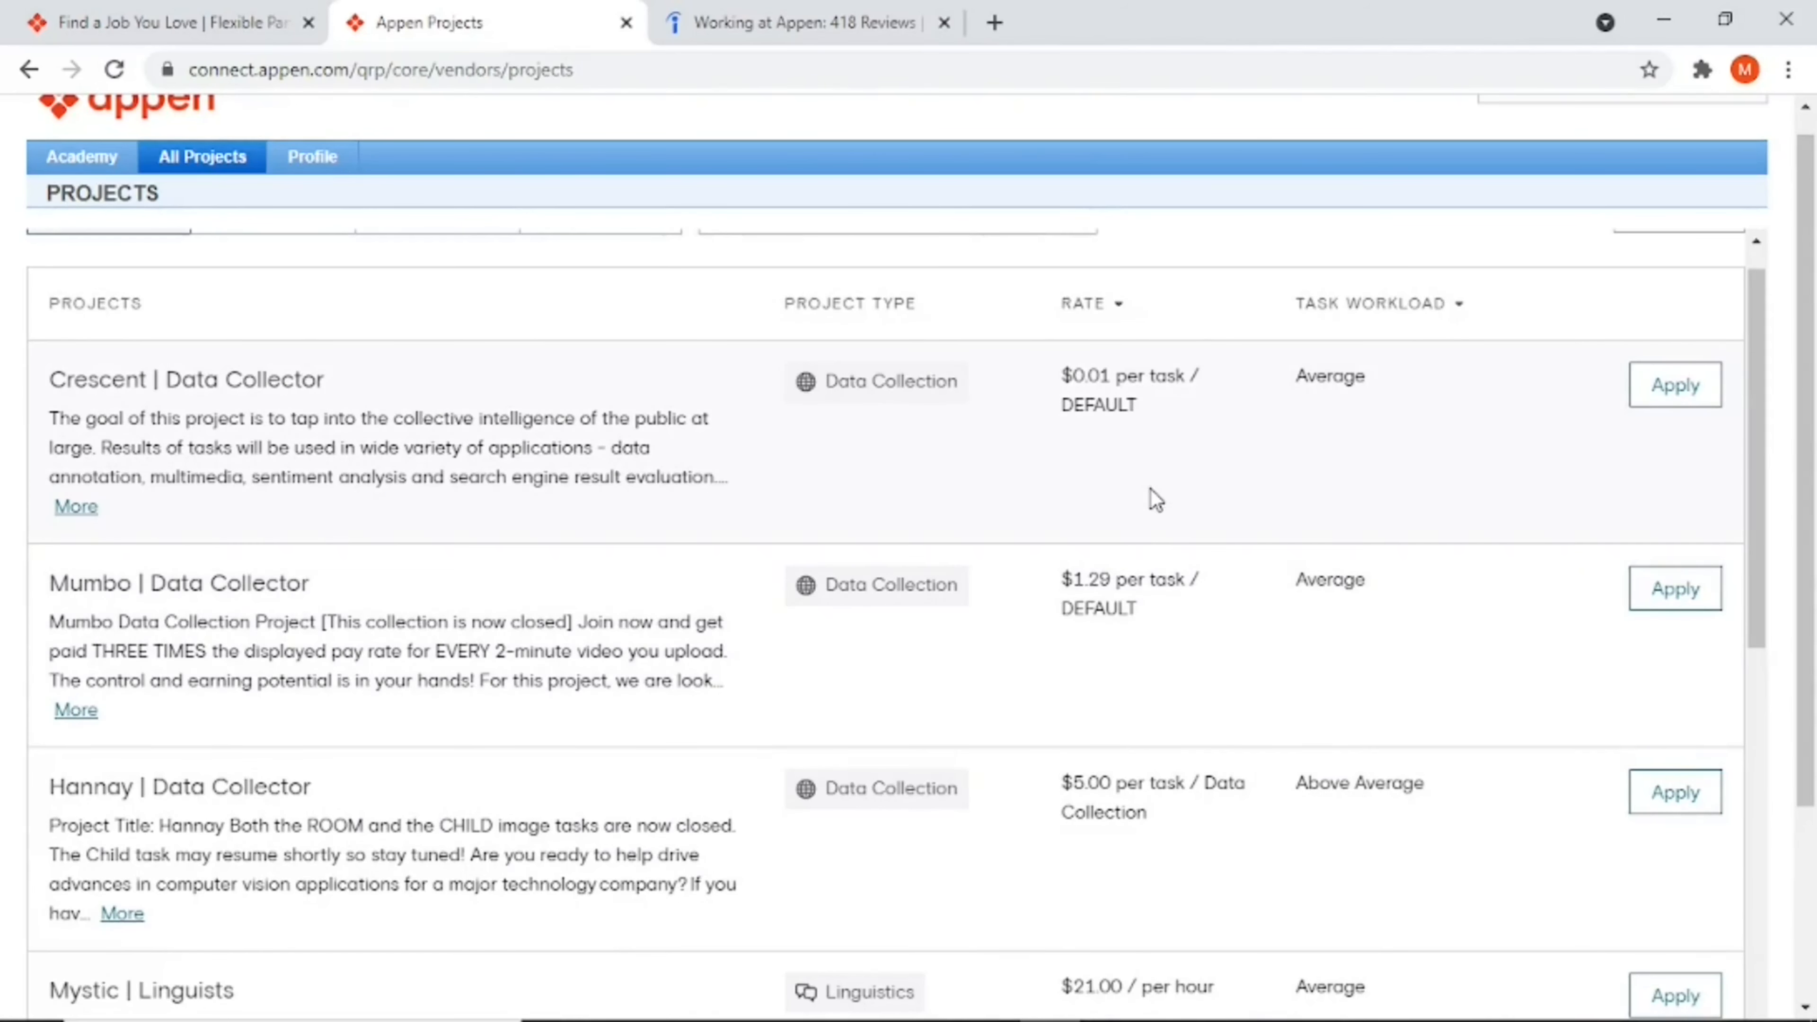
pyautogui.moveTo(1719, 407)
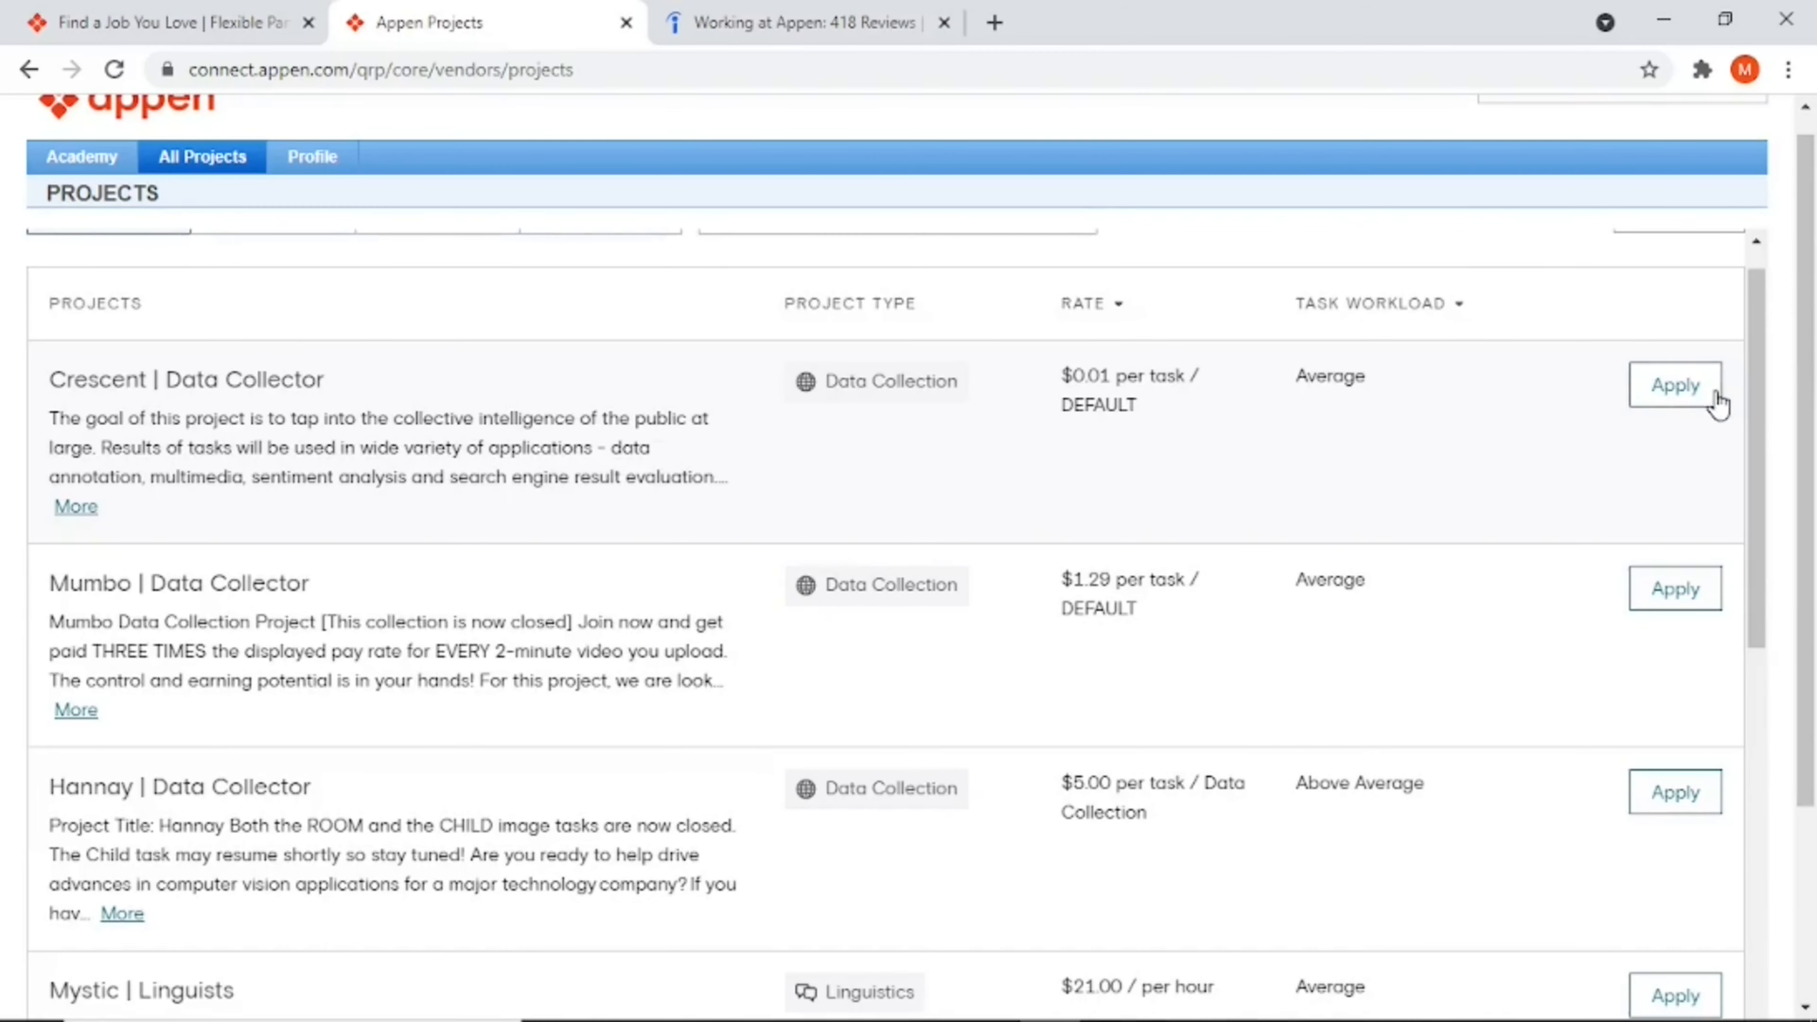
pyautogui.moveTo(1704, 432)
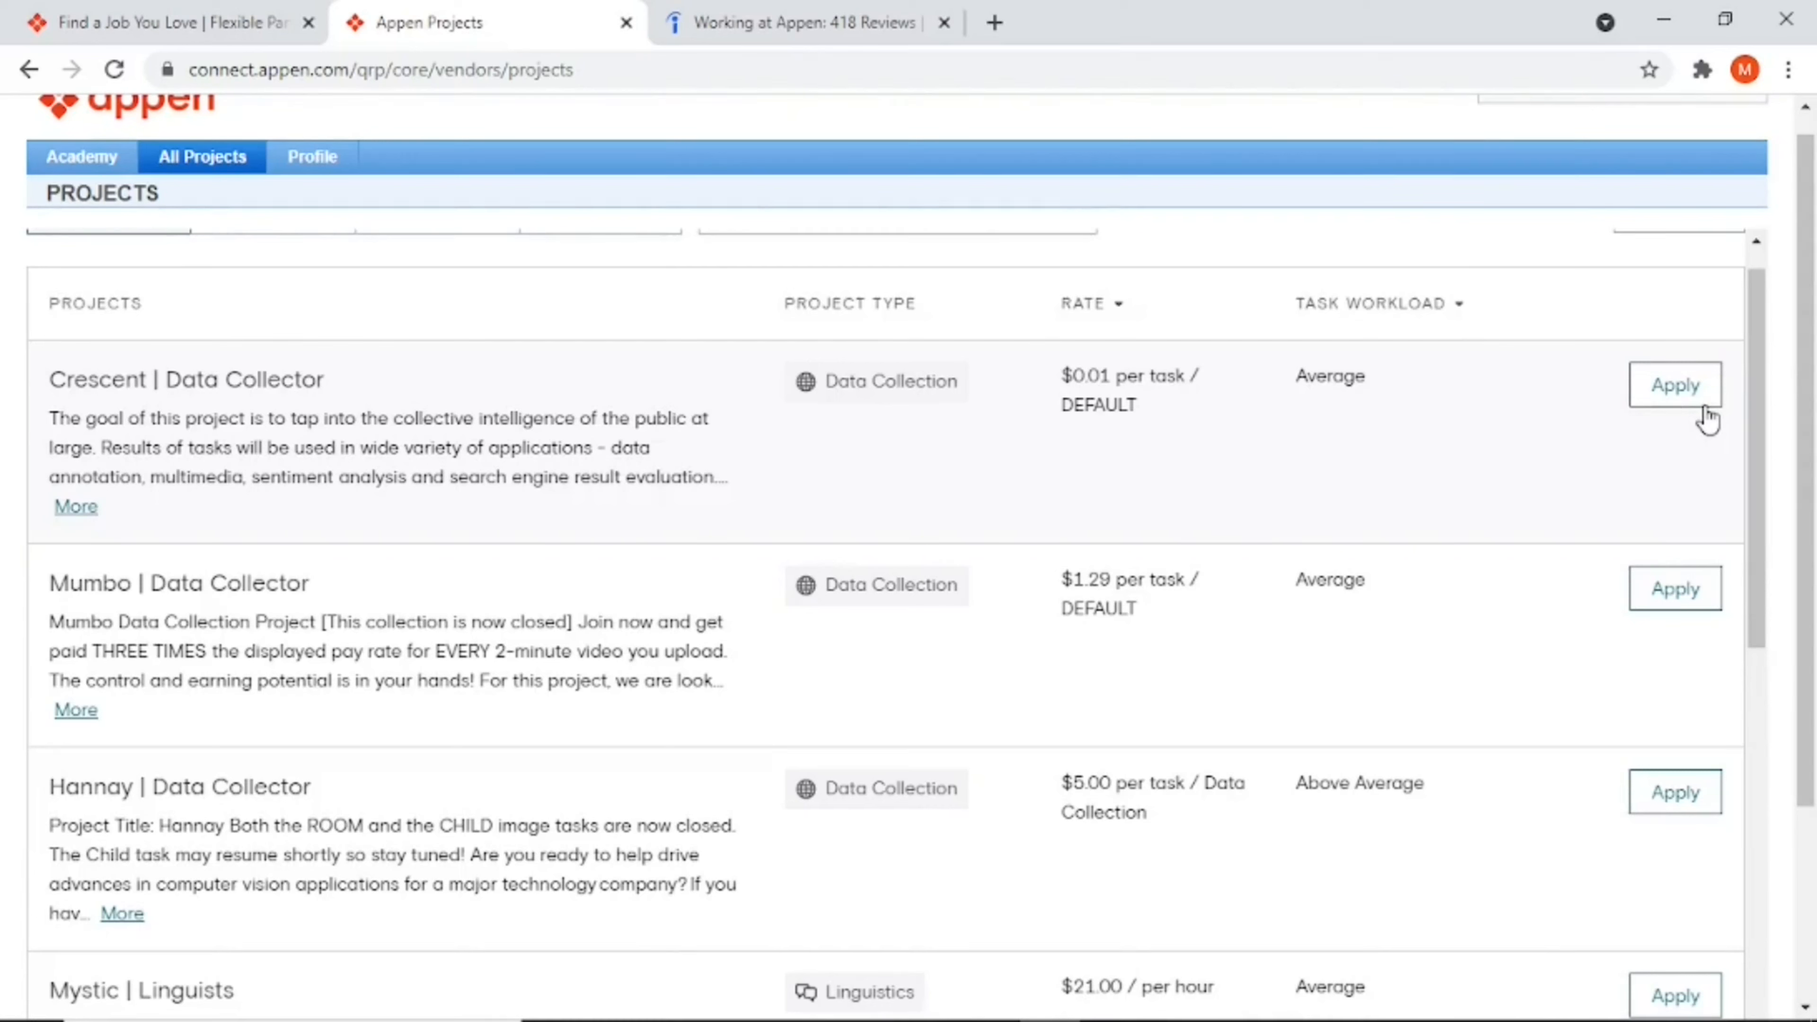
pyautogui.moveTo(1671, 431)
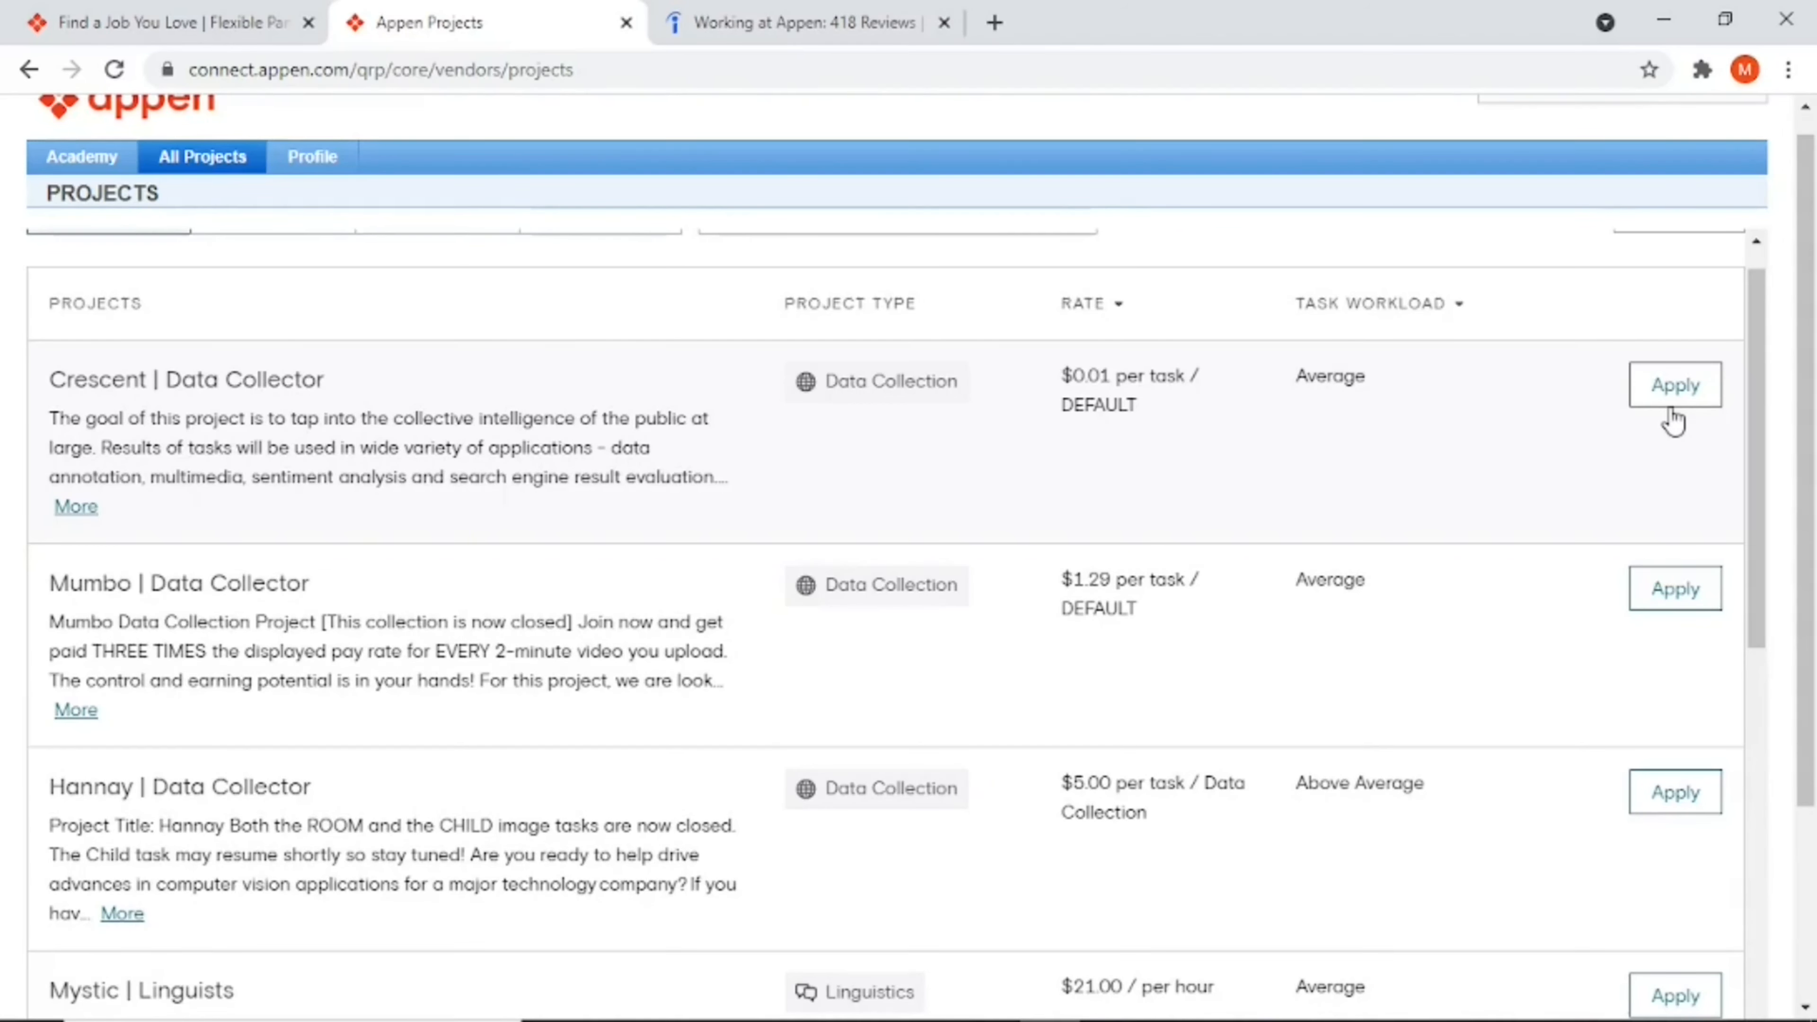
pyautogui.moveTo(1380, 462)
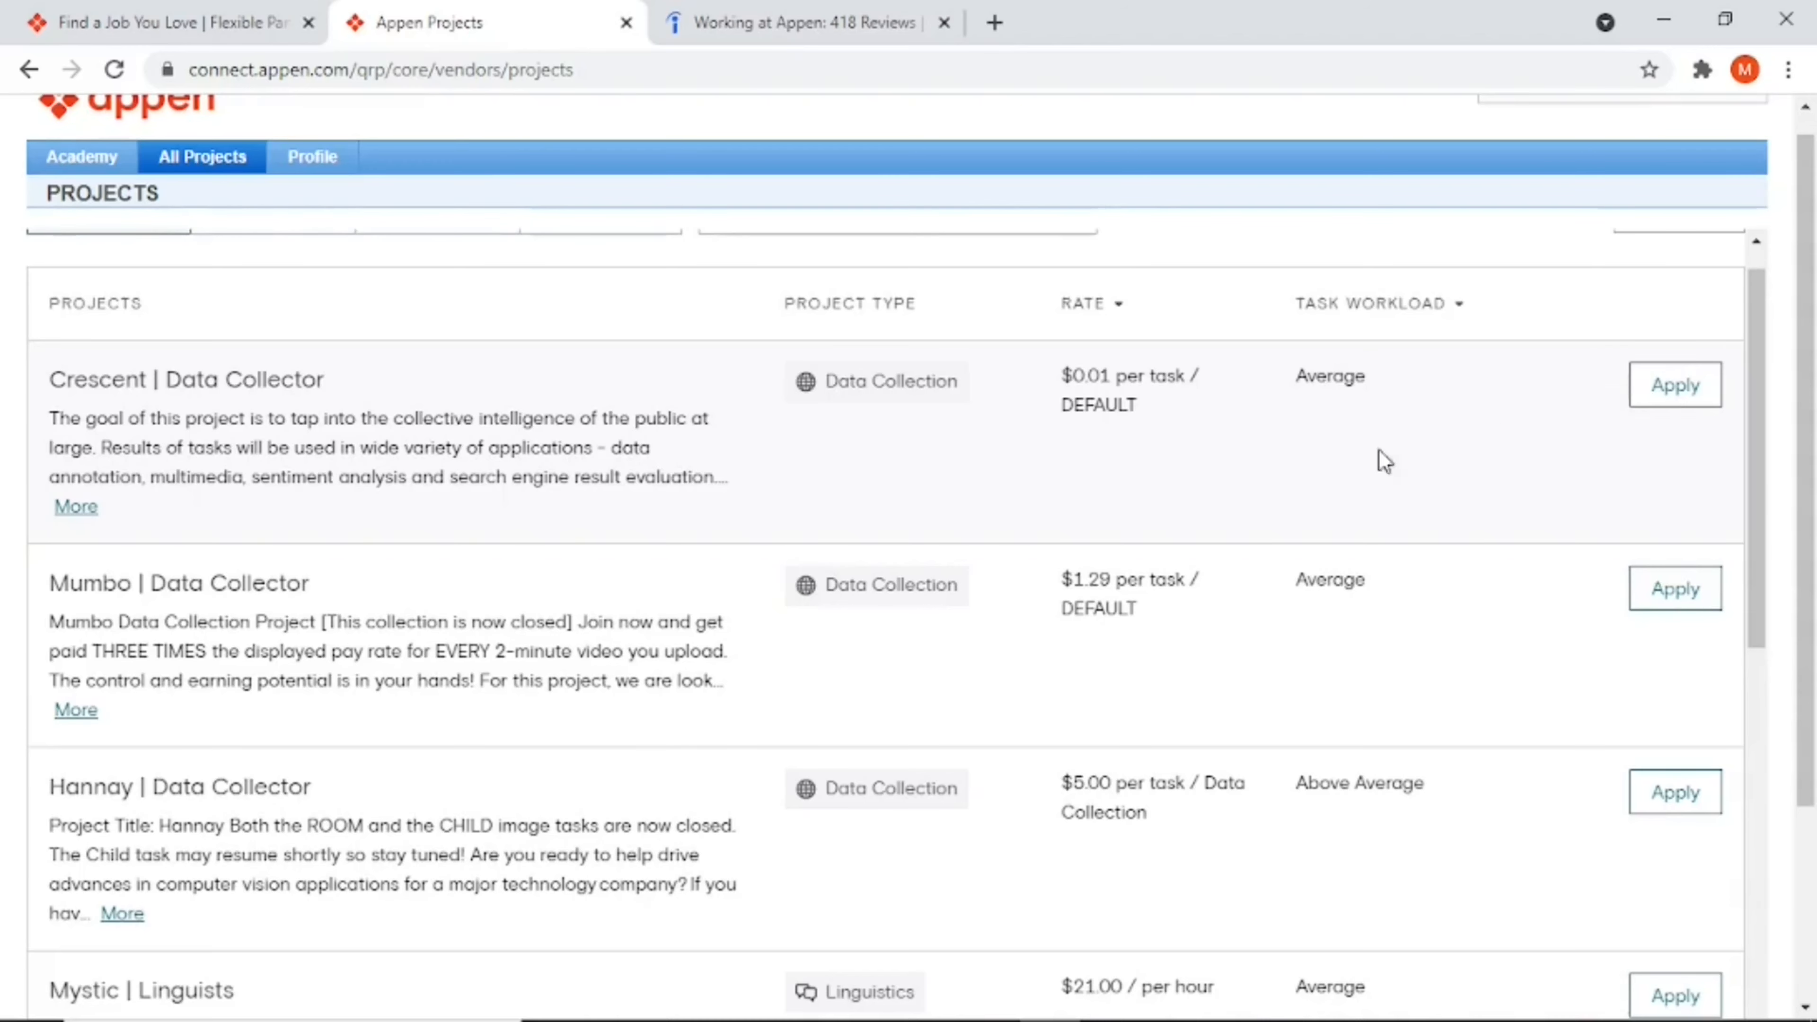
# Step: Start an application to the Adige II Data Collector project paying $100.00 per task
pyautogui.scroll(-3)
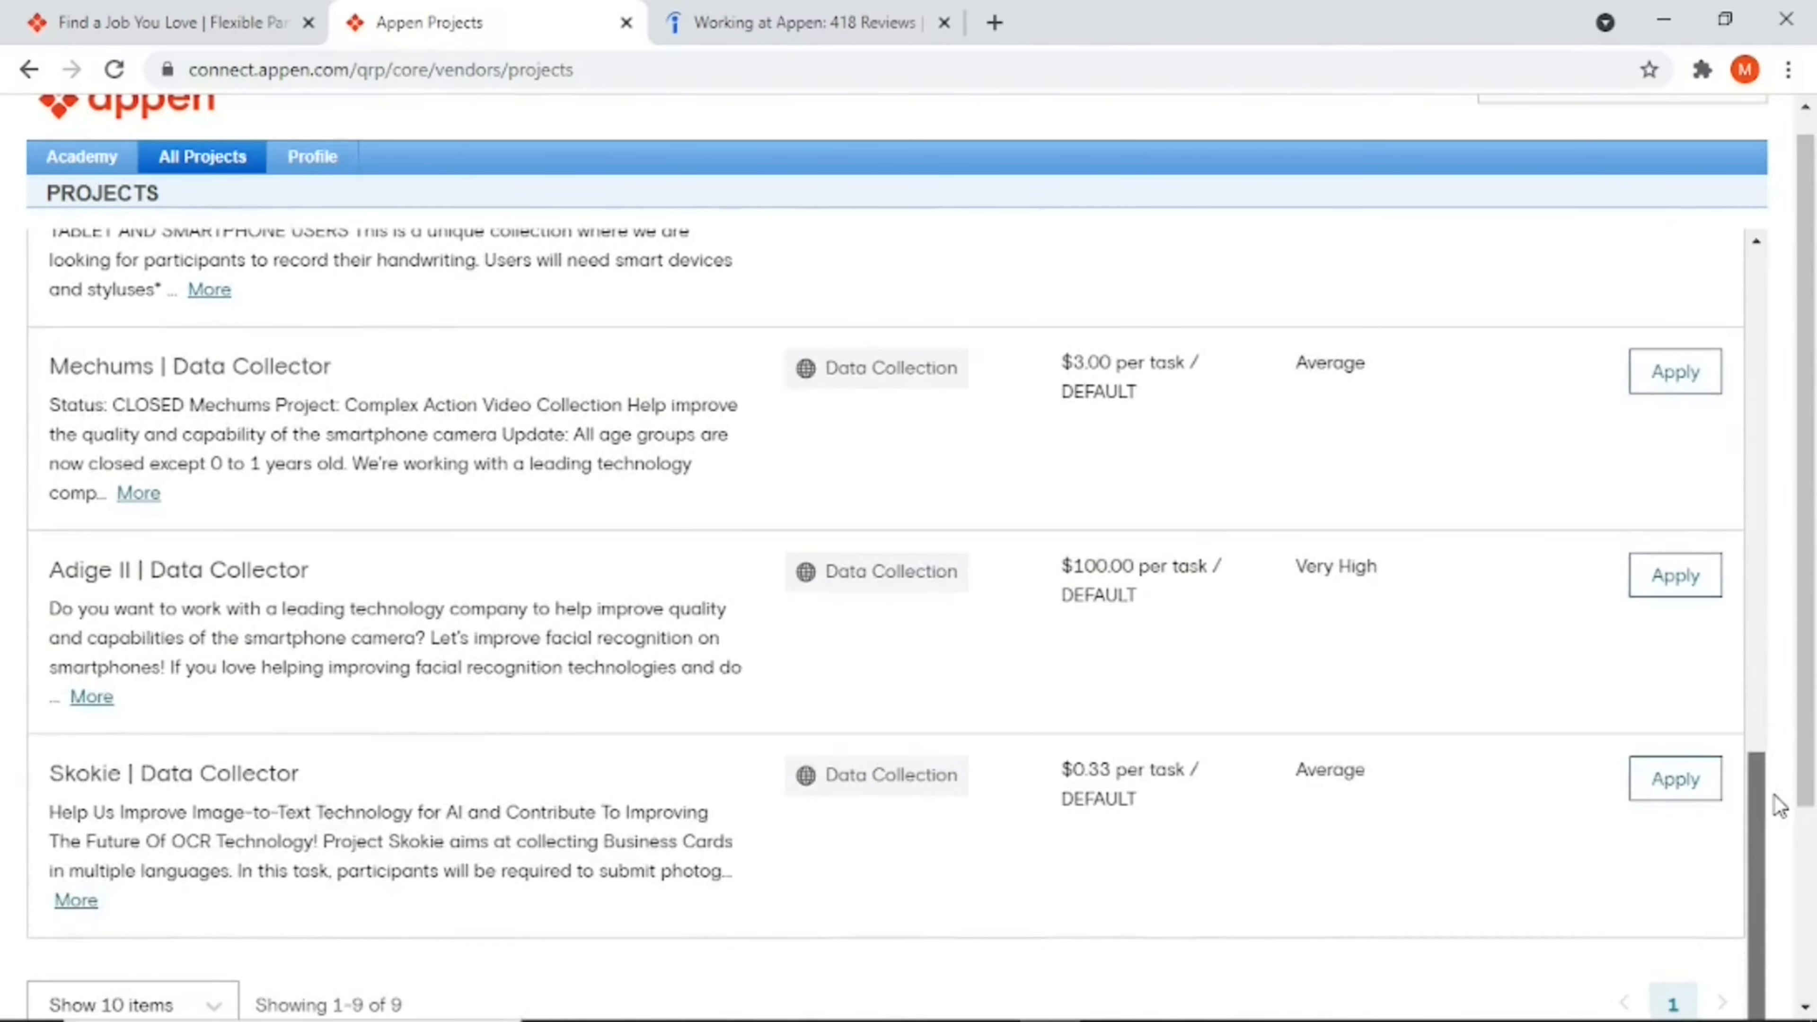
pyautogui.moveTo(1101, 602)
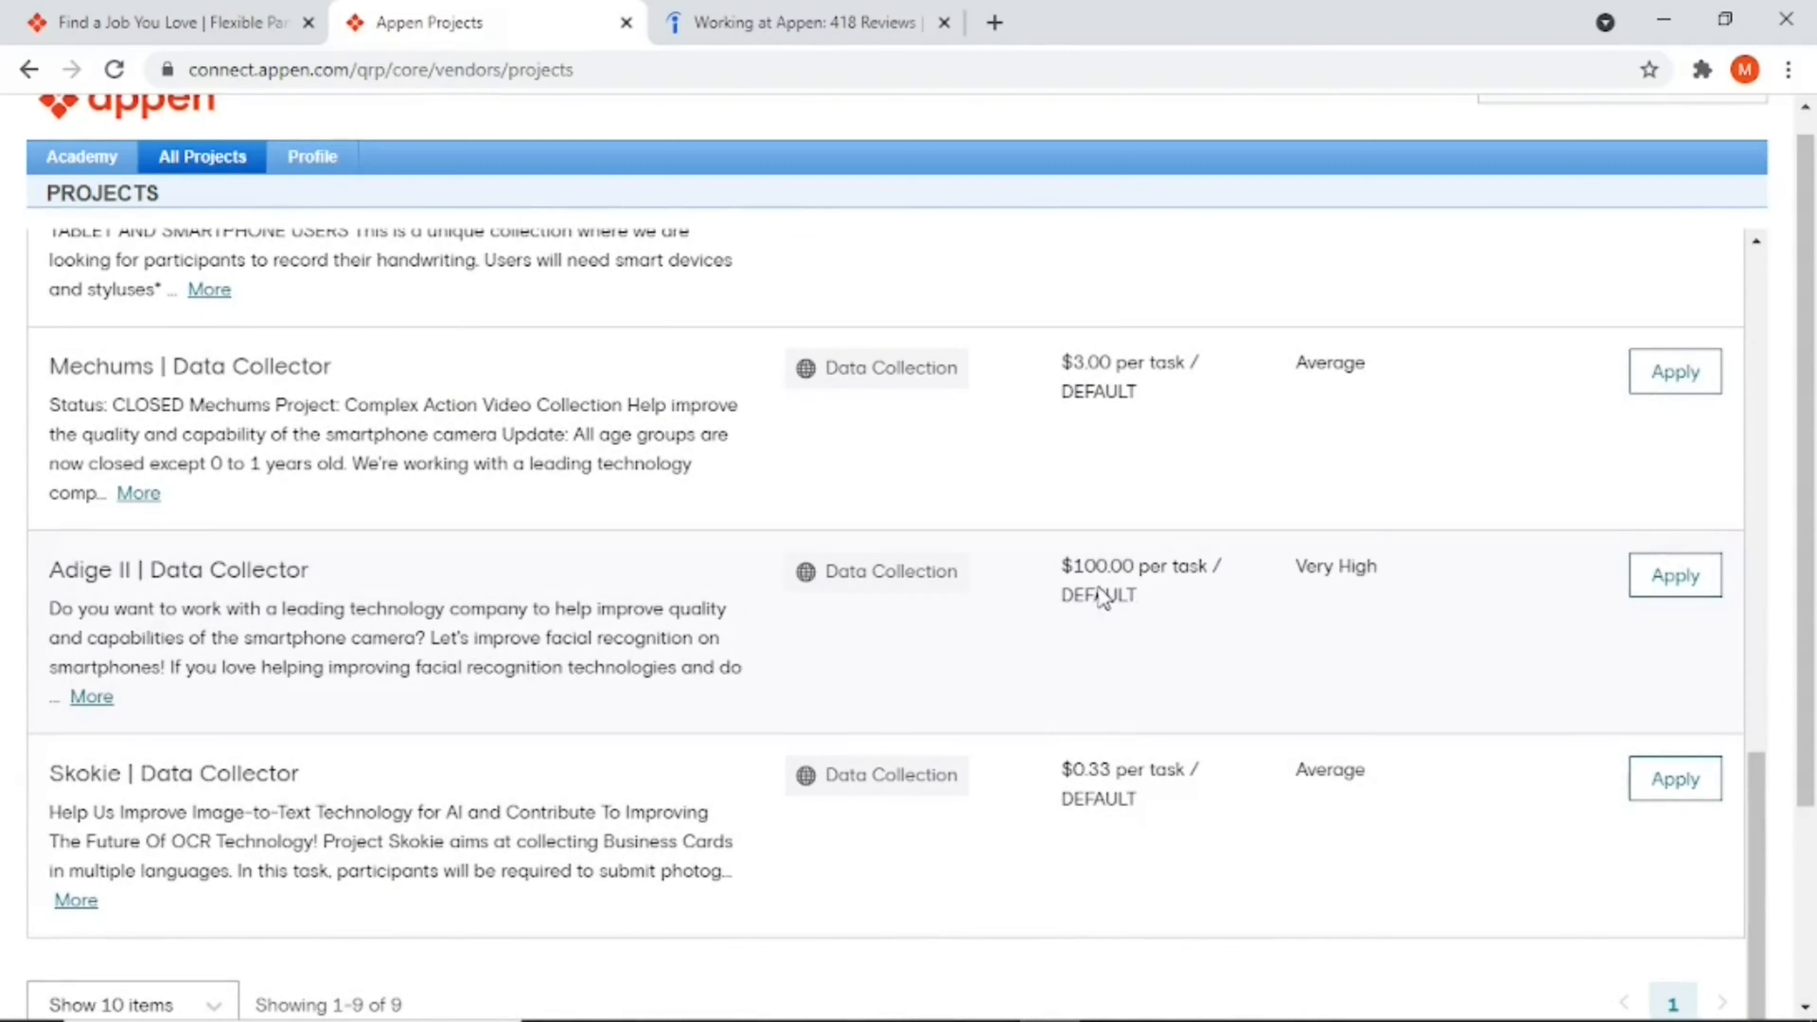
pyautogui.moveTo(1098, 602)
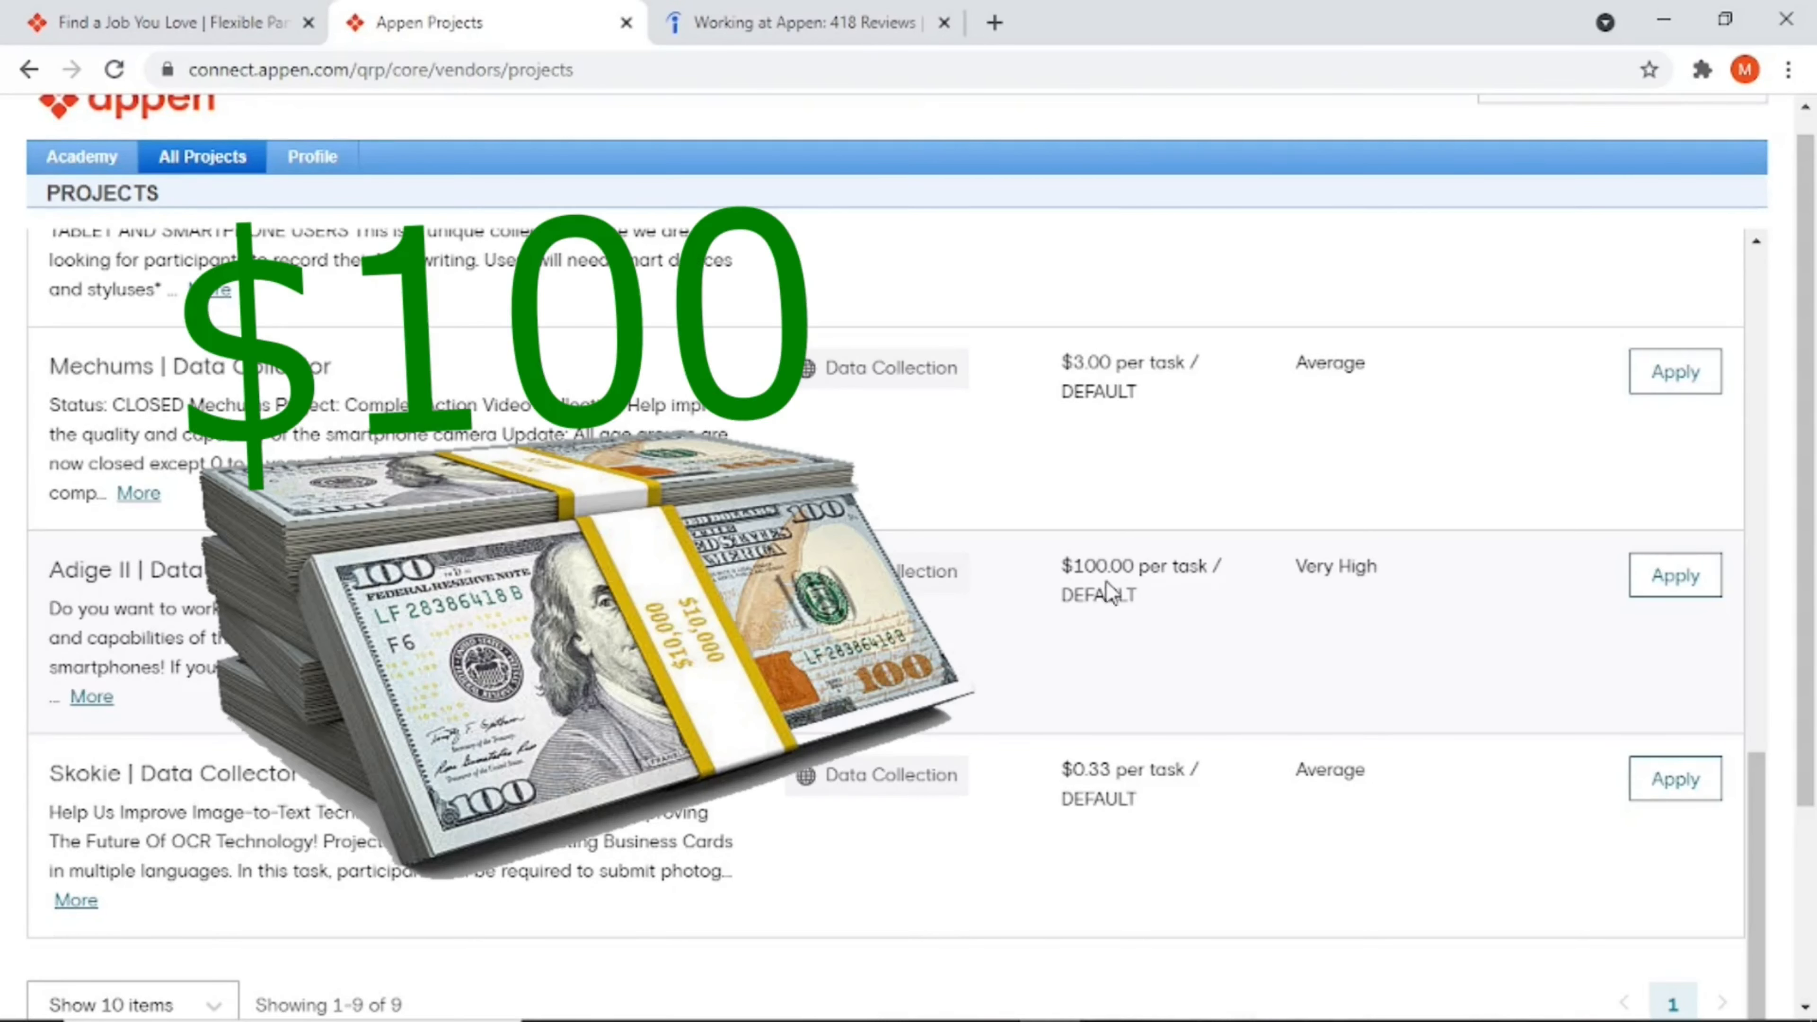
pyautogui.moveTo(1180, 596)
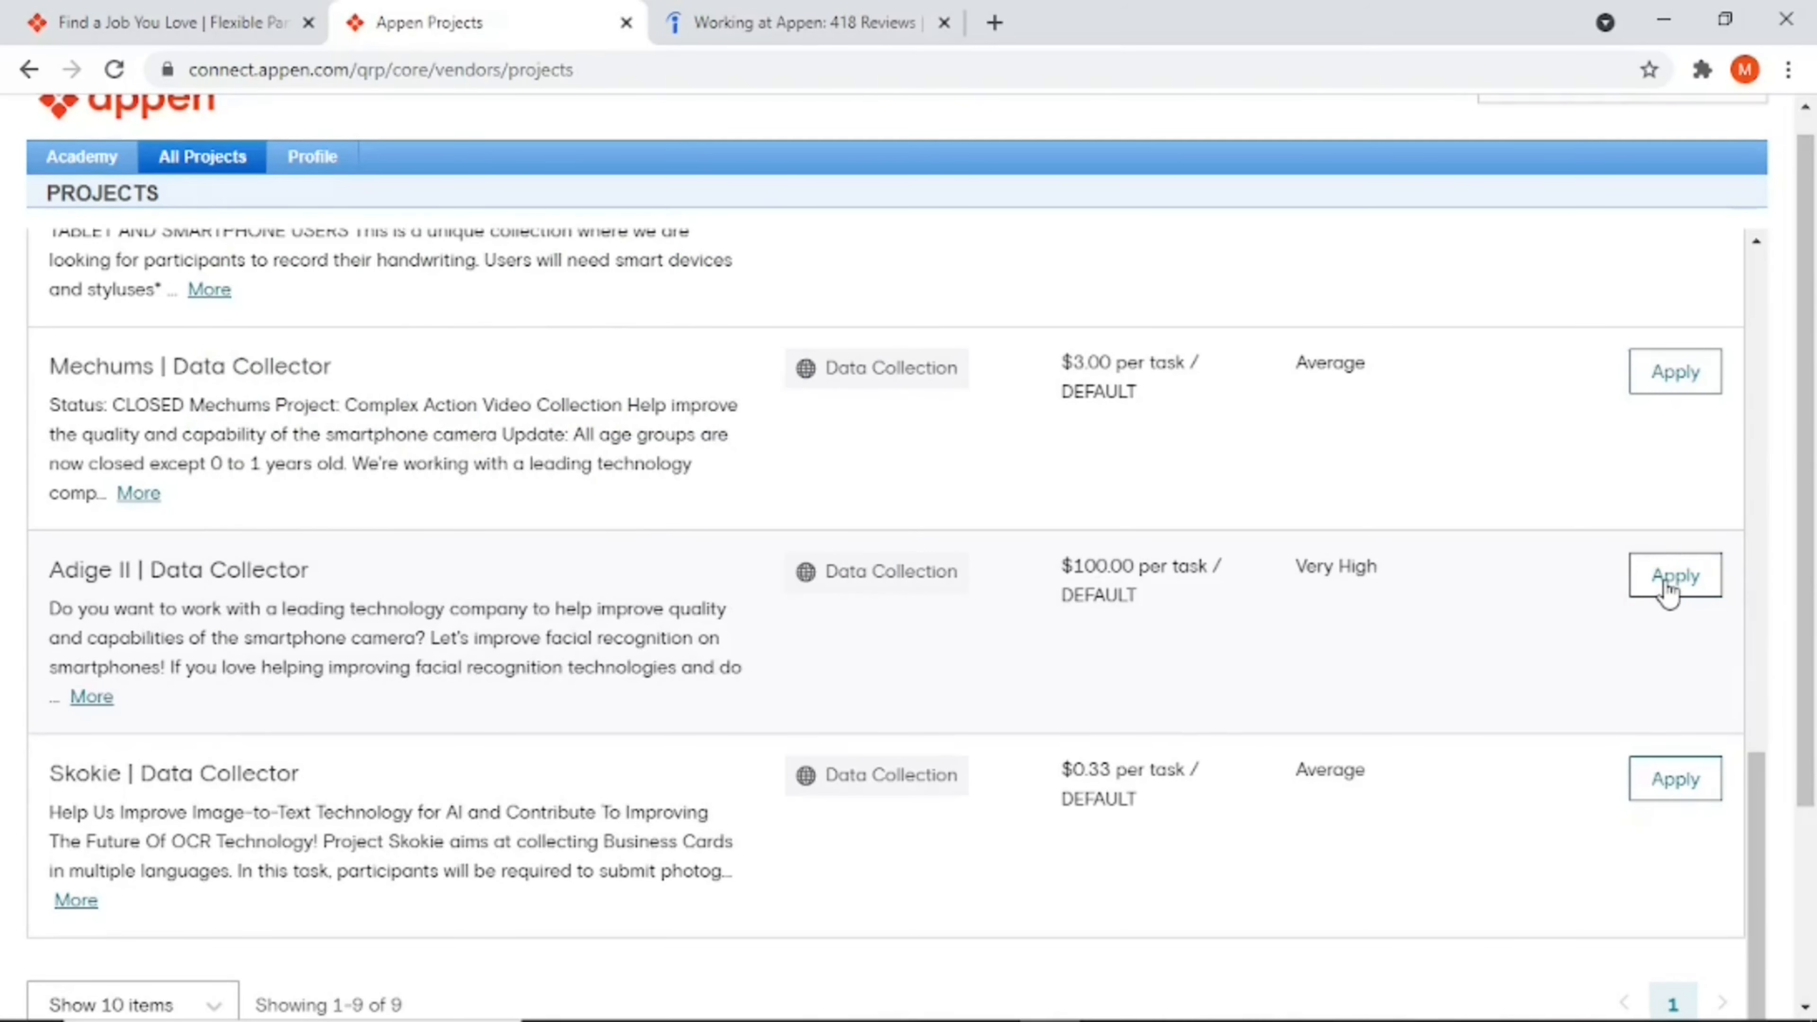
pyautogui.click(1675, 577)
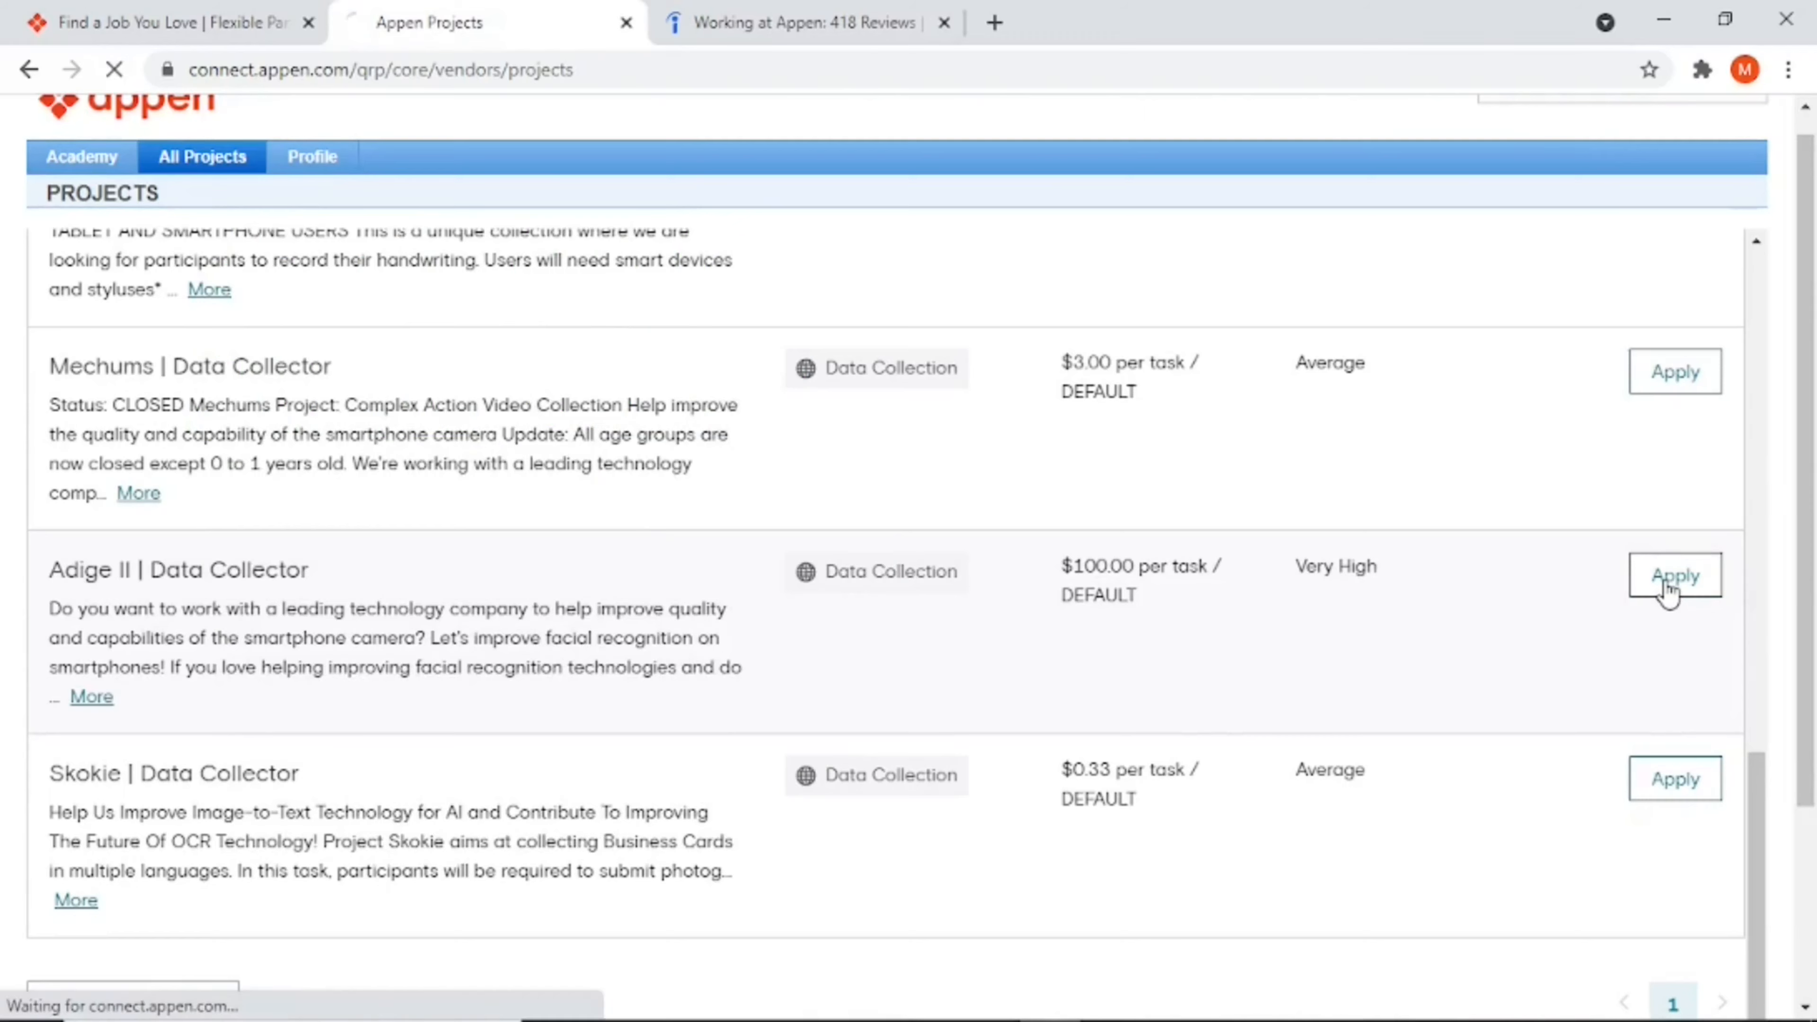
# Step: Review the Adige II qualification page, highlighting its list of eligible countries
pyautogui.click(1674, 577)
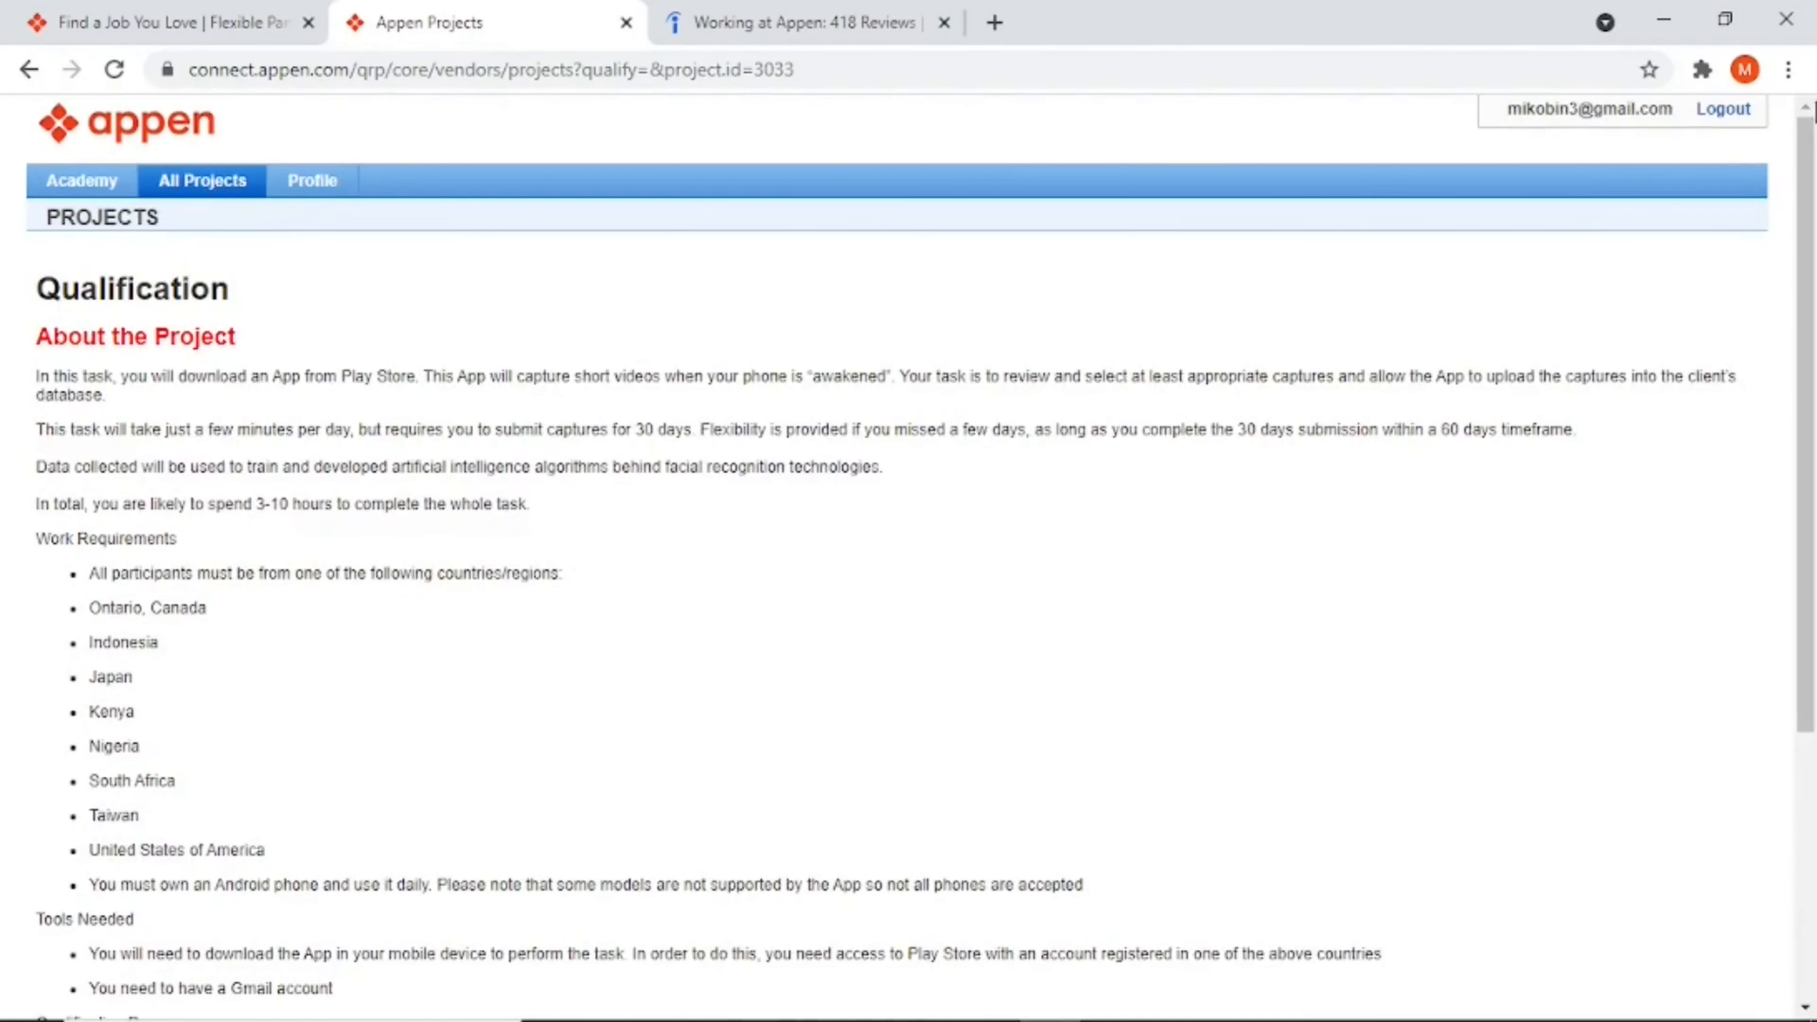
pyautogui.moveTo(124, 403)
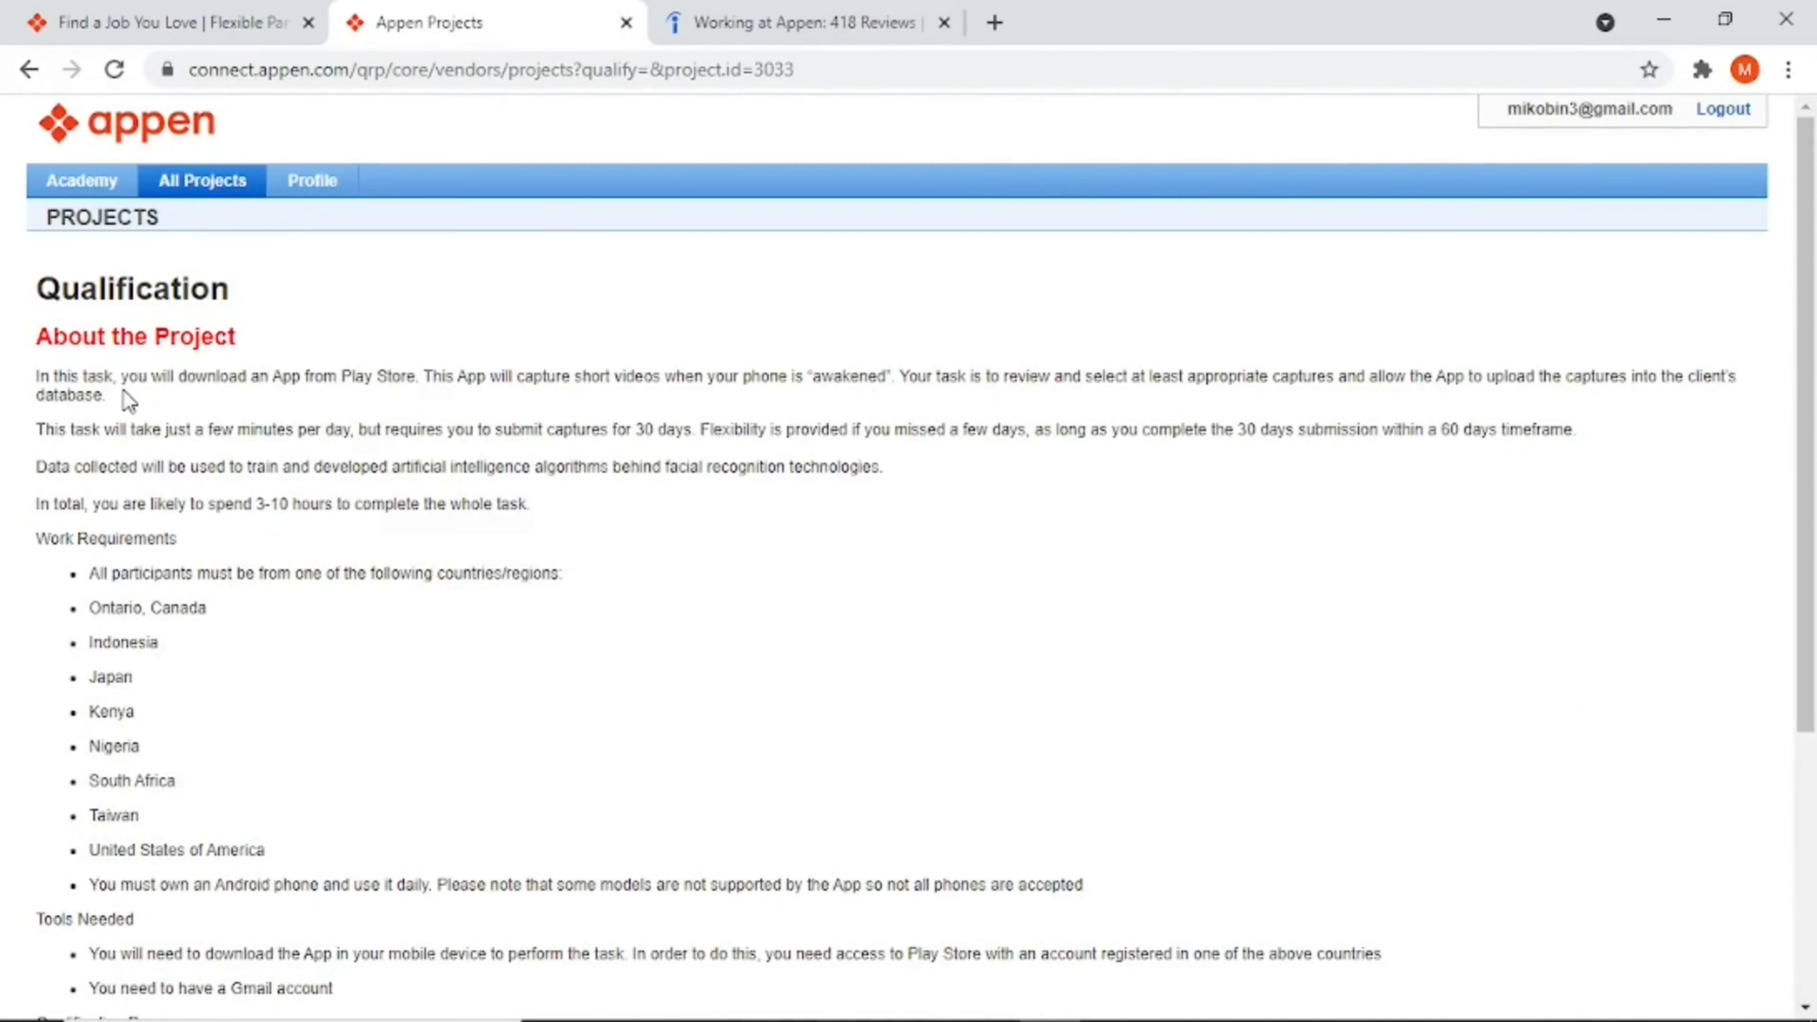
pyautogui.moveTo(144, 402)
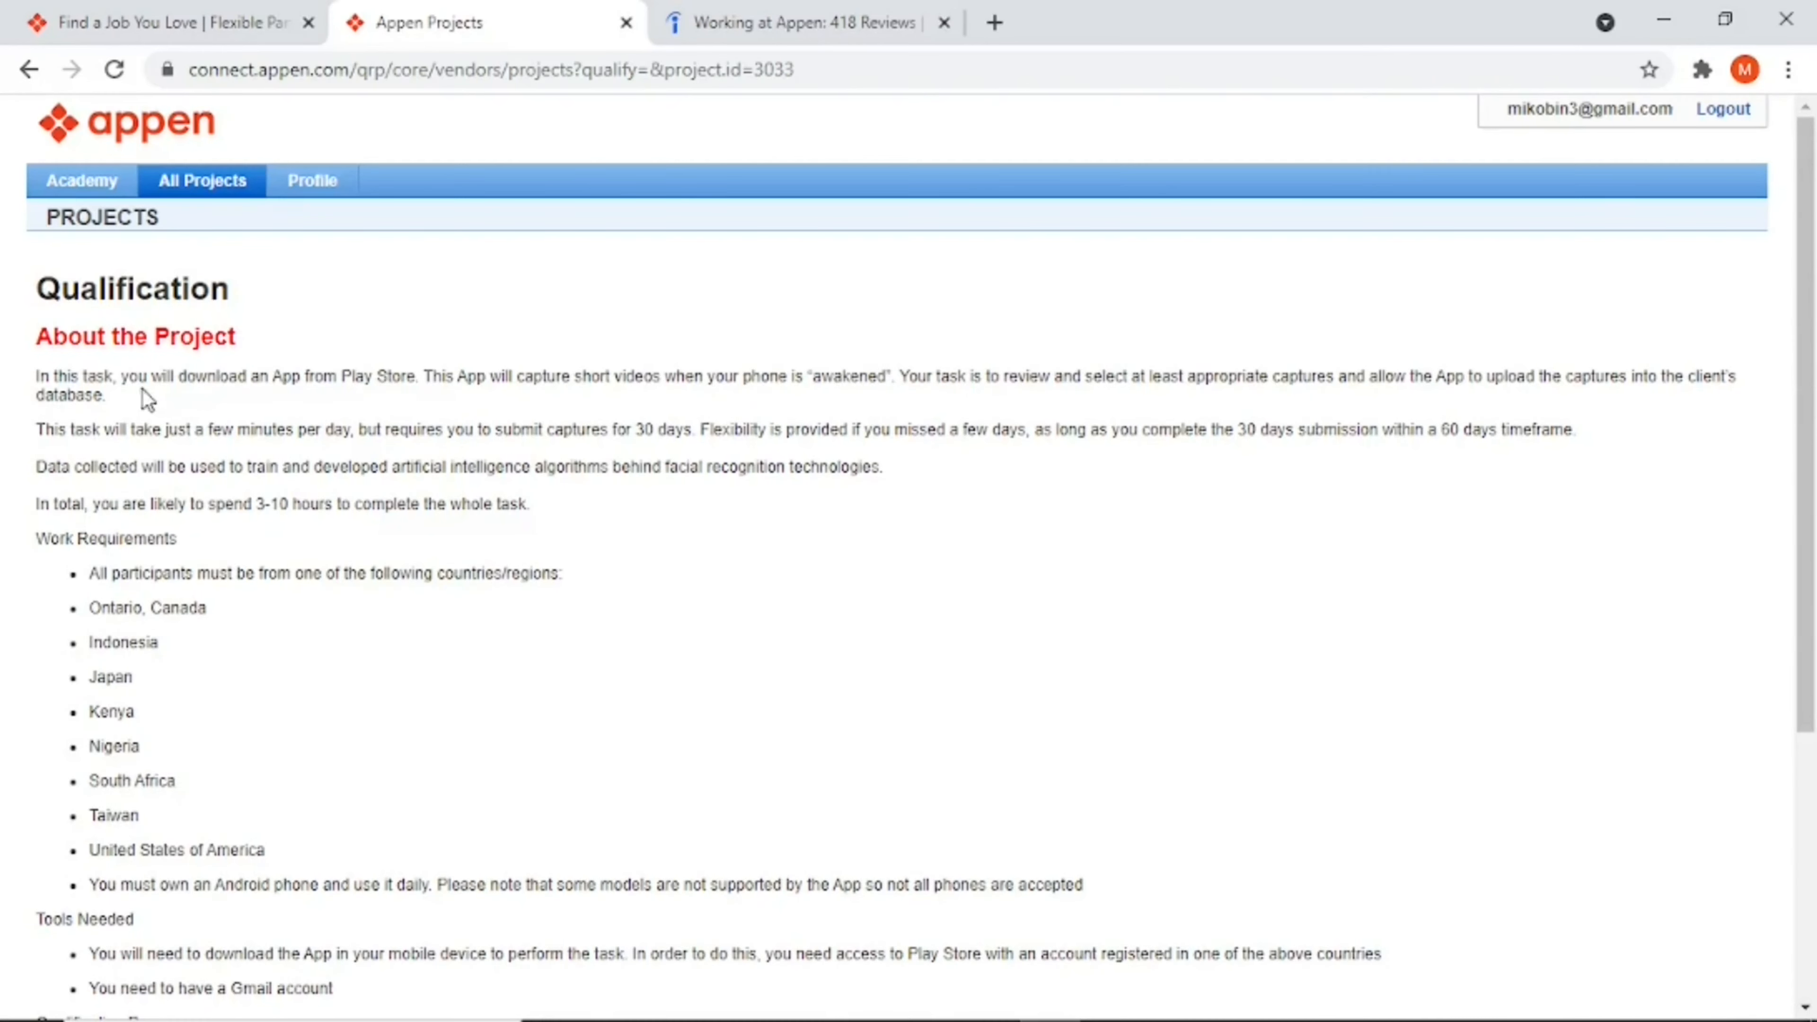
pyautogui.moveTo(110, 643)
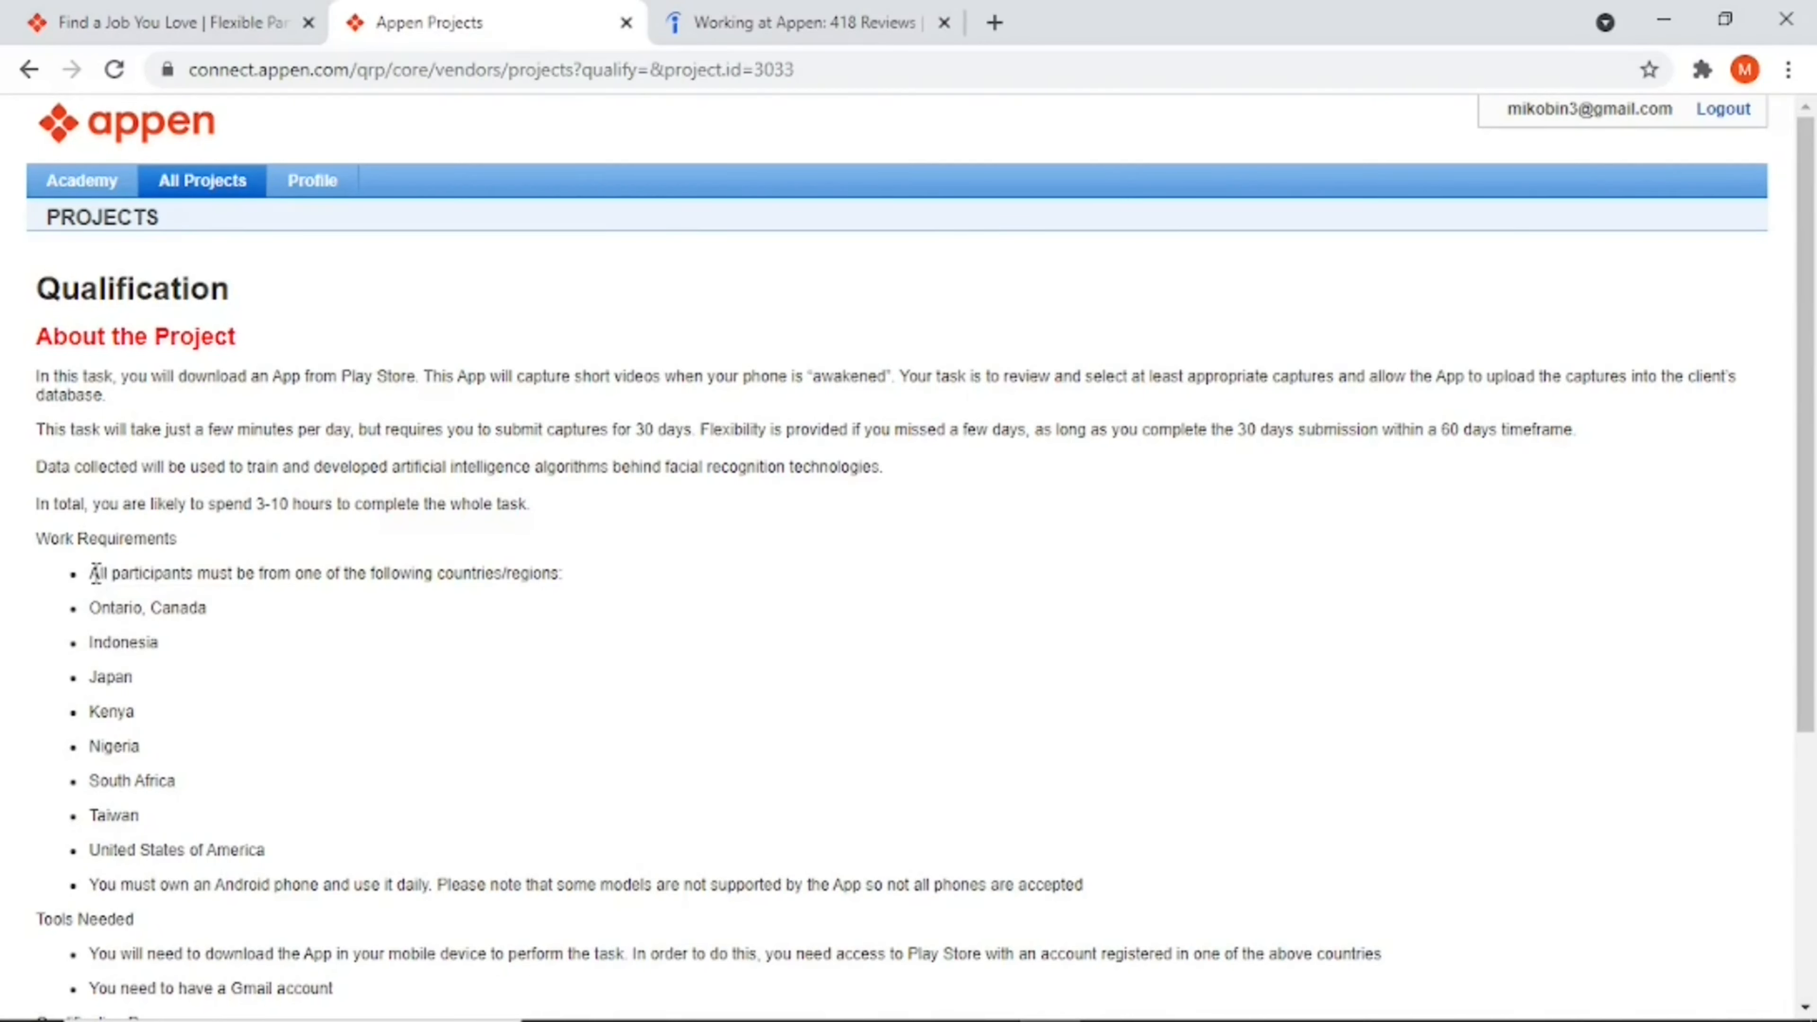
pyautogui.moveTo(91, 573); pyautogui.dragTo(107, 815)
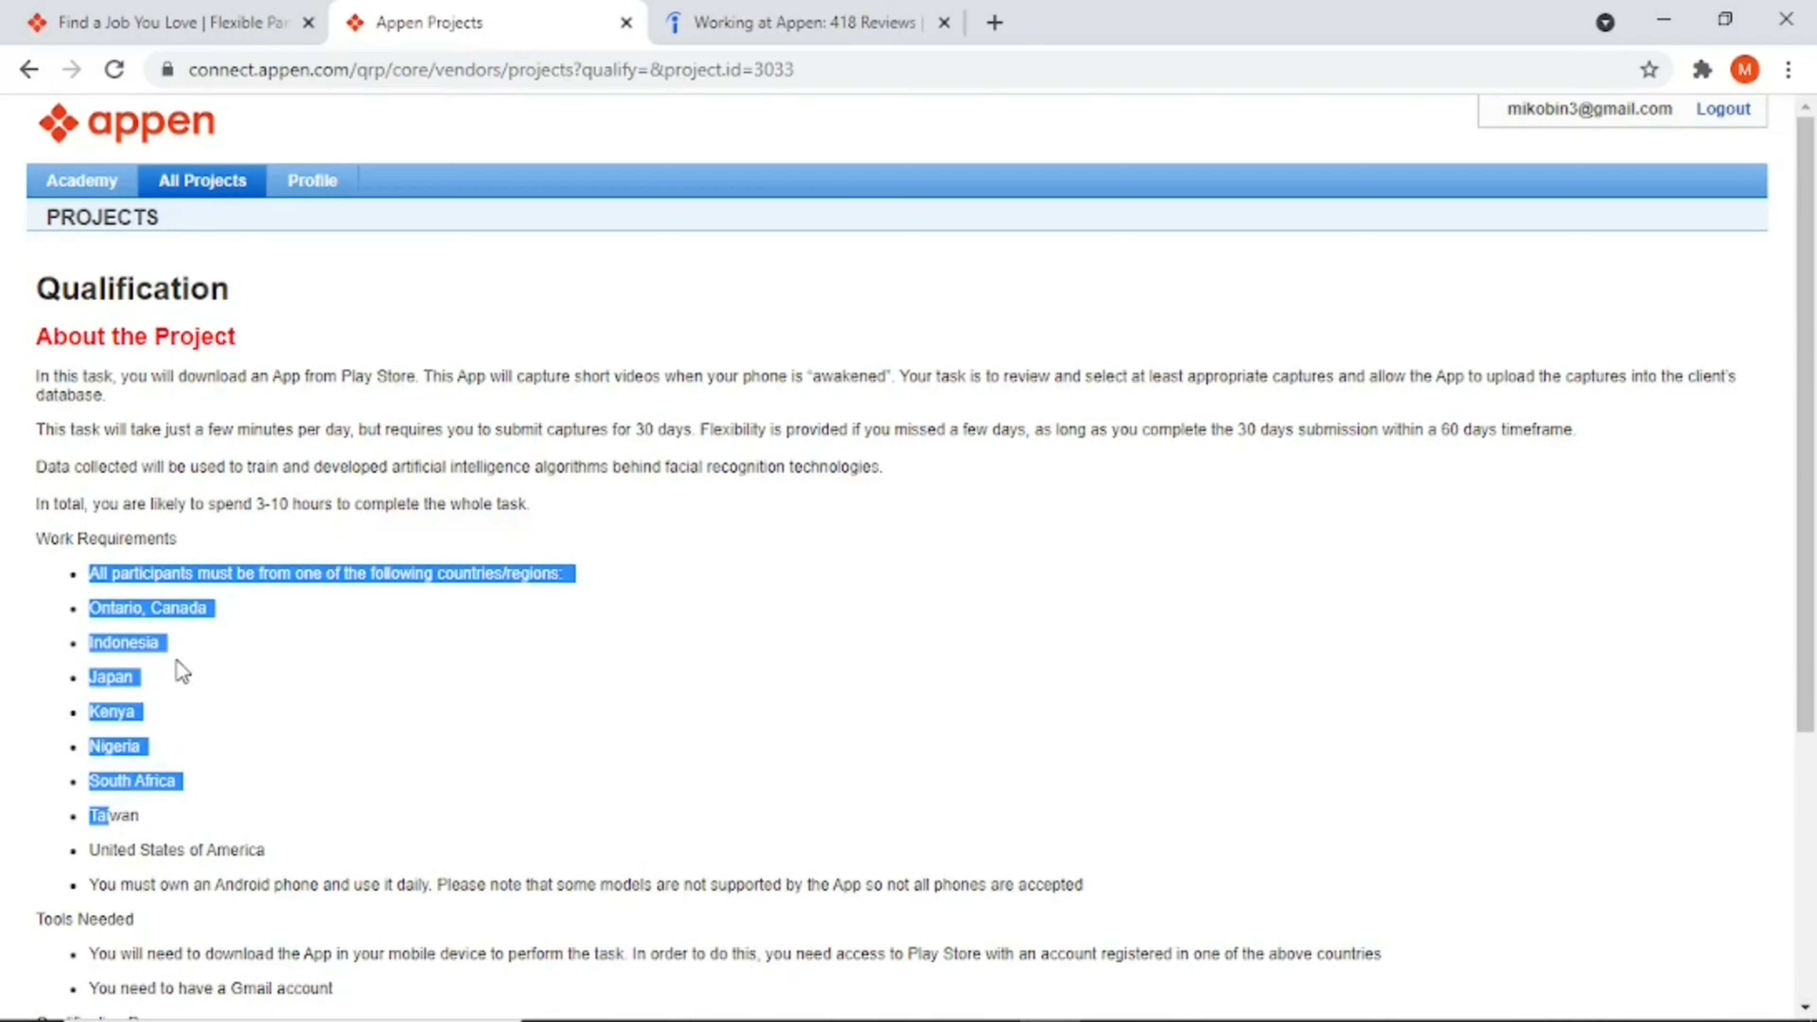
pyautogui.moveTo(143, 729)
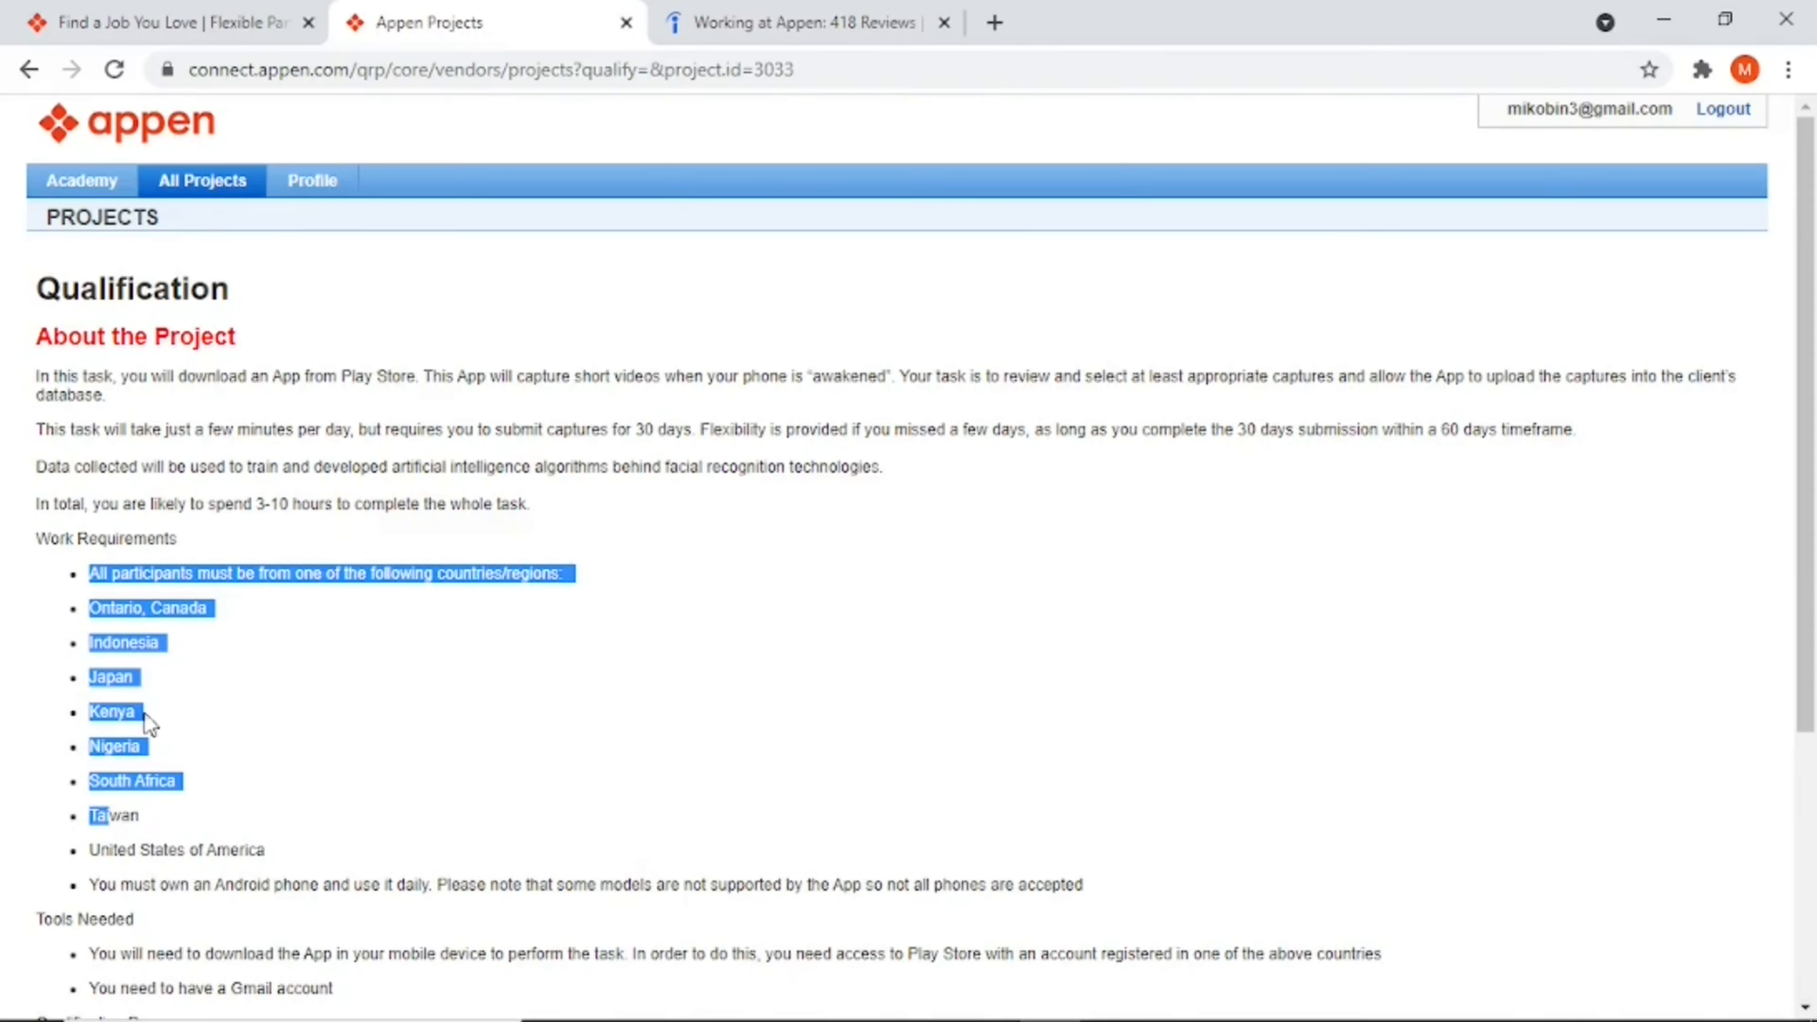
pyautogui.moveTo(245, 793)
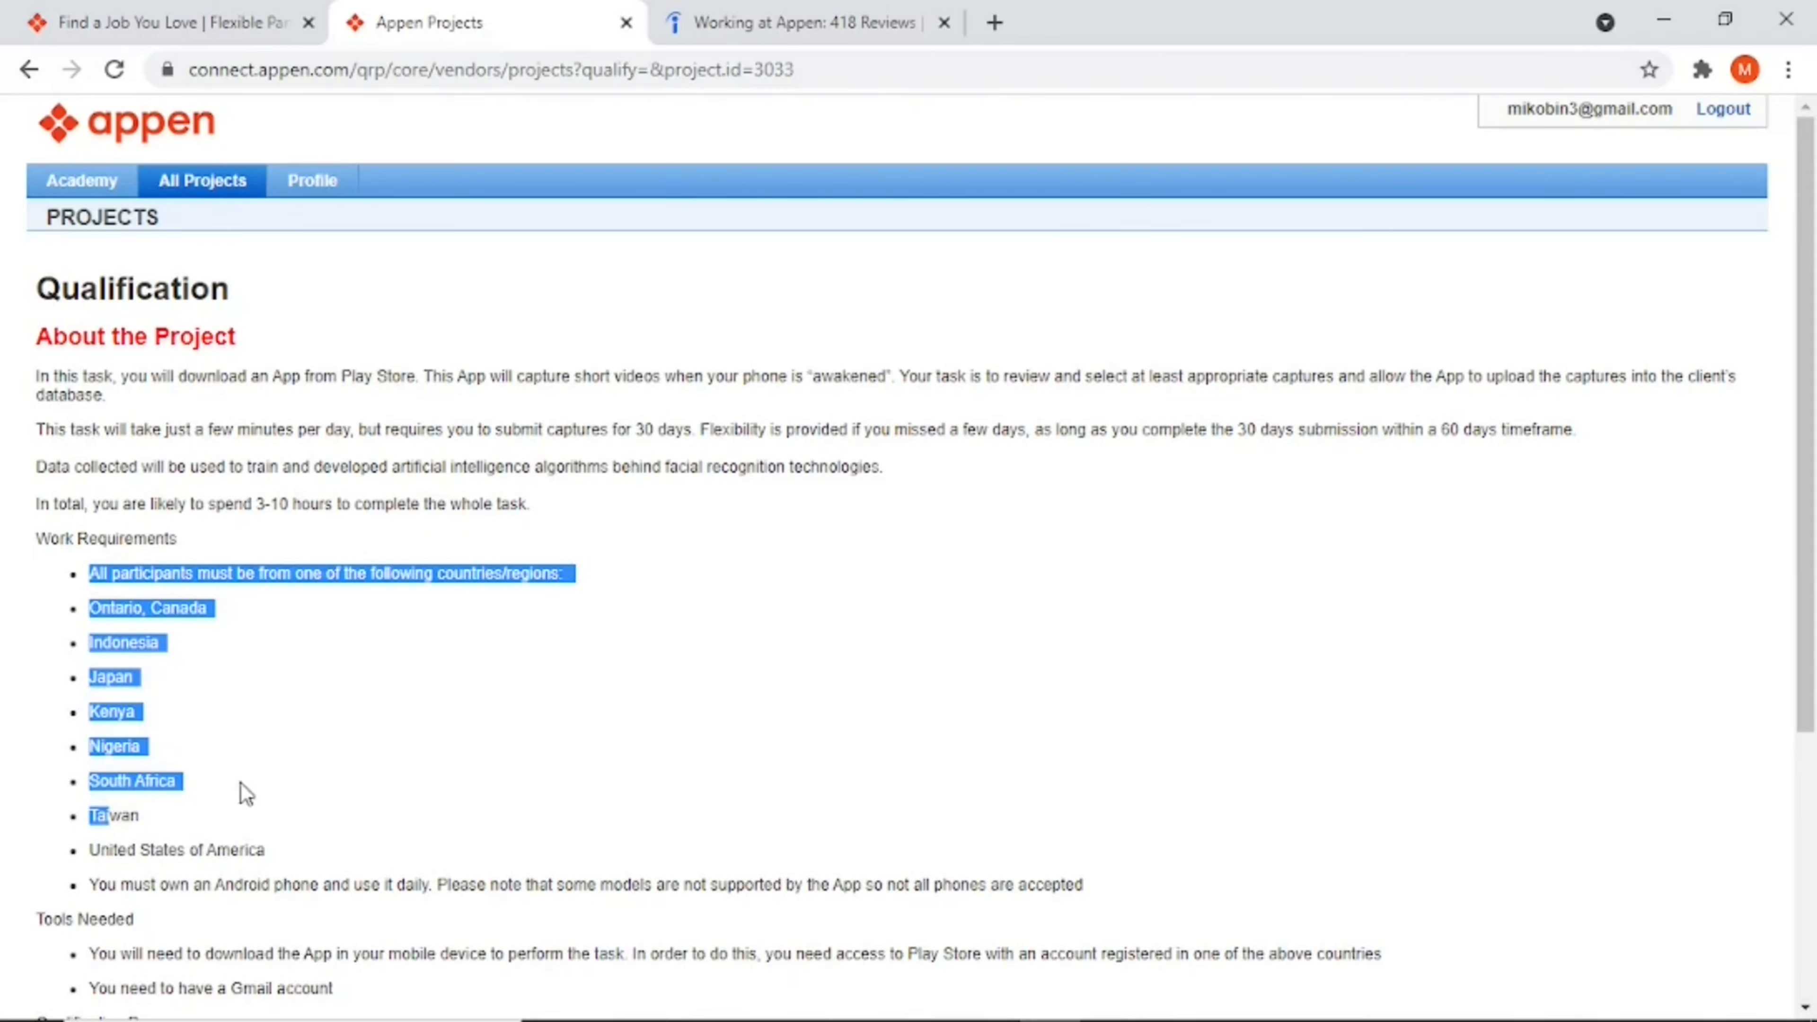
pyautogui.moveTo(203, 803)
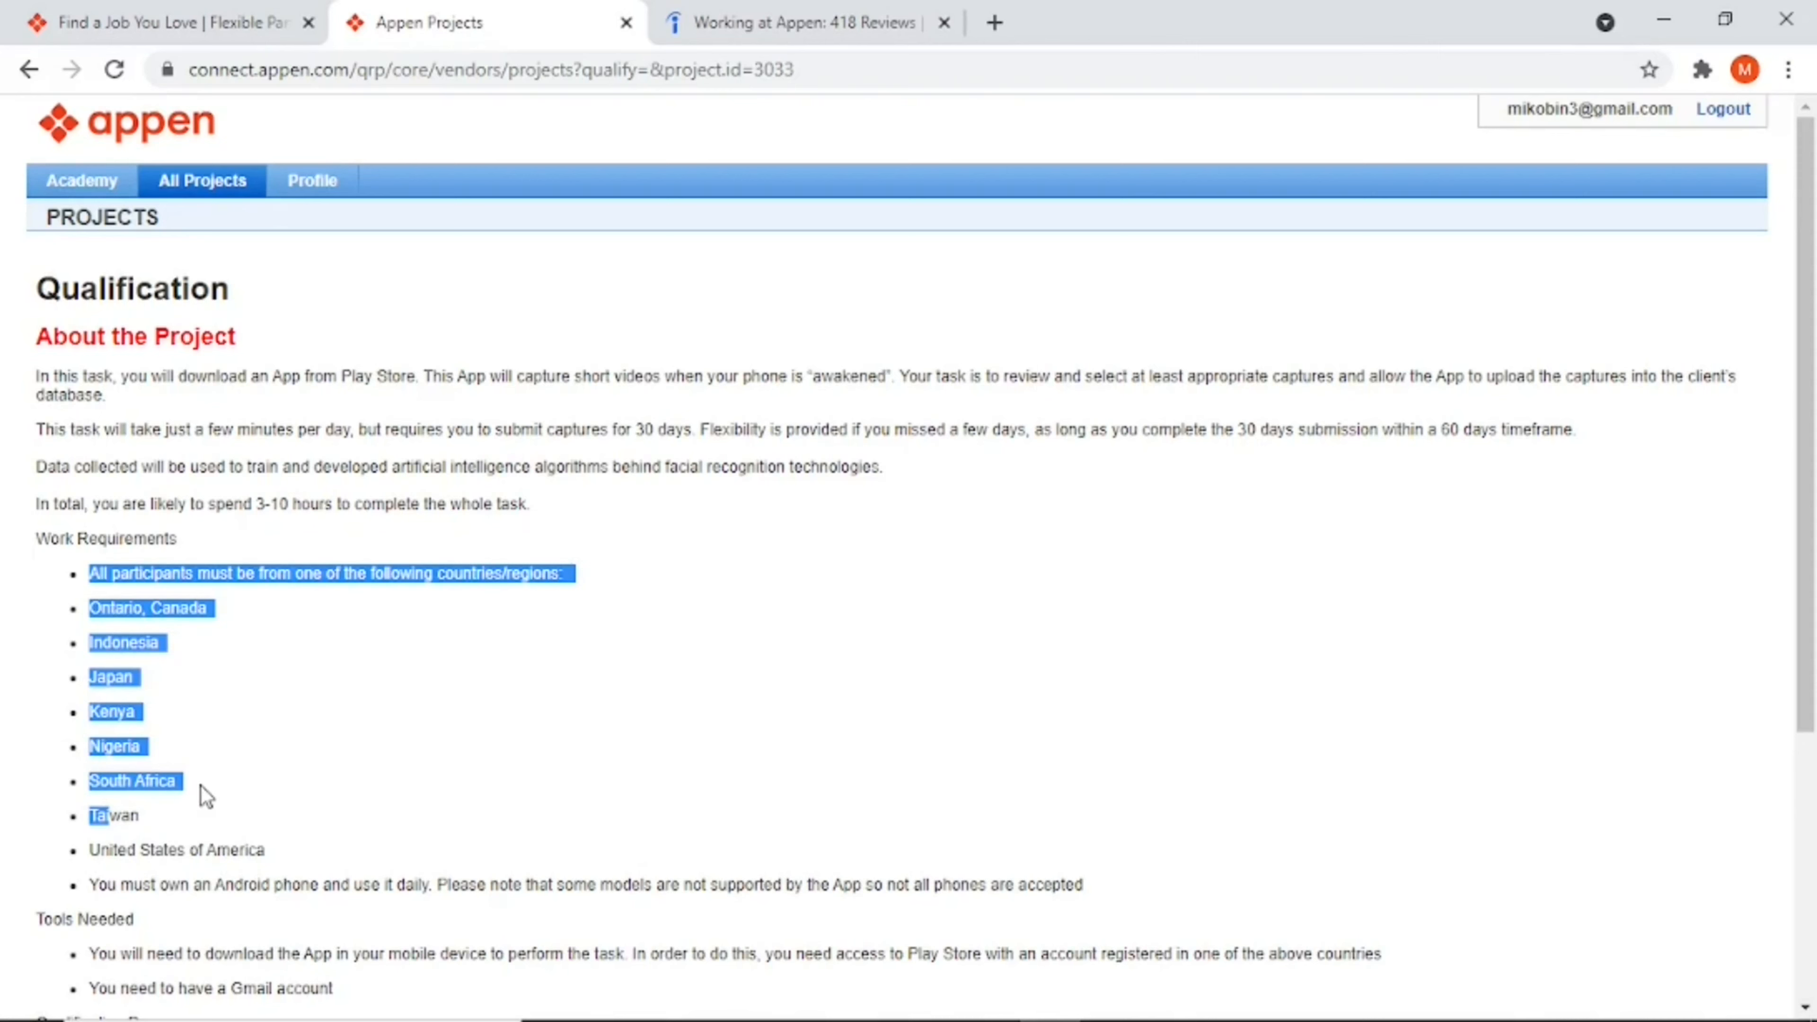
pyautogui.moveTo(329, 676)
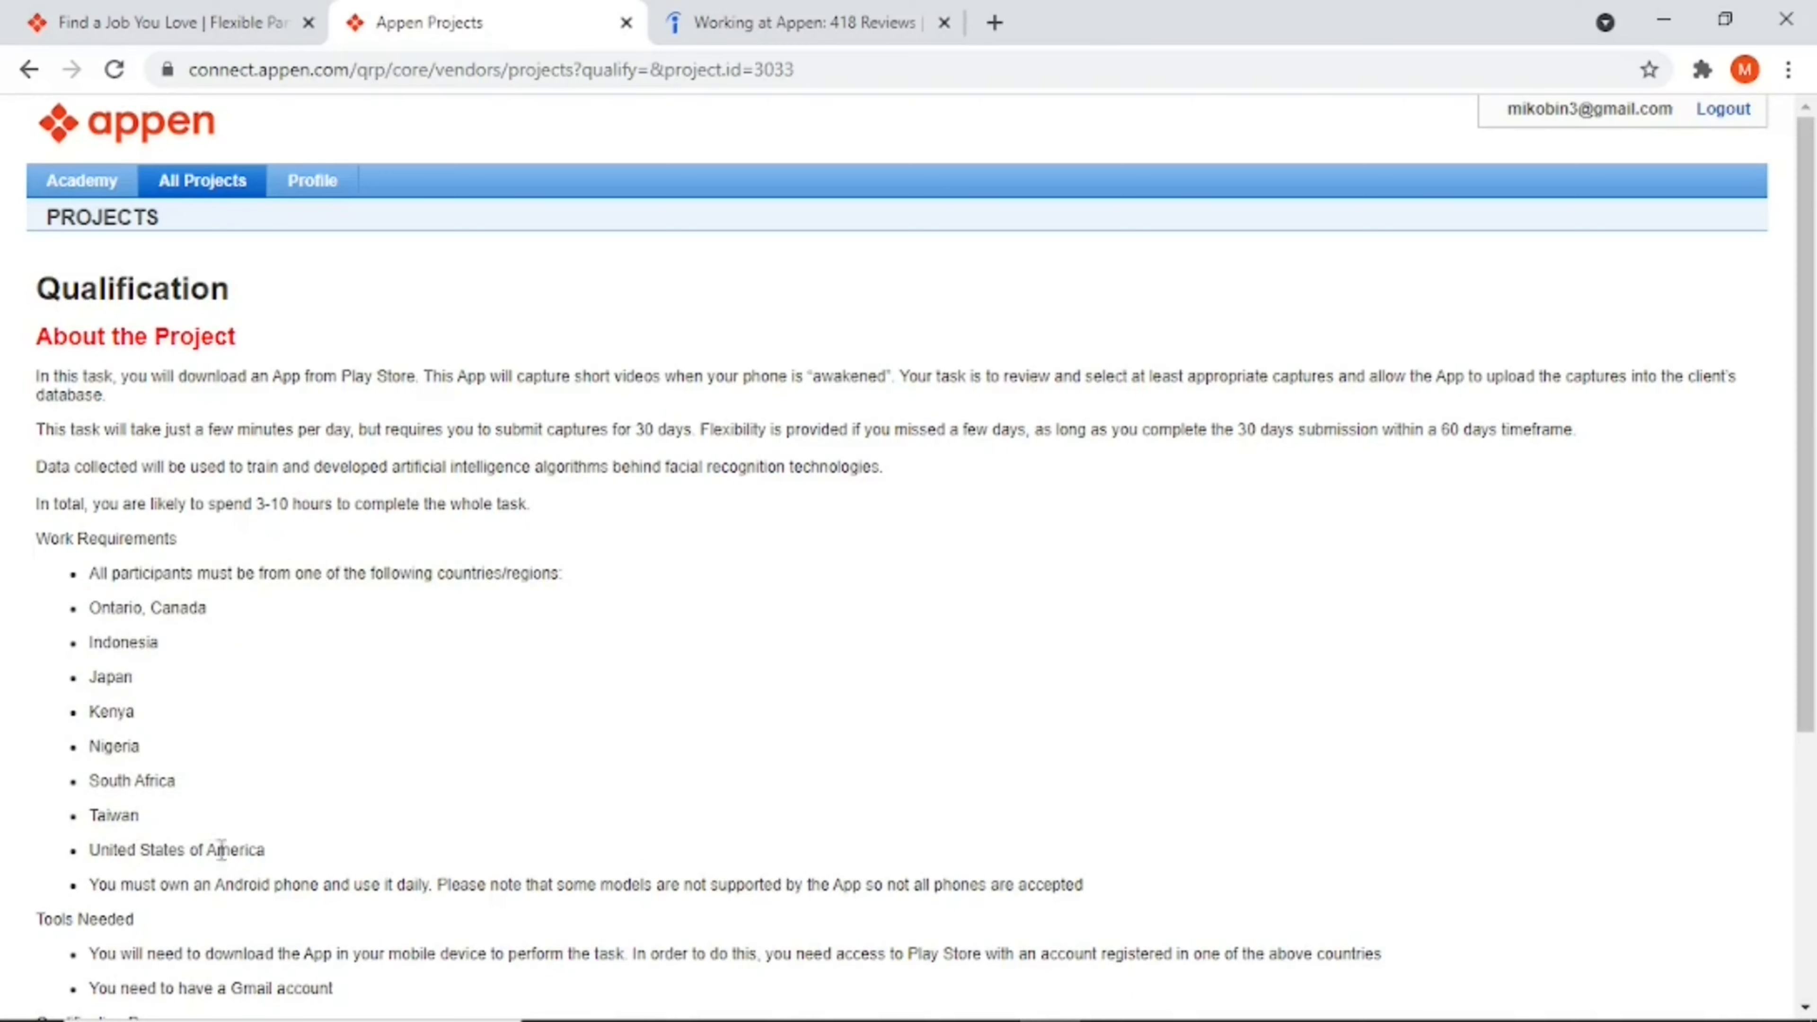
pyautogui.scroll(-3)
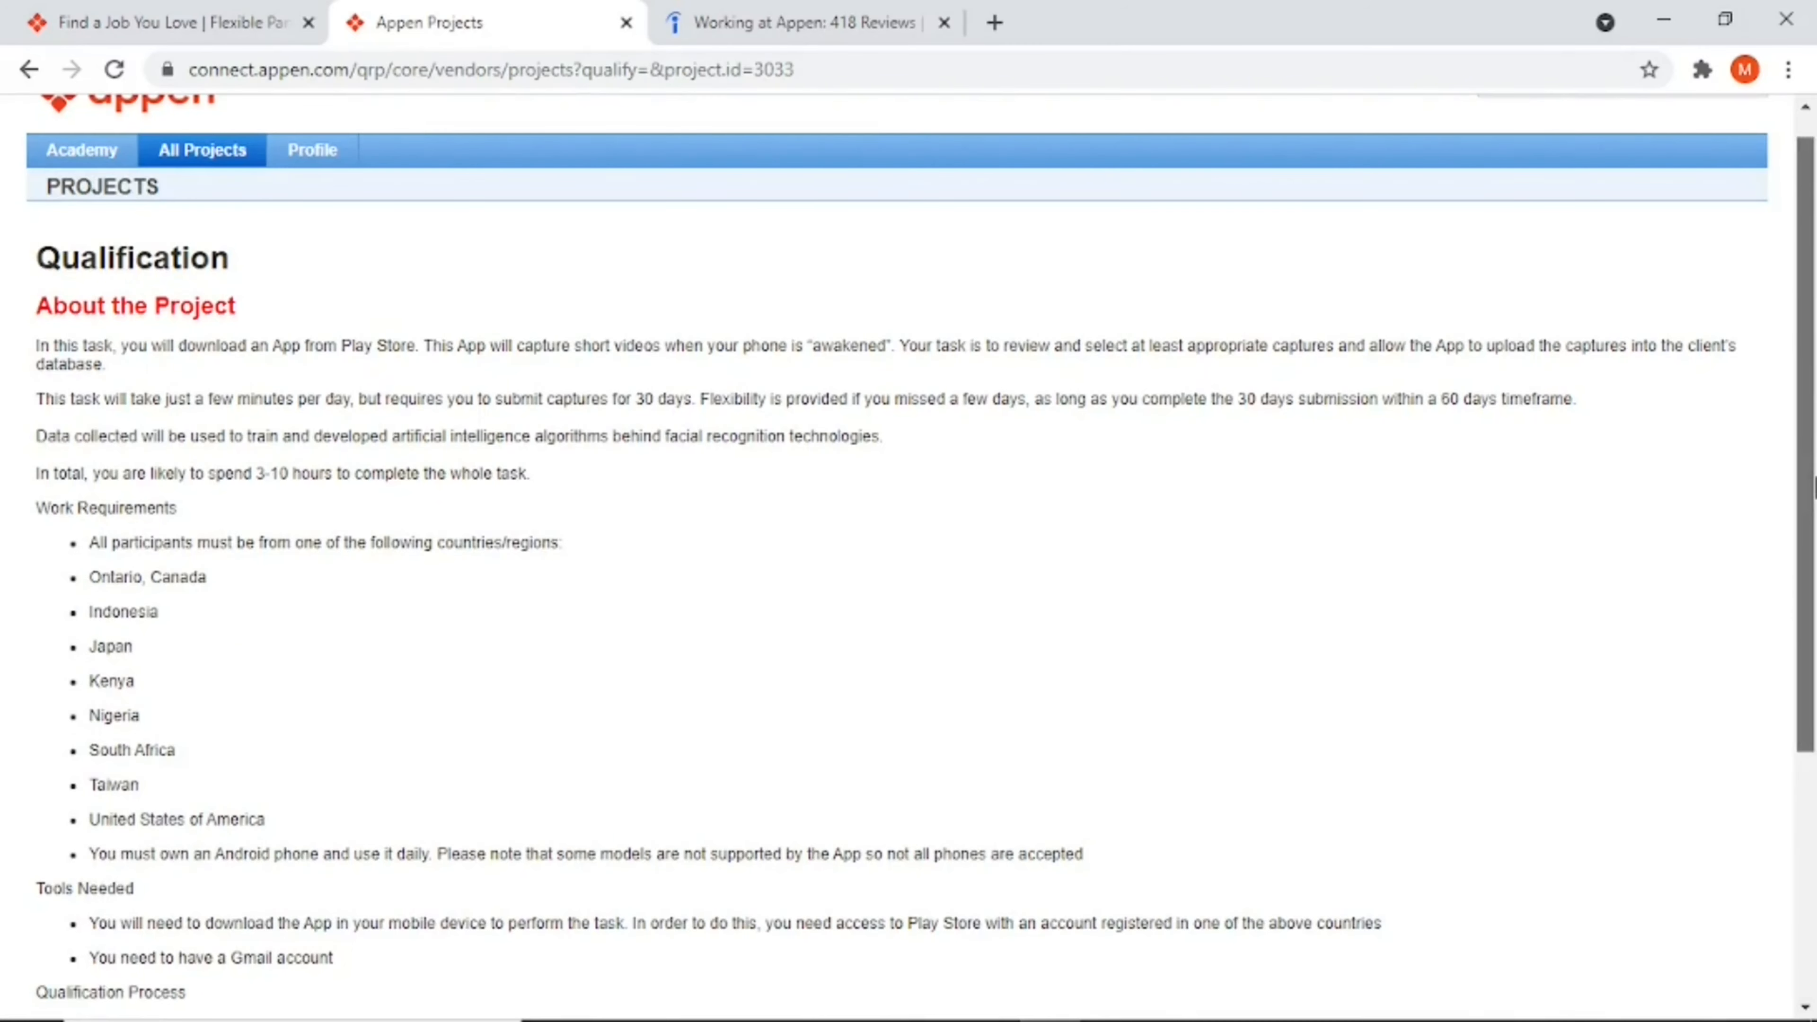
pyautogui.scroll(-3)
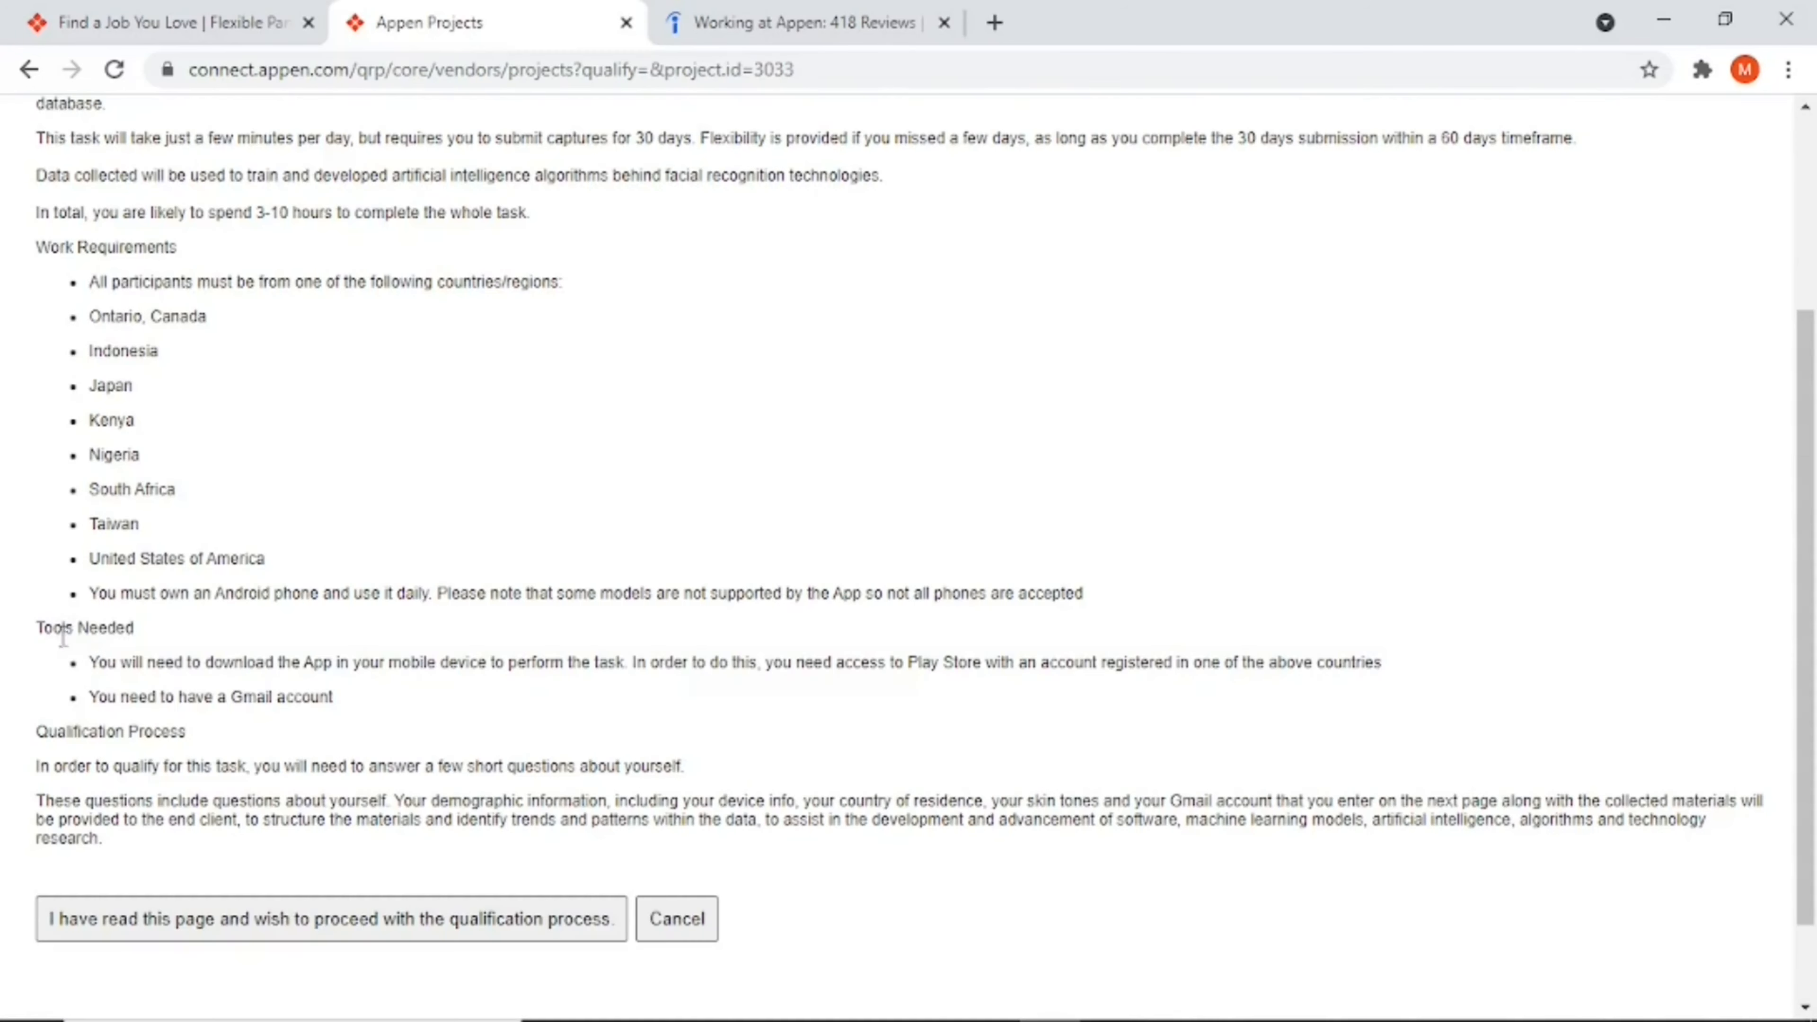
pyautogui.moveTo(261, 668)
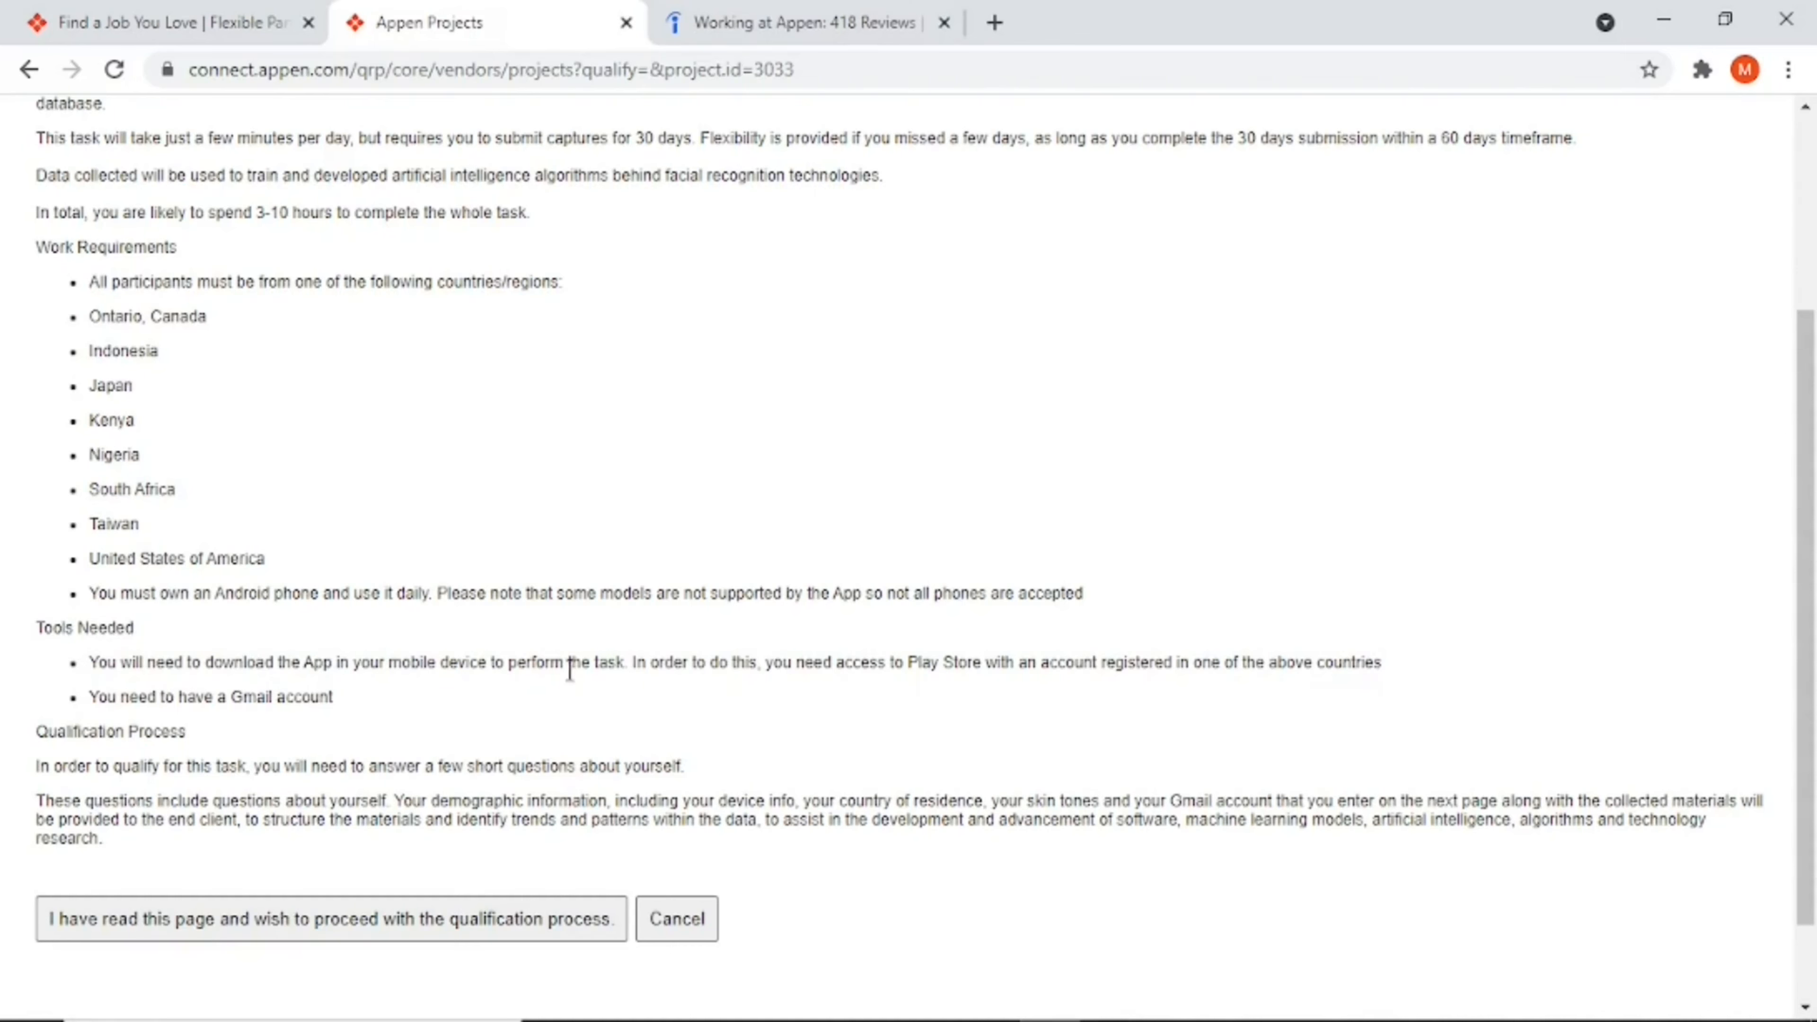
pyautogui.moveTo(199, 735)
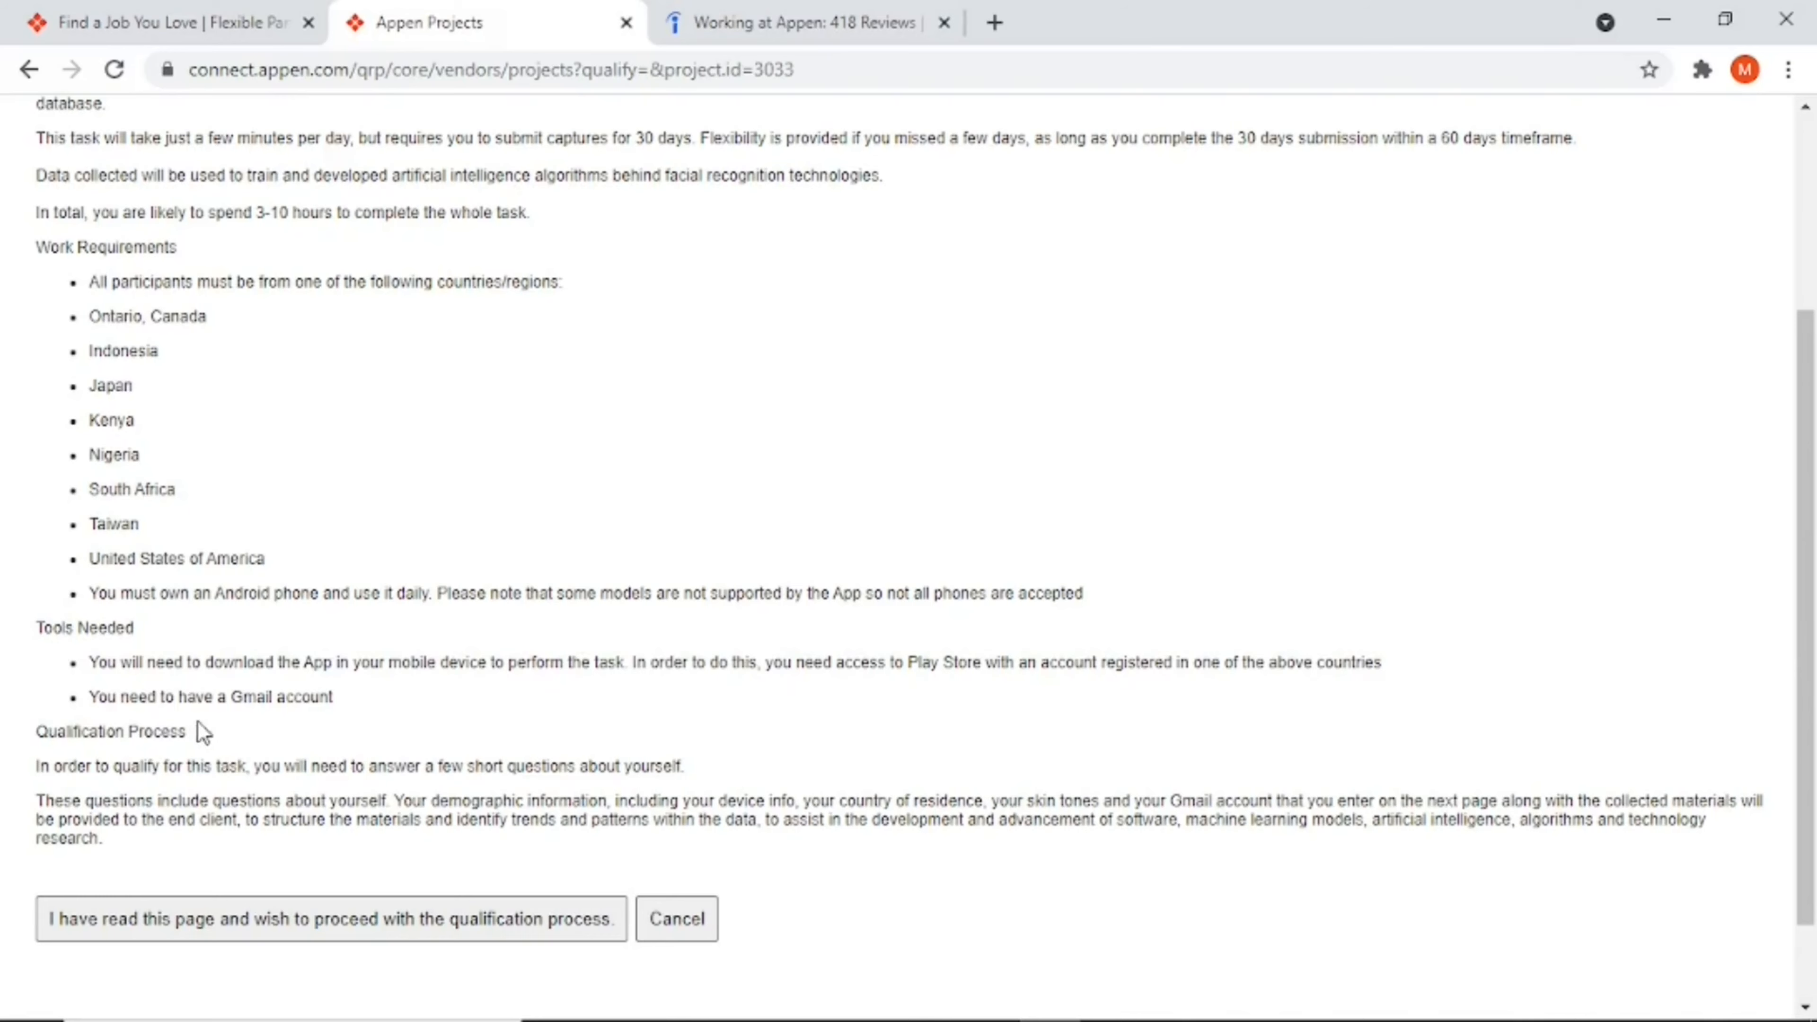
pyautogui.moveTo(658, 697)
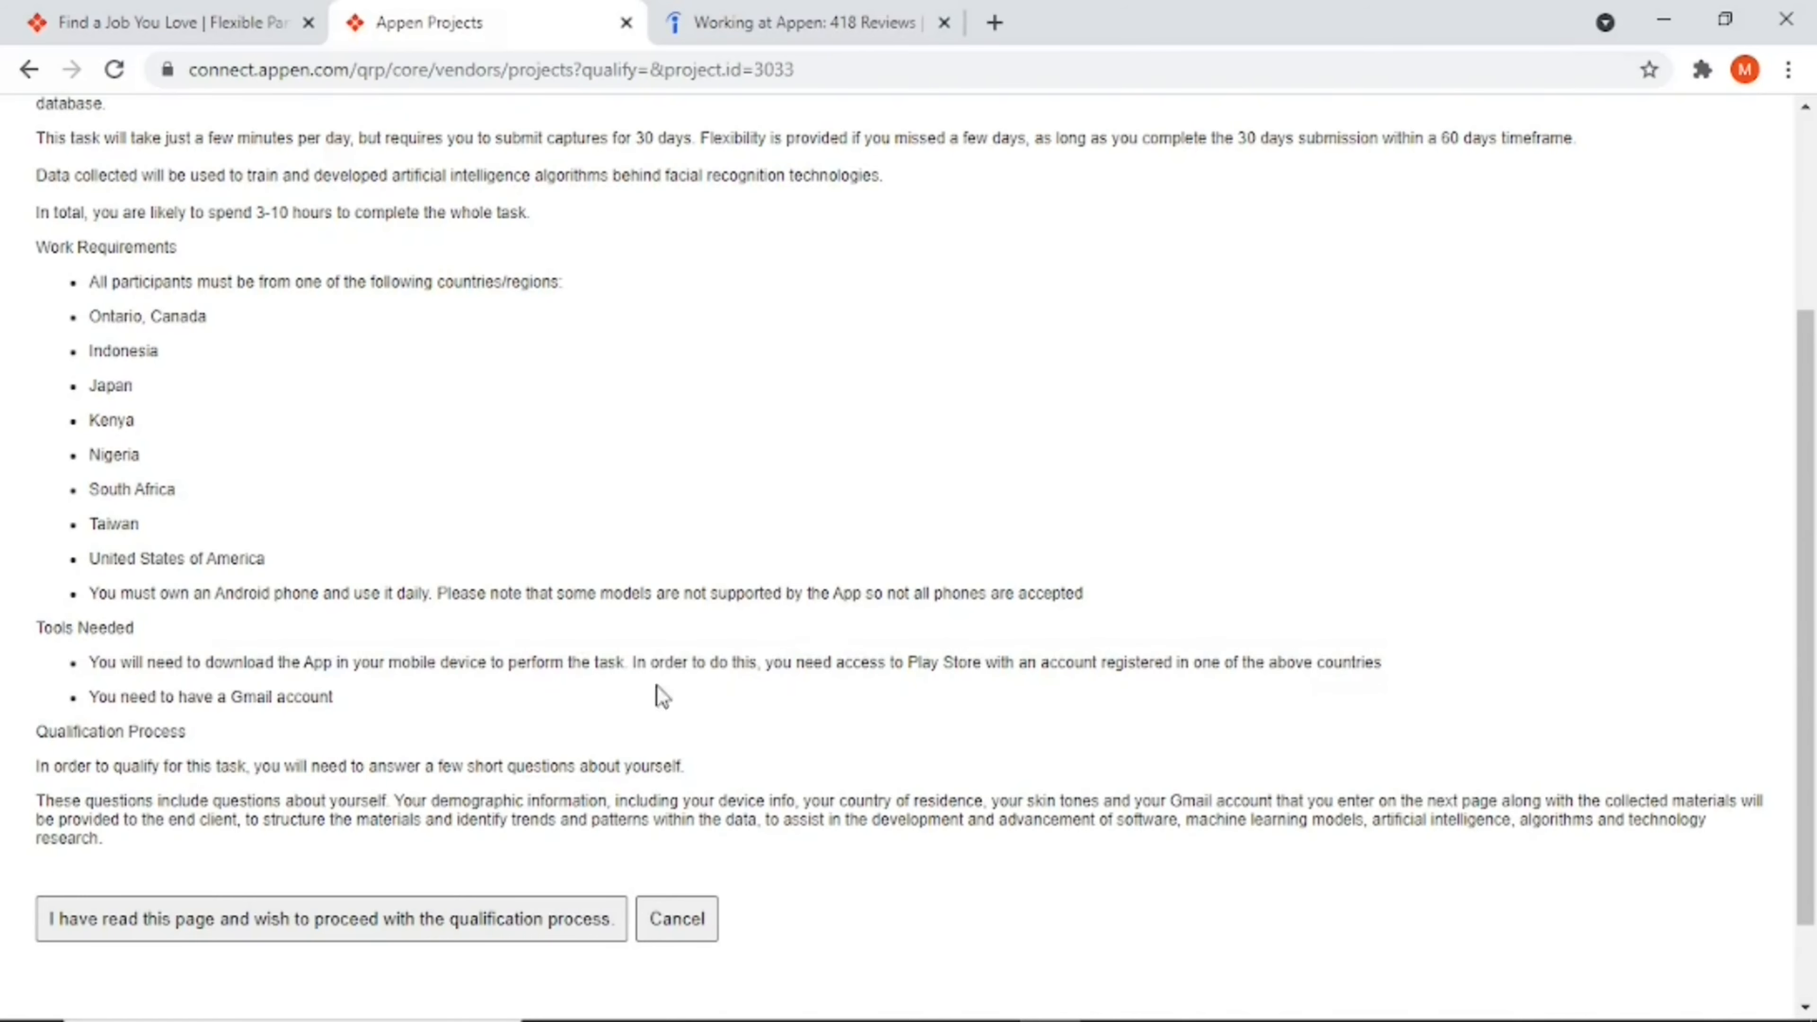
pyautogui.scroll(-3)
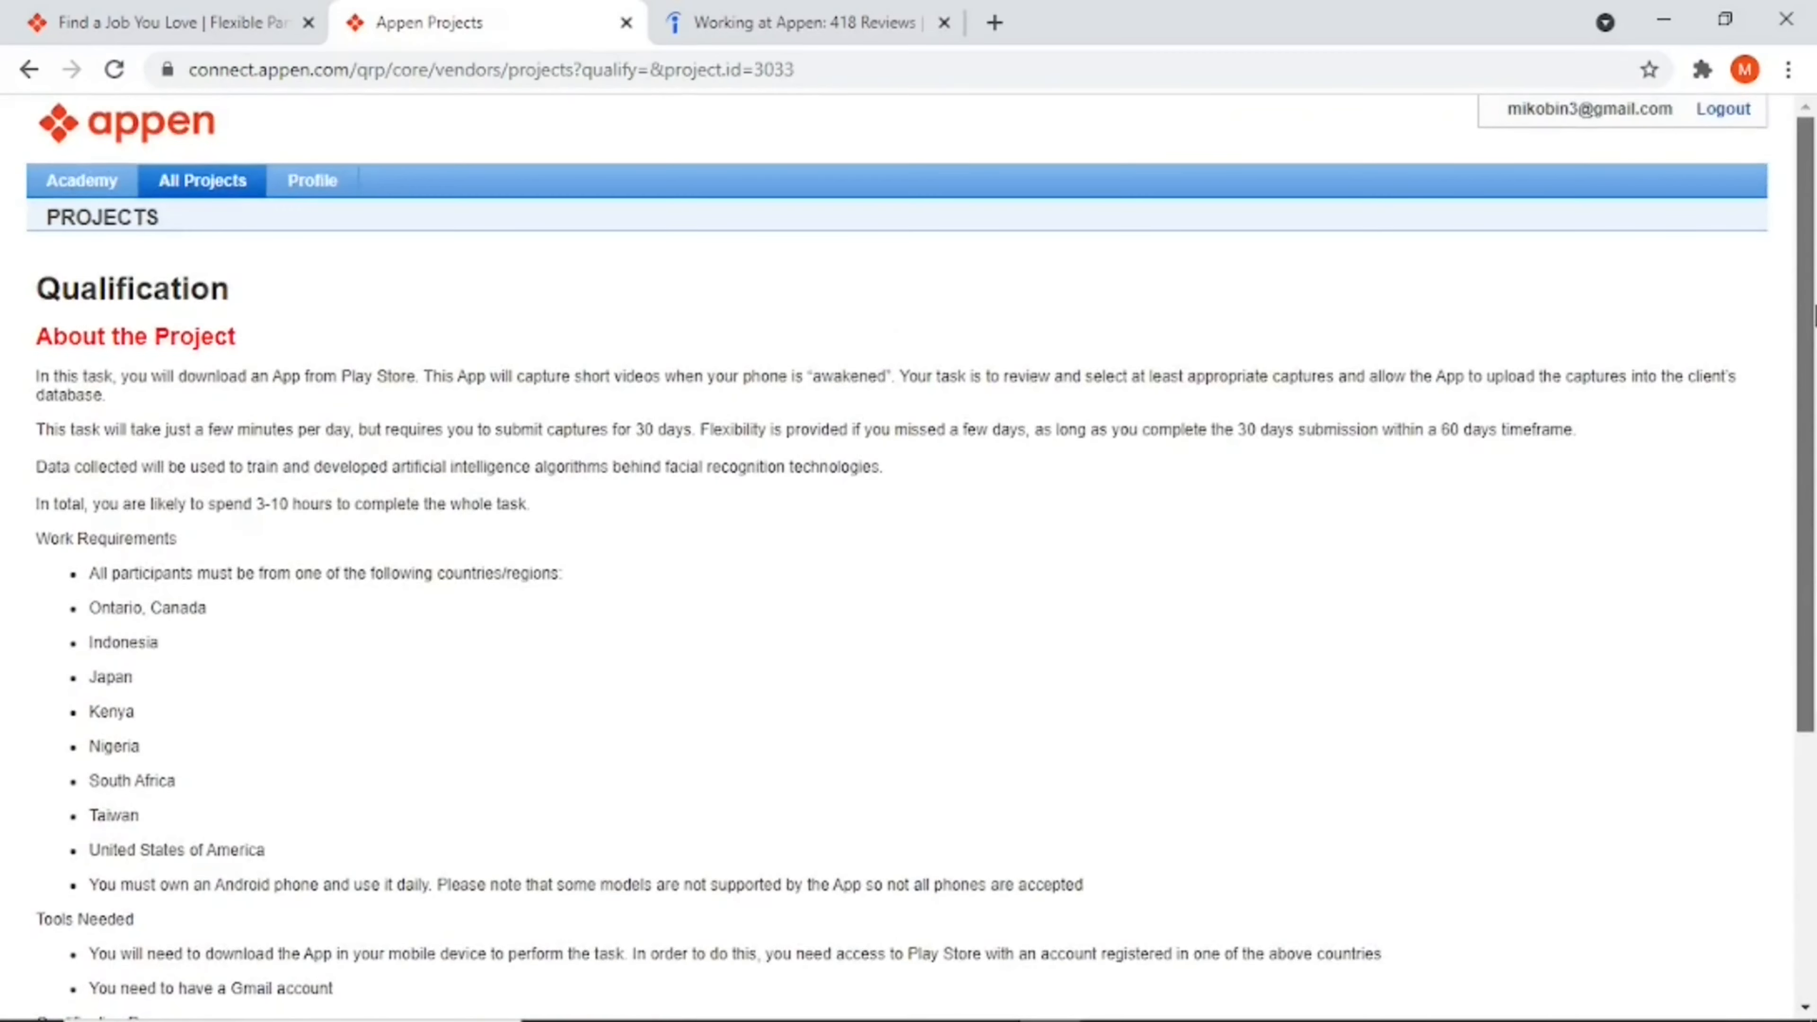
pyautogui.scroll(-3)
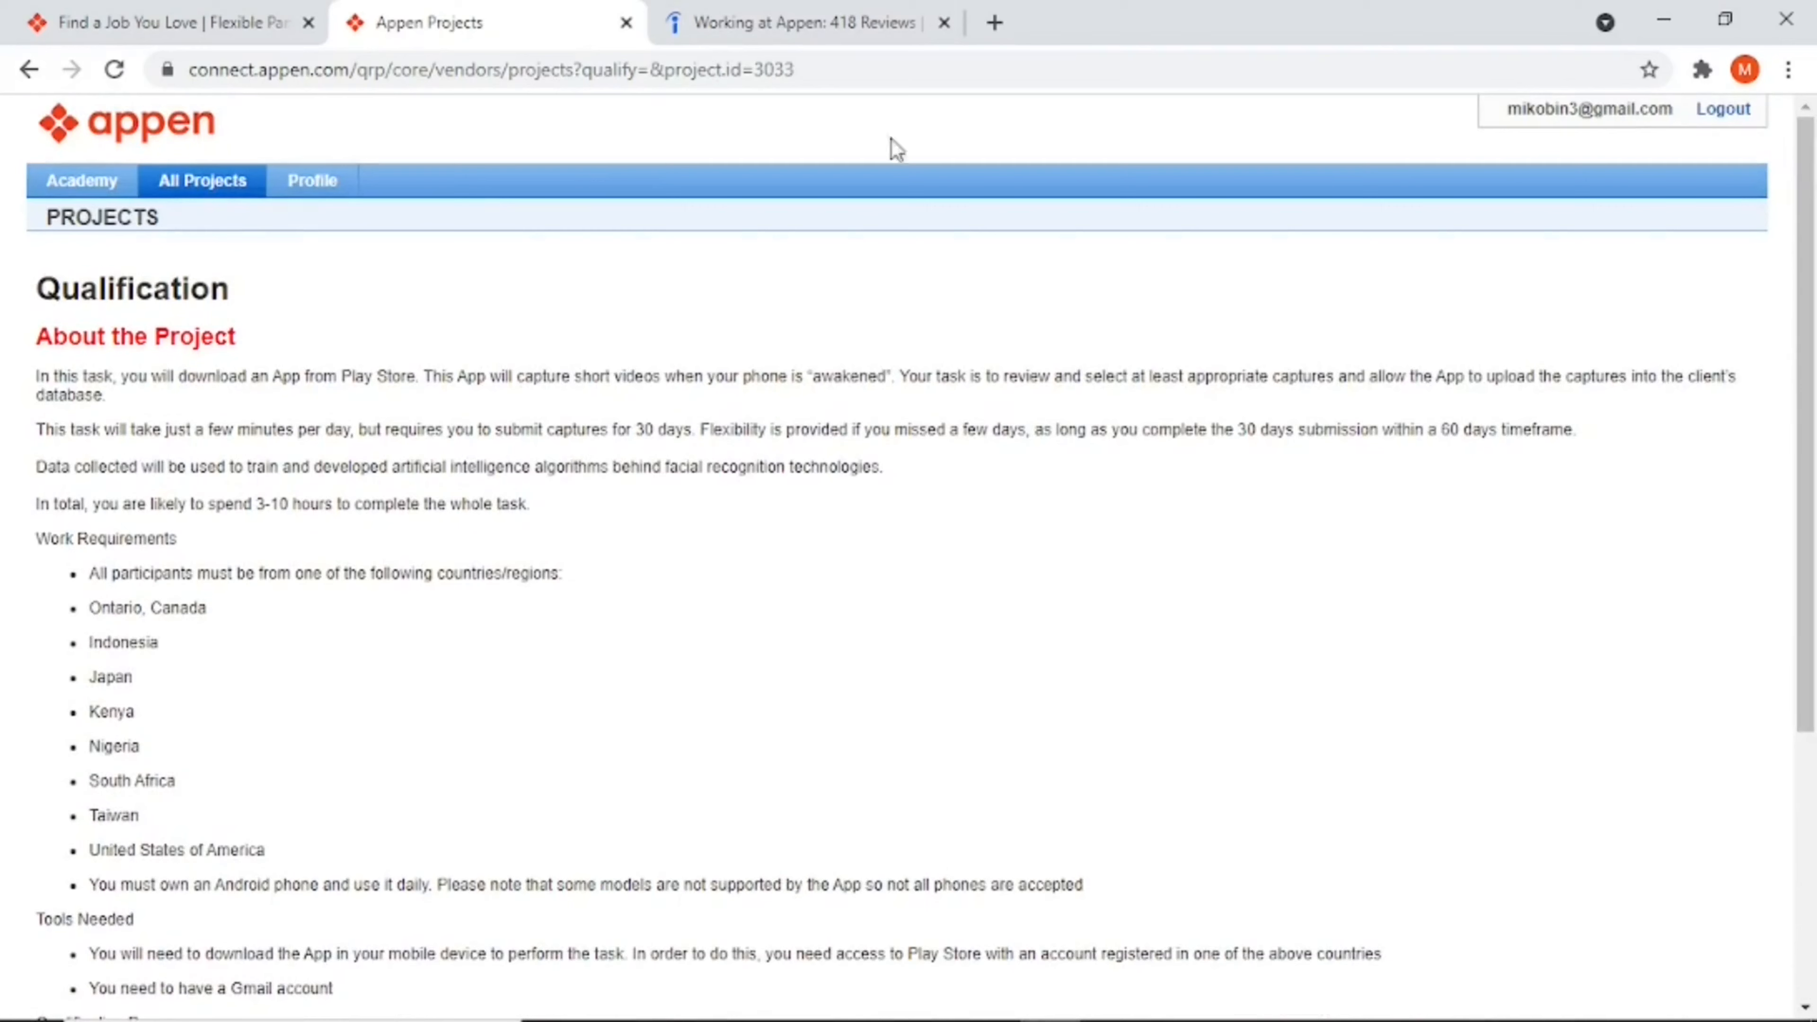
# Step: Go back to All Projects, then switch to the 'Working at Appen: 418 Reviews' Indeed tab
pyautogui.click(27, 69)
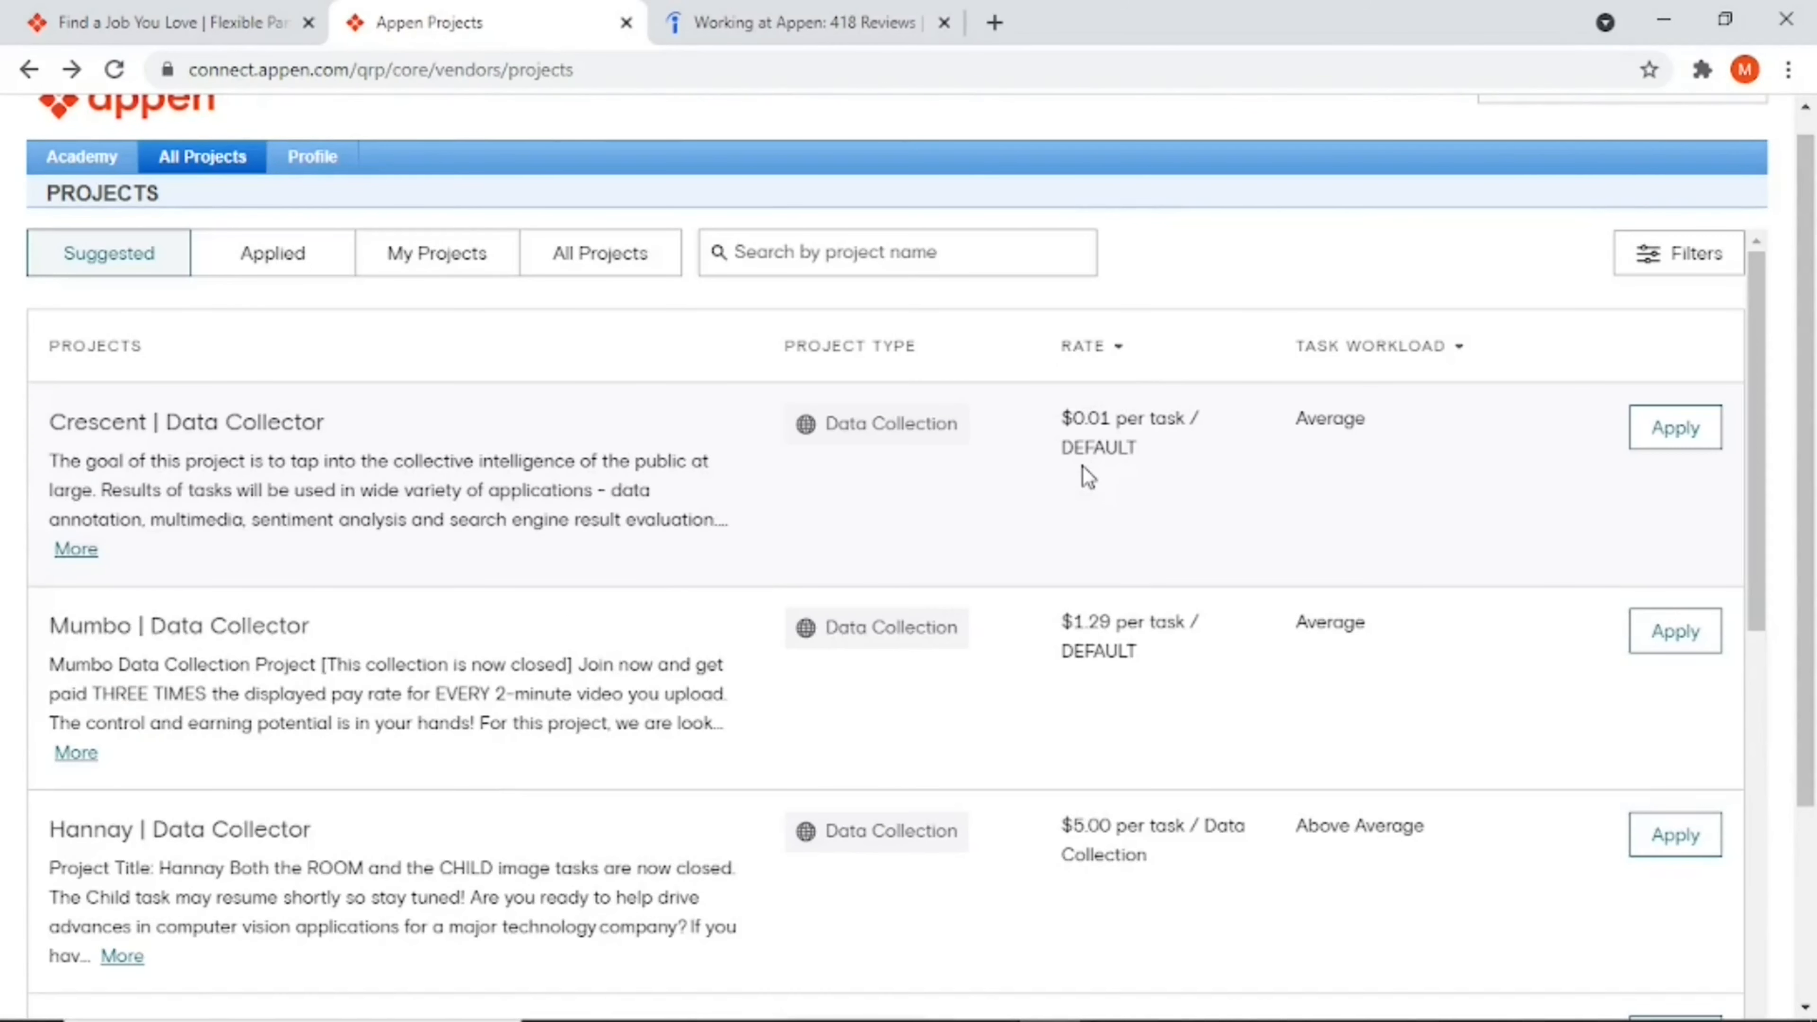
pyautogui.click(798, 24)
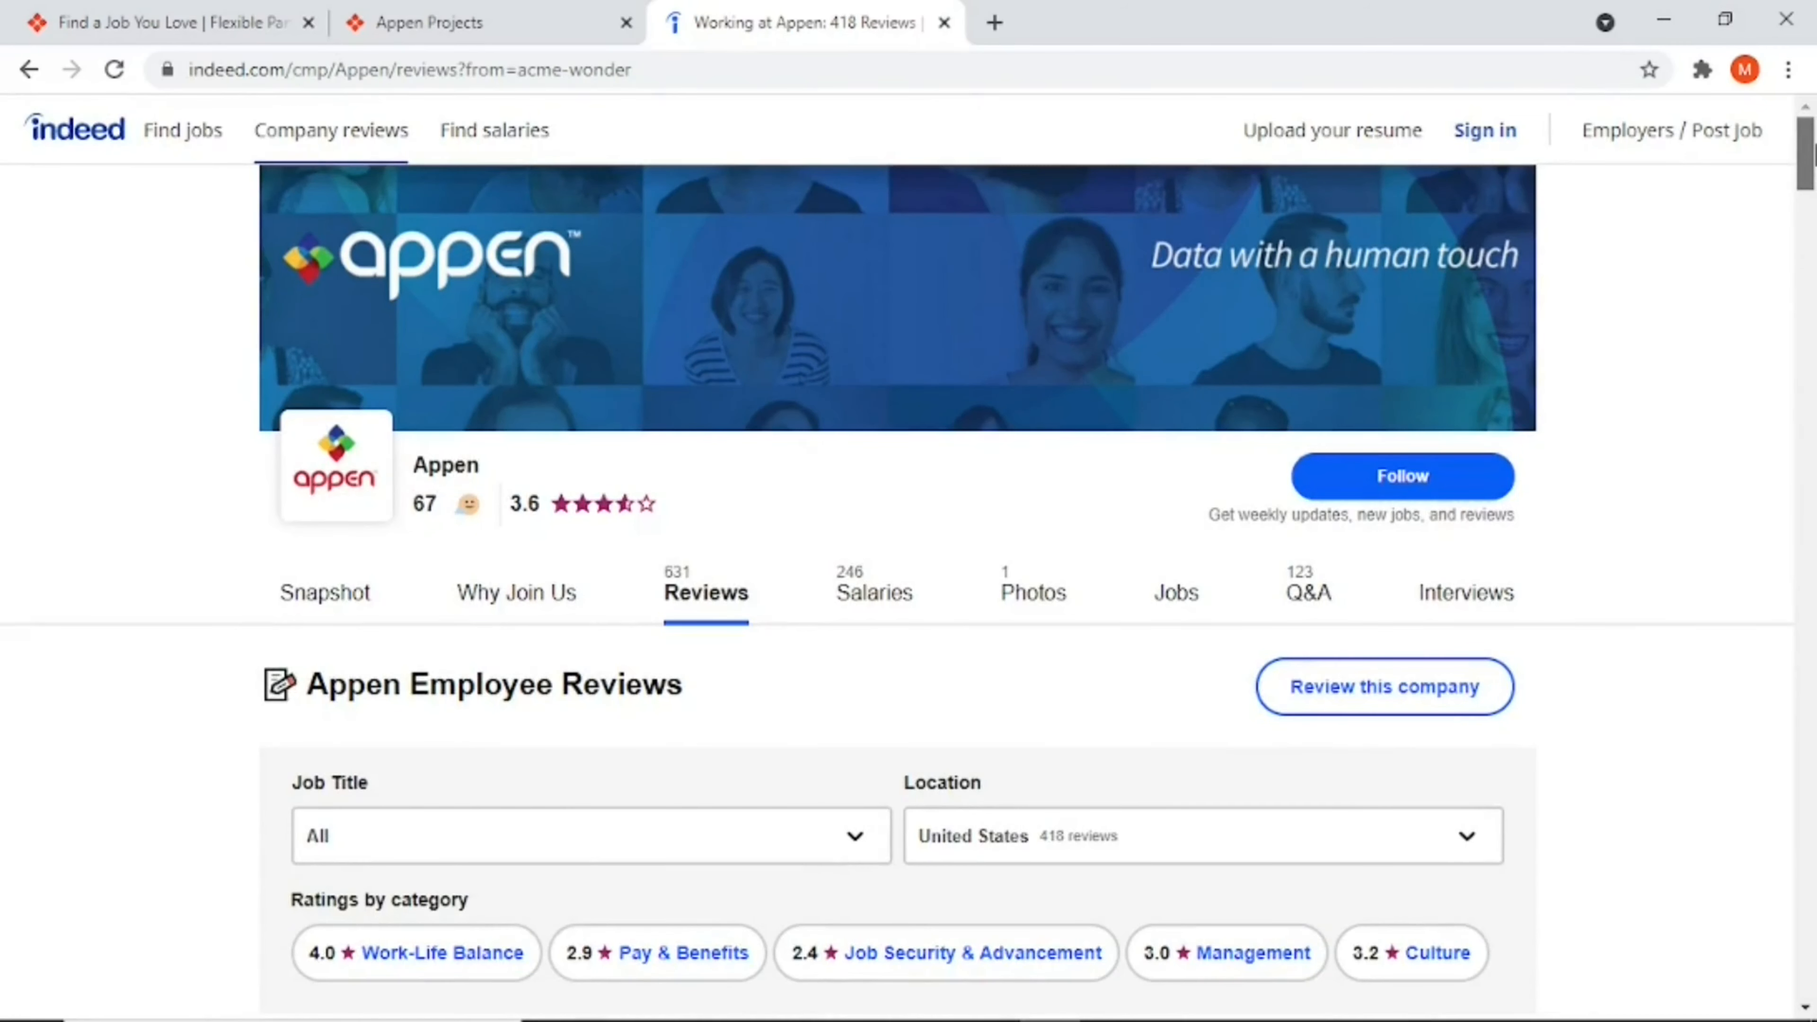
# Step: Read down through Appen's Indeed employee reviews and category ratings, then head back up
pyautogui.scroll(-3)
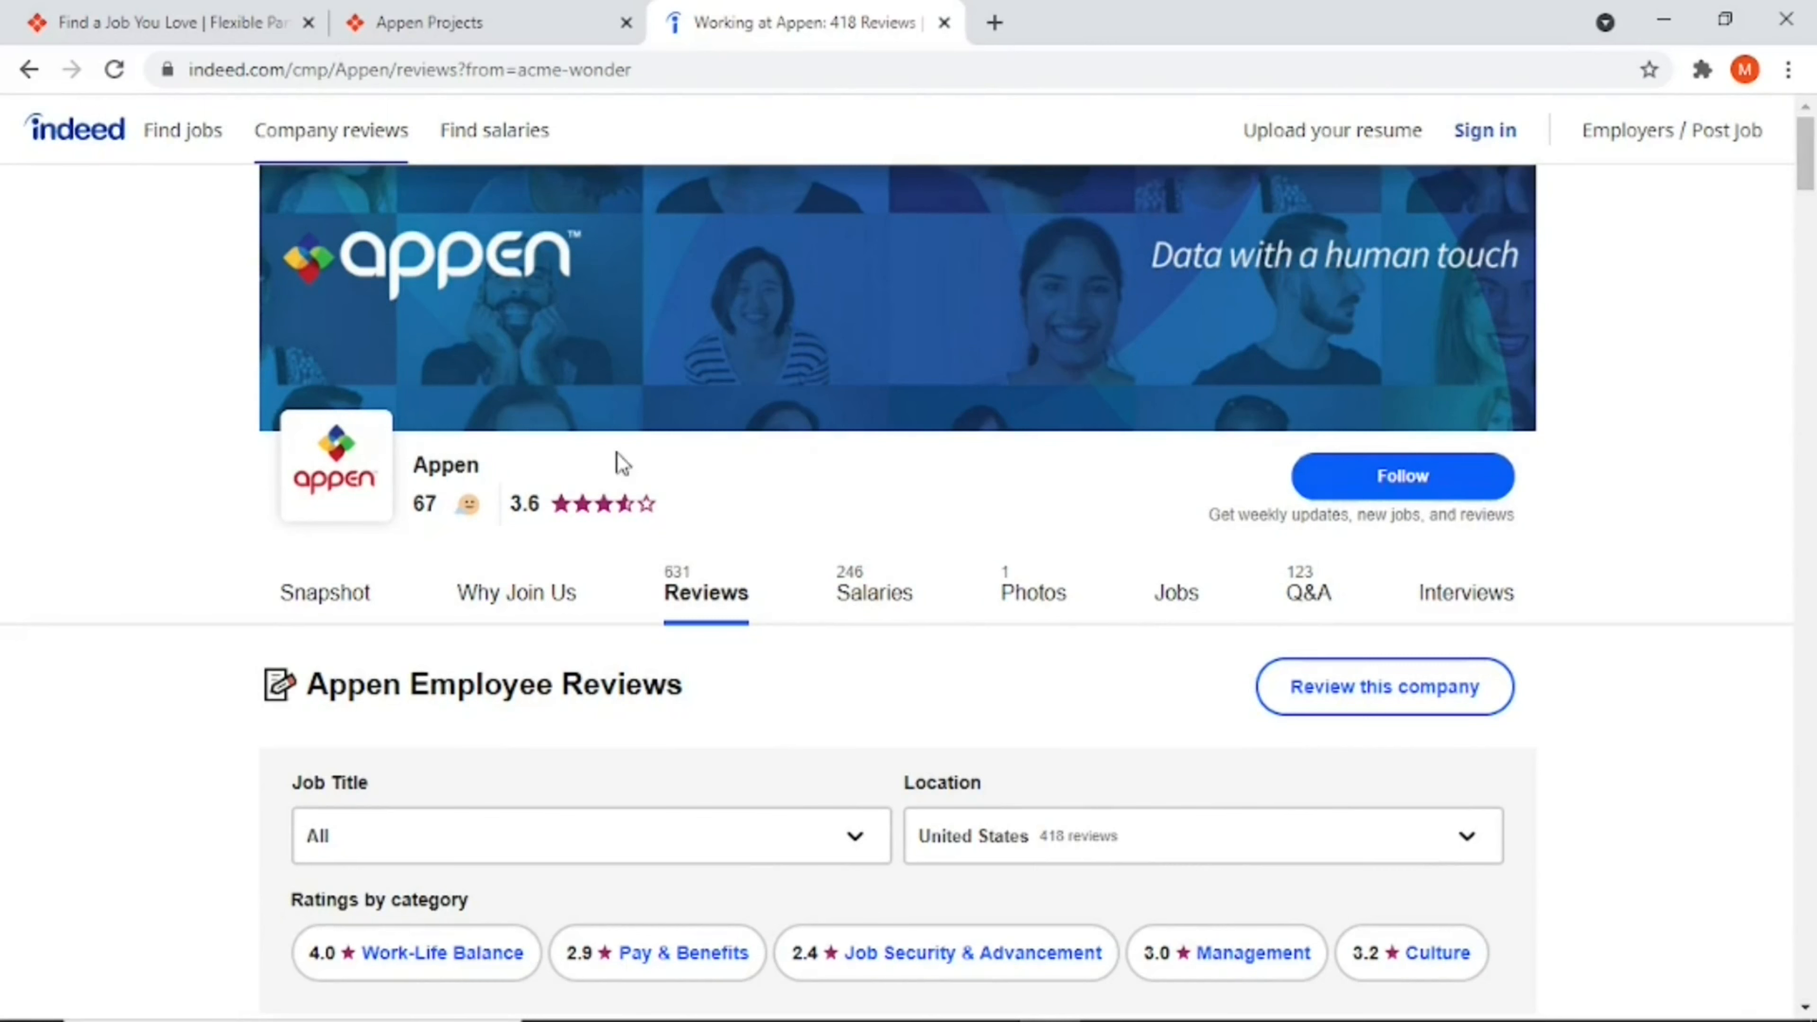
pyautogui.moveTo(515, 542)
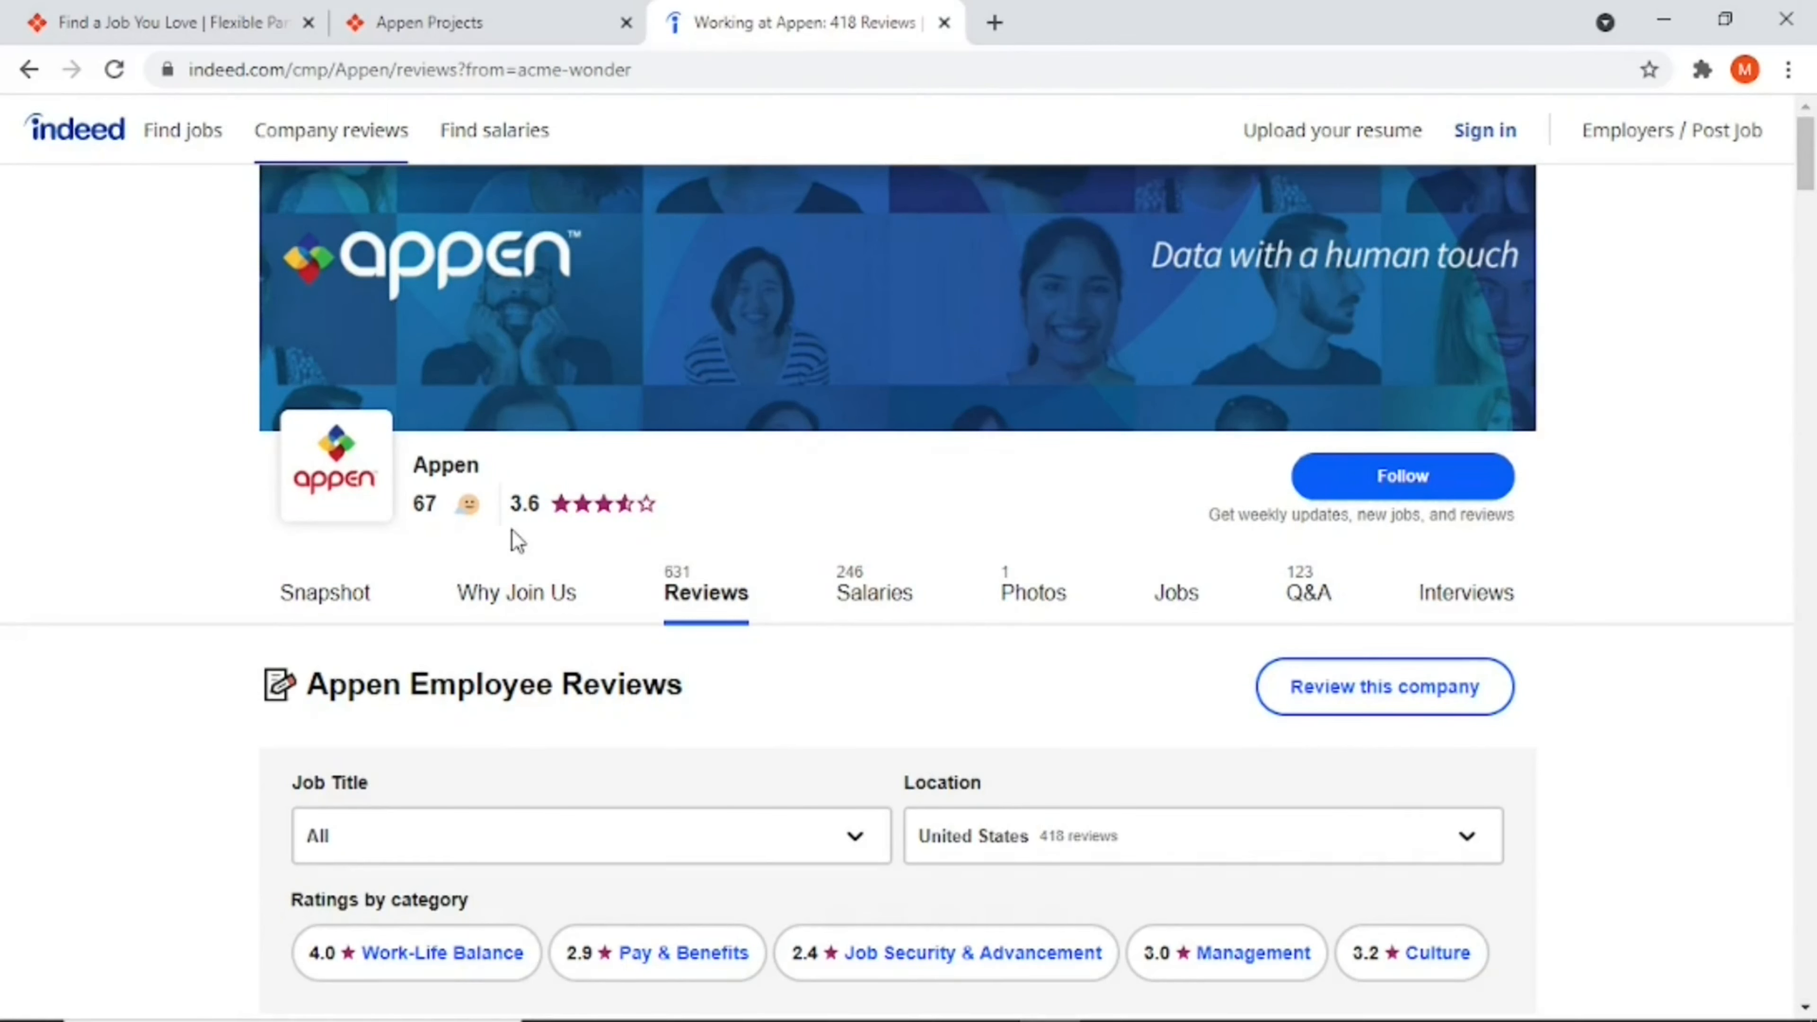
pyautogui.moveTo(559, 537)
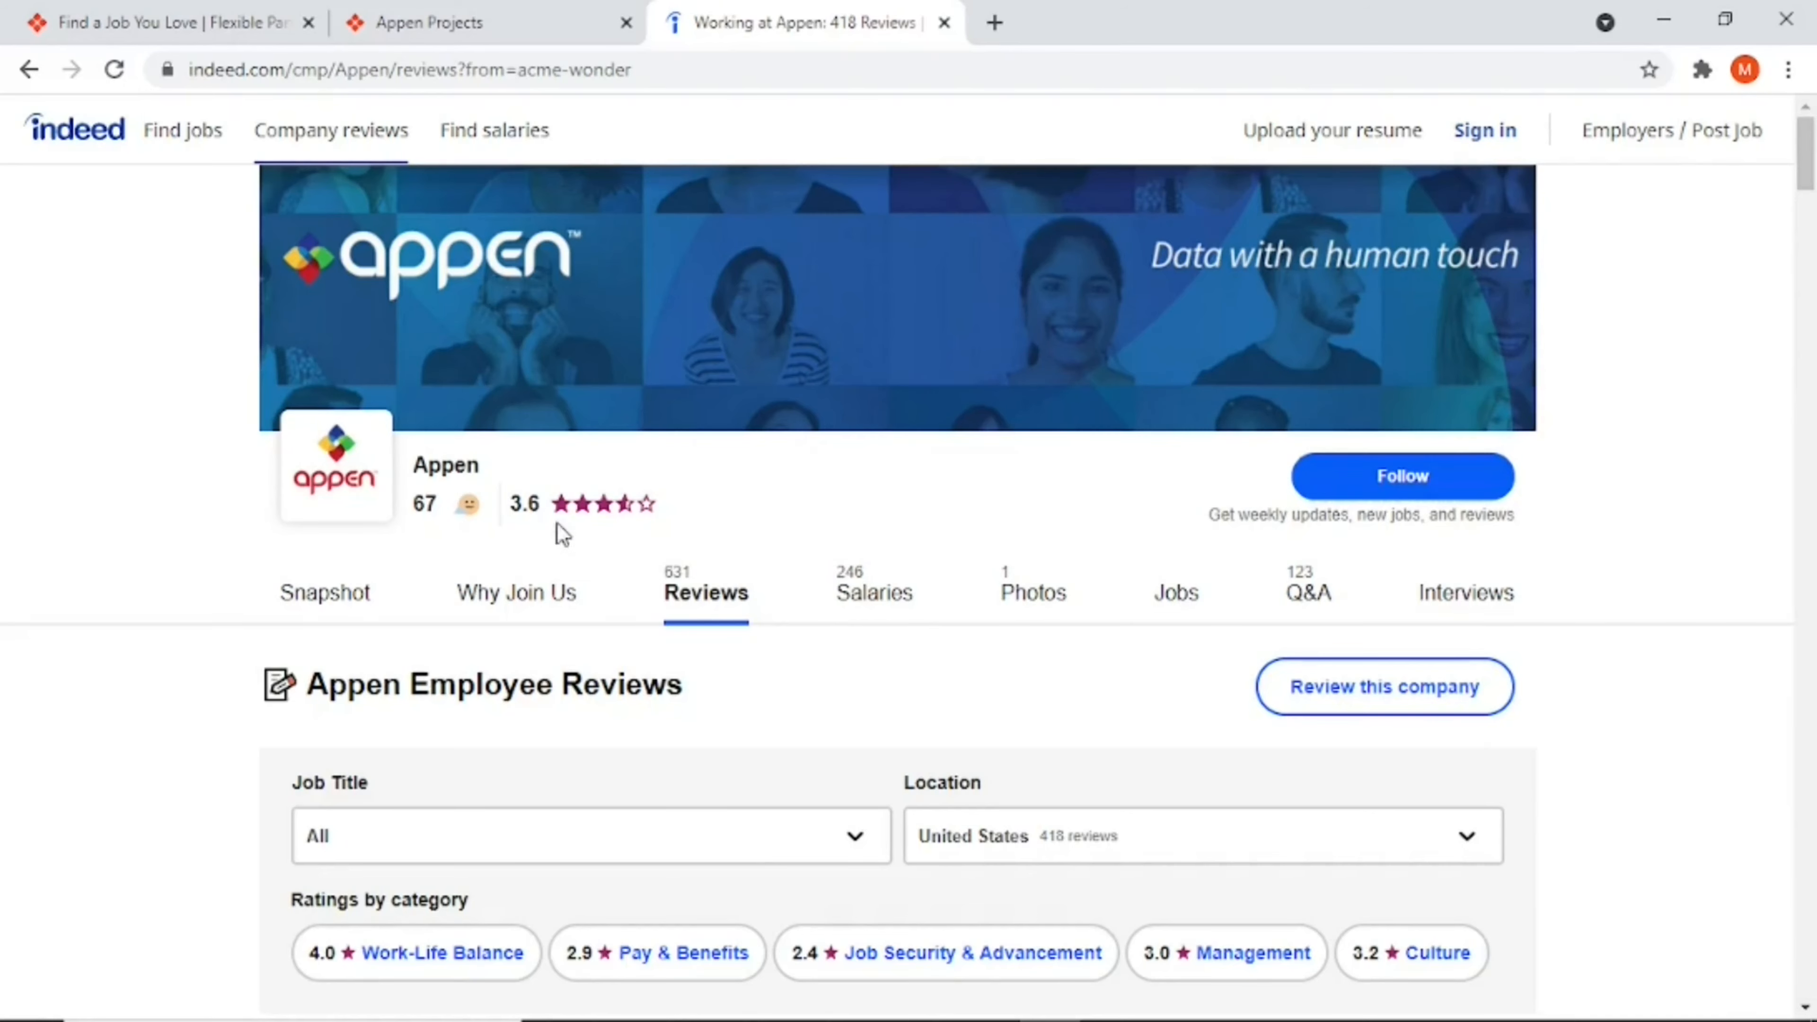
pyautogui.scroll(-3)
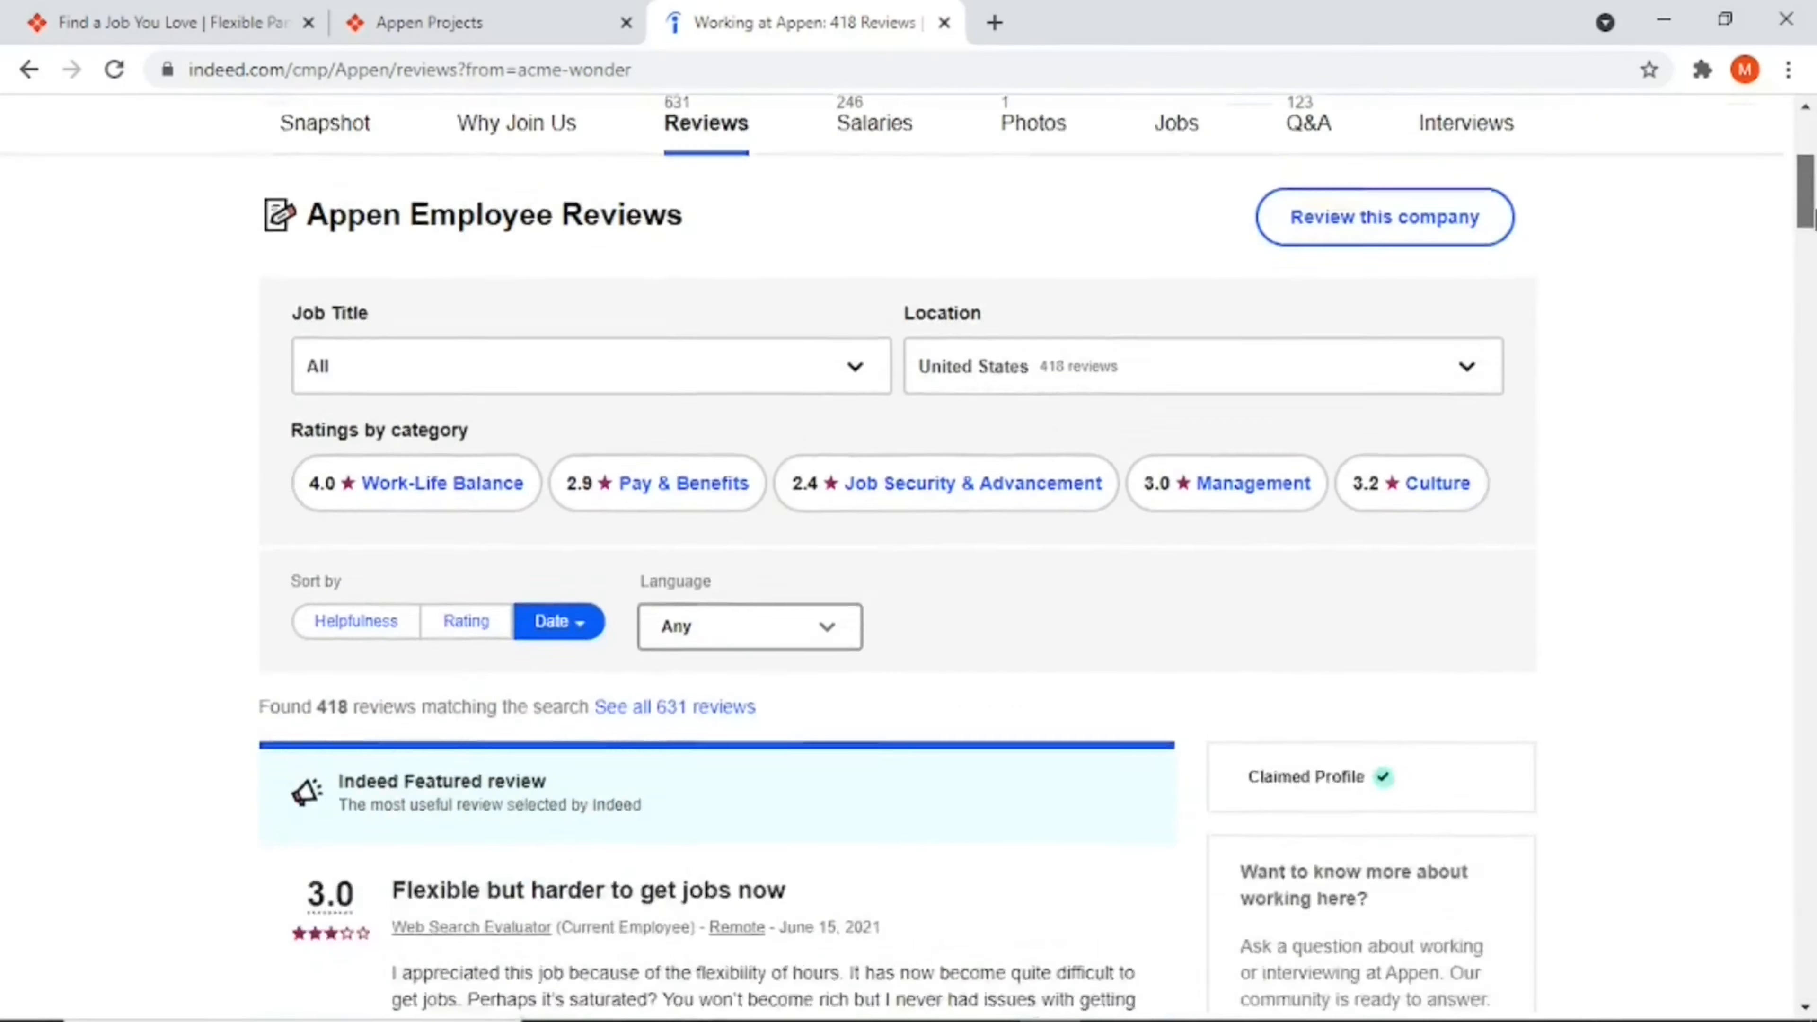
pyautogui.scroll(-3)
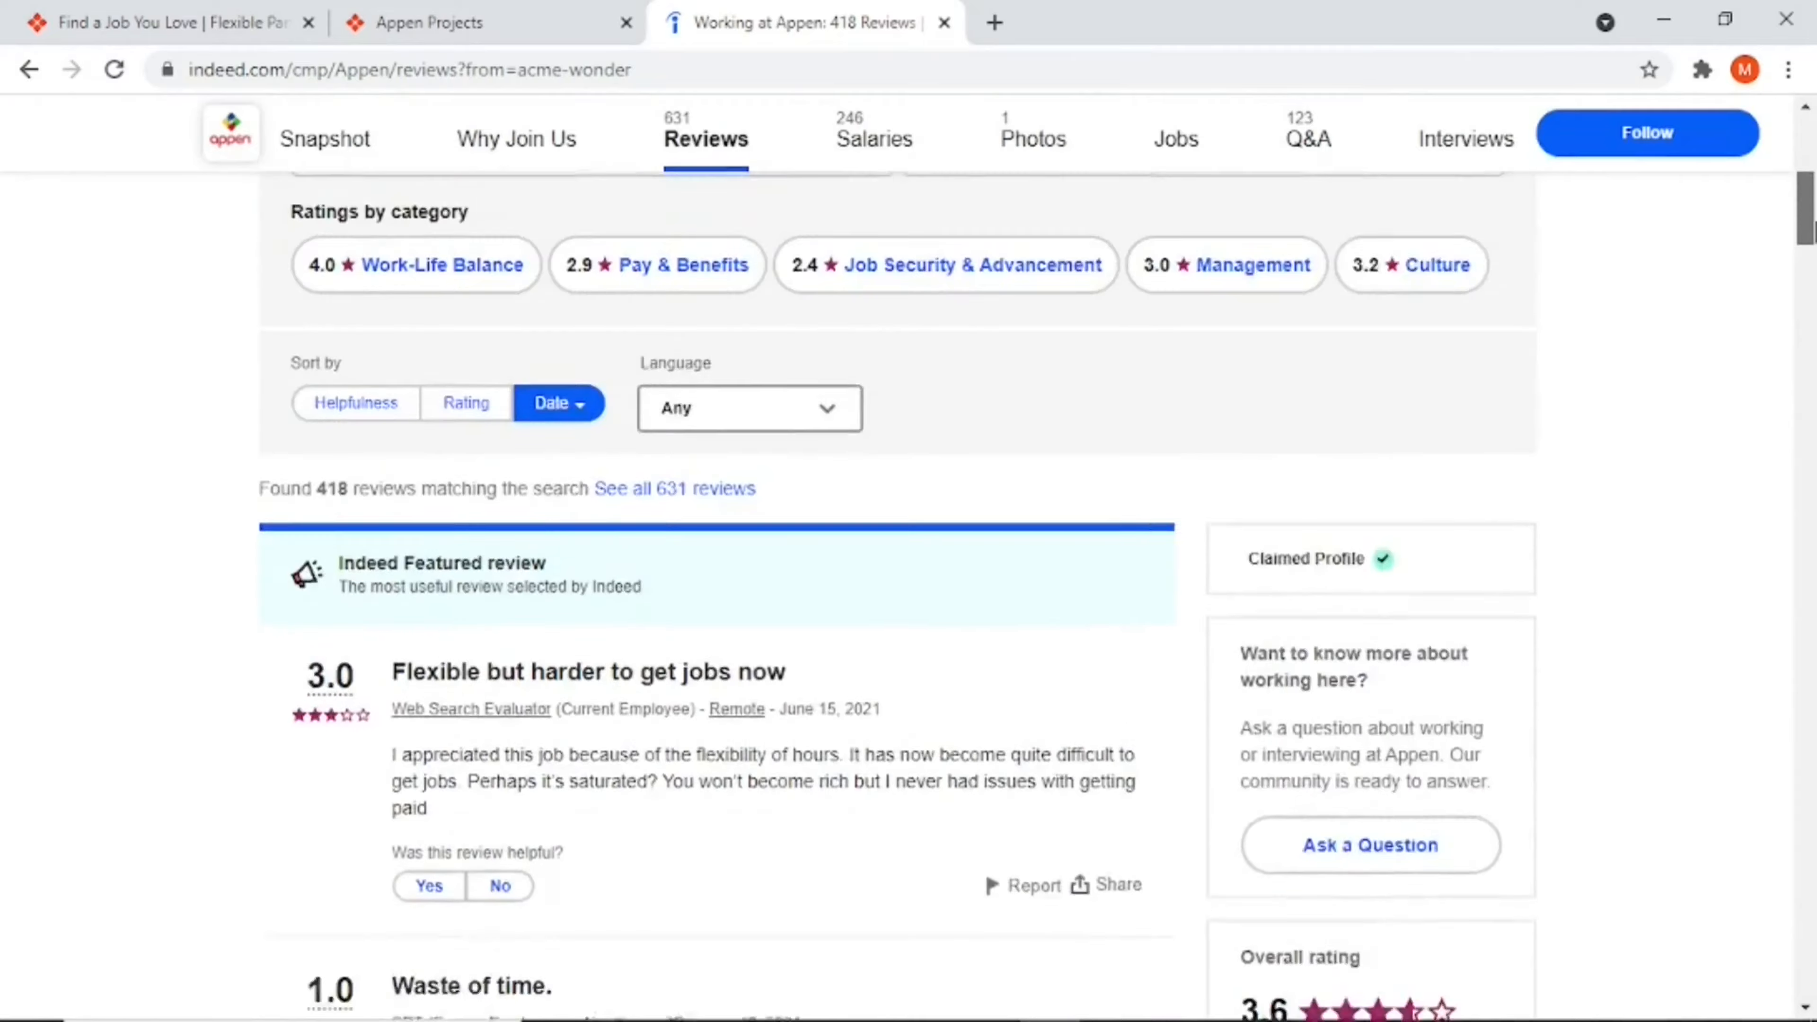
pyautogui.scroll(-3)
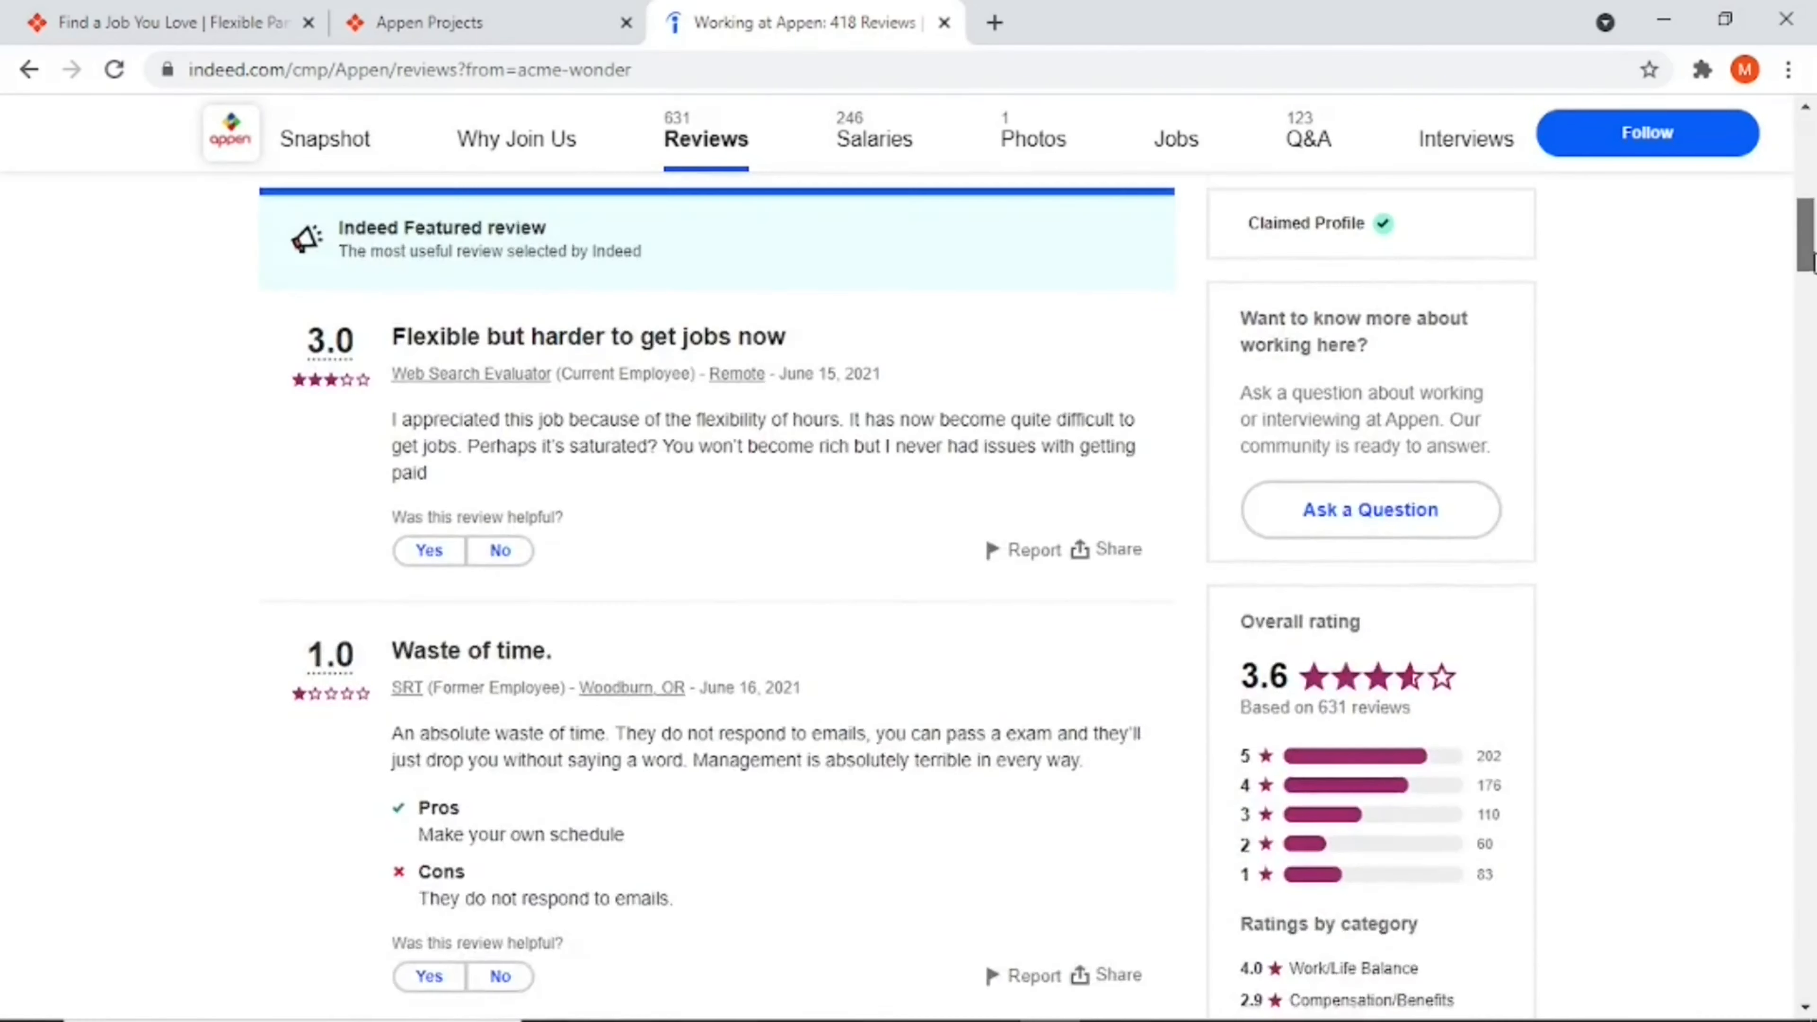
pyautogui.scroll(-3)
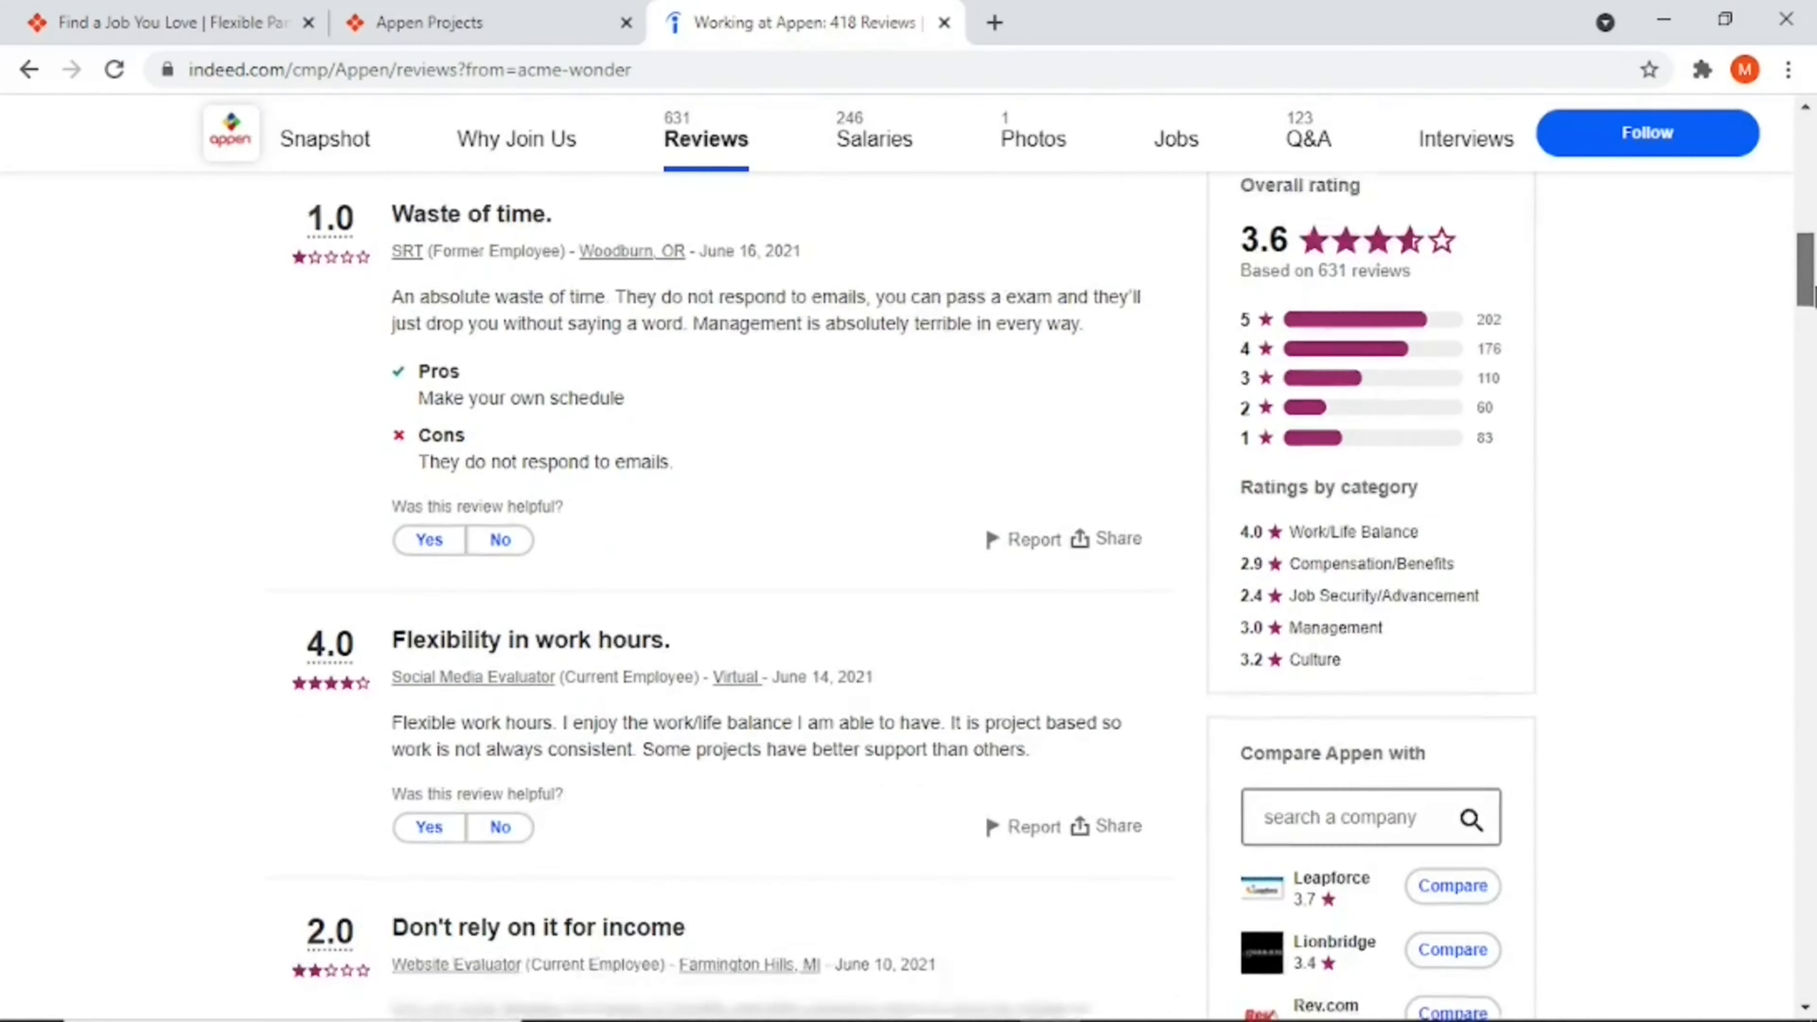
pyautogui.scroll(-3)
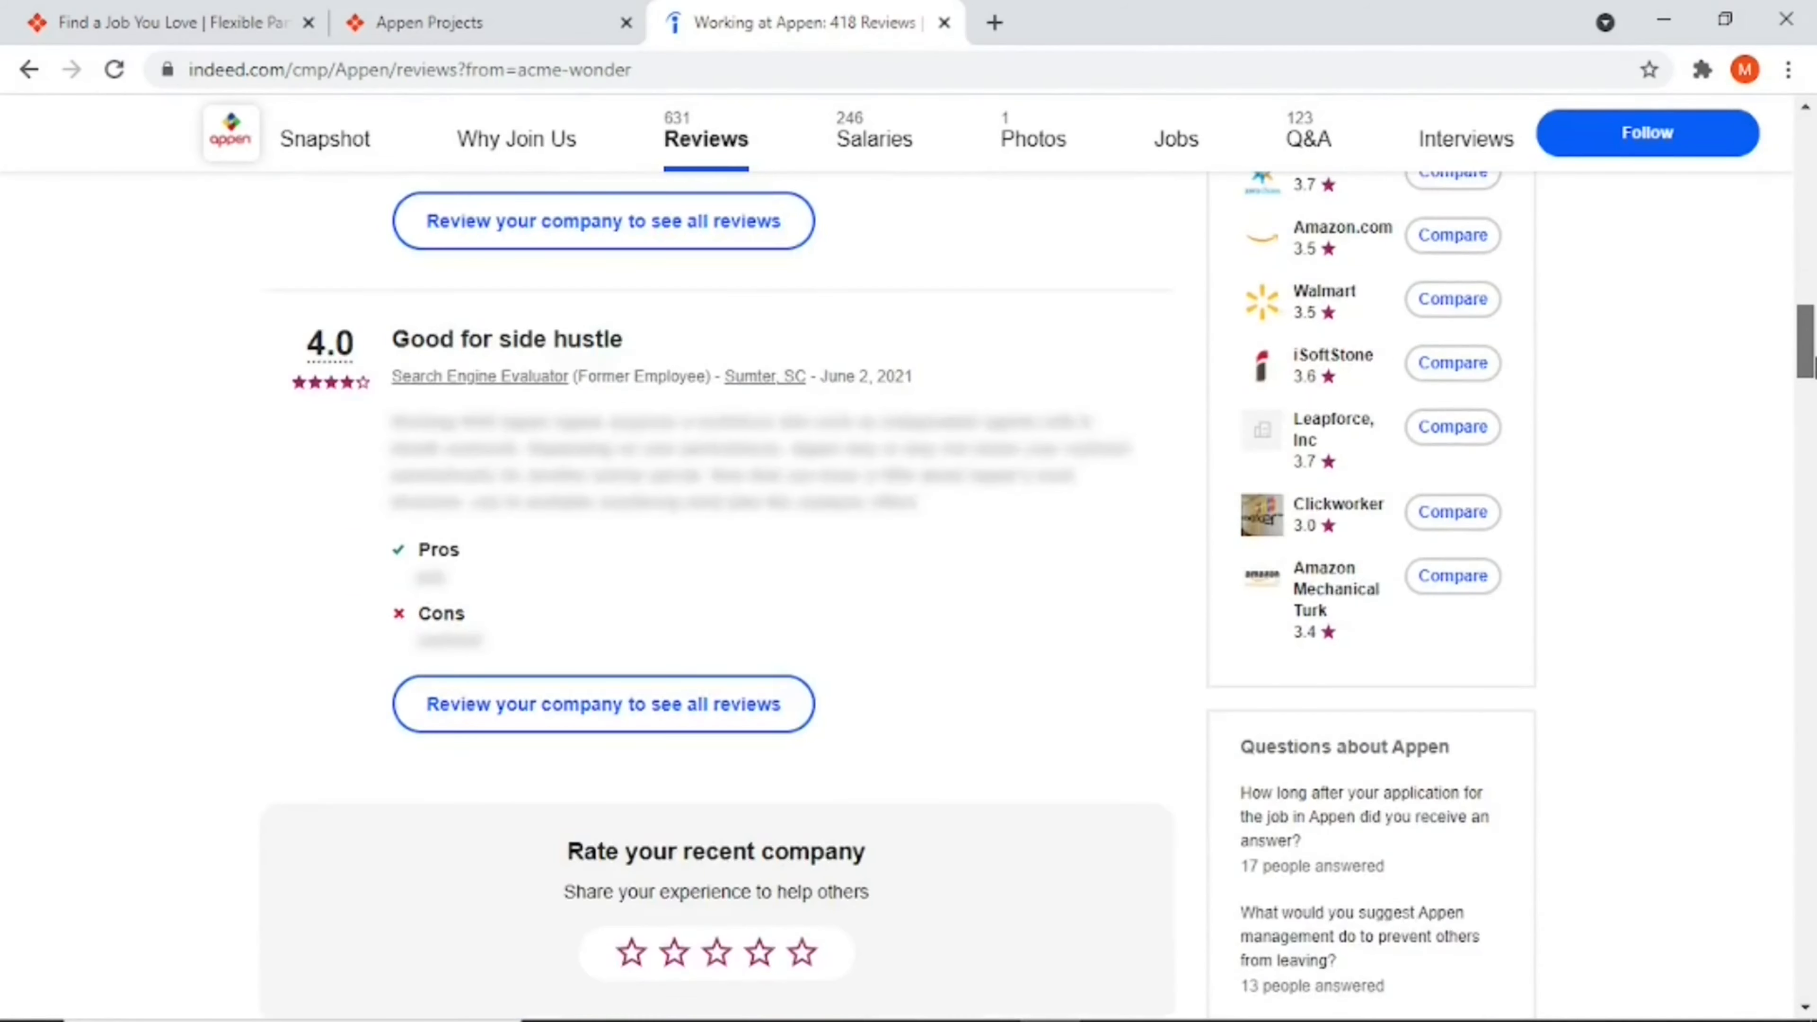
pyautogui.scroll(-3)
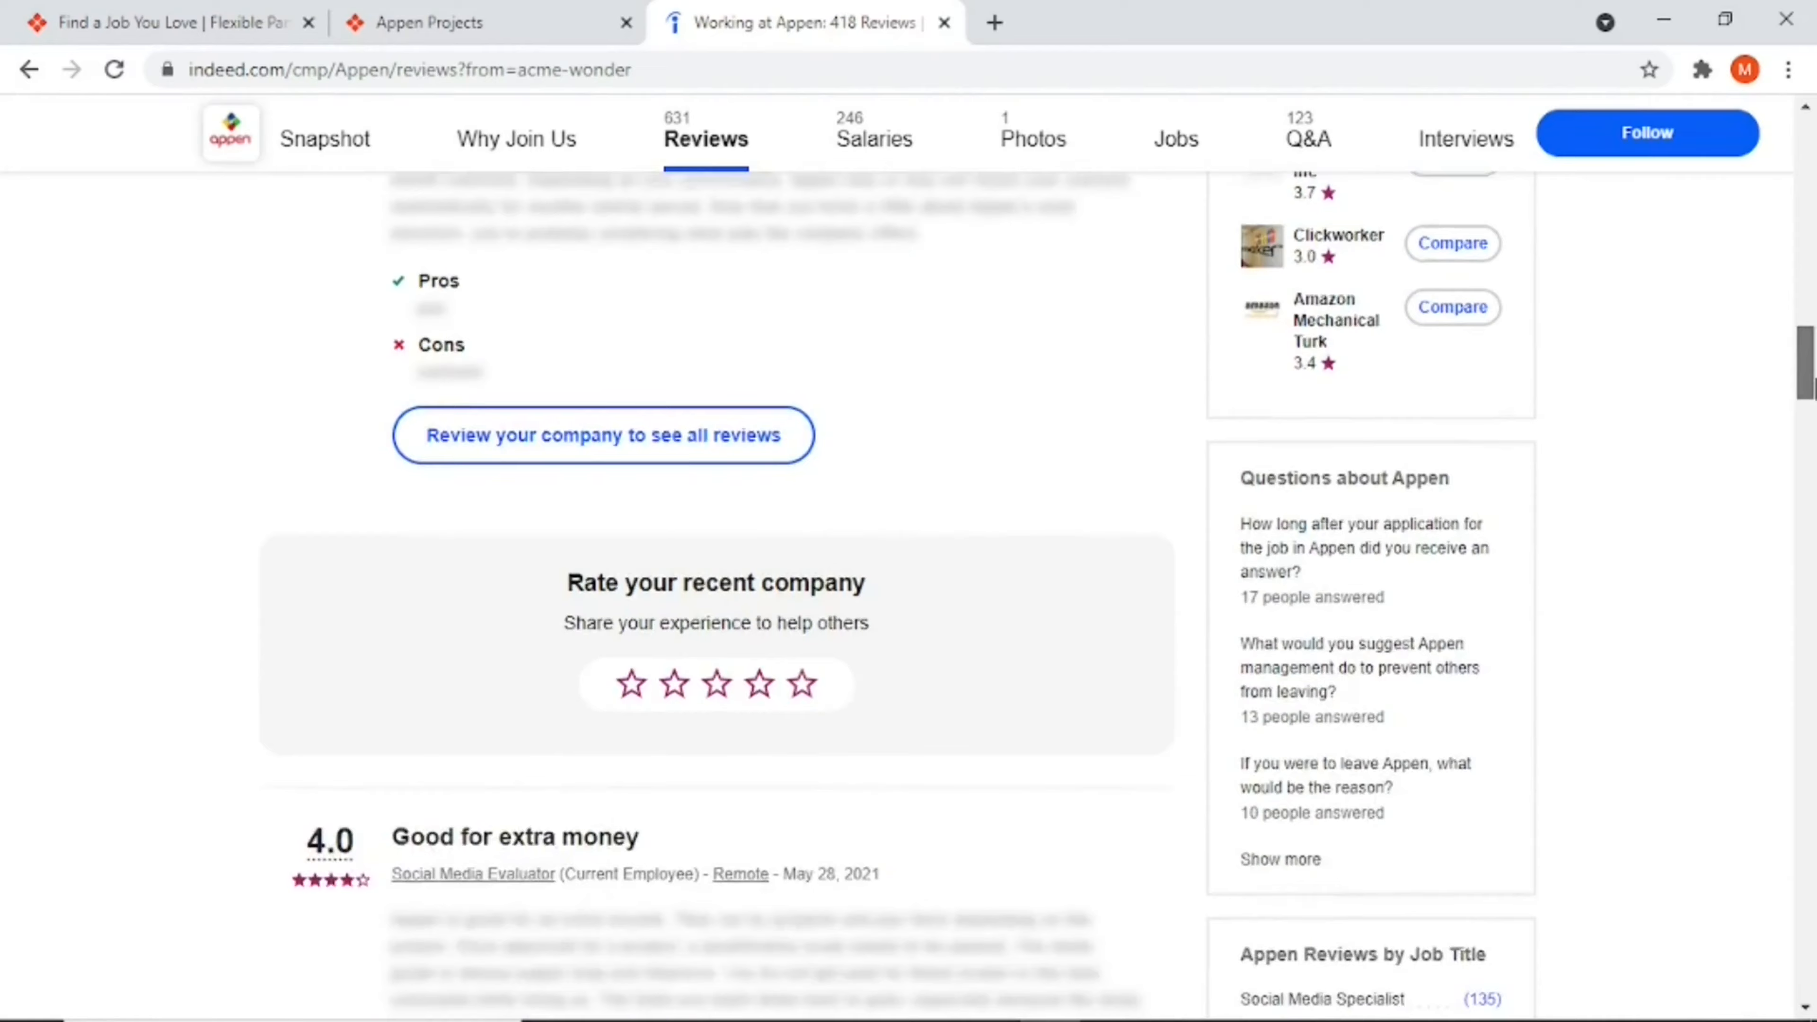
pyautogui.scroll(-3)
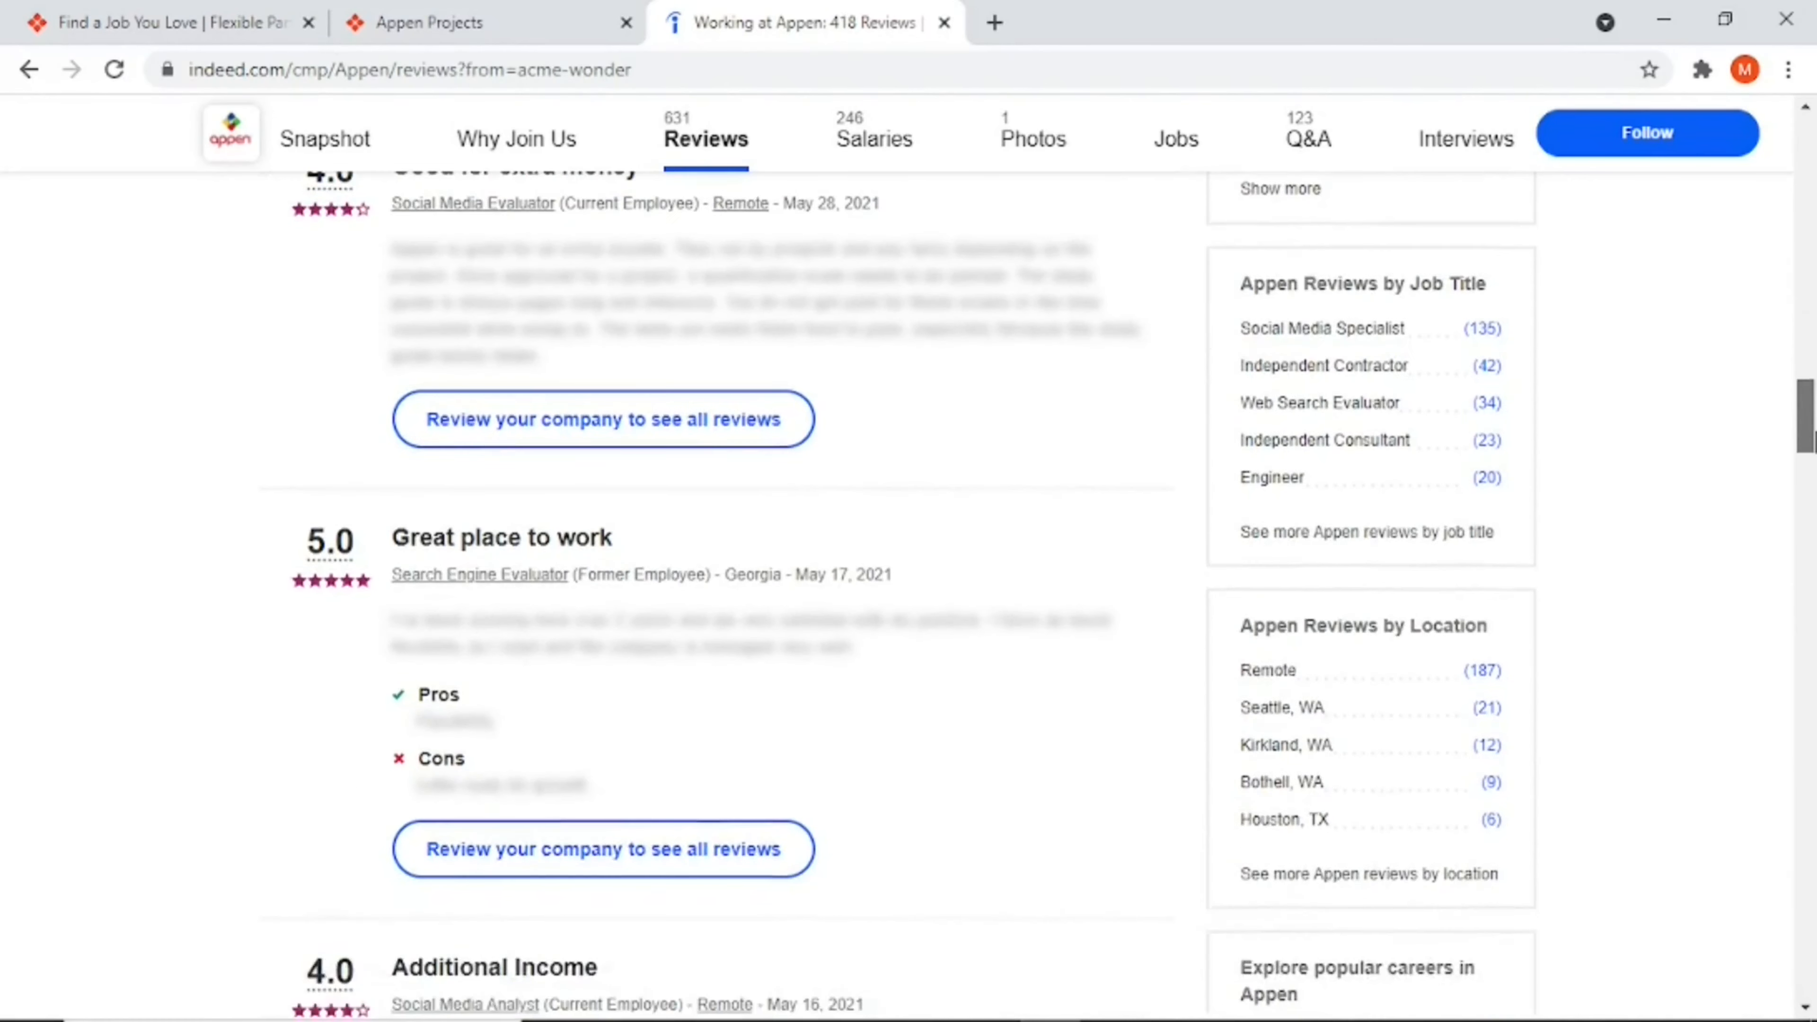
pyautogui.scroll(-3)
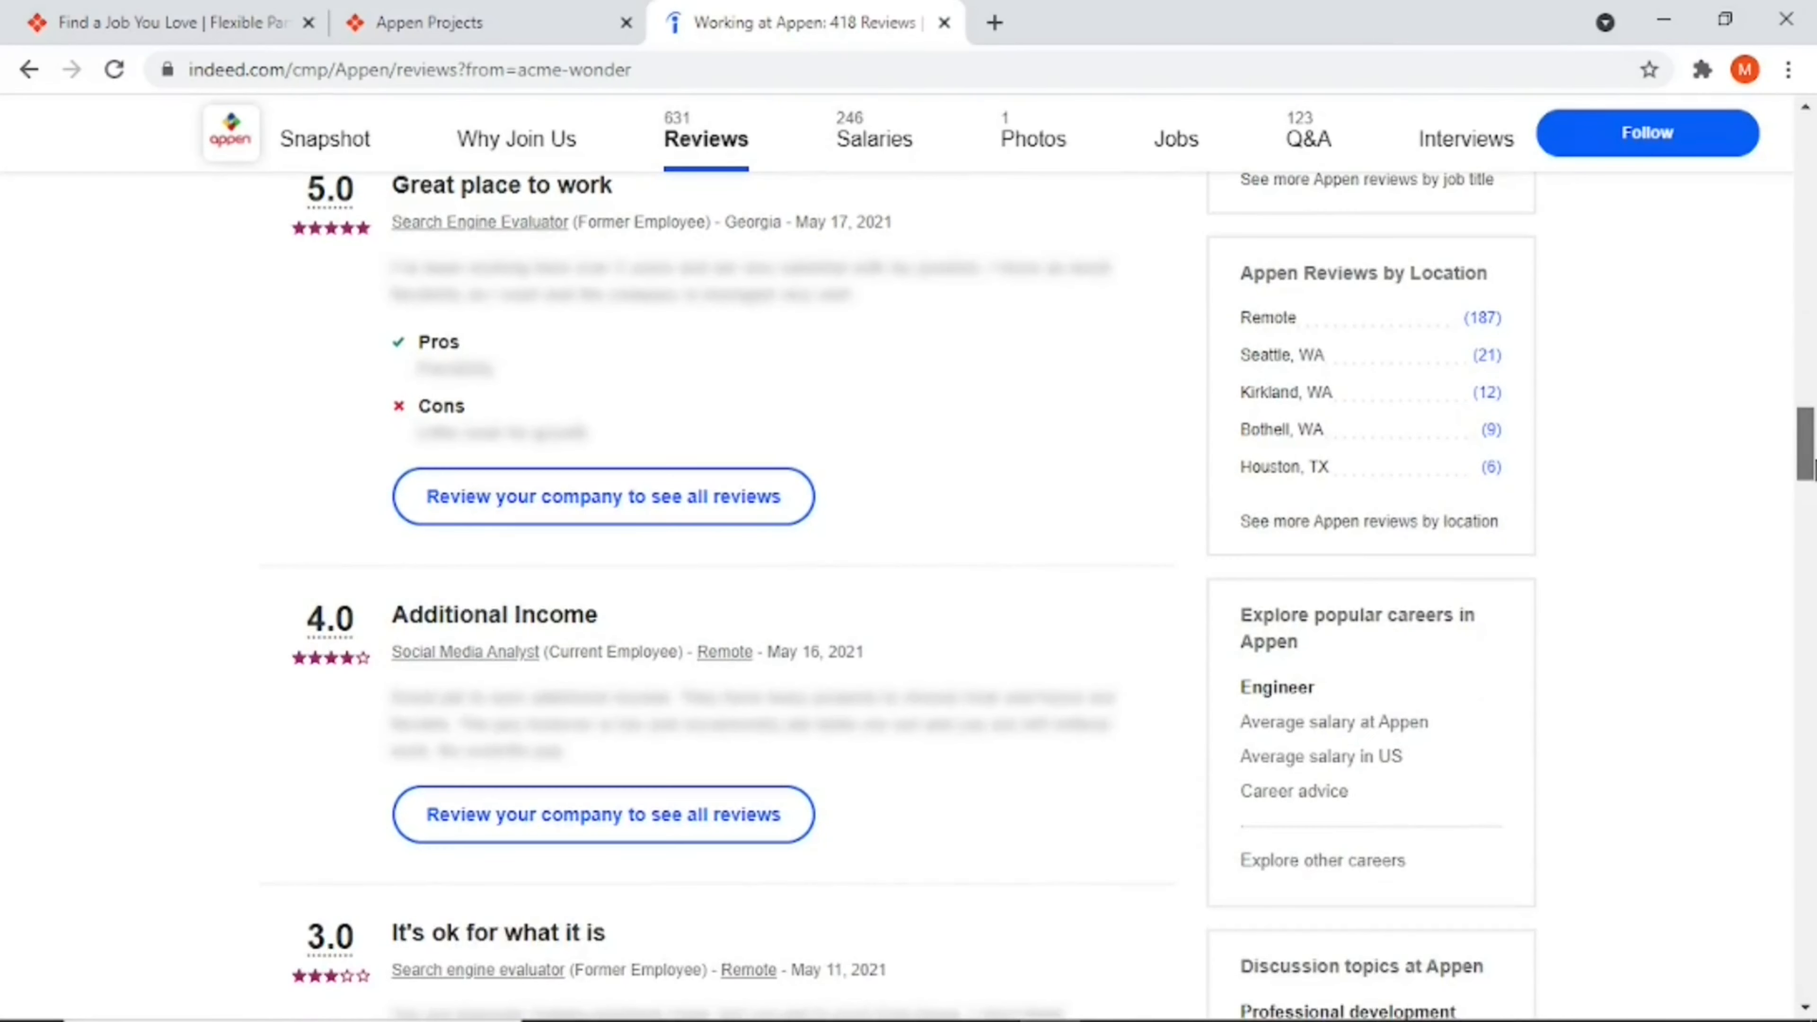
pyautogui.scroll(-3)
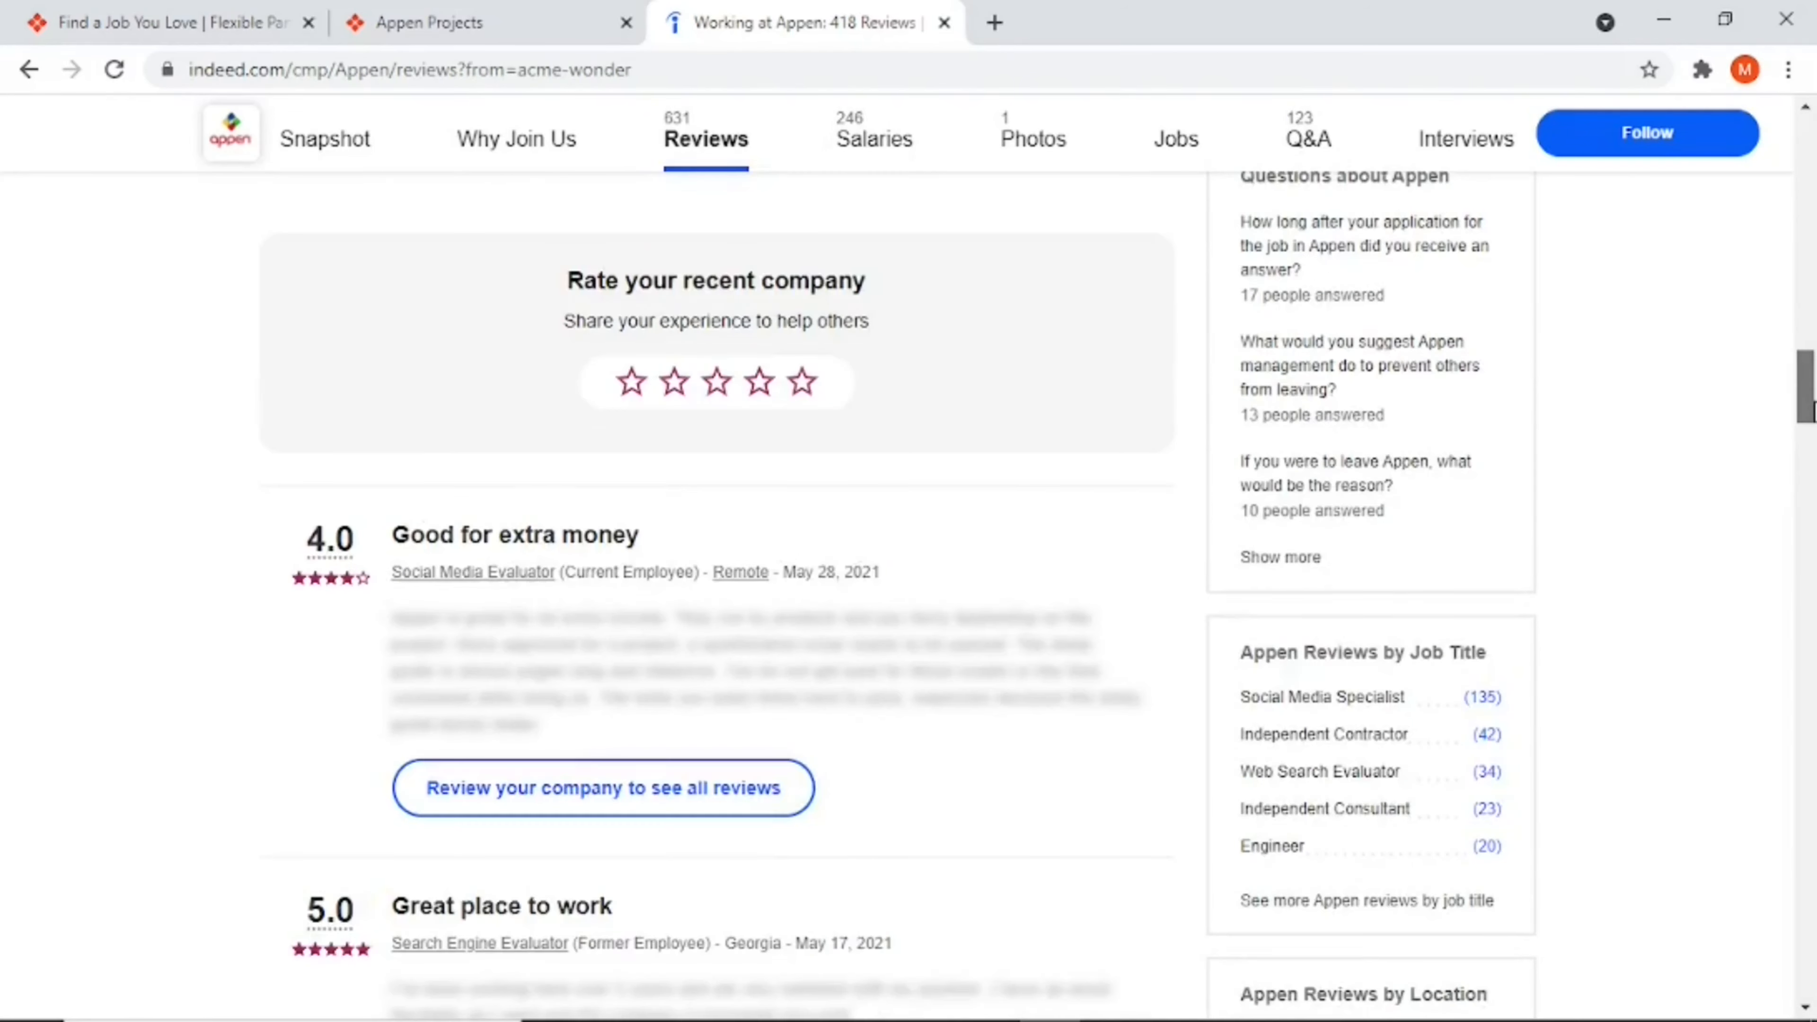
pyautogui.scroll(-3)
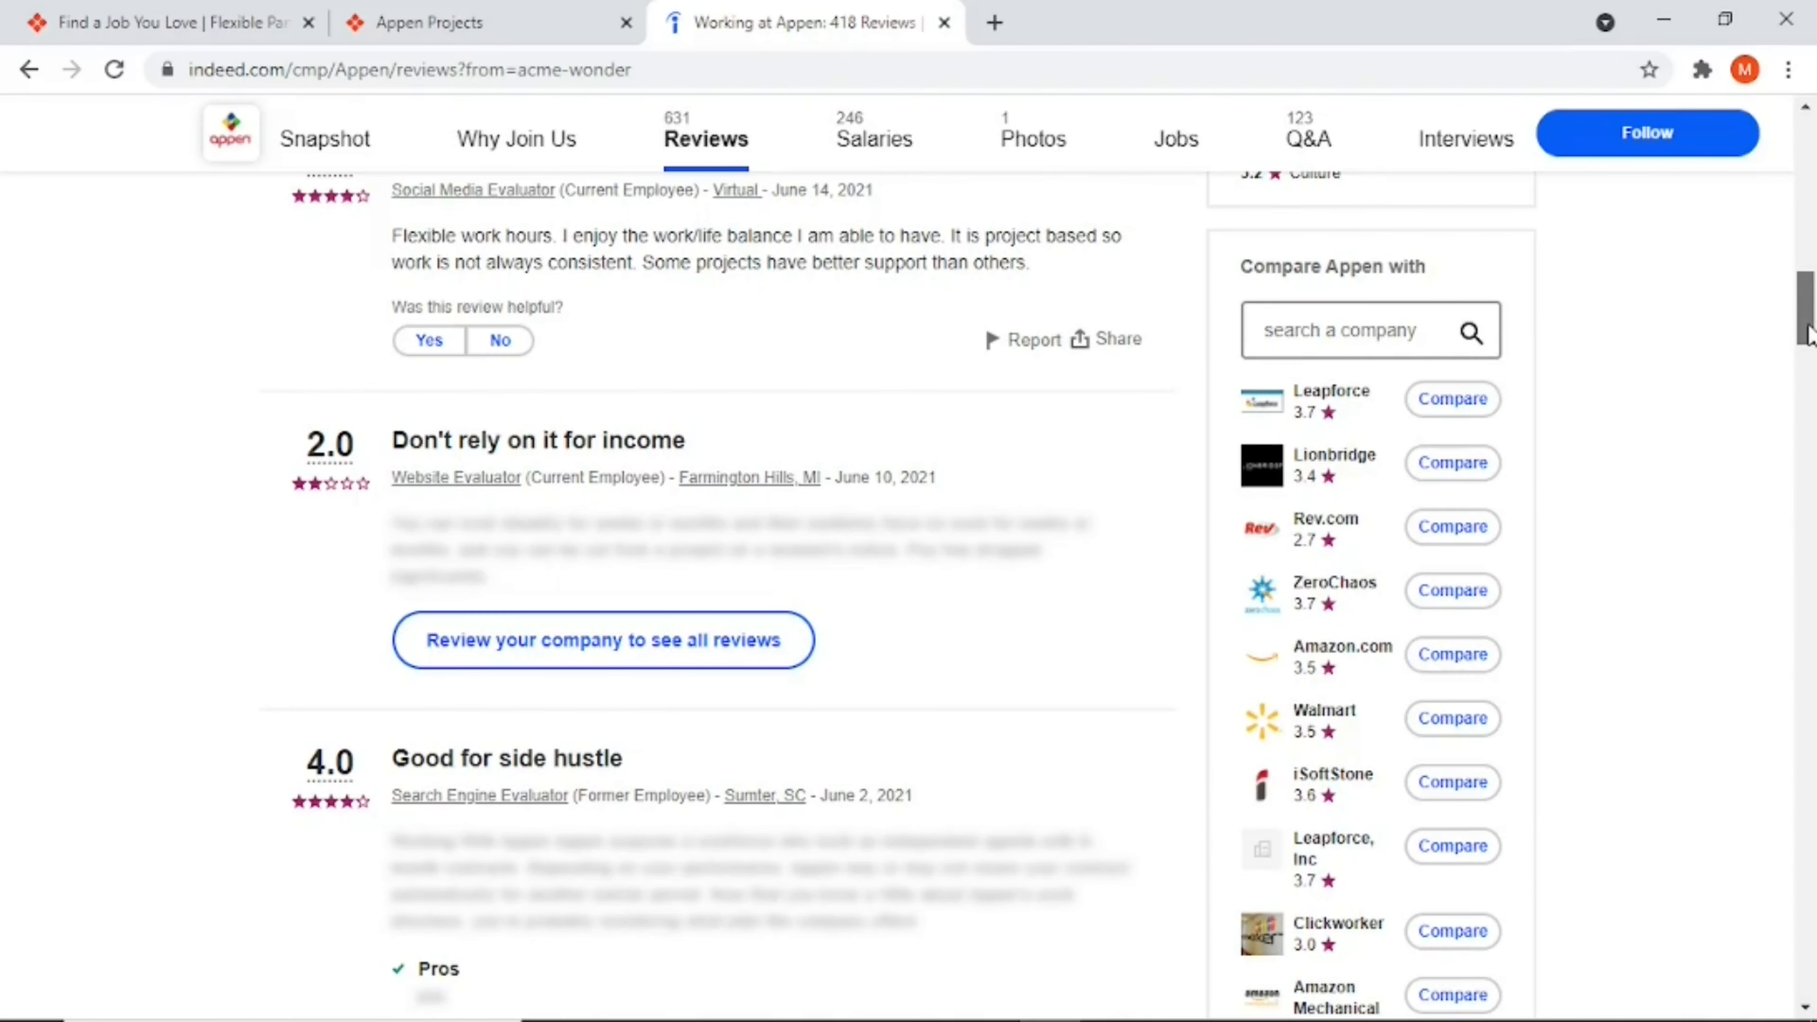
pyautogui.scroll(3)
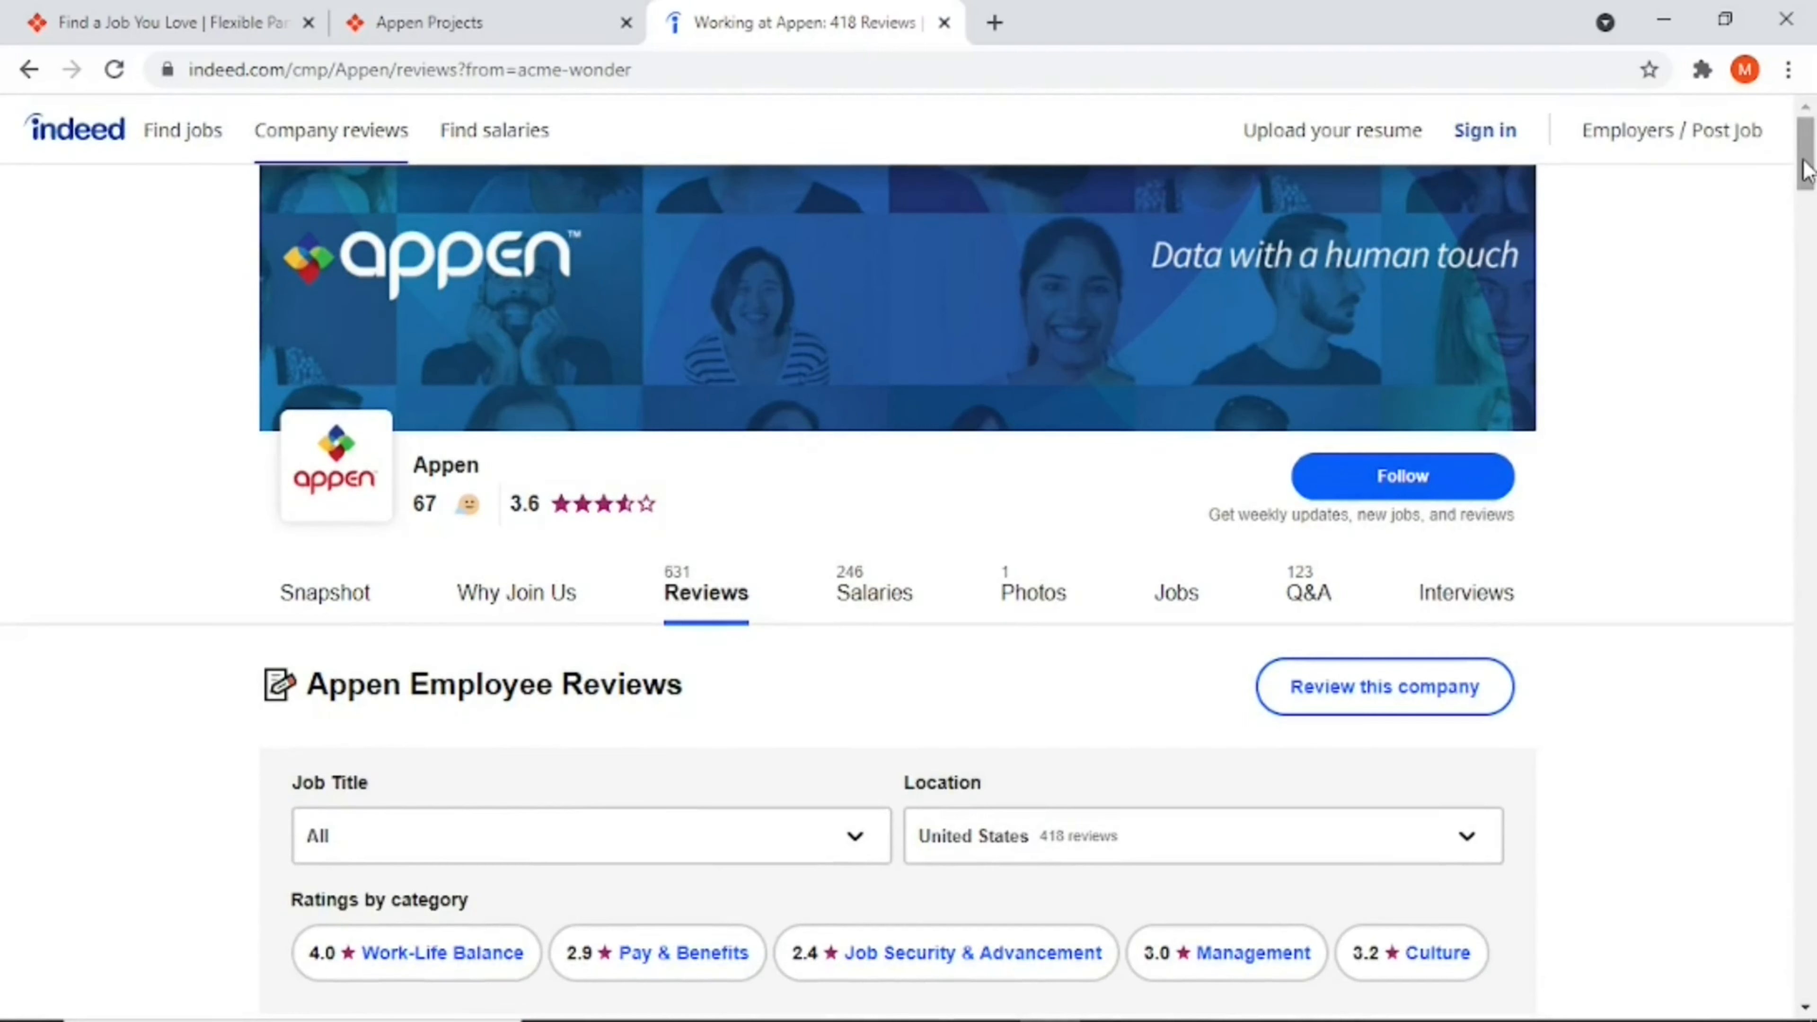
pyautogui.moveTo(1691, 199)
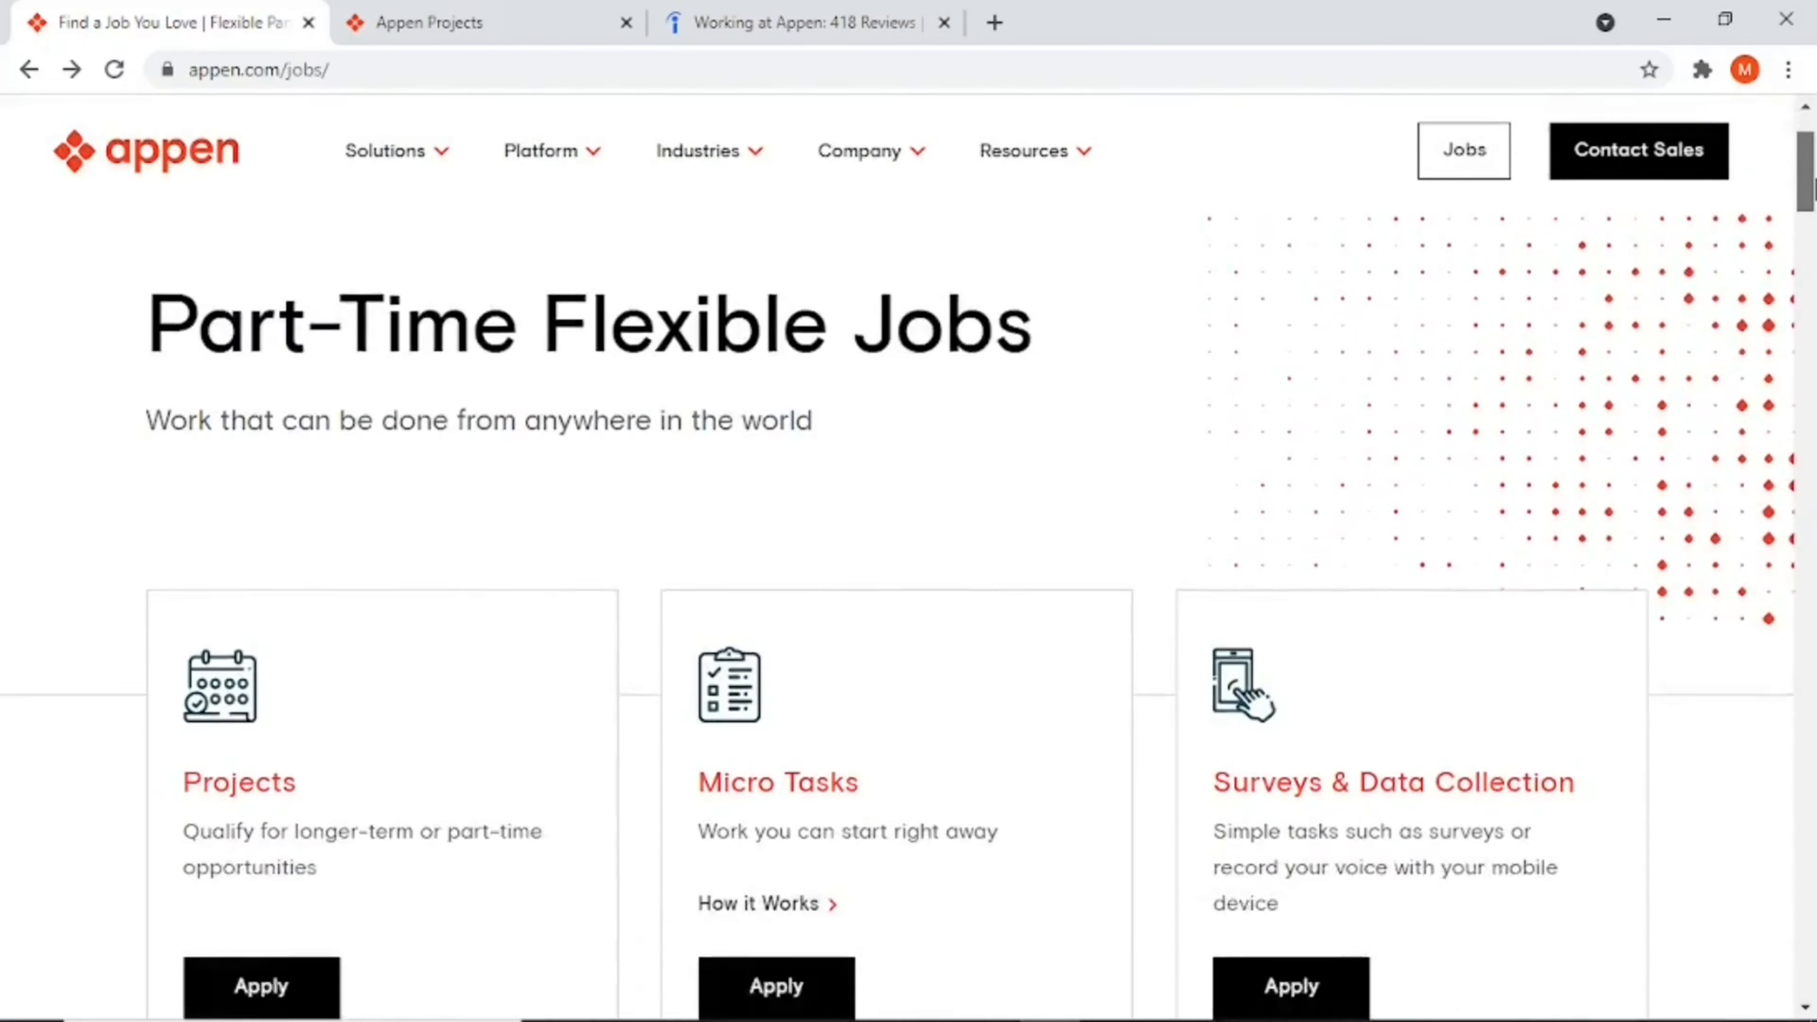
pyautogui.scroll(-3)
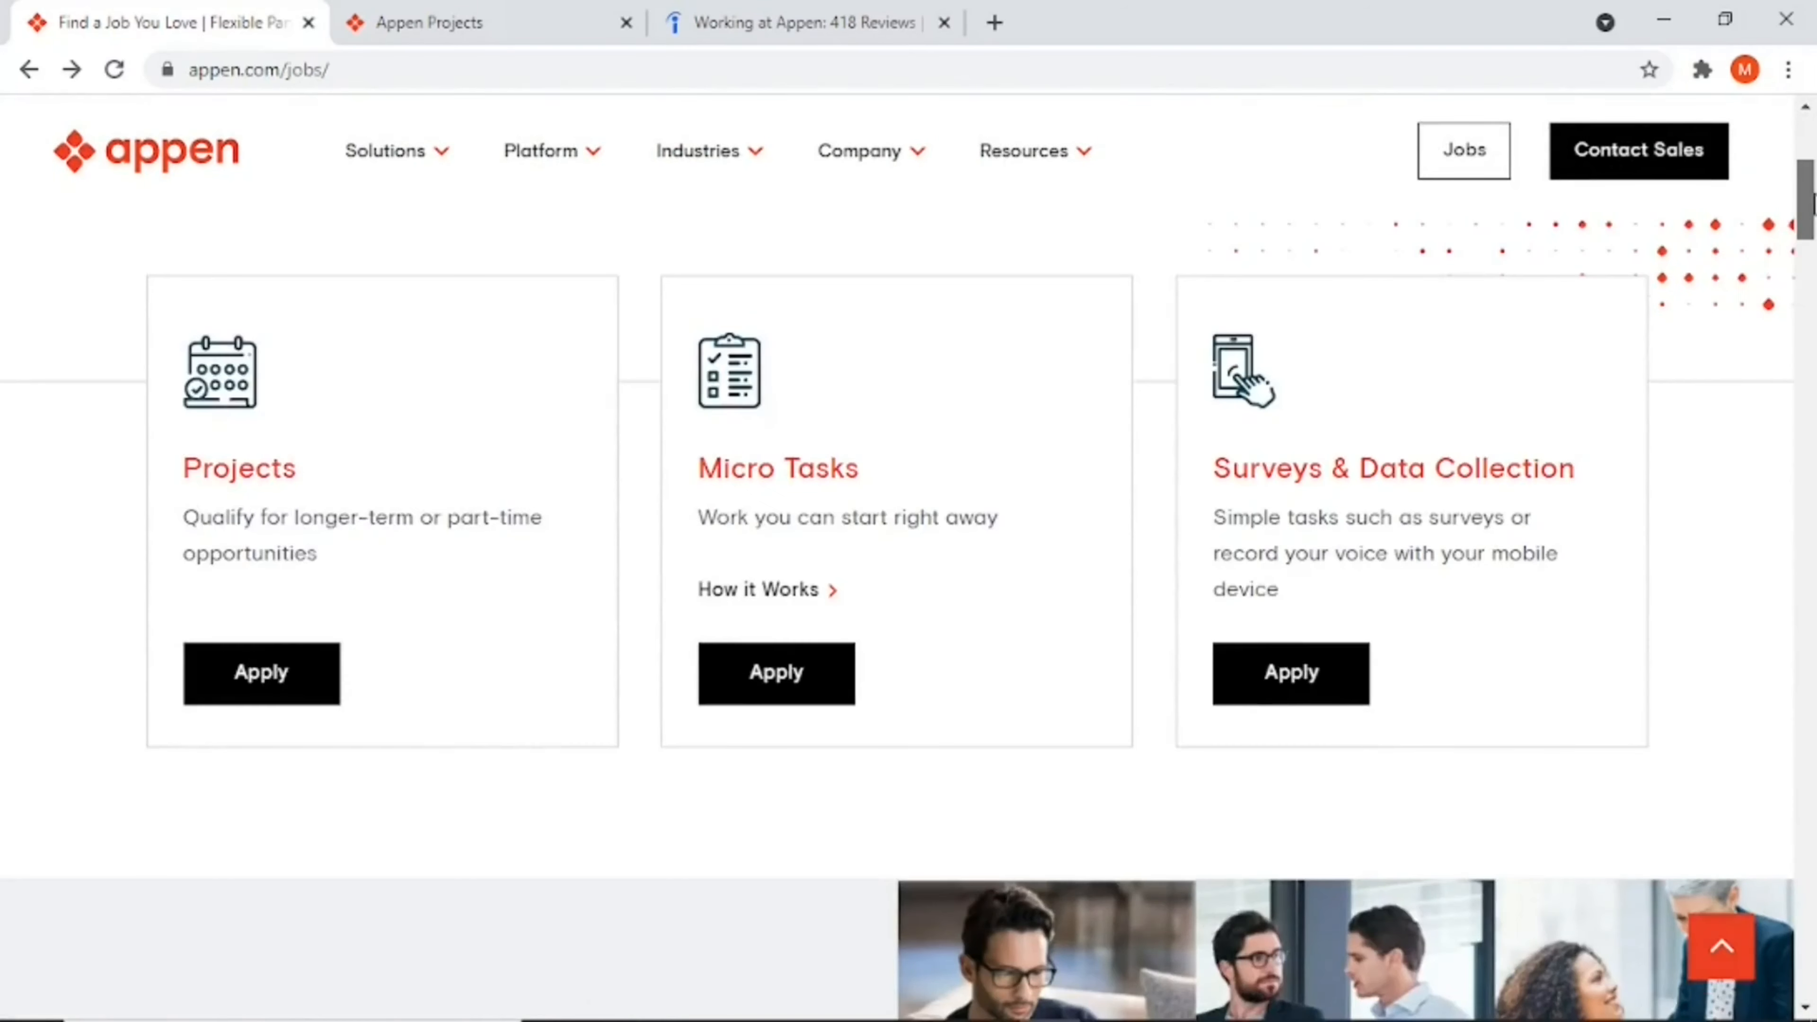
pyautogui.scroll(-3)
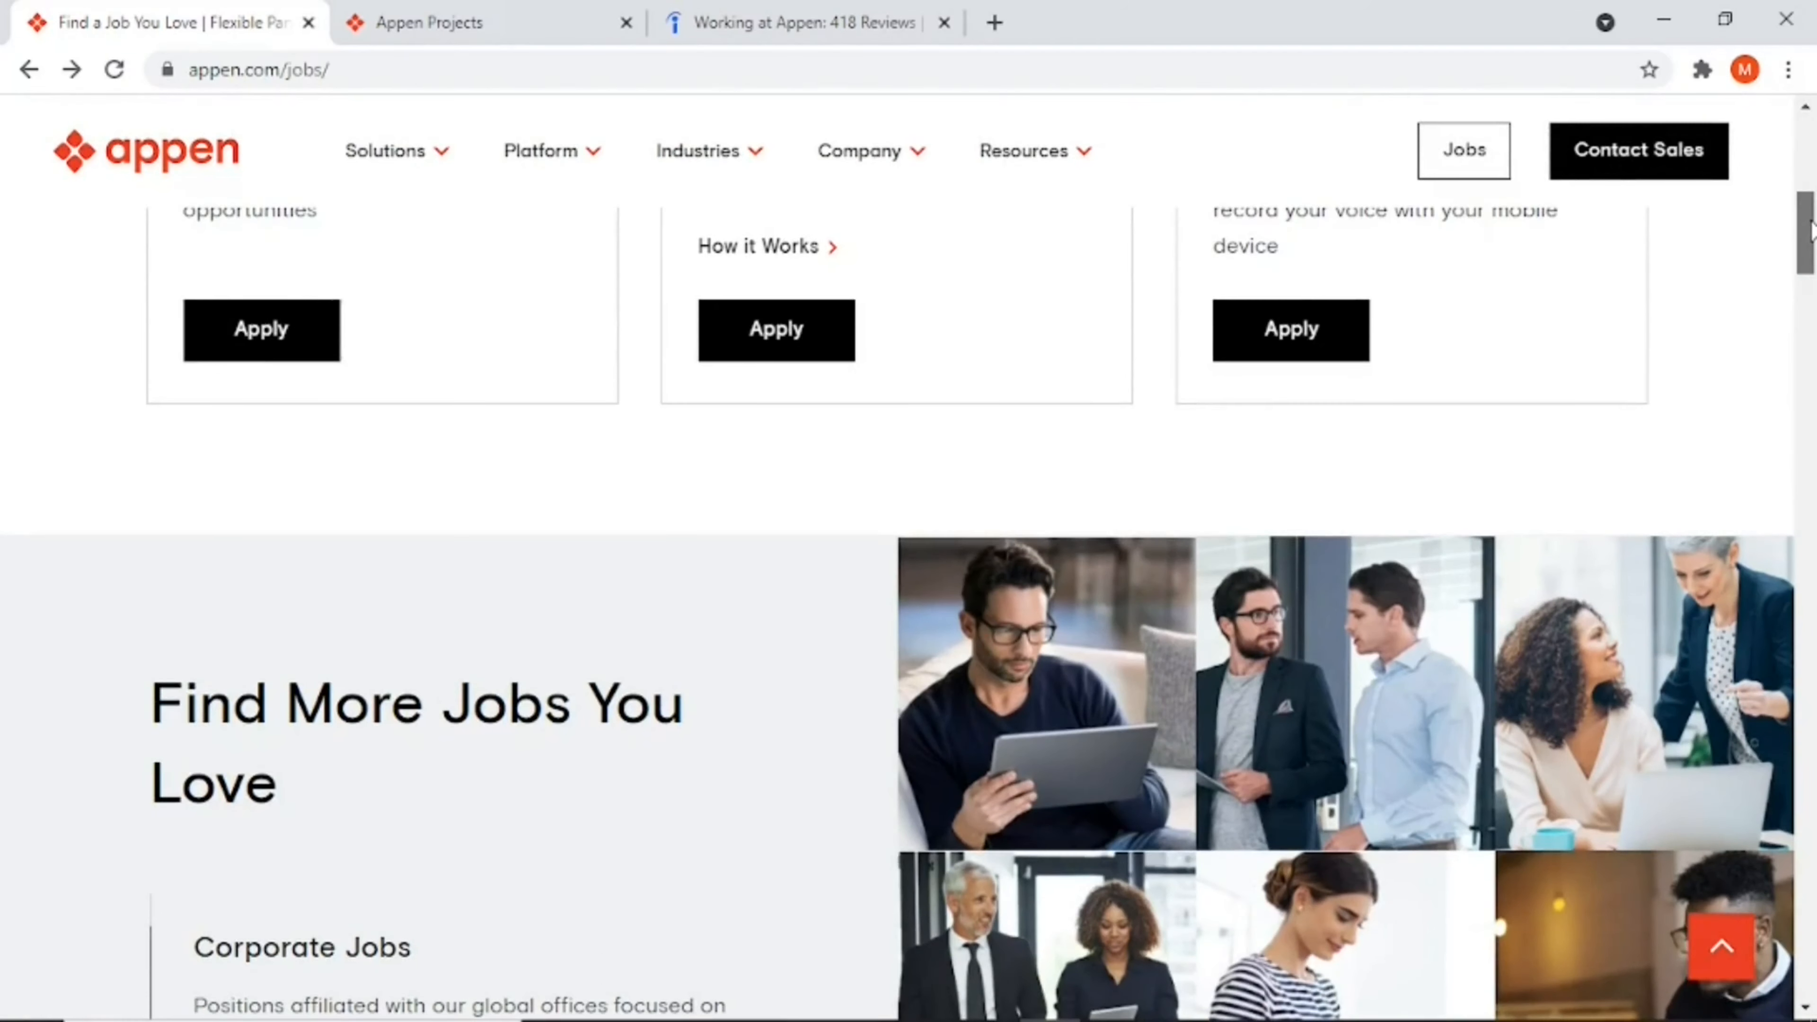
pyautogui.scroll(-3)
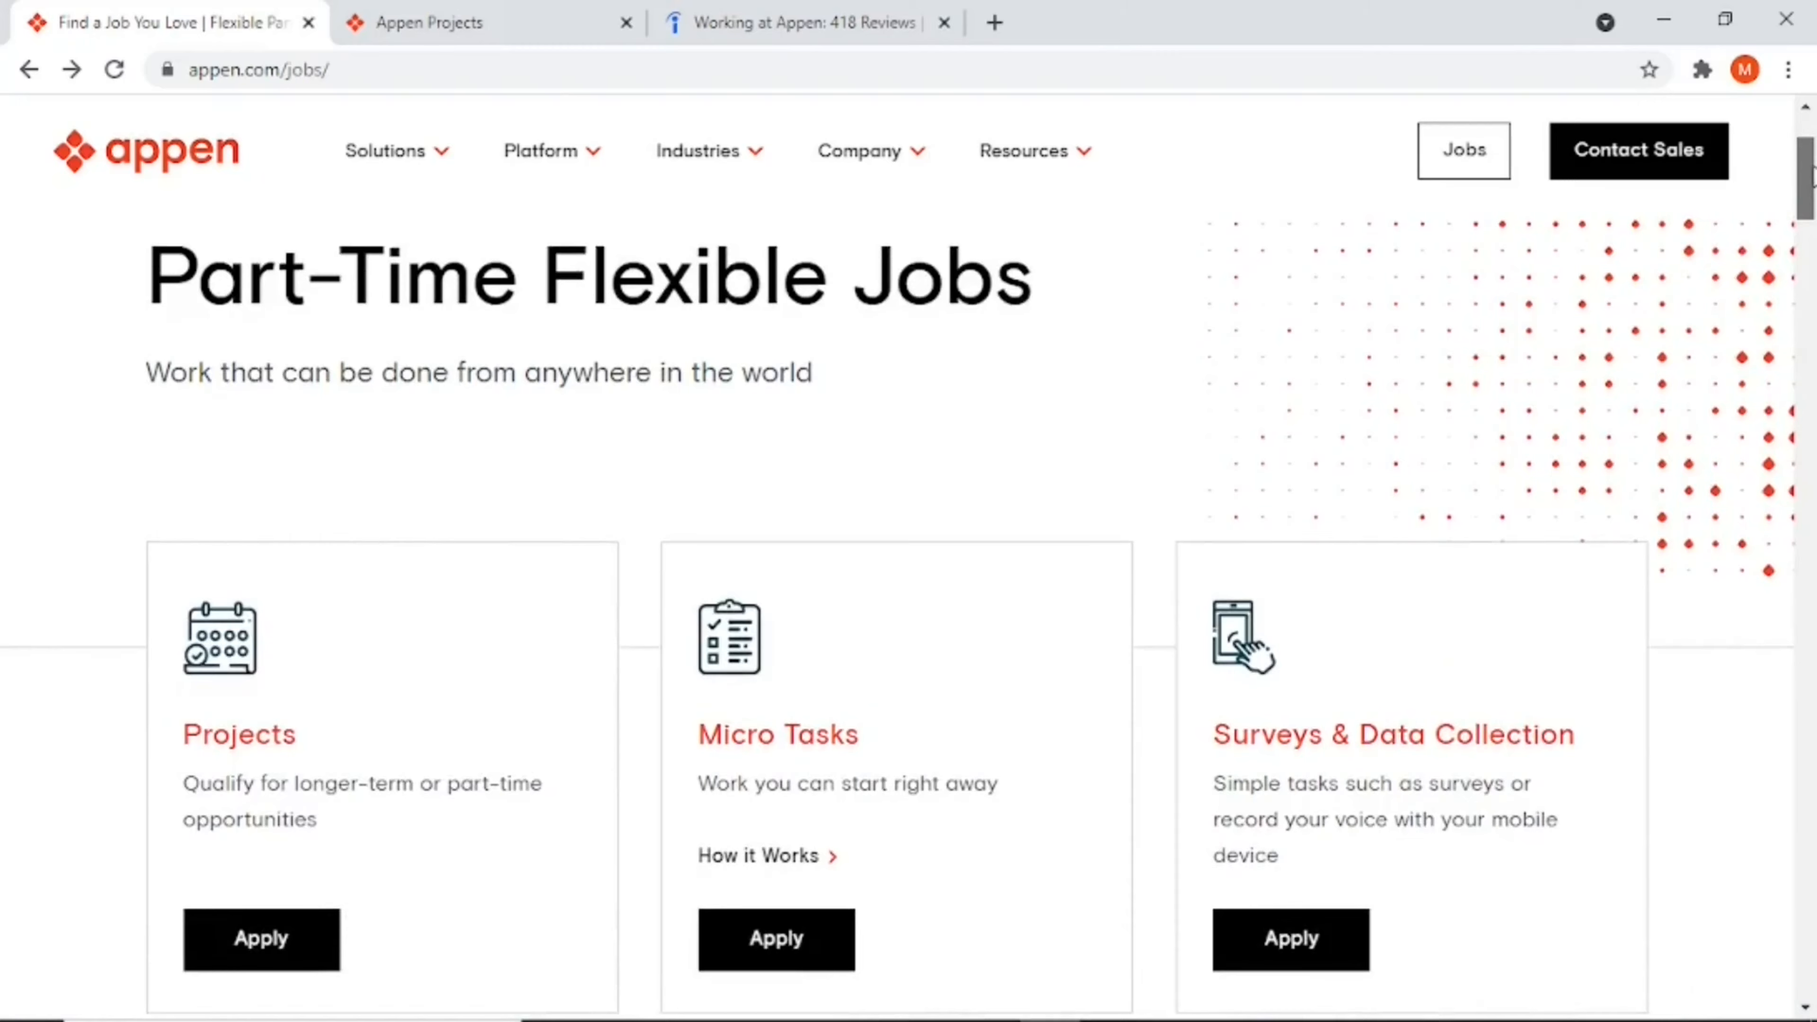
pyautogui.scroll(-3)
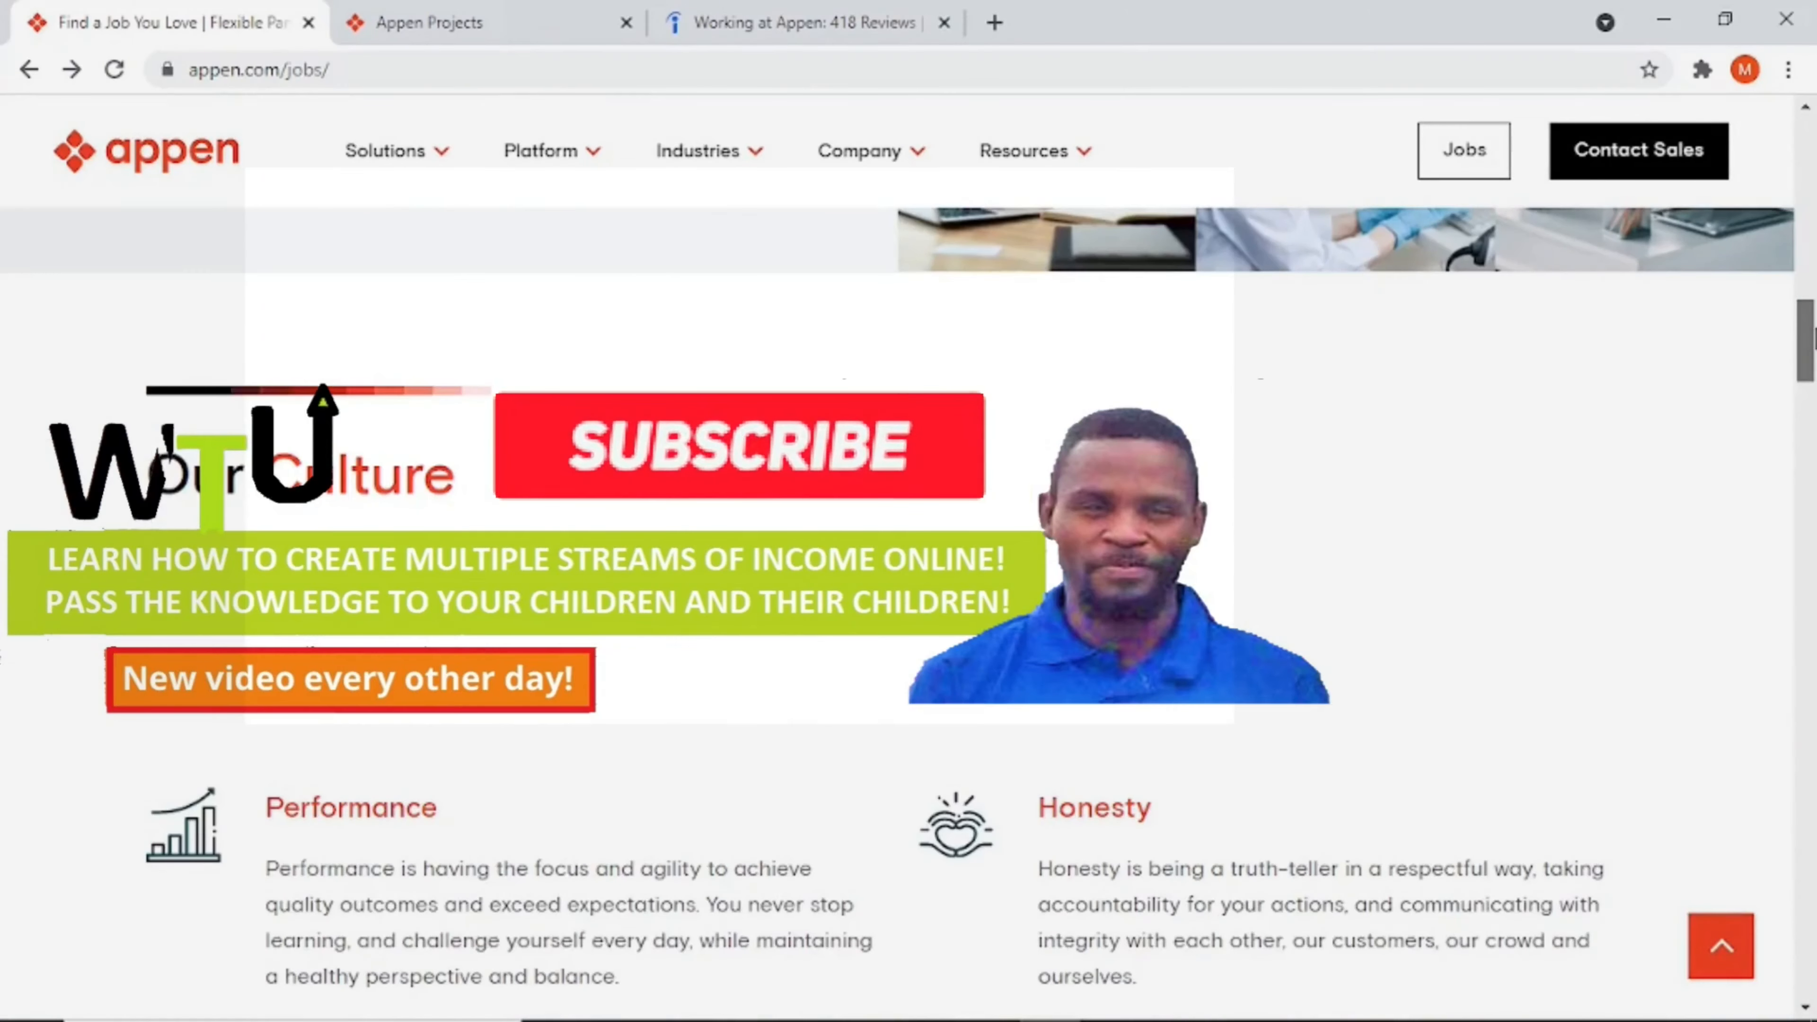
pyautogui.click(710, 458)
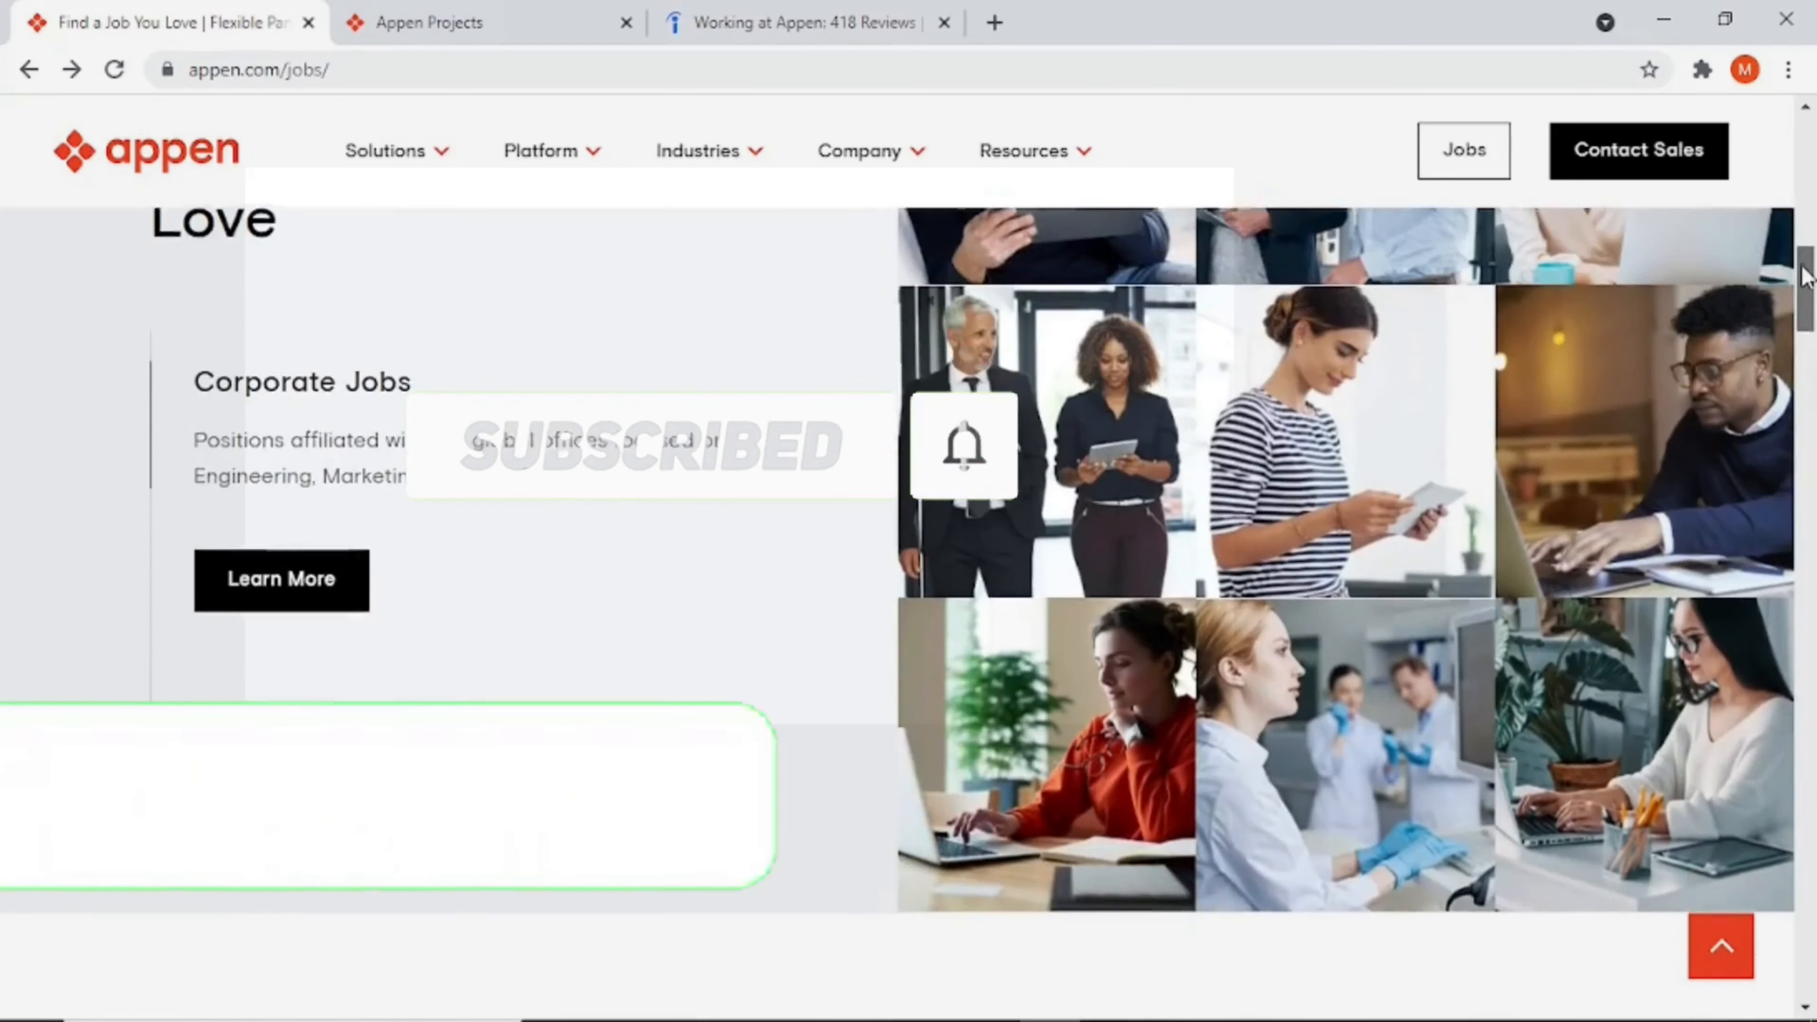
pyautogui.scroll(-3)
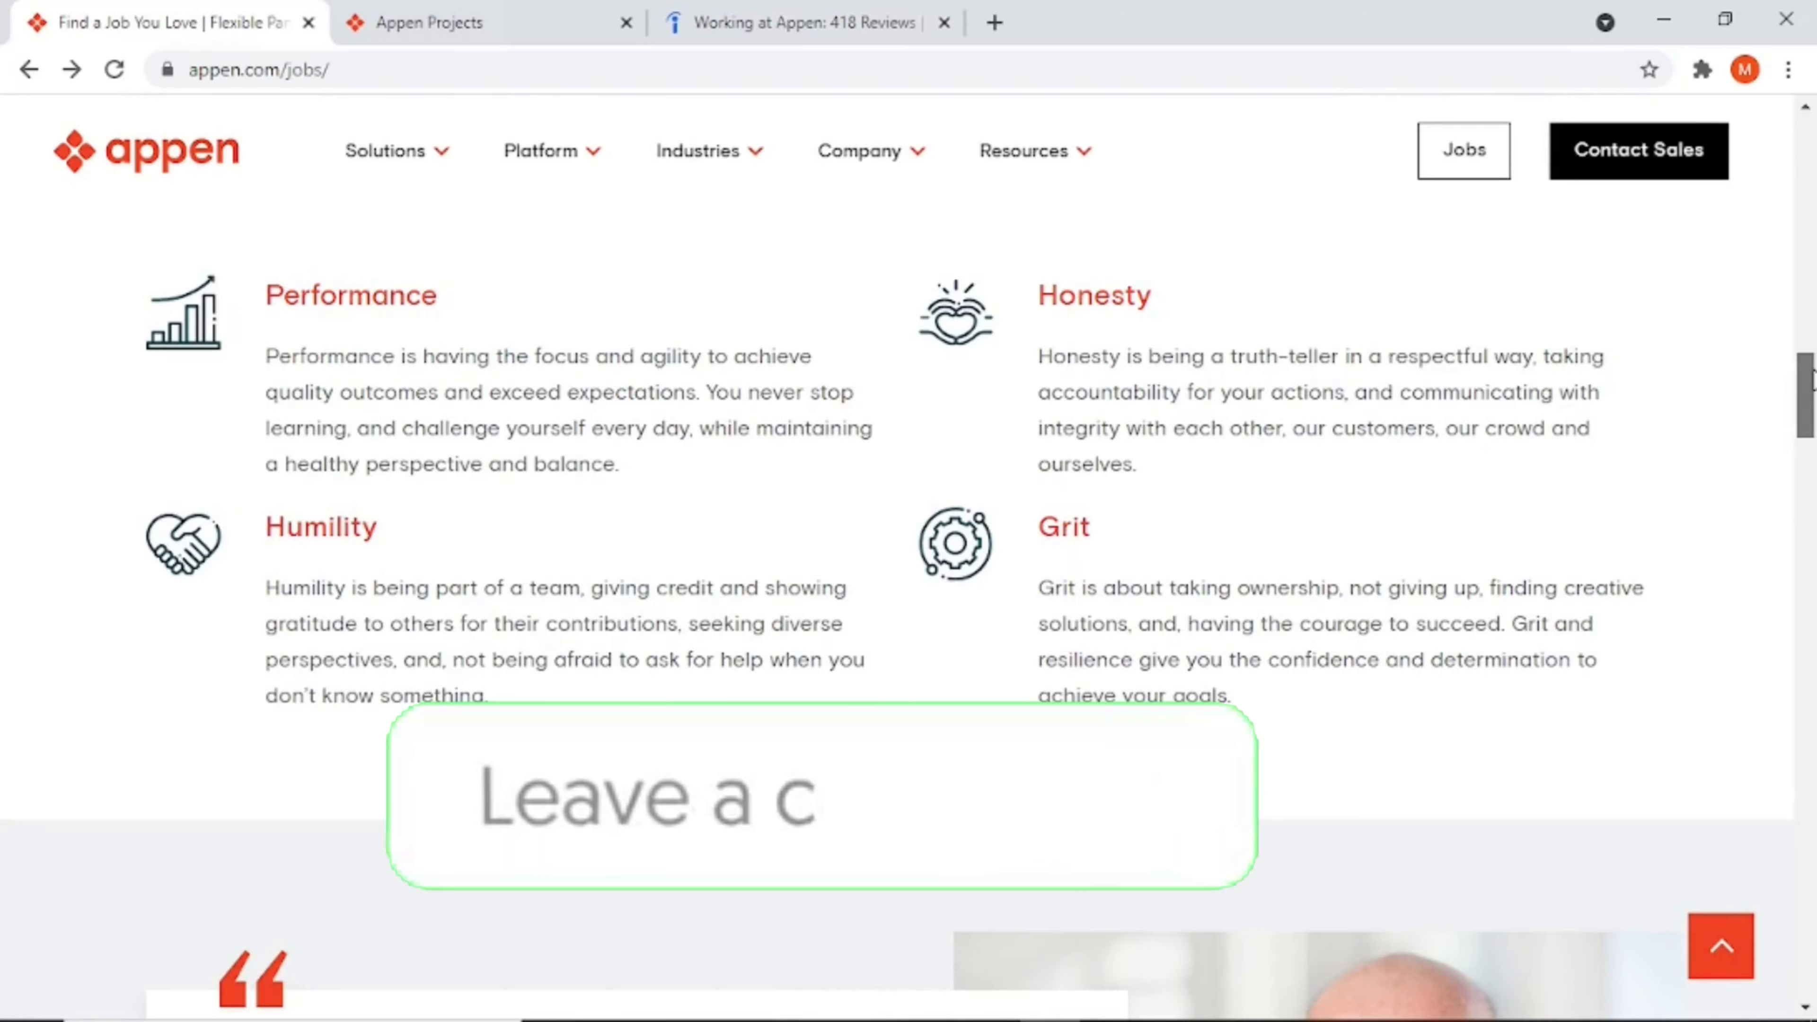
pyautogui.scroll(-3)
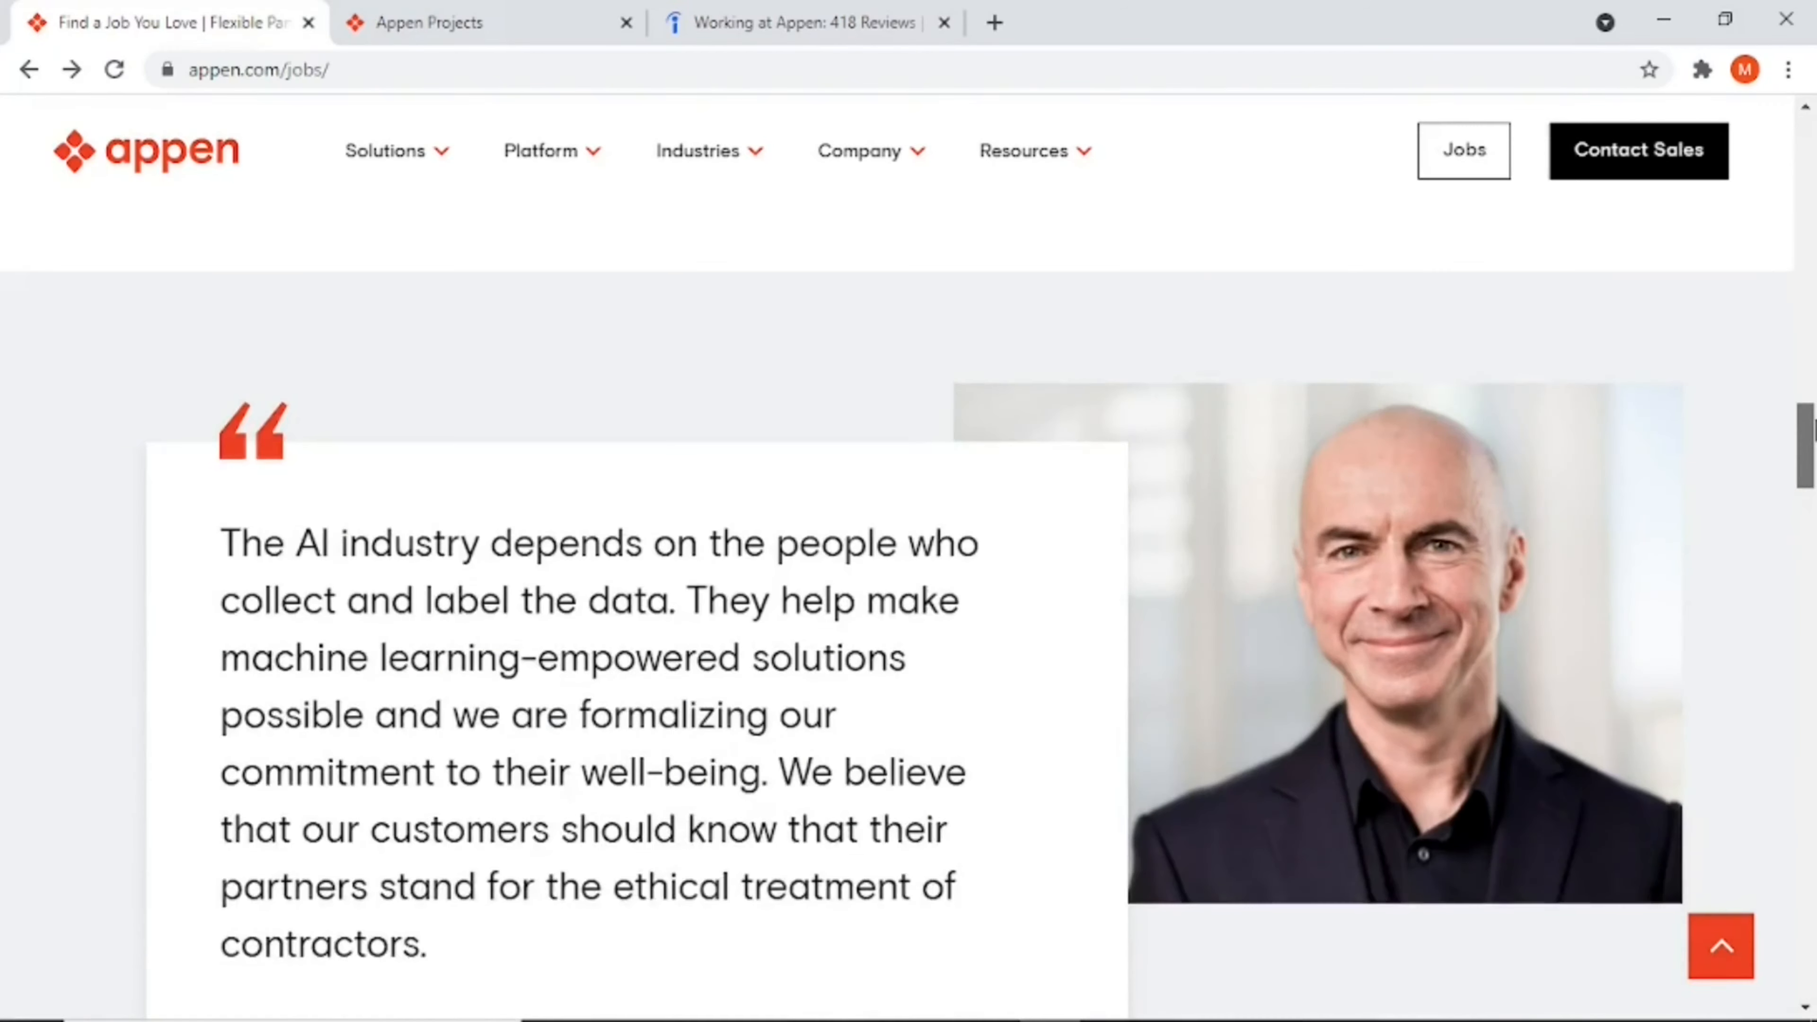